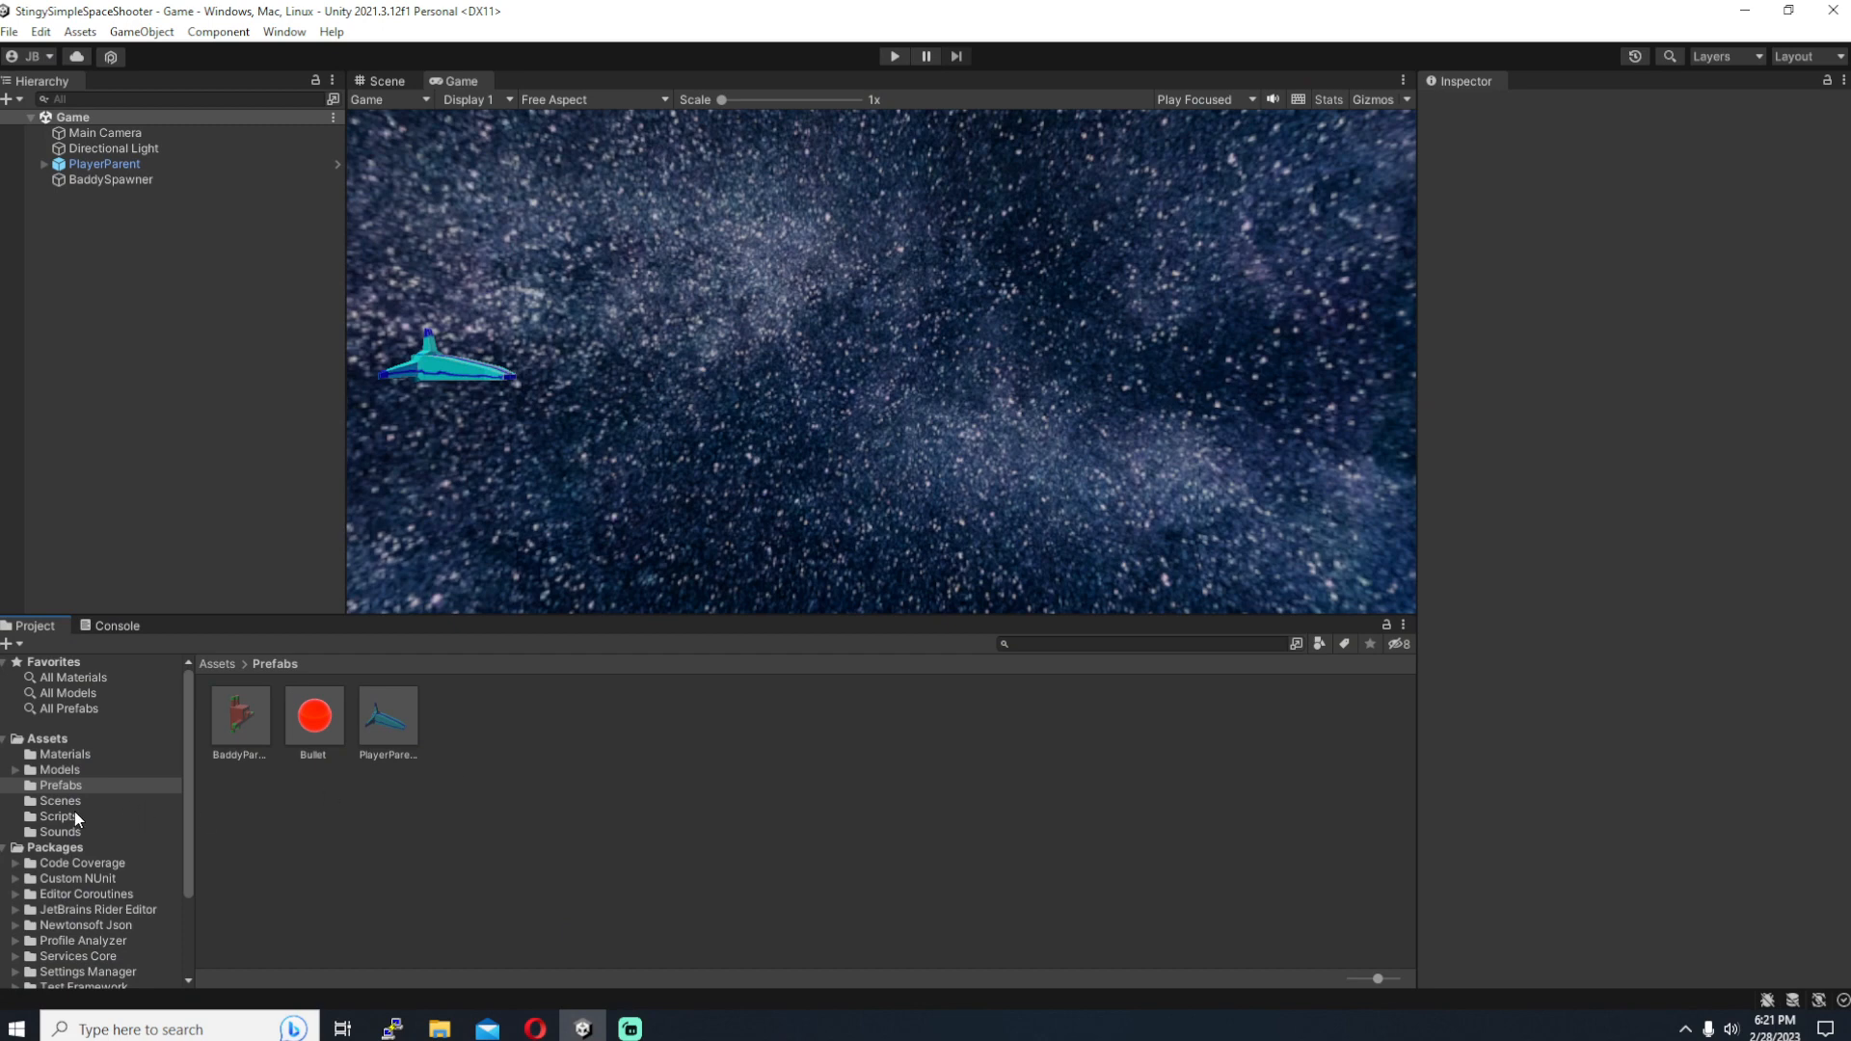
# Step: Create a C# script named BigBoss in the Scripts folder and open it in Visual Studio
pyautogui.click(58, 816)
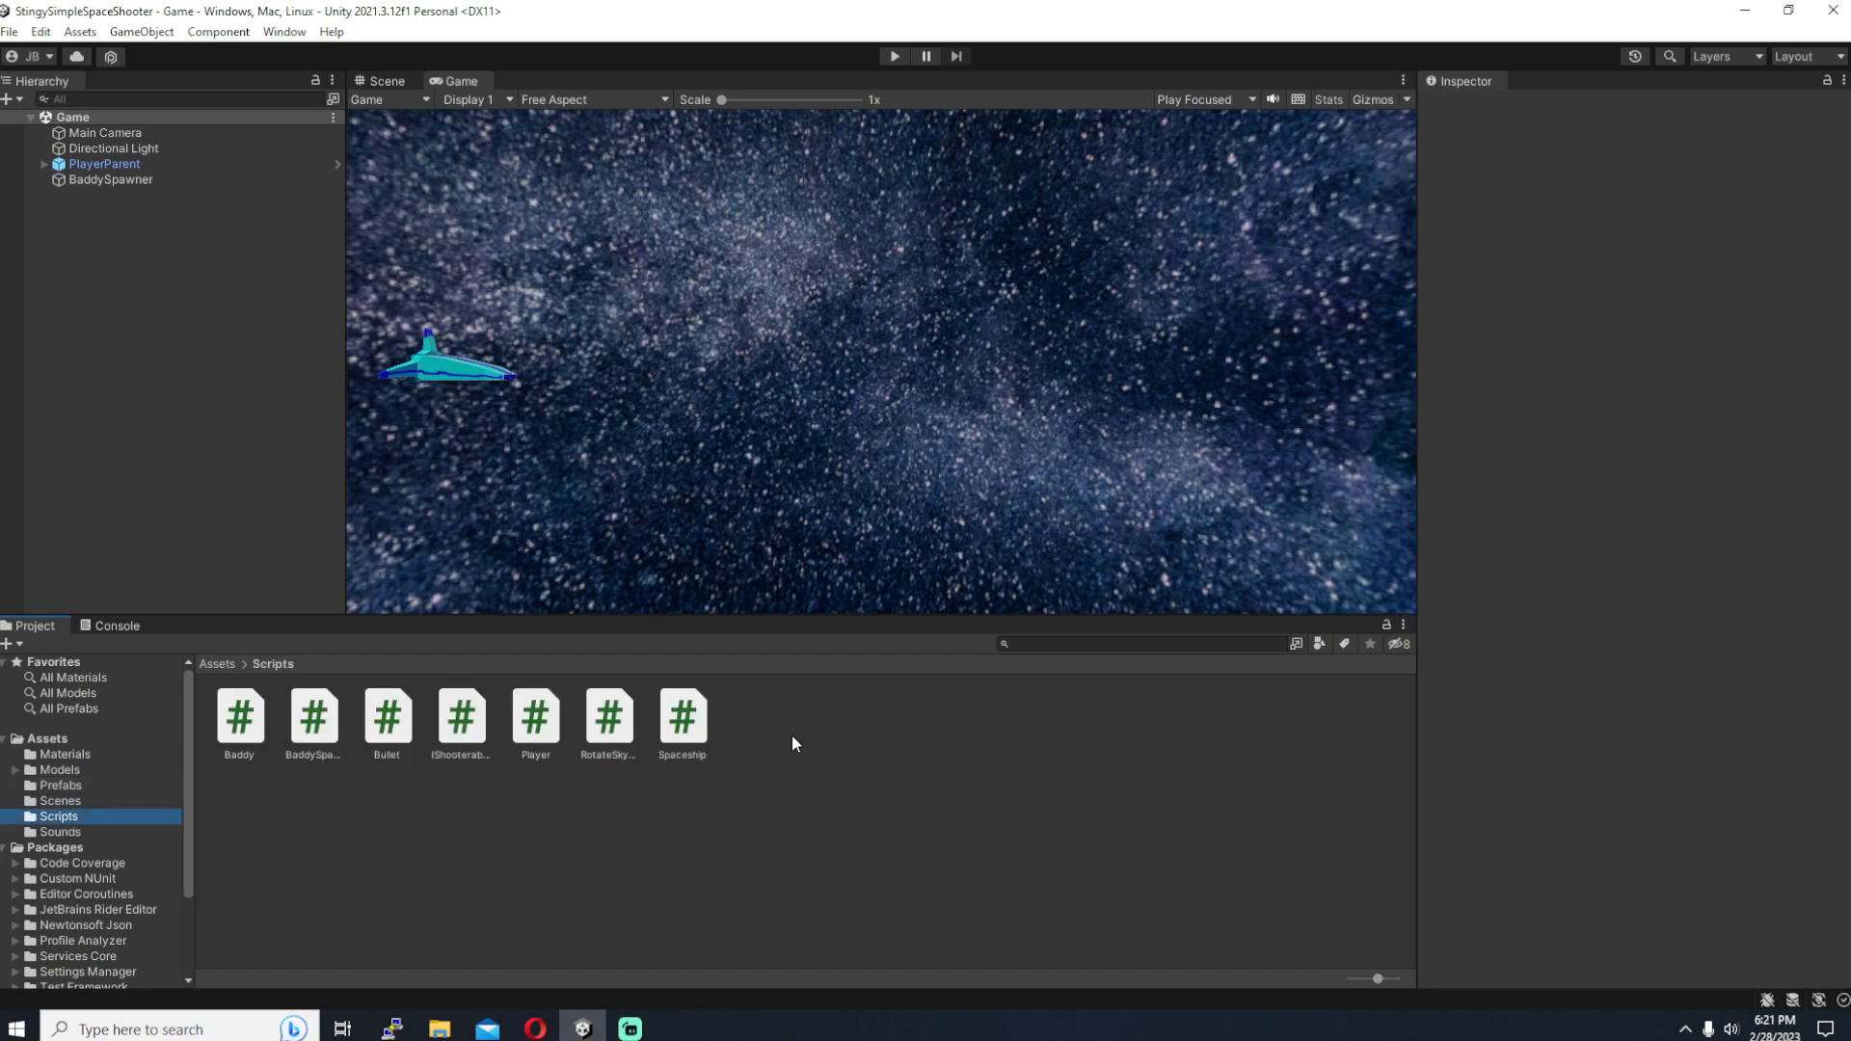
pyautogui.rightClick(793, 745)
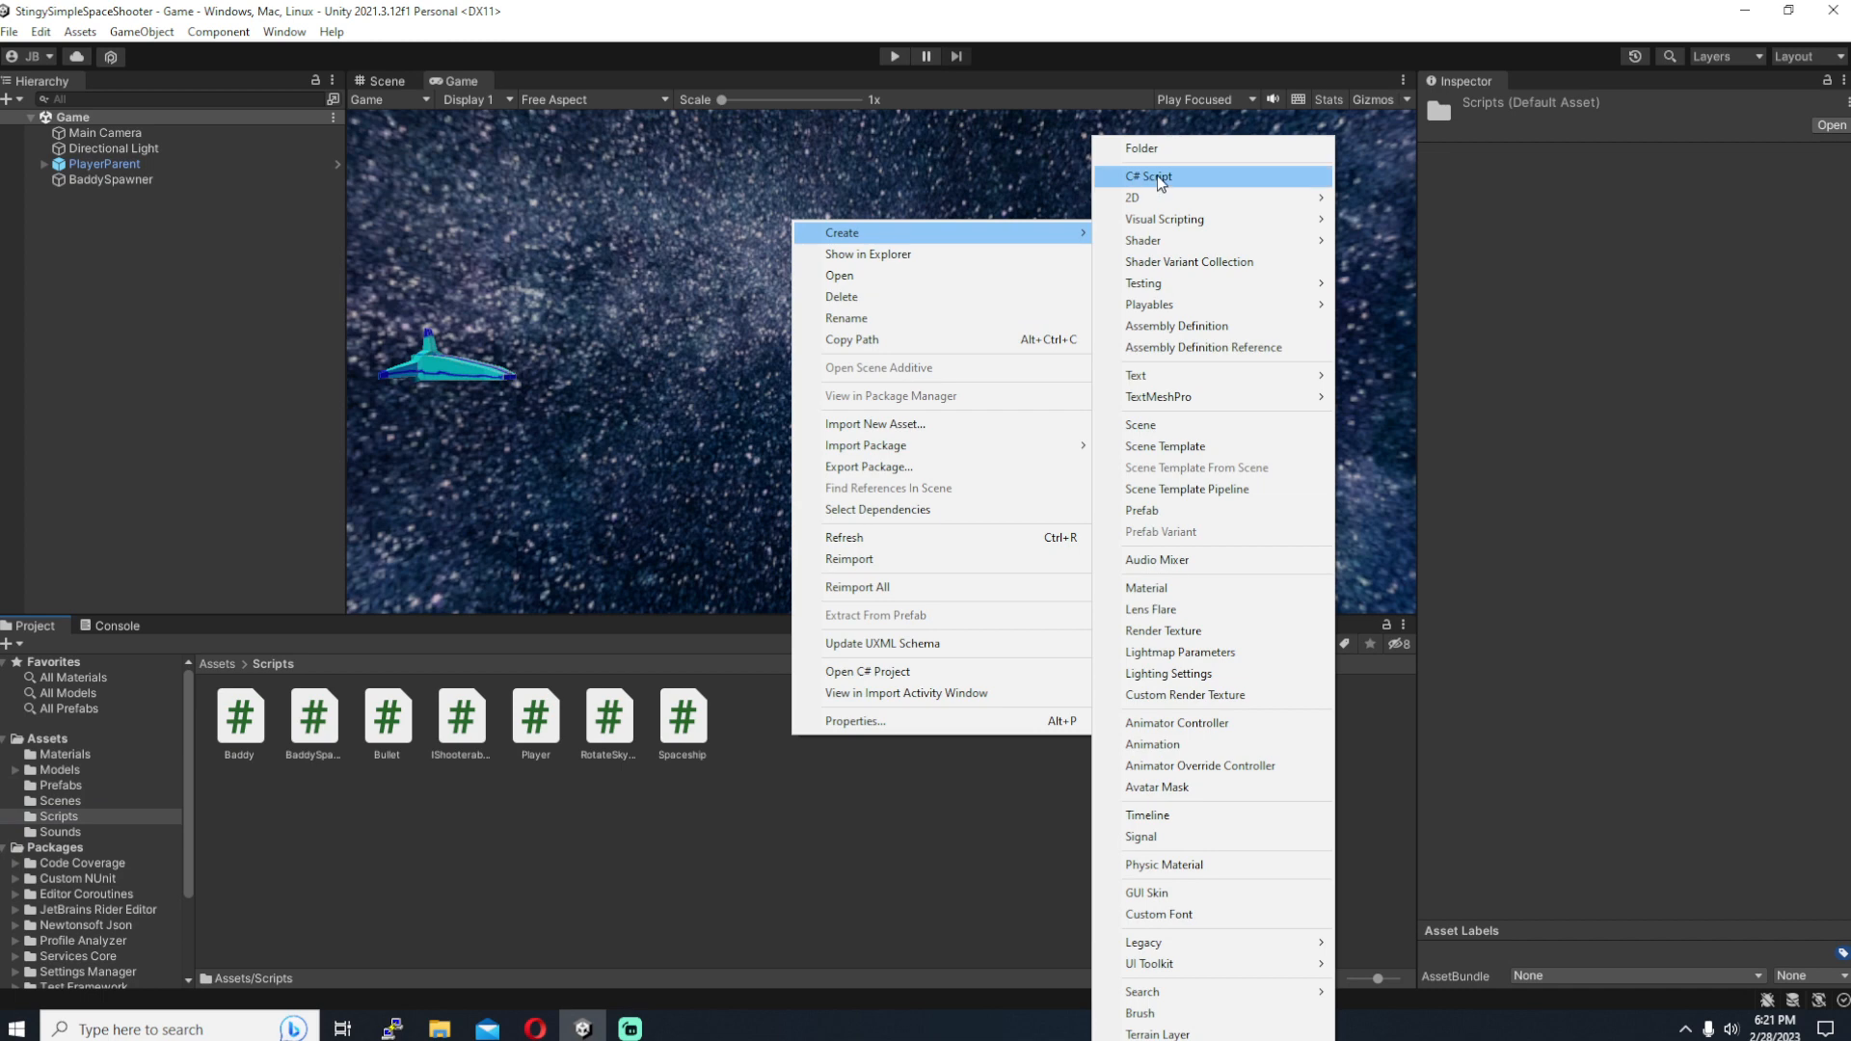
pyautogui.click(1144, 176)
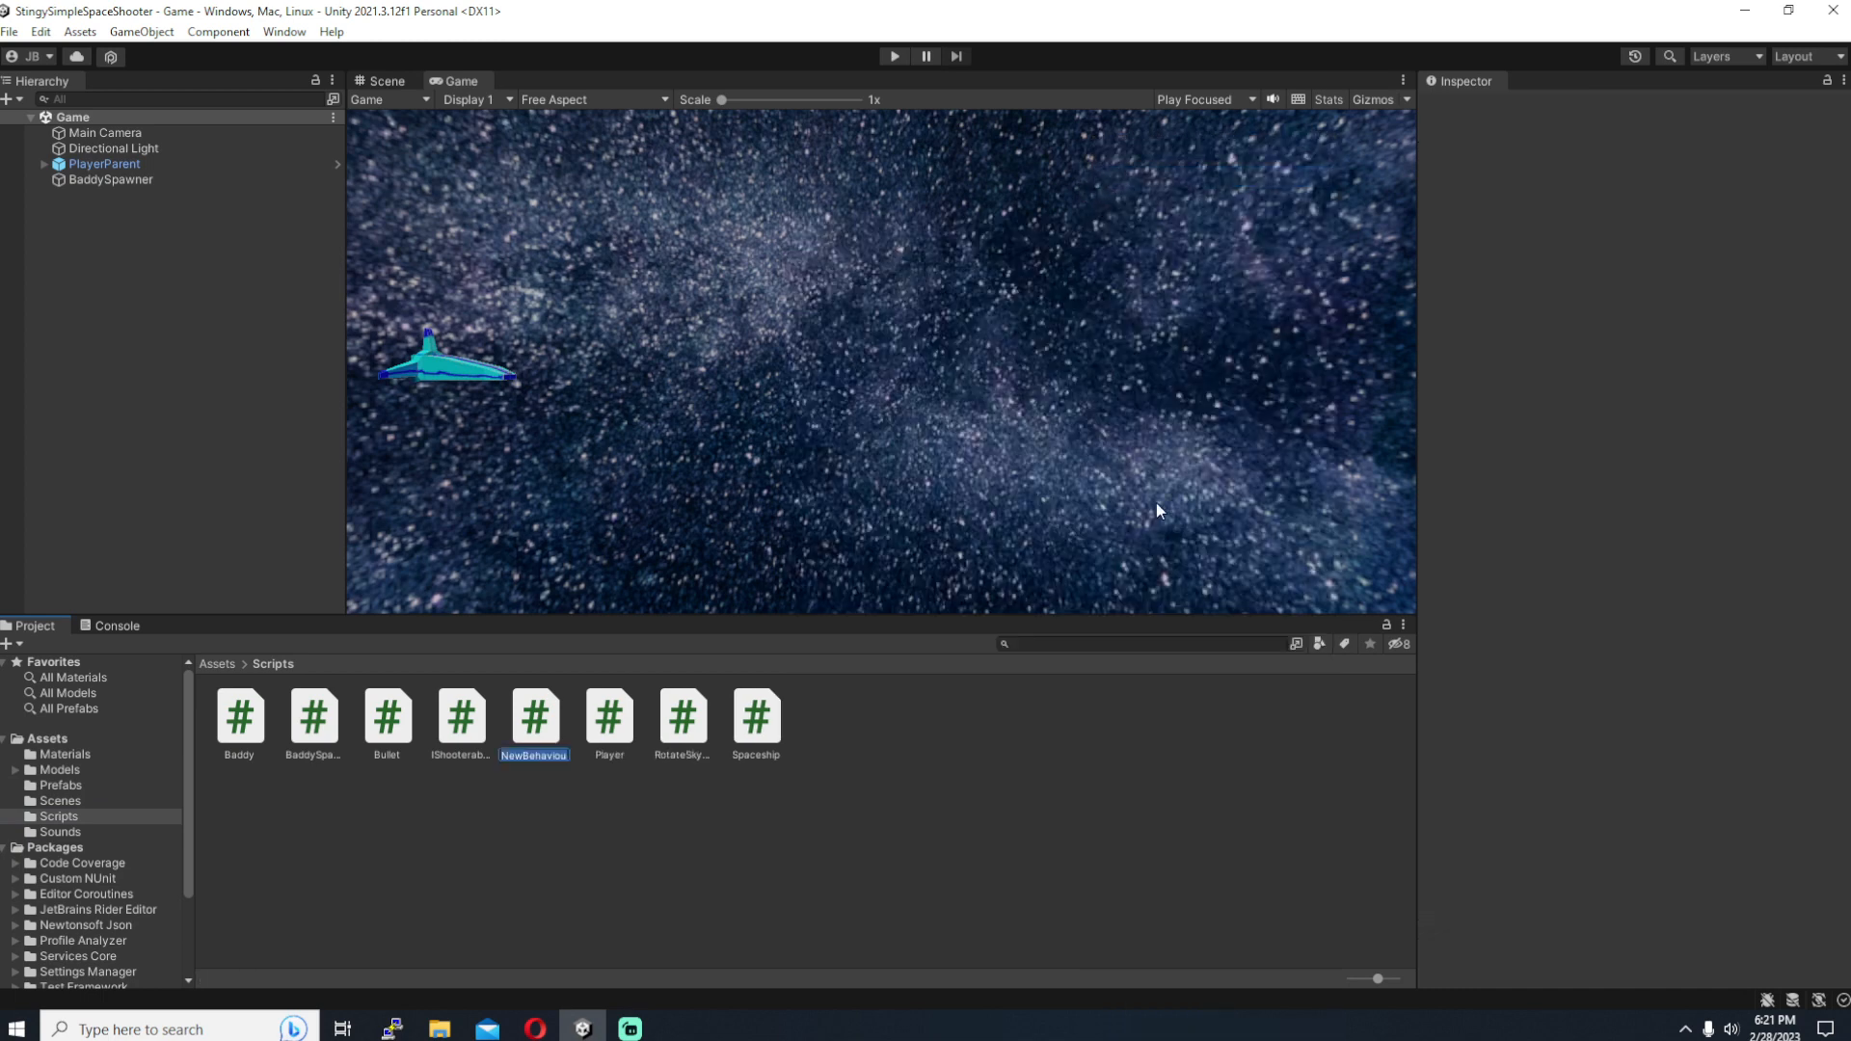
pyautogui.write('BigBoss')
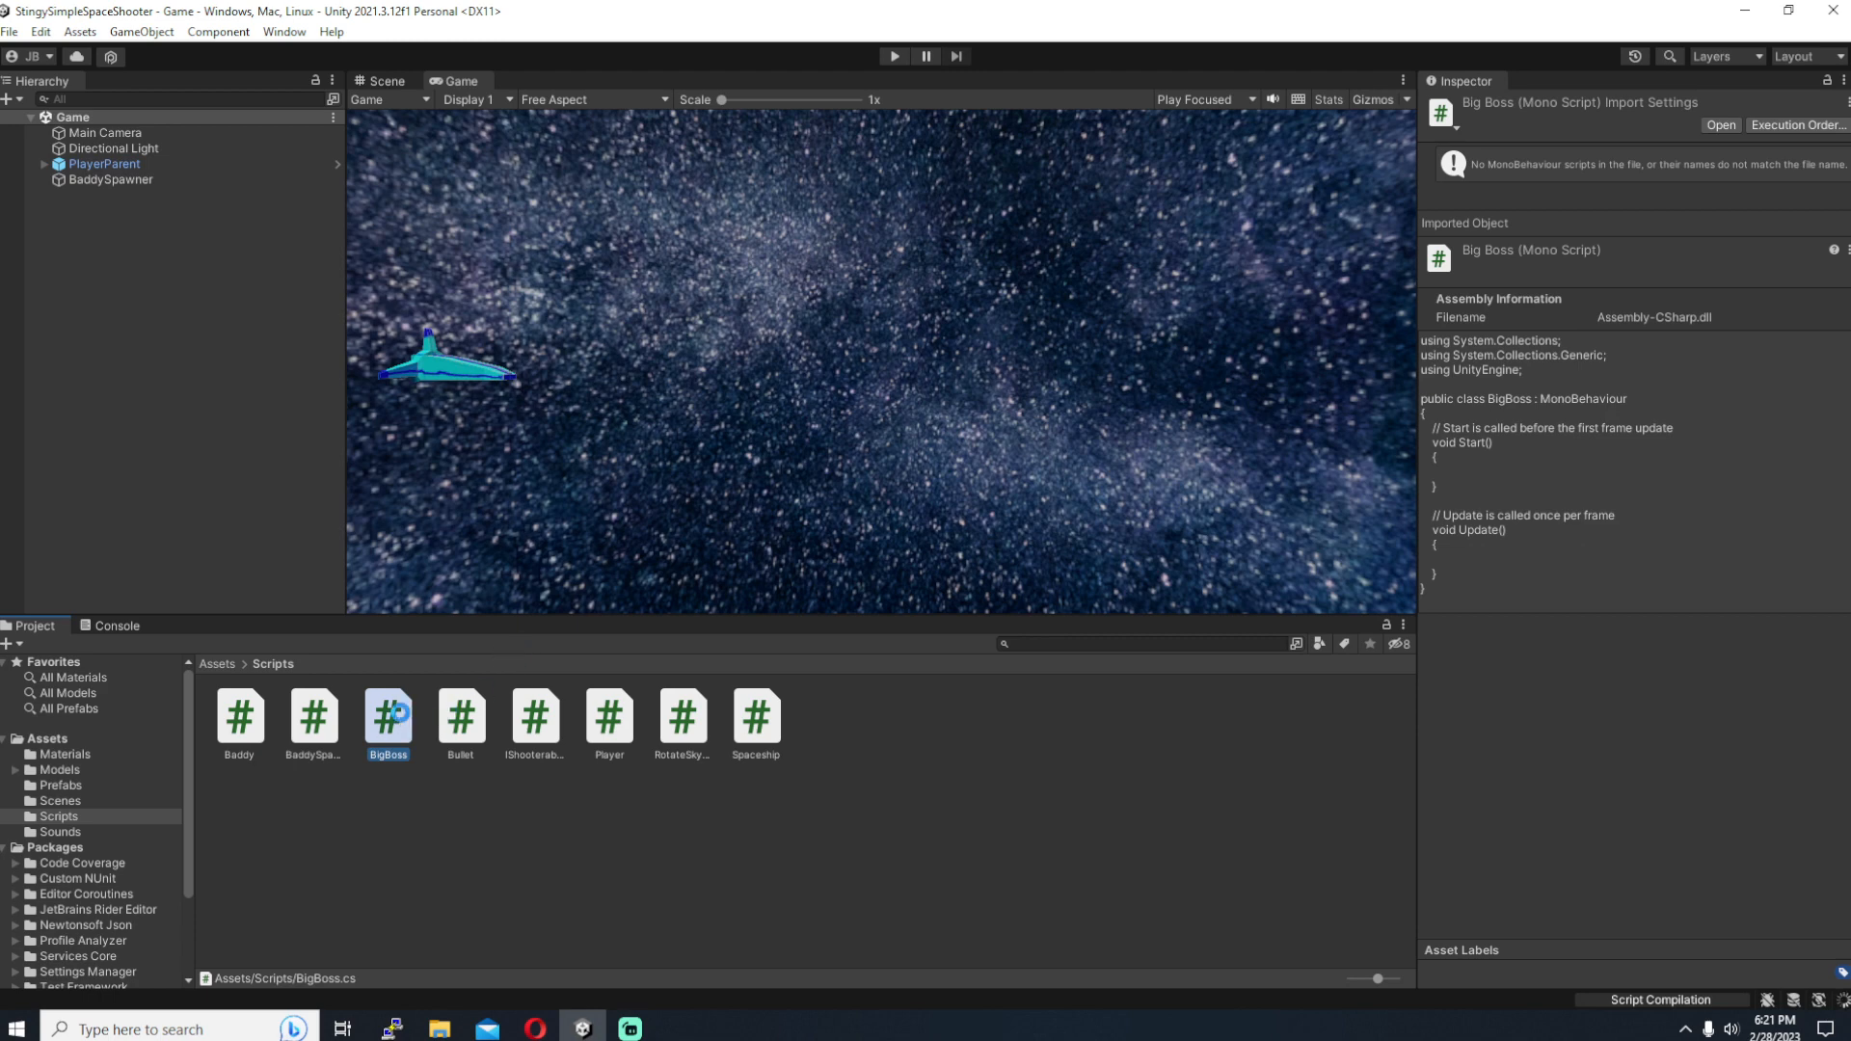
pyautogui.doubleClick(387, 716)
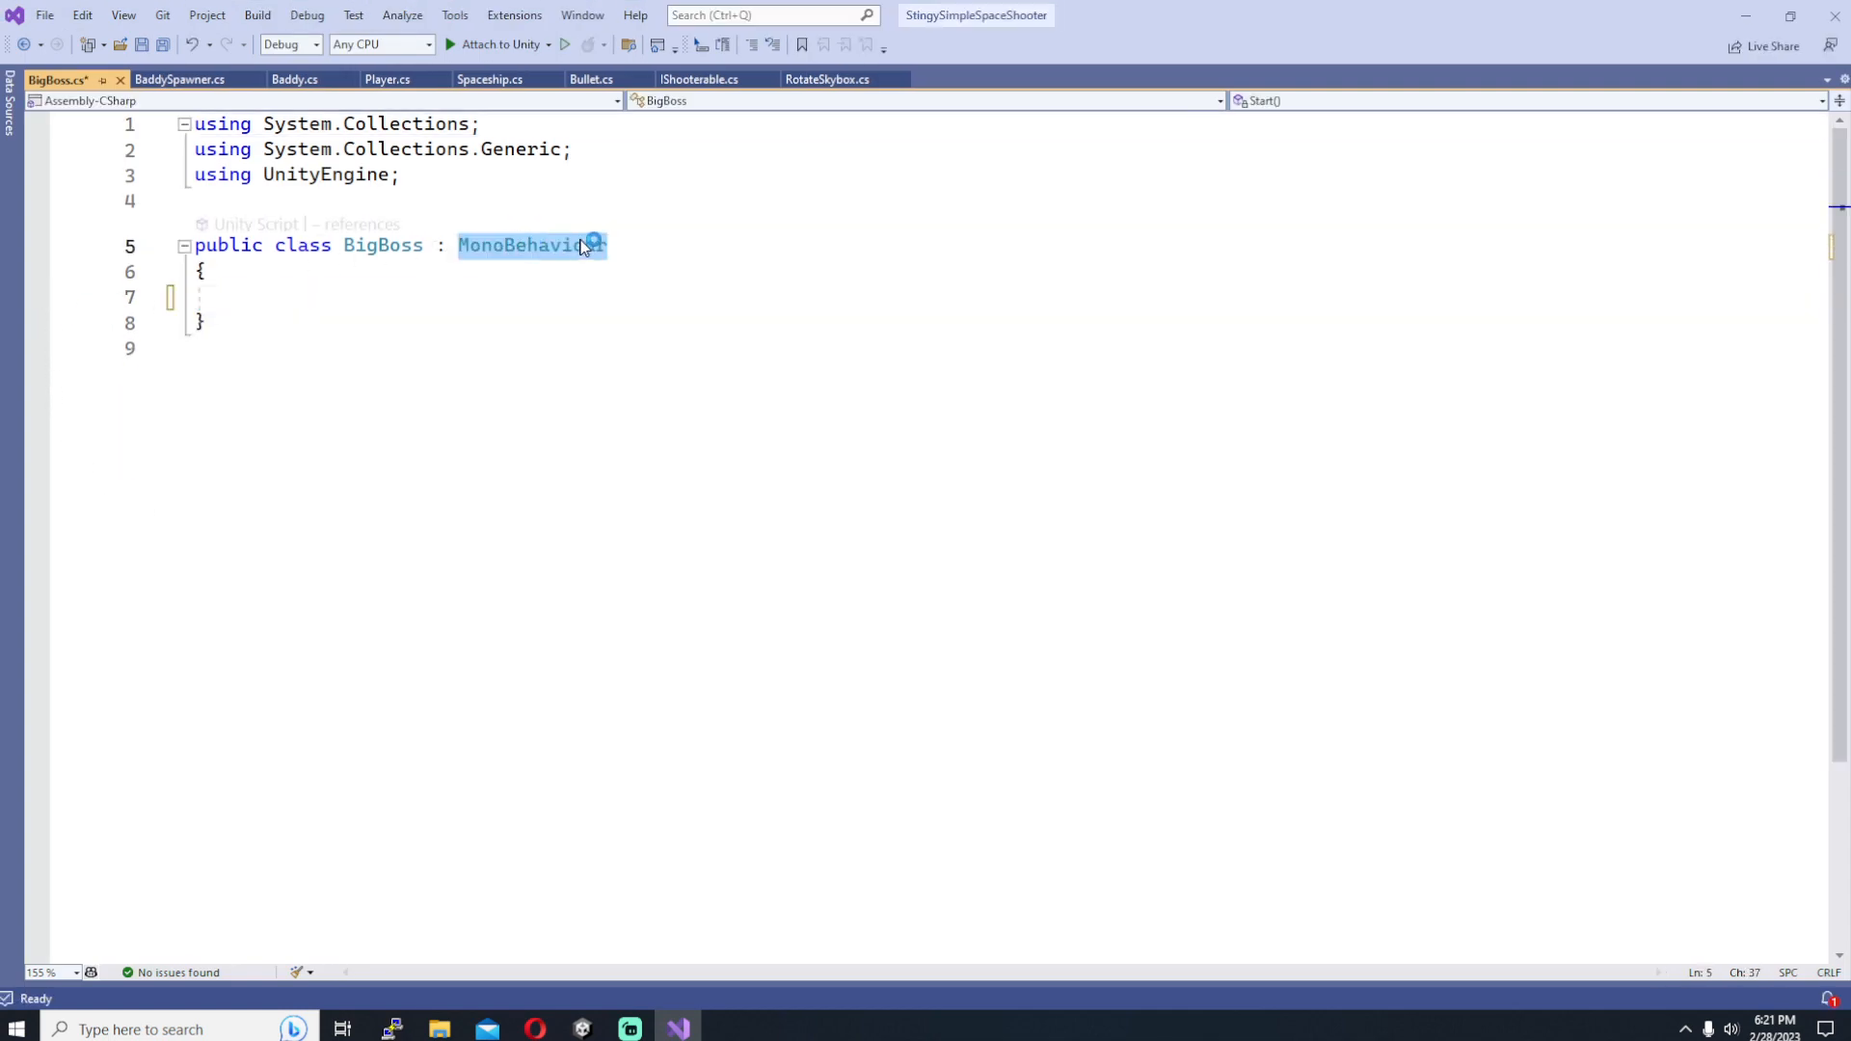
# Step: Derive BigBoss from Spaceship with serialized Vector3 fields m_finalPositionLeft and m_finalPositionRight
pyautogui.write('Spaceship')
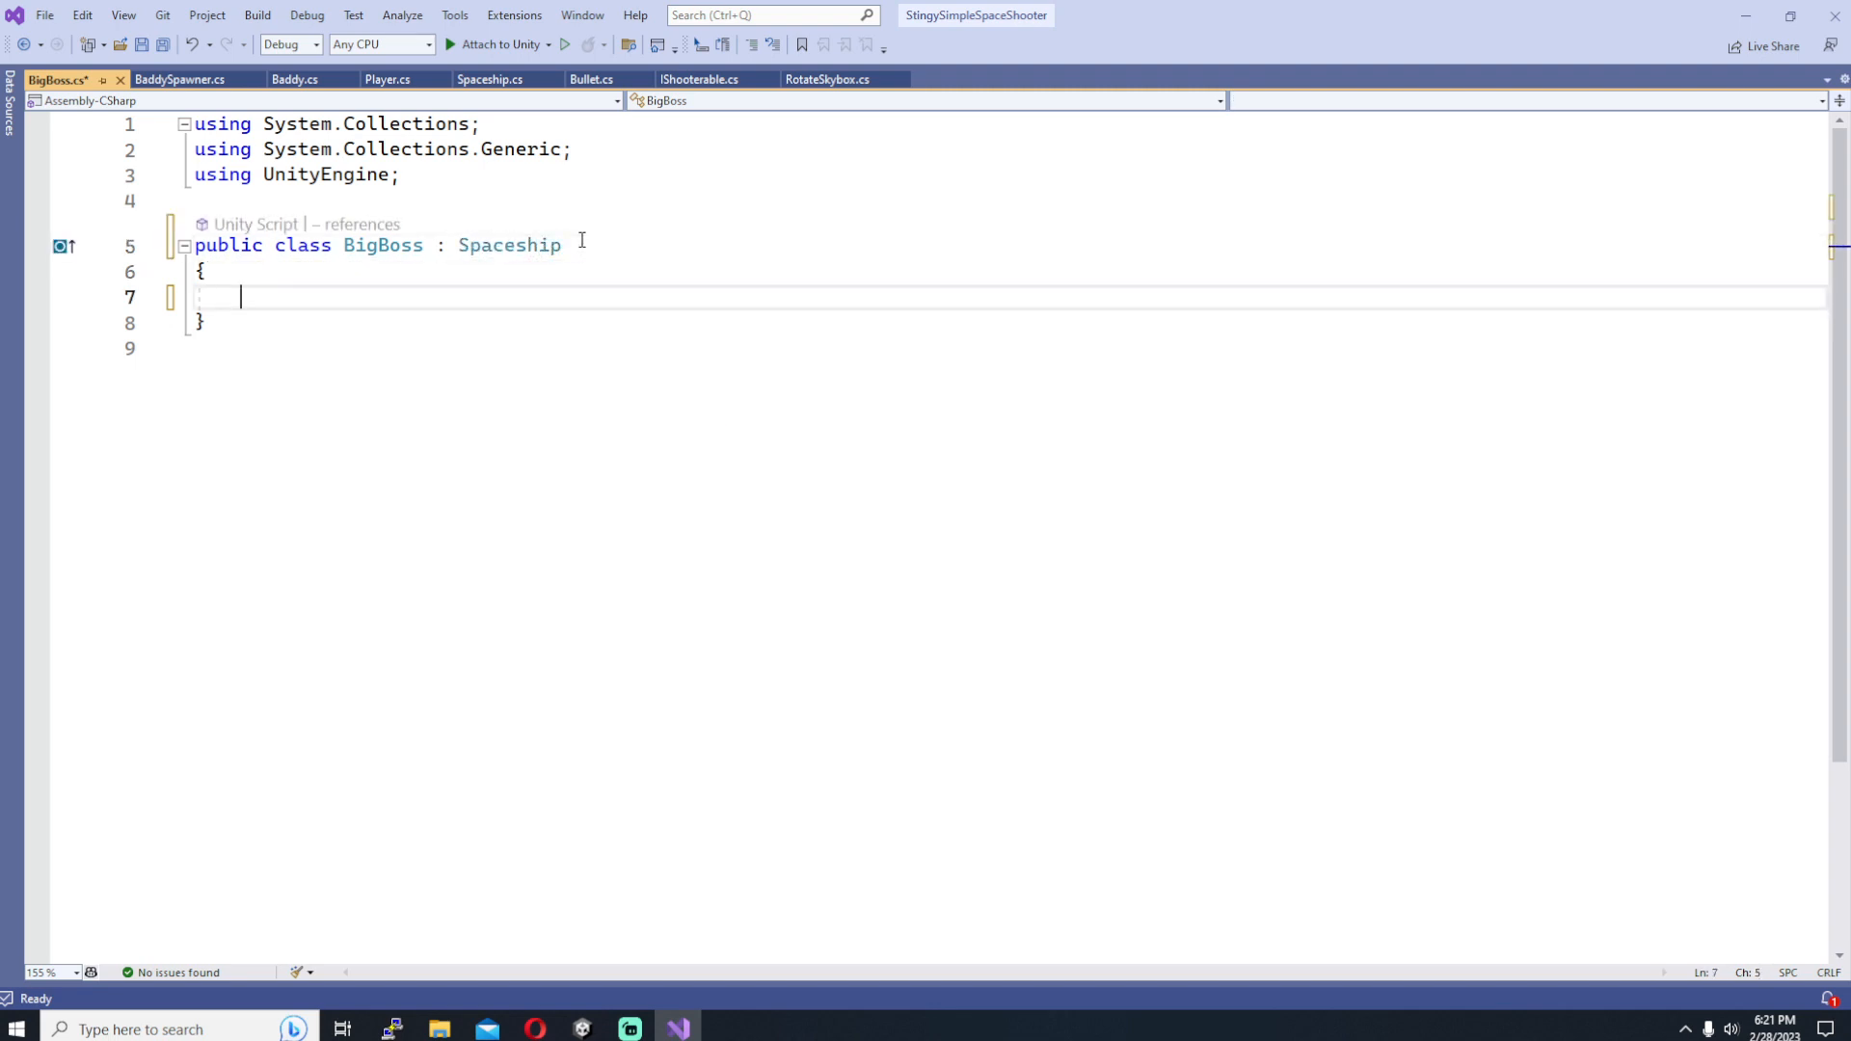
pyautogui.write('[SerializeField')
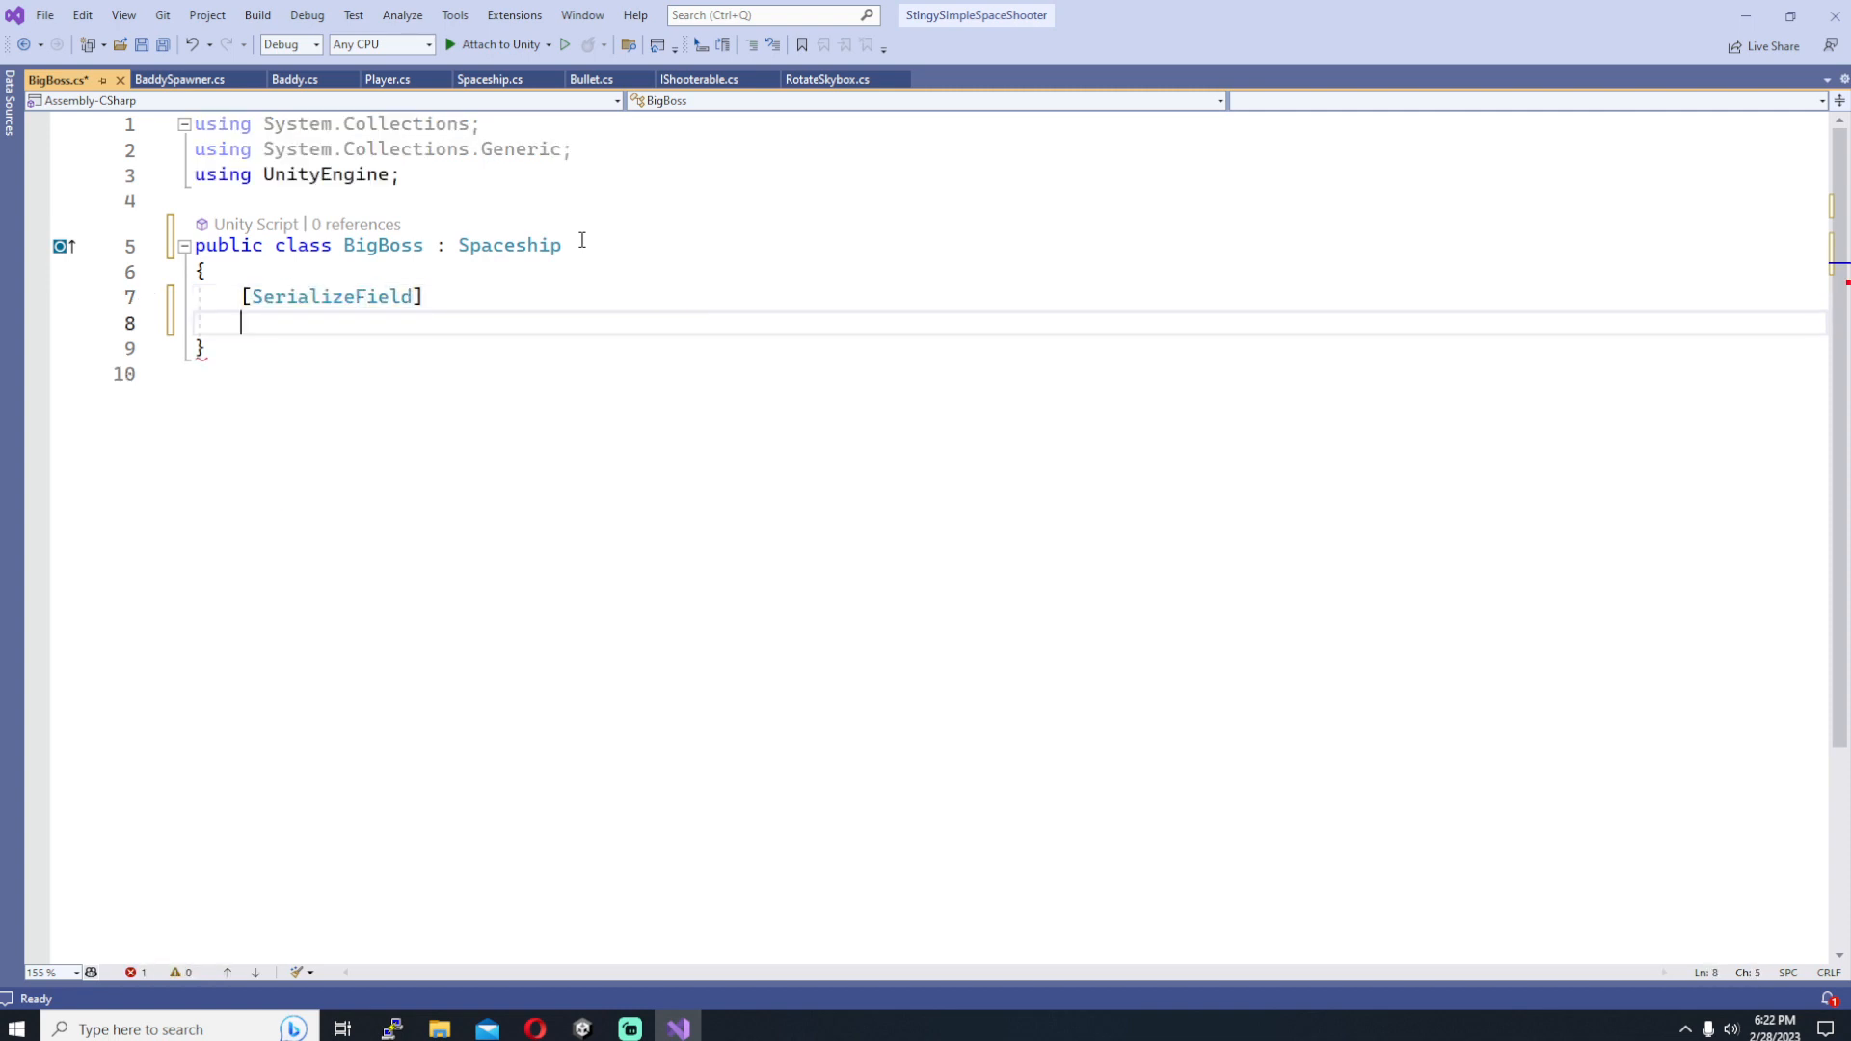
pyautogui.write('p')
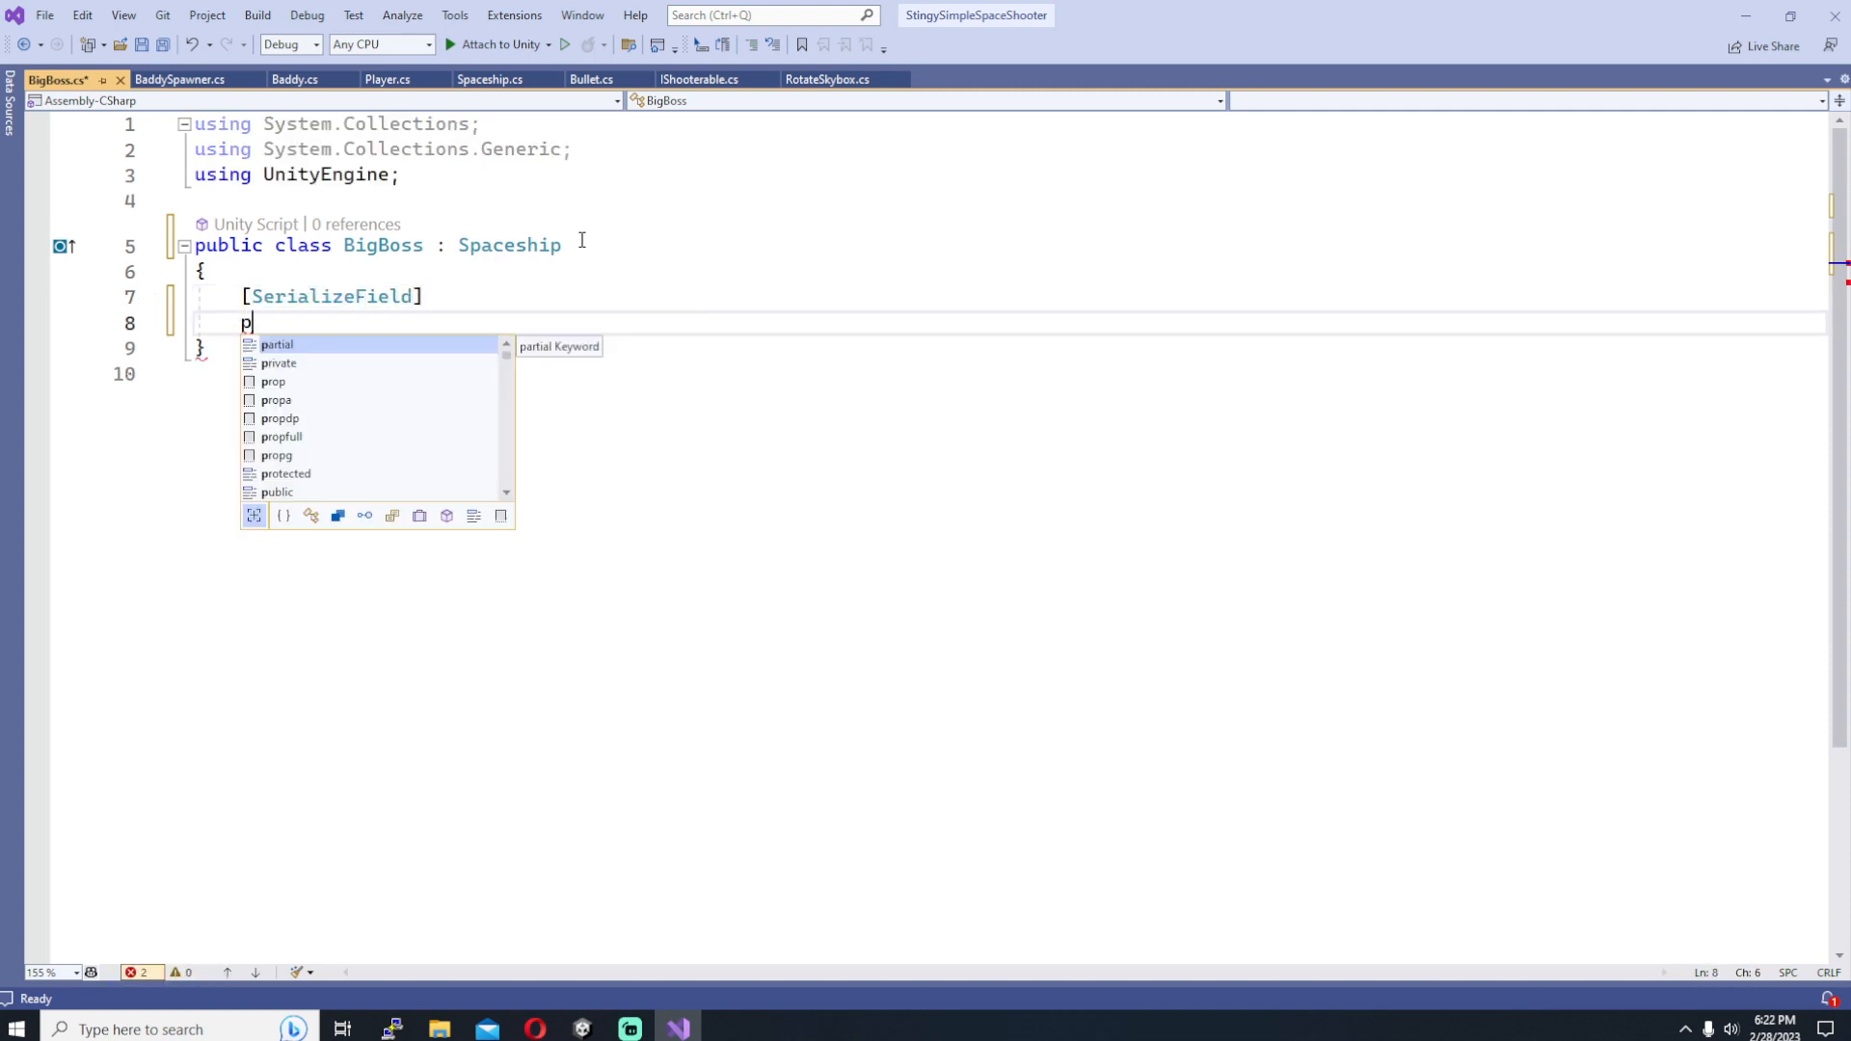
pyautogui.write('rivate Vector3')
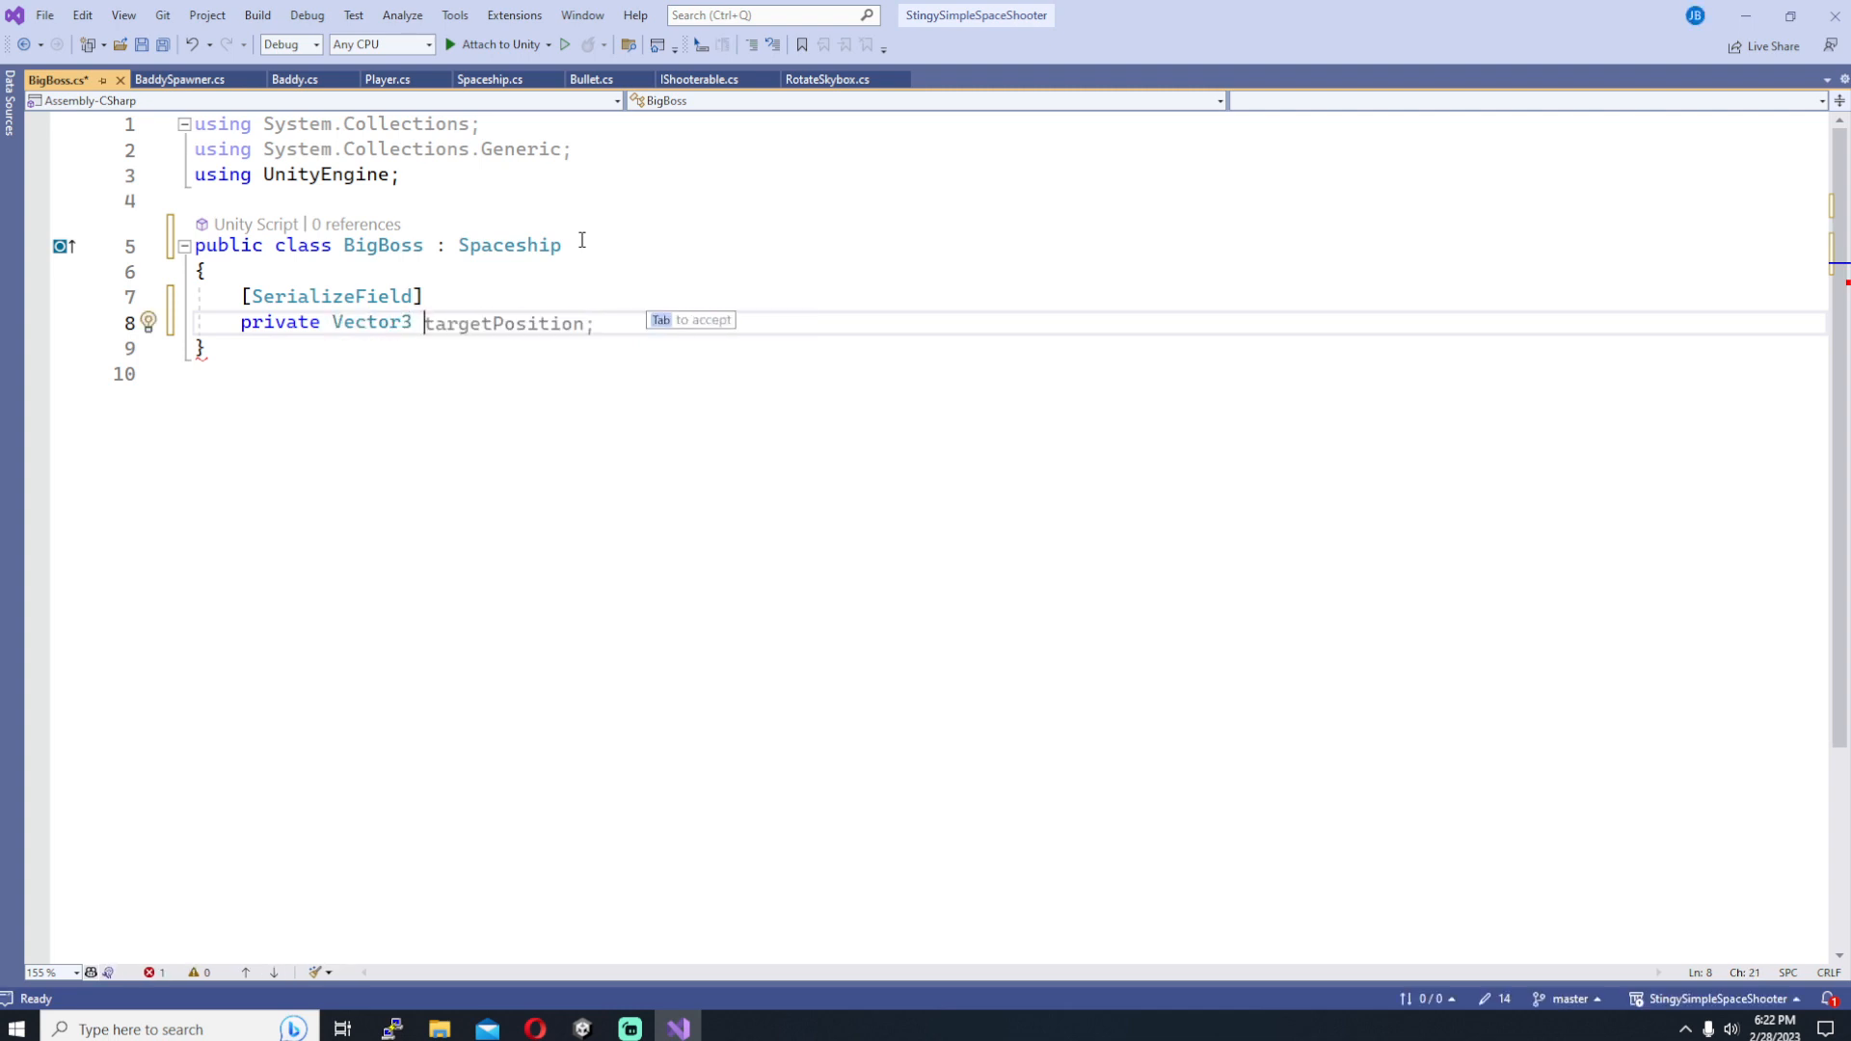
pyautogui.write('m_finalPosition')
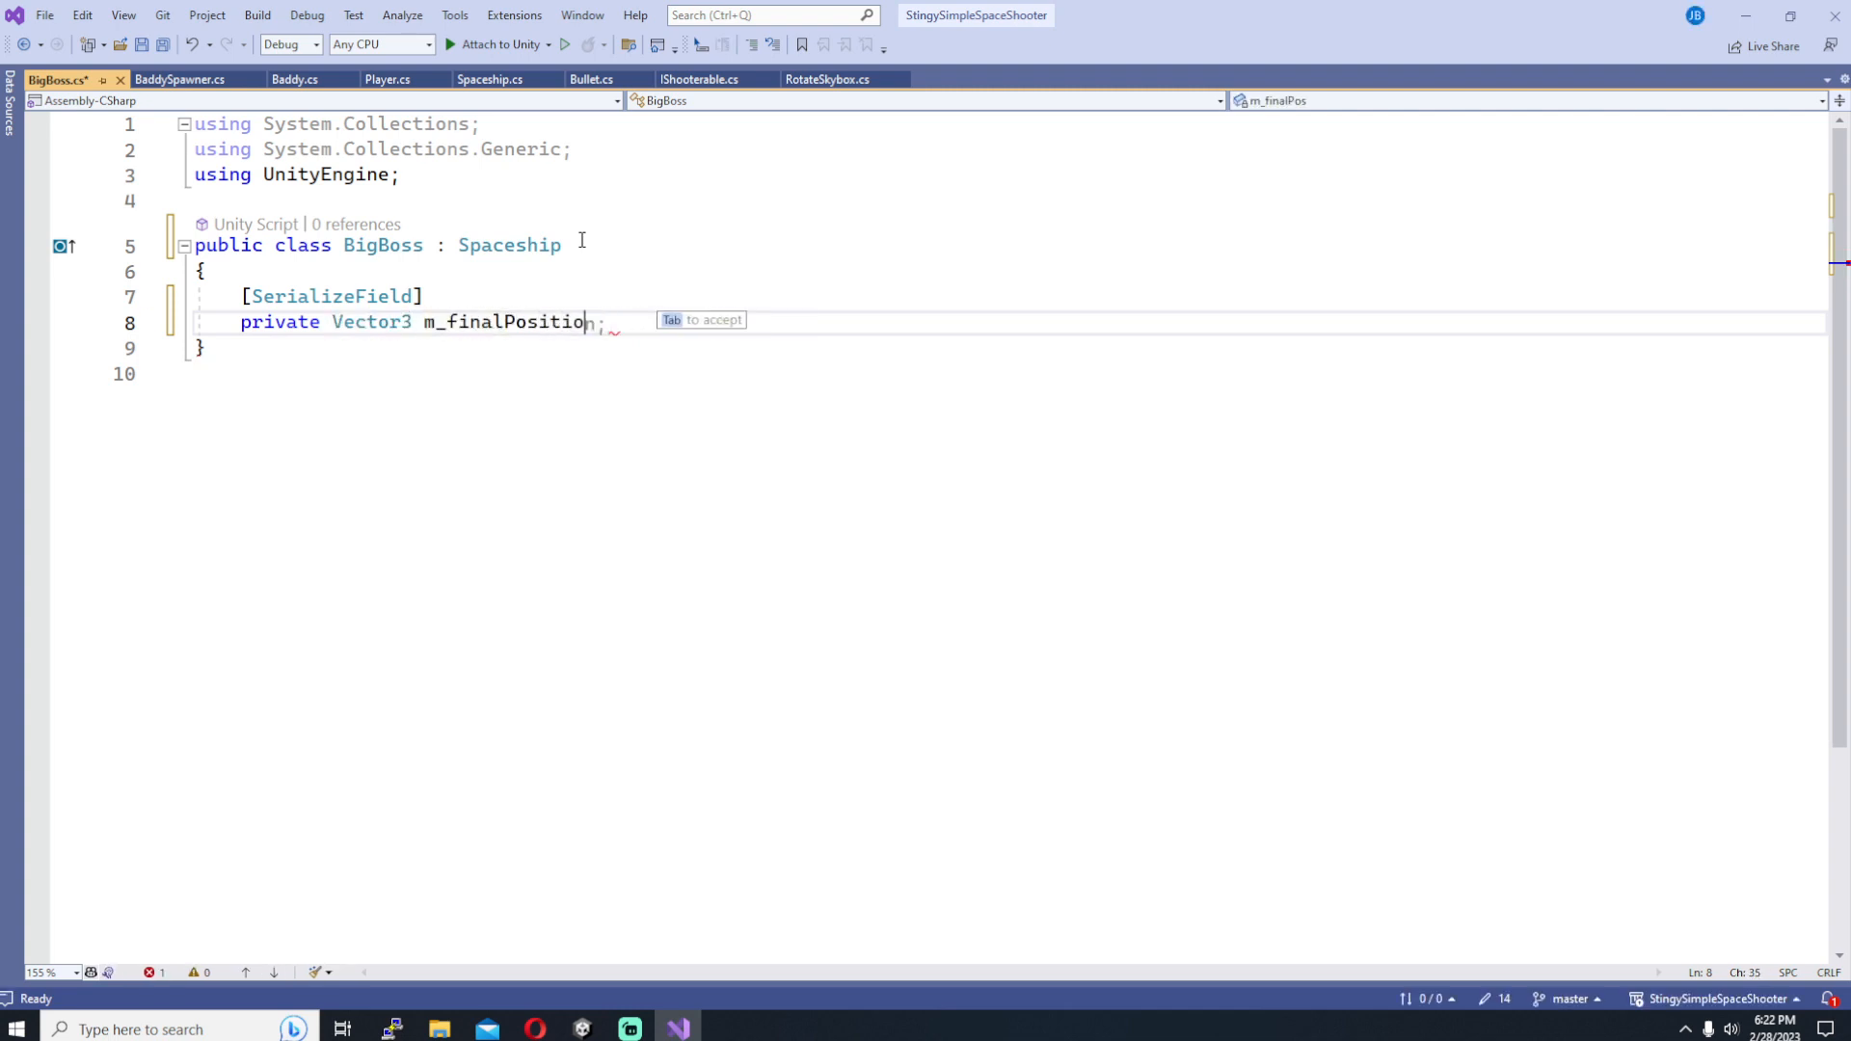
pyautogui.write('n')
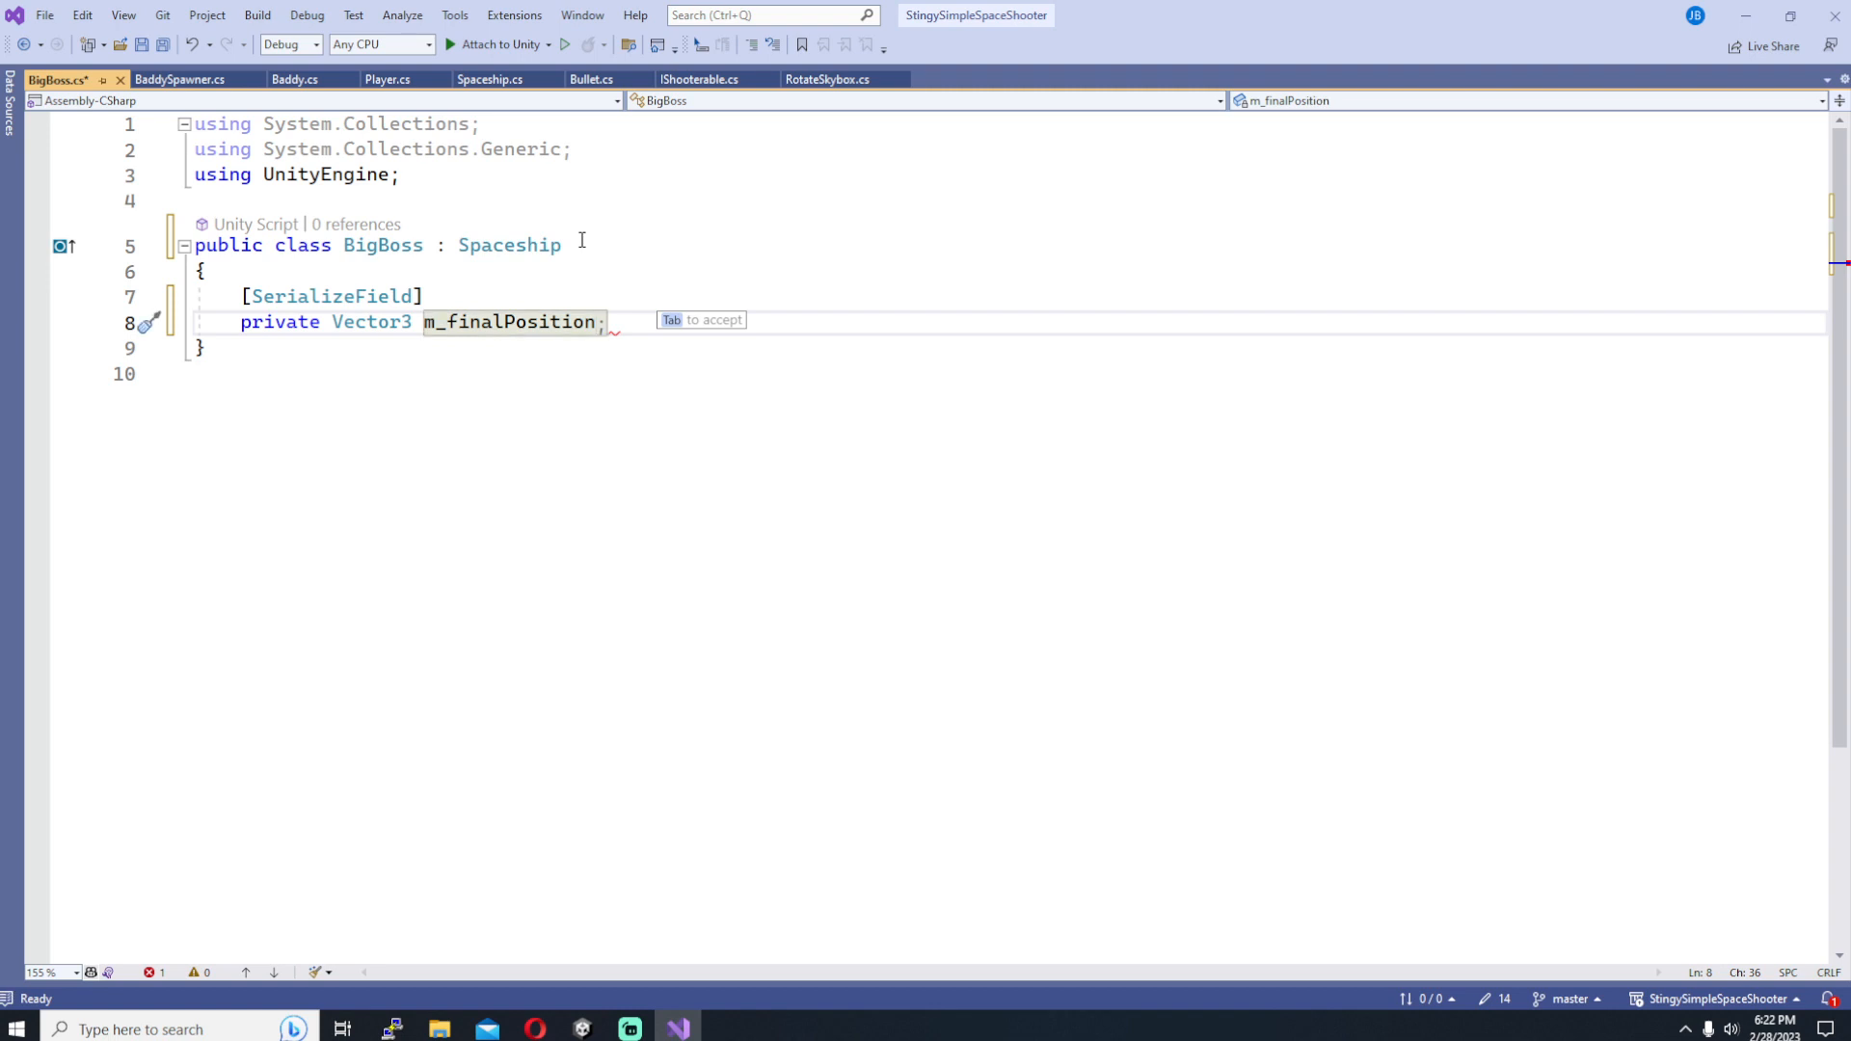
pyautogui.write('Left')
pyautogui.write('private Vector3 m_')
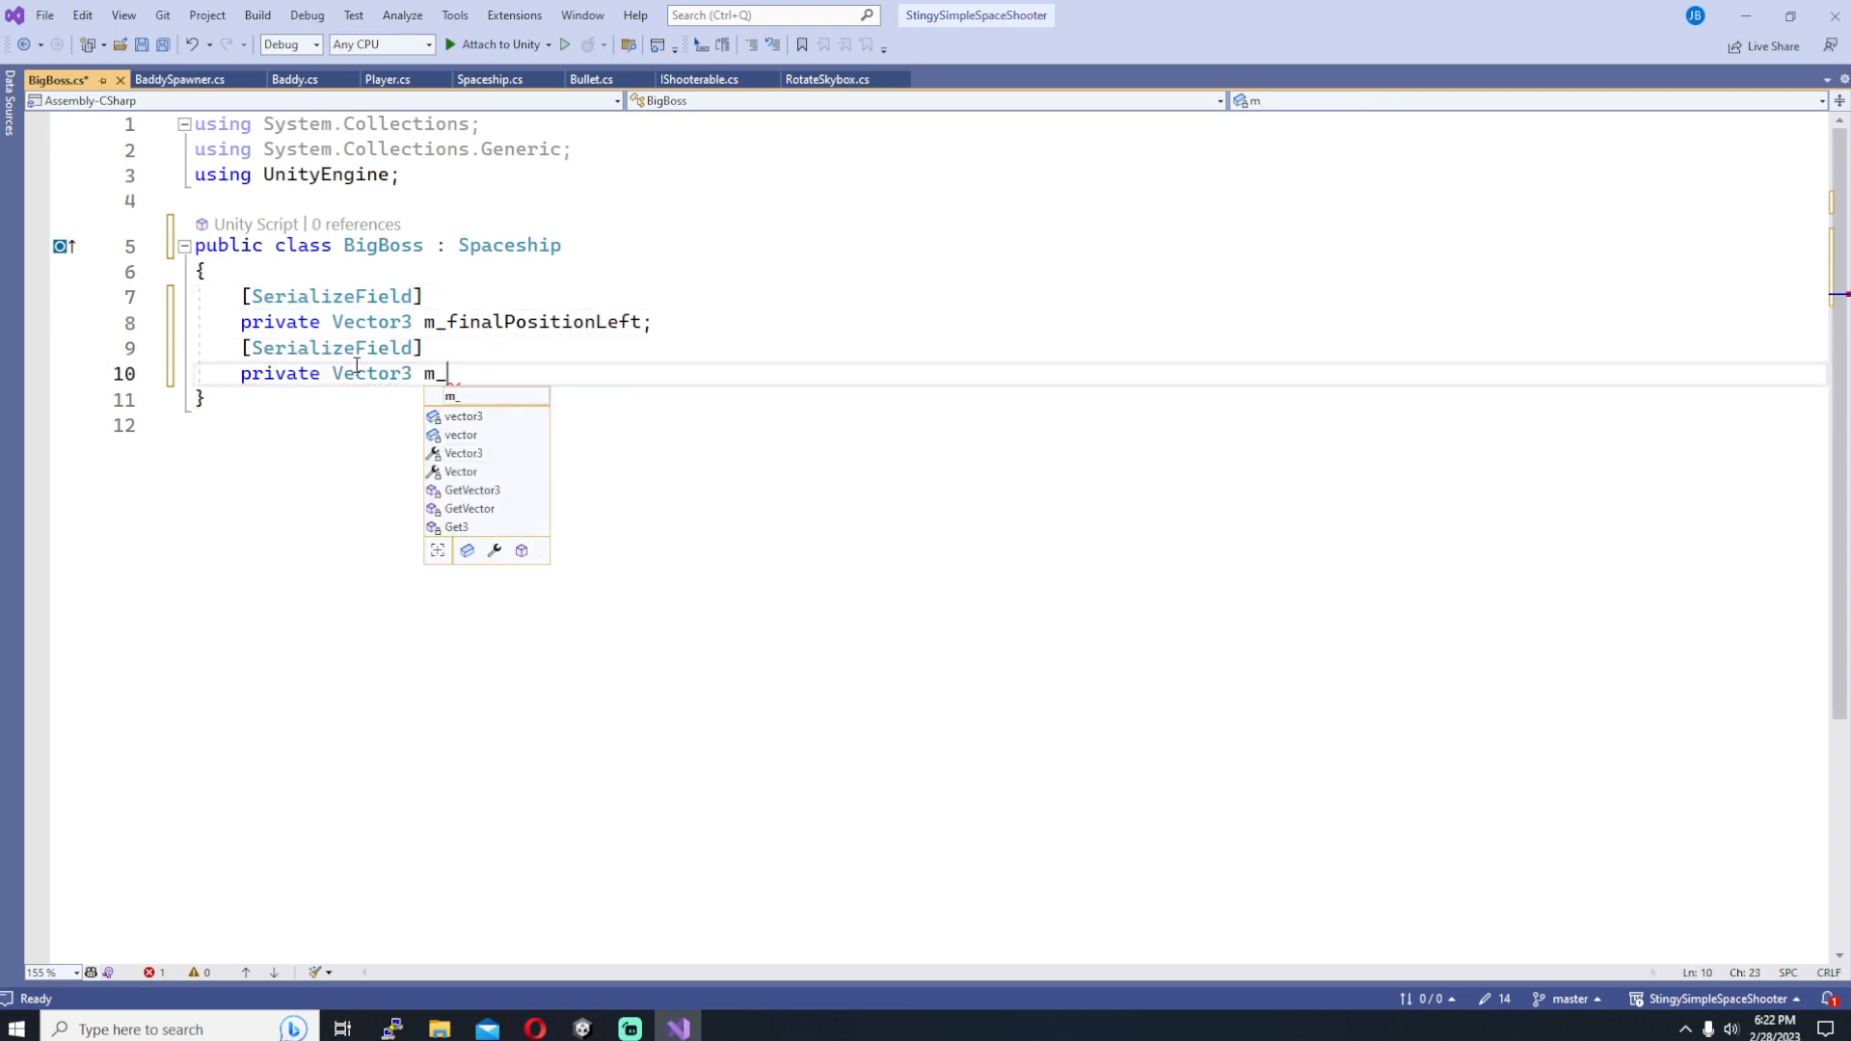
pyautogui.write('finalPositionRight;')
pyautogui.write('private b')
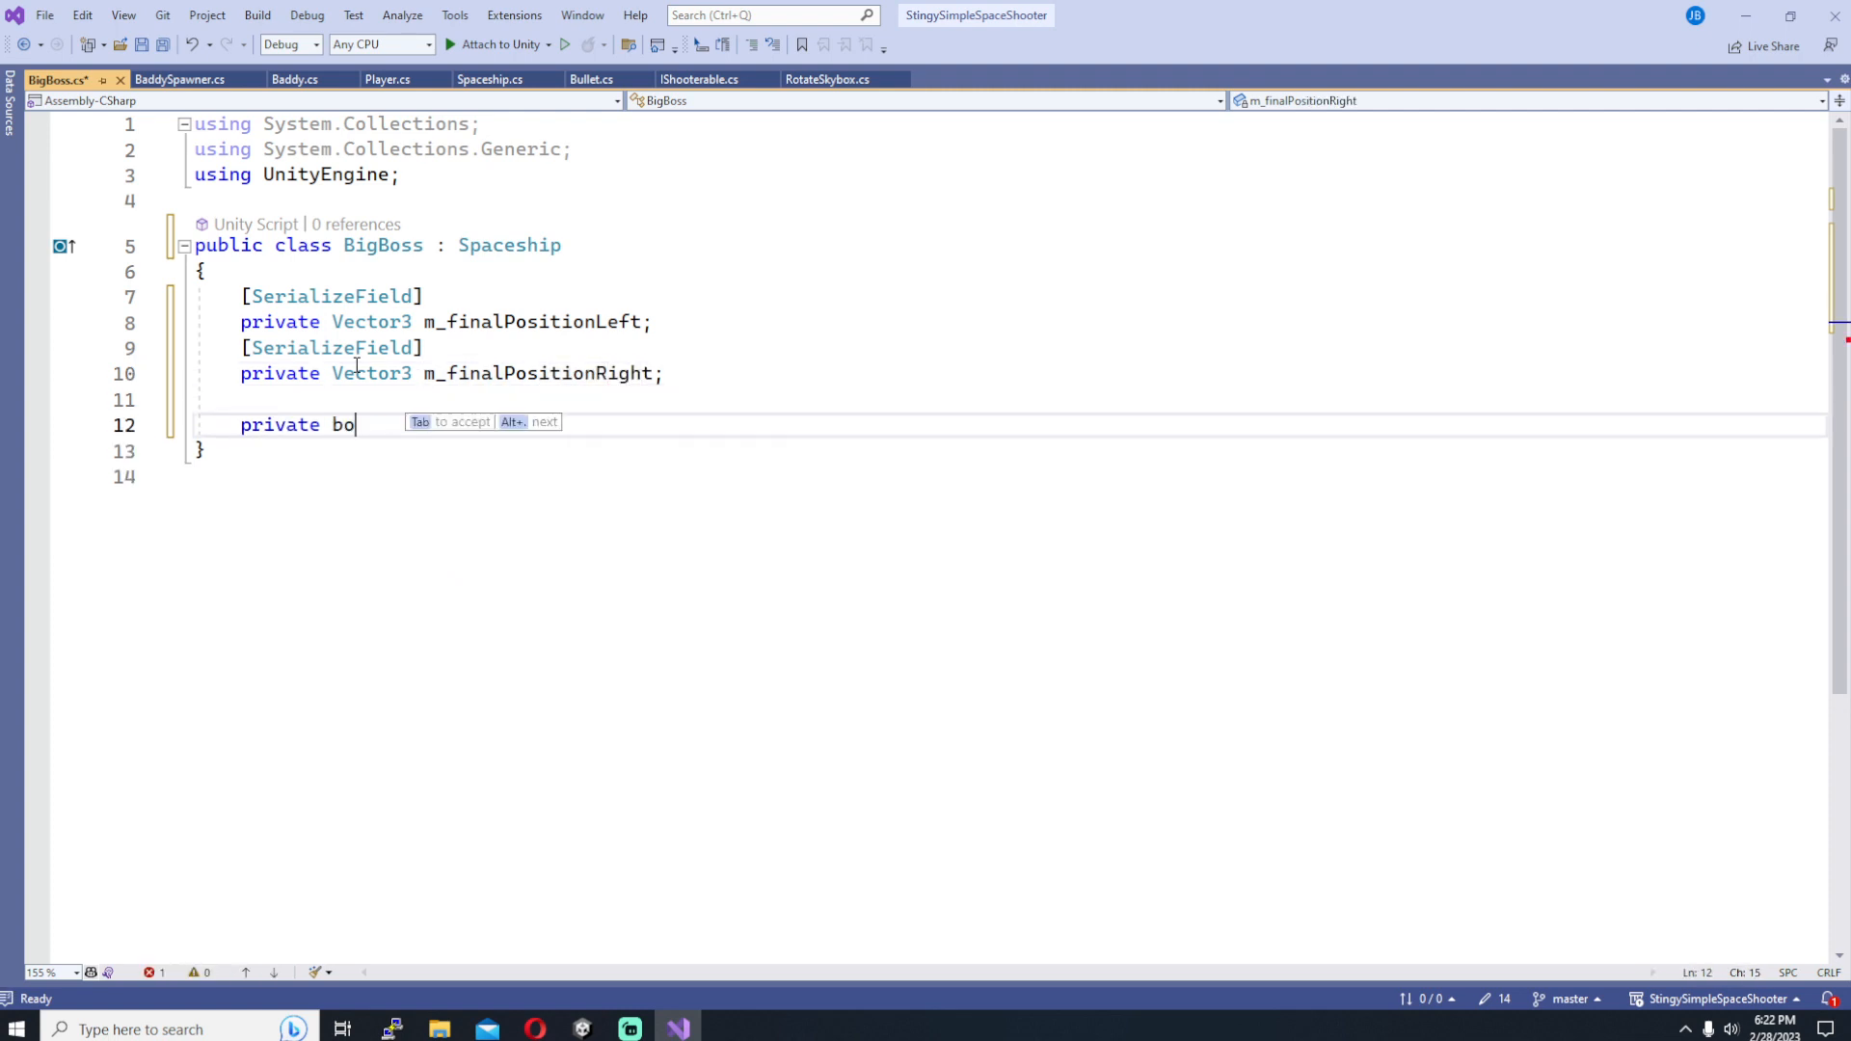
# Step: Add bool m_goingLeft = true and begin the protected override Move method
pyautogui.write('ol m_goingLeft = true;')
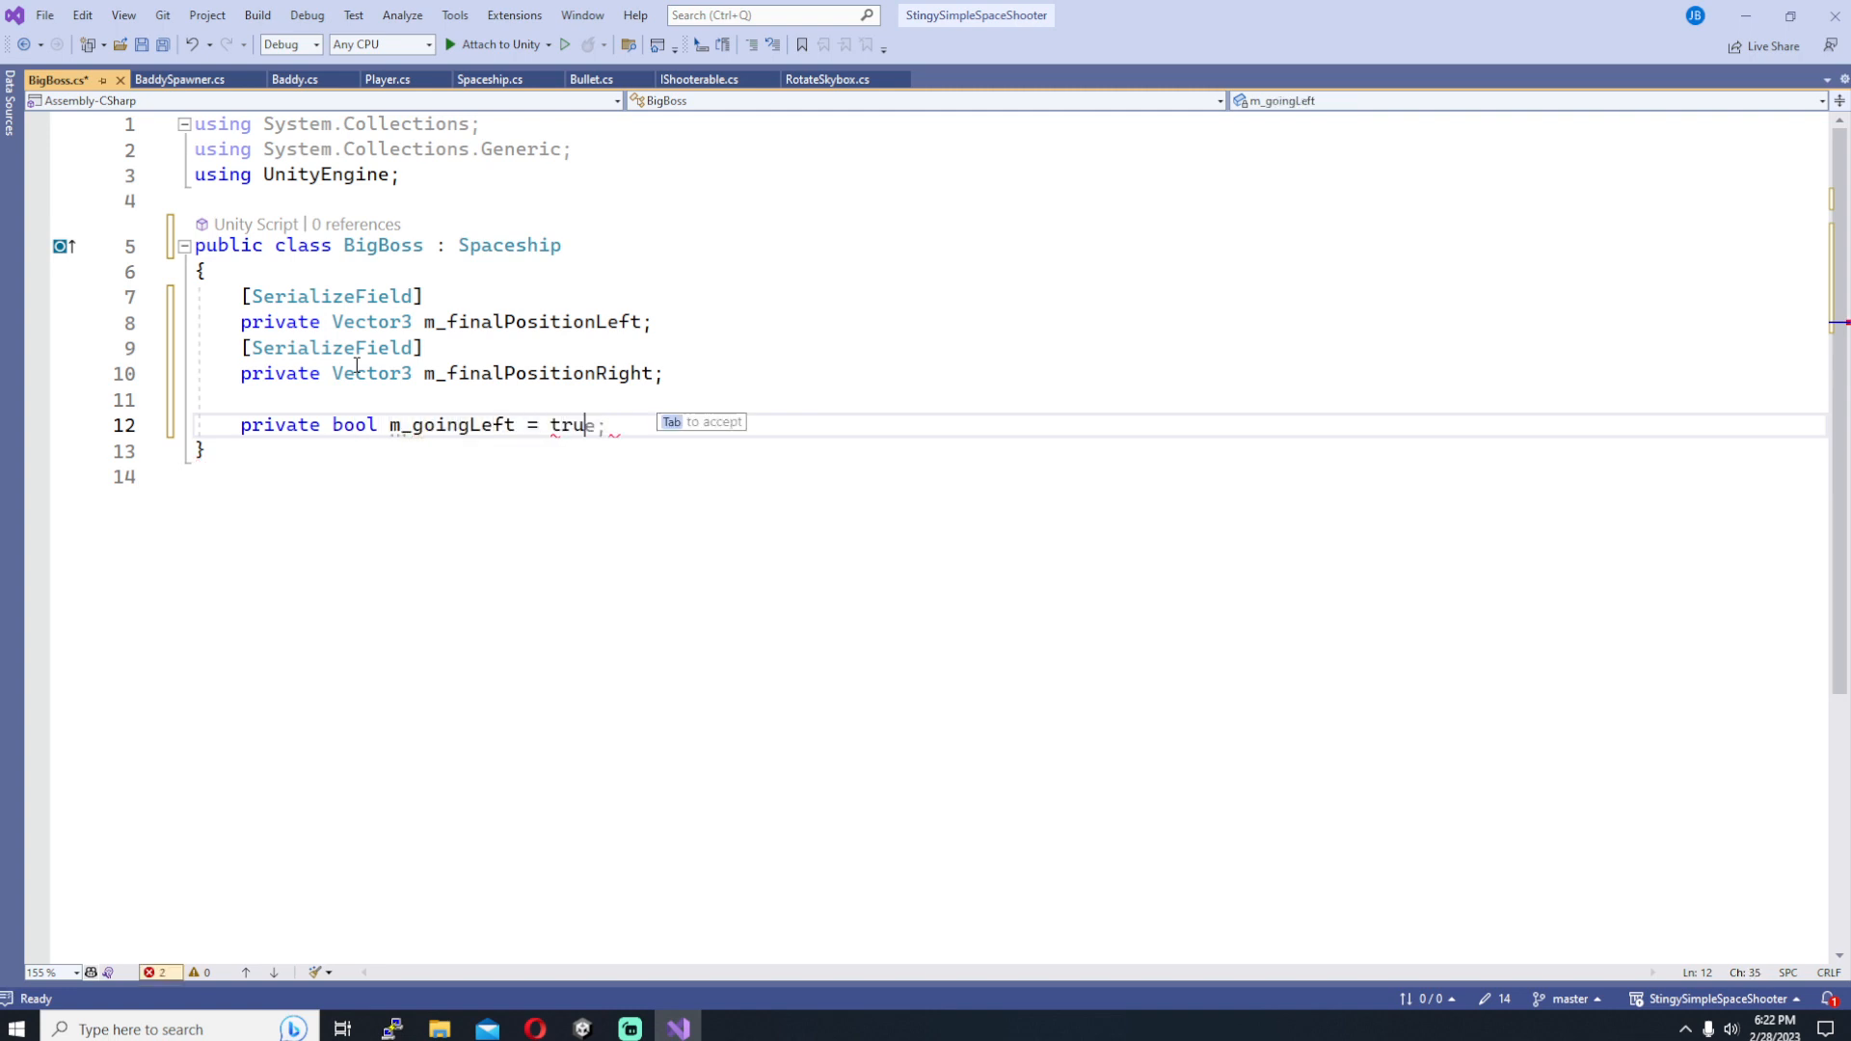
pyautogui.write('protected override voi')
pyautogui.write('var mov')
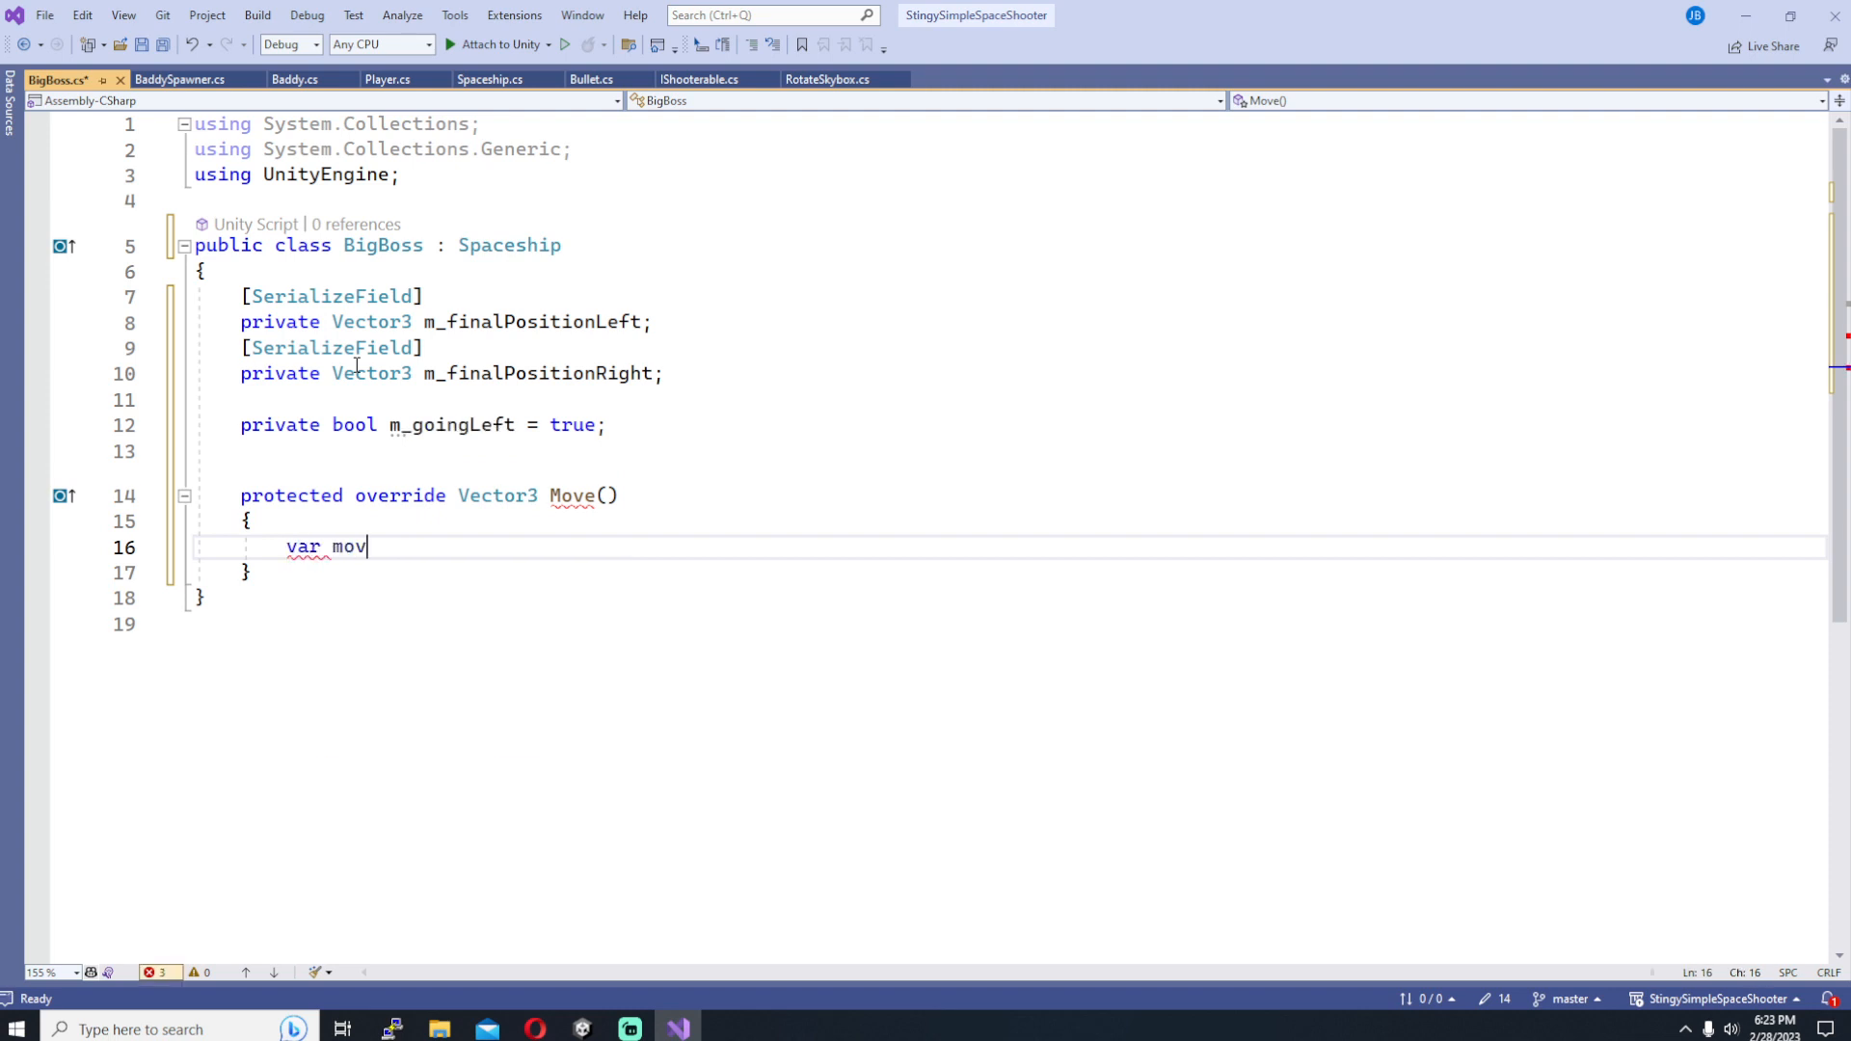
# Step: Start Move with a zero movement vector, a travel-left comment and an if (m_goingLeft) branch
pyautogui.write('ementVector = Vector3.zero;')
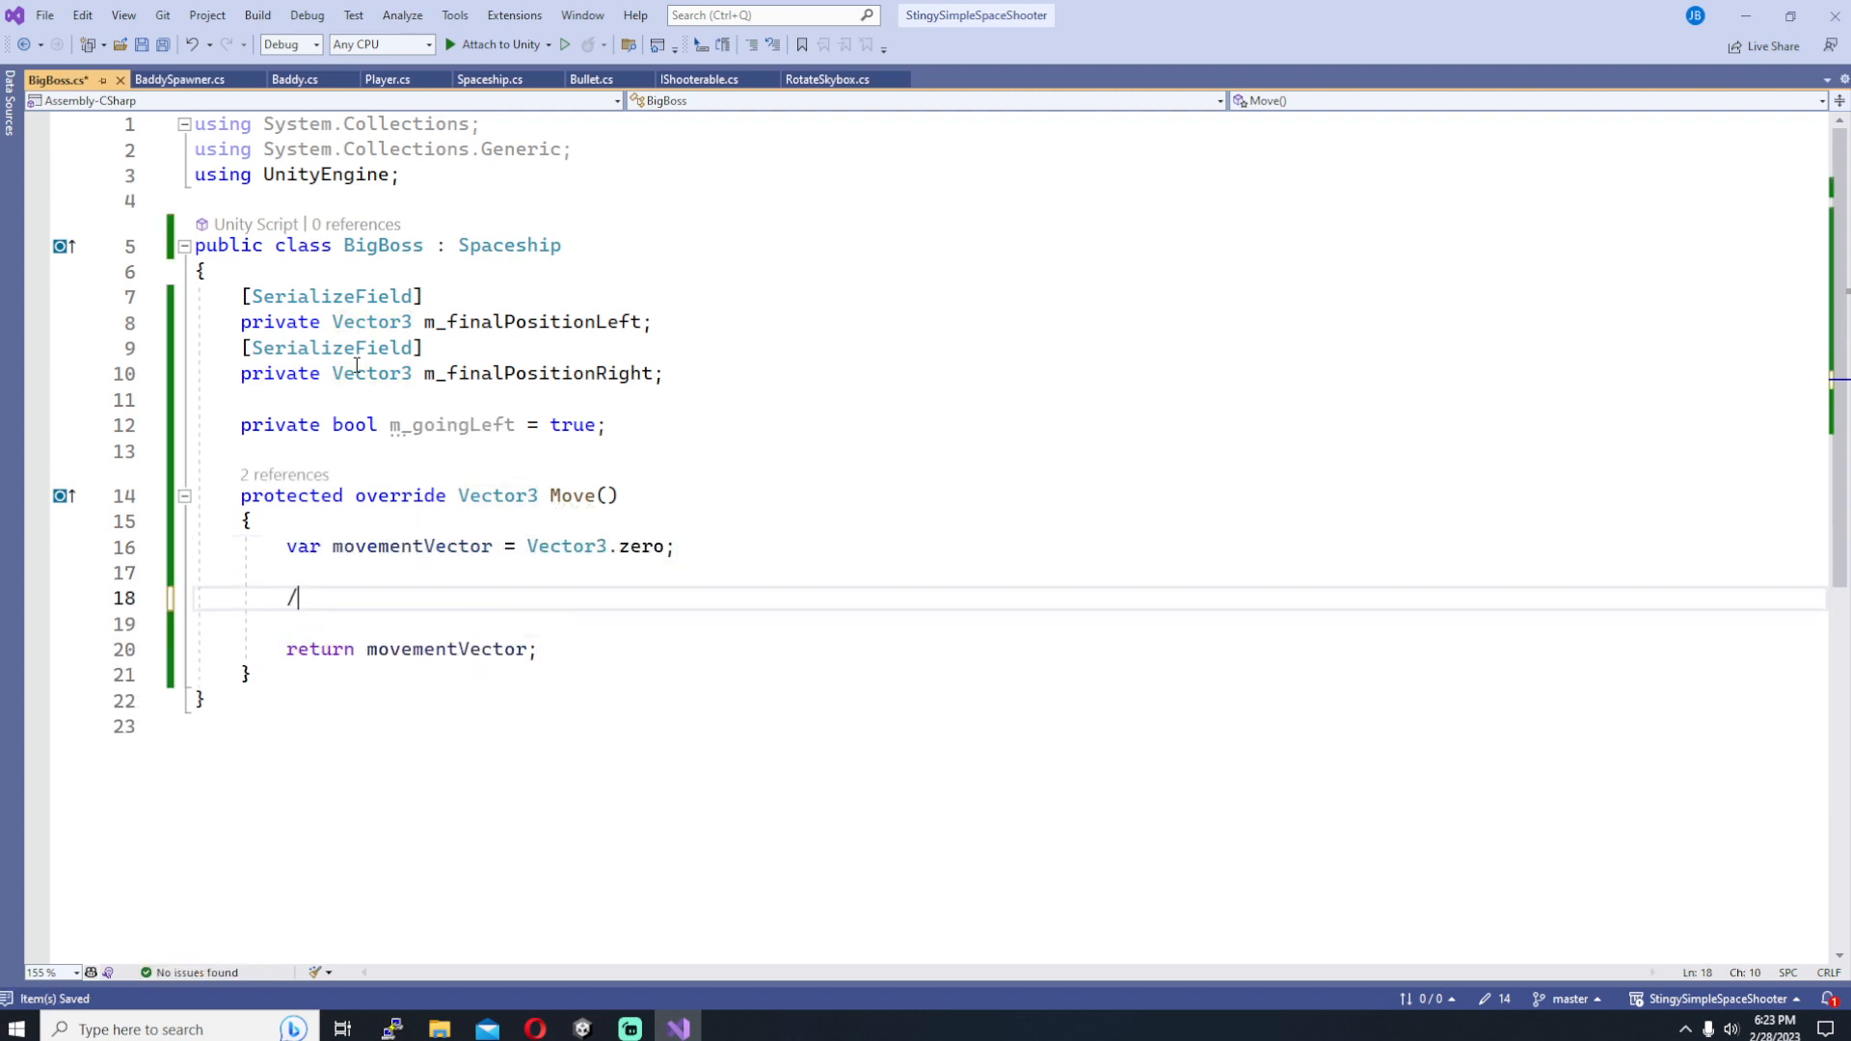
pyautogui.write('/ Travel to the left position, then when w')
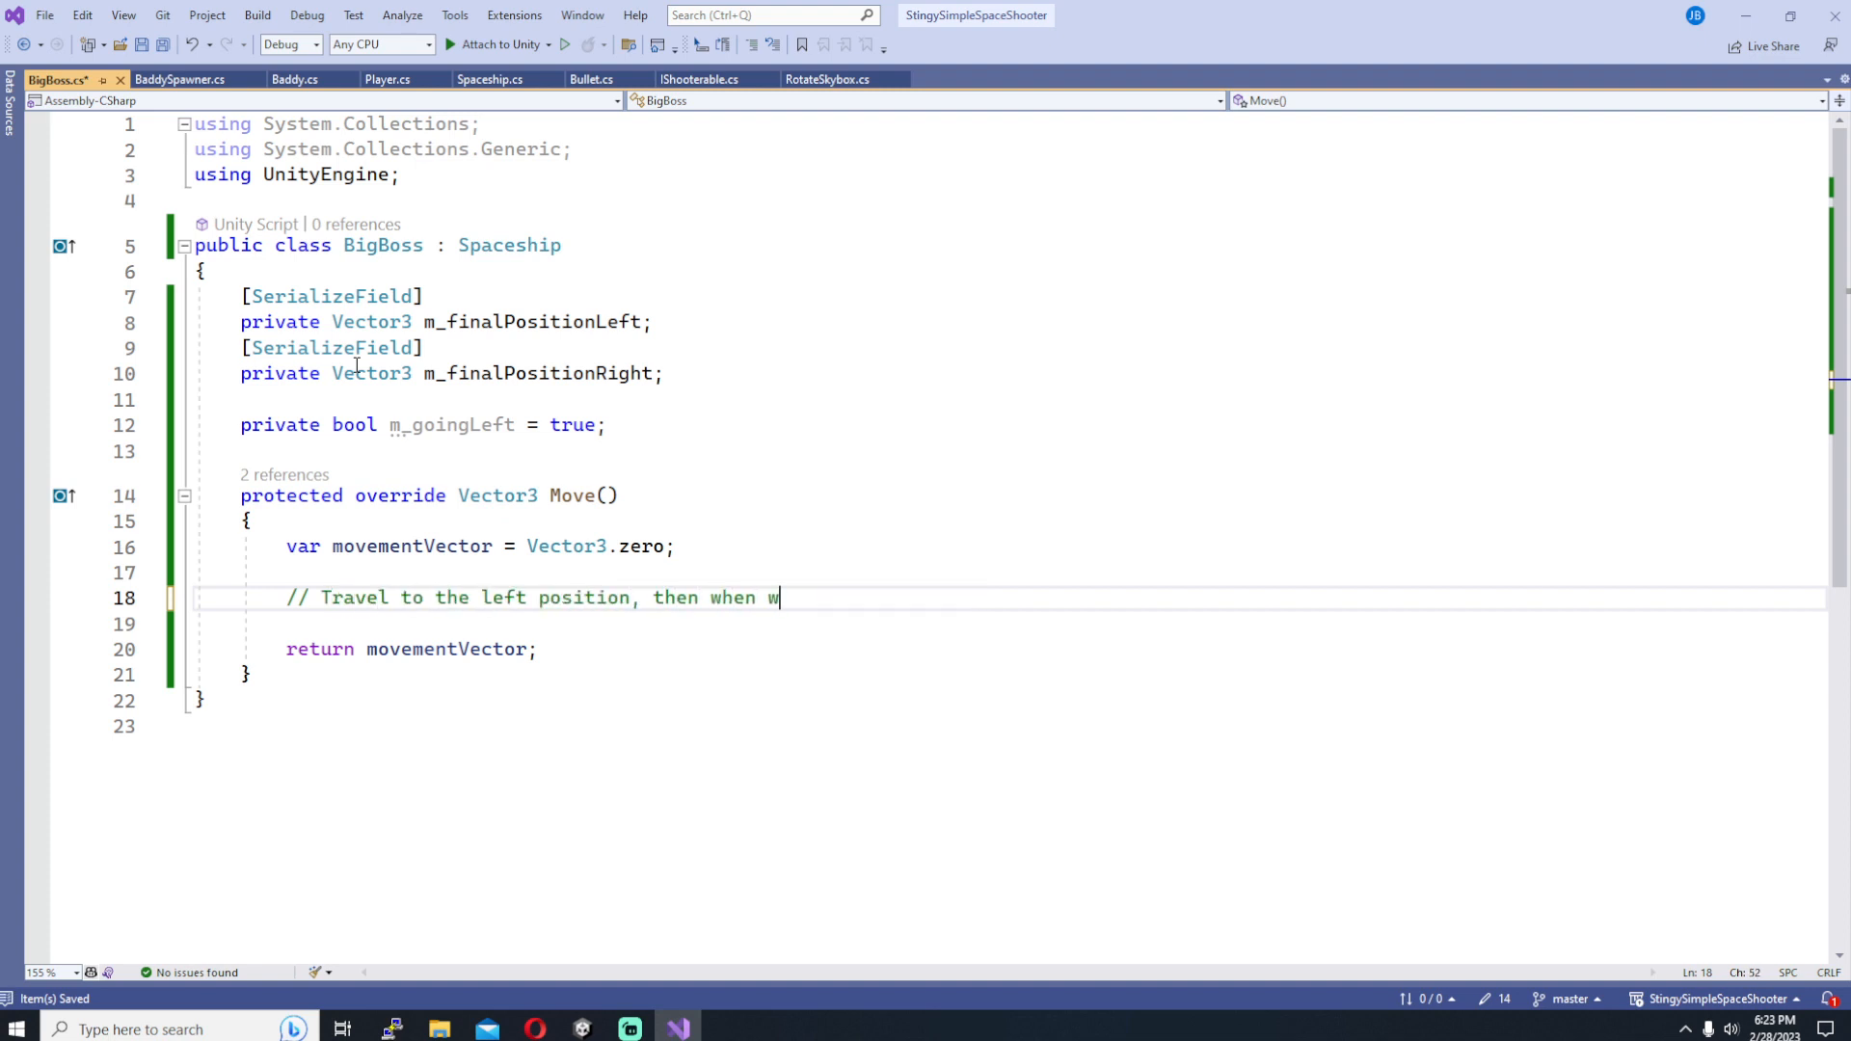
pyautogui.write('e get there, start traveling right')
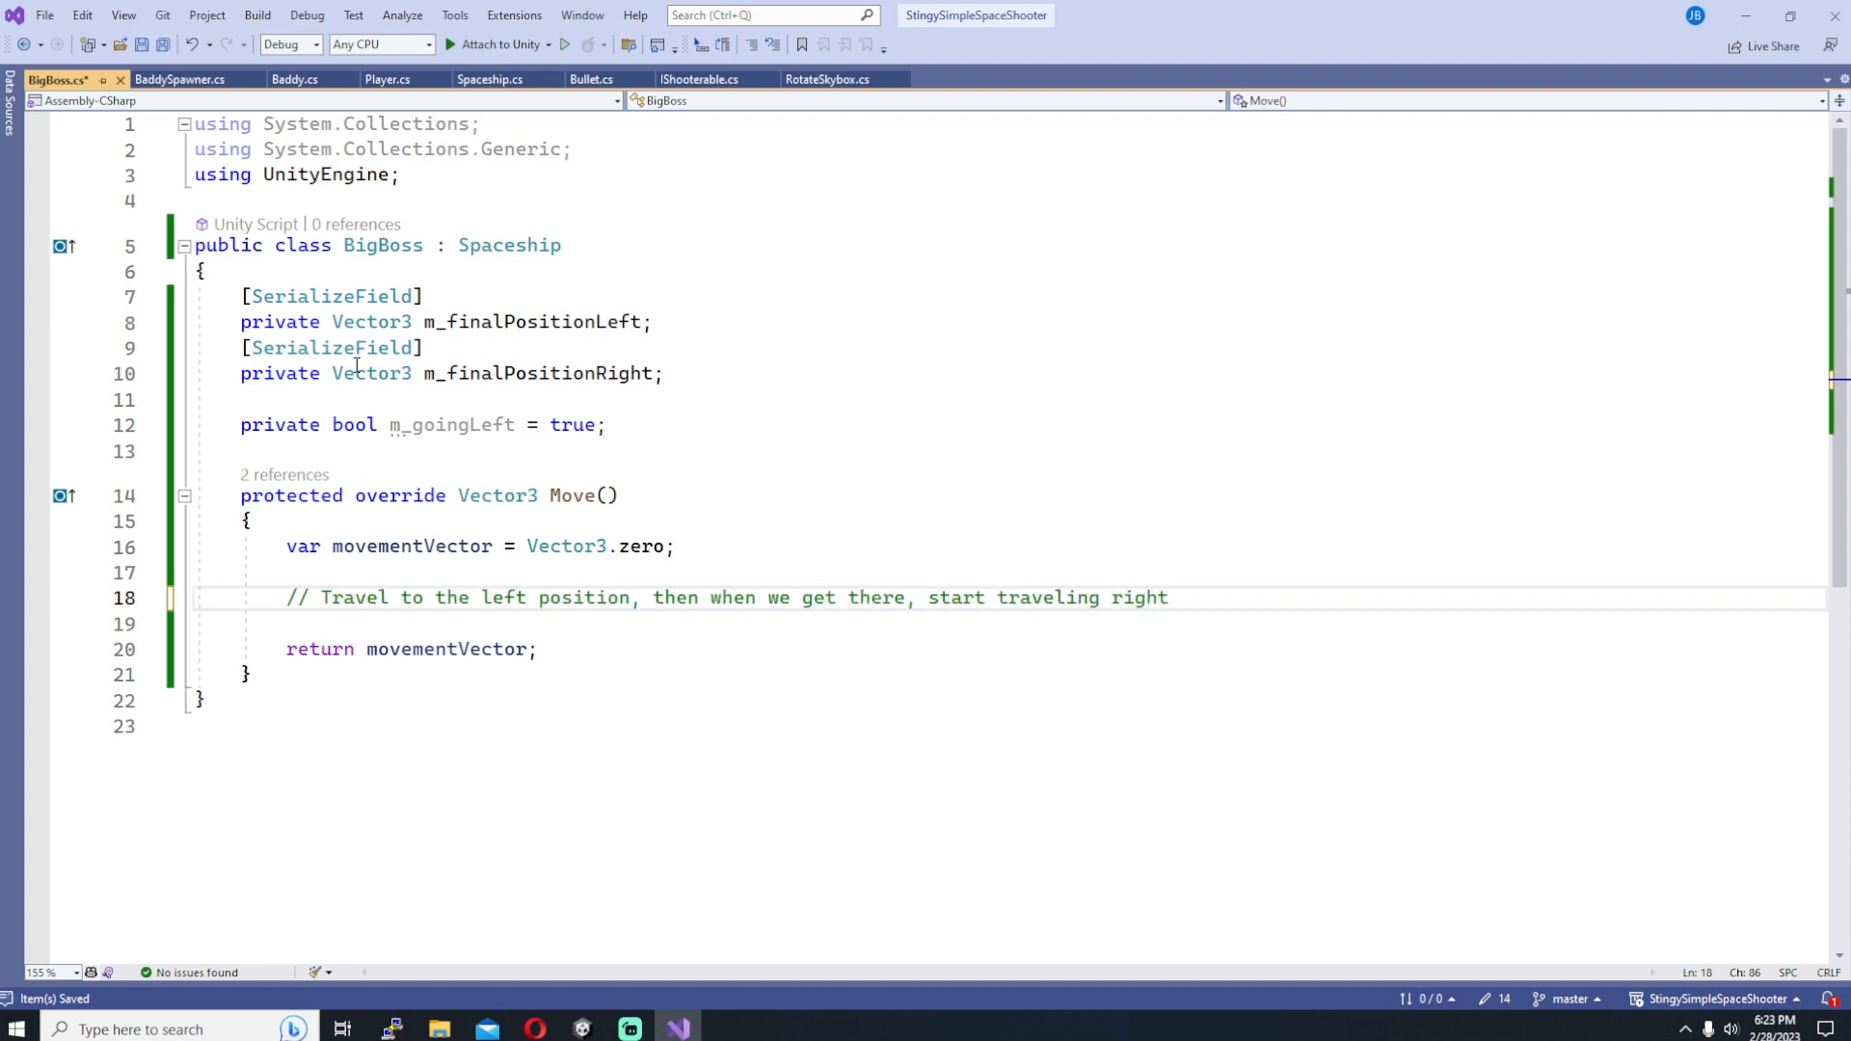
pyautogui.write('...')
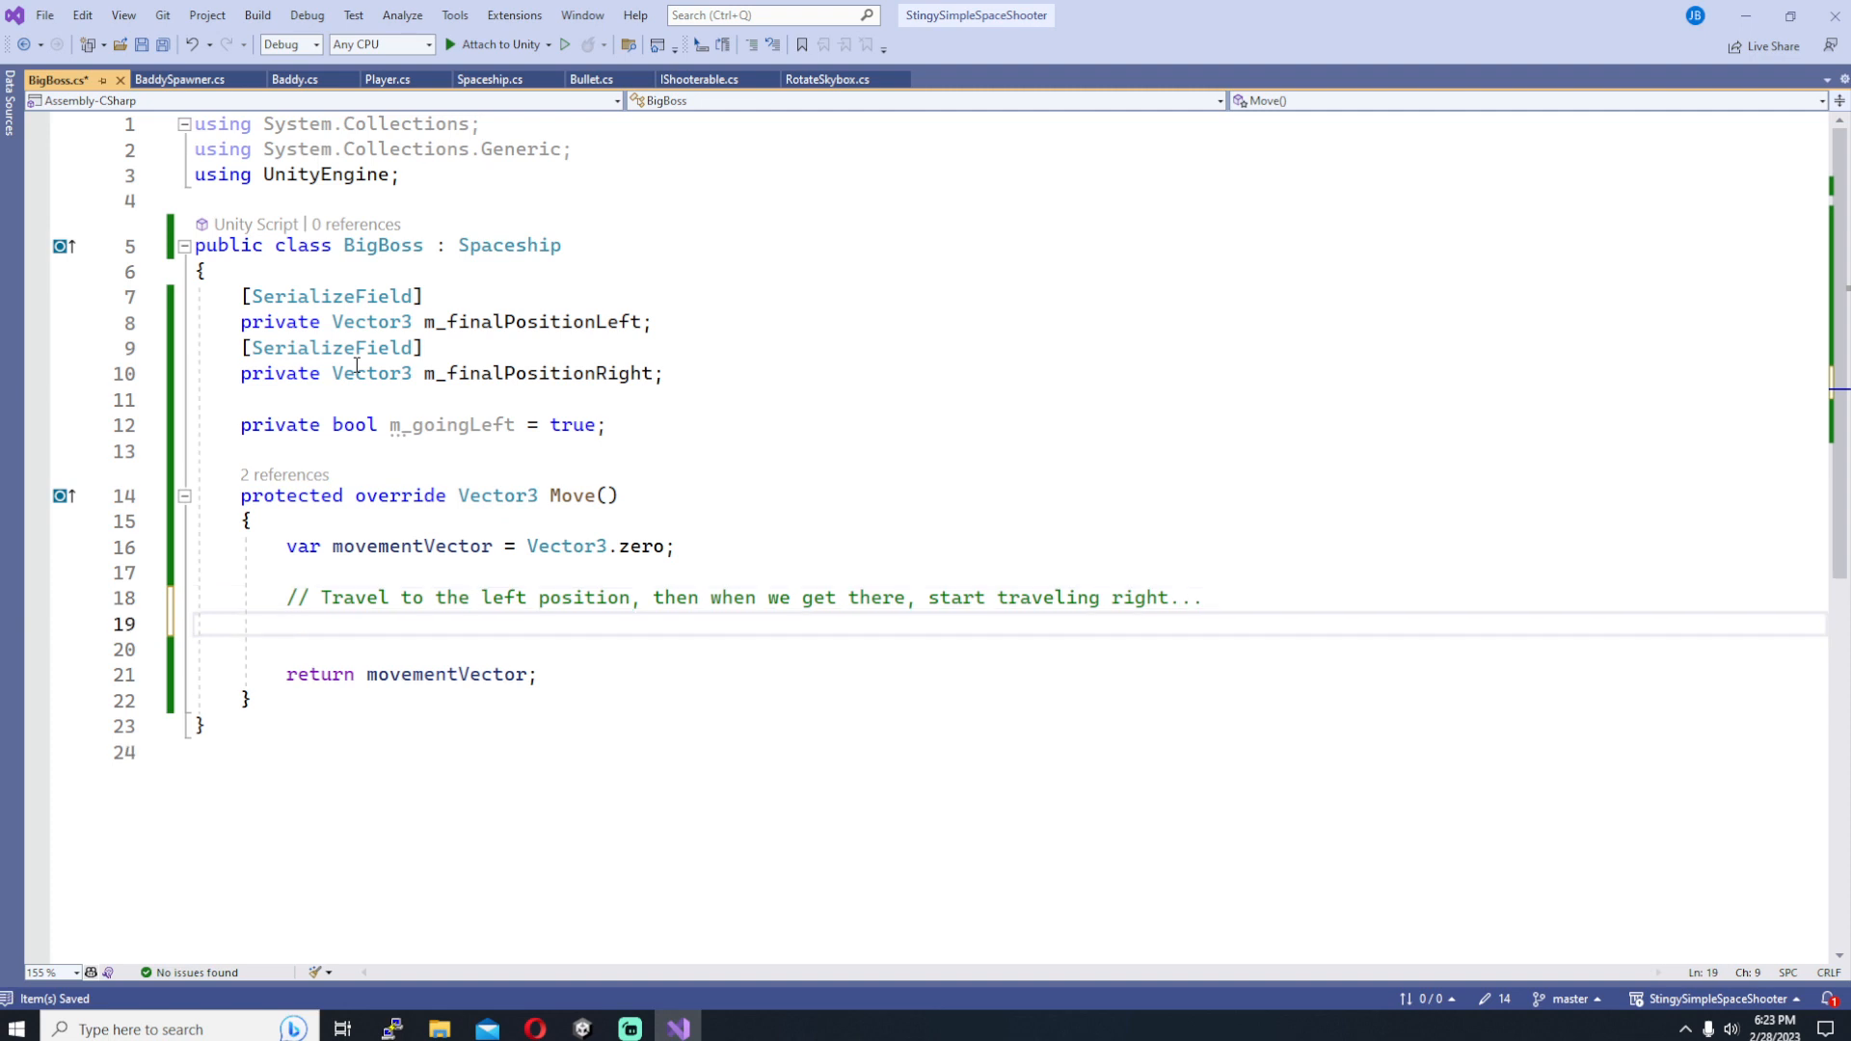
pyautogui.write('if (m_goingLeft')
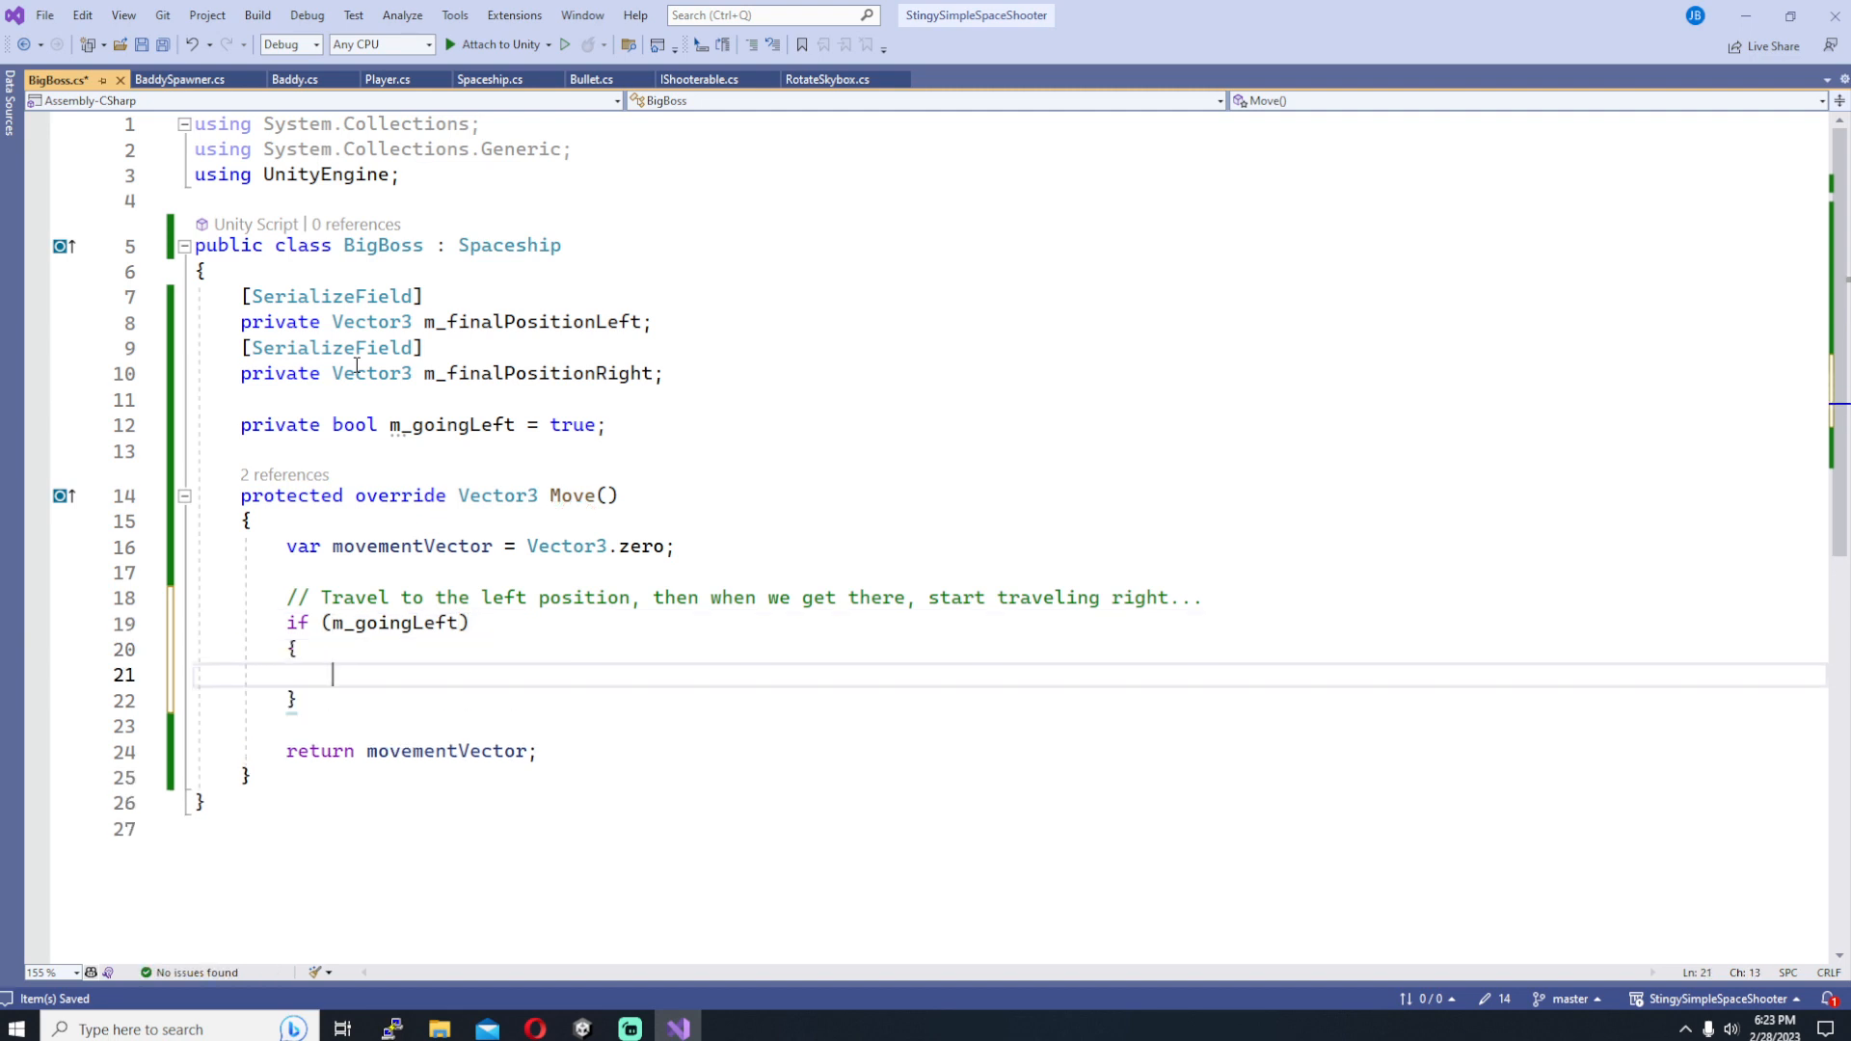
# Step: Clear m_goingLeft when Vector3.Distance to the left target is within a 0.5f threshold constant
pyautogui.write('if')
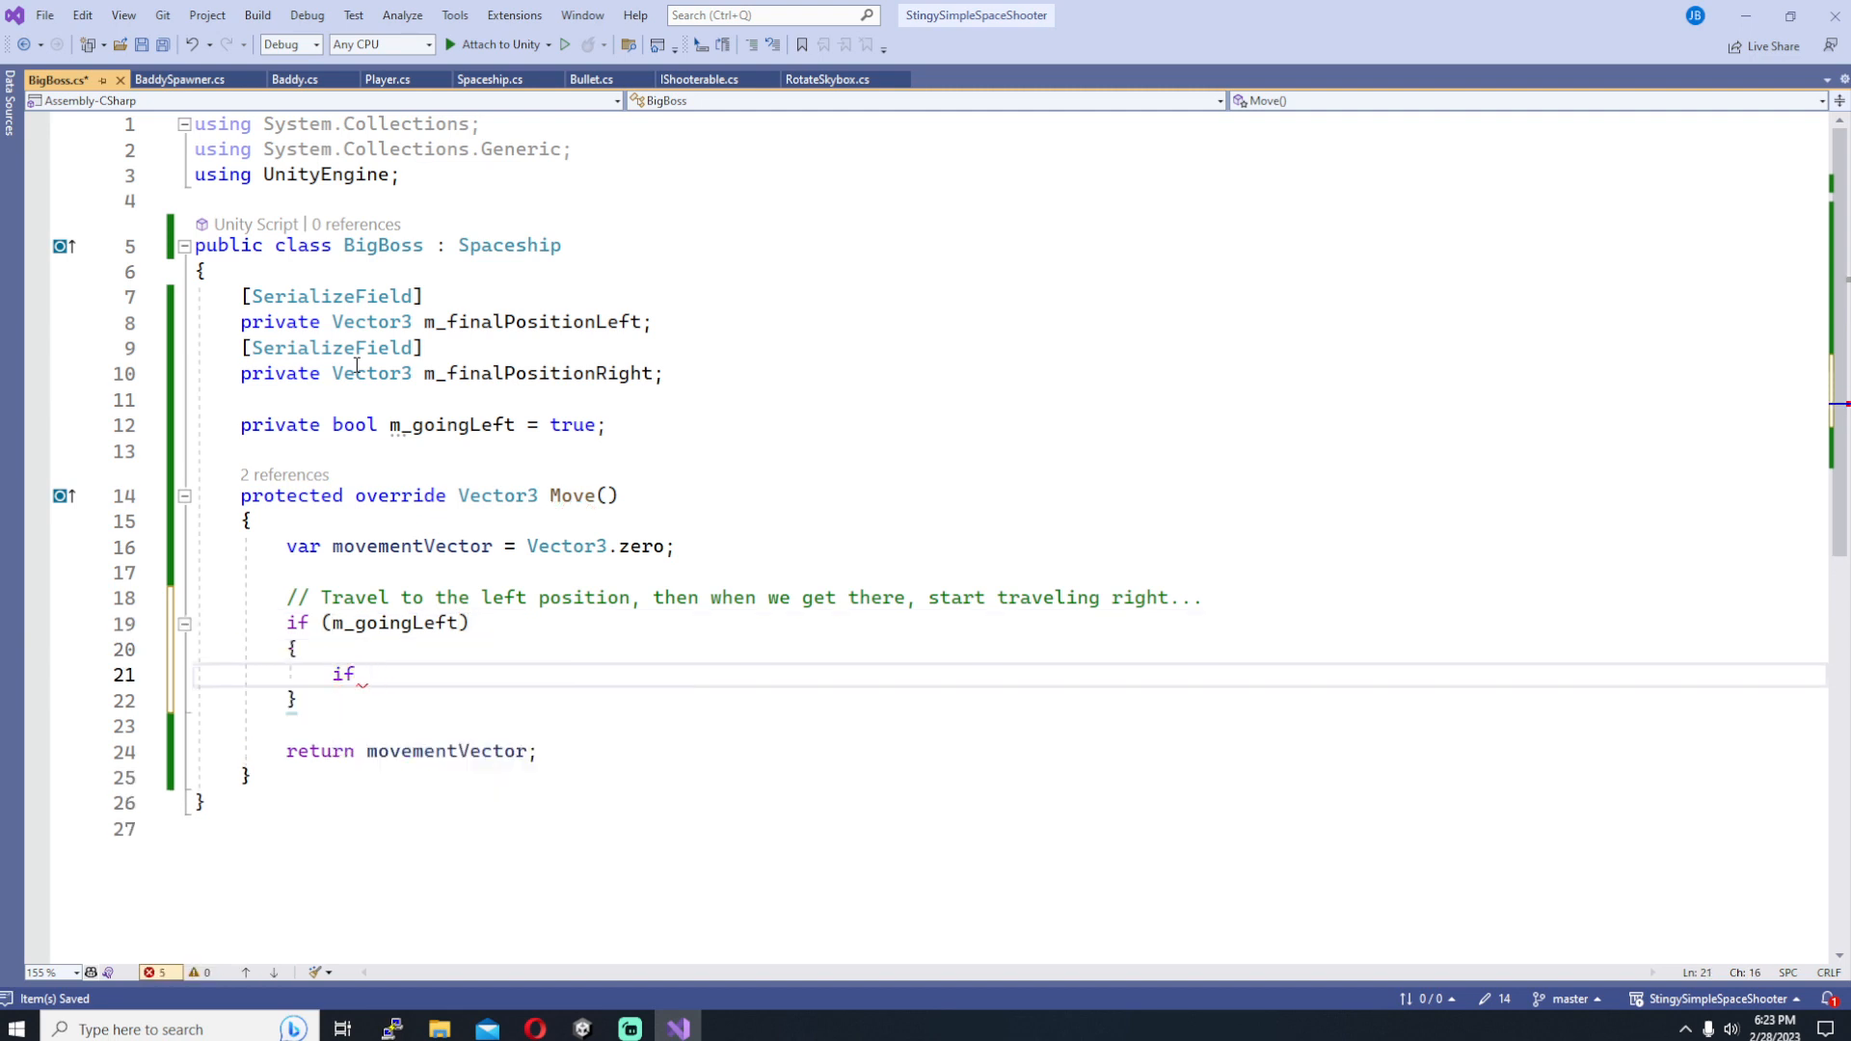
pyautogui.write('(transform.po')
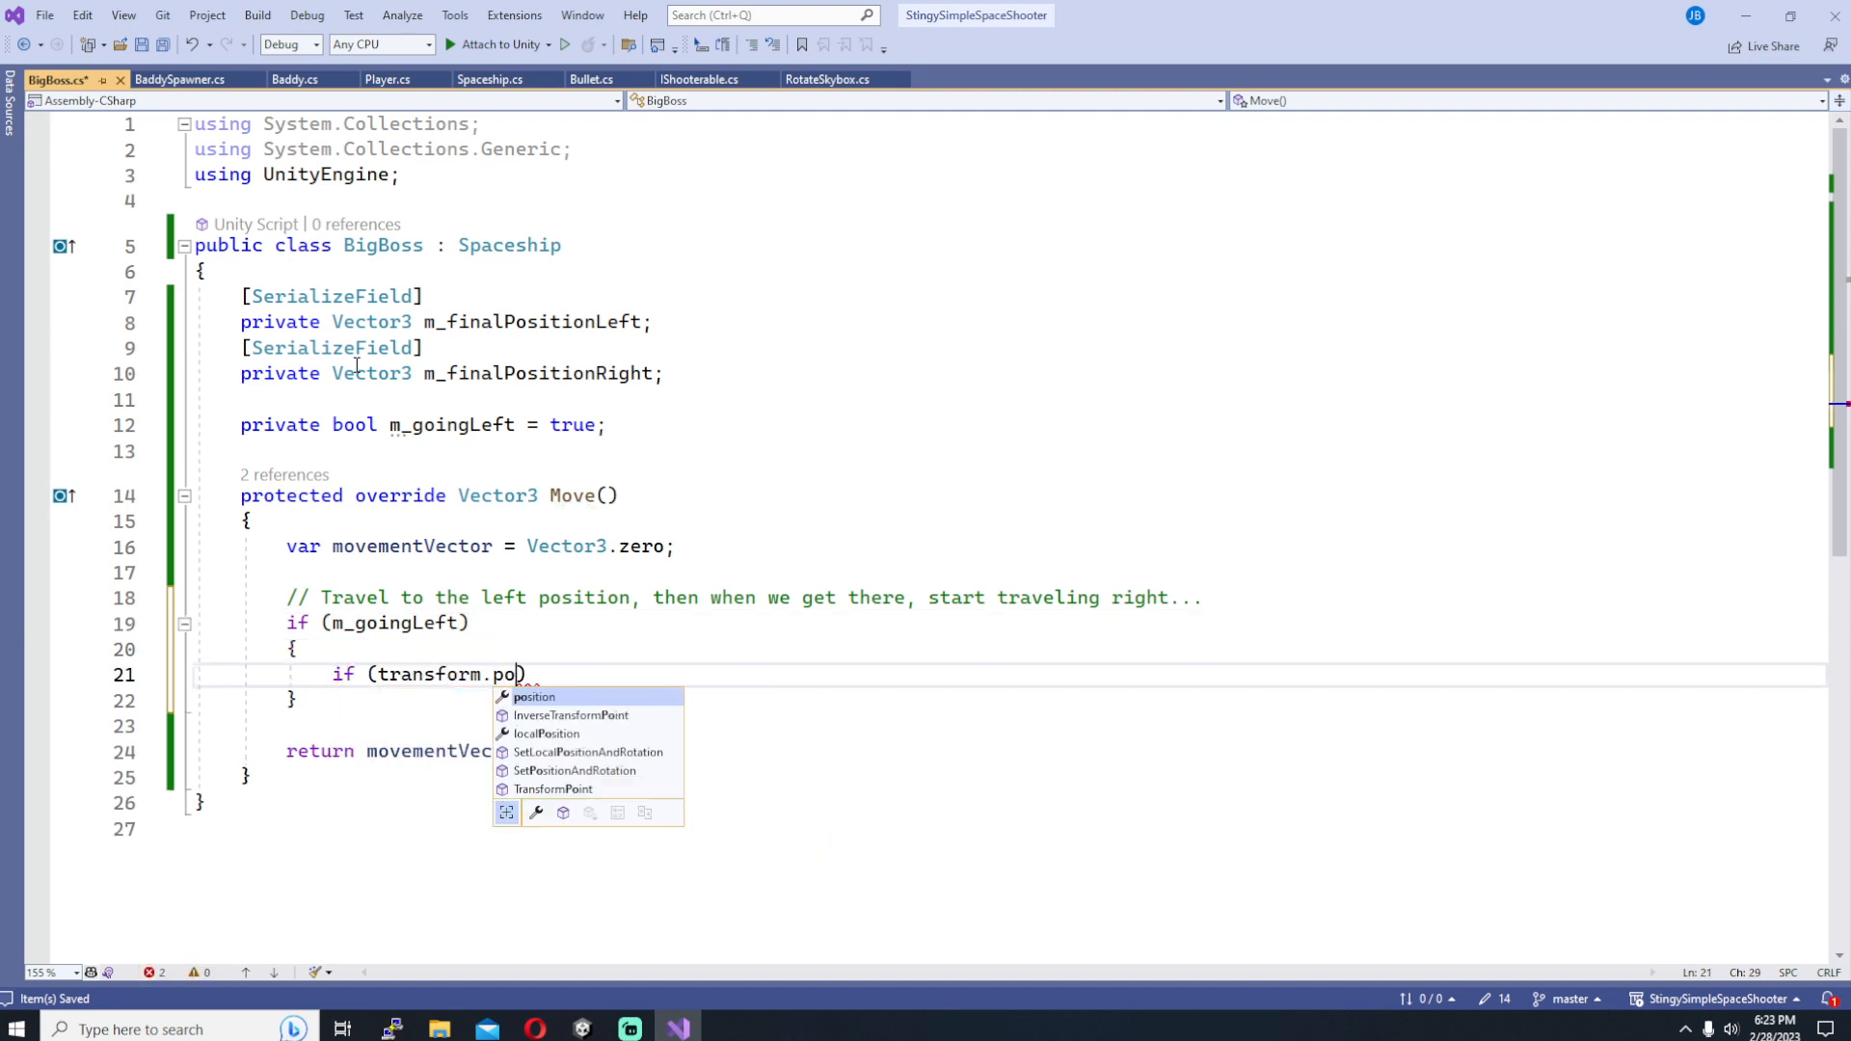
pyautogui.write('Vectort')
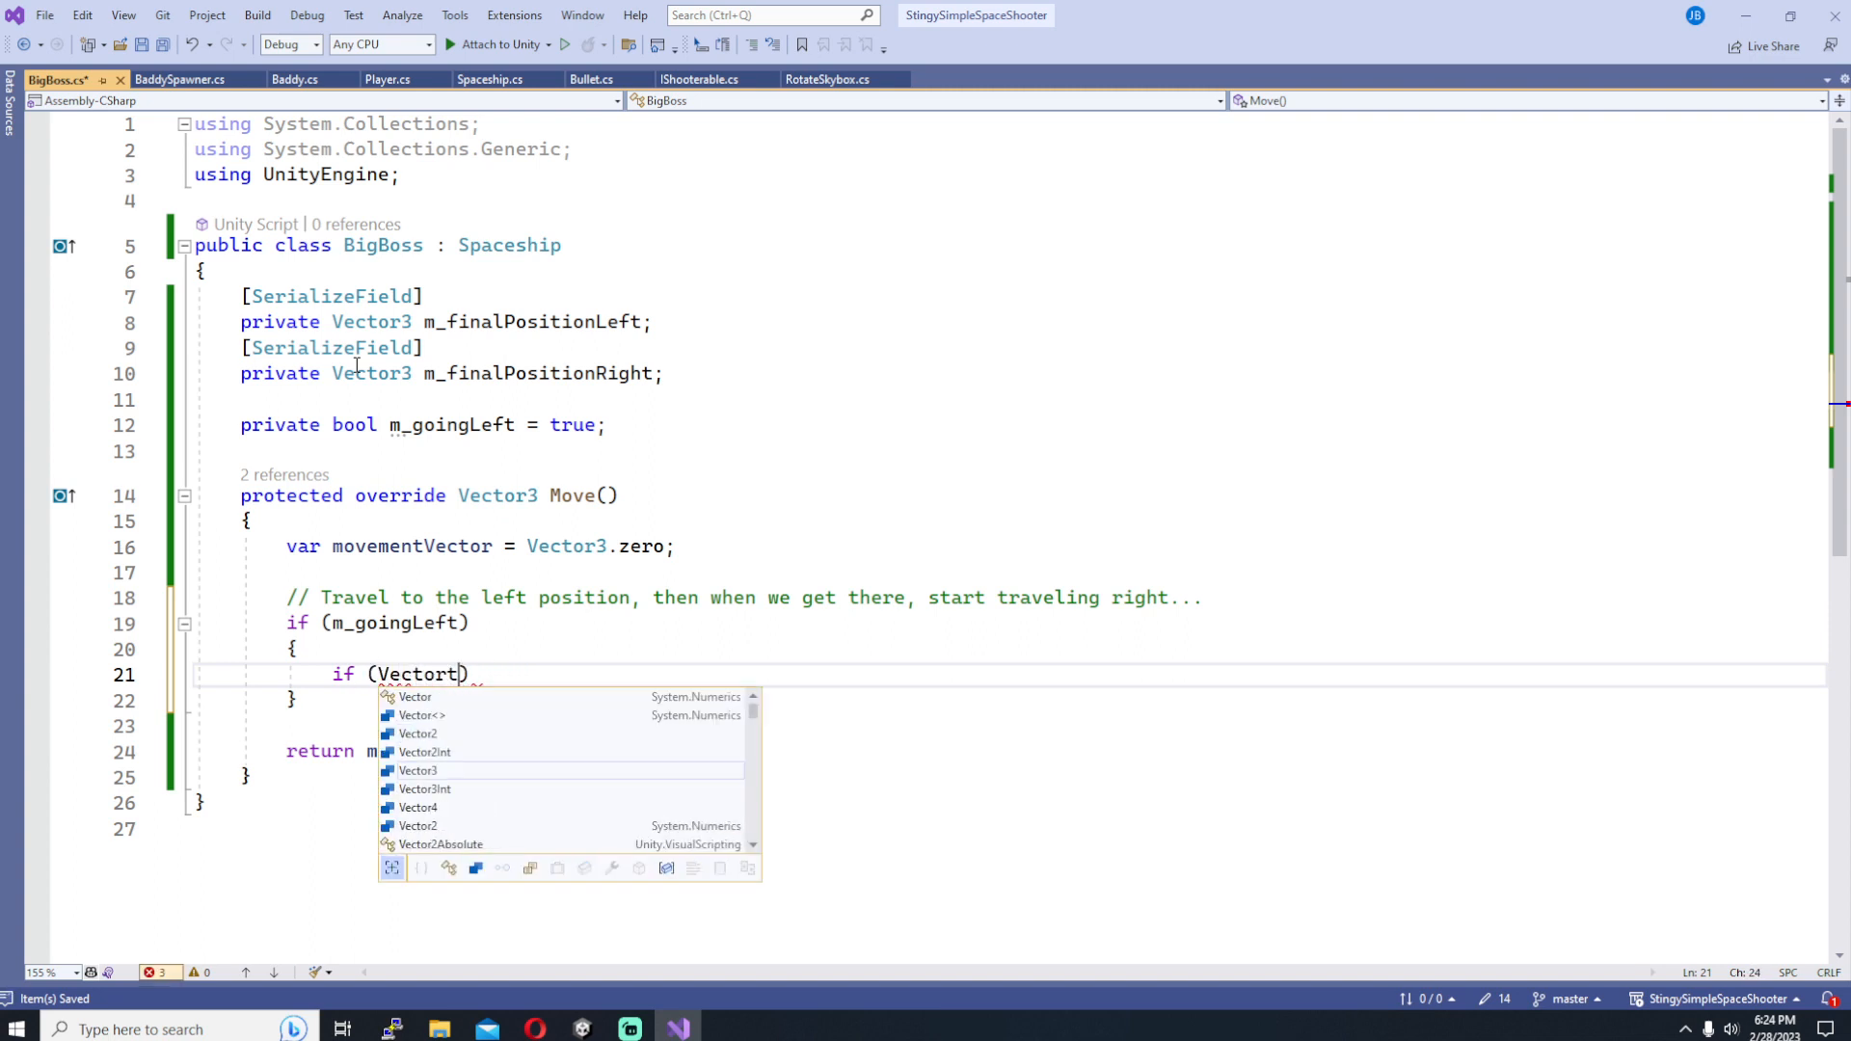
pyautogui.write('3.Distance(transform.position, m_finalPositionLef')
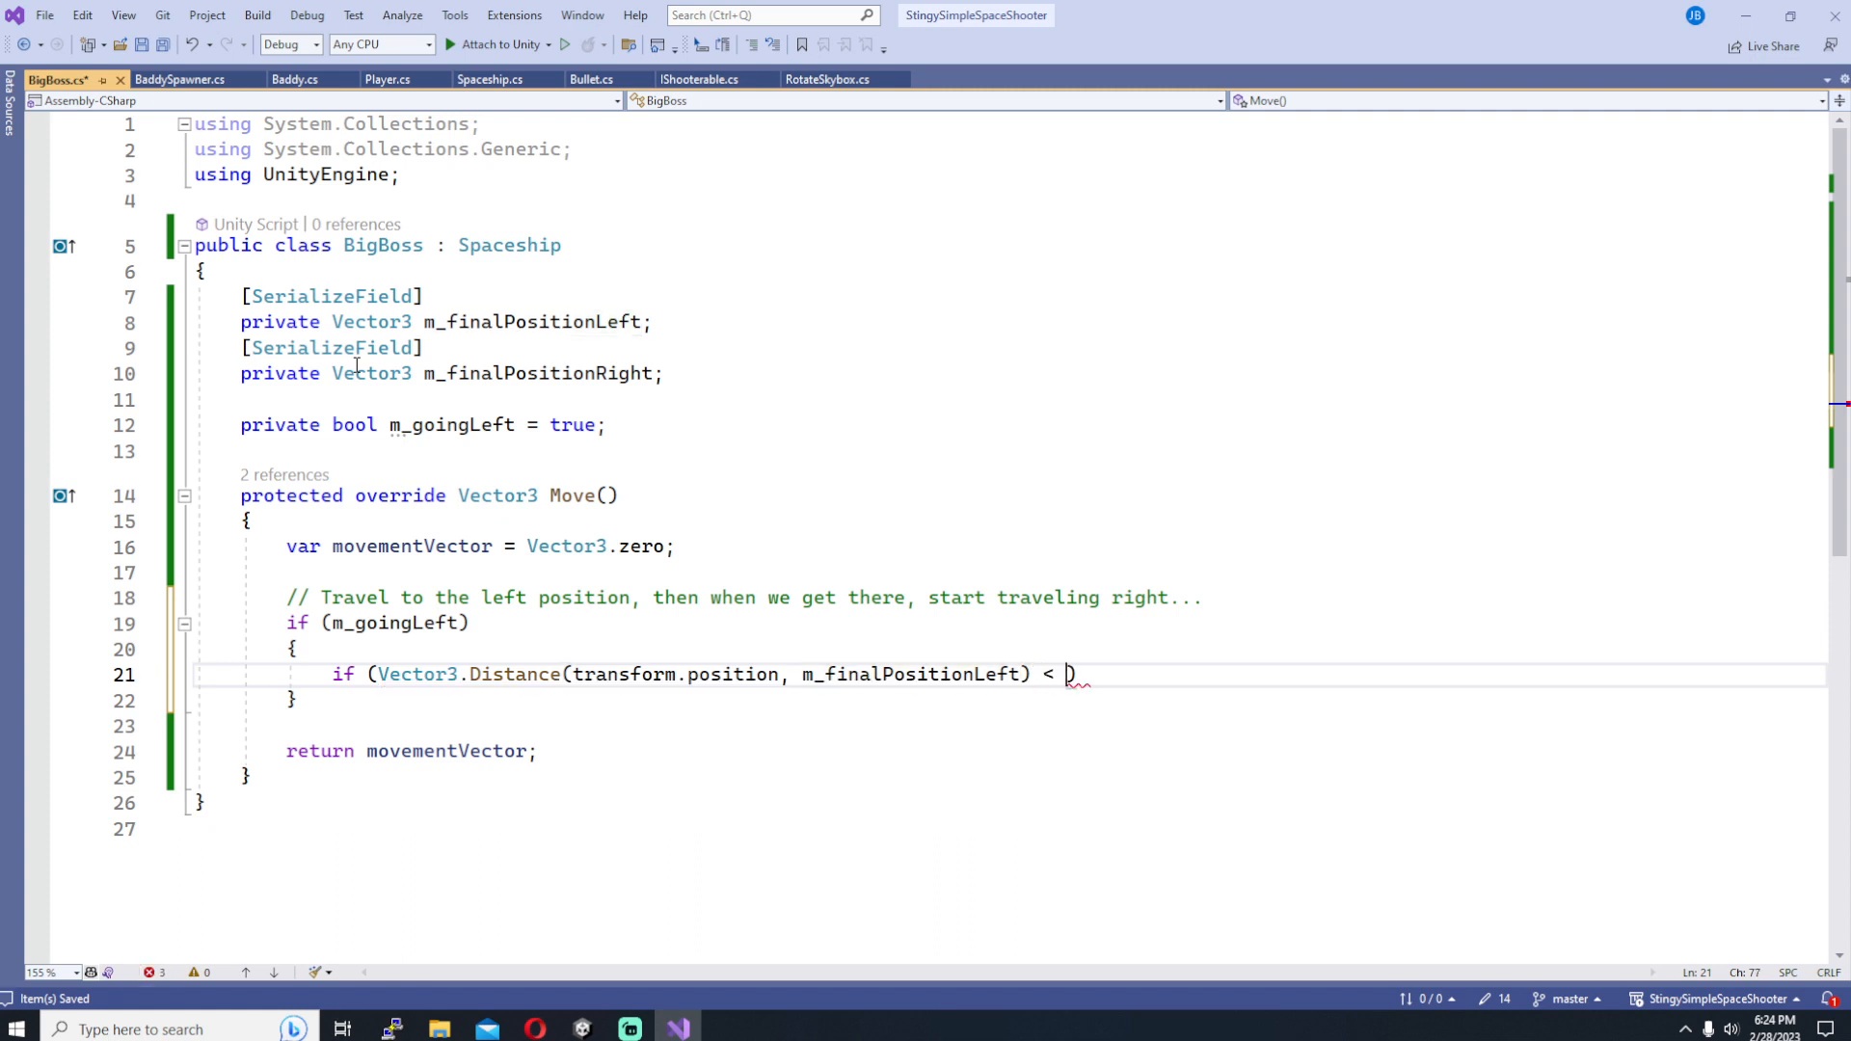
pyautogui.write('0.5f')
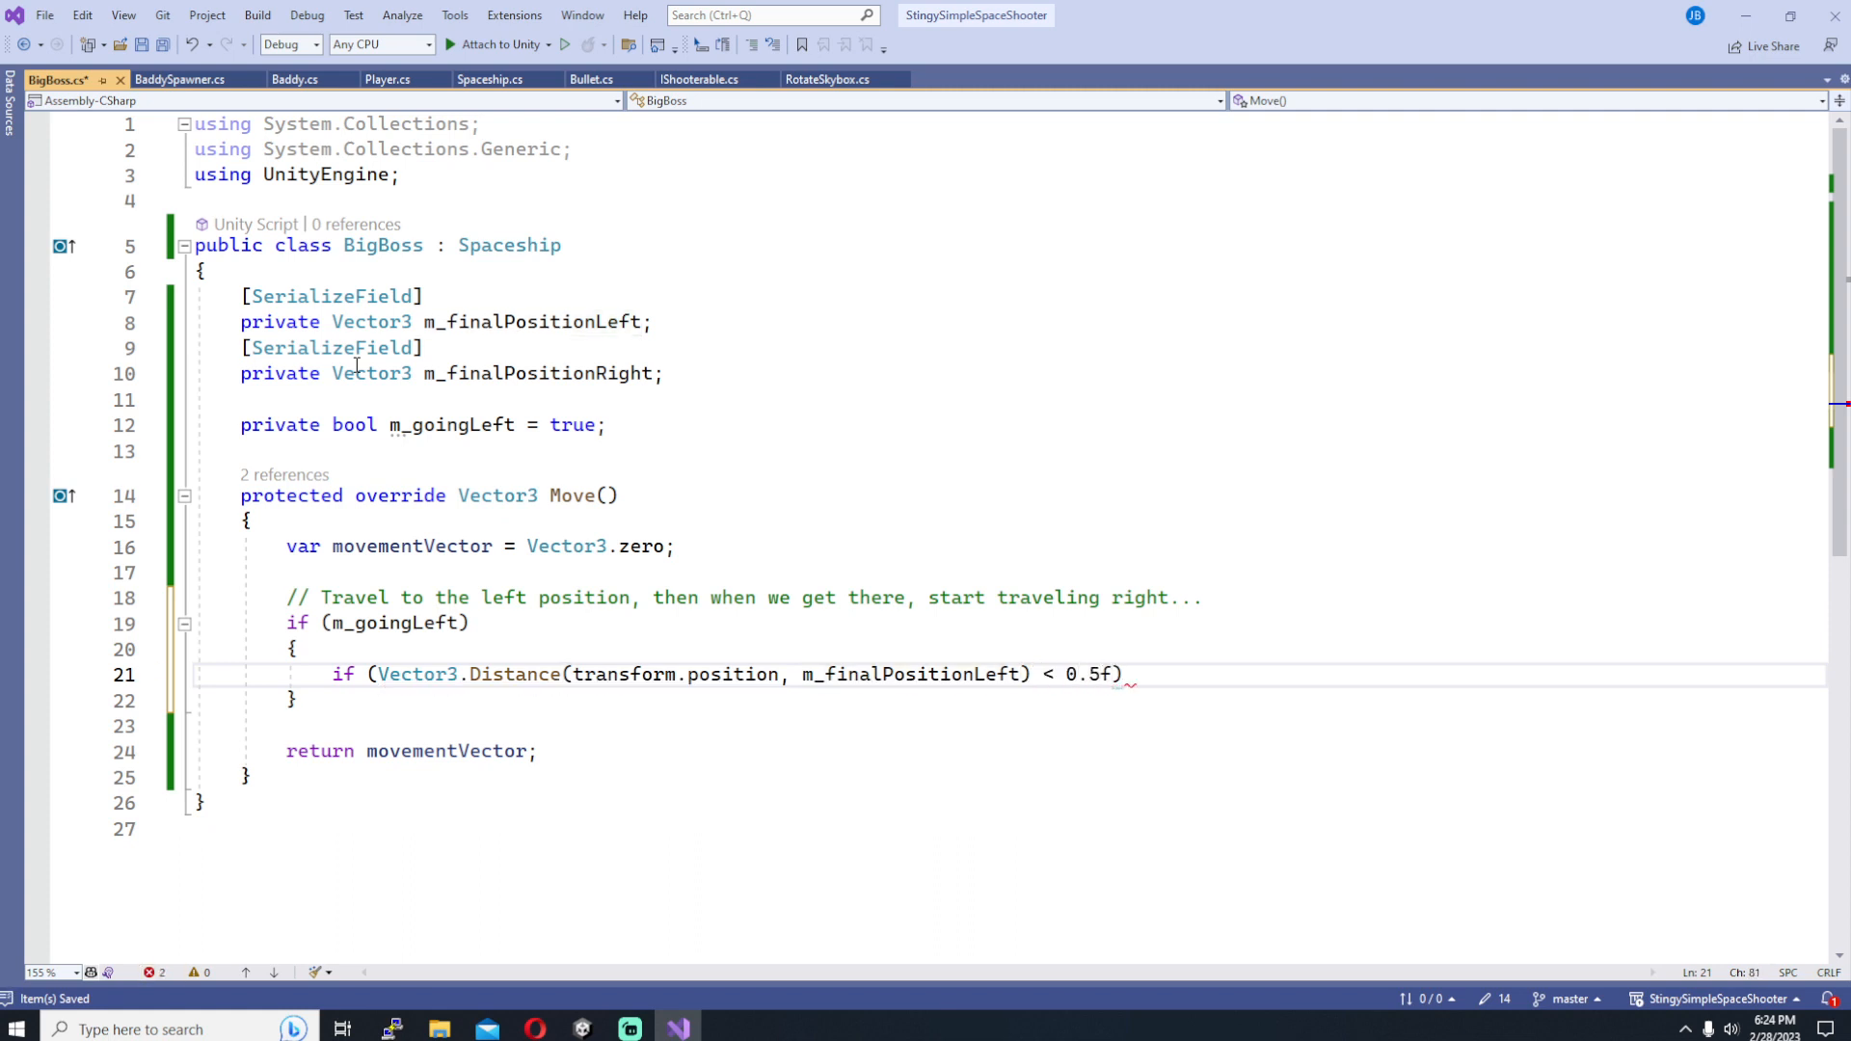
pyautogui.write('private const float c_distanceThreshhold = 0.5f;')
pyautogui.write('m_goingLeft')
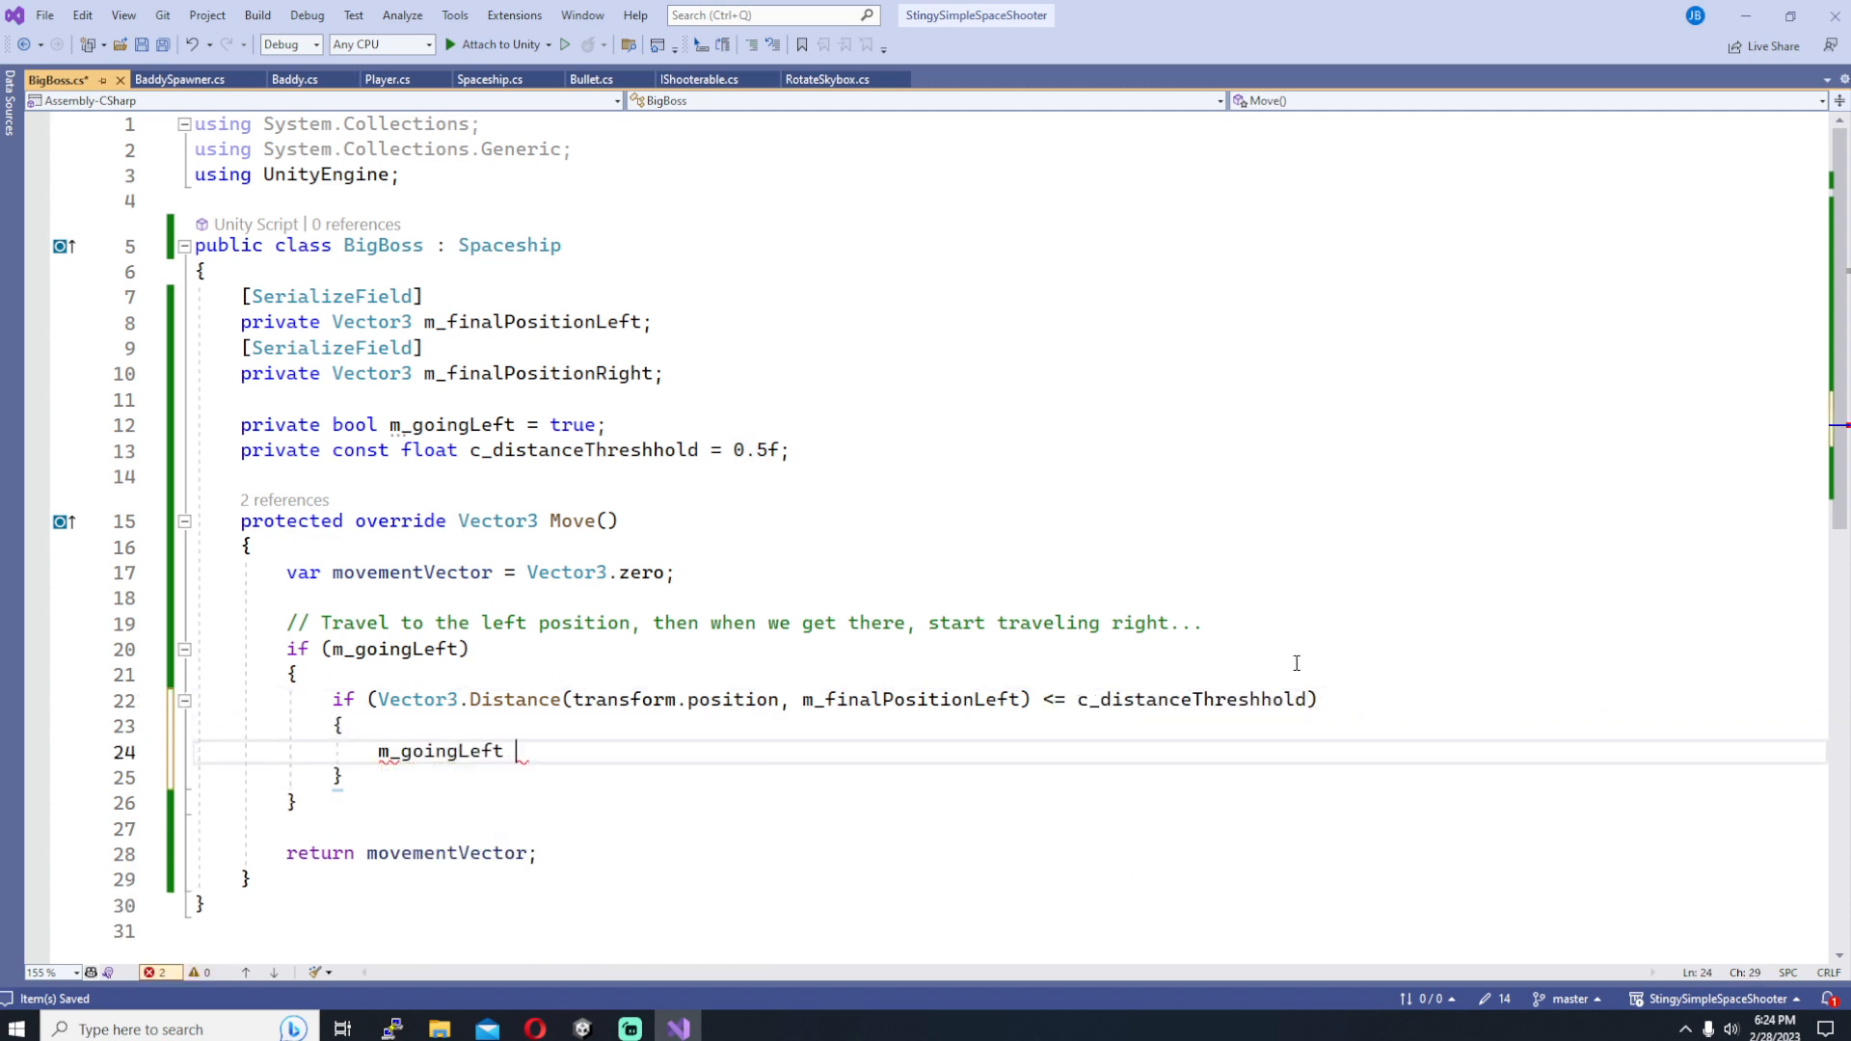
pyautogui.write('= false;')
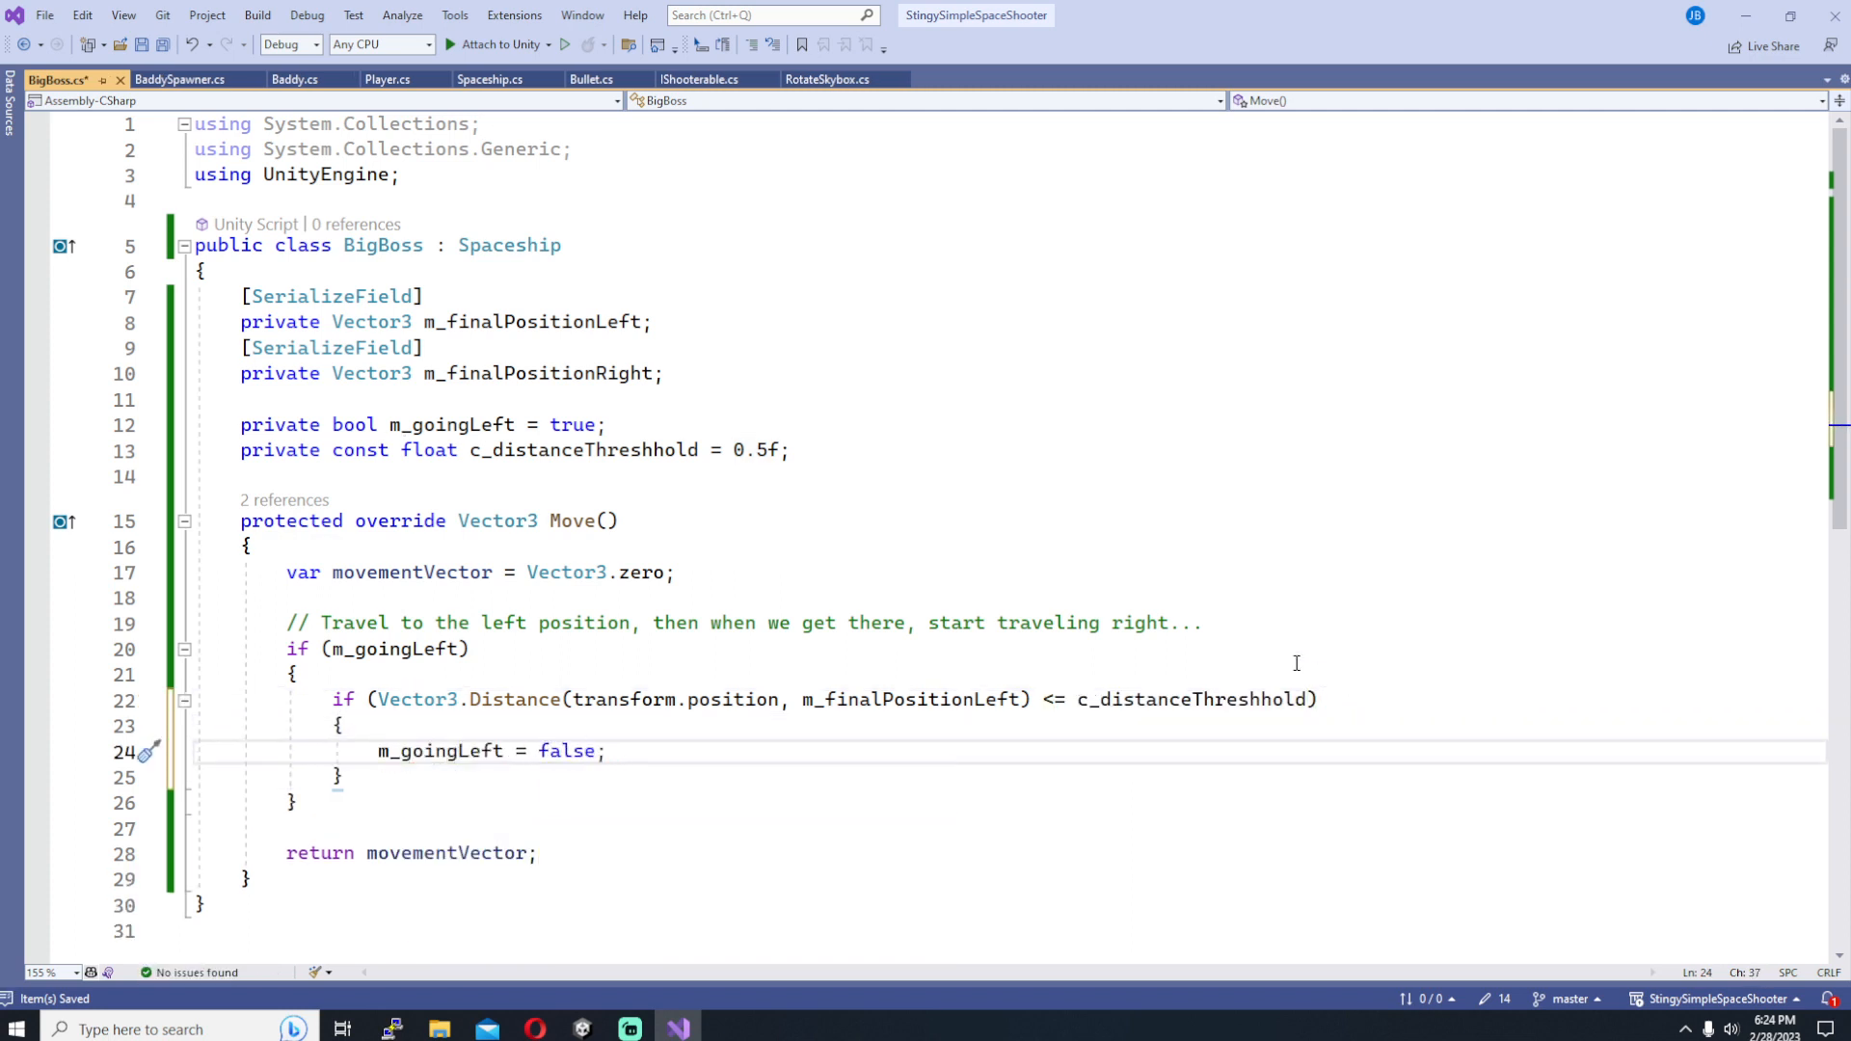
# Step: Set movementVector.x = GetMovementSpeed() * Time.deltaTime * -1 while going left
pyautogui.press('Enter')
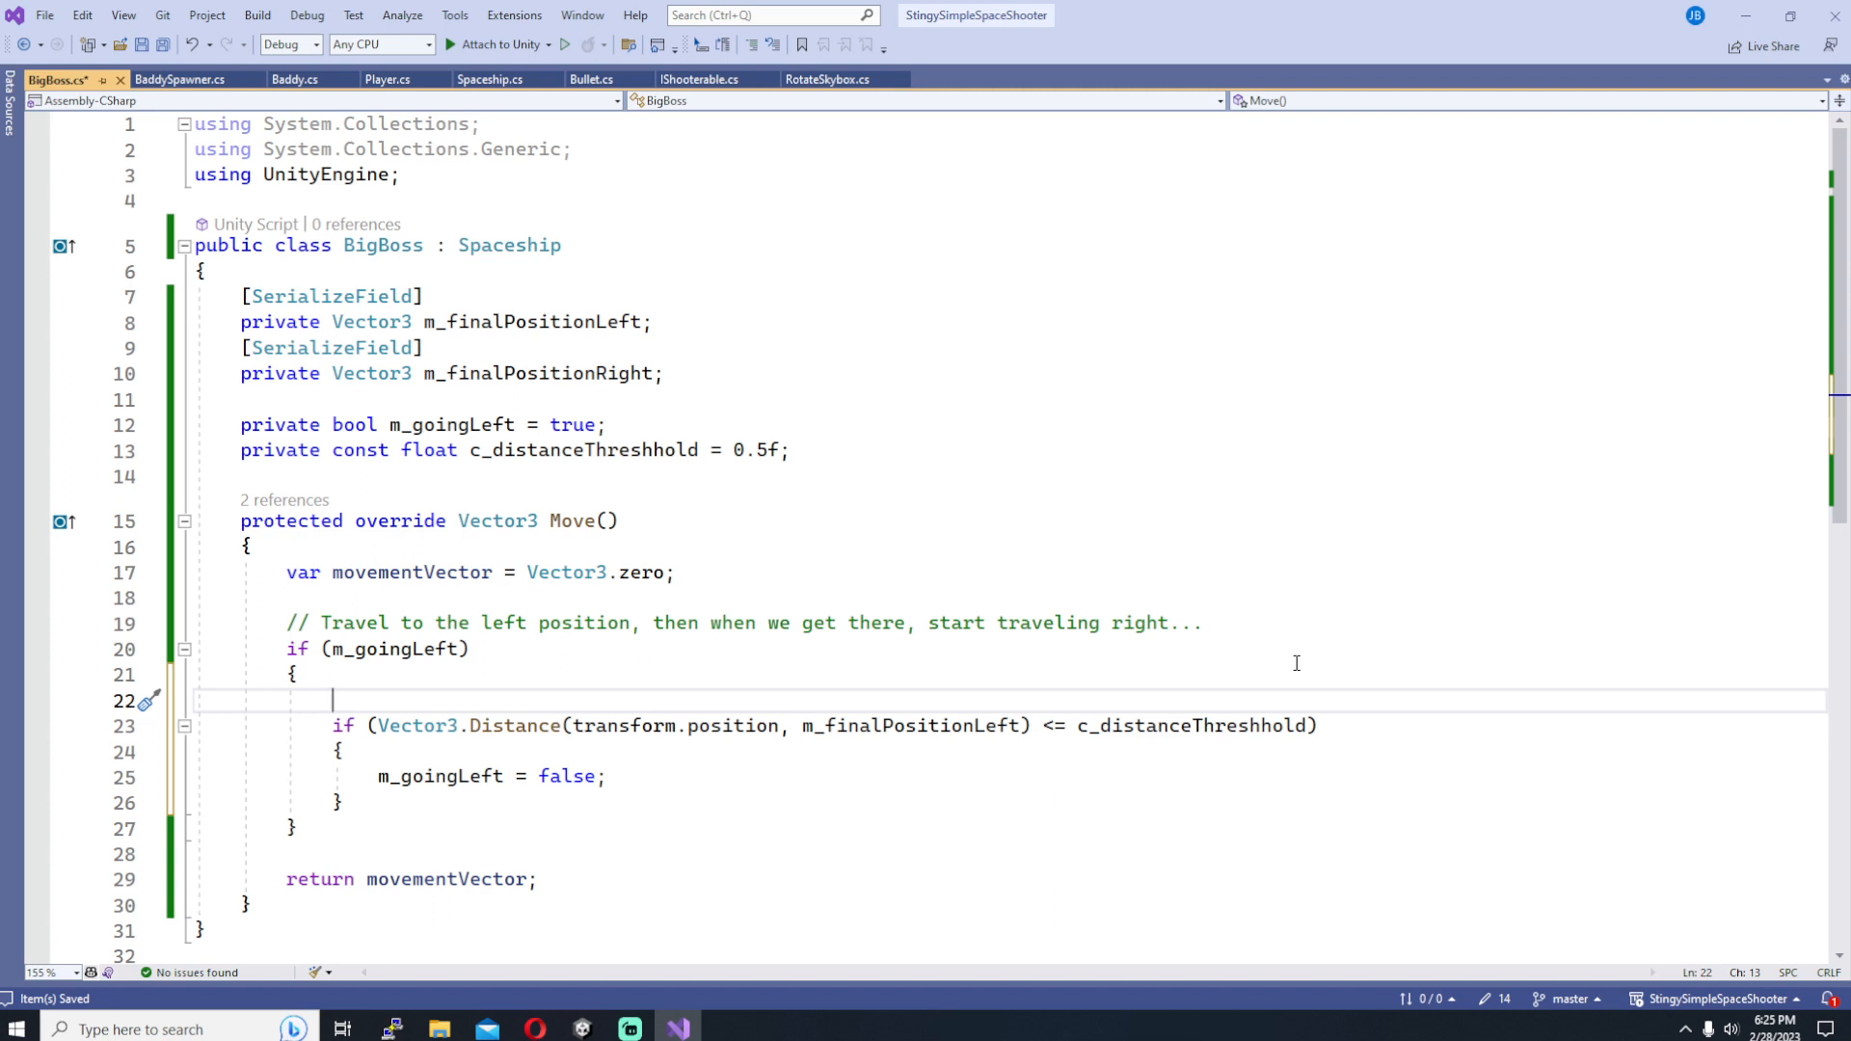
pyautogui.write('movementVector =')
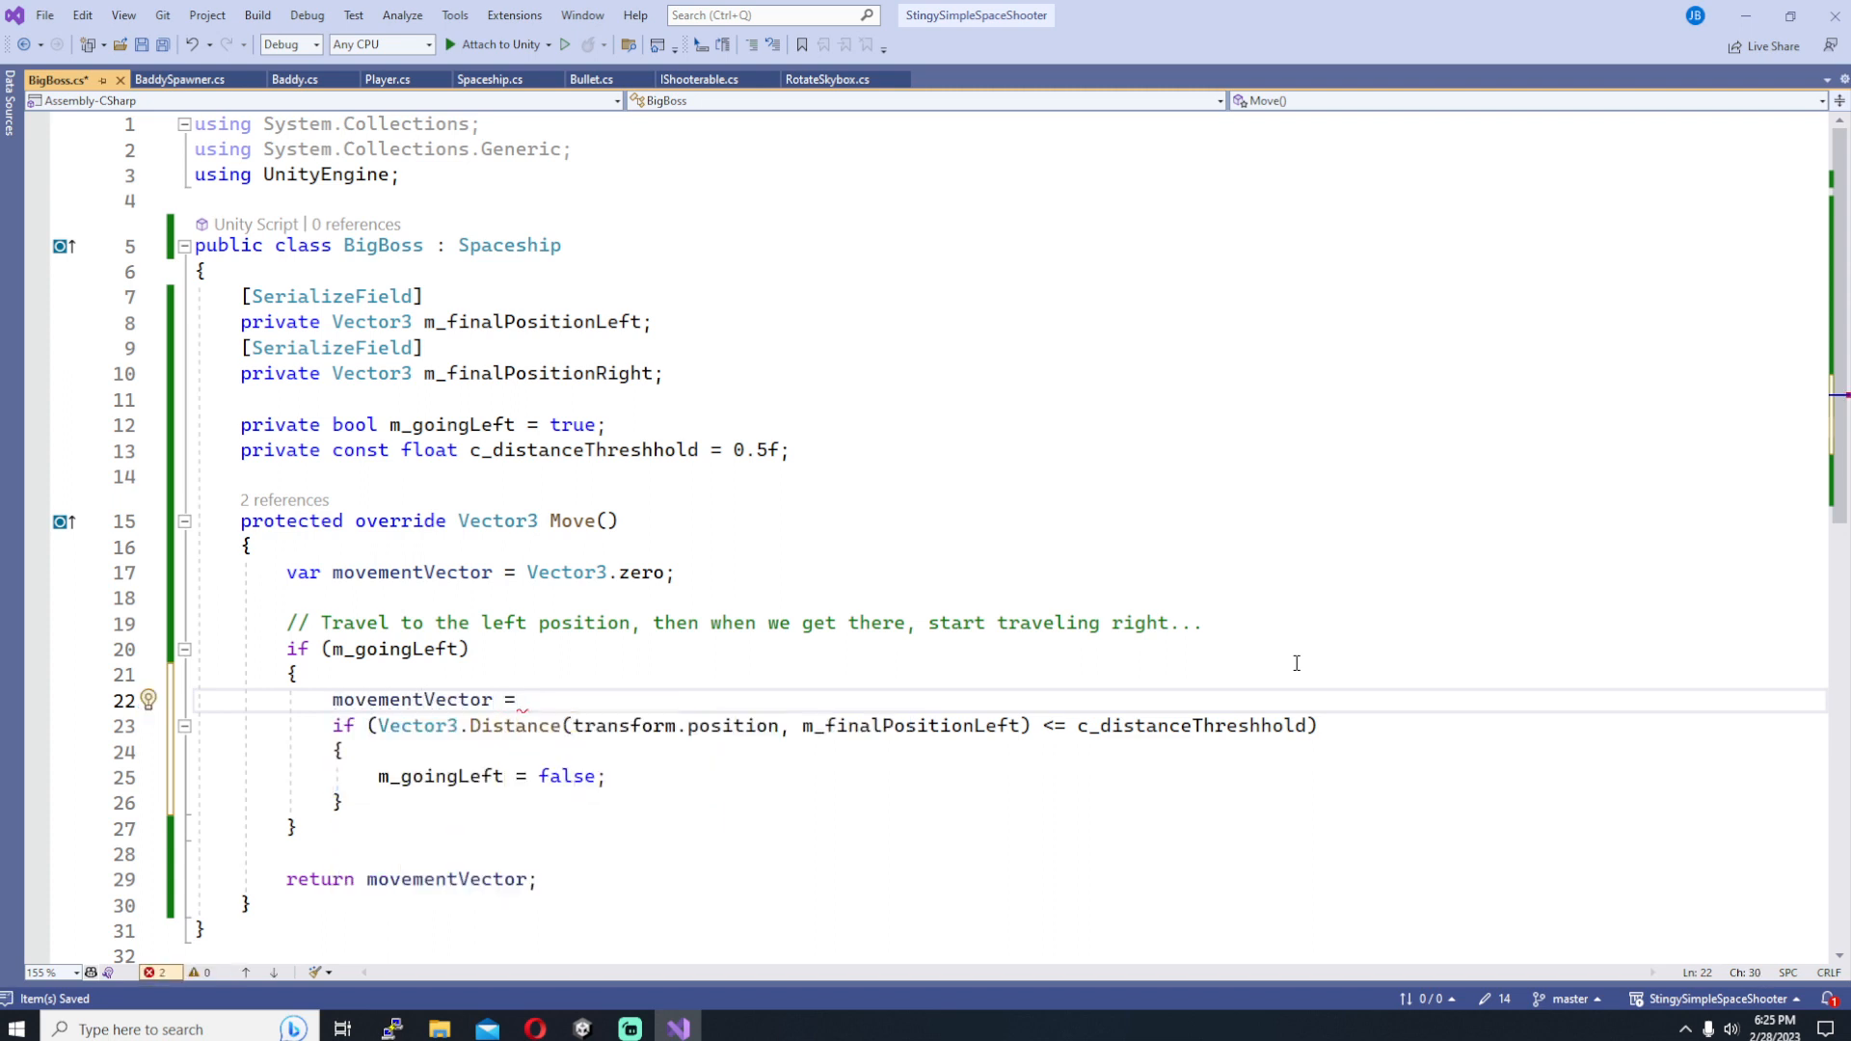
pyautogui.write('.x')
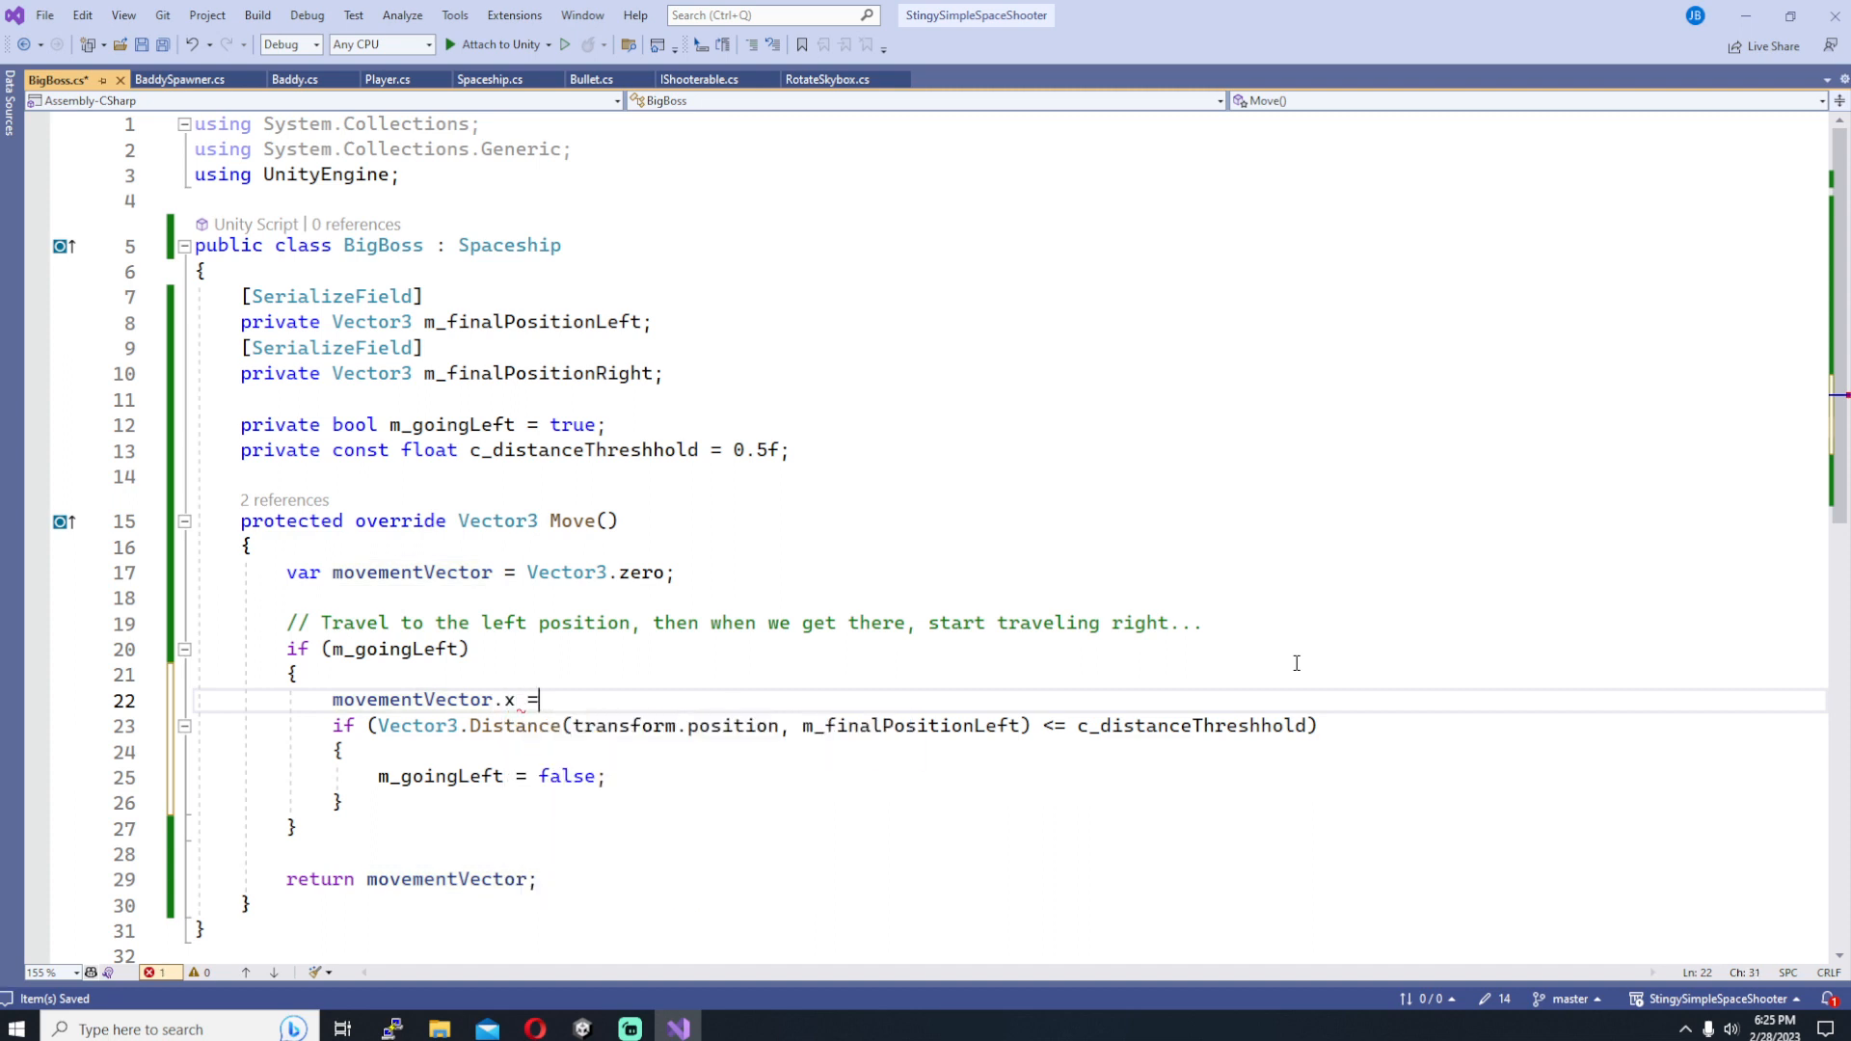
pyautogui.write('GetMovementSpeed() *')
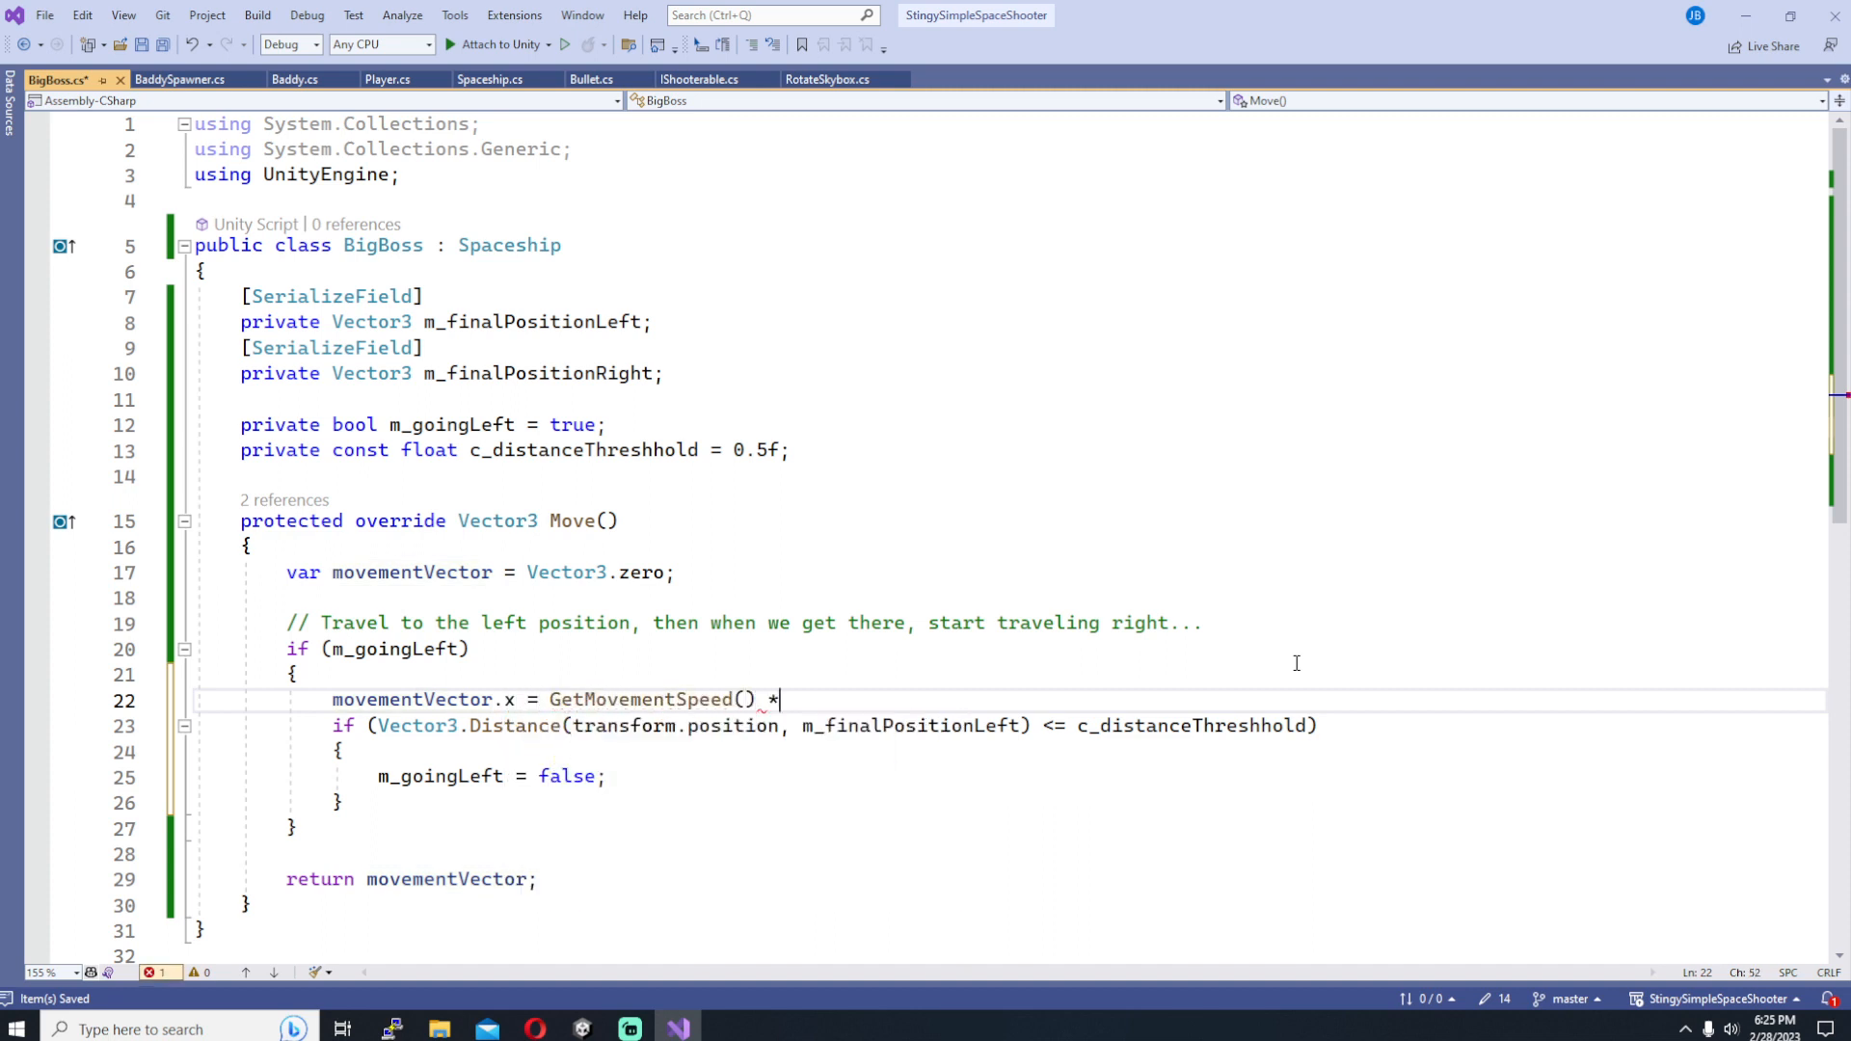
pyautogui.write('Time.deltaTime * -1;')
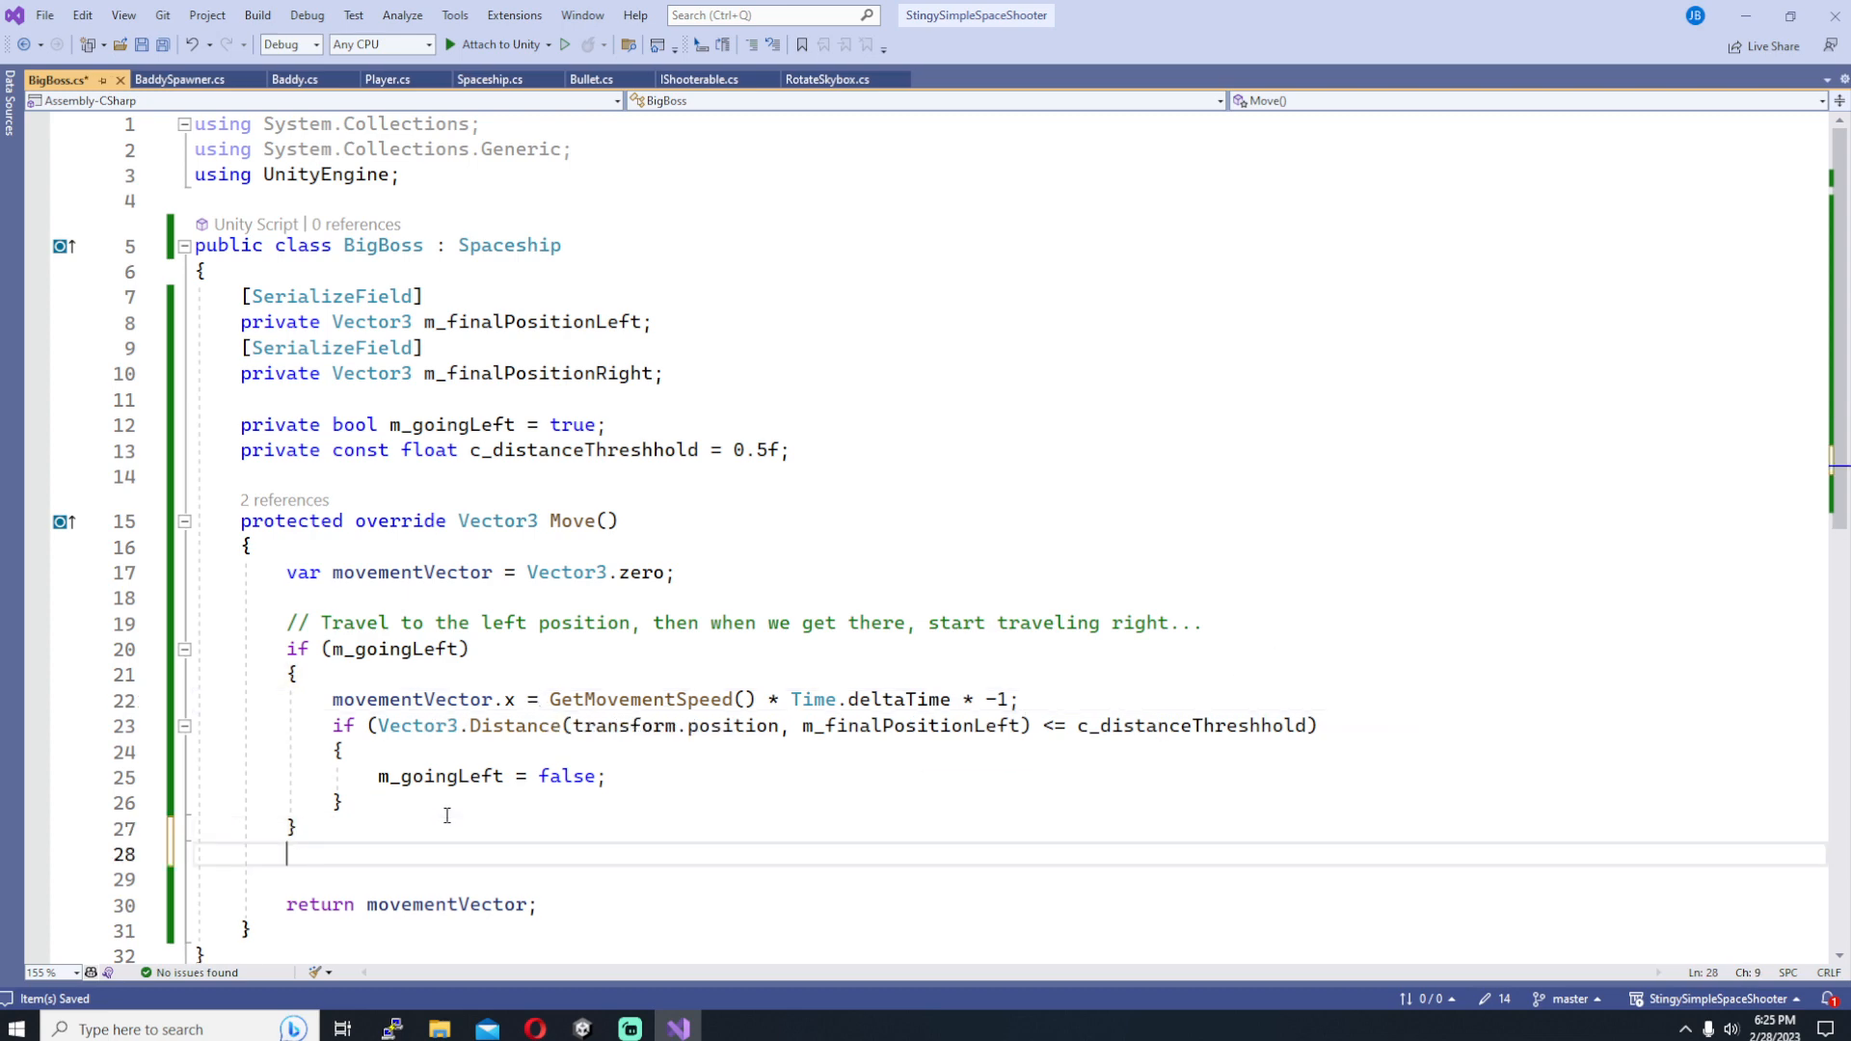
# Step: Add an else branch moving right at GetMovementSpeed() * Time.deltaTime and resetting m_goingLeft to true
pyautogui.write('else')
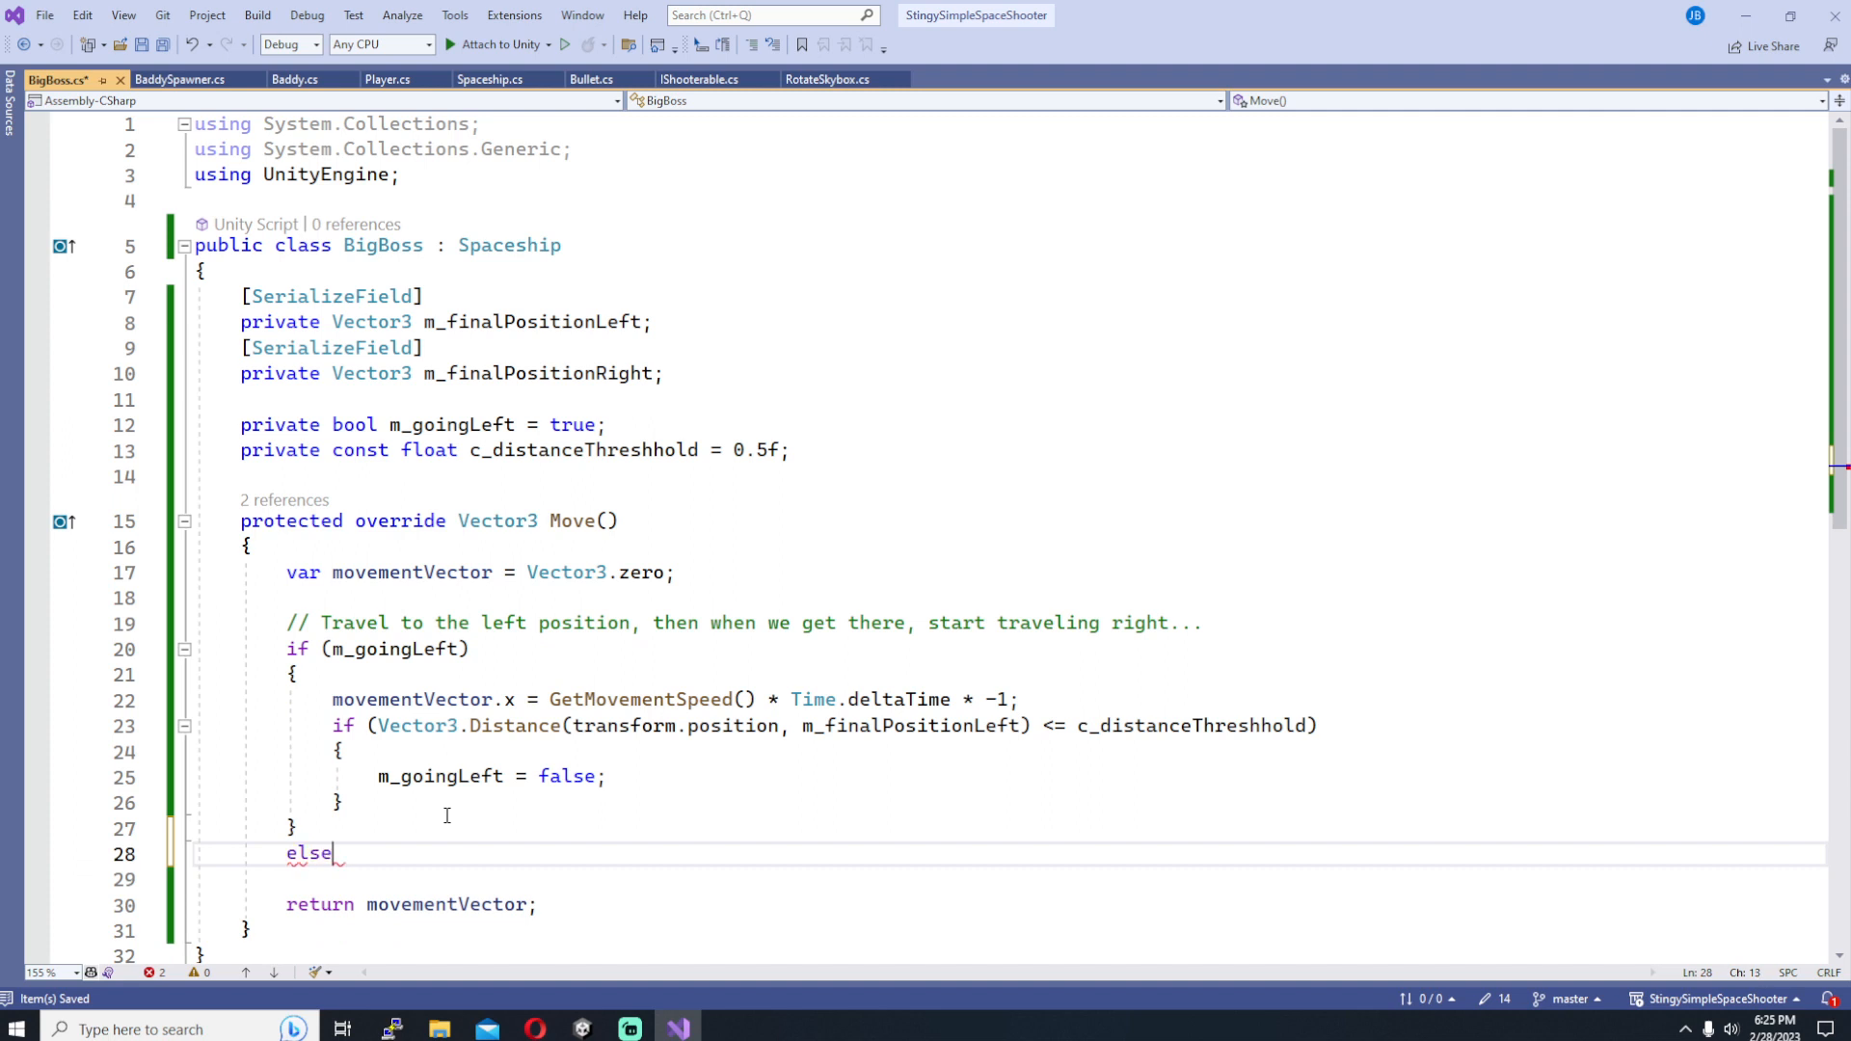
pyautogui.write('movementVector.x')
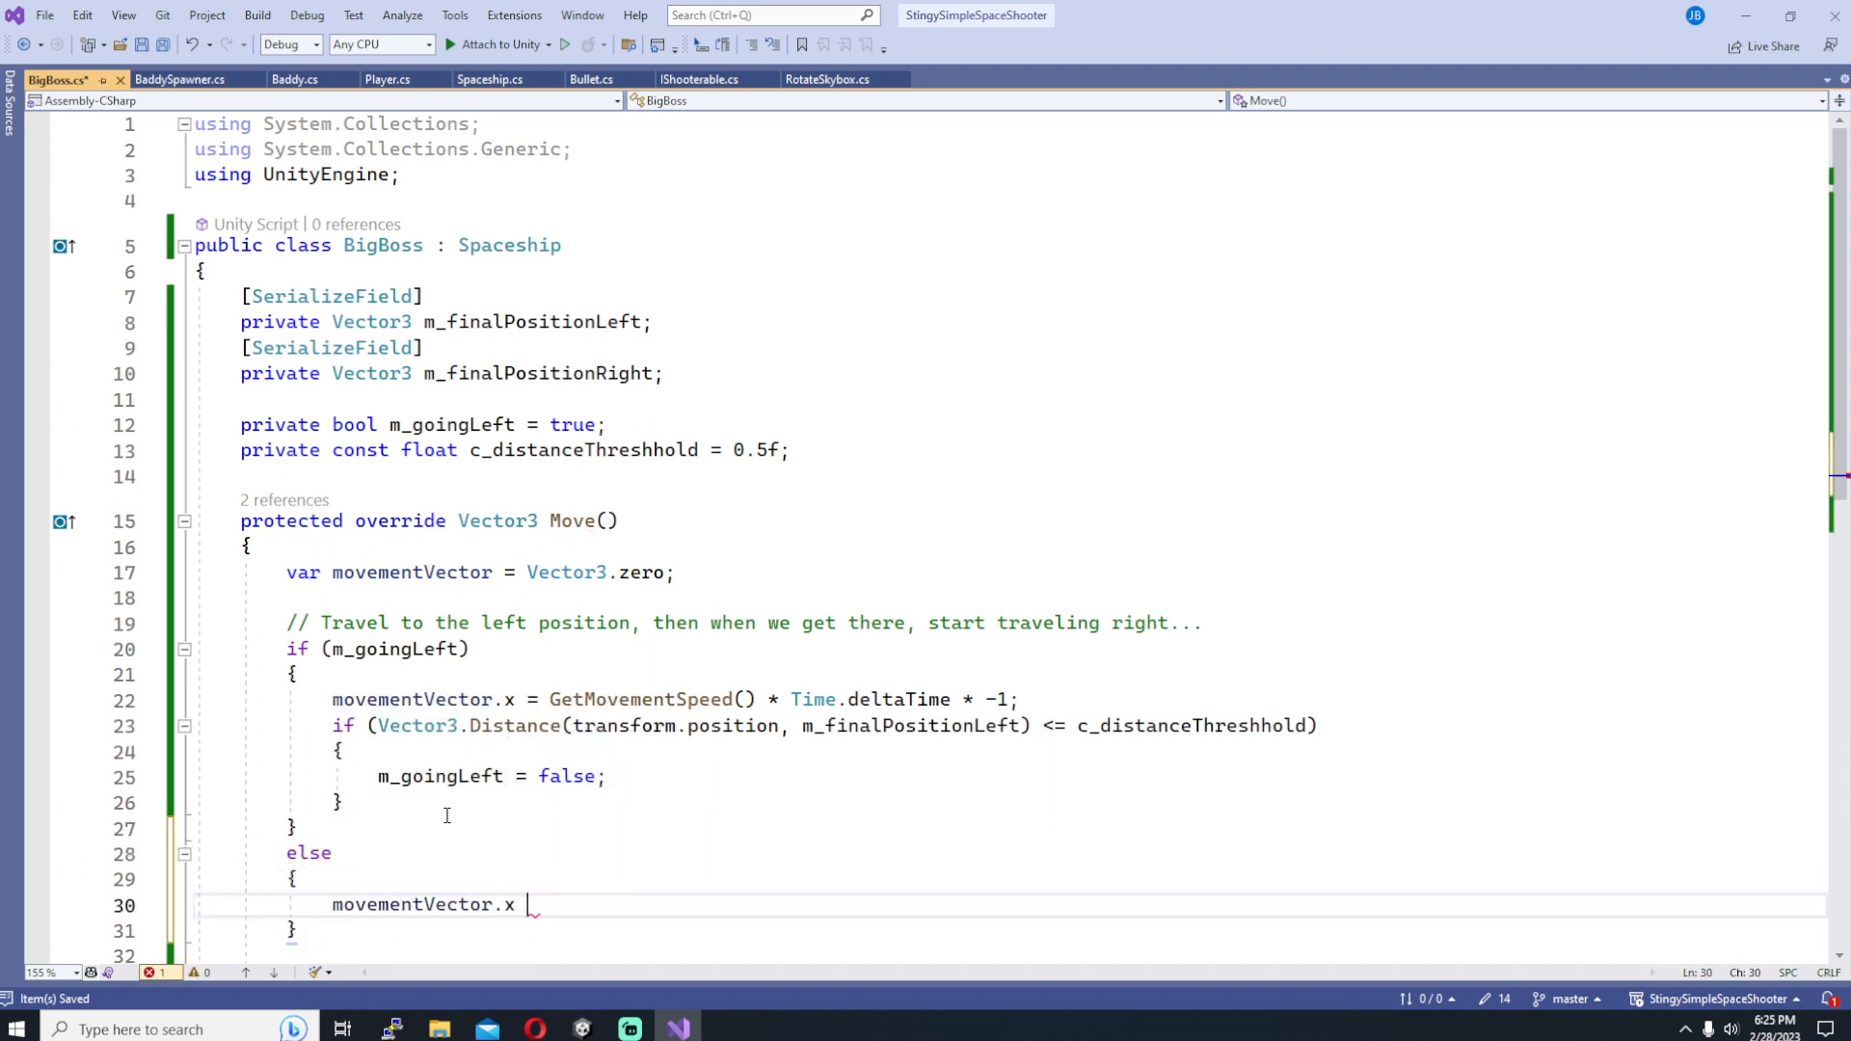
pyautogui.write('= GetMovementSpeed')
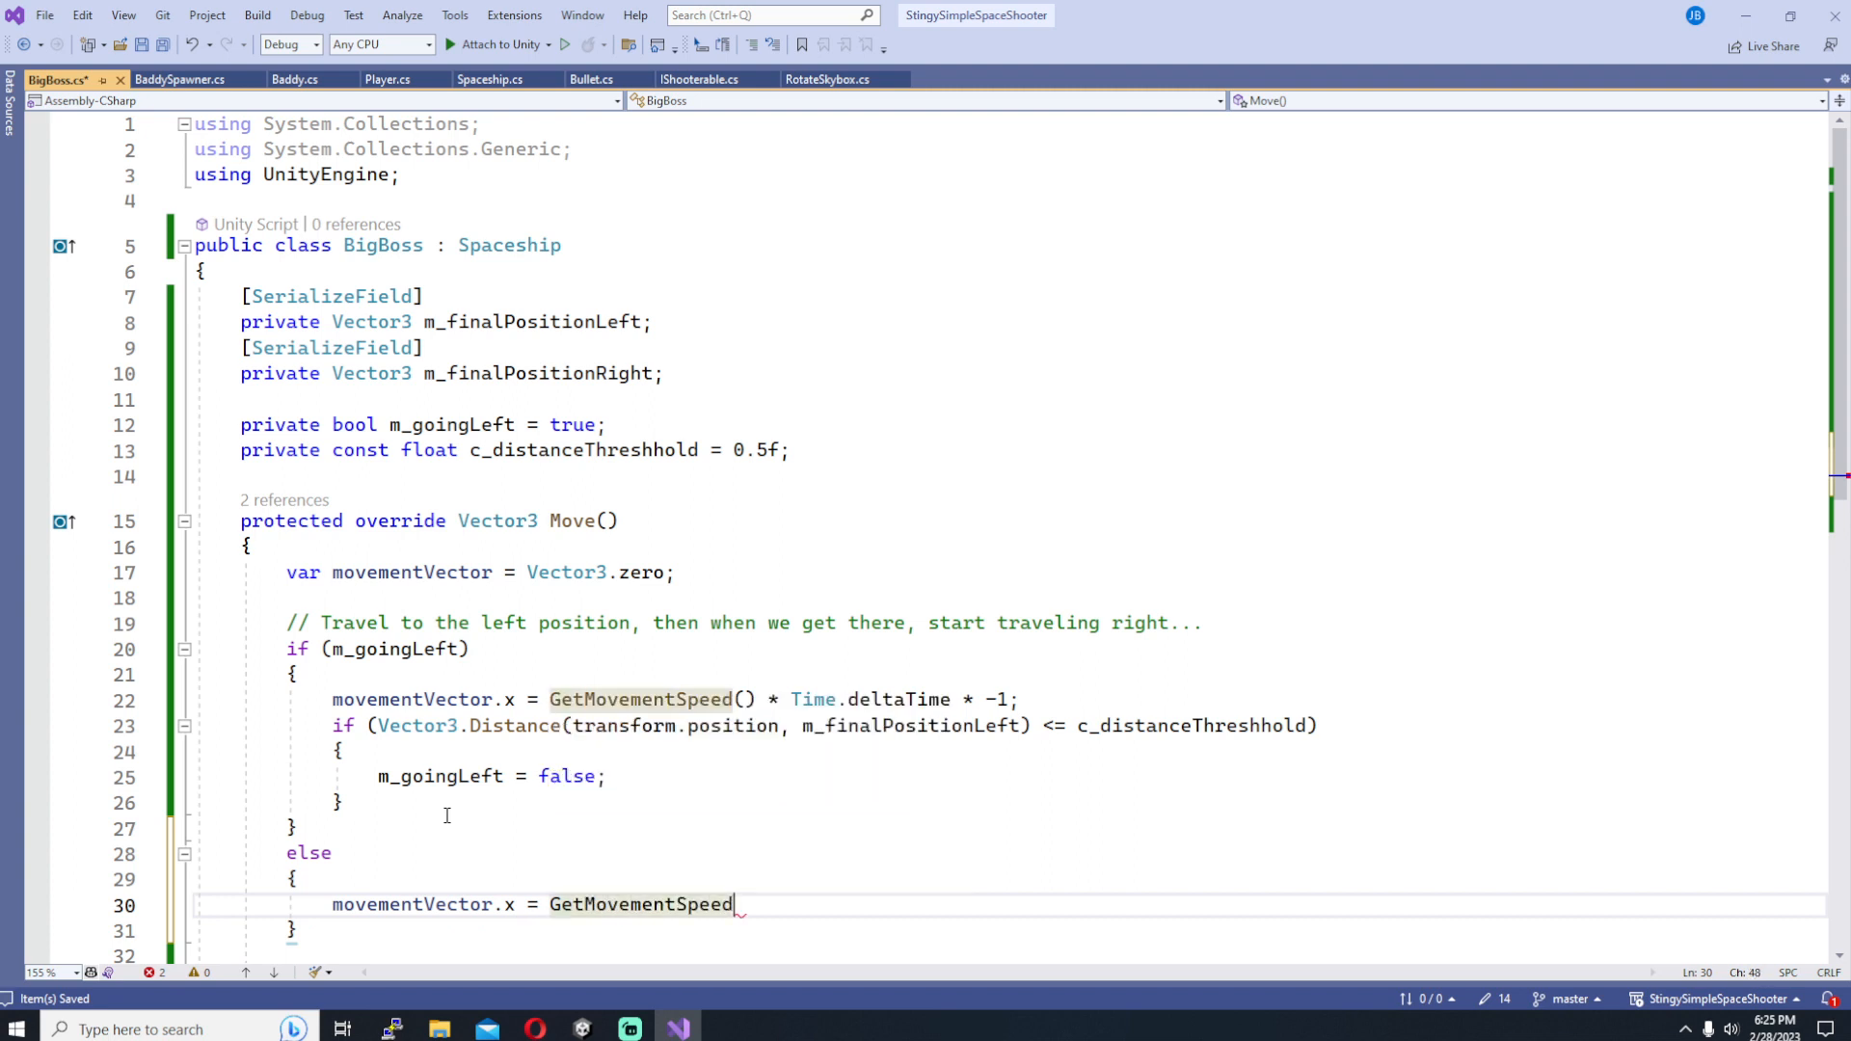
pyautogui.write('() * Time.deltaTime;')
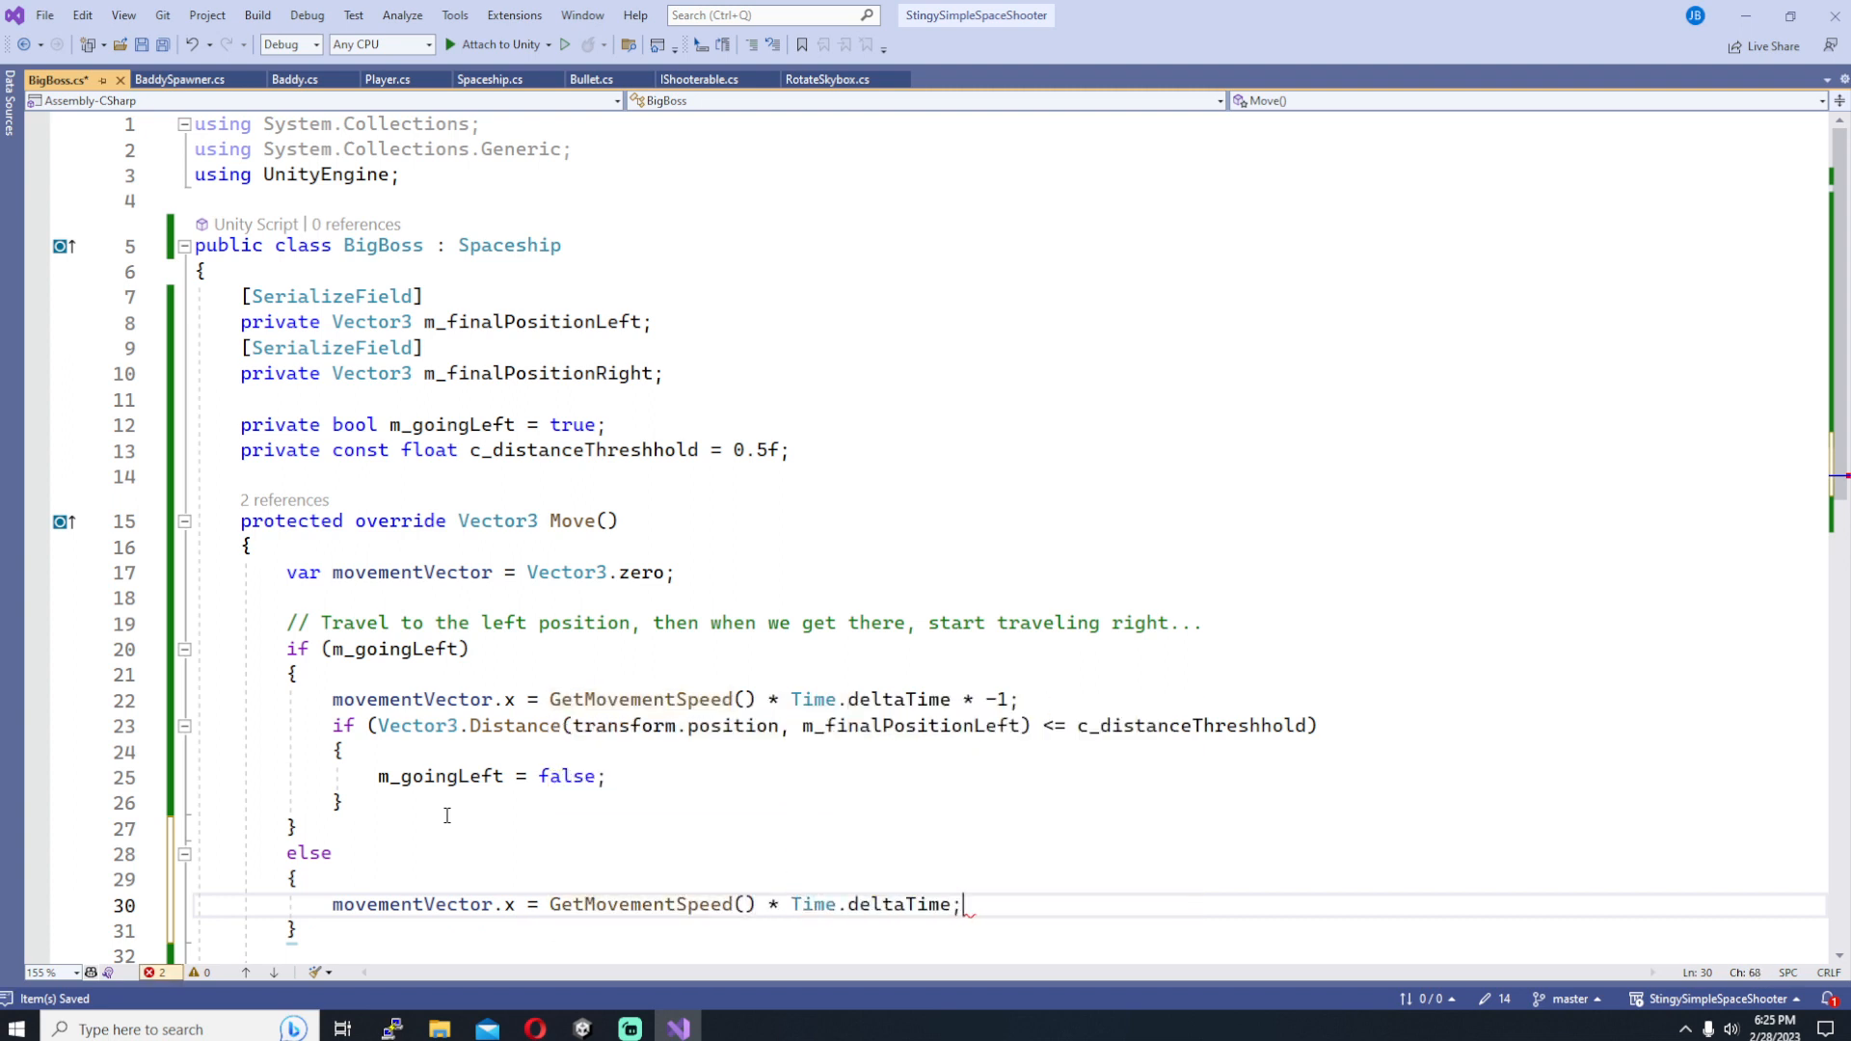
pyautogui.press('enter')
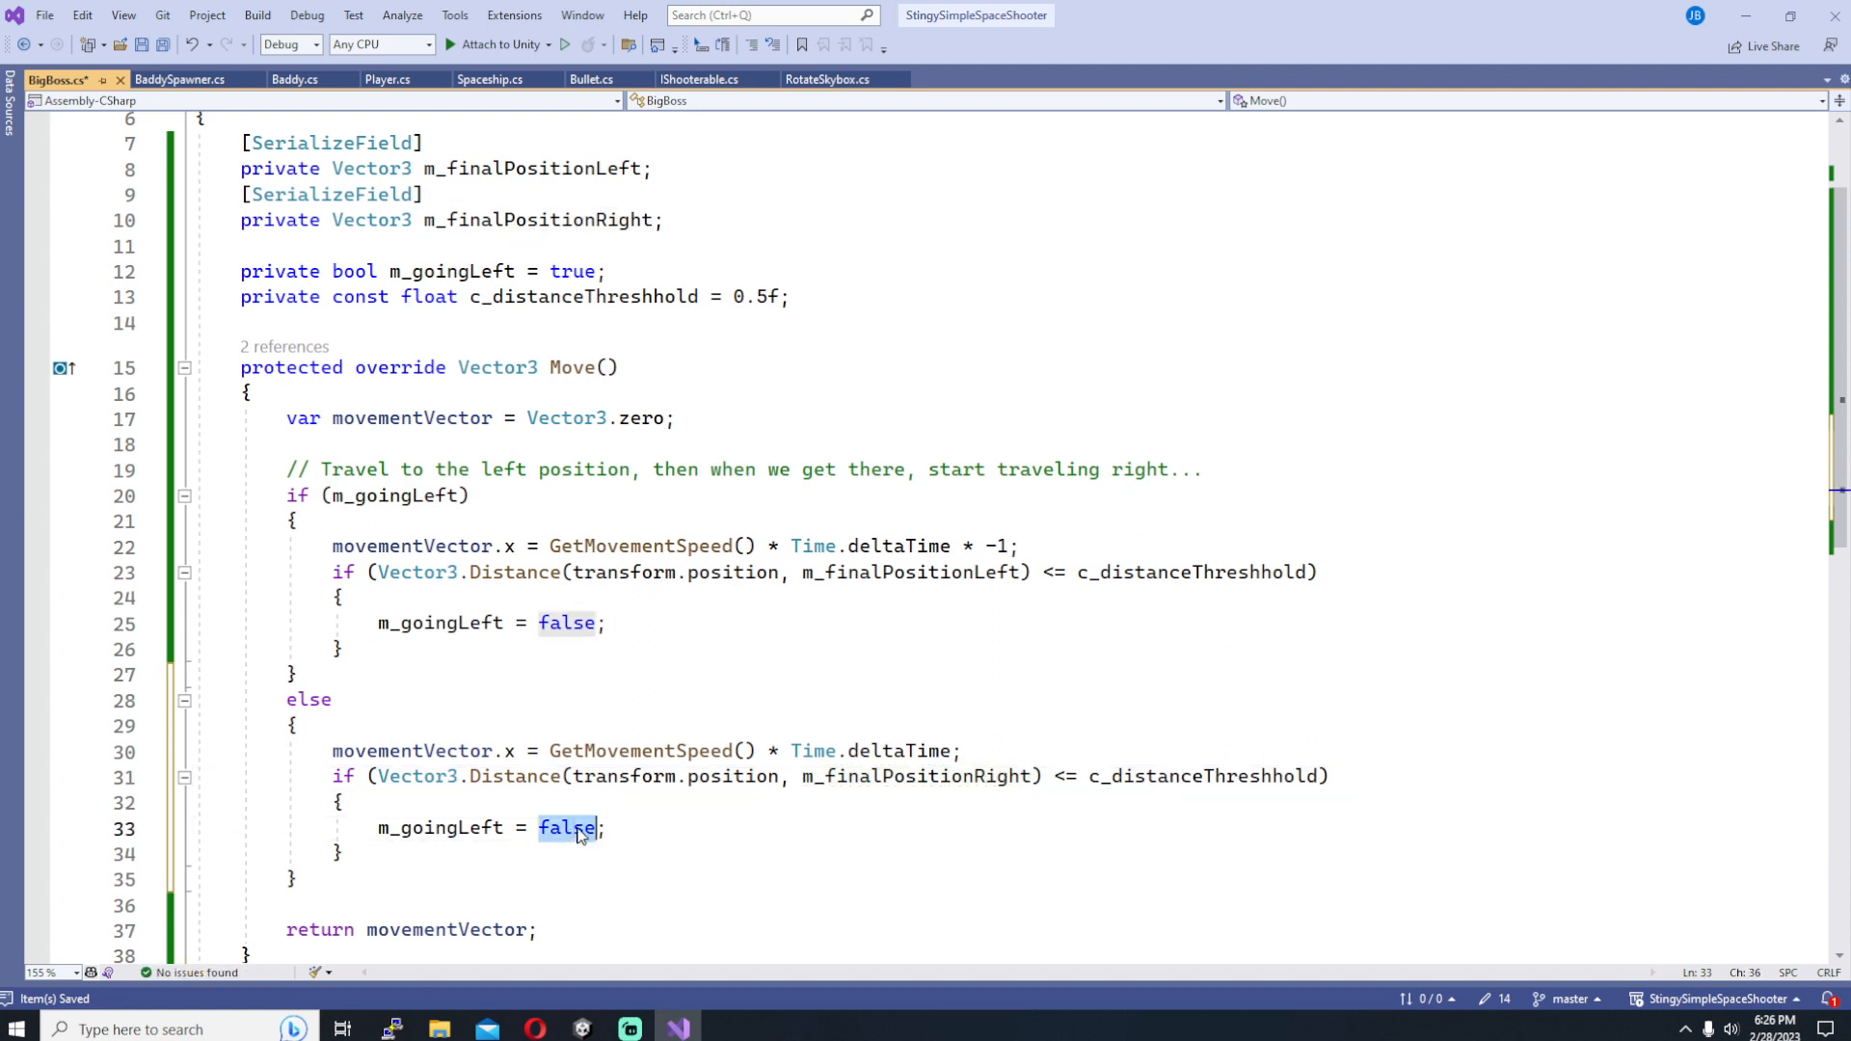
pyautogui.write('true')
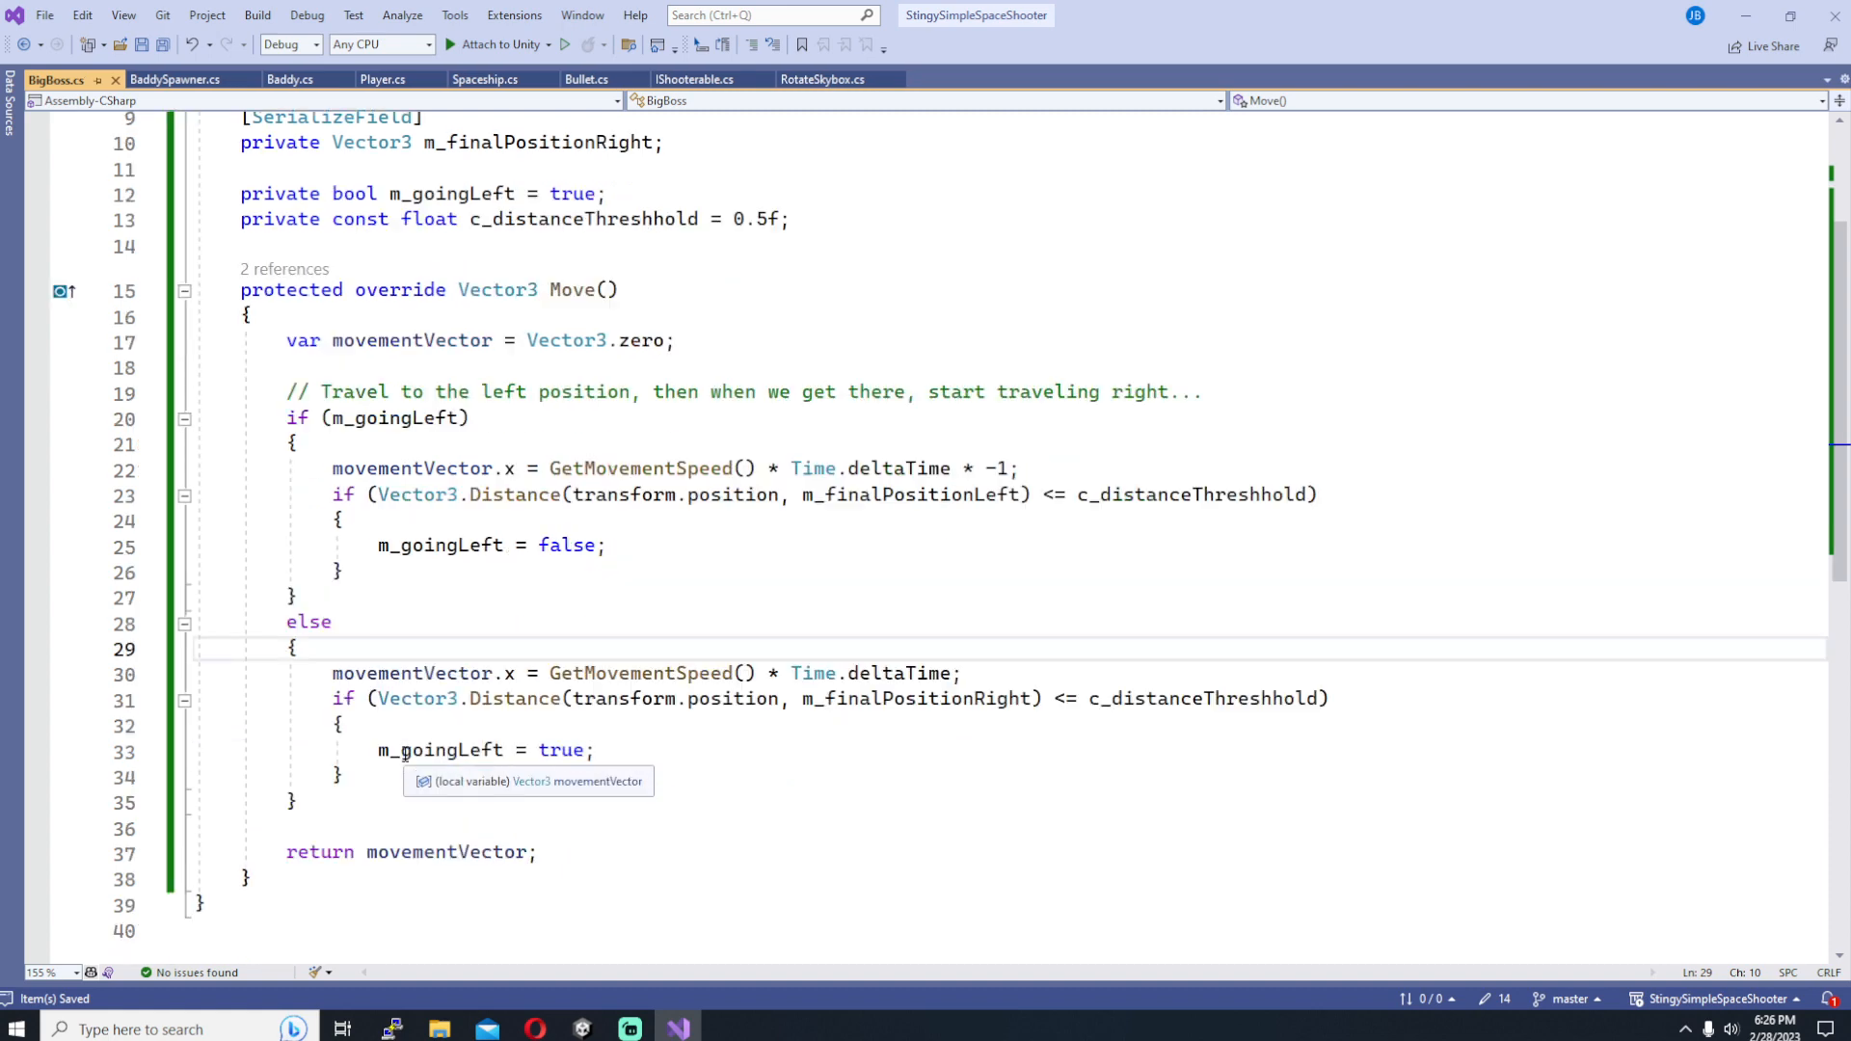
# Step: Remove the unused System.Collections usings and show the Player script
pyautogui.click(339, 829)
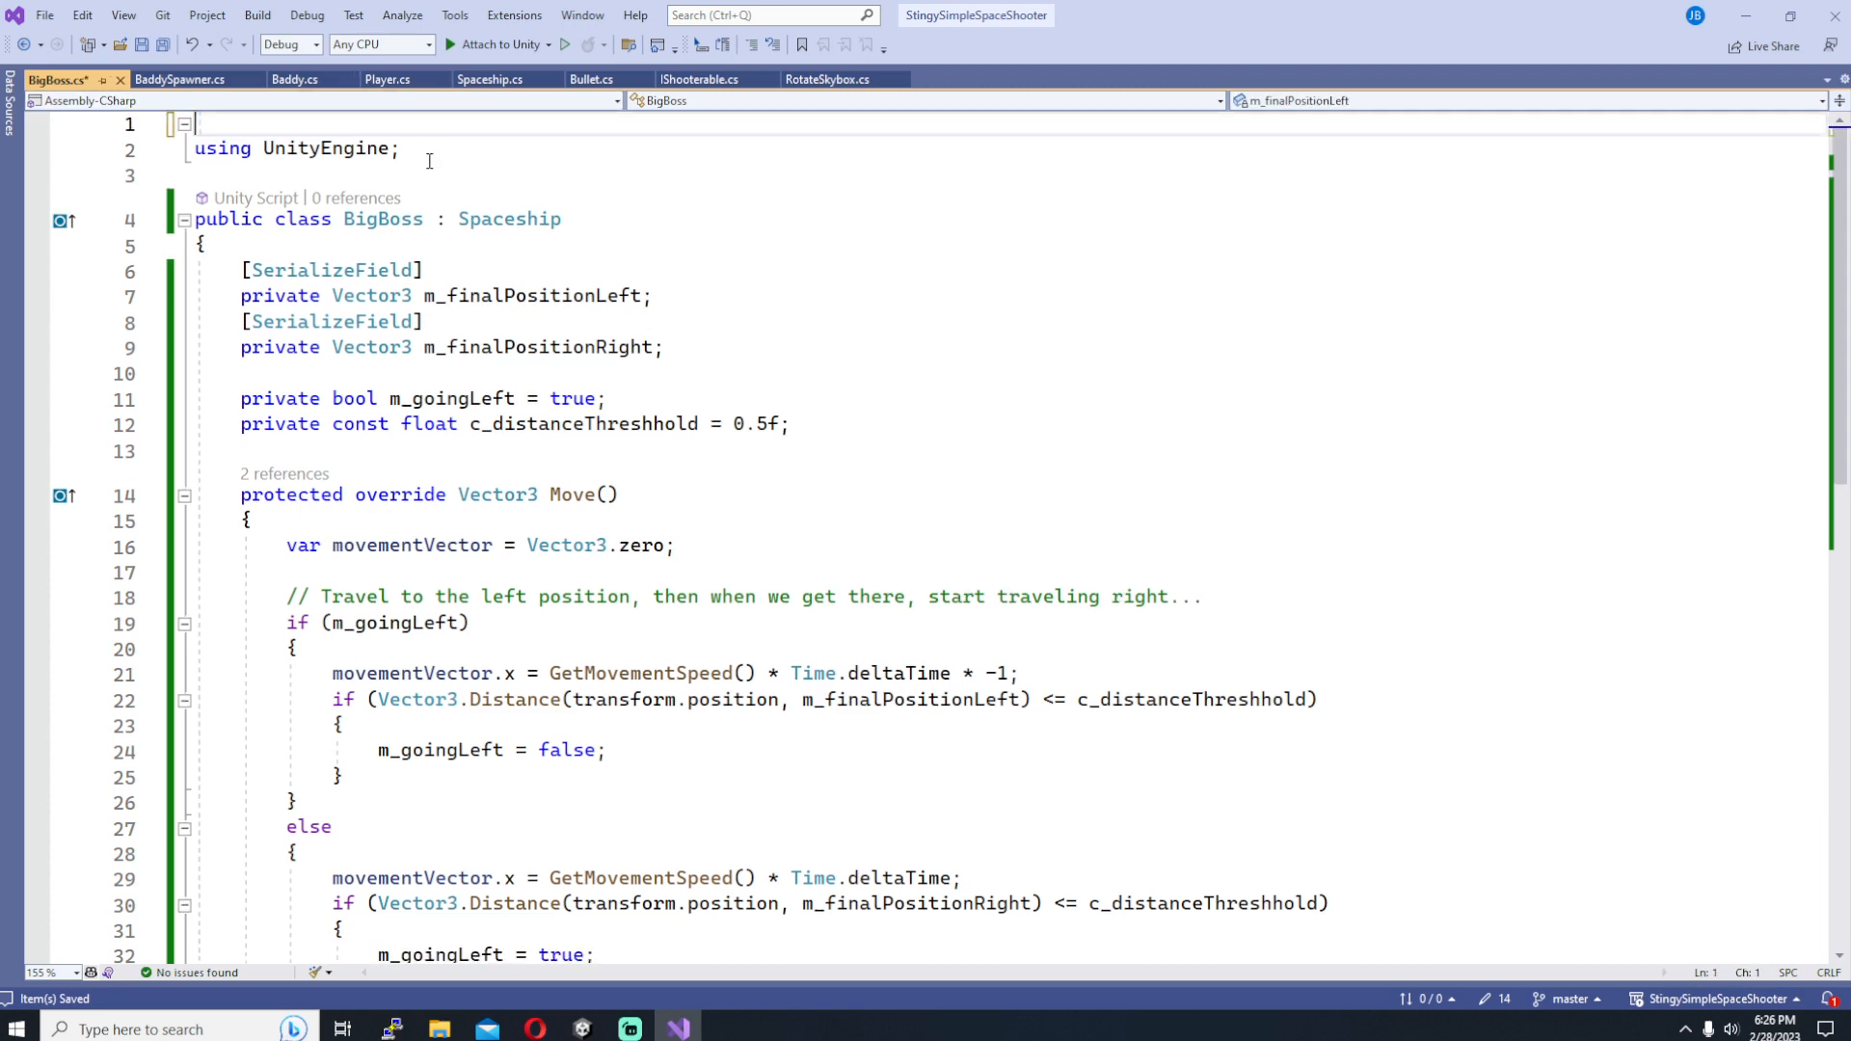
pyautogui.click(382, 77)
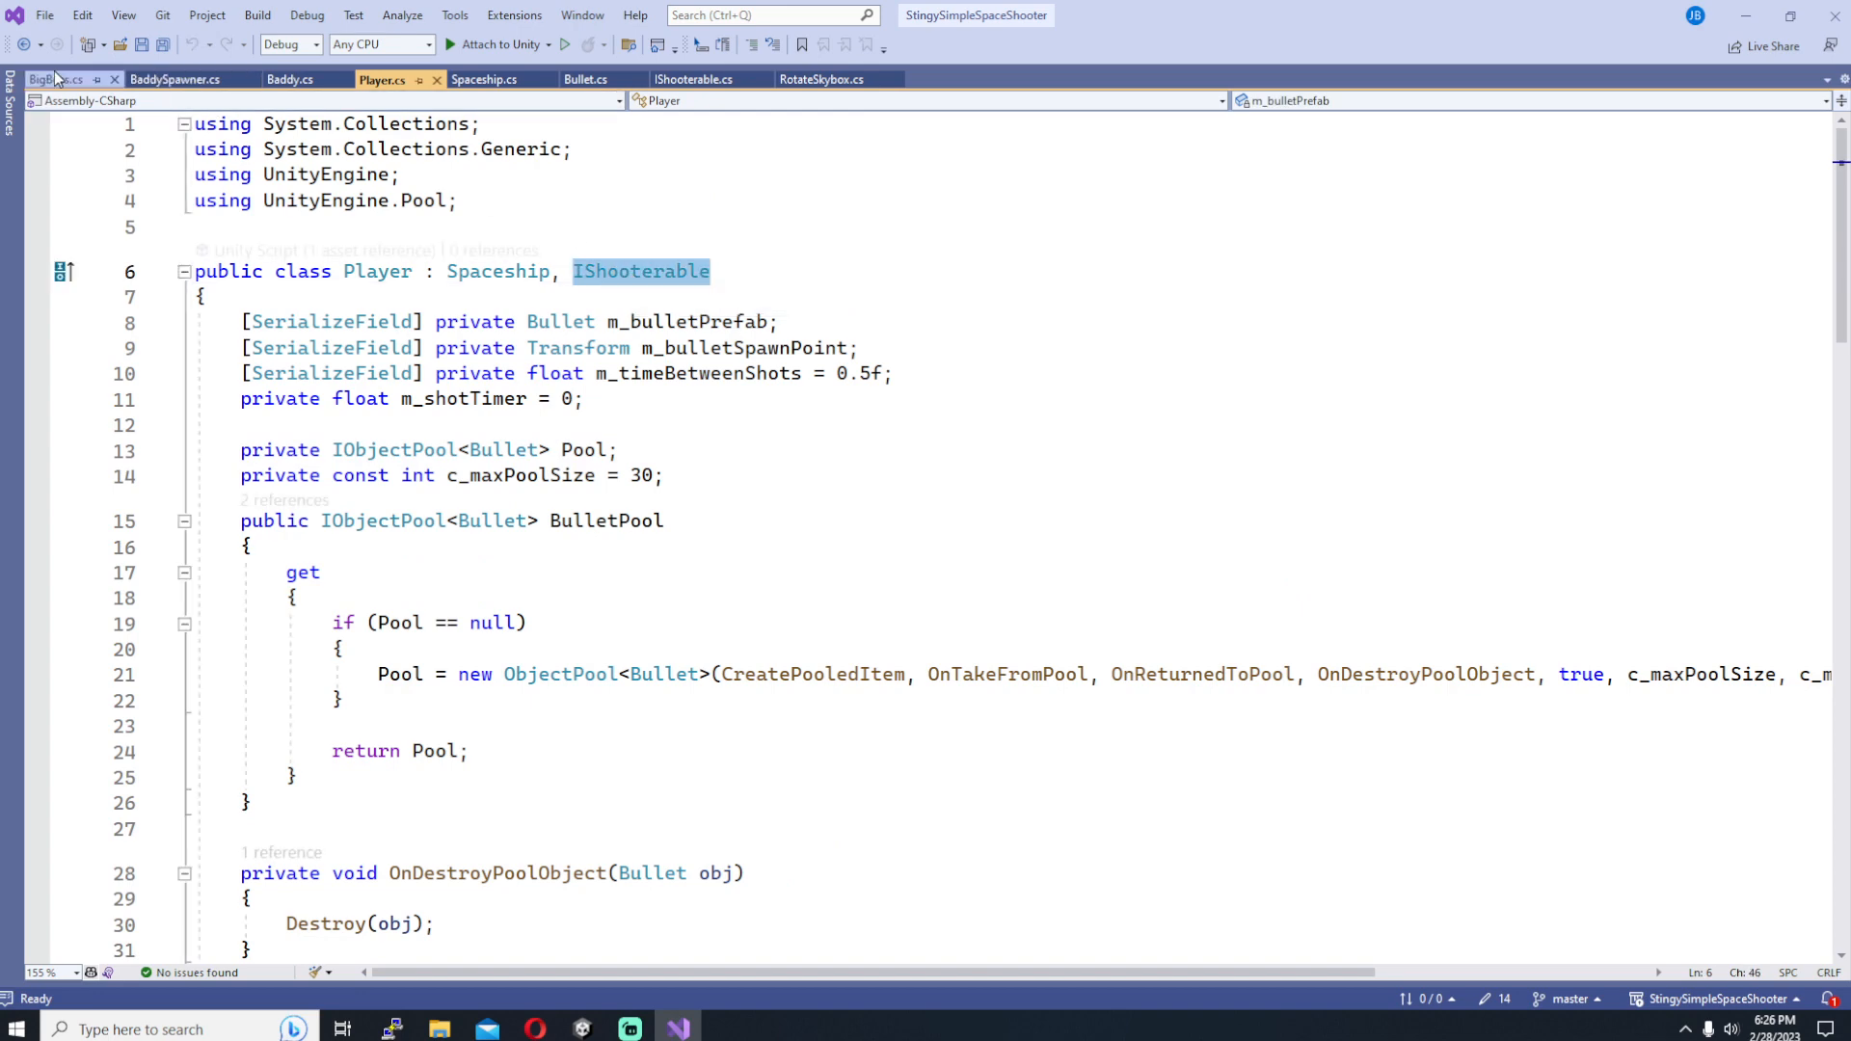
# Step: Declare BigBoss as IShooterable and paste the Player's bullet fields into it
pyautogui.click(56, 79)
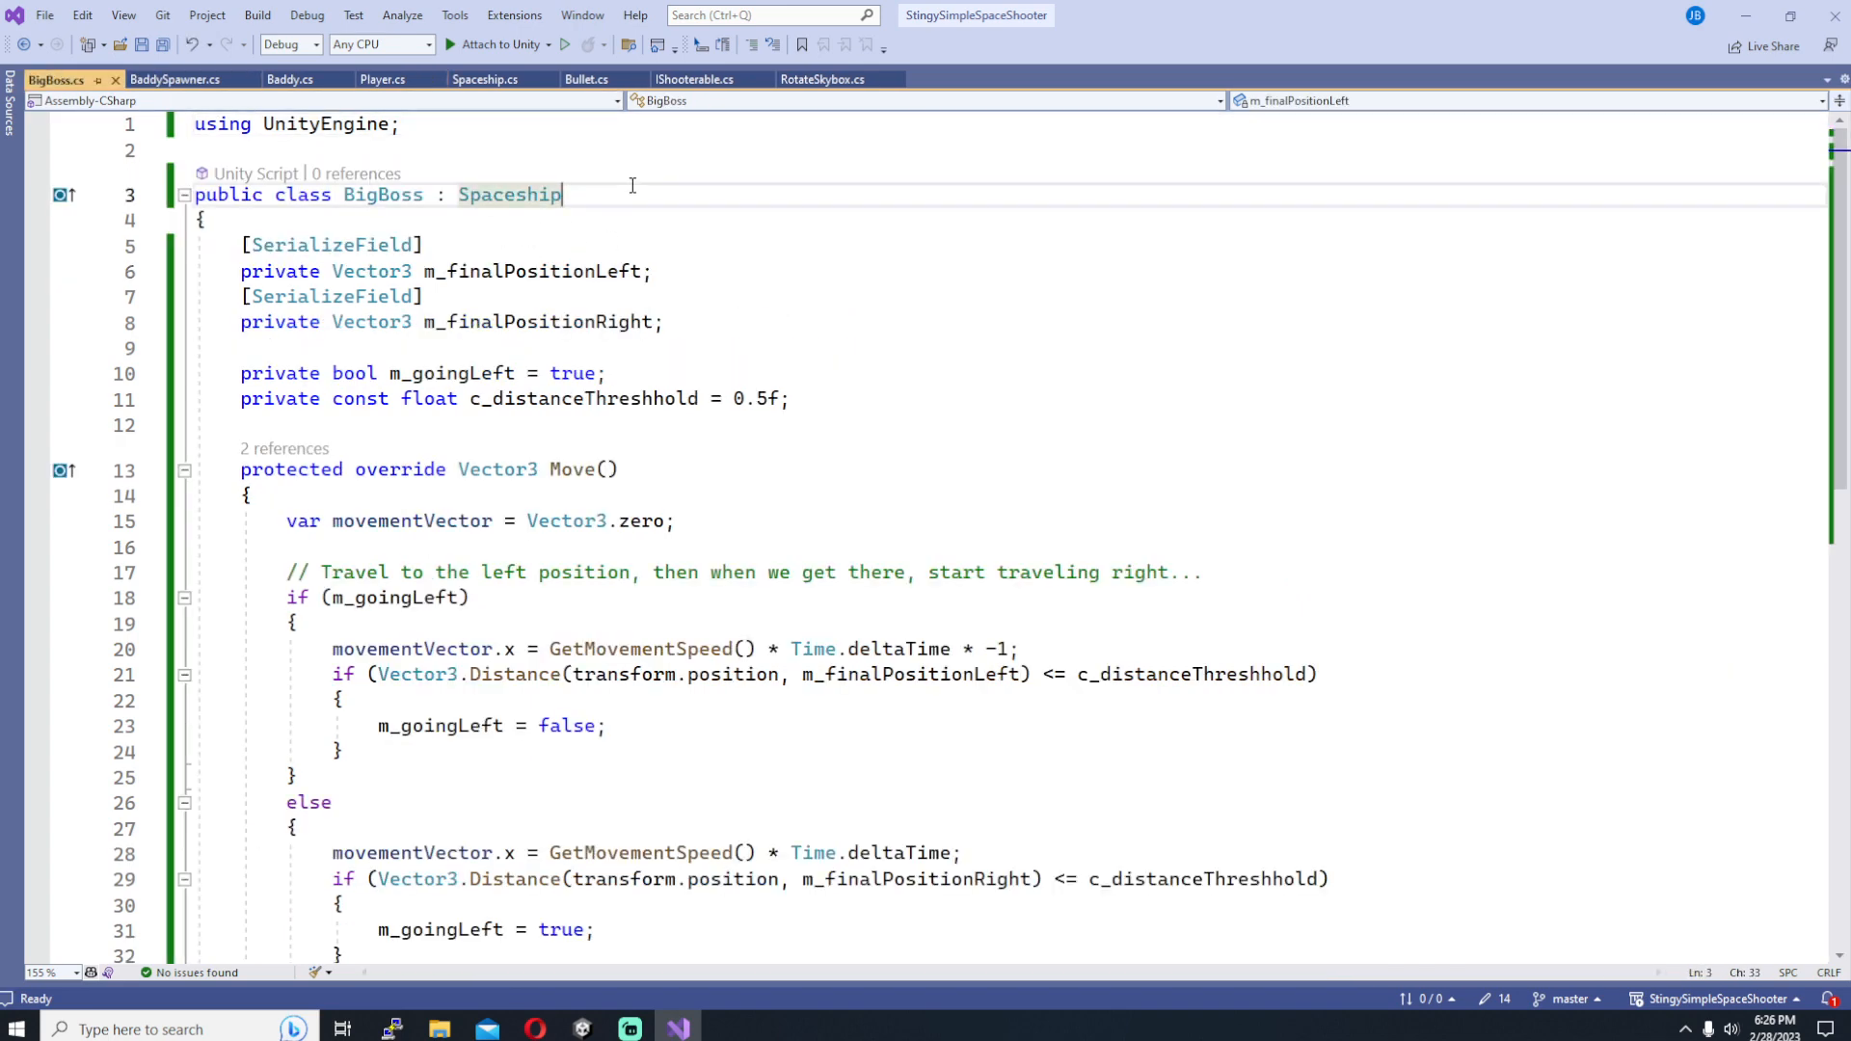
pyautogui.write(', IShooterable')
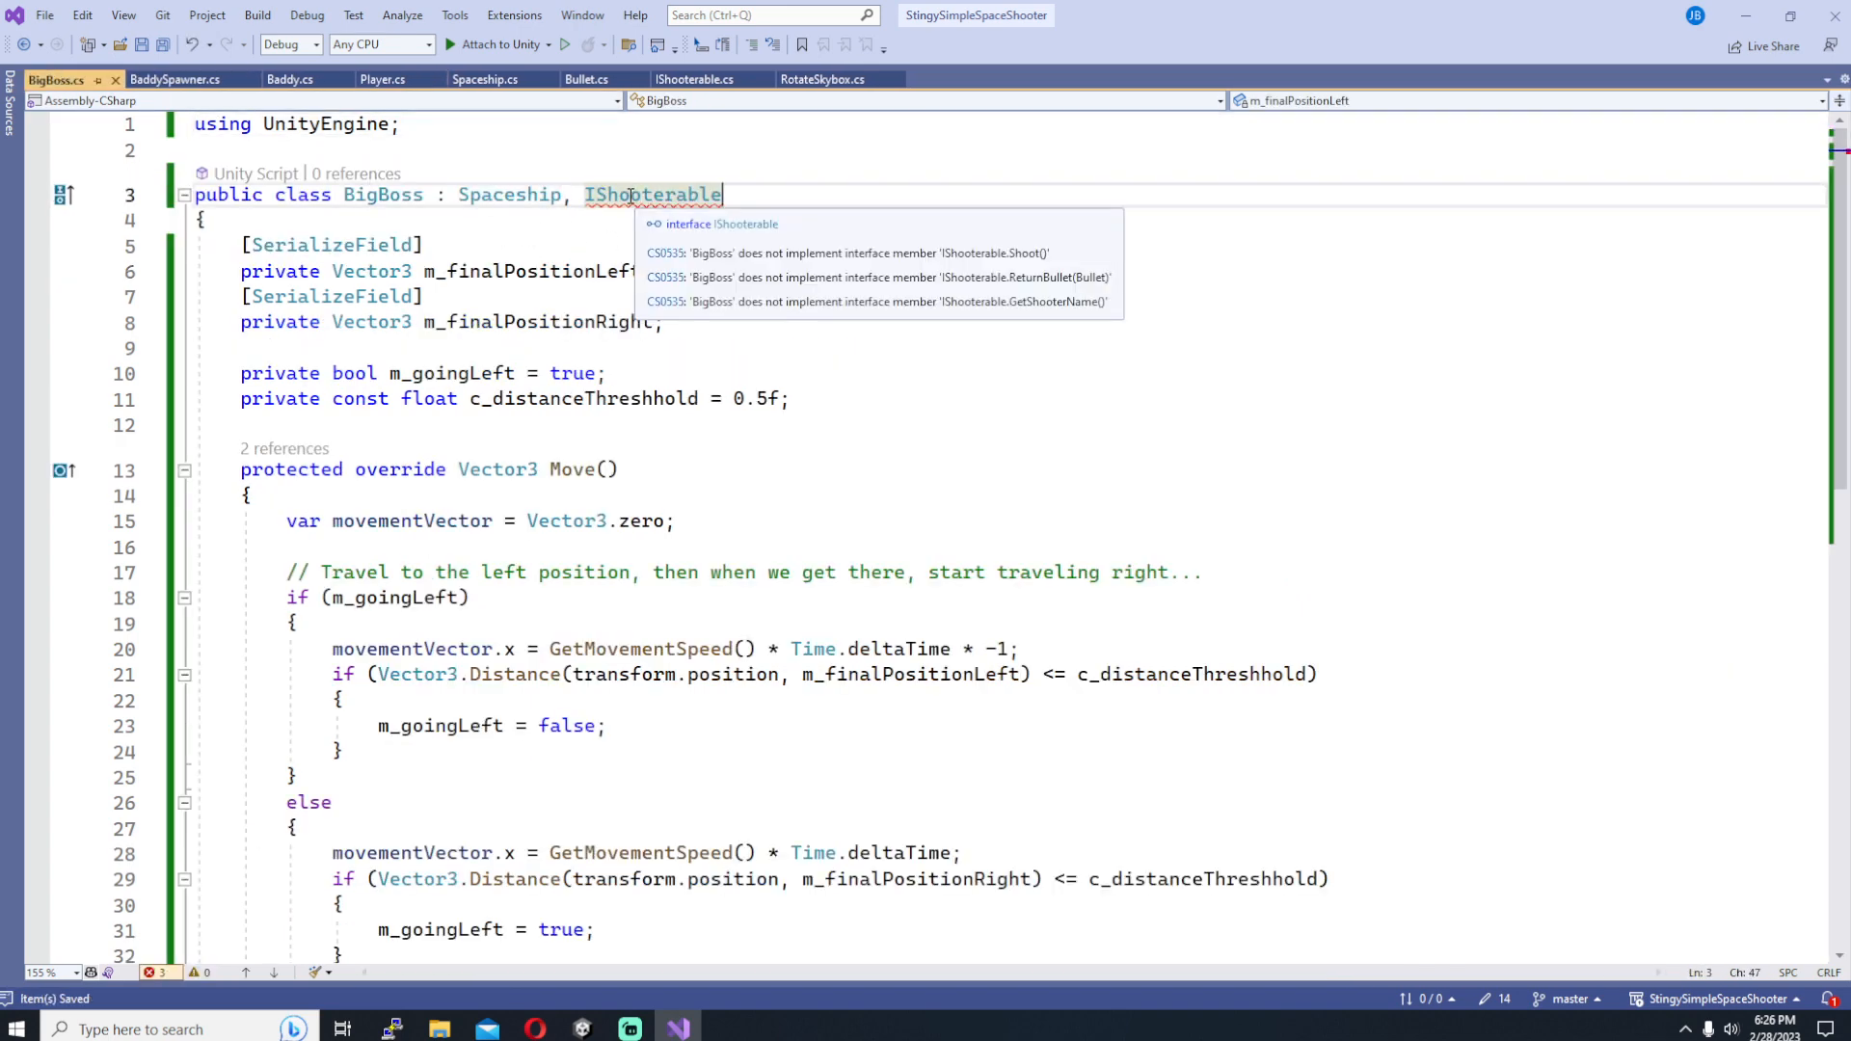
pyautogui.click(381, 79)
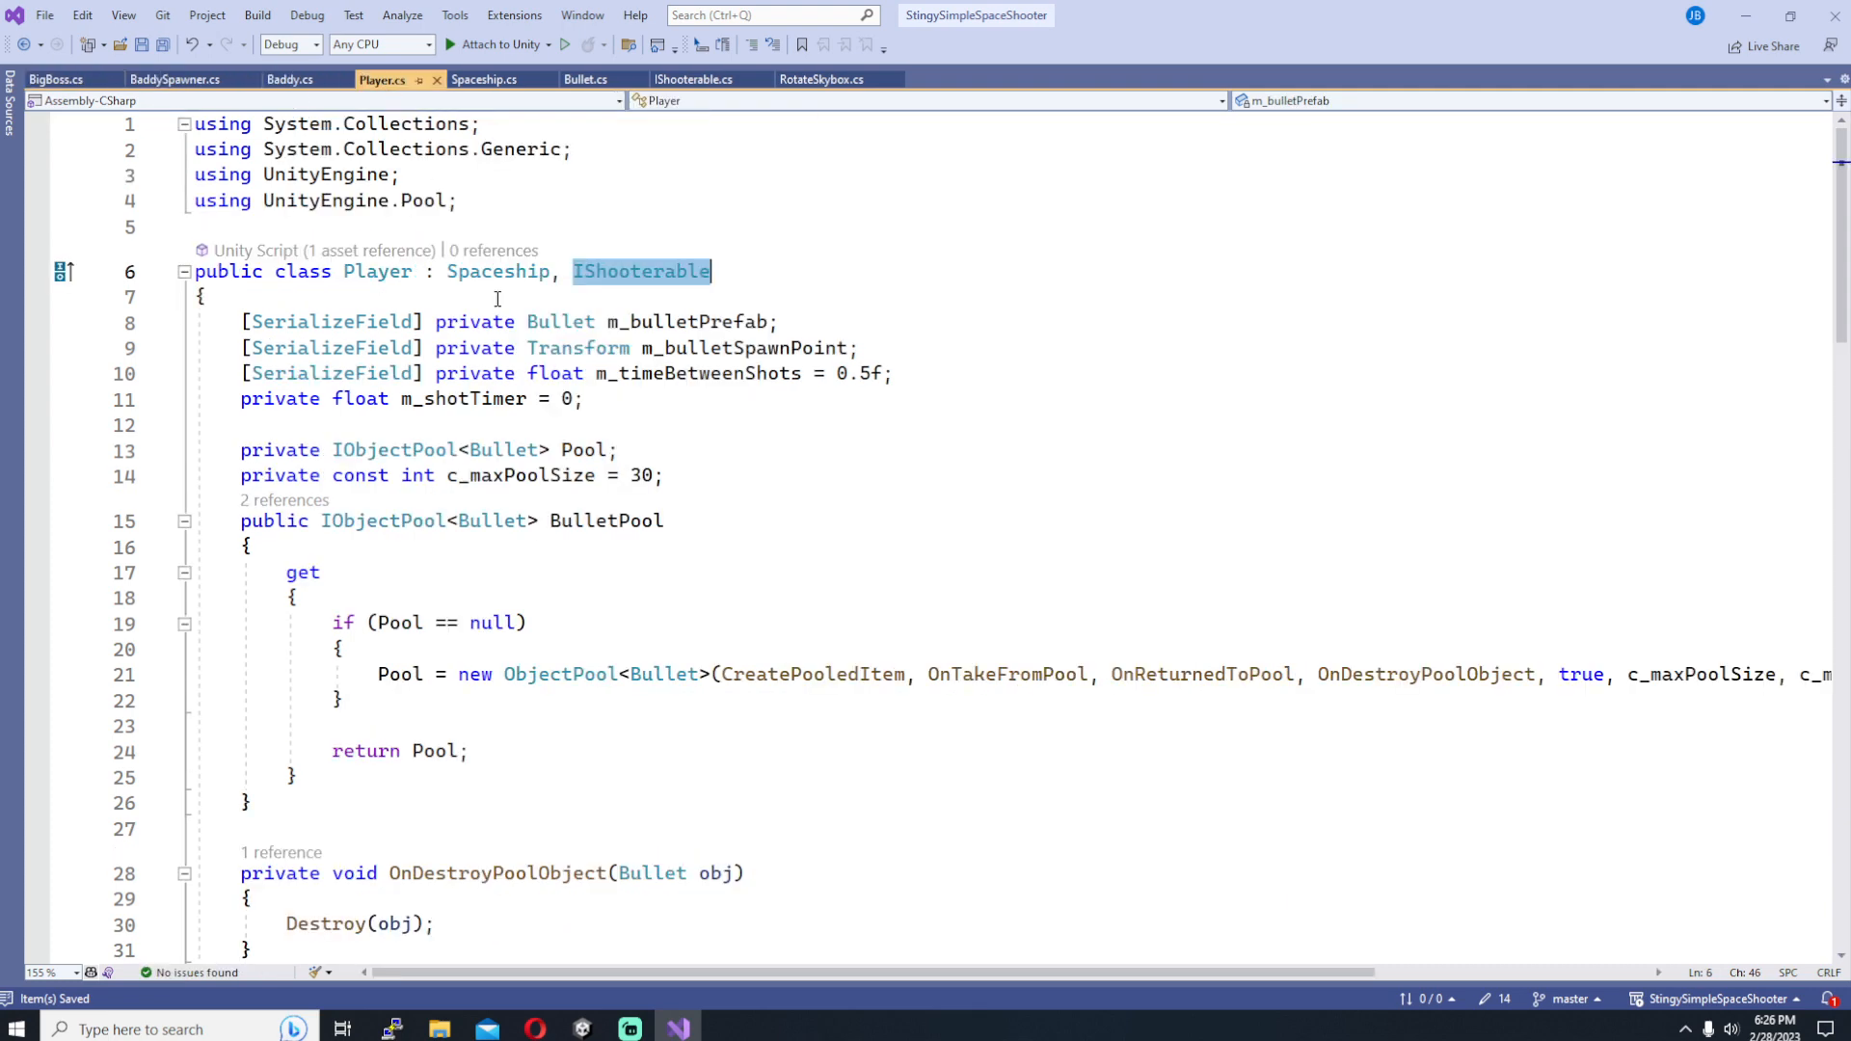
pyautogui.moveTo(790, 336)
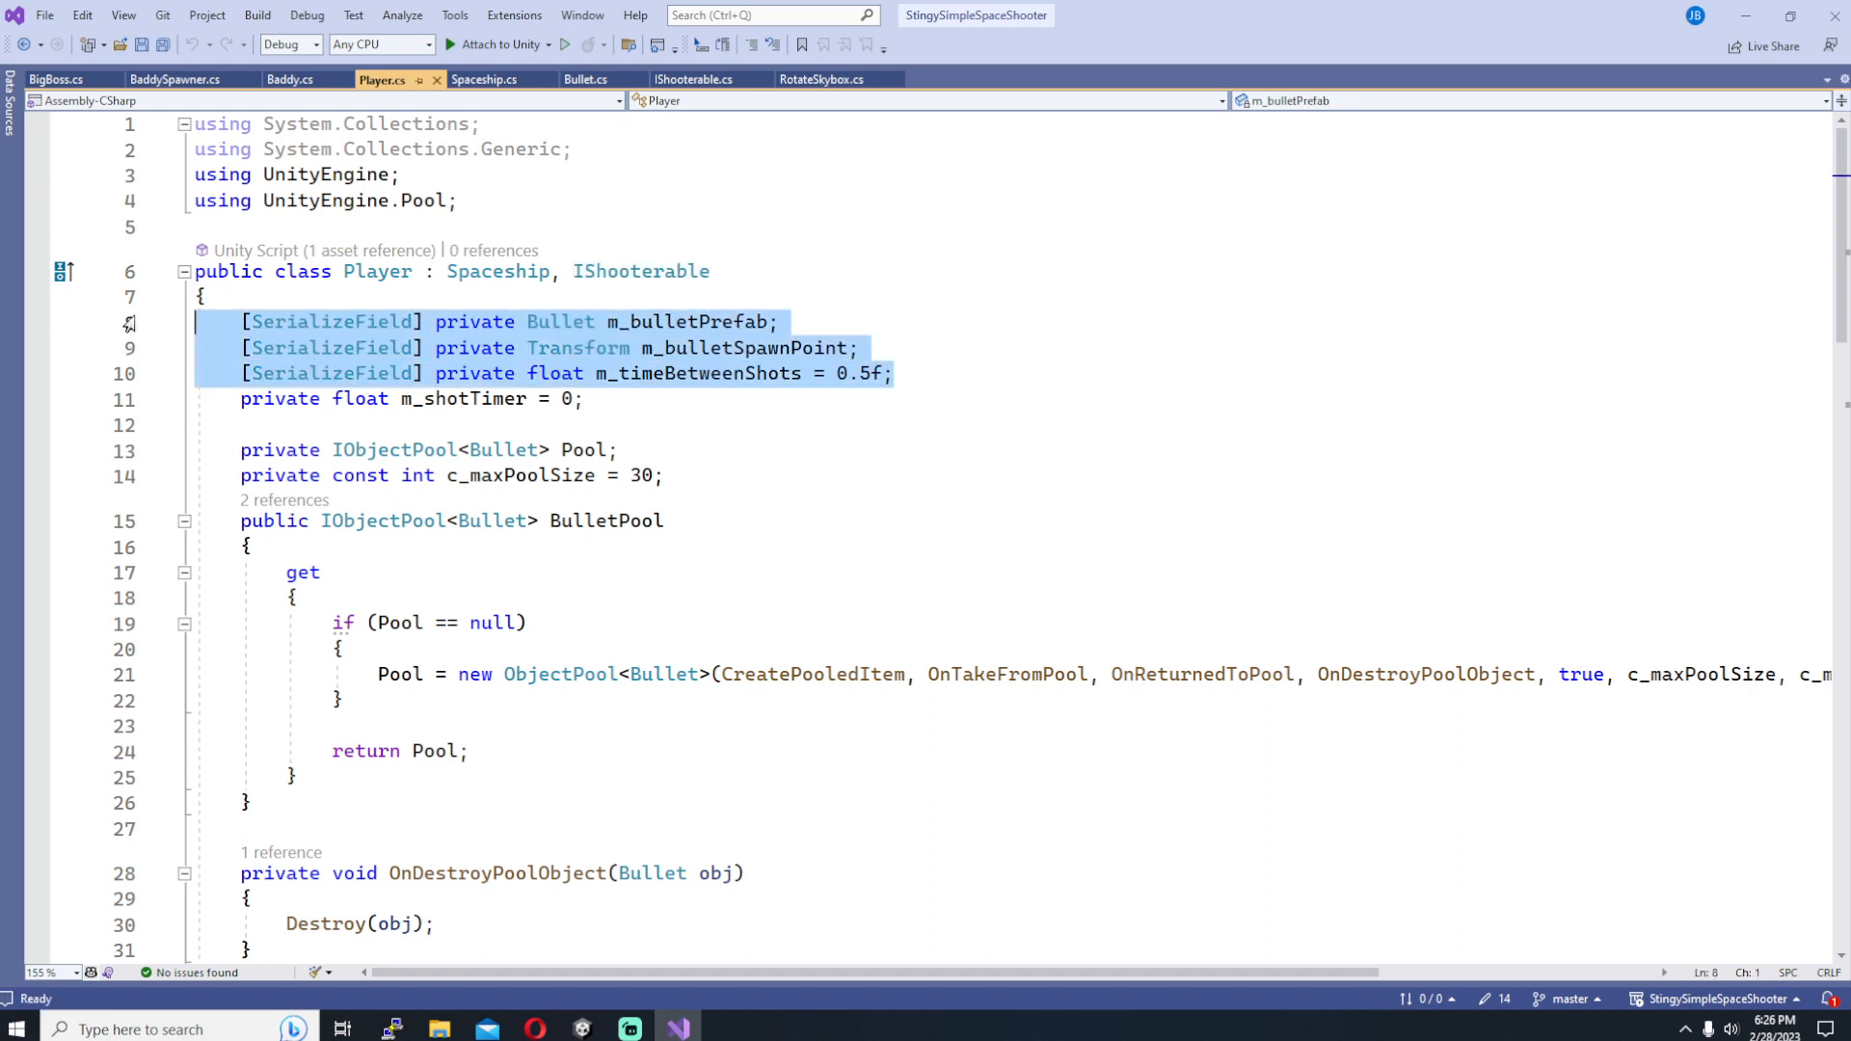
pyautogui.click(56, 79)
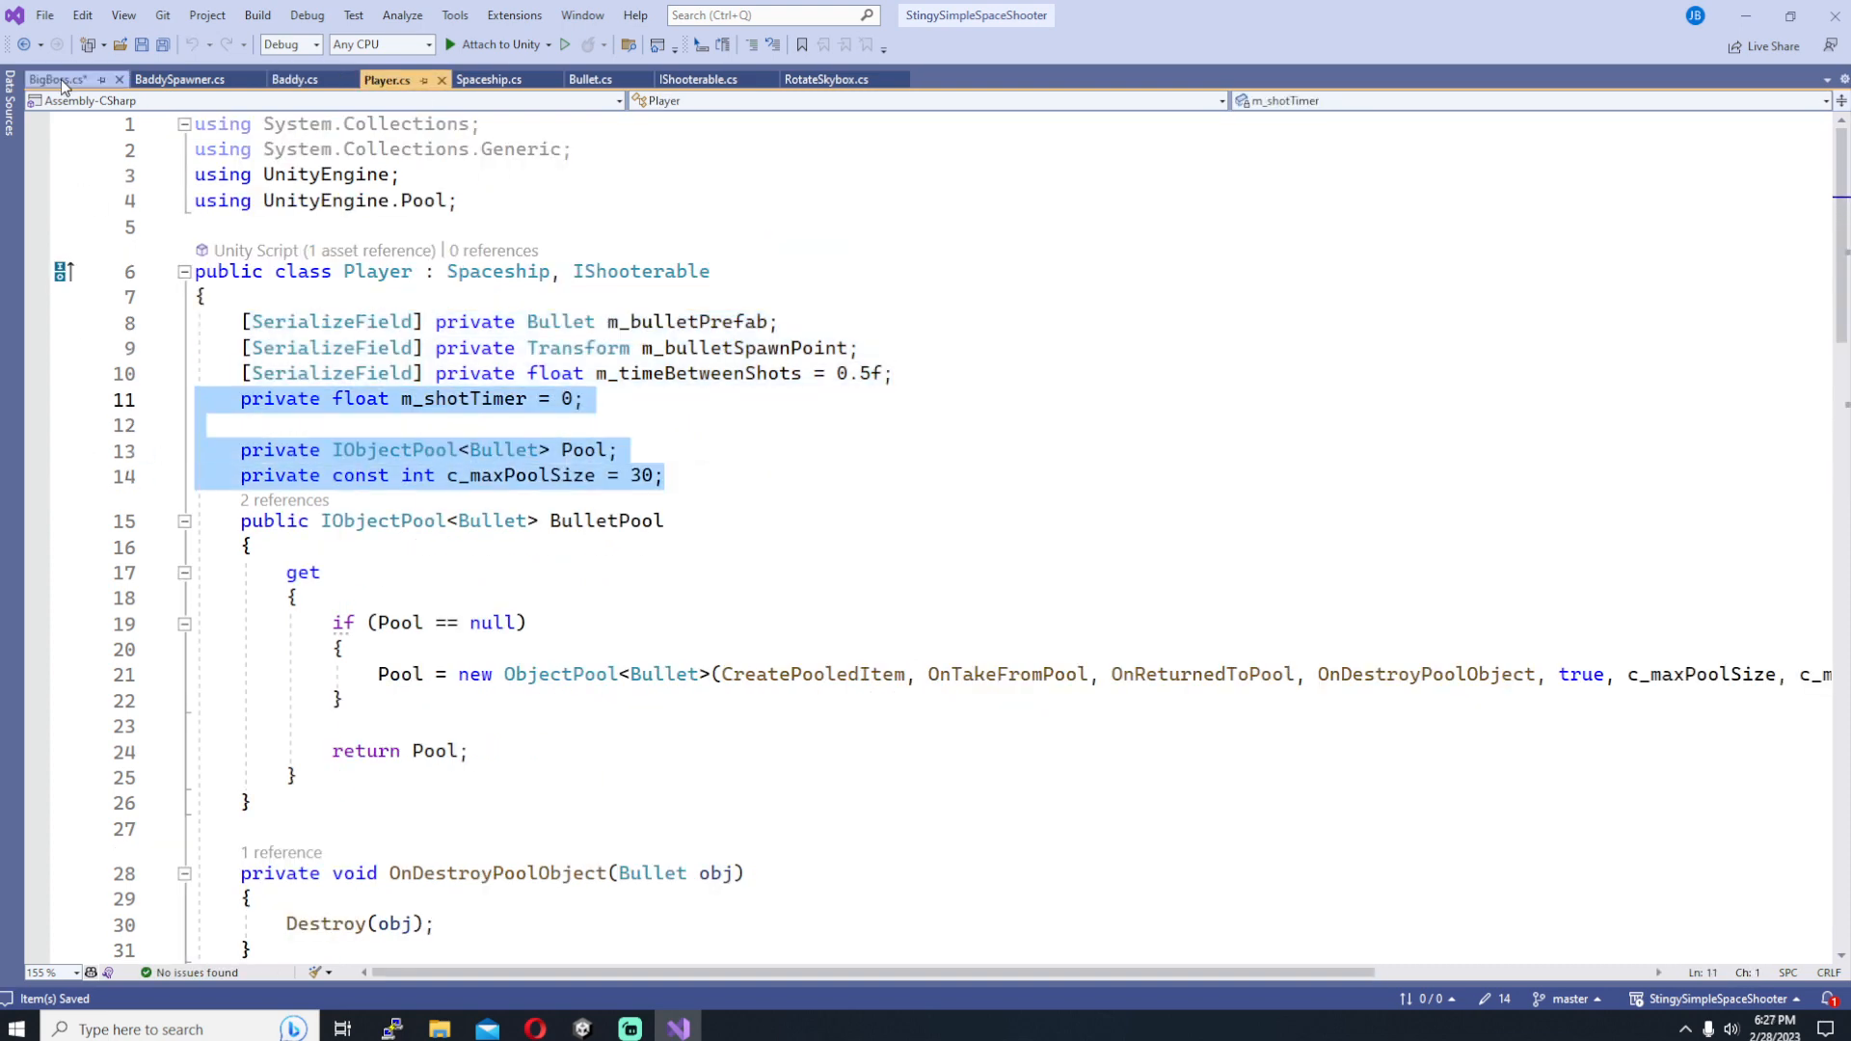
pyautogui.click(54, 79)
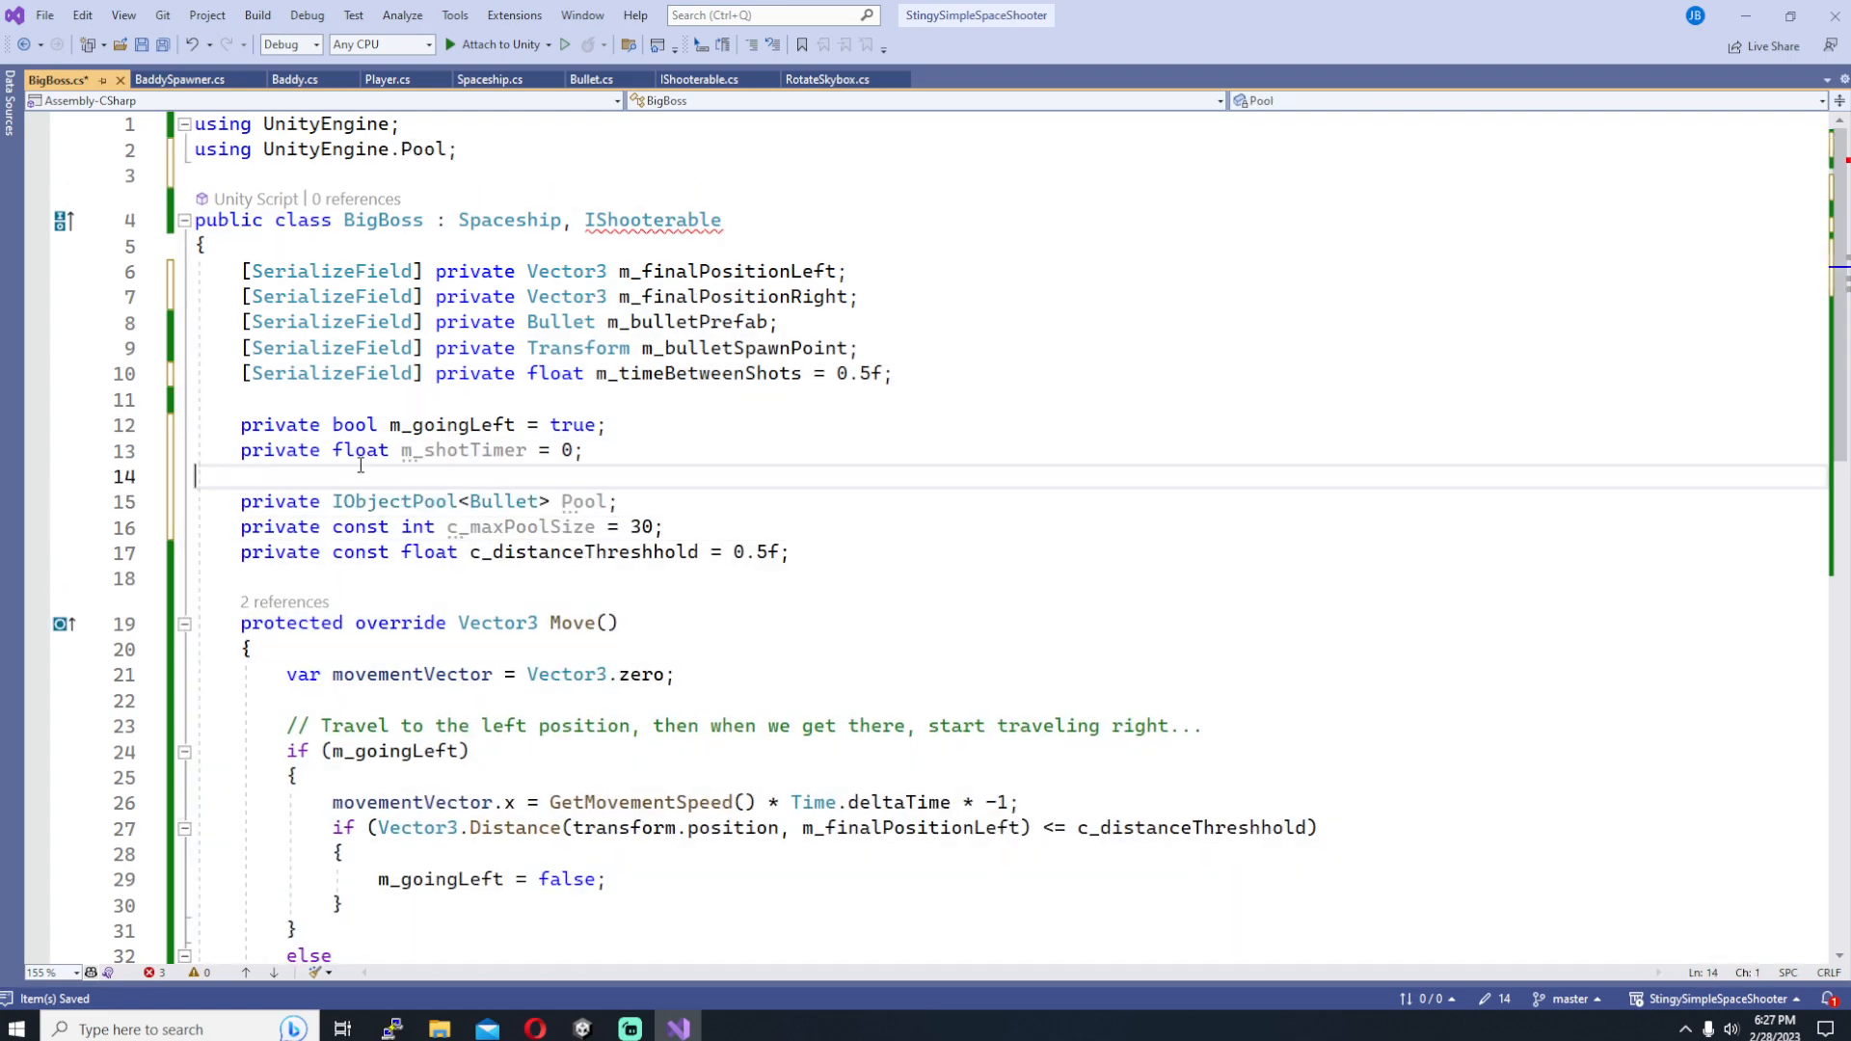
# Step: Copy the Player's pool, Shoot, ReturnBullet and GetShooterName methods into BigBoss without the Input check
pyautogui.click(382, 79)
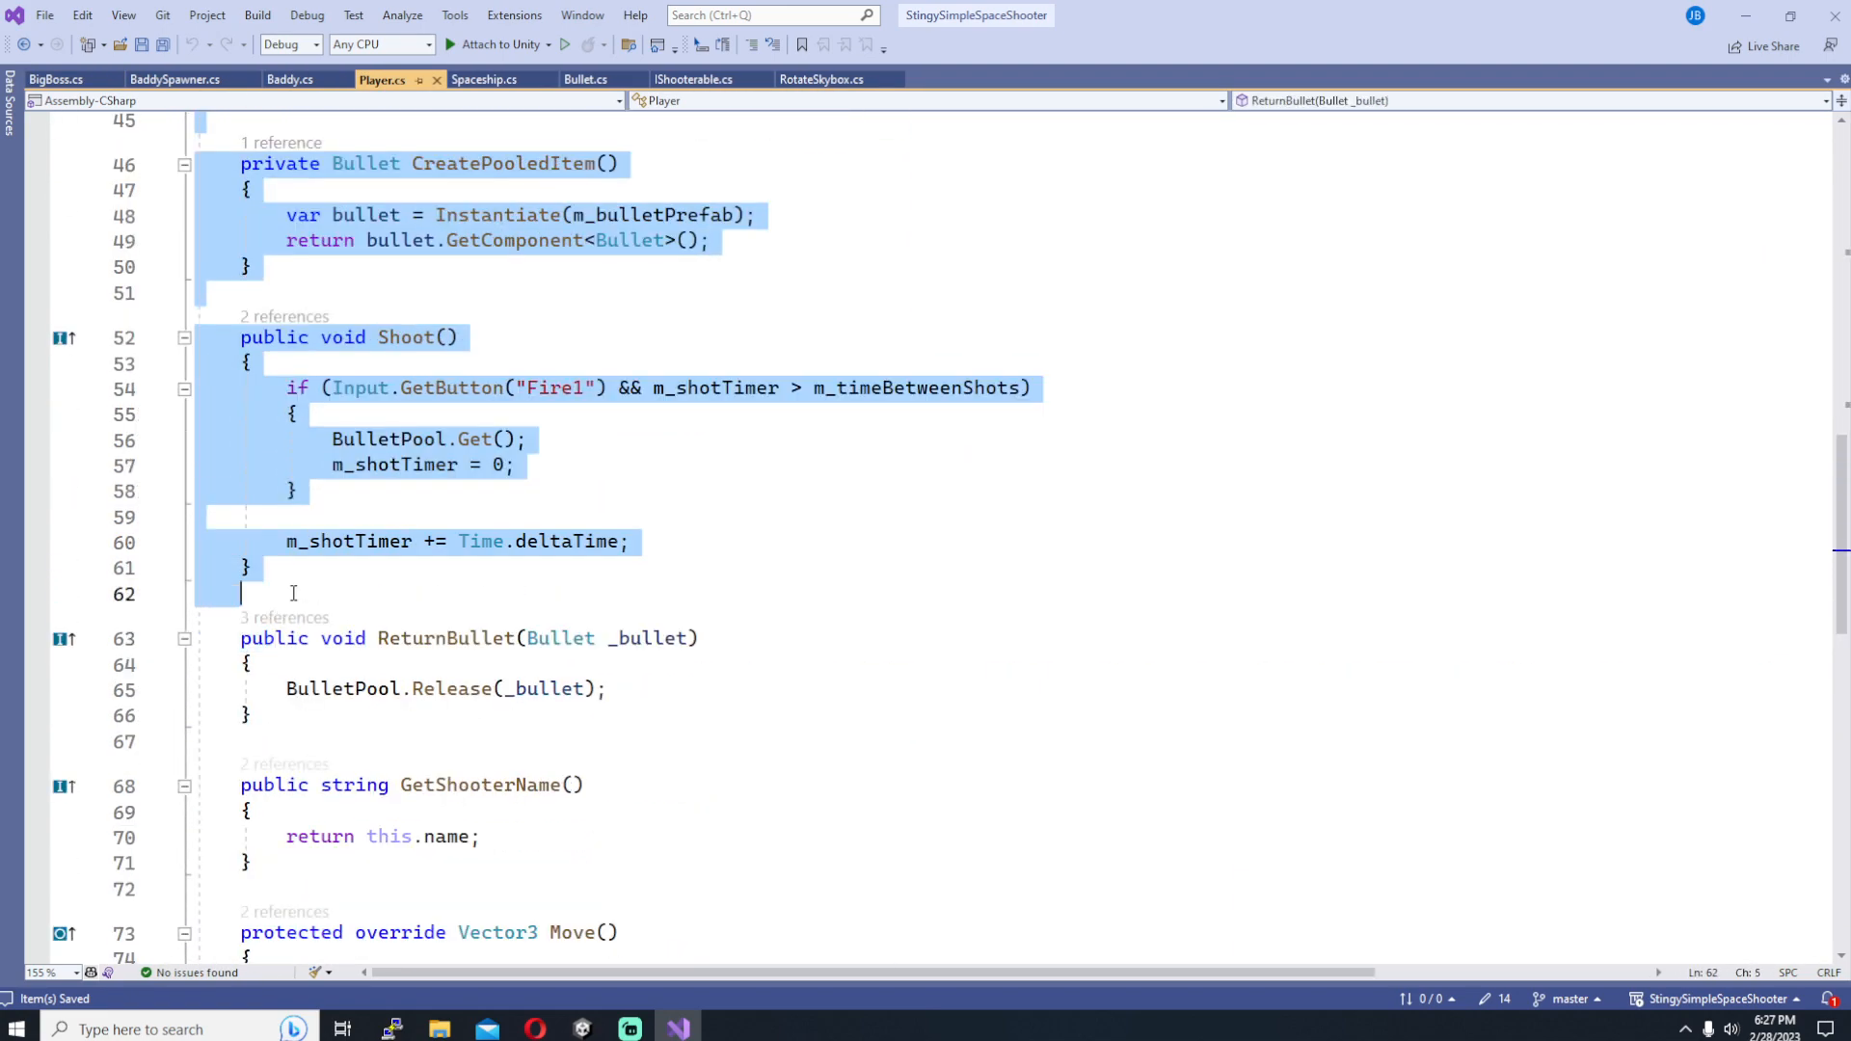
pyautogui.scroll(-3)
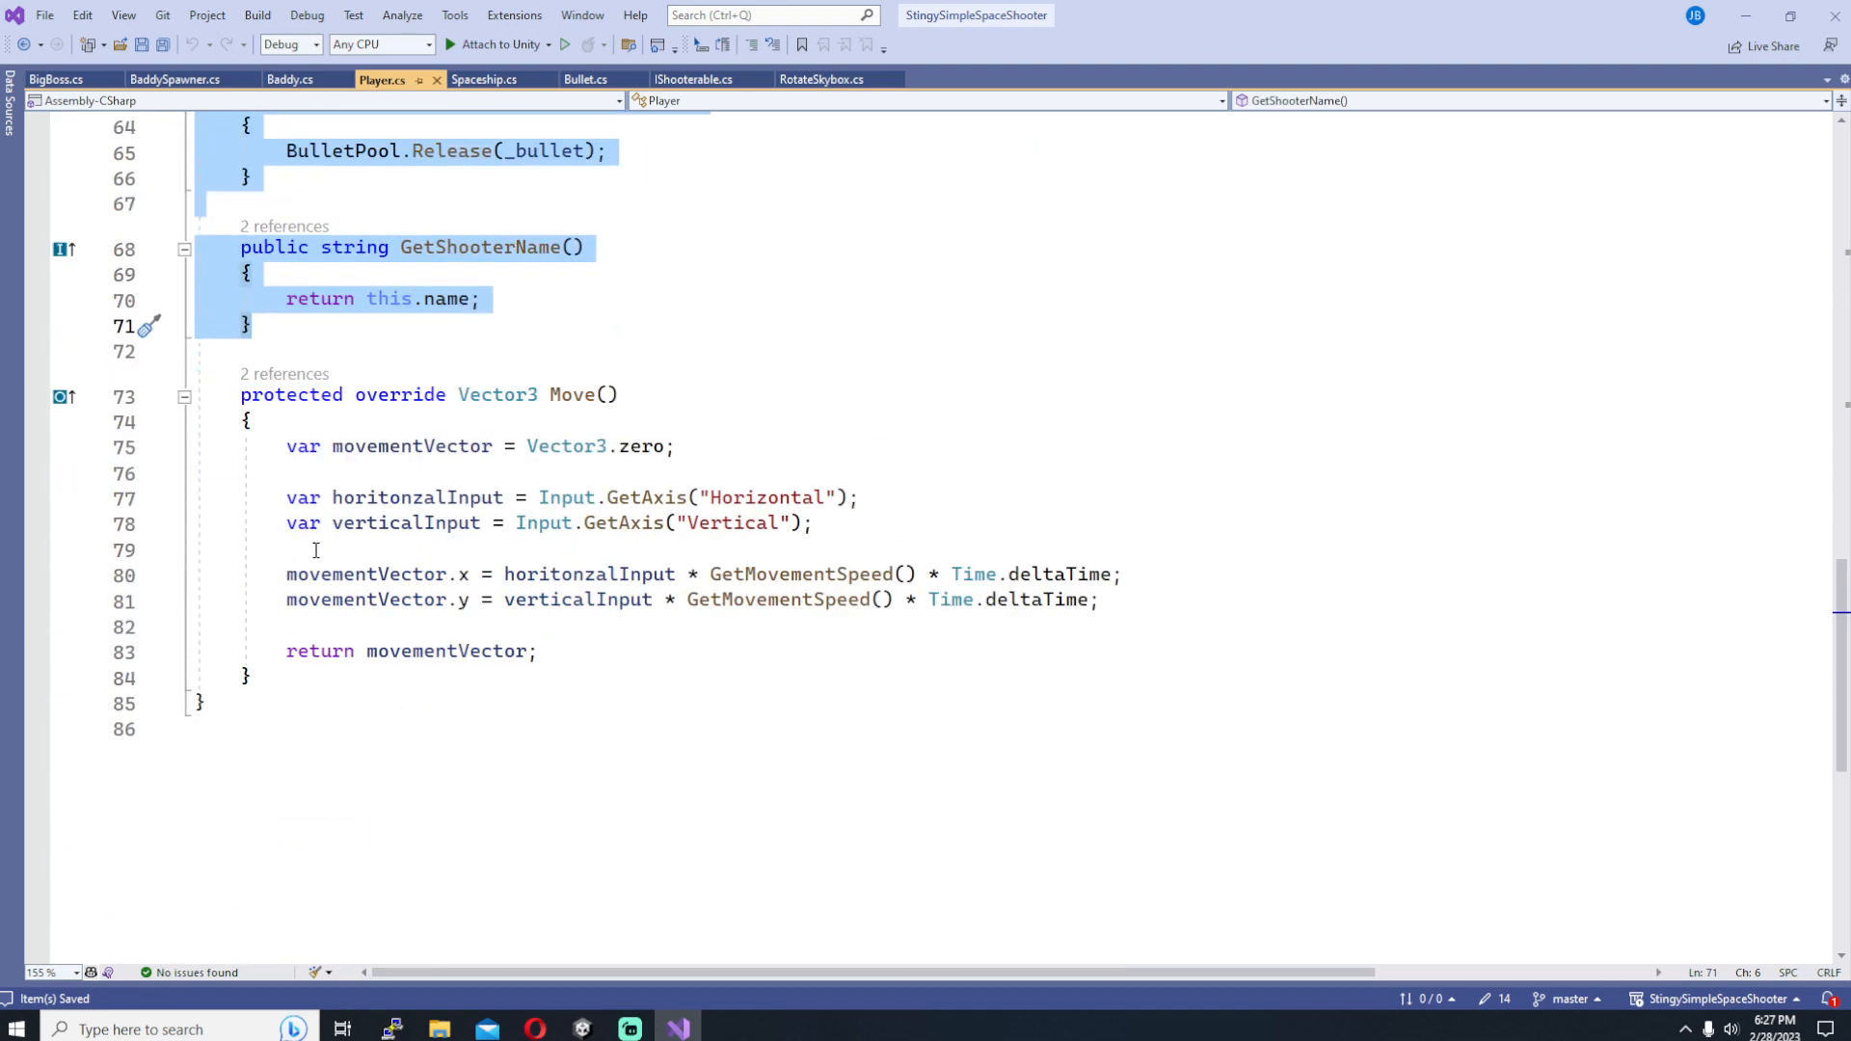
pyautogui.click(56, 79)
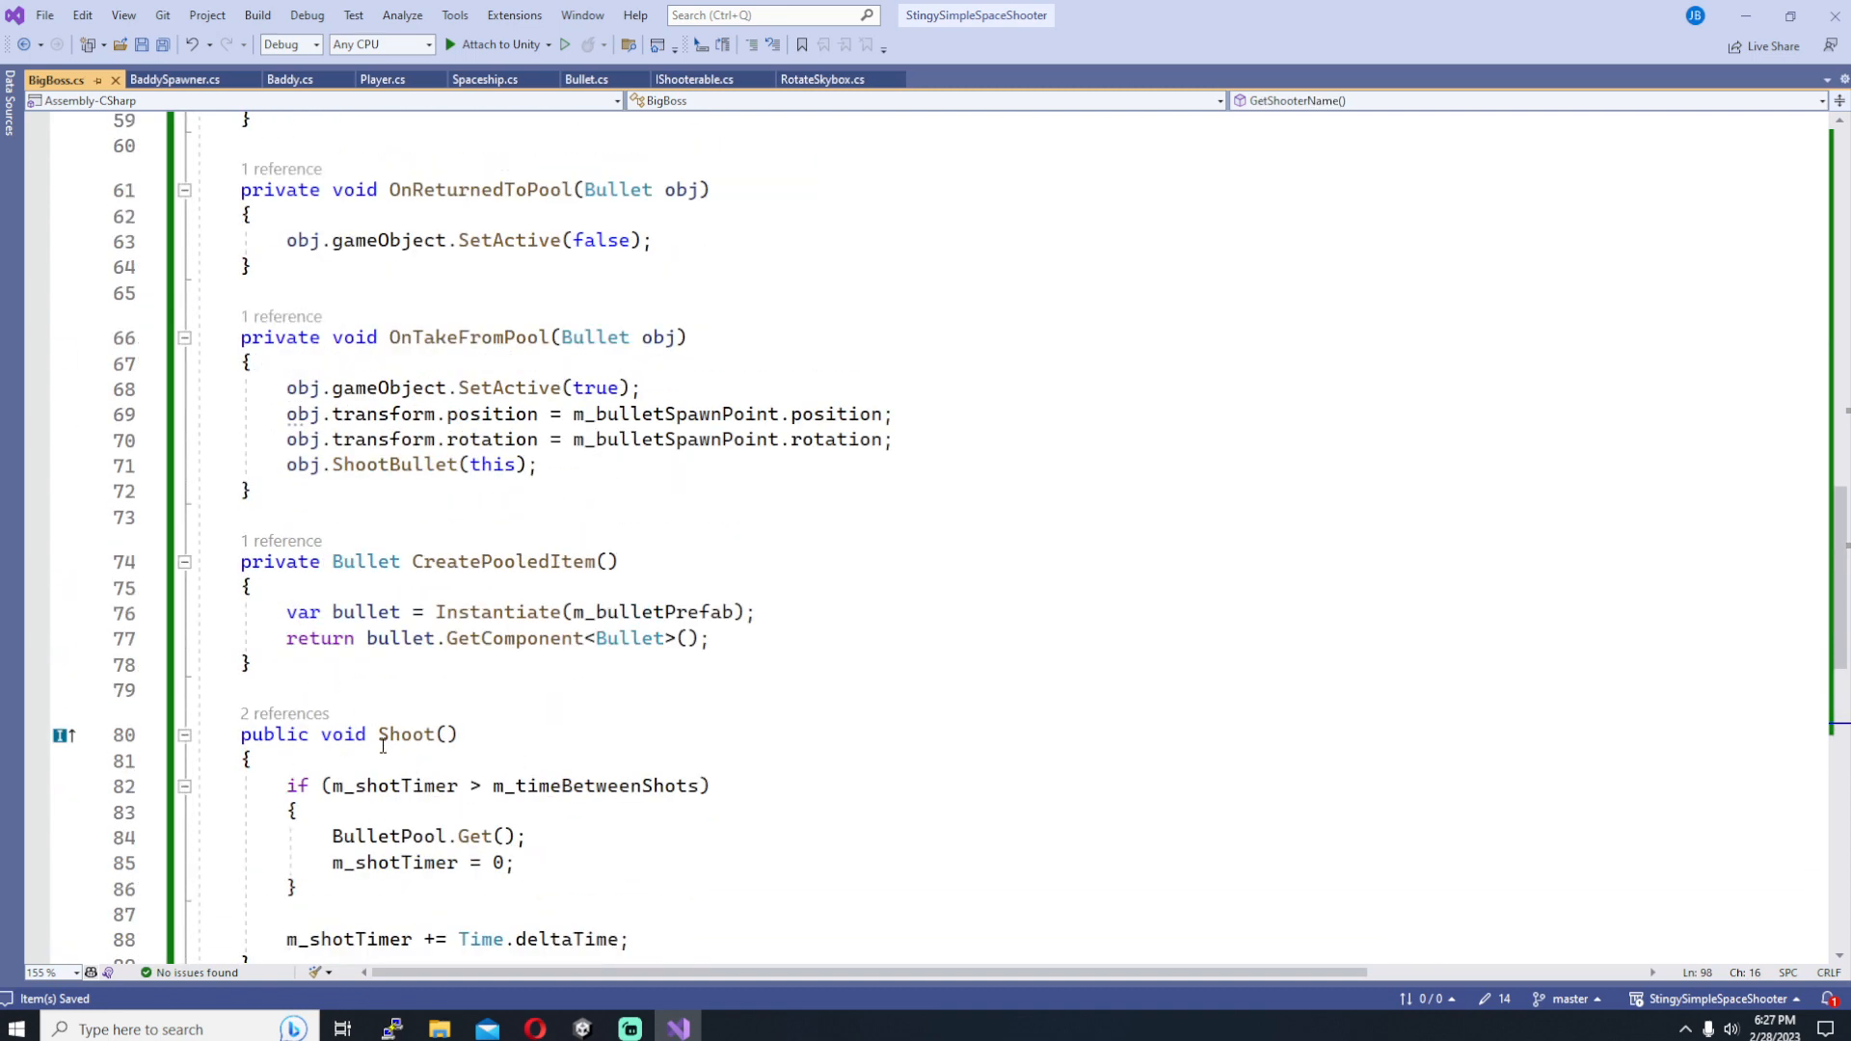
pyautogui.scroll(3)
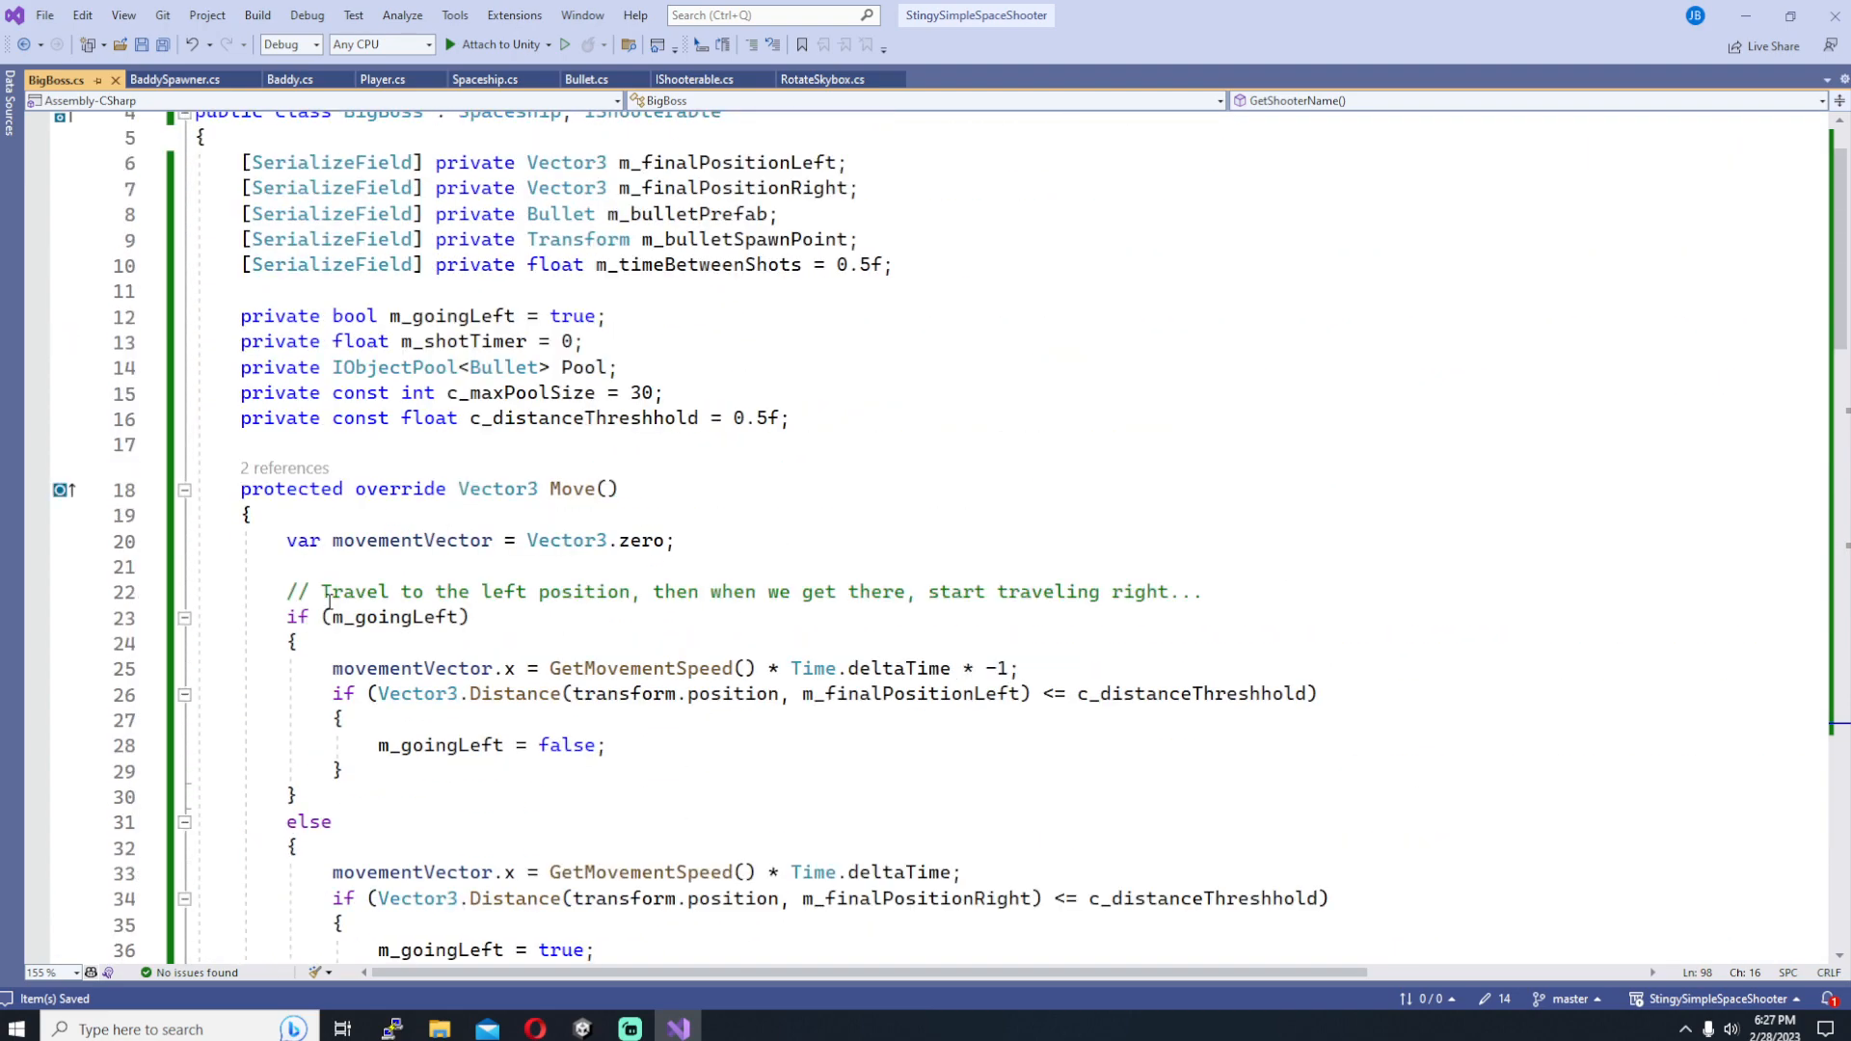
pyautogui.scroll(-3)
pyautogui.write('private')
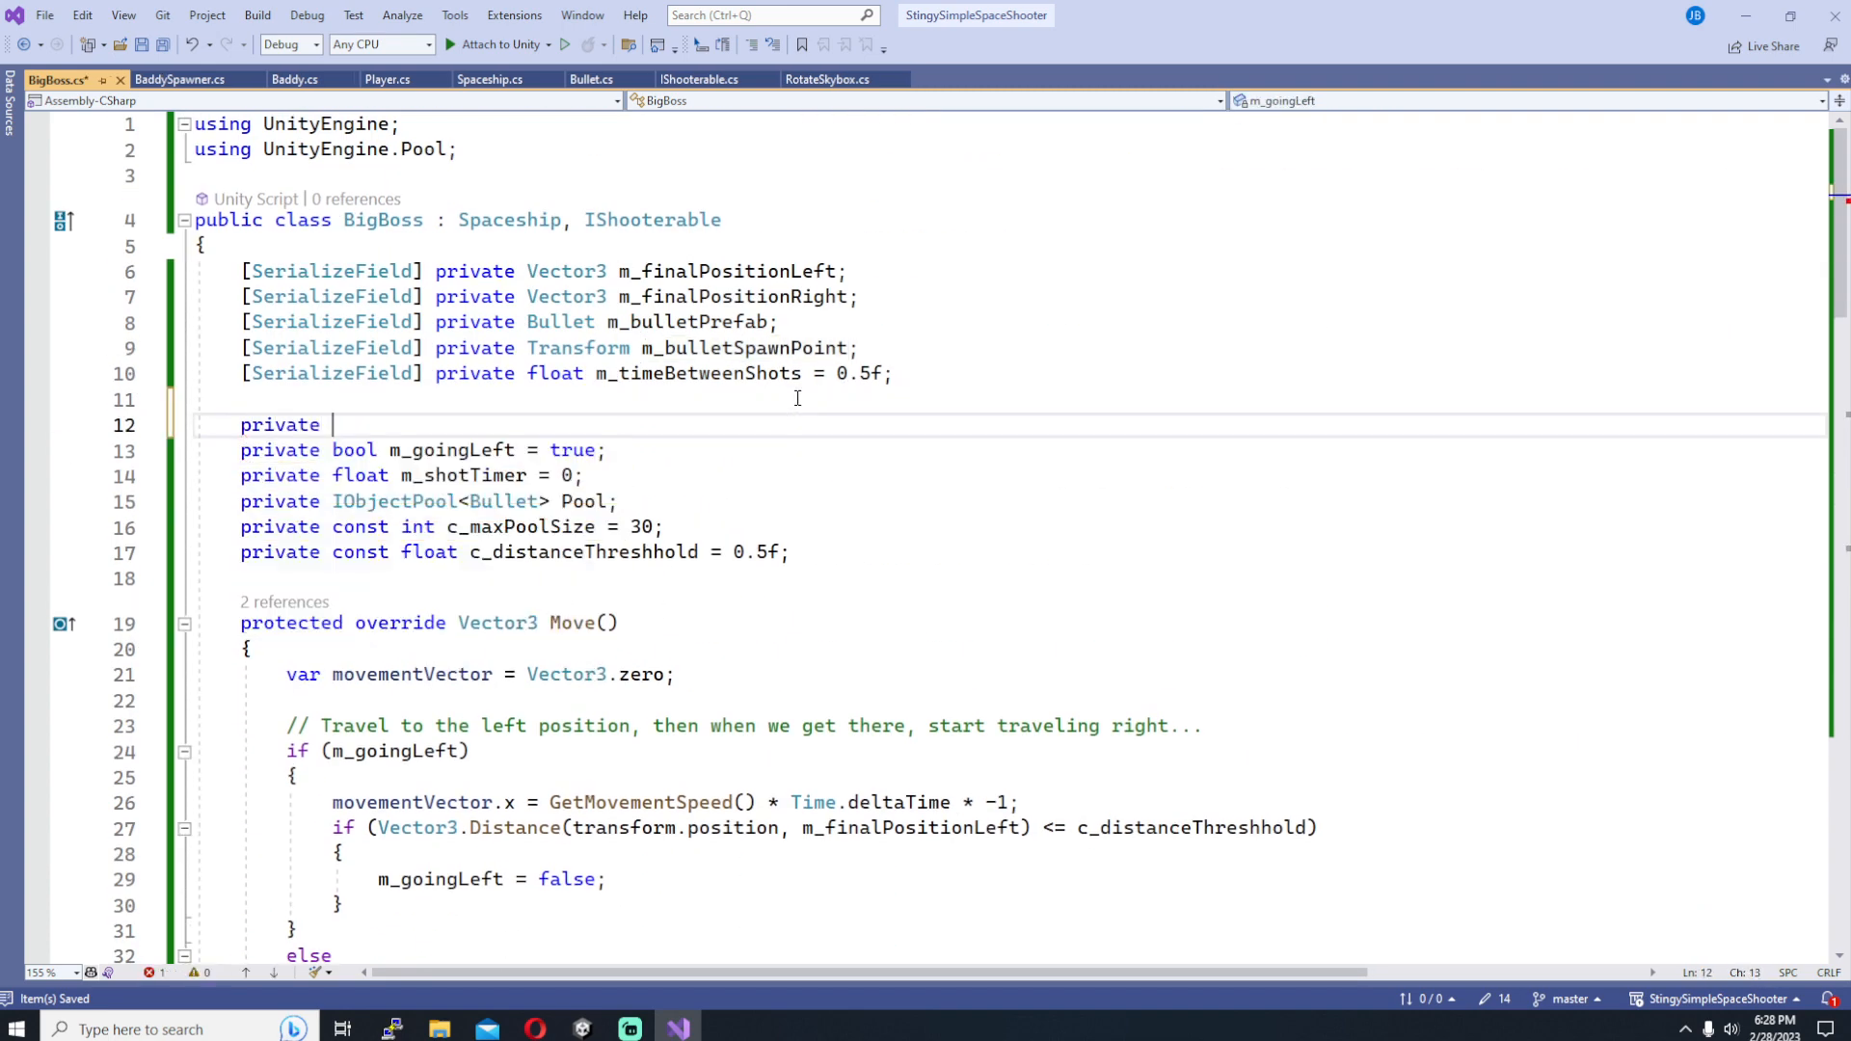
# Step: Add an m_player field and a GetPlayer method using GameObject.FindGameObjectWithTag("Player")
pyautogui.write('Player m_player;')
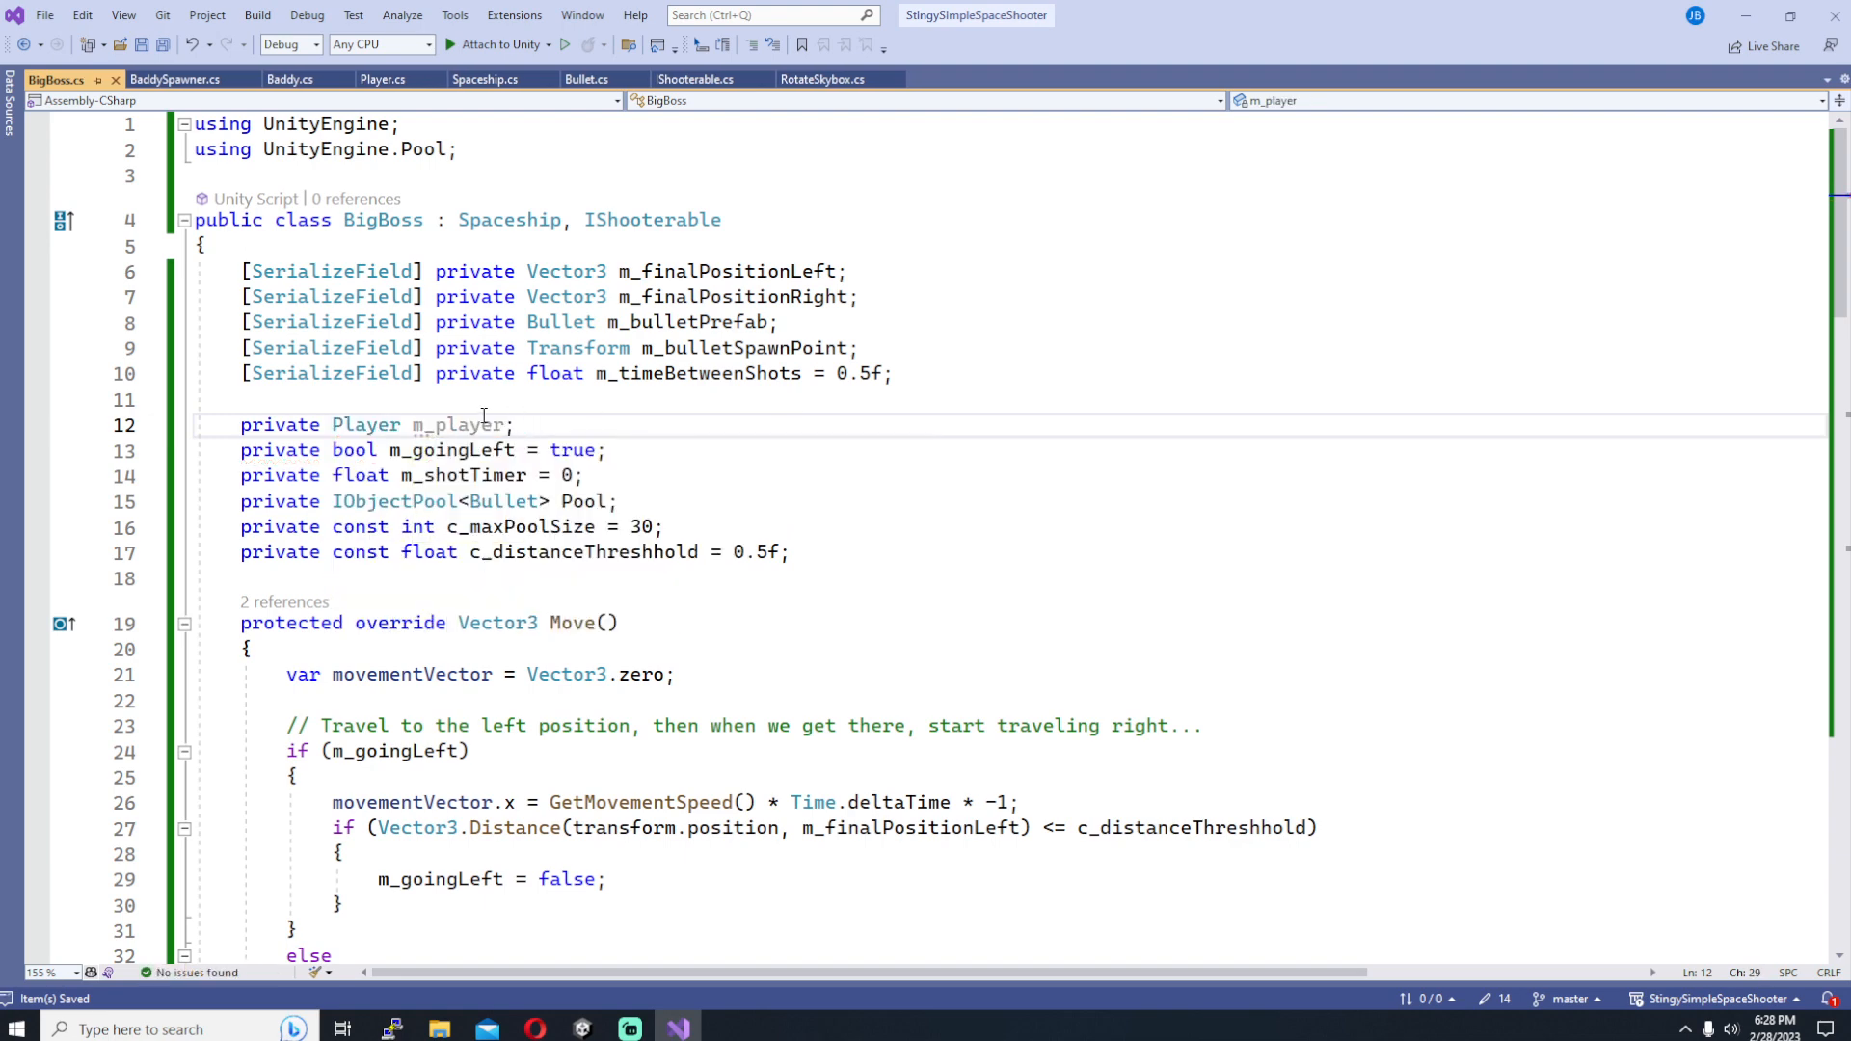
pyautogui.scroll(-3)
pyautogui.write('private void GetP')
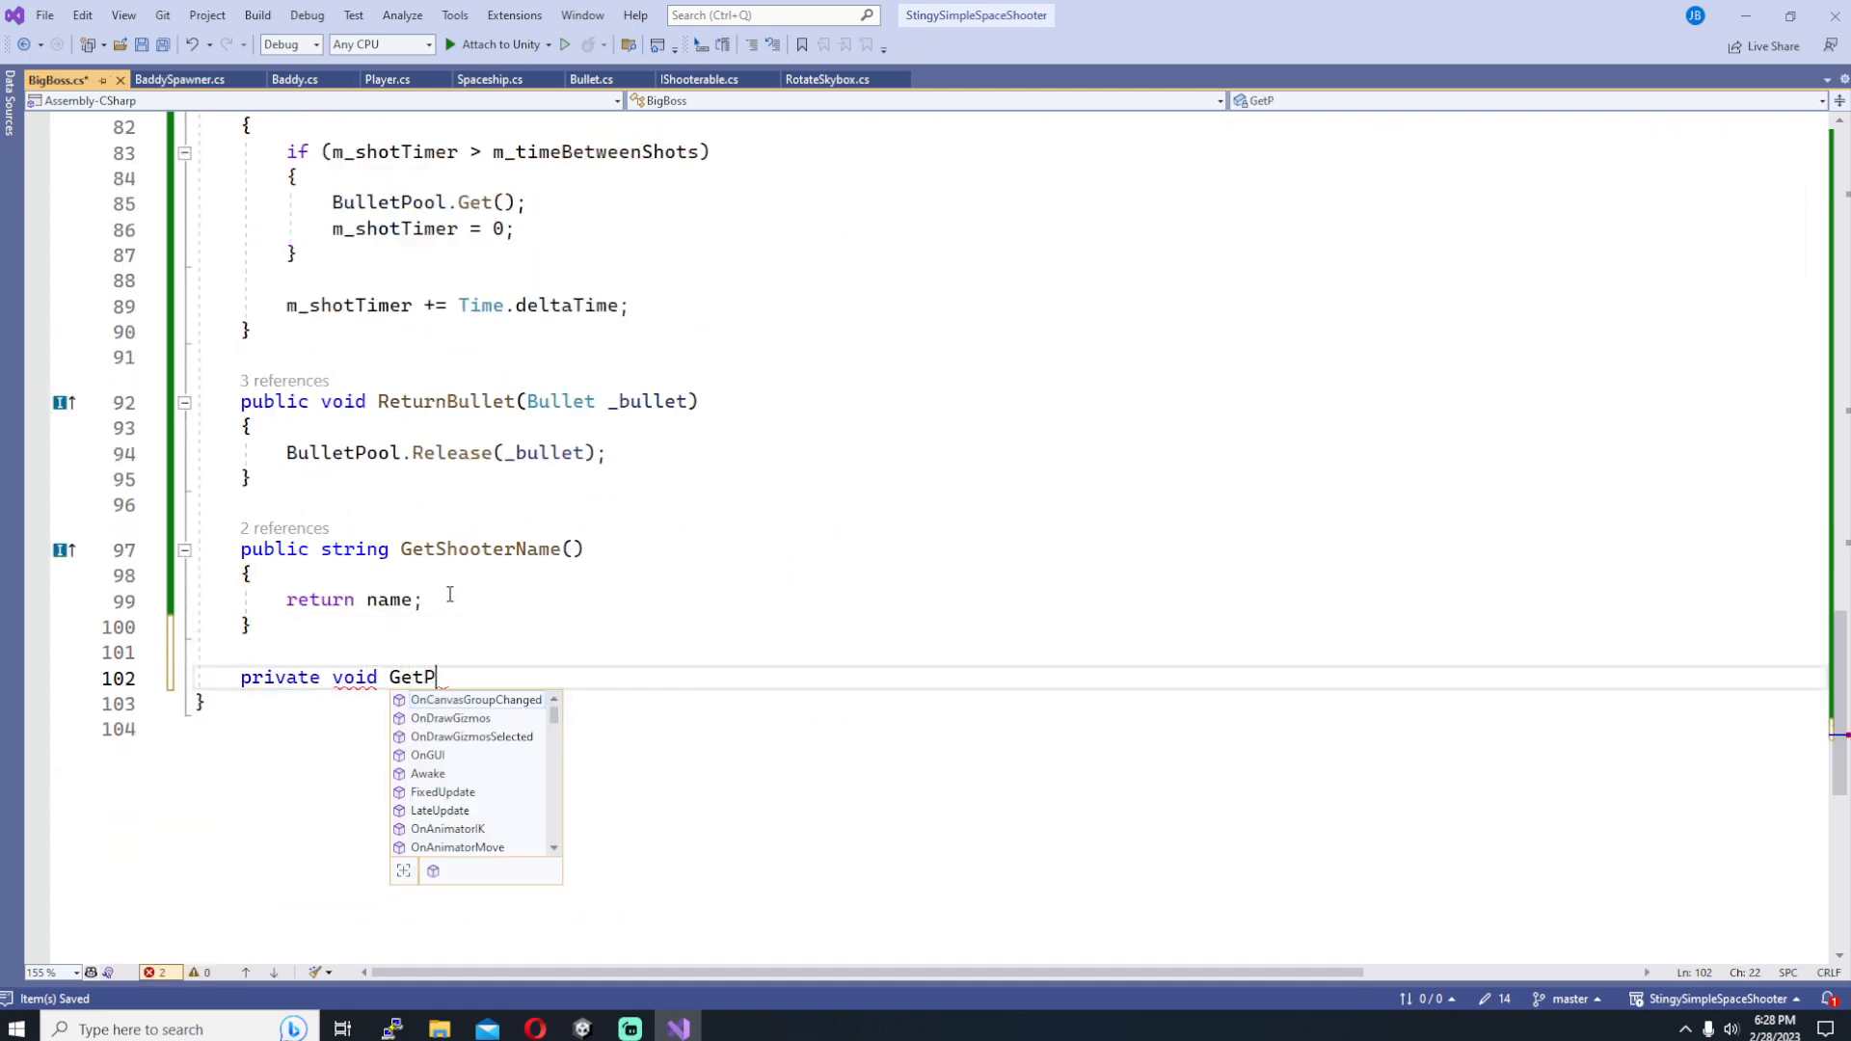
pyautogui.write('layer()')
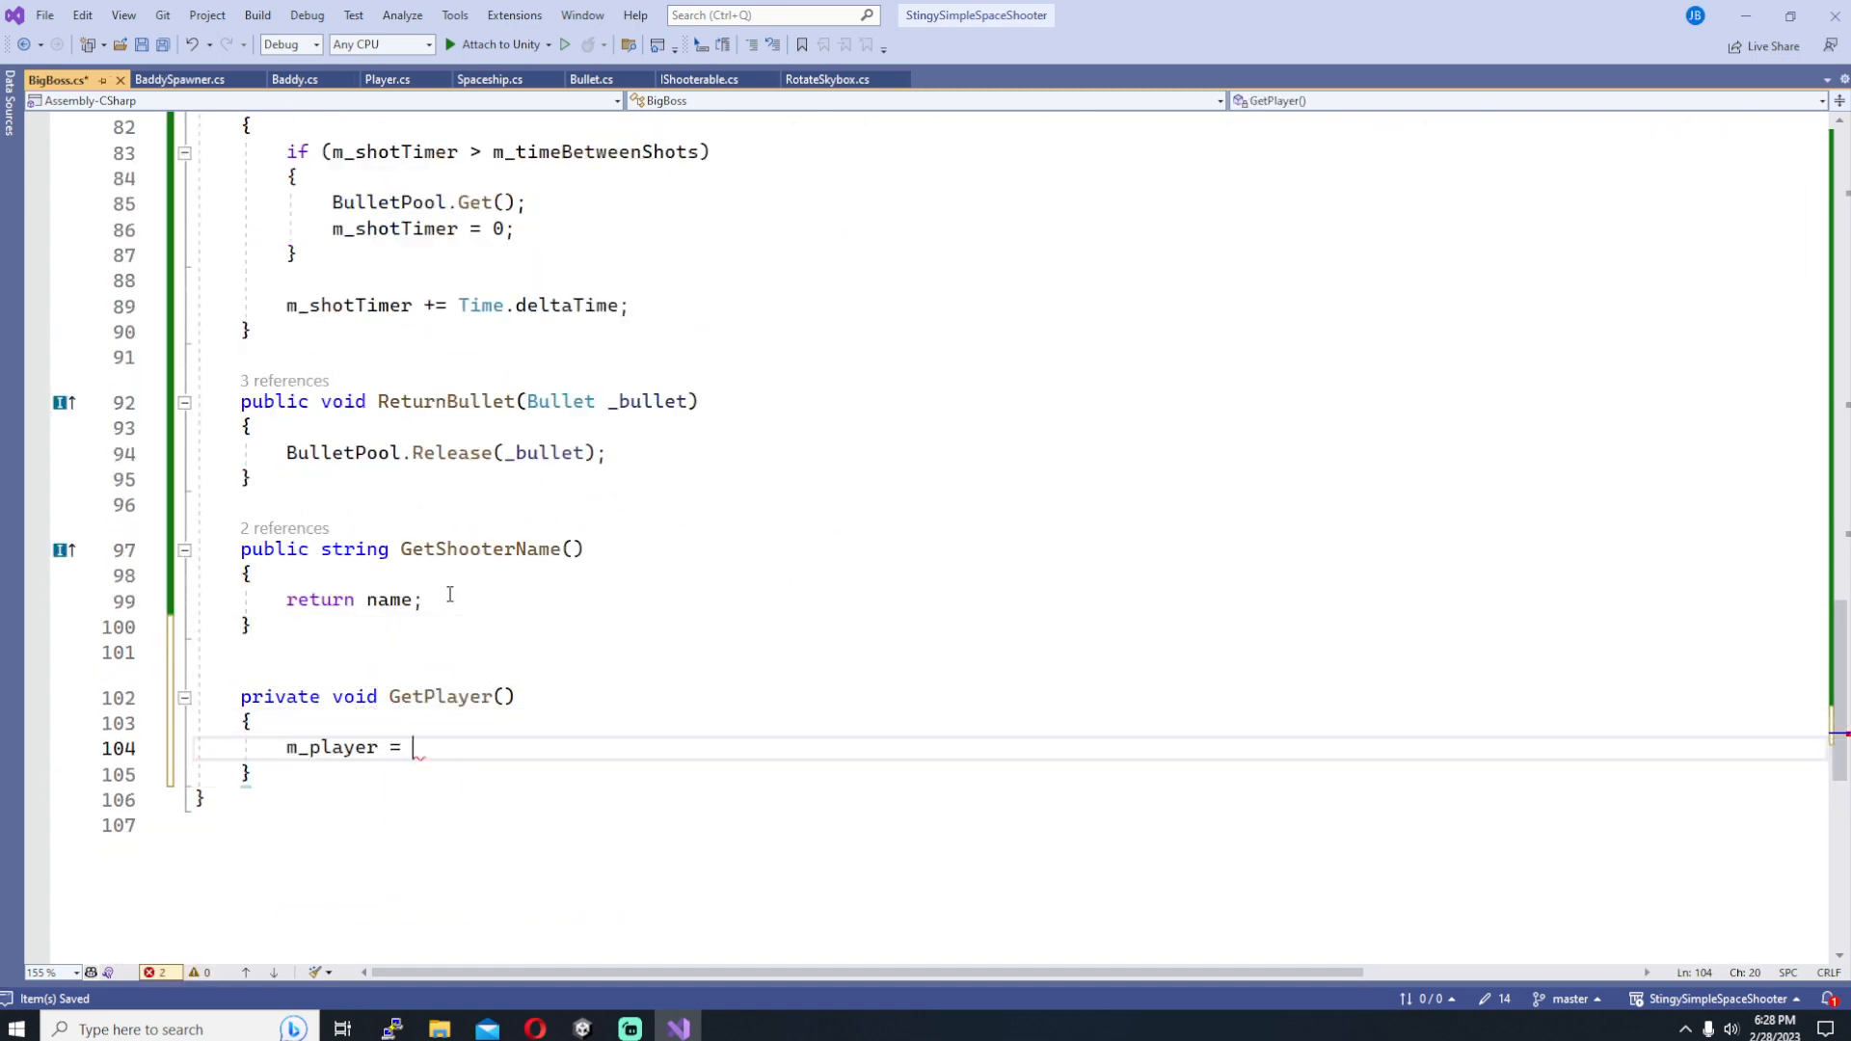
pyautogui.write('GameObject.Find')
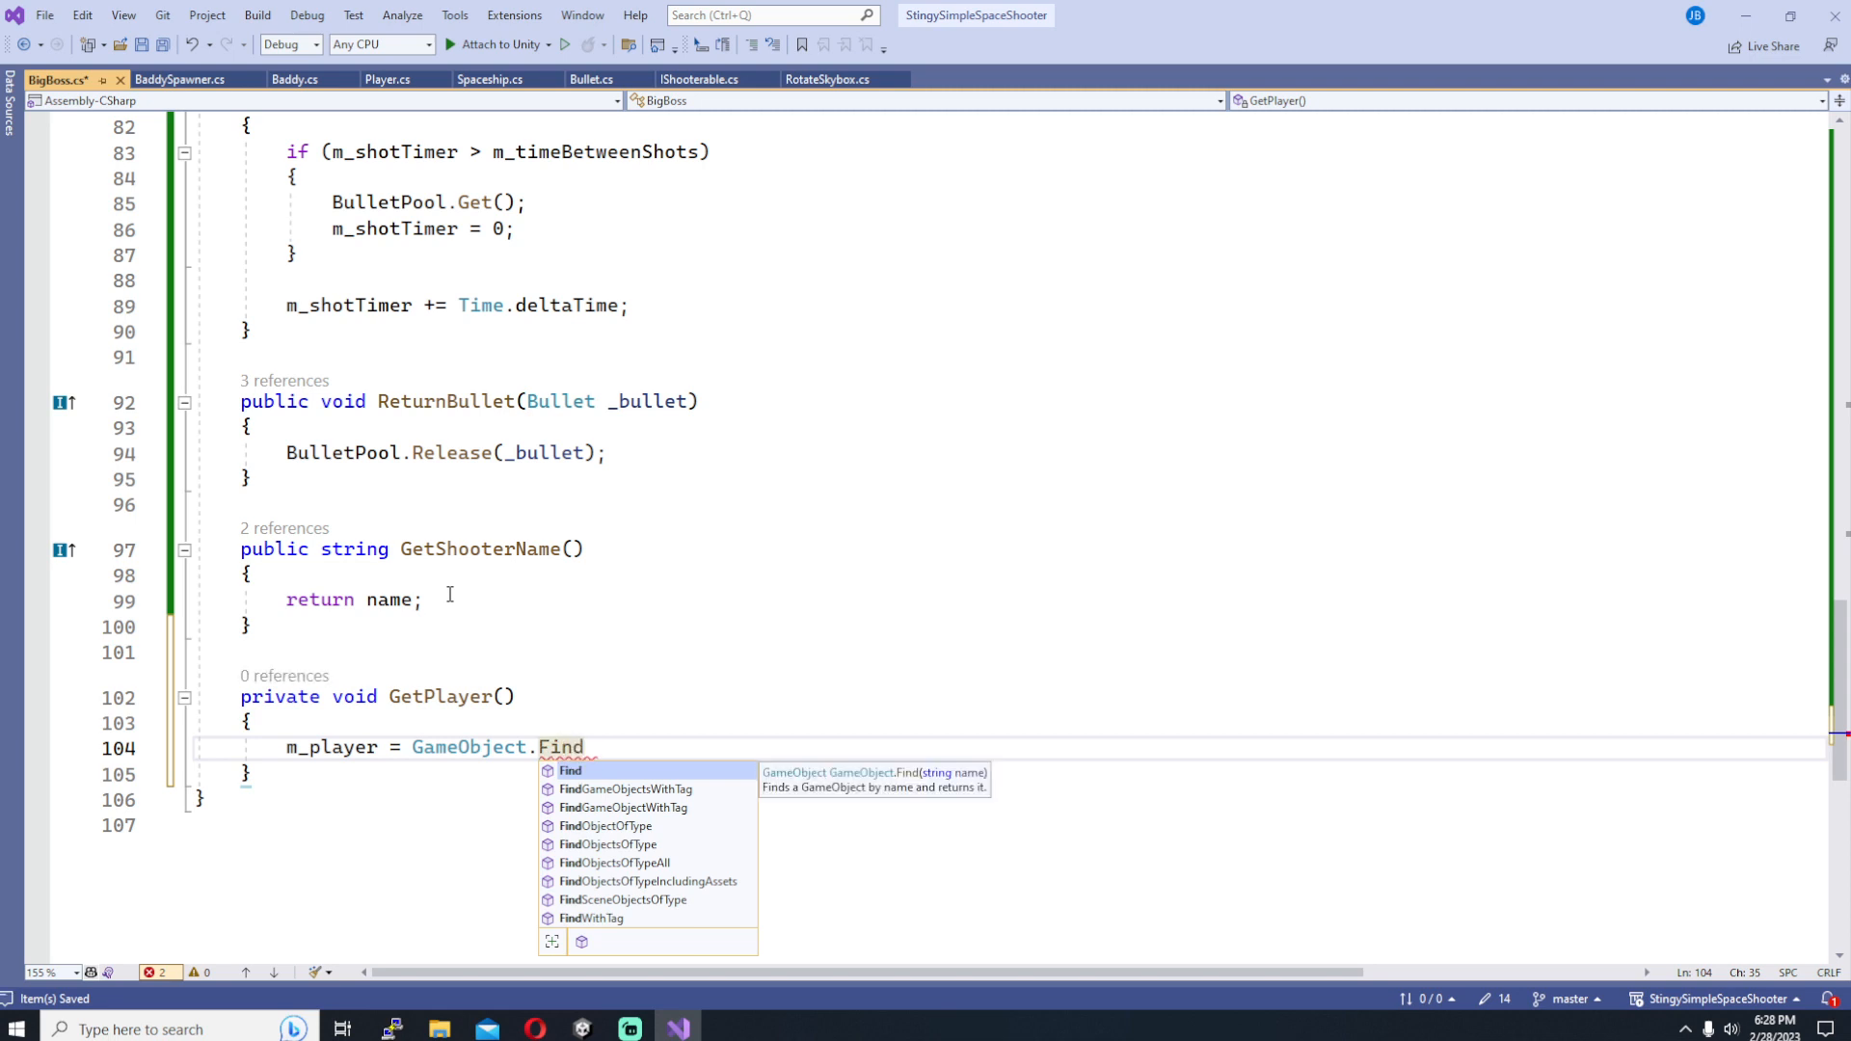
pyautogui.write('GameObjectWithTag("Player")')
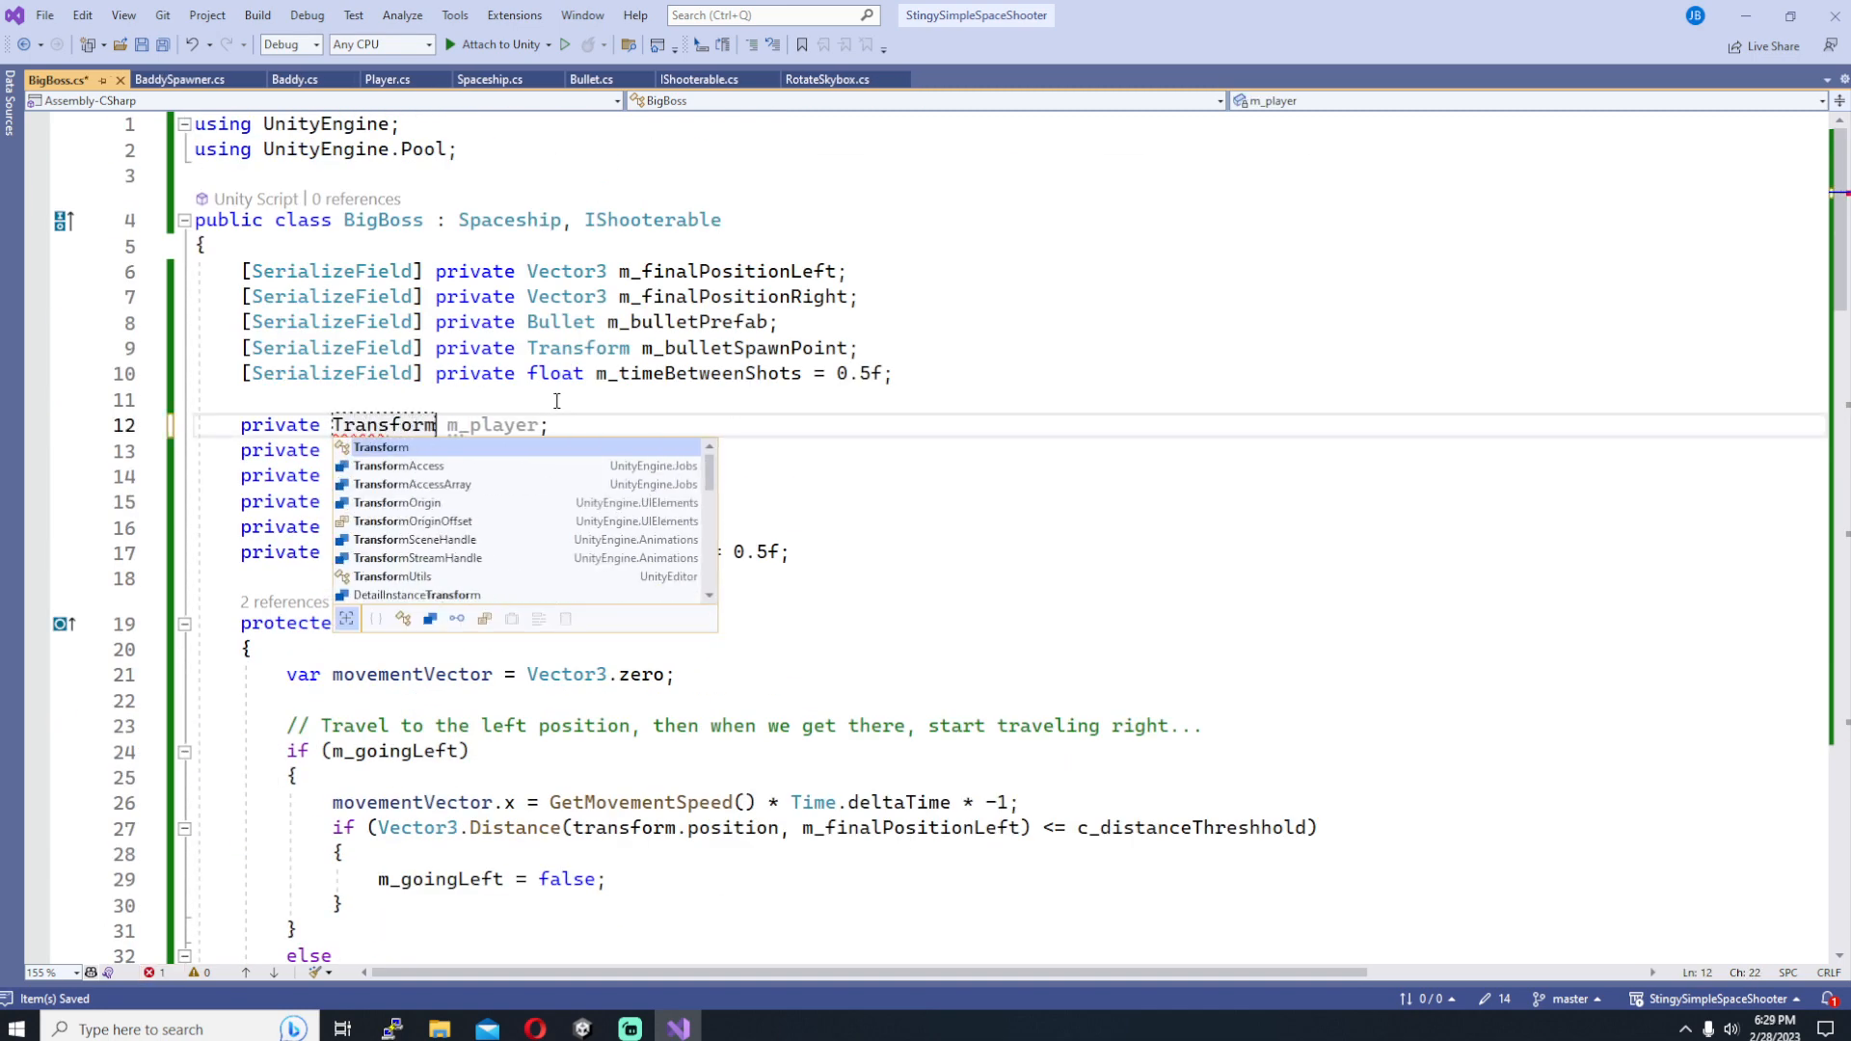
pyautogui.scroll(-3)
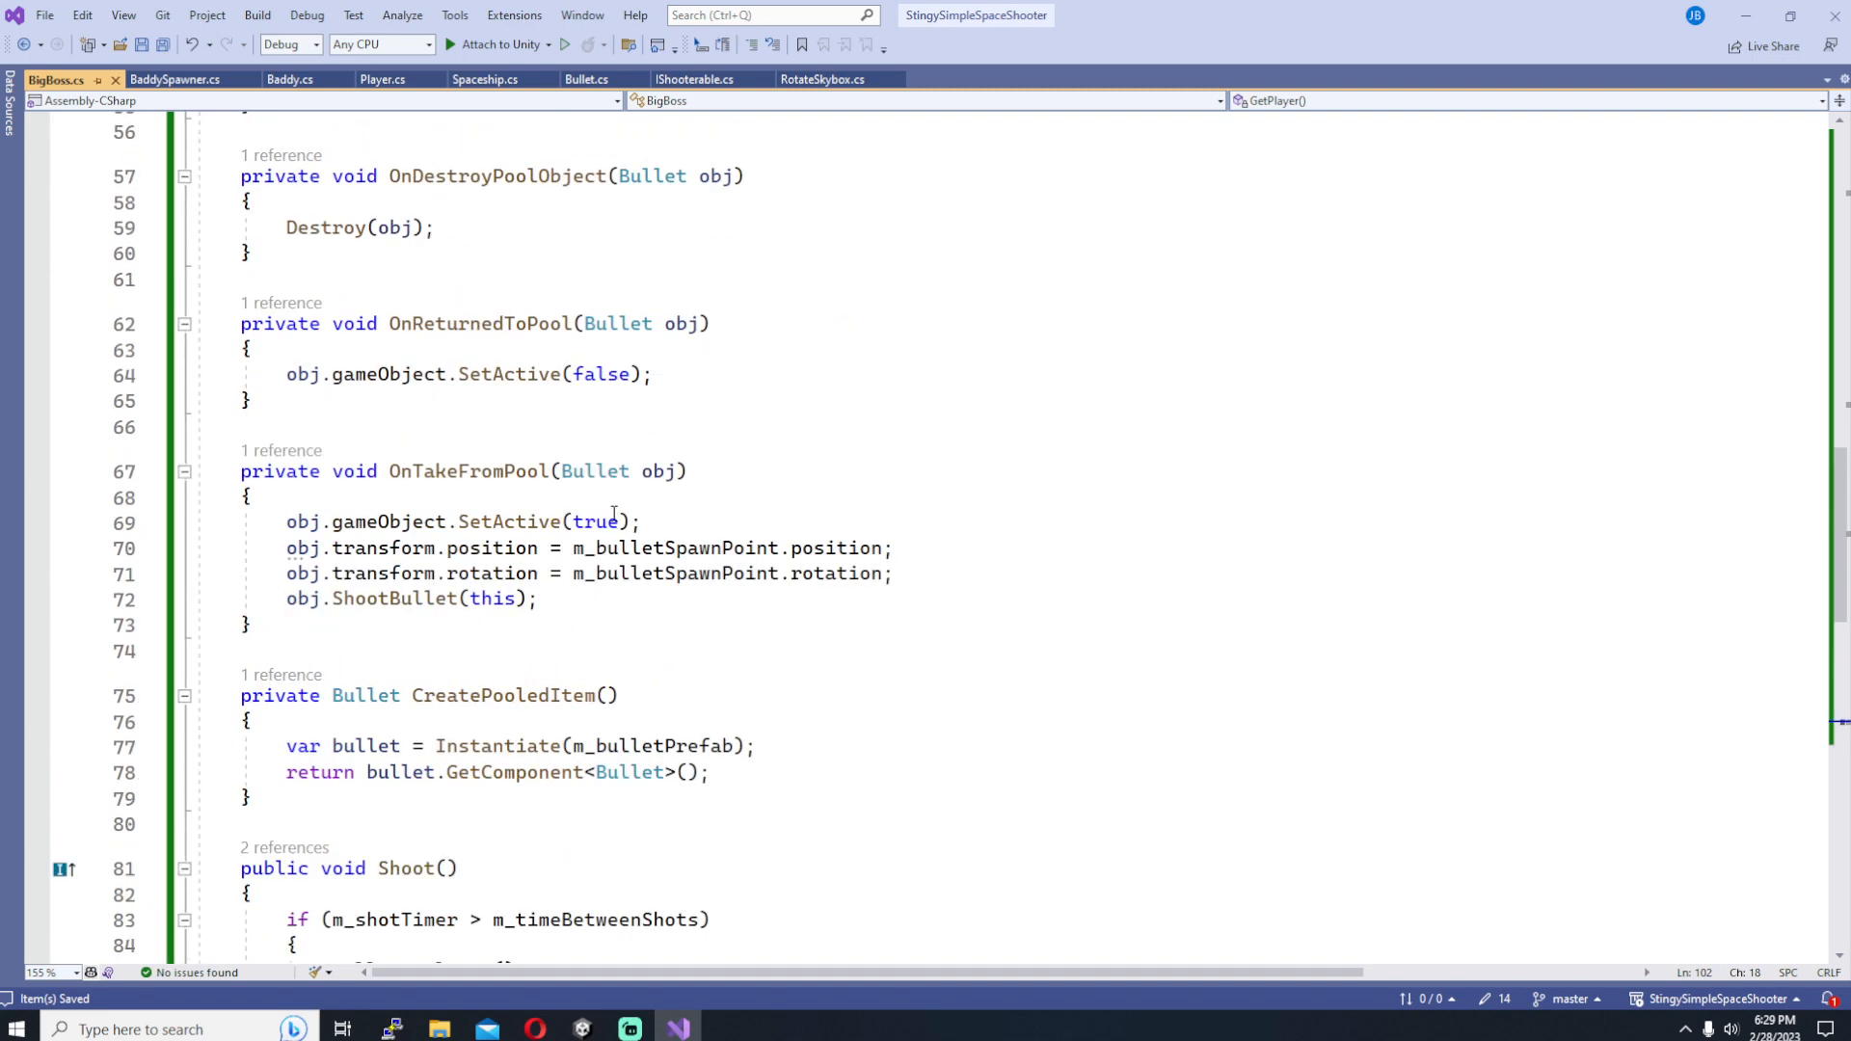
# Step: Look up the player when m_player is null and comment that the bullet rotates to face the player
pyautogui.write('GPUFenc')
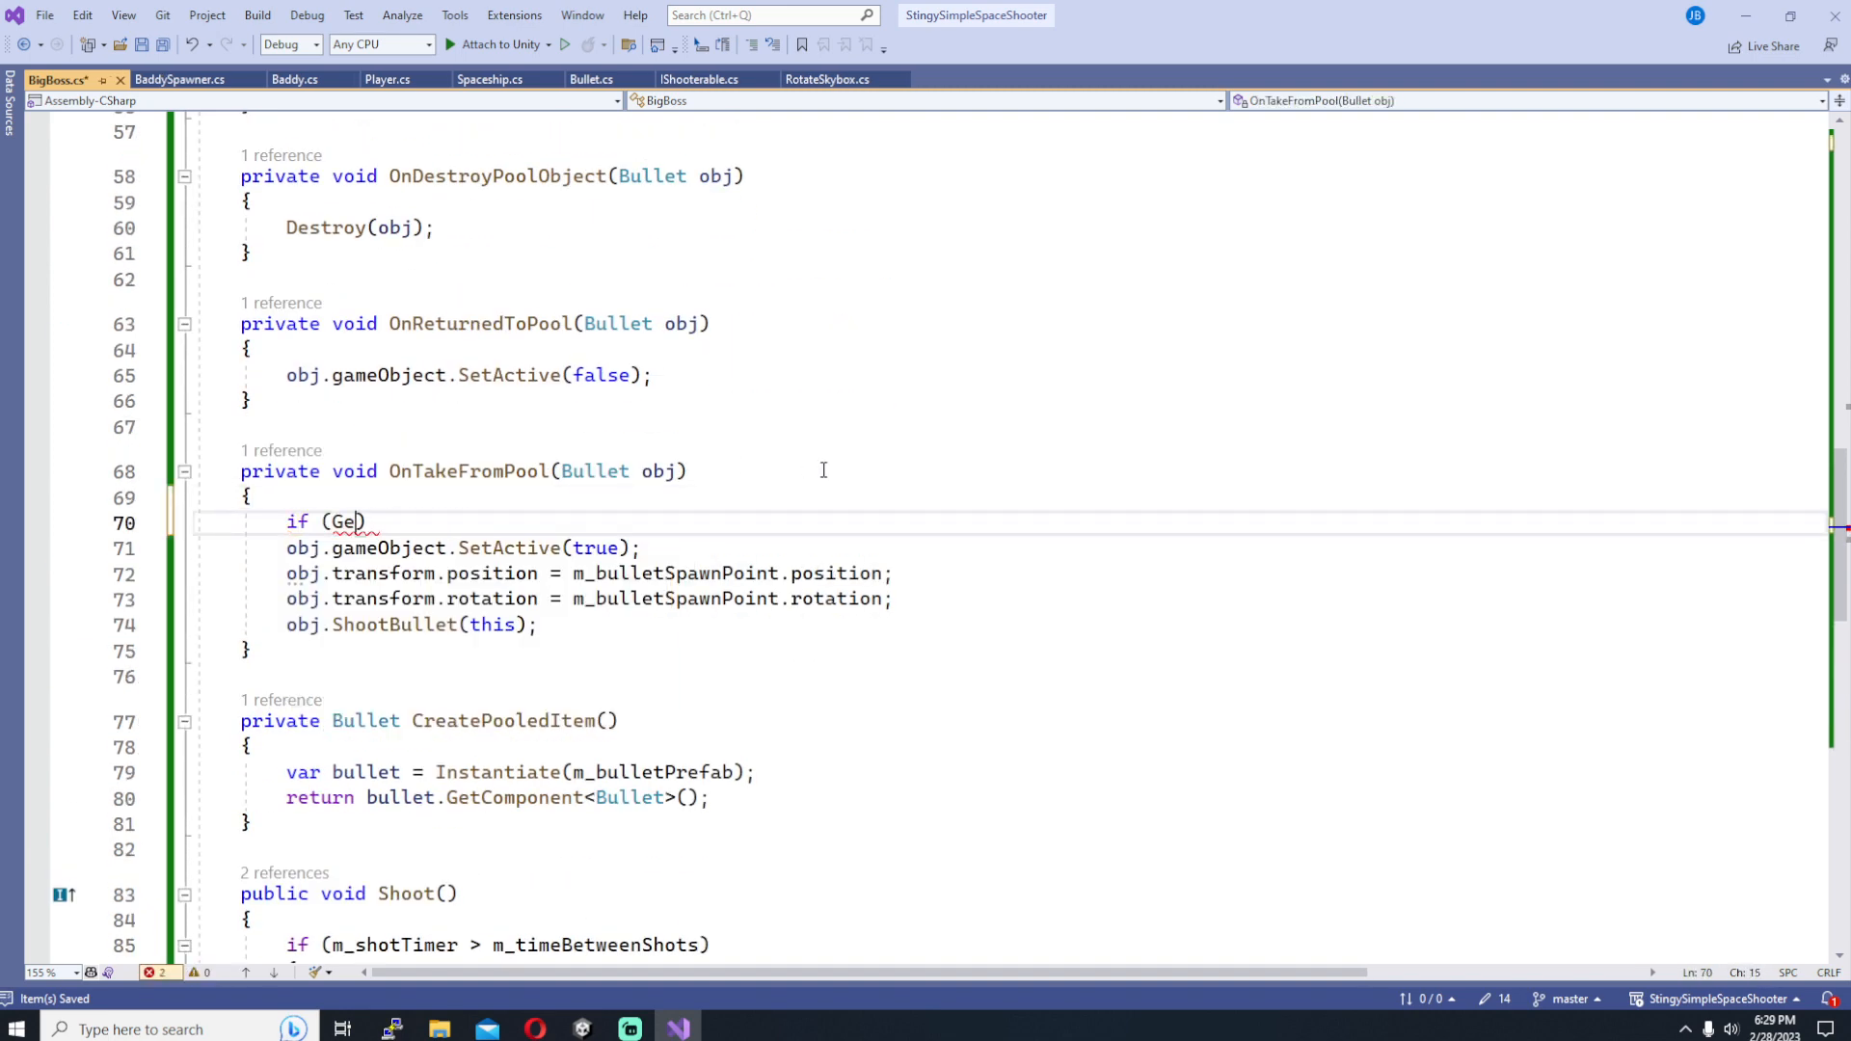
pyautogui.write('m_player == null')
pyautogui.write('GetPlayer();')
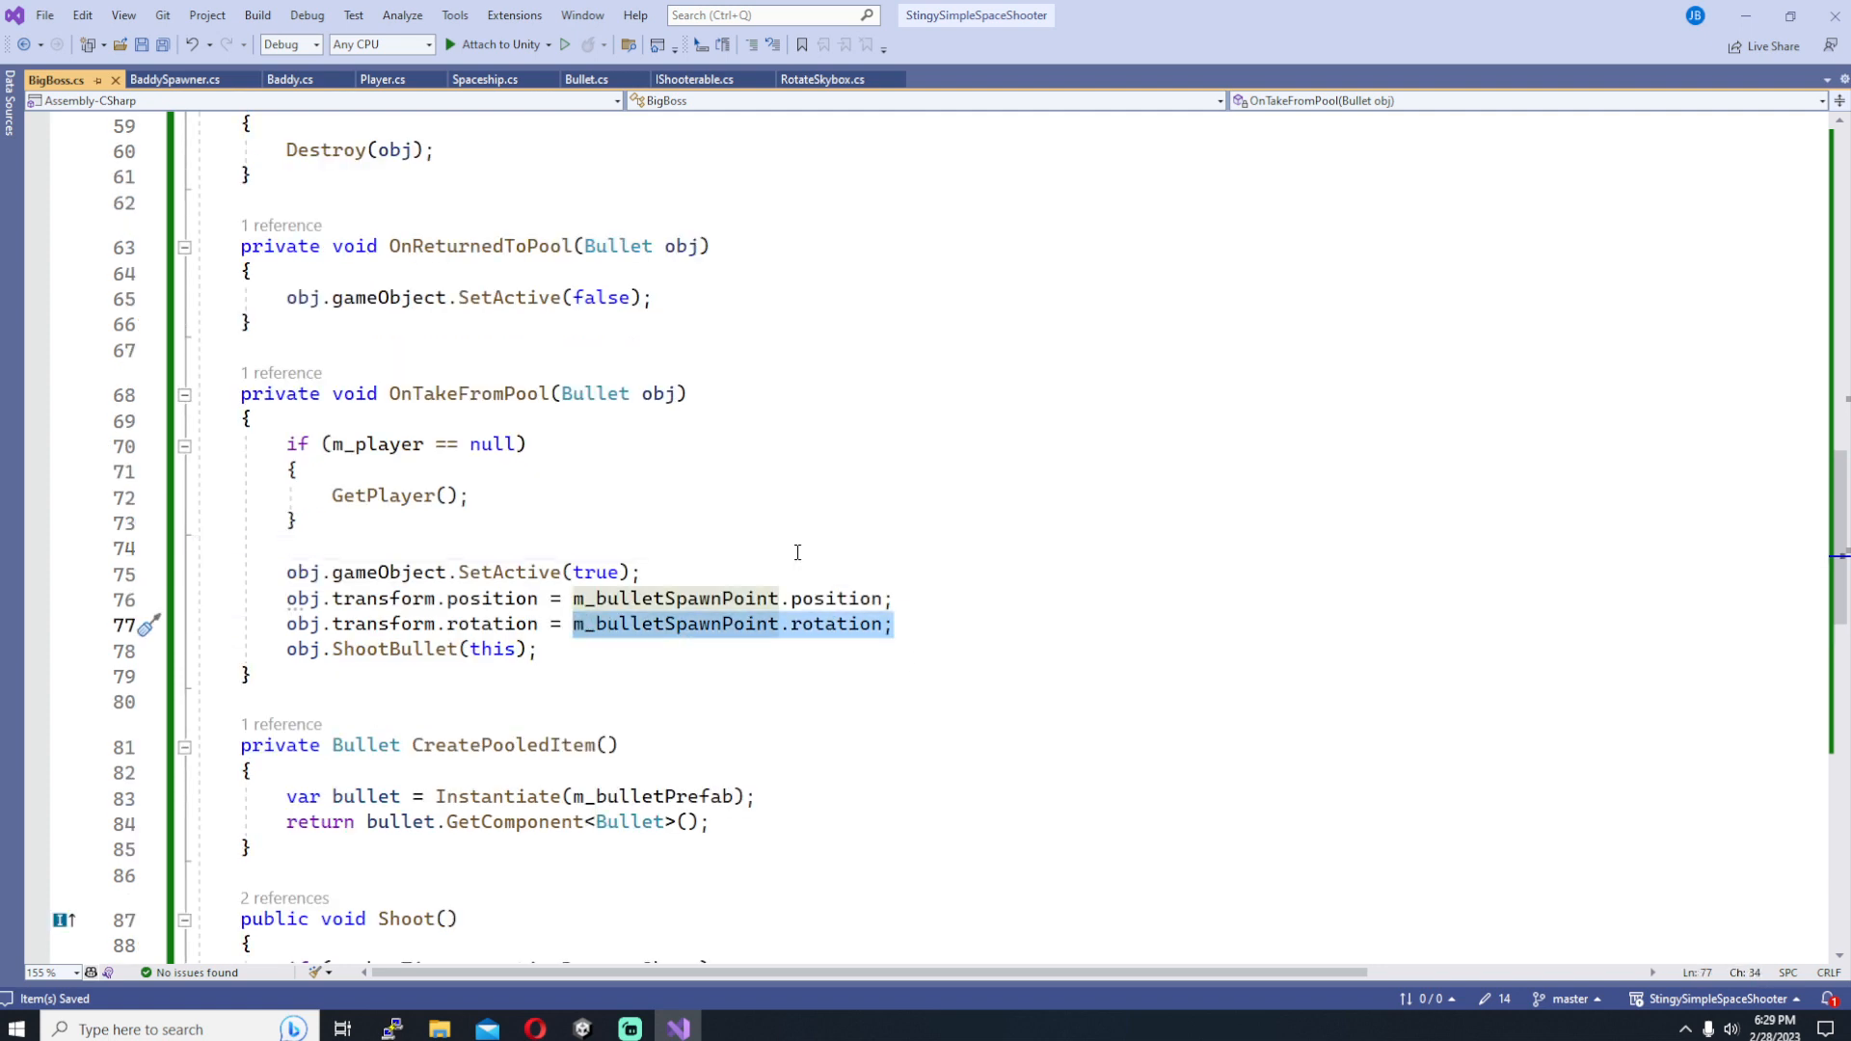
pyautogui.press('Delete')
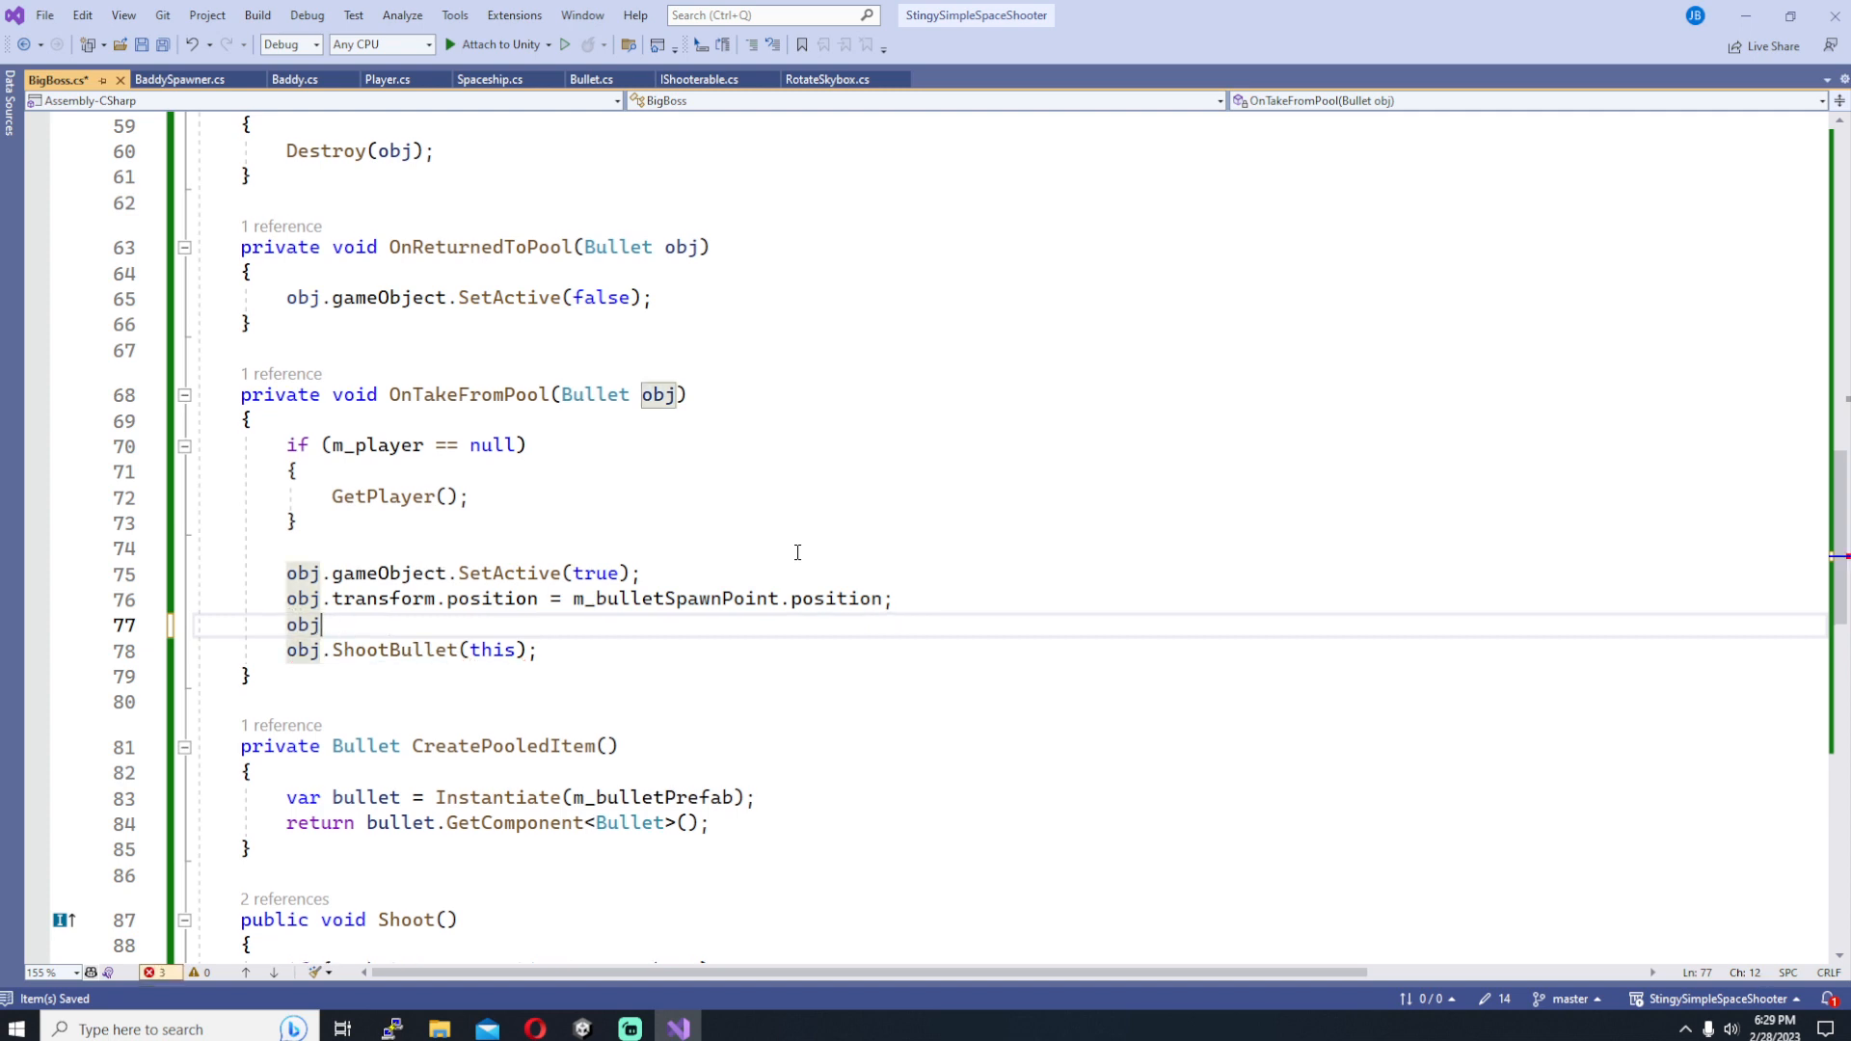
pyautogui.write('.t')
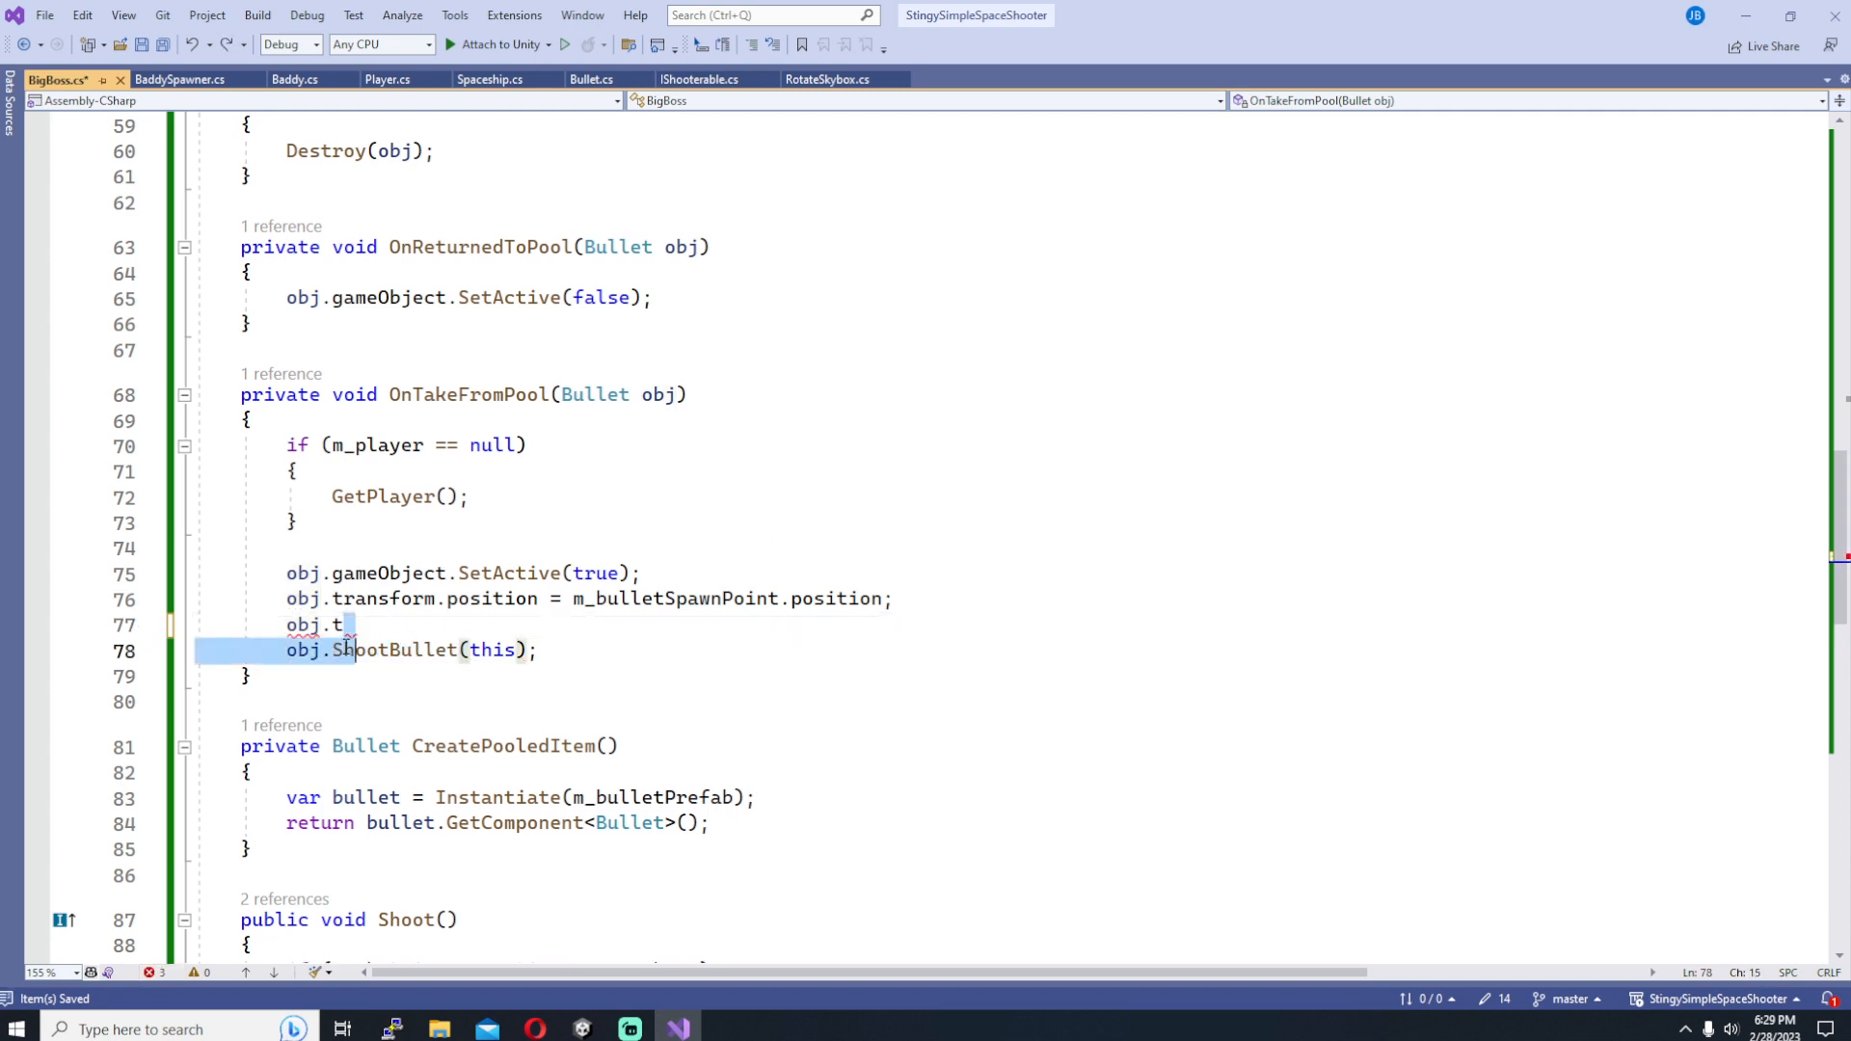
pyautogui.write('// ritate')
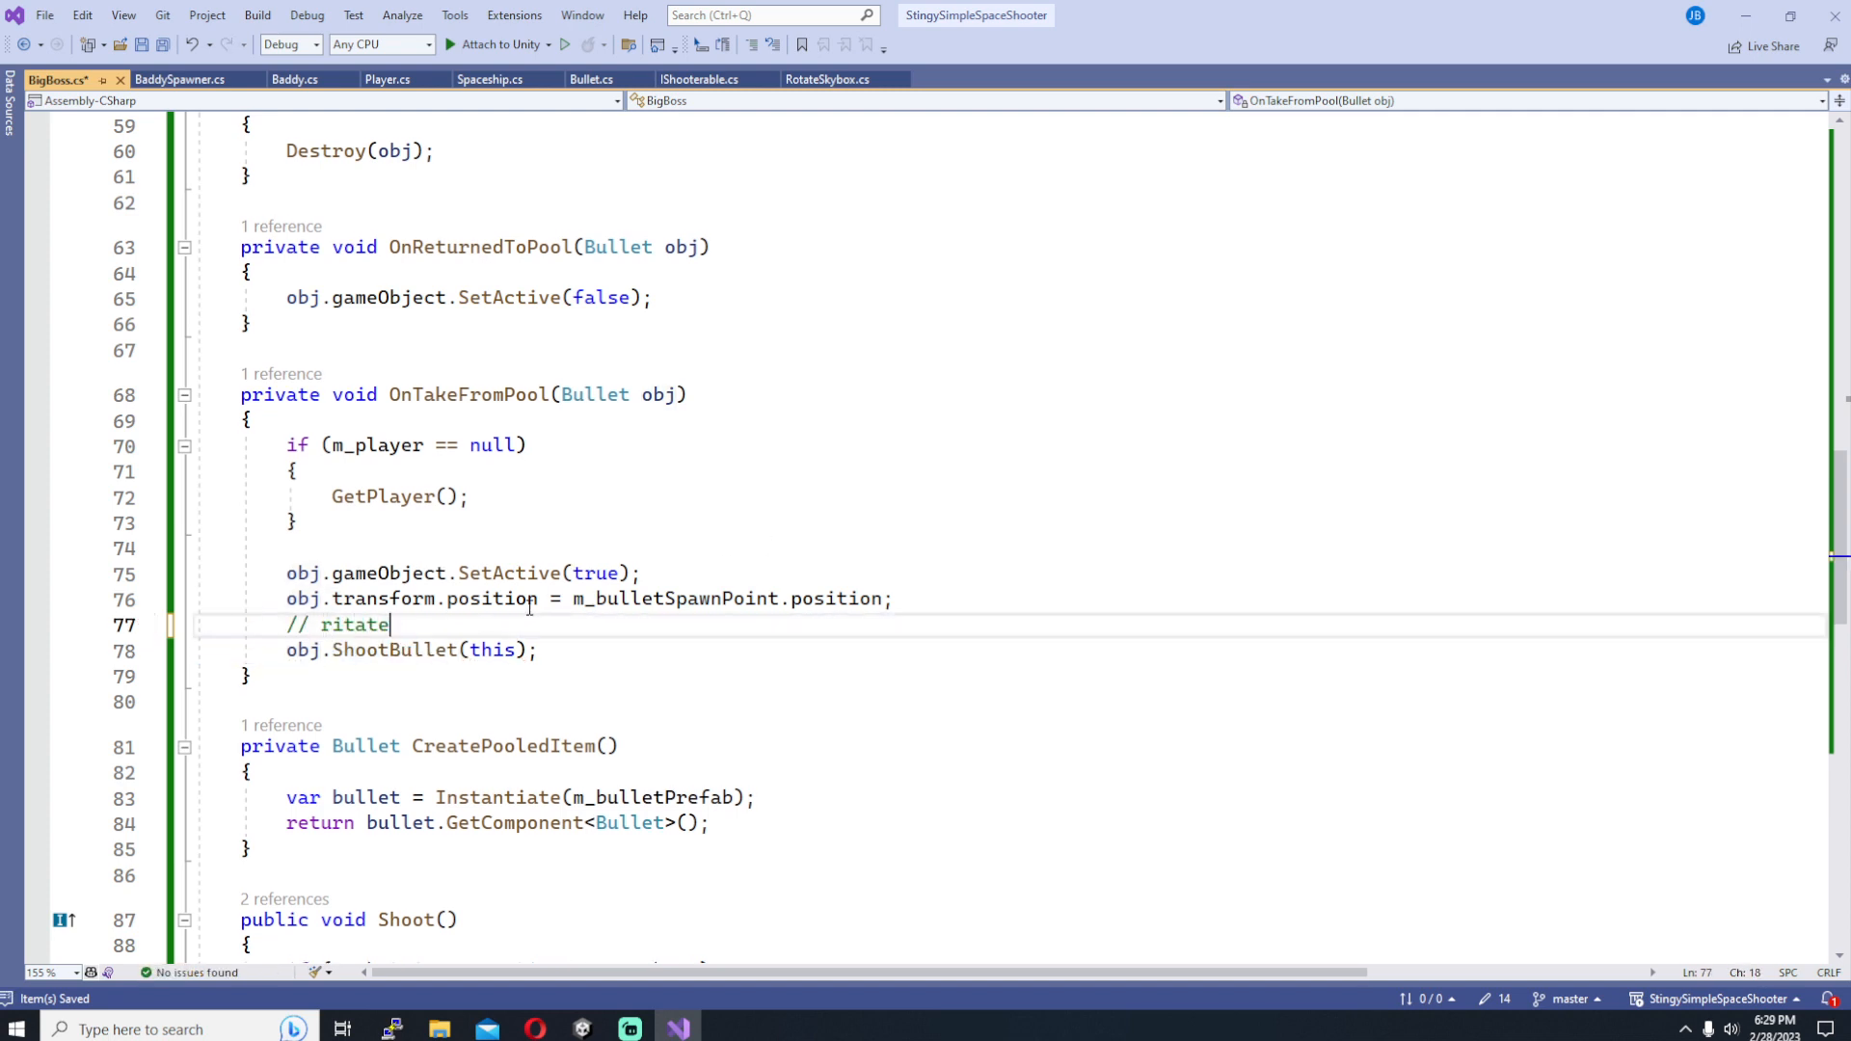
pyautogui.write('rotate the bullet to look towards the current player position...')
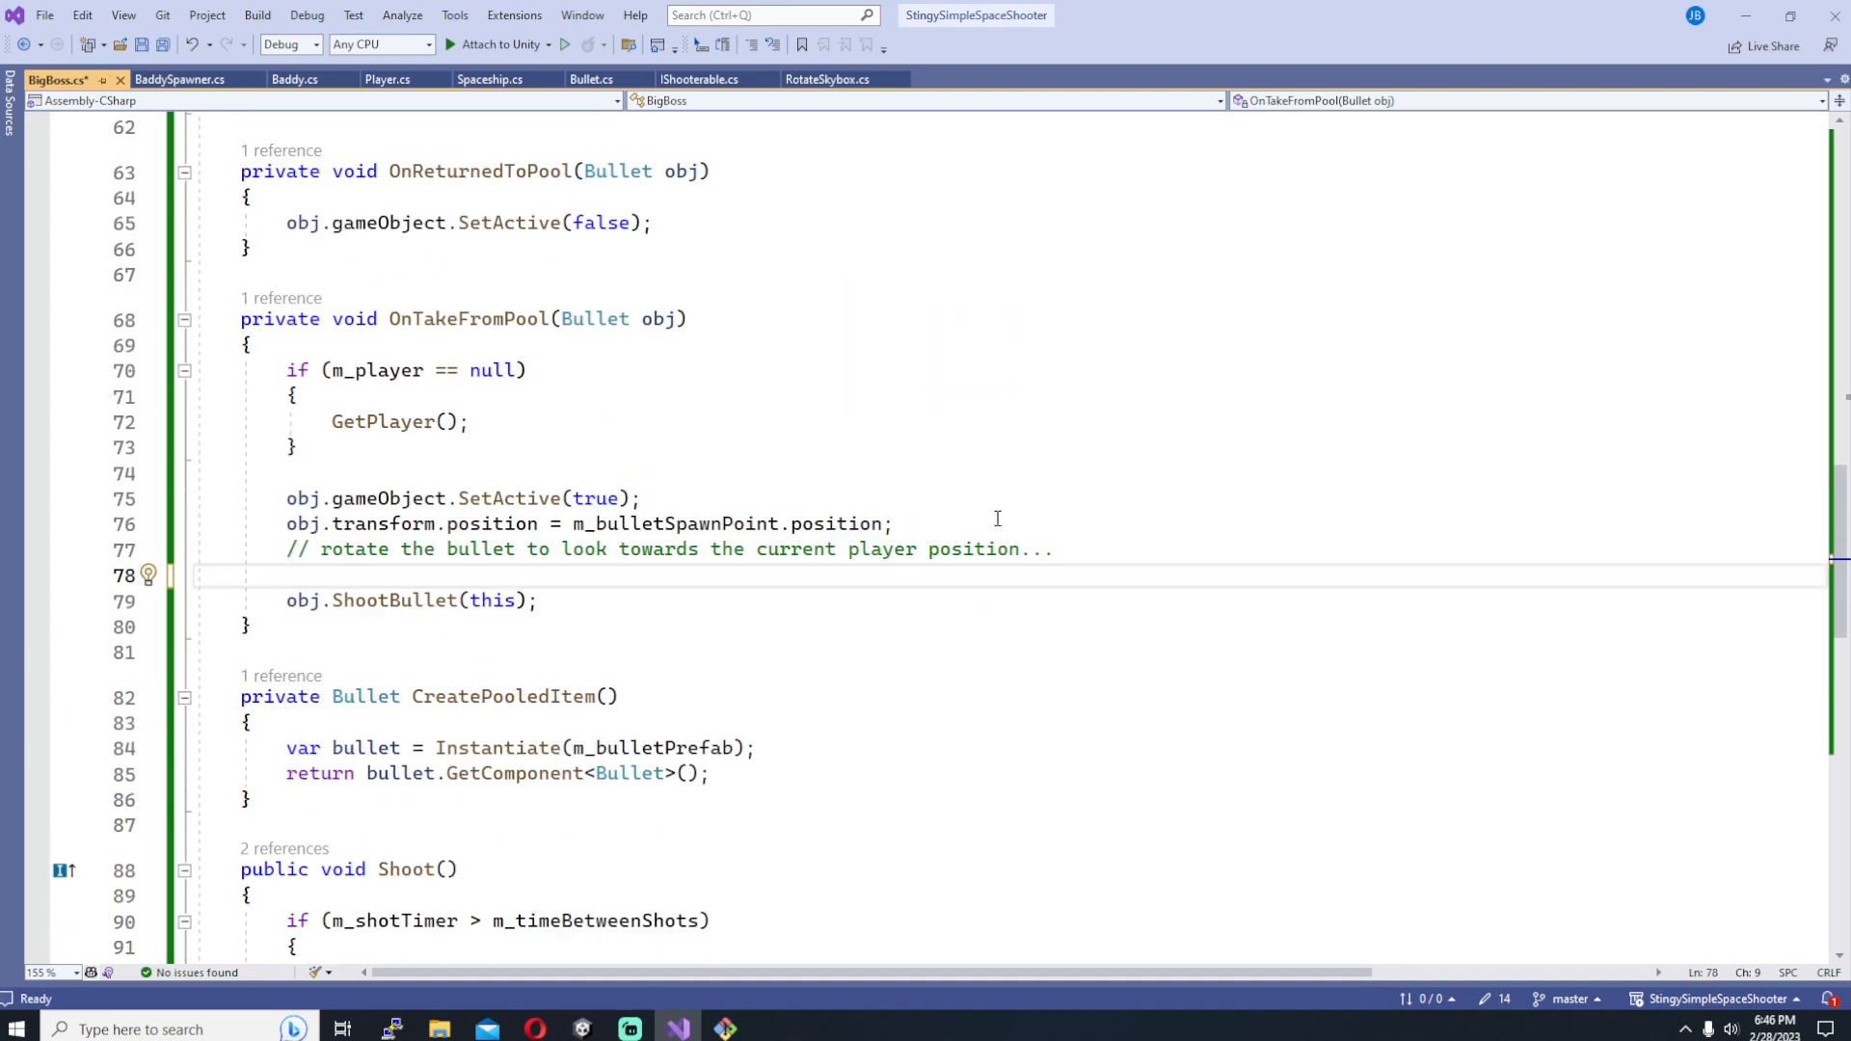
# Step: Make the pooled bullet LookAt m_player's transform before ShootBullet in OnTakeFromPool
pyautogui.write('obj.')
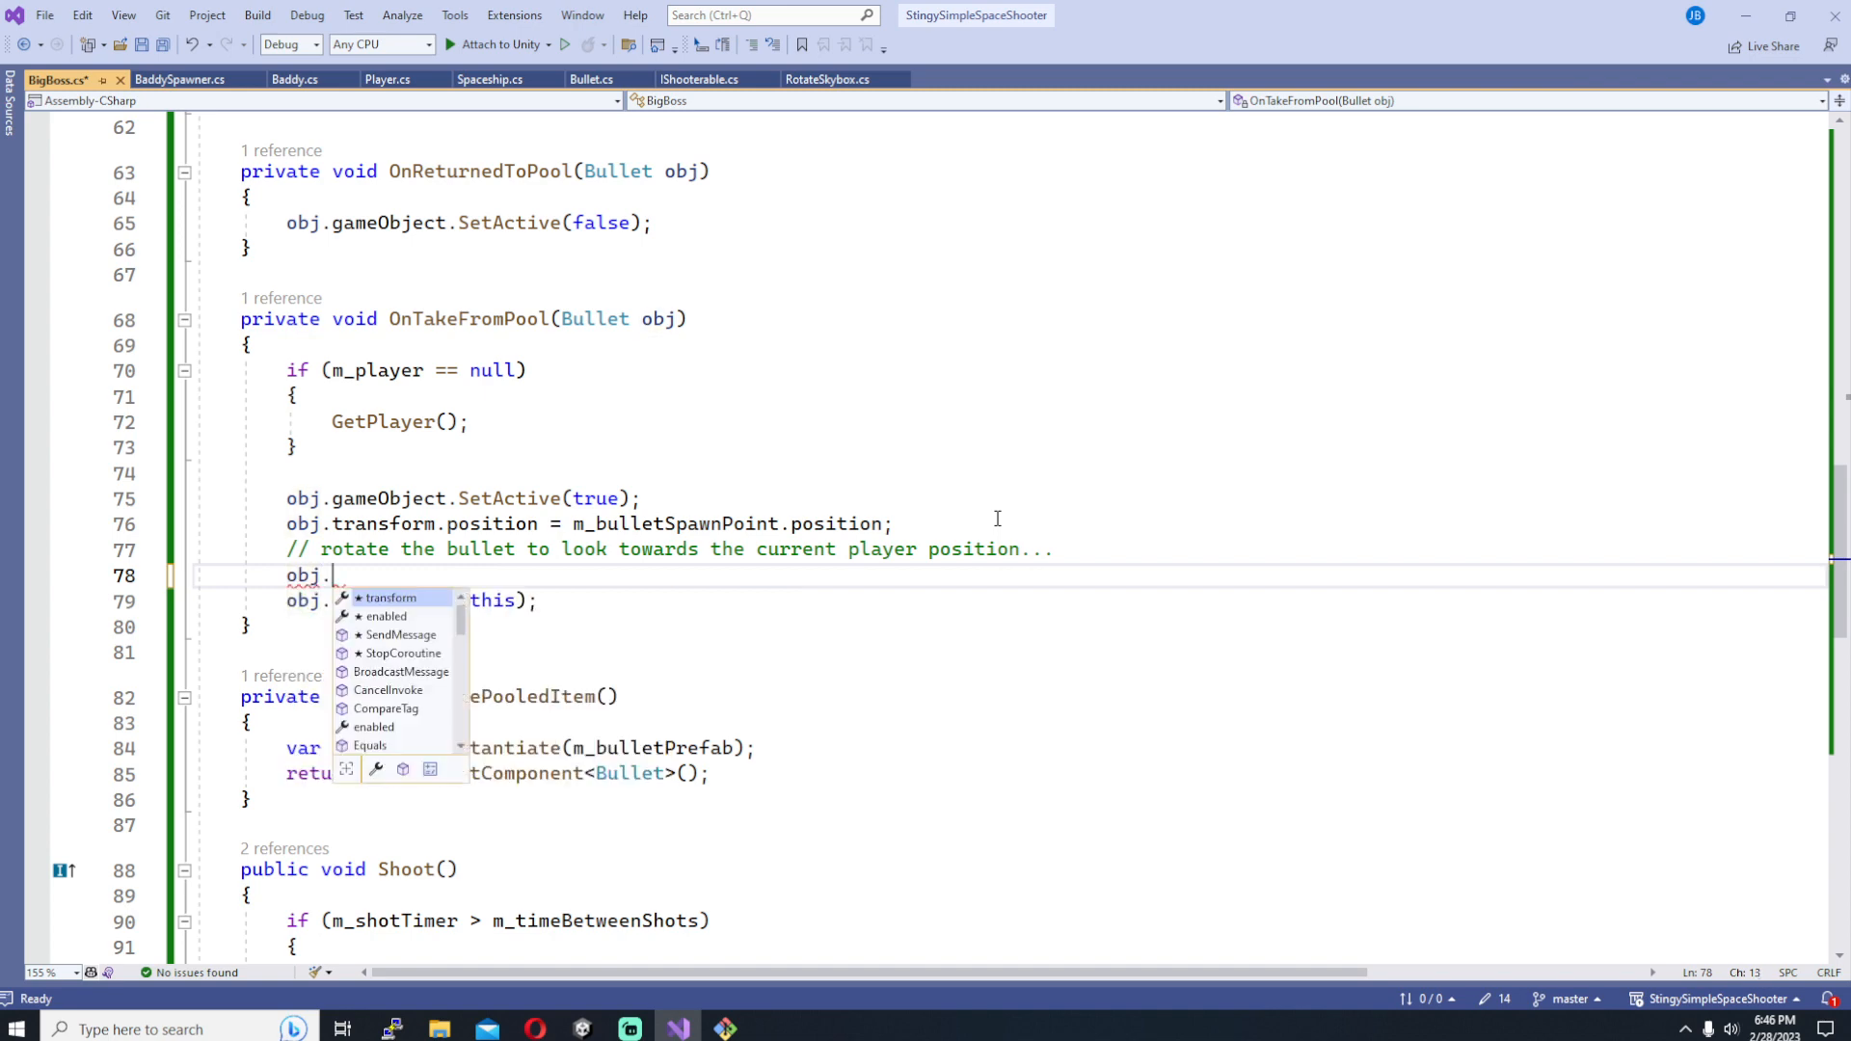
pyautogui.write('transform.rotate')
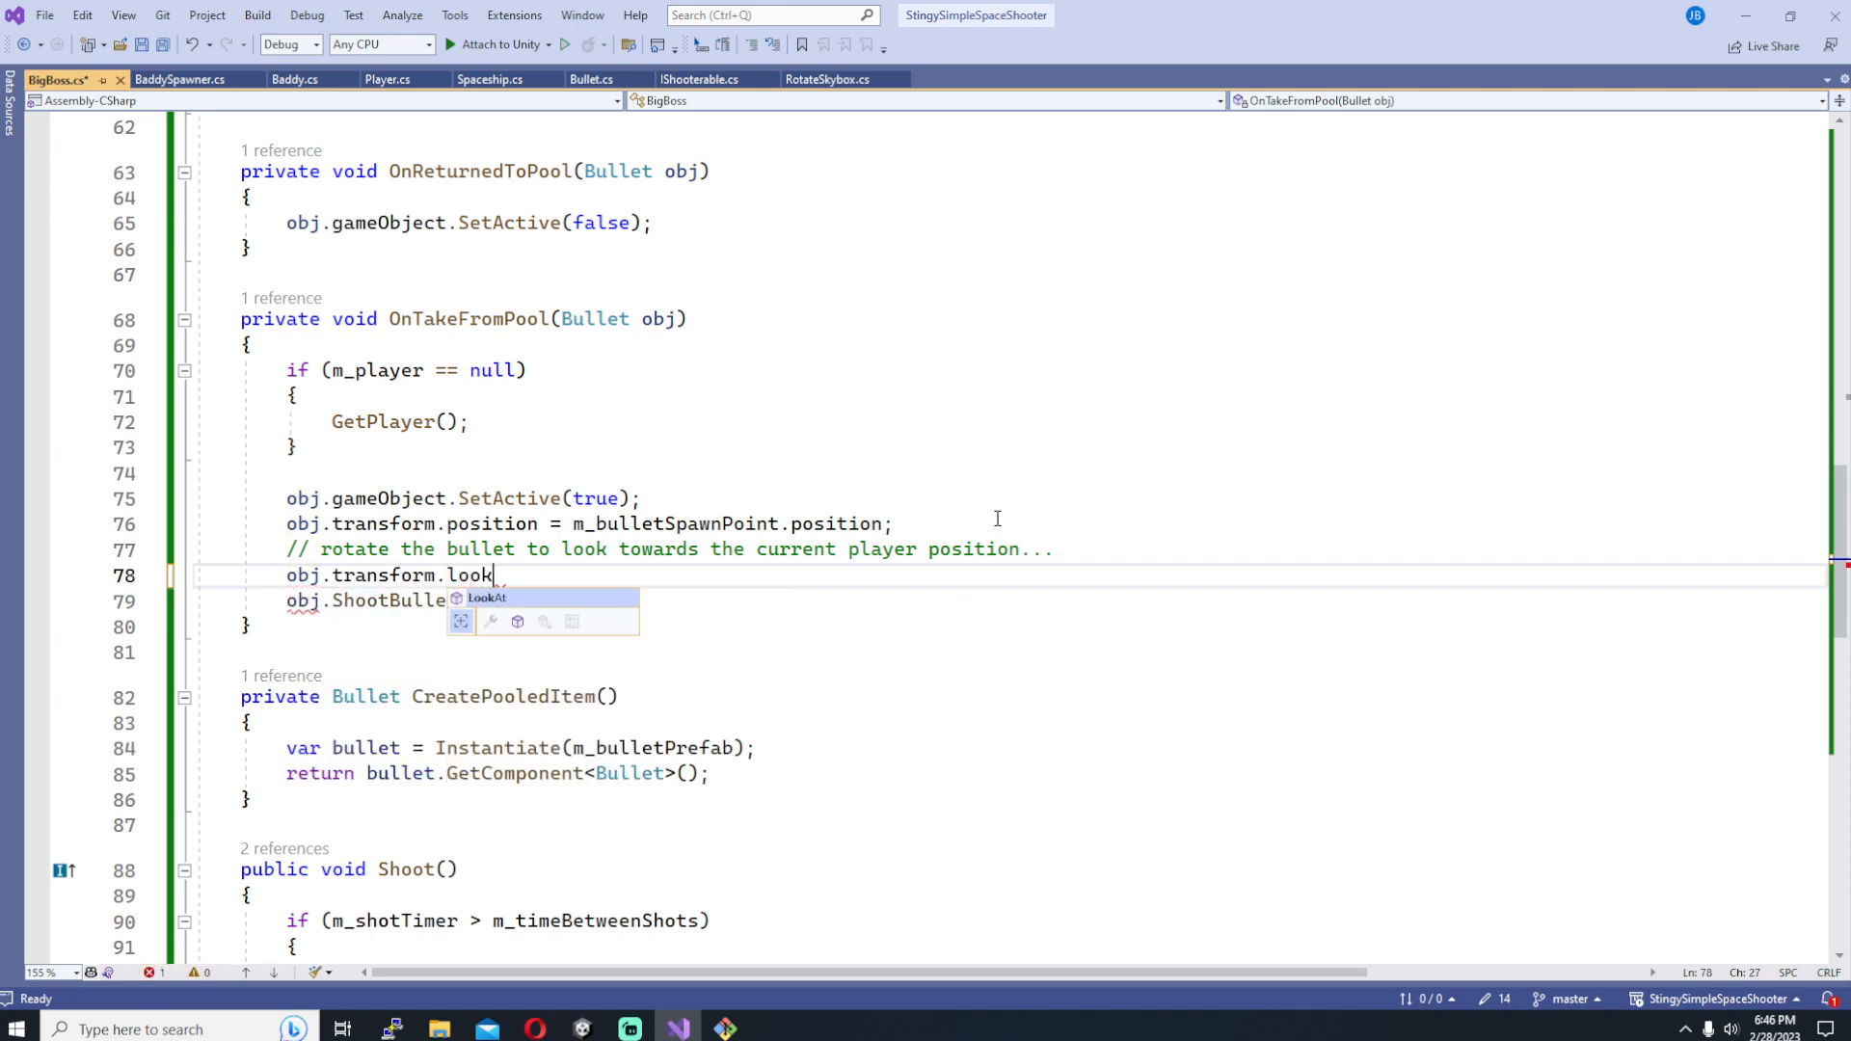
pyautogui.write('At(m_player);')
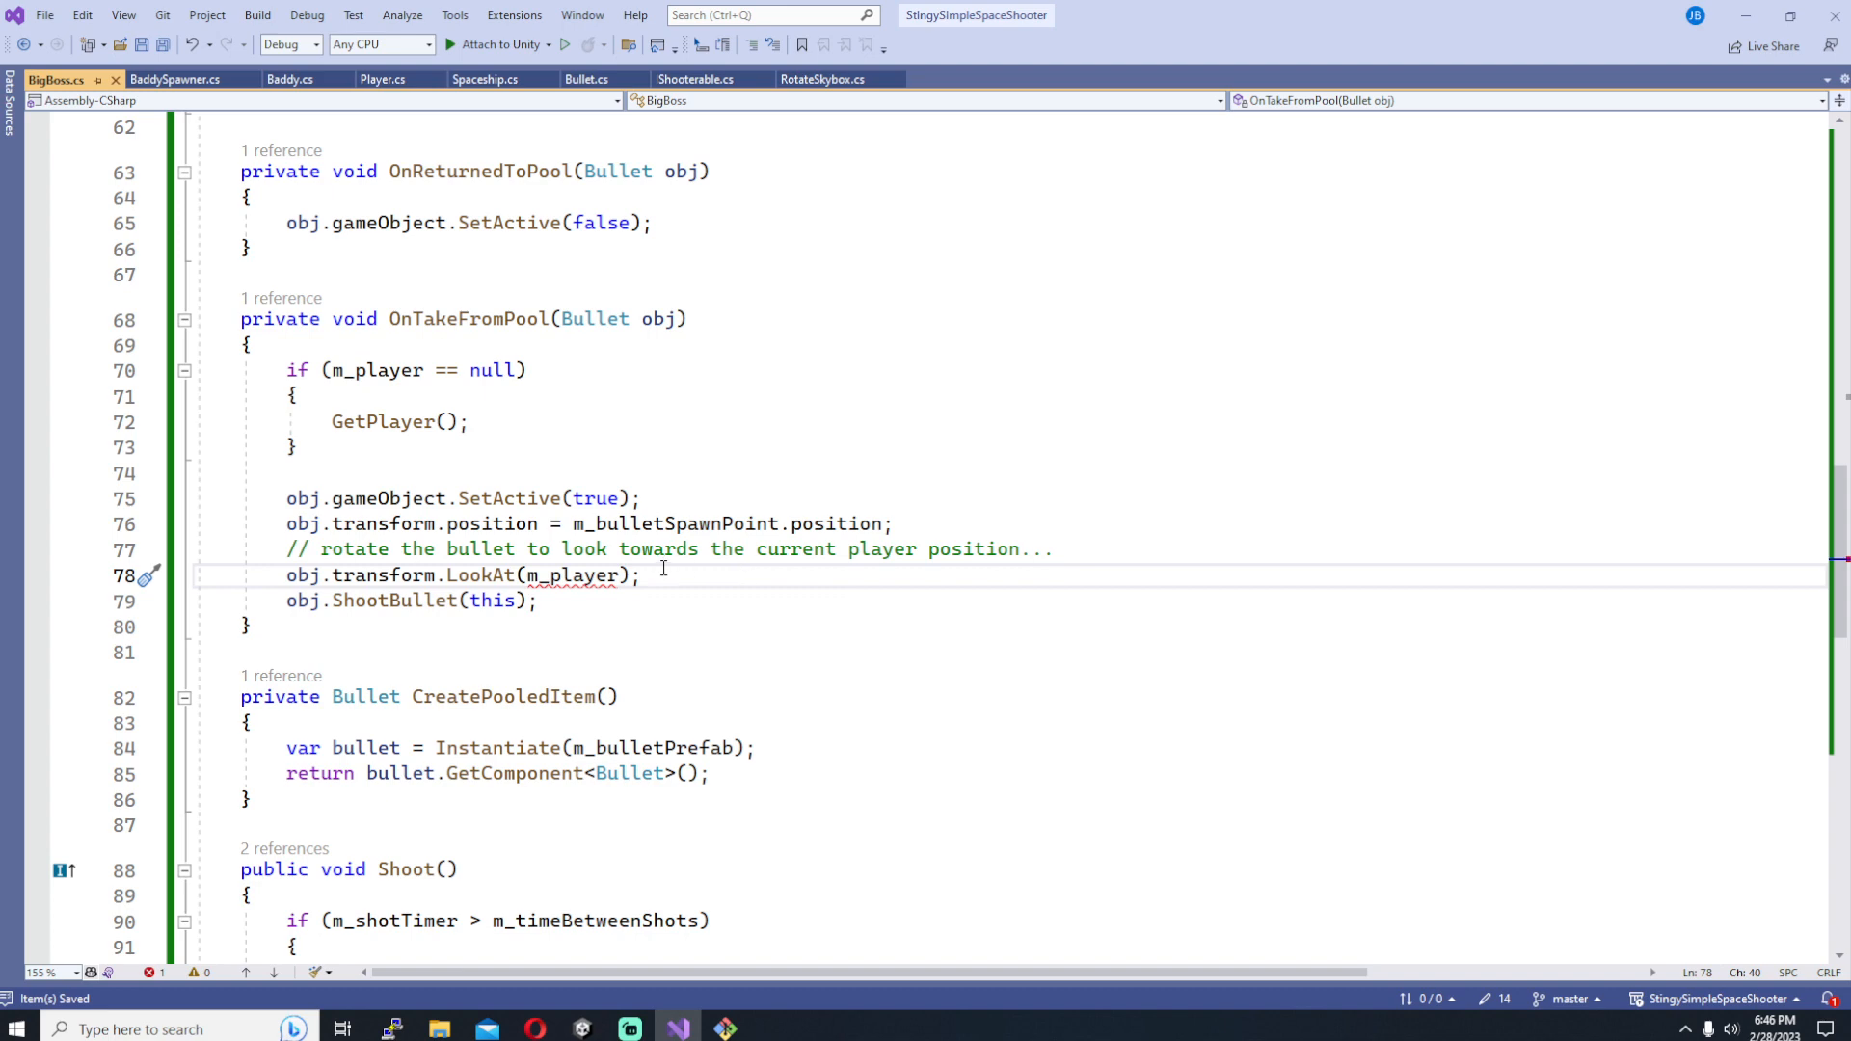
pyautogui.write('.tran')
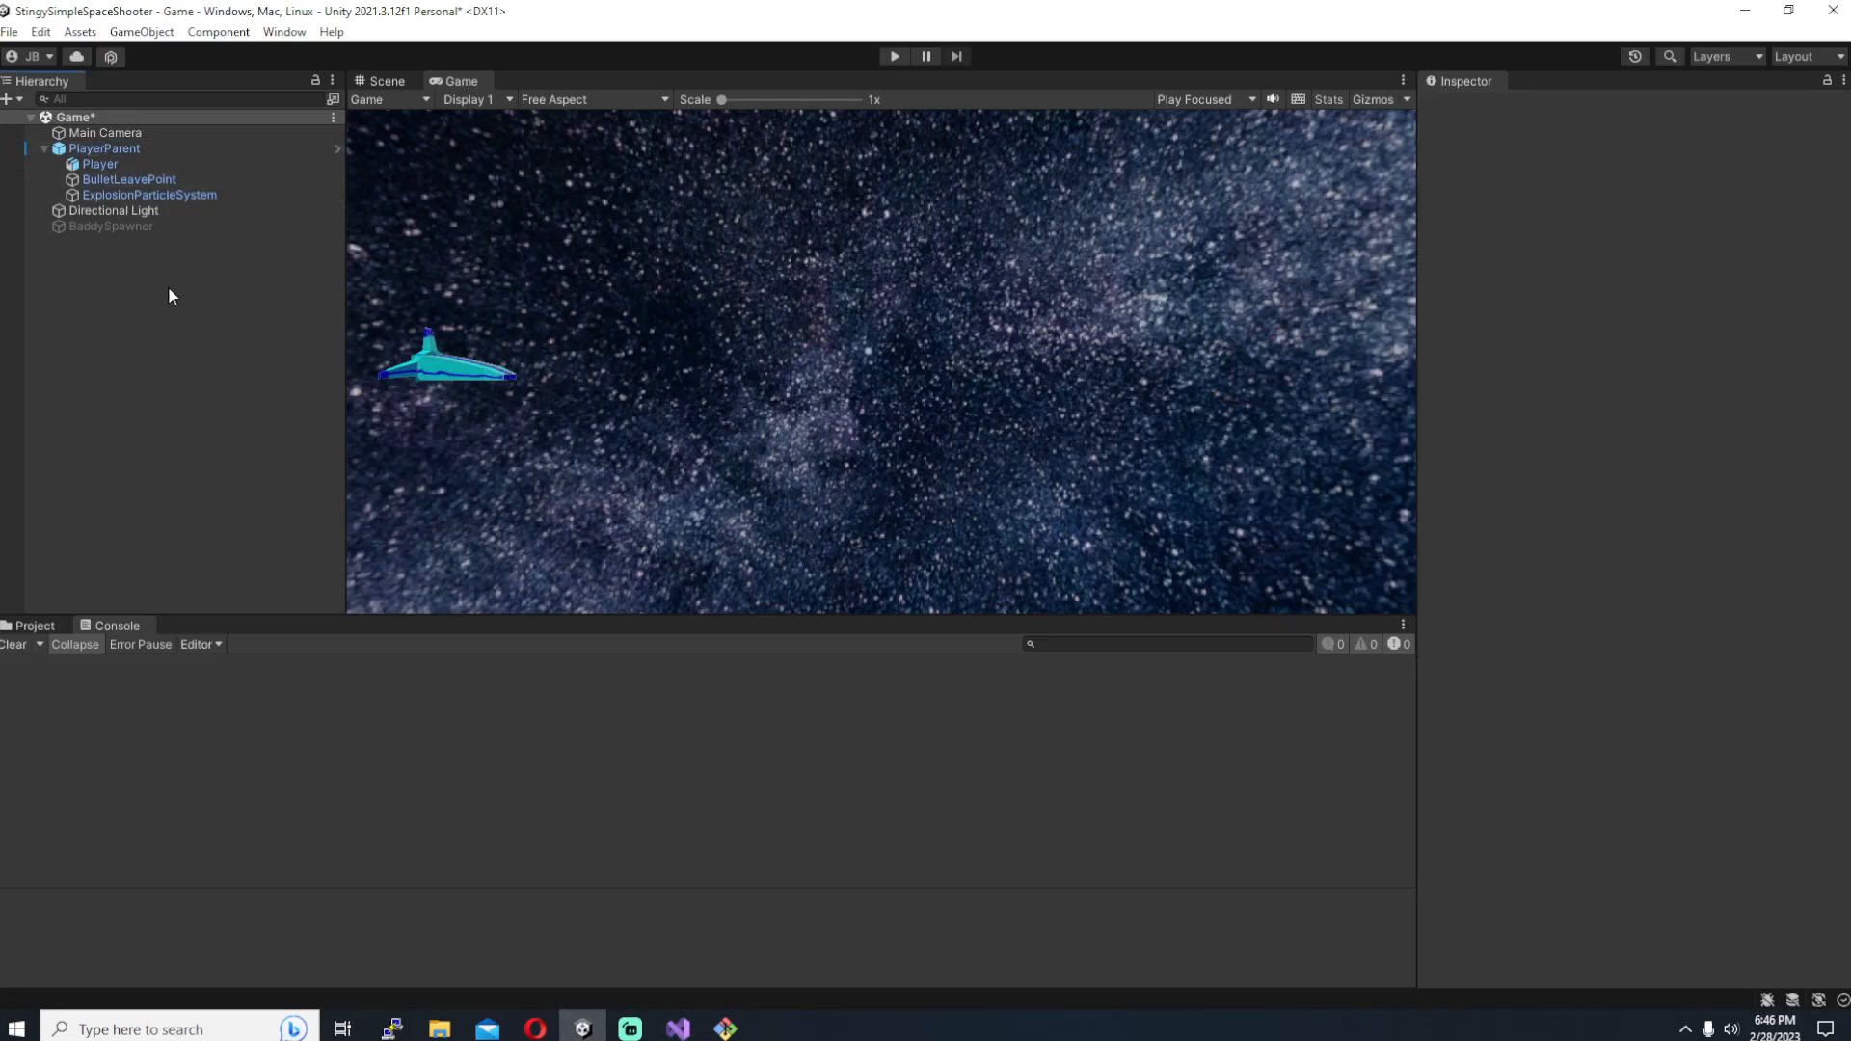
# Step: Confirm PlayerParent's Player tag and drag the BigBad model into the scene
pyautogui.click(104, 148)
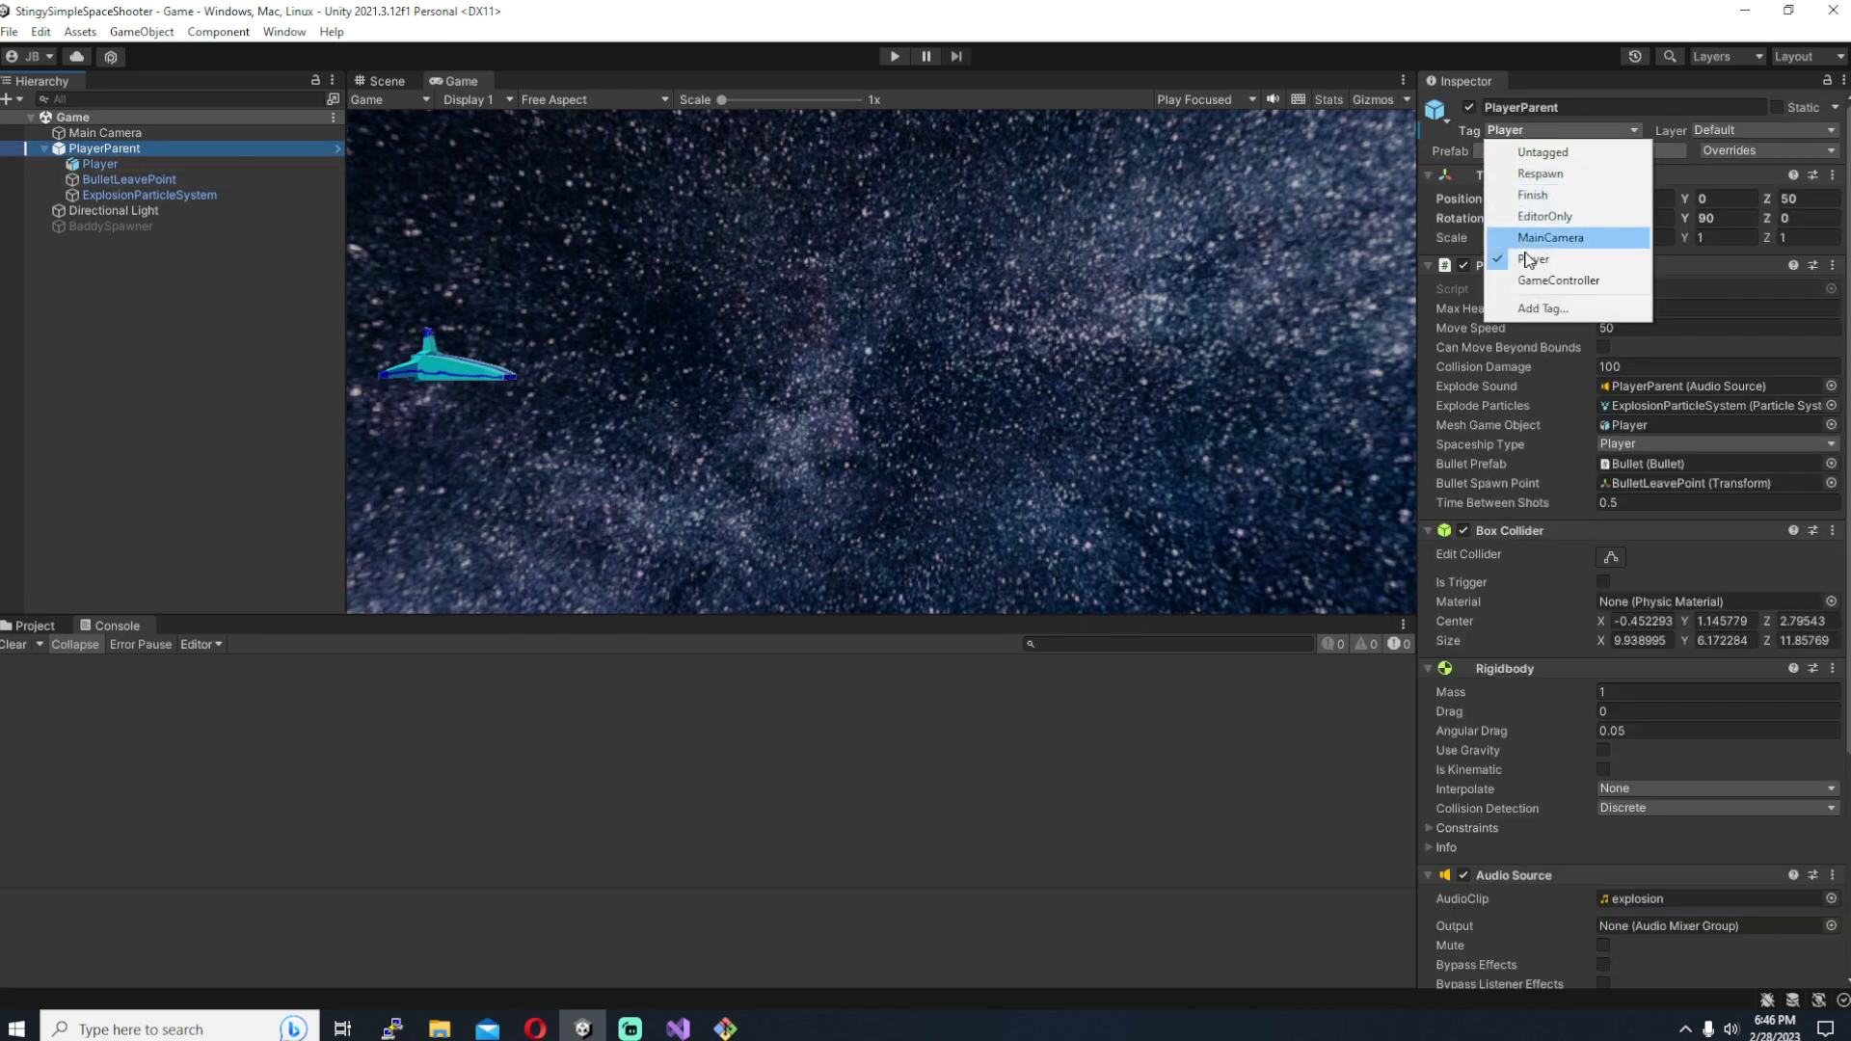
pyautogui.click(1533, 258)
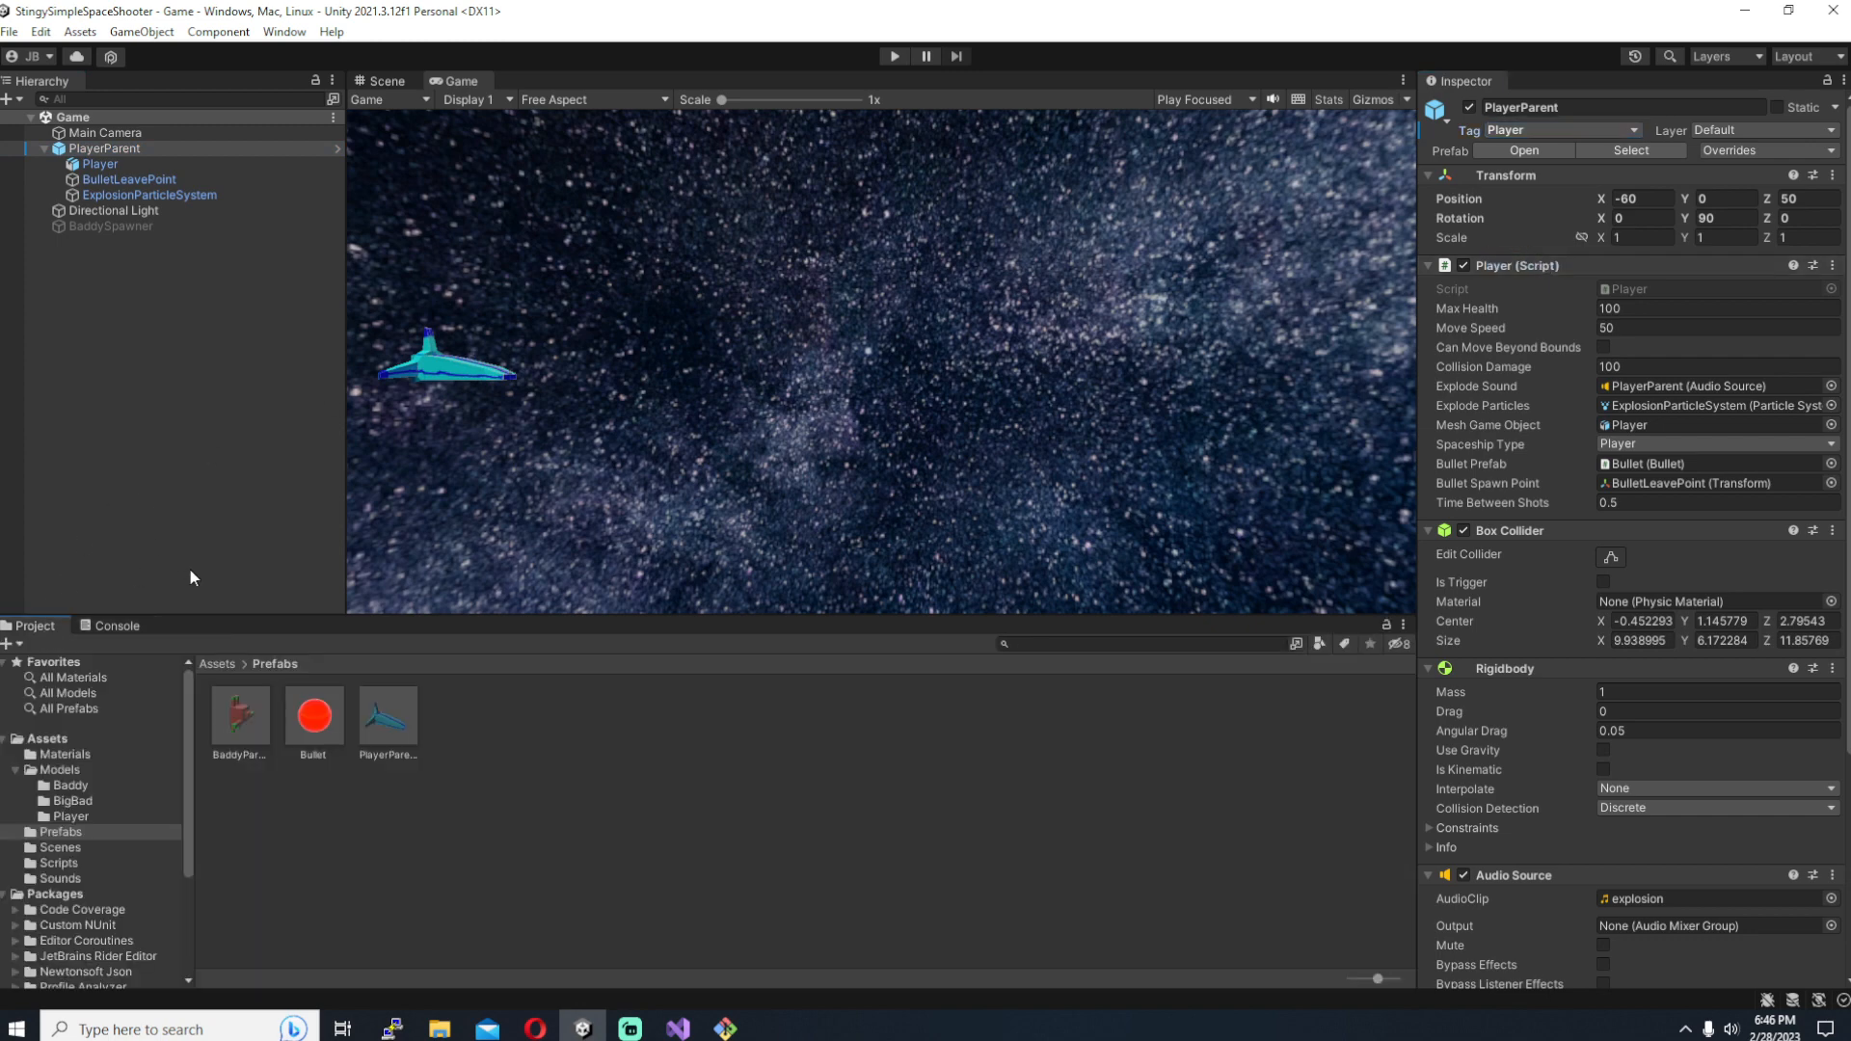
pyautogui.moveTo(71, 785)
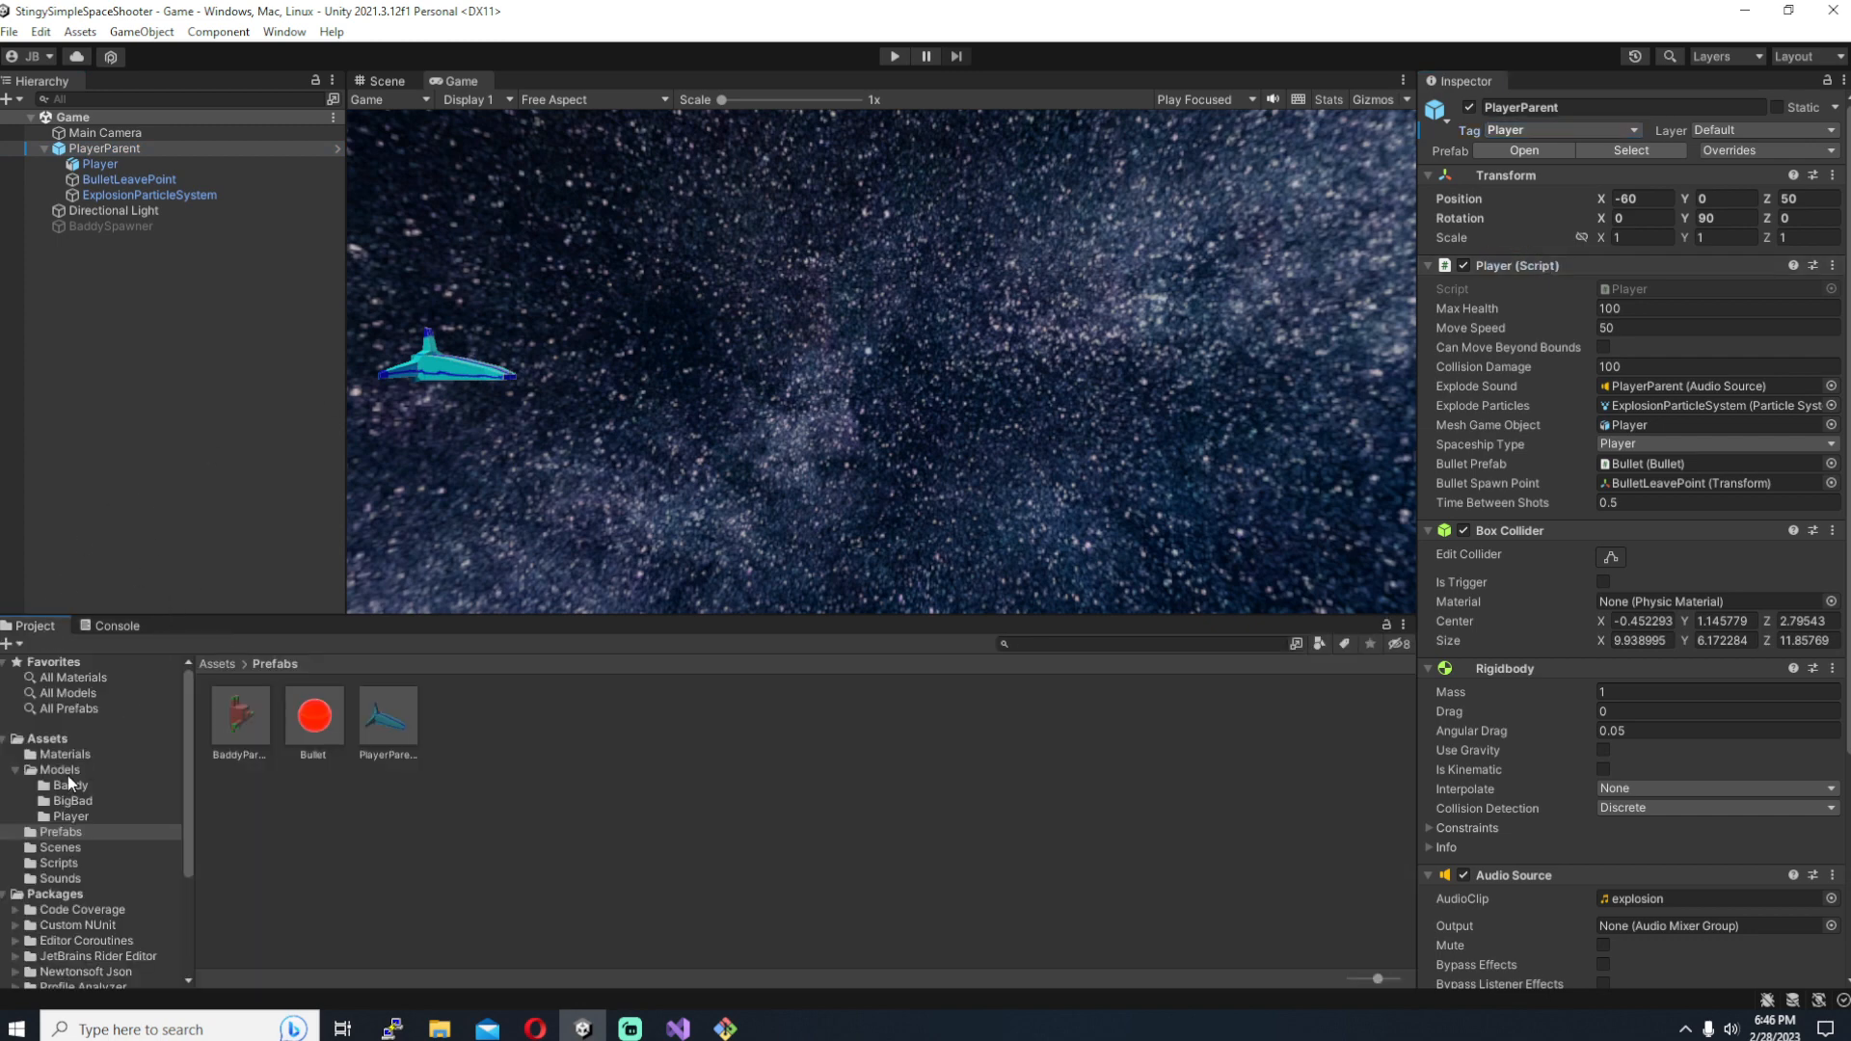
pyautogui.click(72, 800)
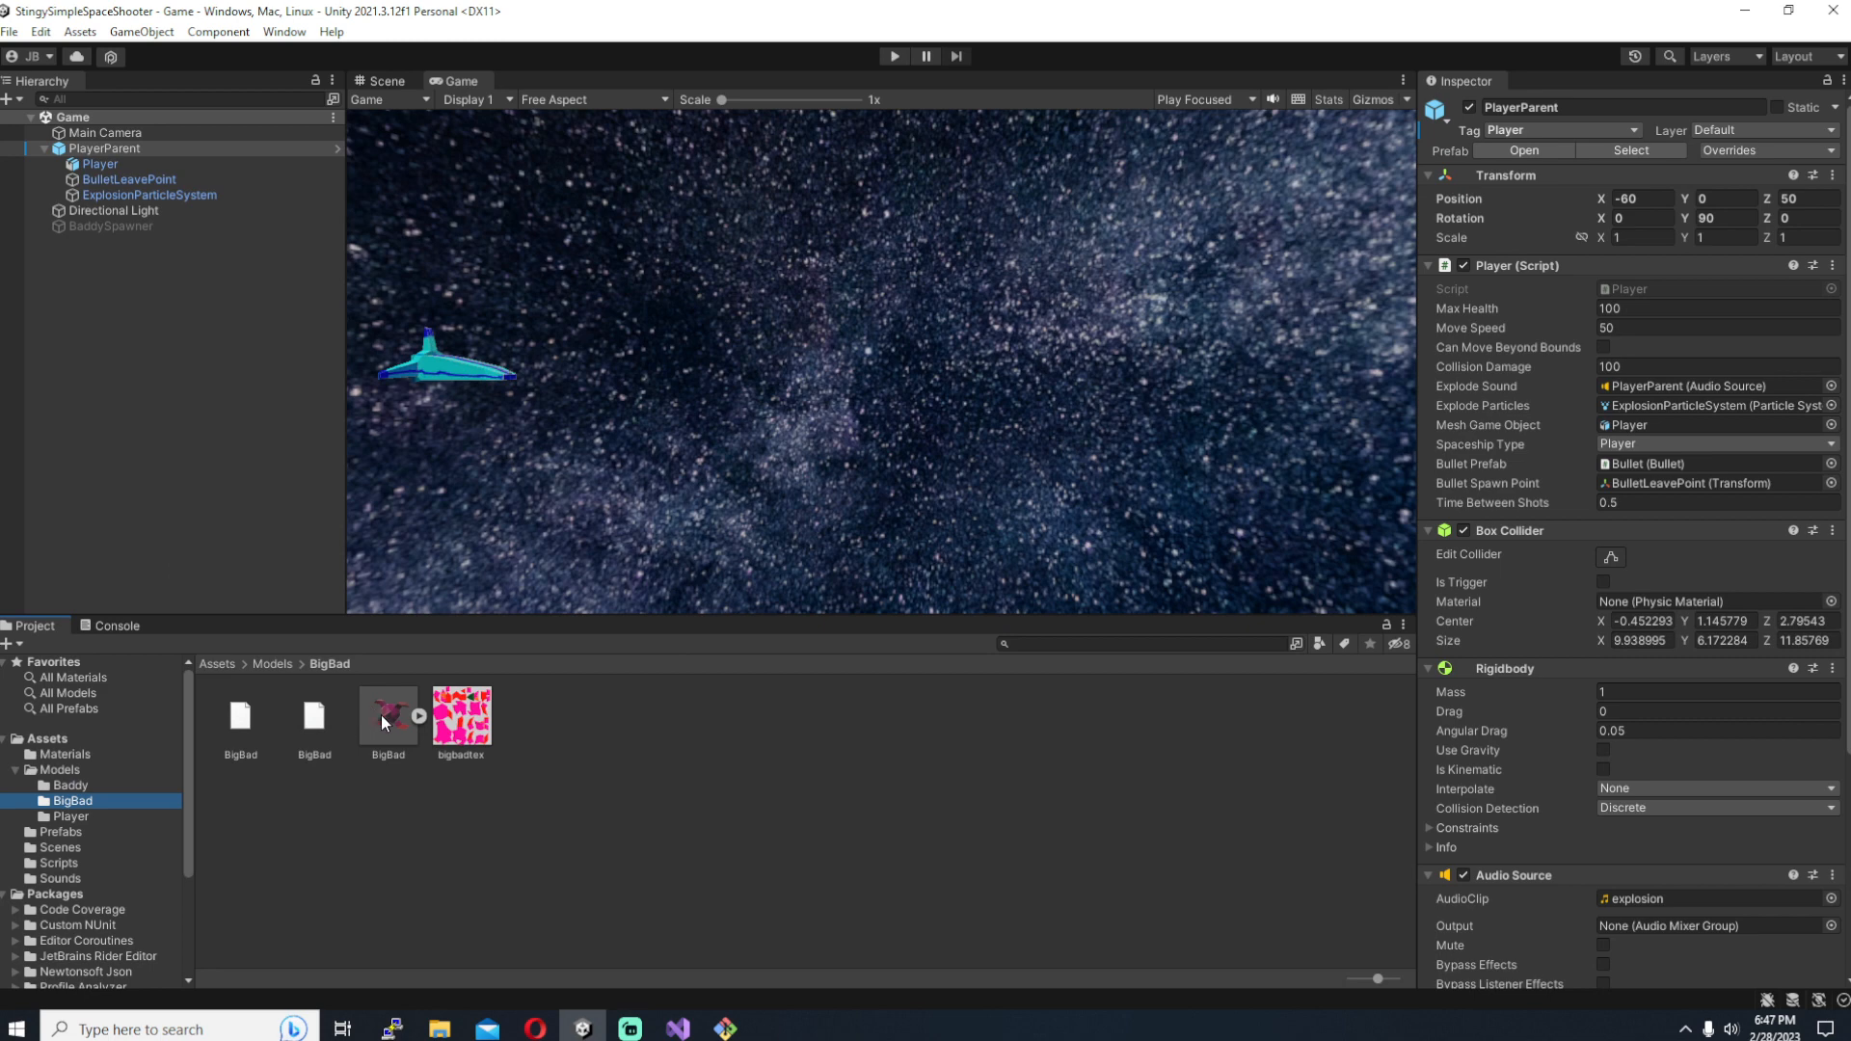
pyautogui.click(380, 81)
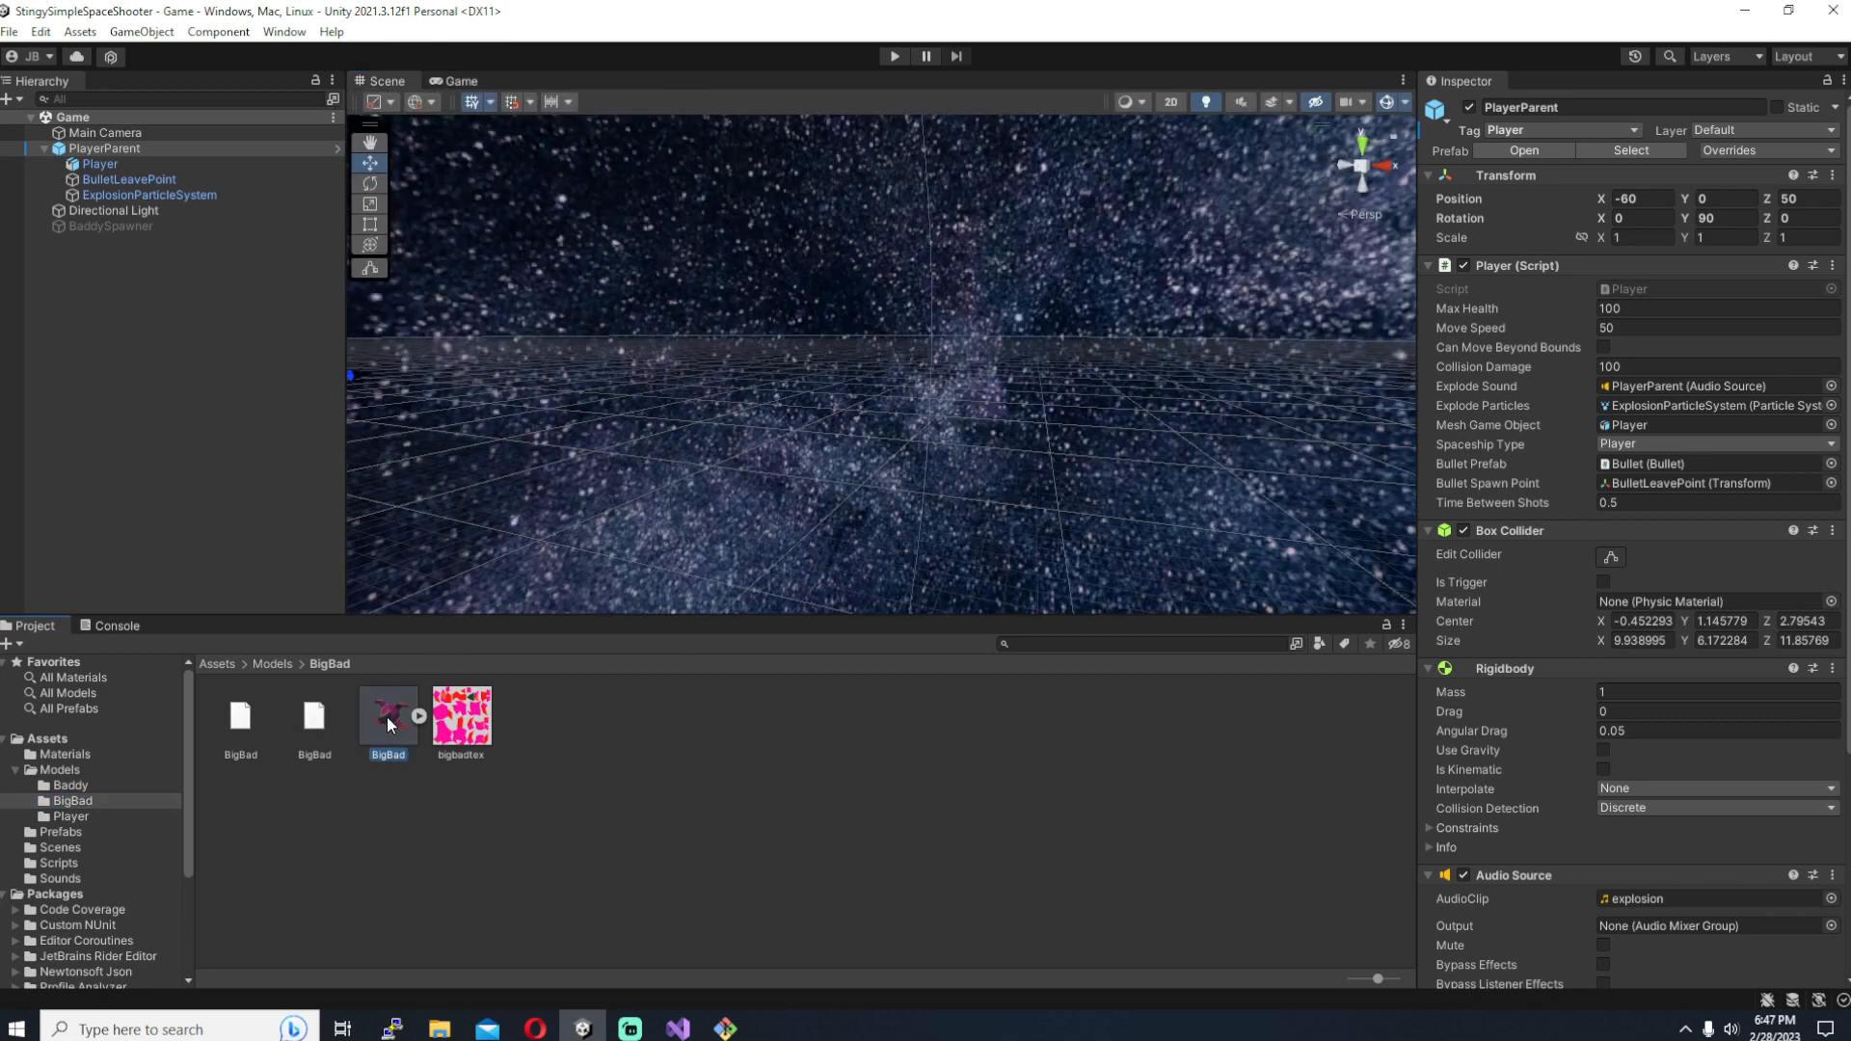
pyautogui.moveTo(388, 718); pyautogui.dragTo(1146, 413)
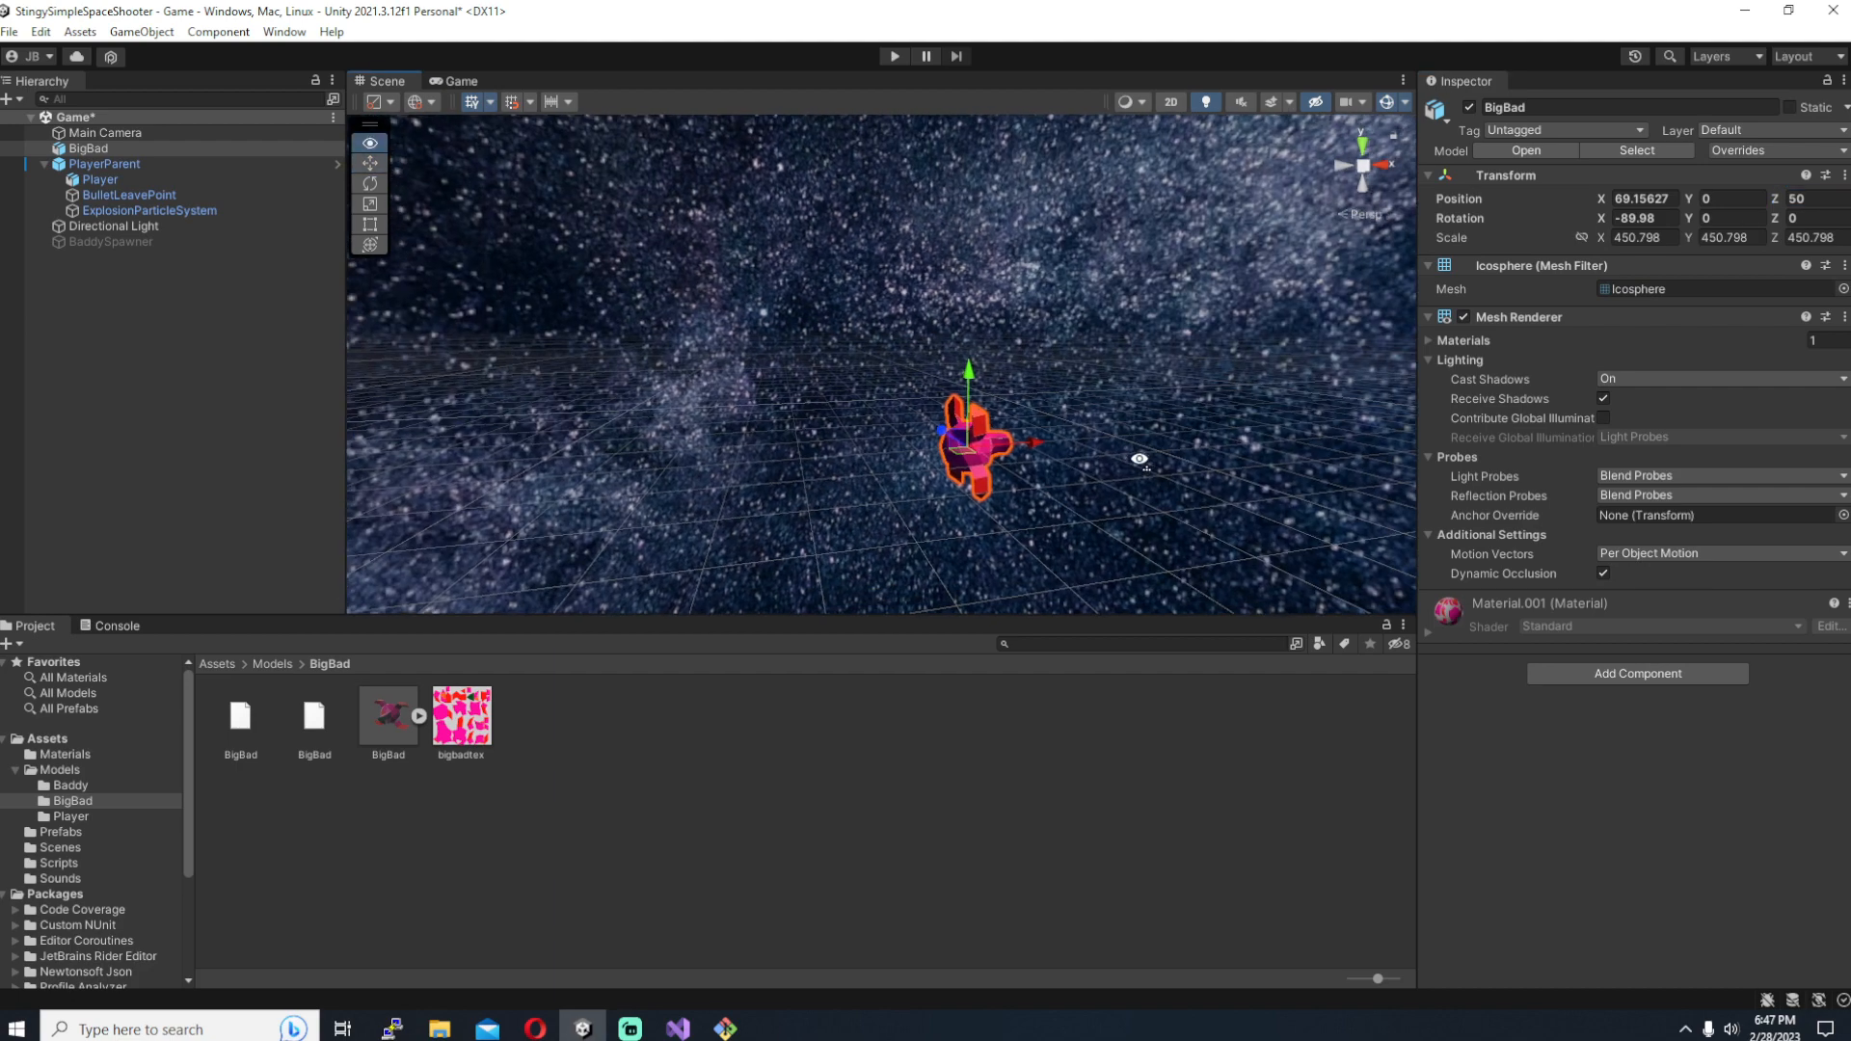
pyautogui.click(100, 177)
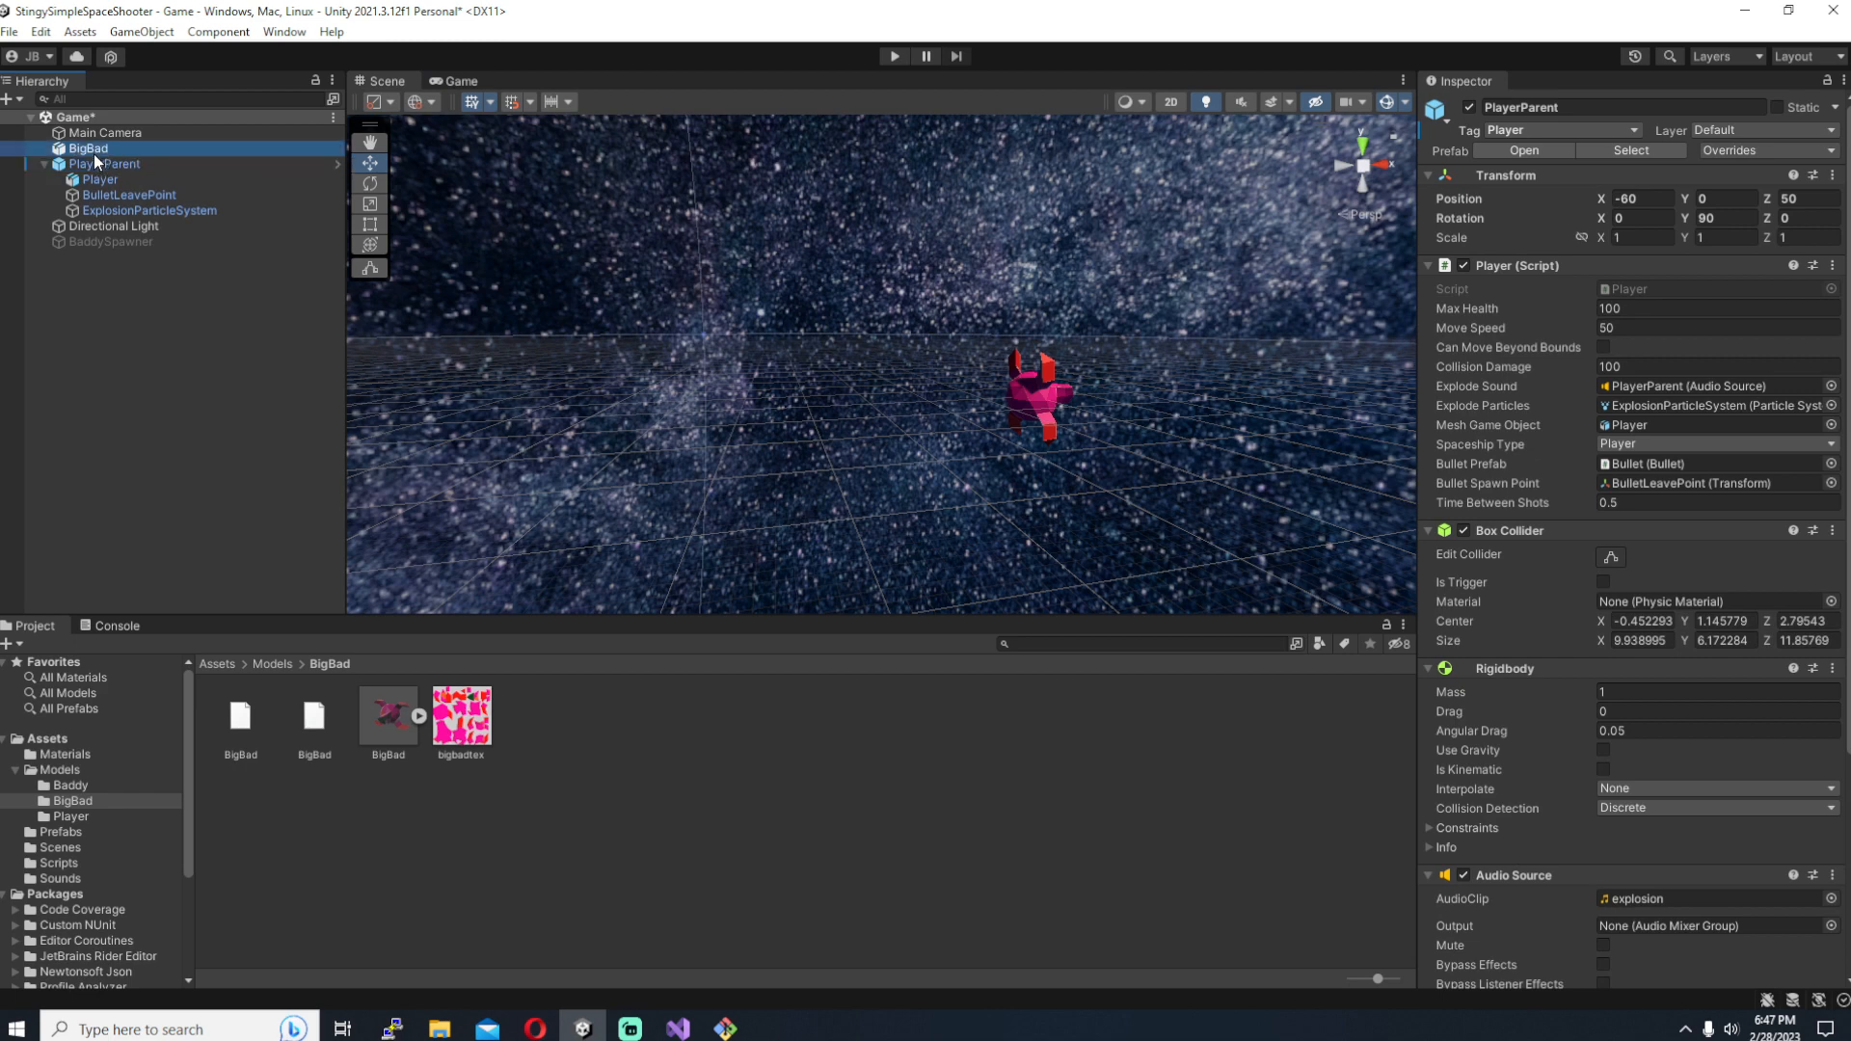
# Step: Create an empty BossParent holding BigBad as child, rotated 180 degrees on Y
pyautogui.click(89, 148)
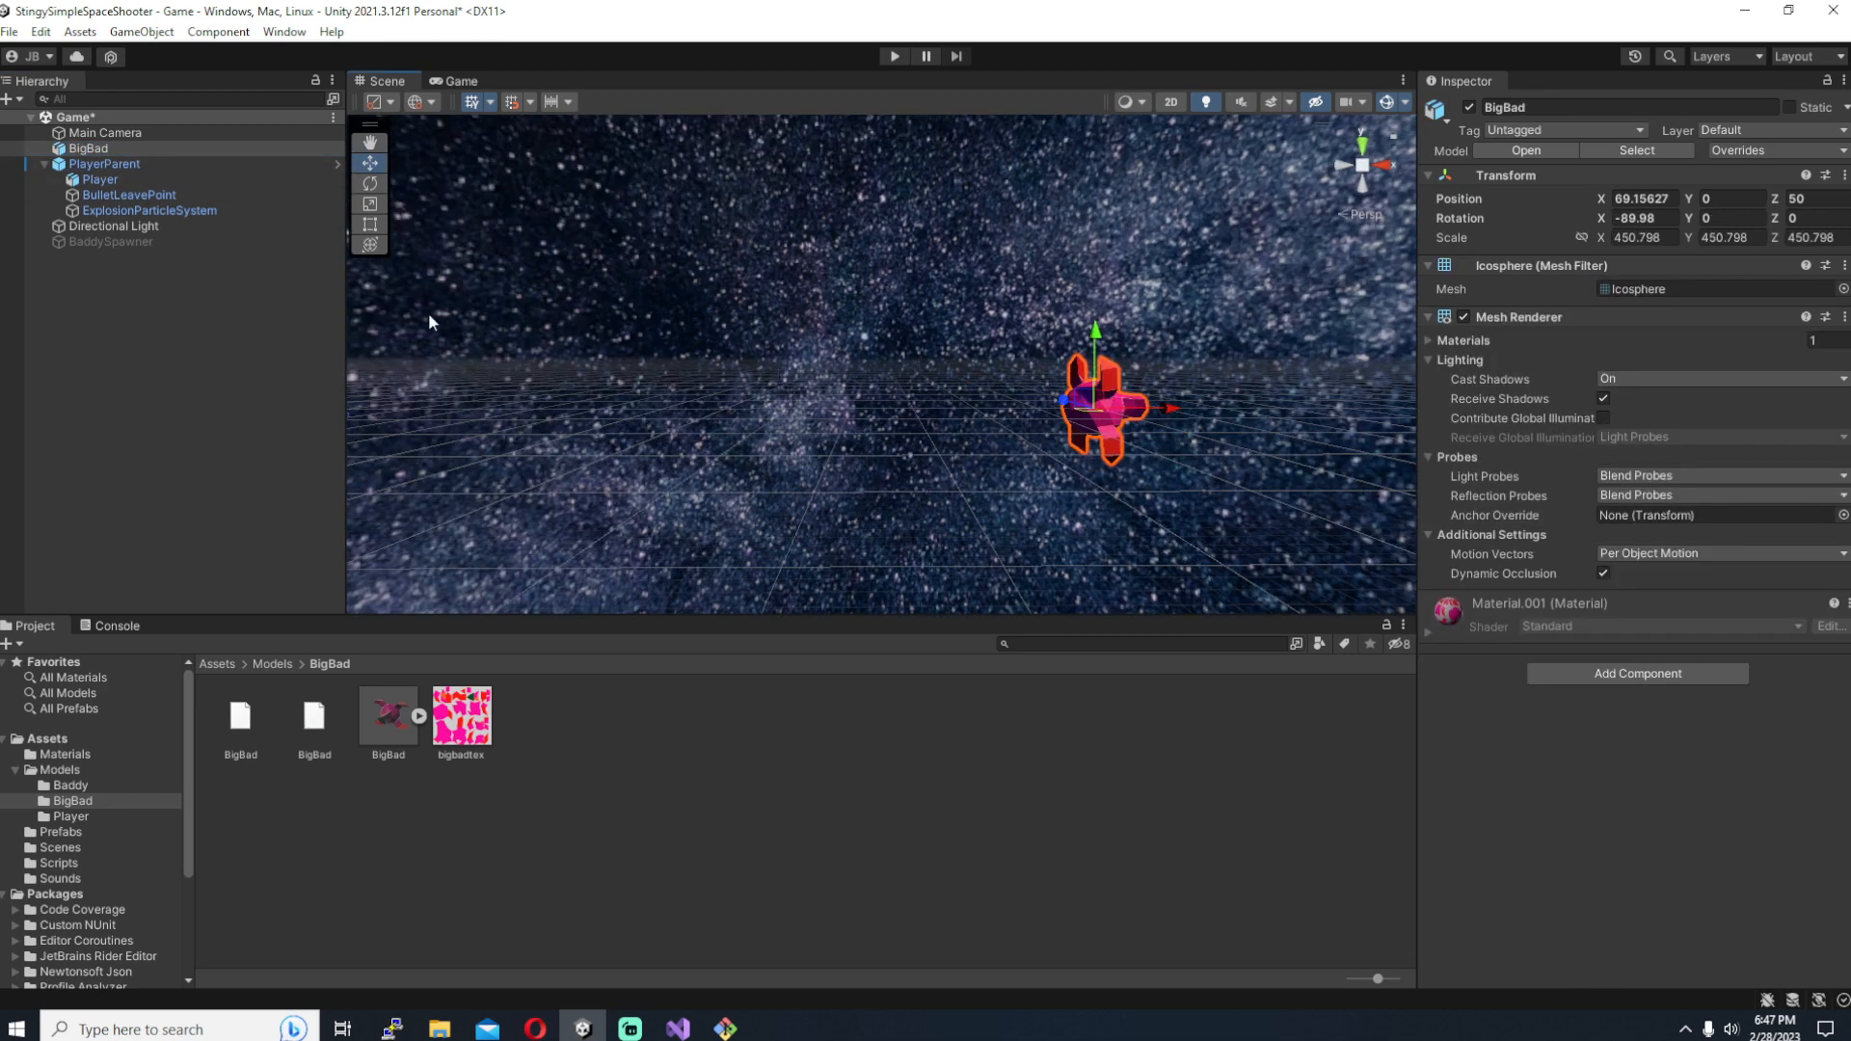
pyautogui.rightClick(87, 148)
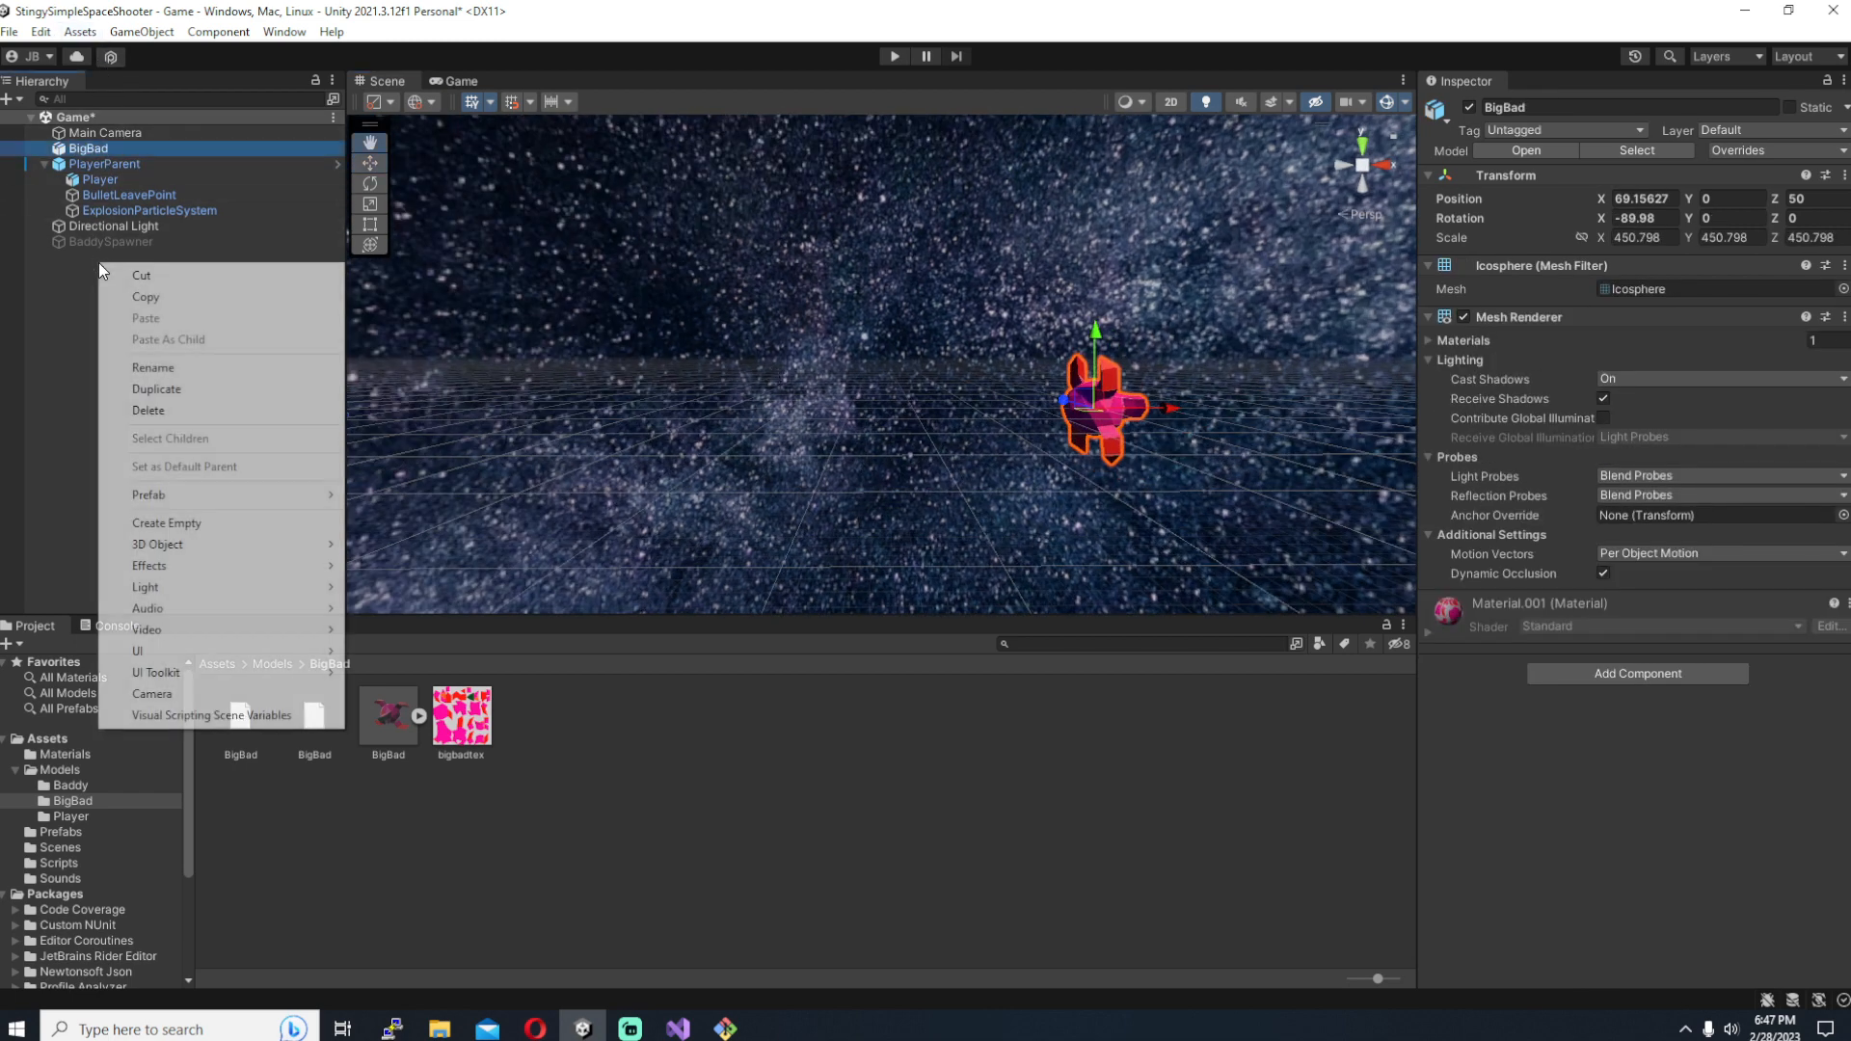
pyautogui.click(166, 522)
pyautogui.write('BossParent')
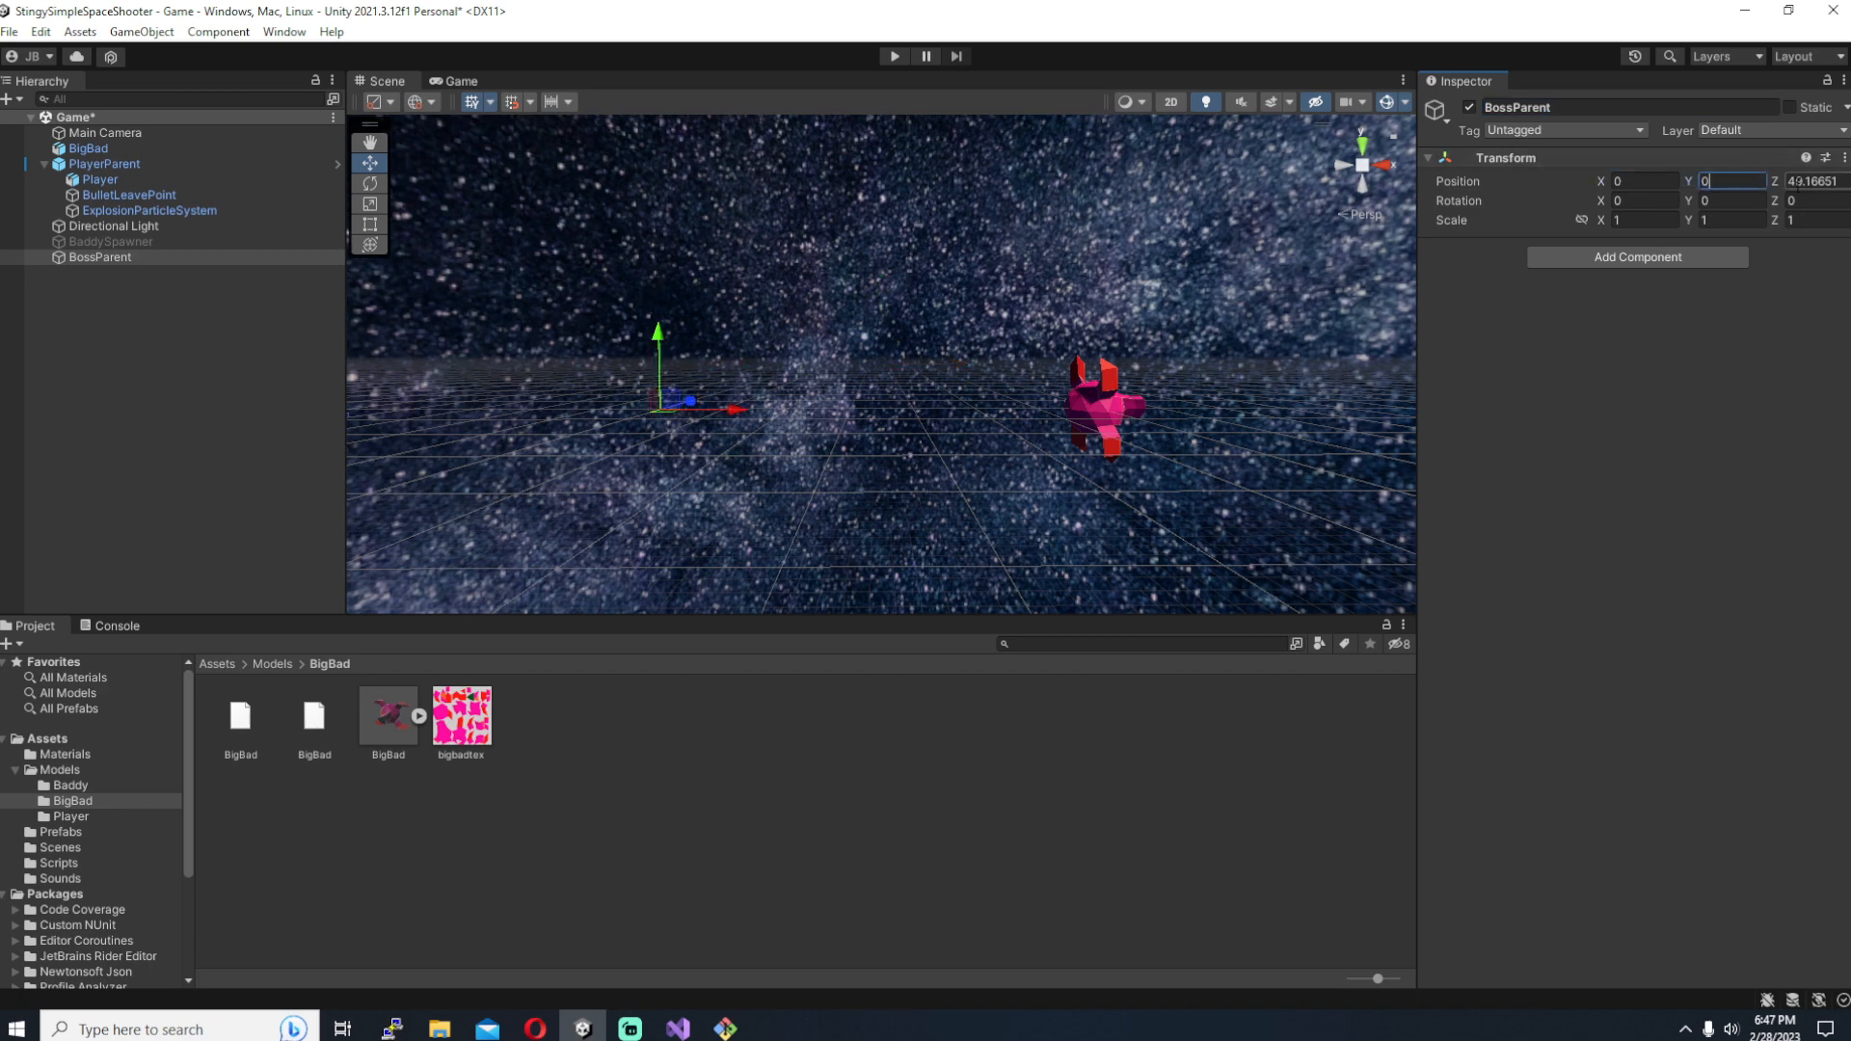
pyautogui.click(89, 148)
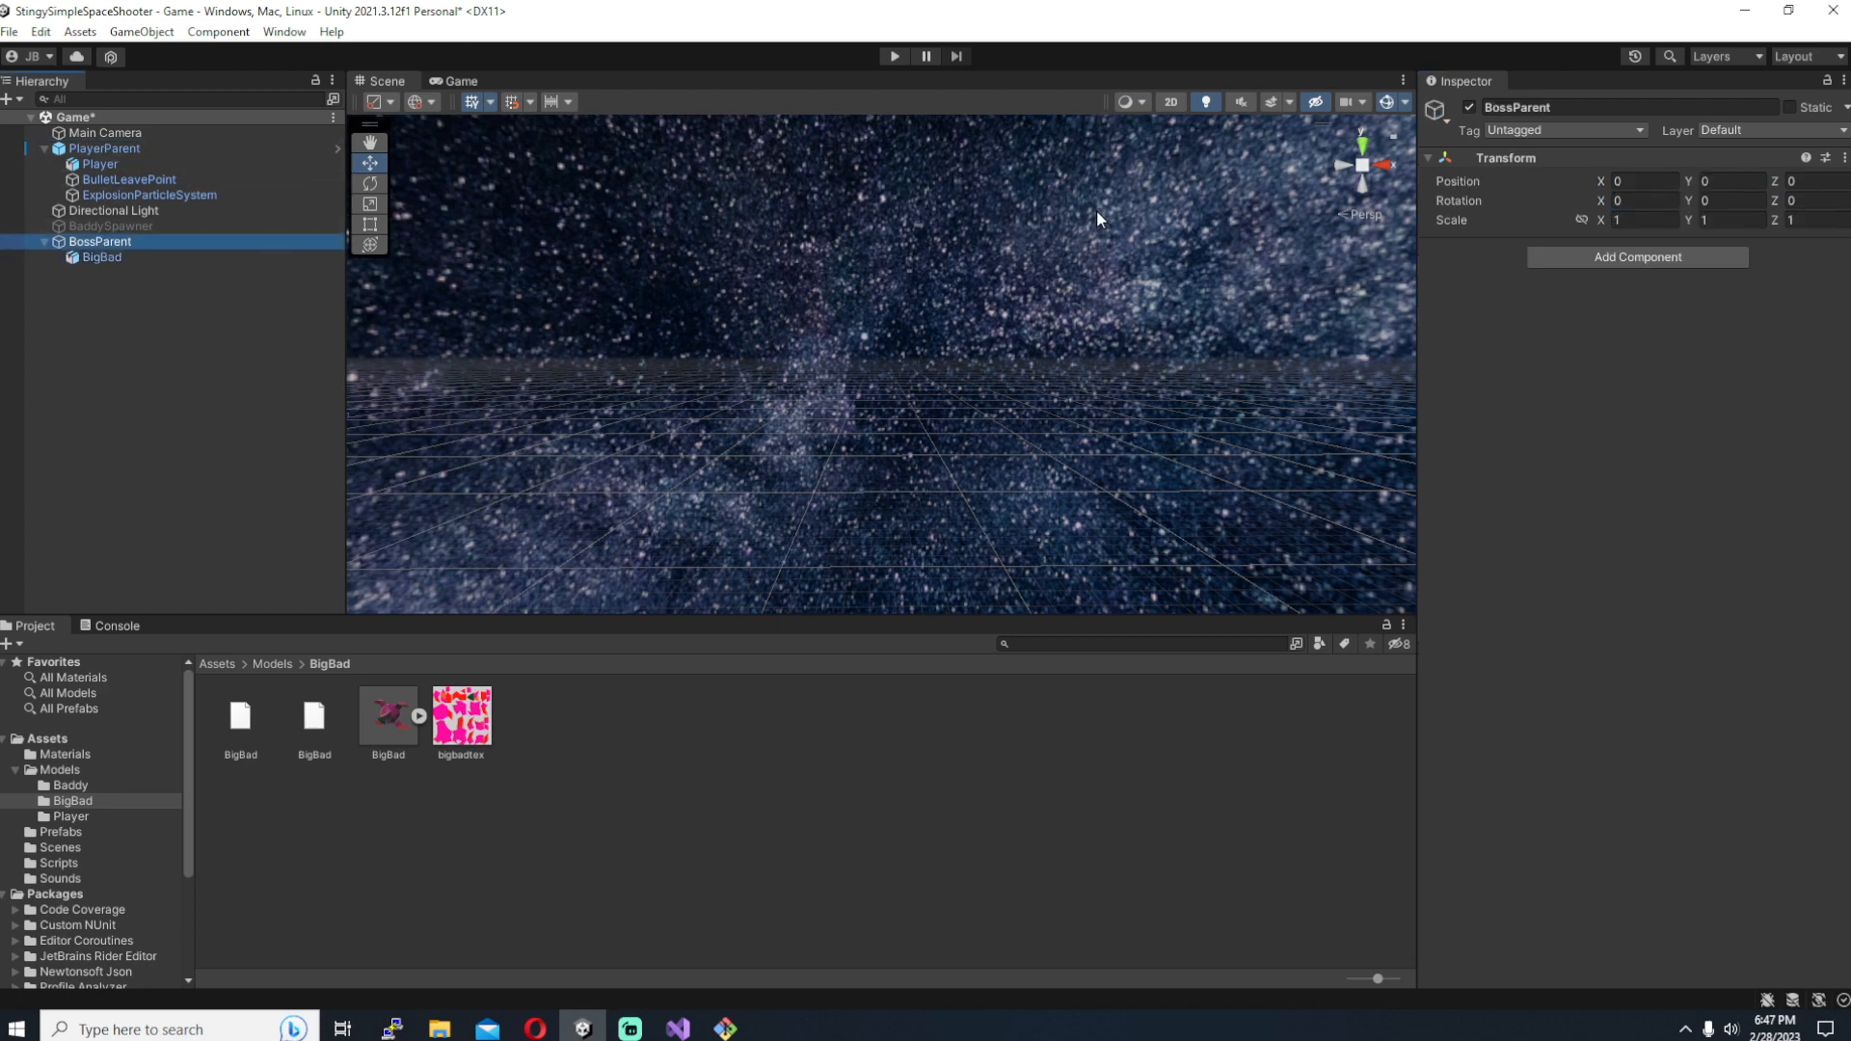
pyautogui.click(101, 256)
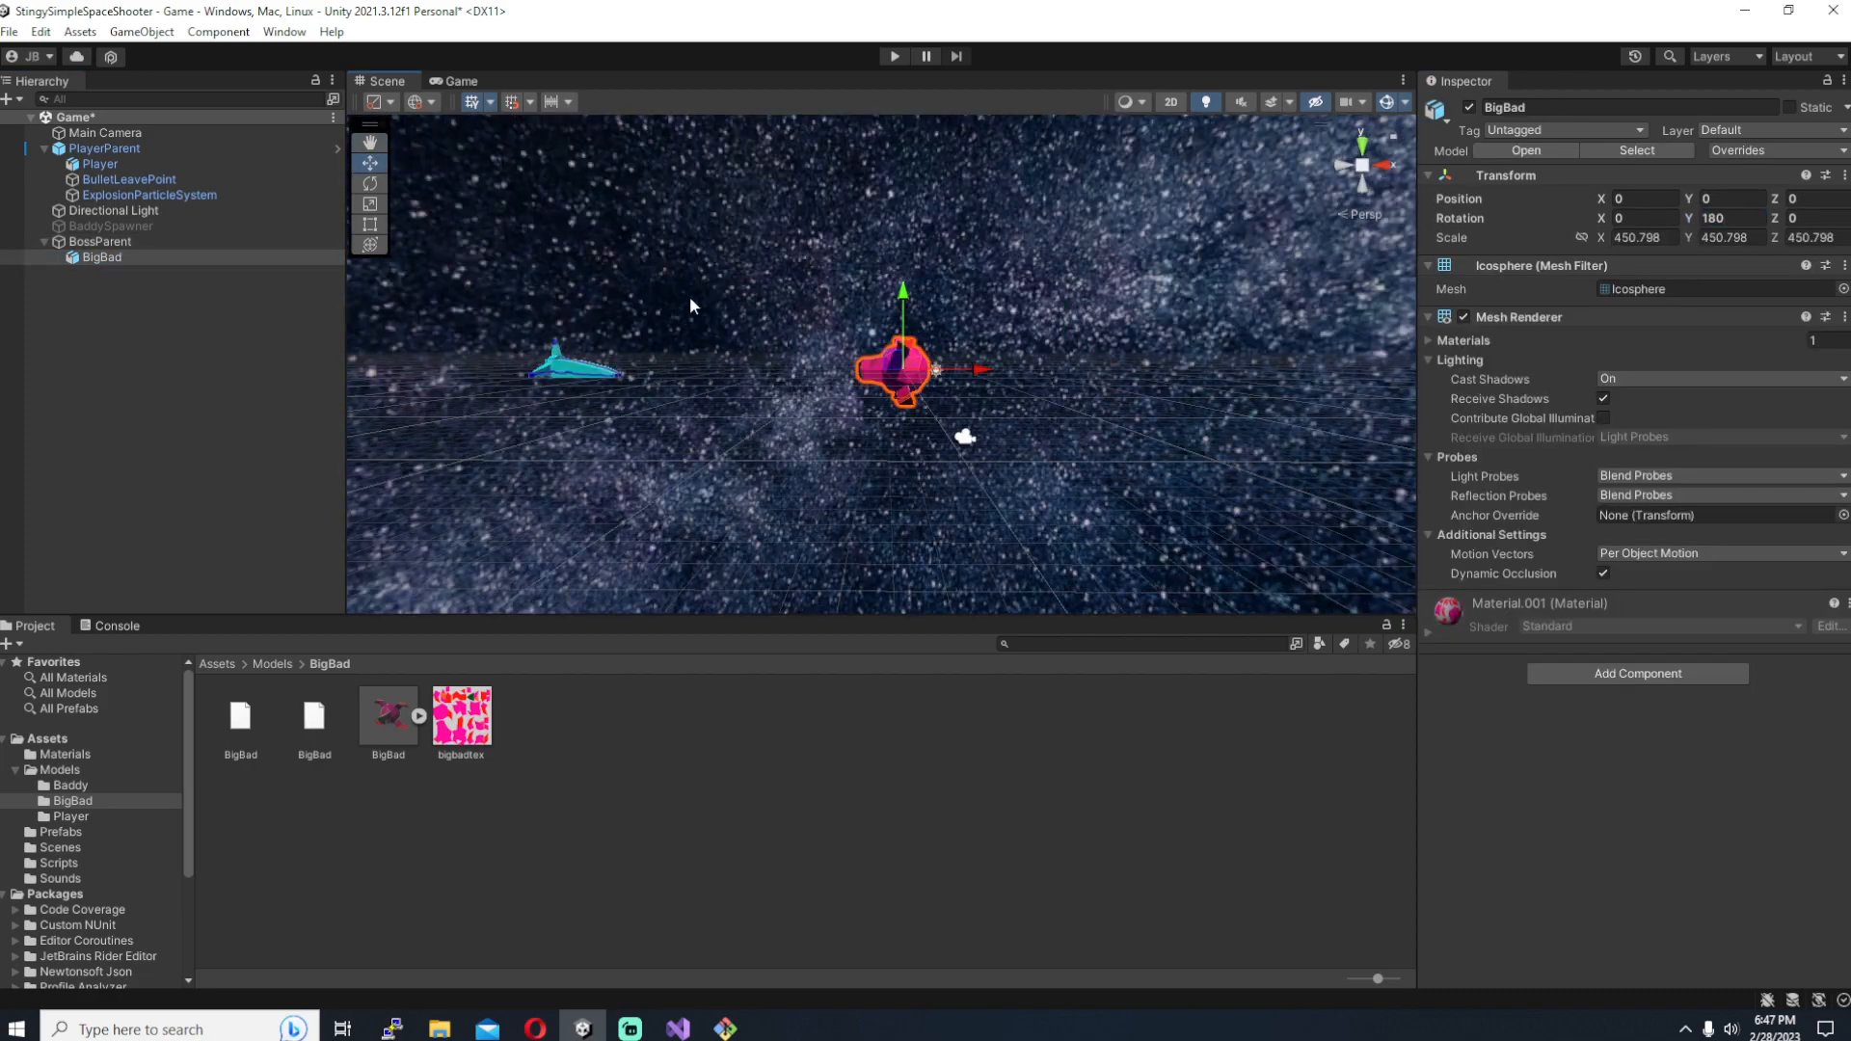
pyautogui.write('500')
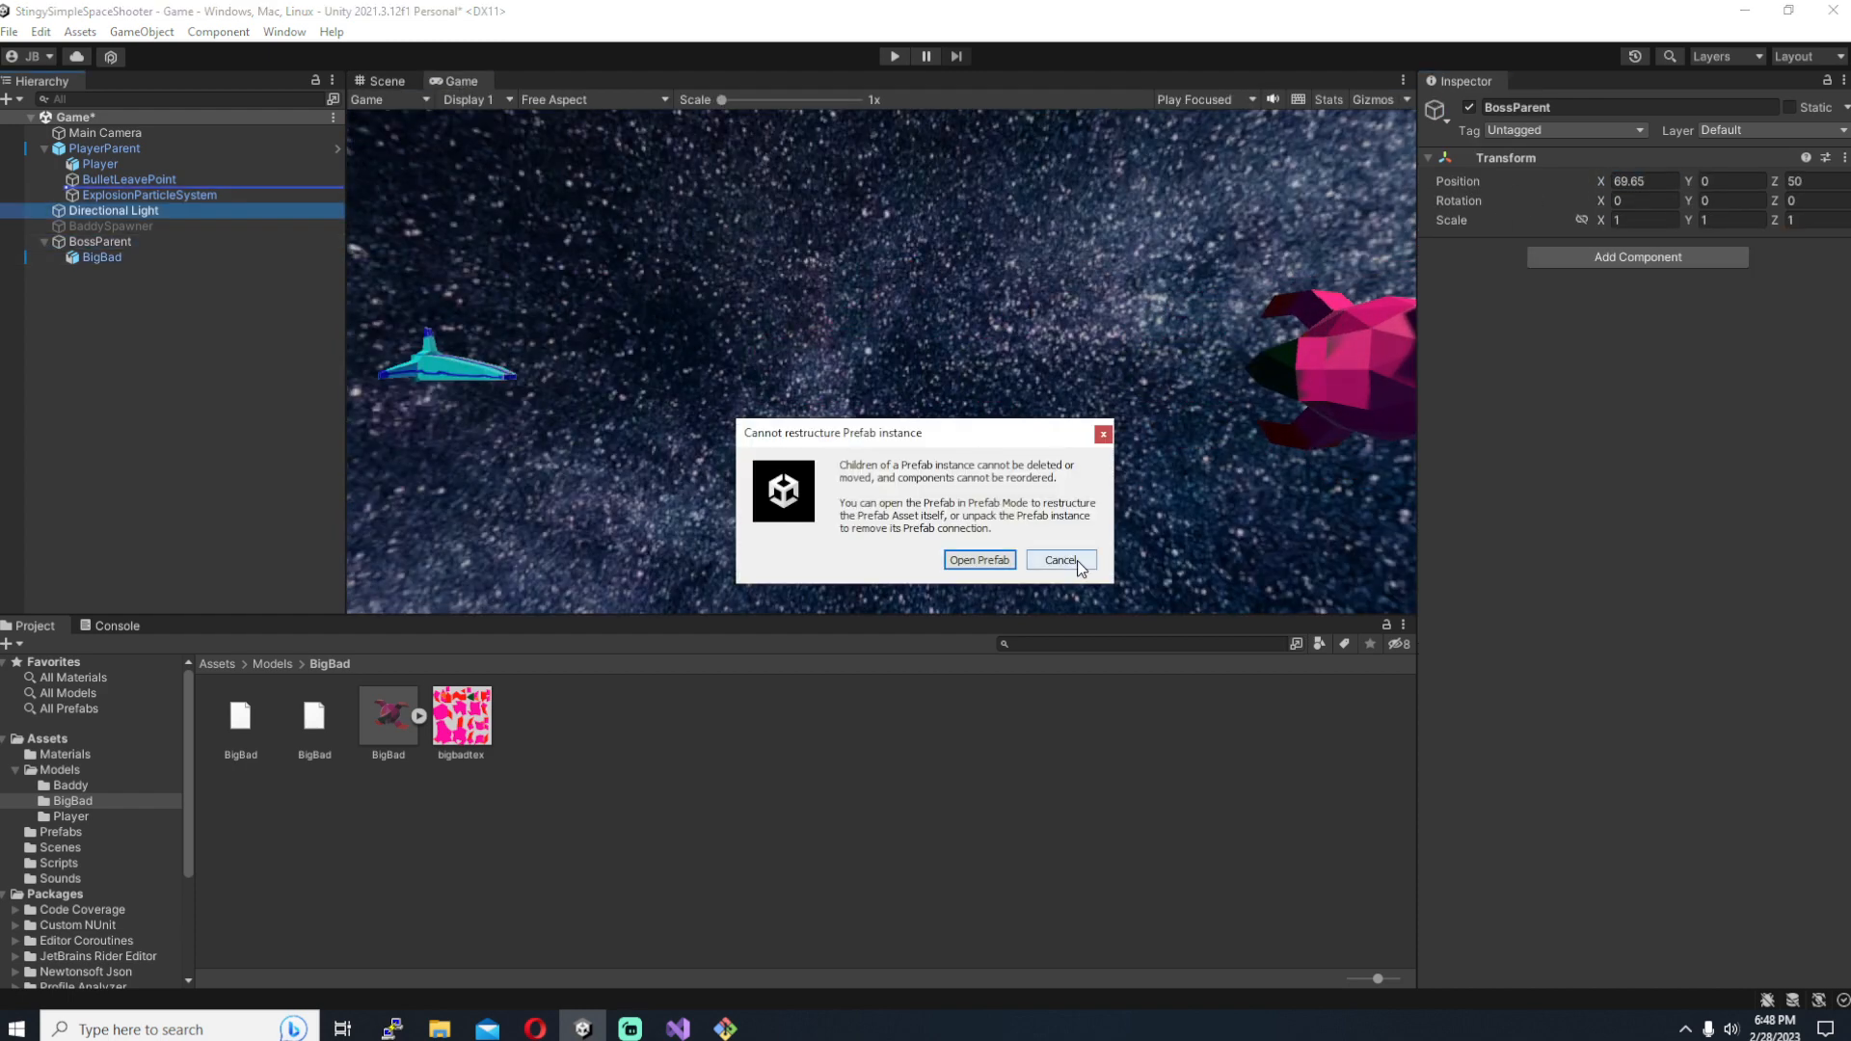
# Step: Give BossParent's Big Boss component max health 2000, movement beyond bounds and spaceship type Enemy
pyautogui.click(1058, 559)
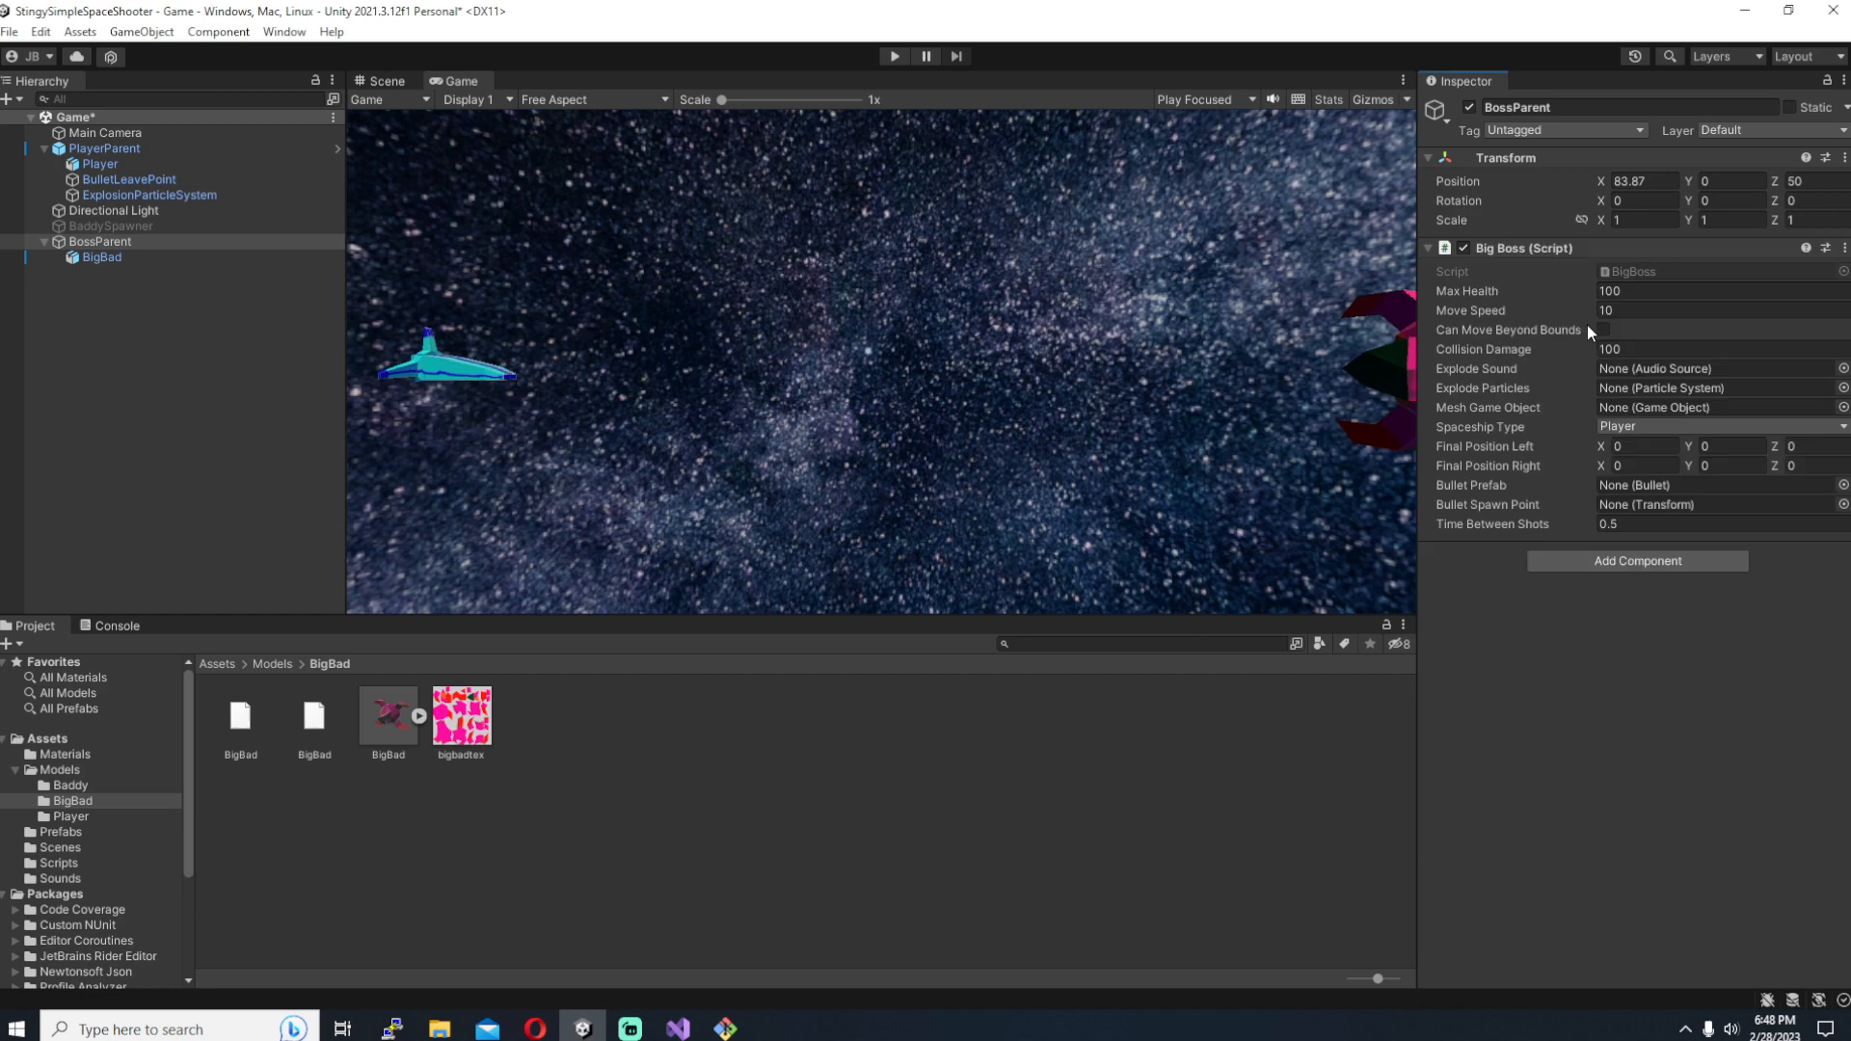
pyautogui.click(100, 241)
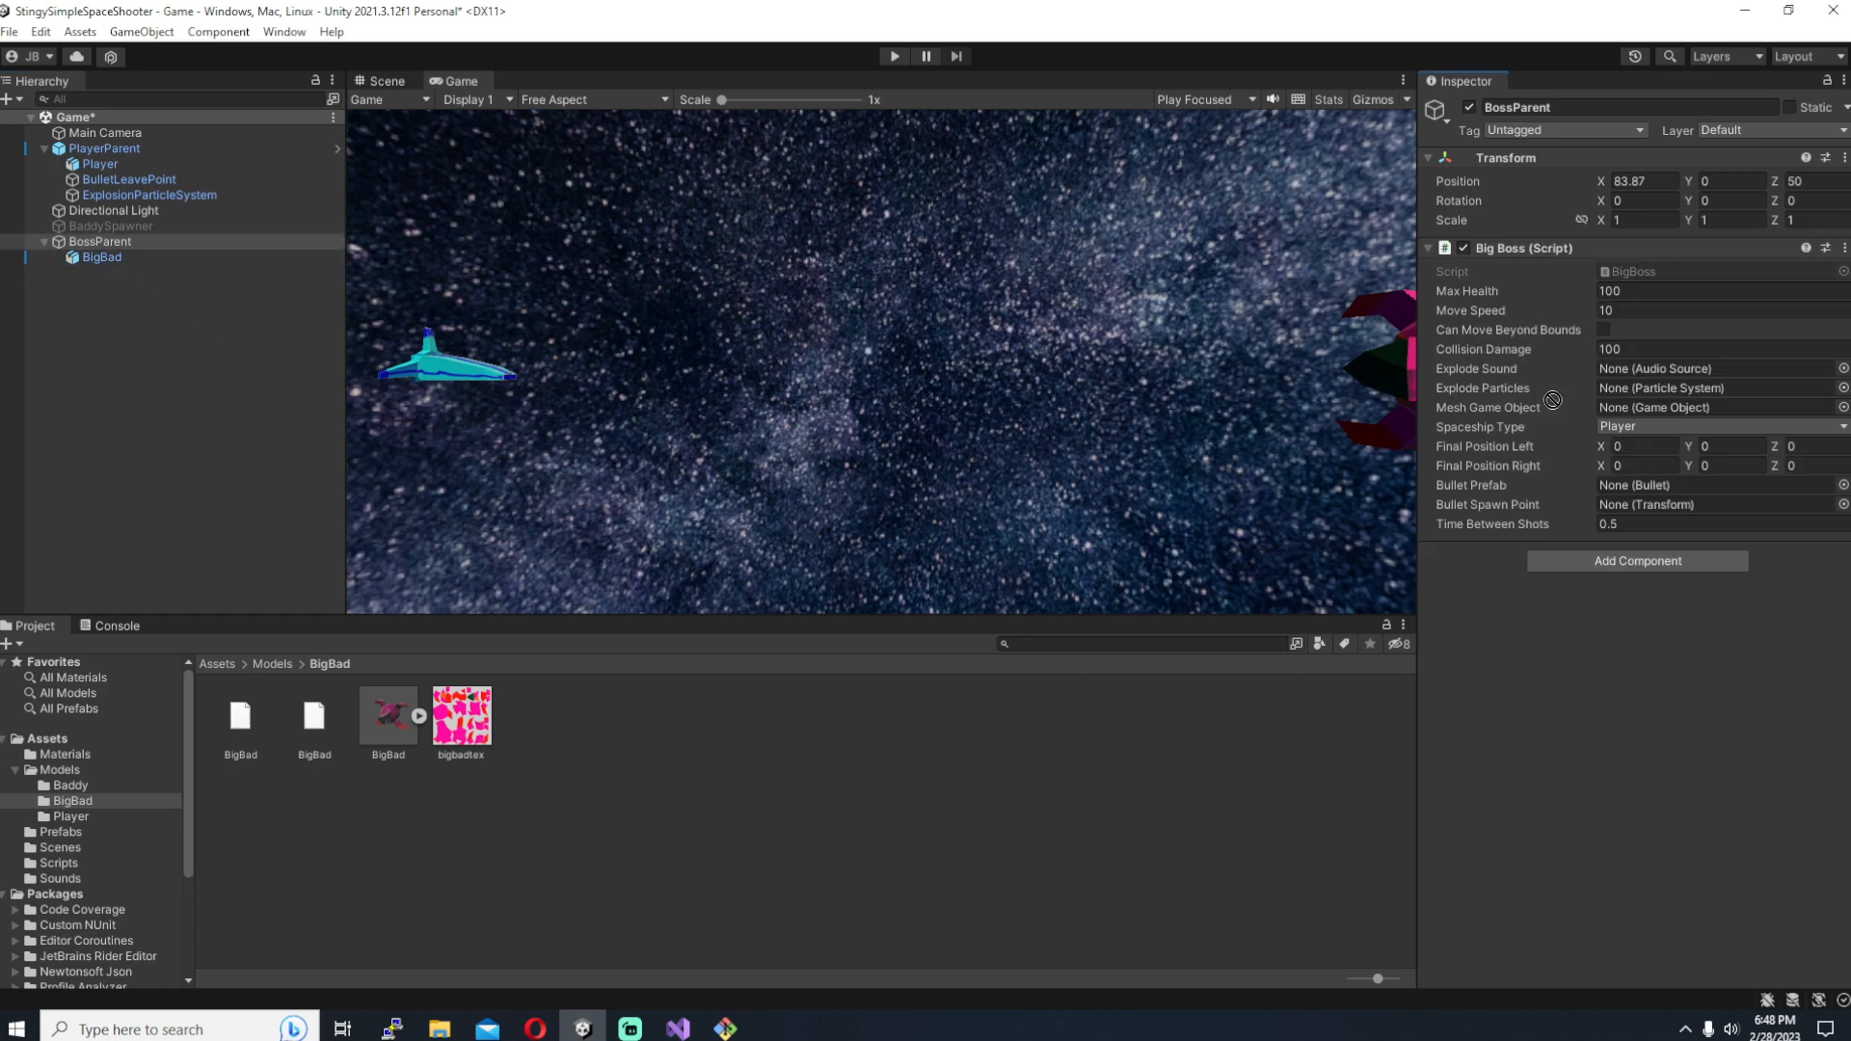
pyautogui.click(1602, 330)
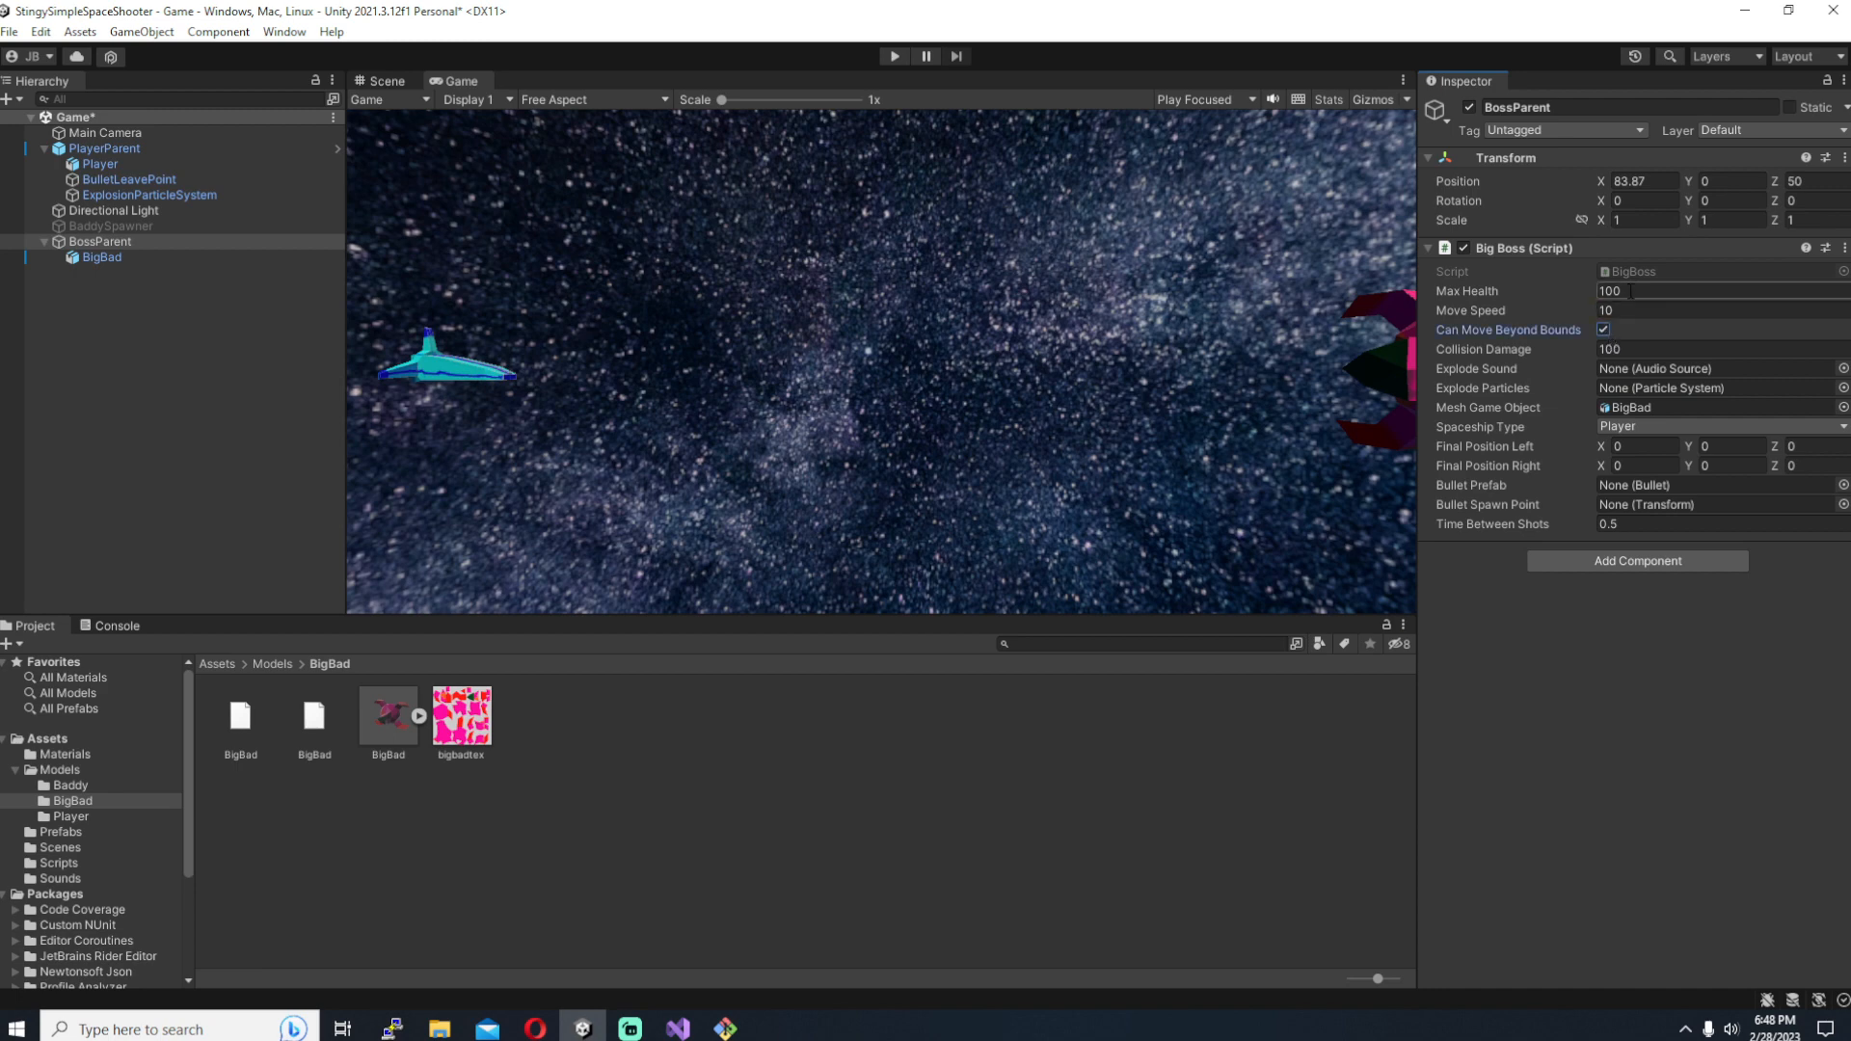
pyautogui.click(1653, 291)
pyautogui.write('00')
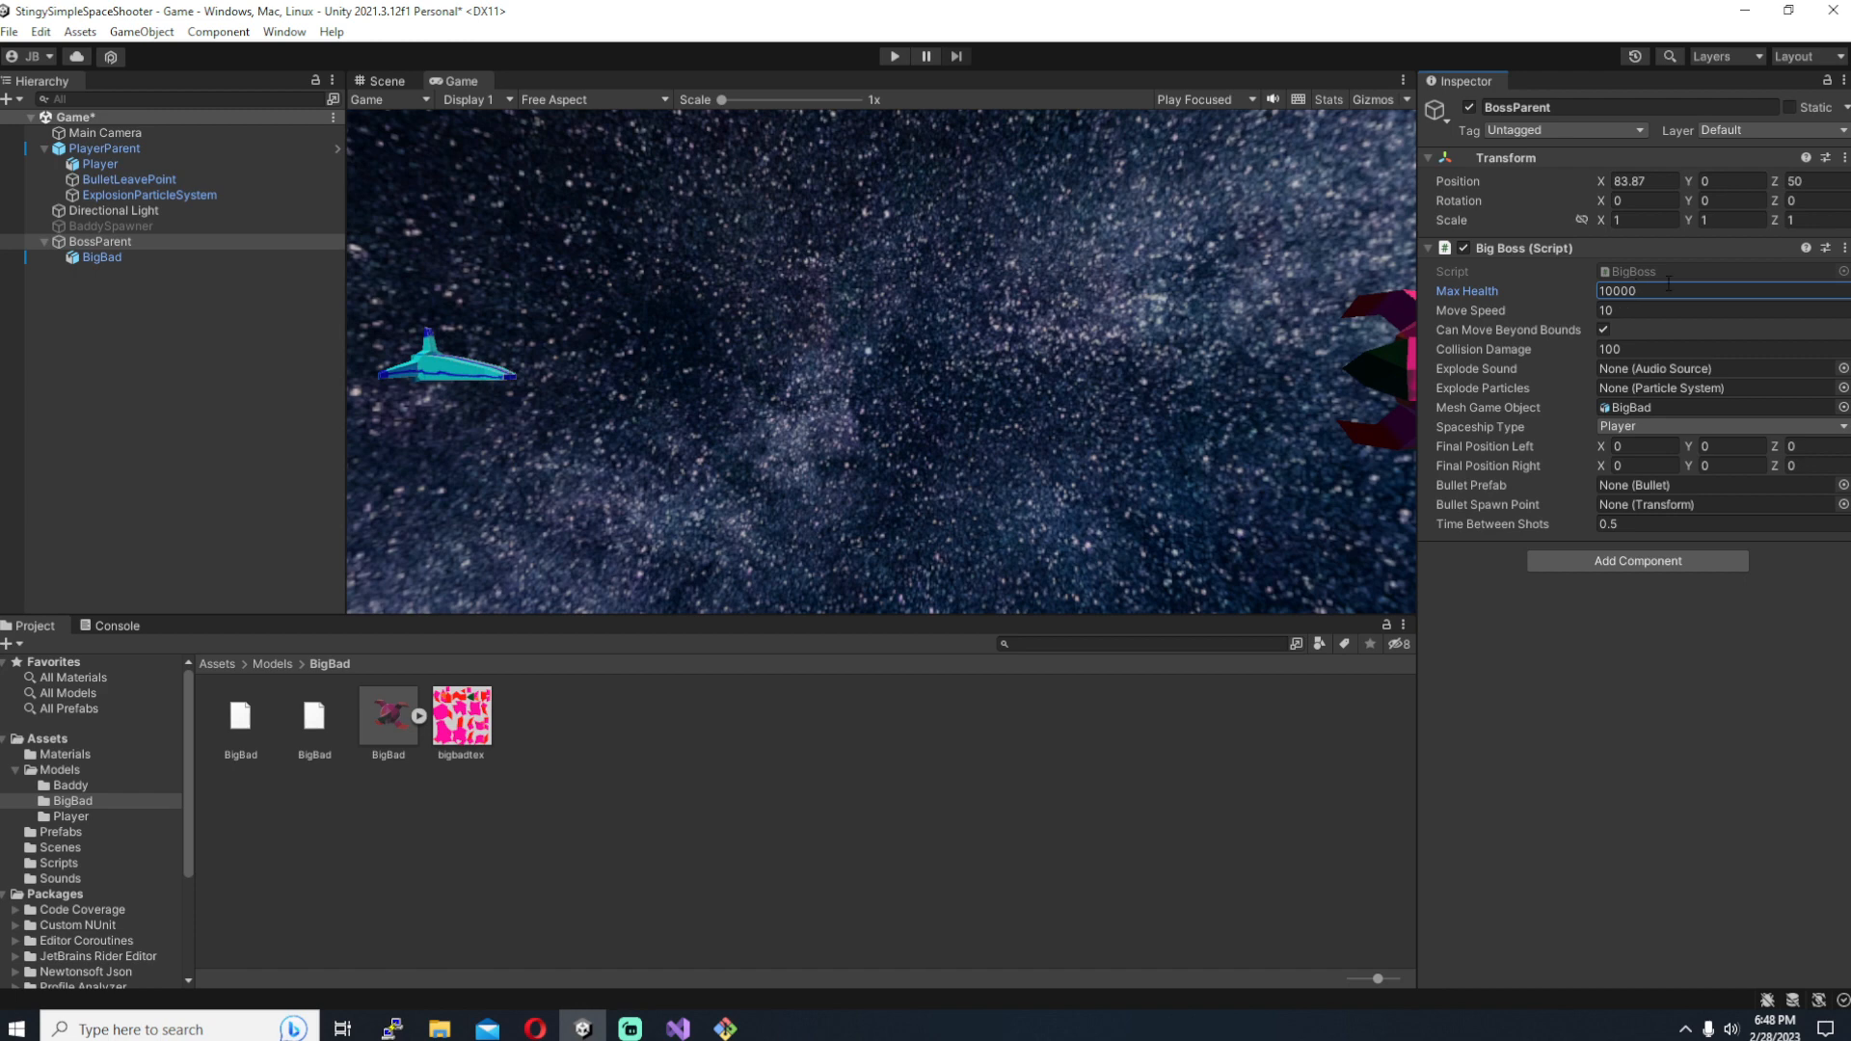
pyautogui.doubleClick(1618, 291)
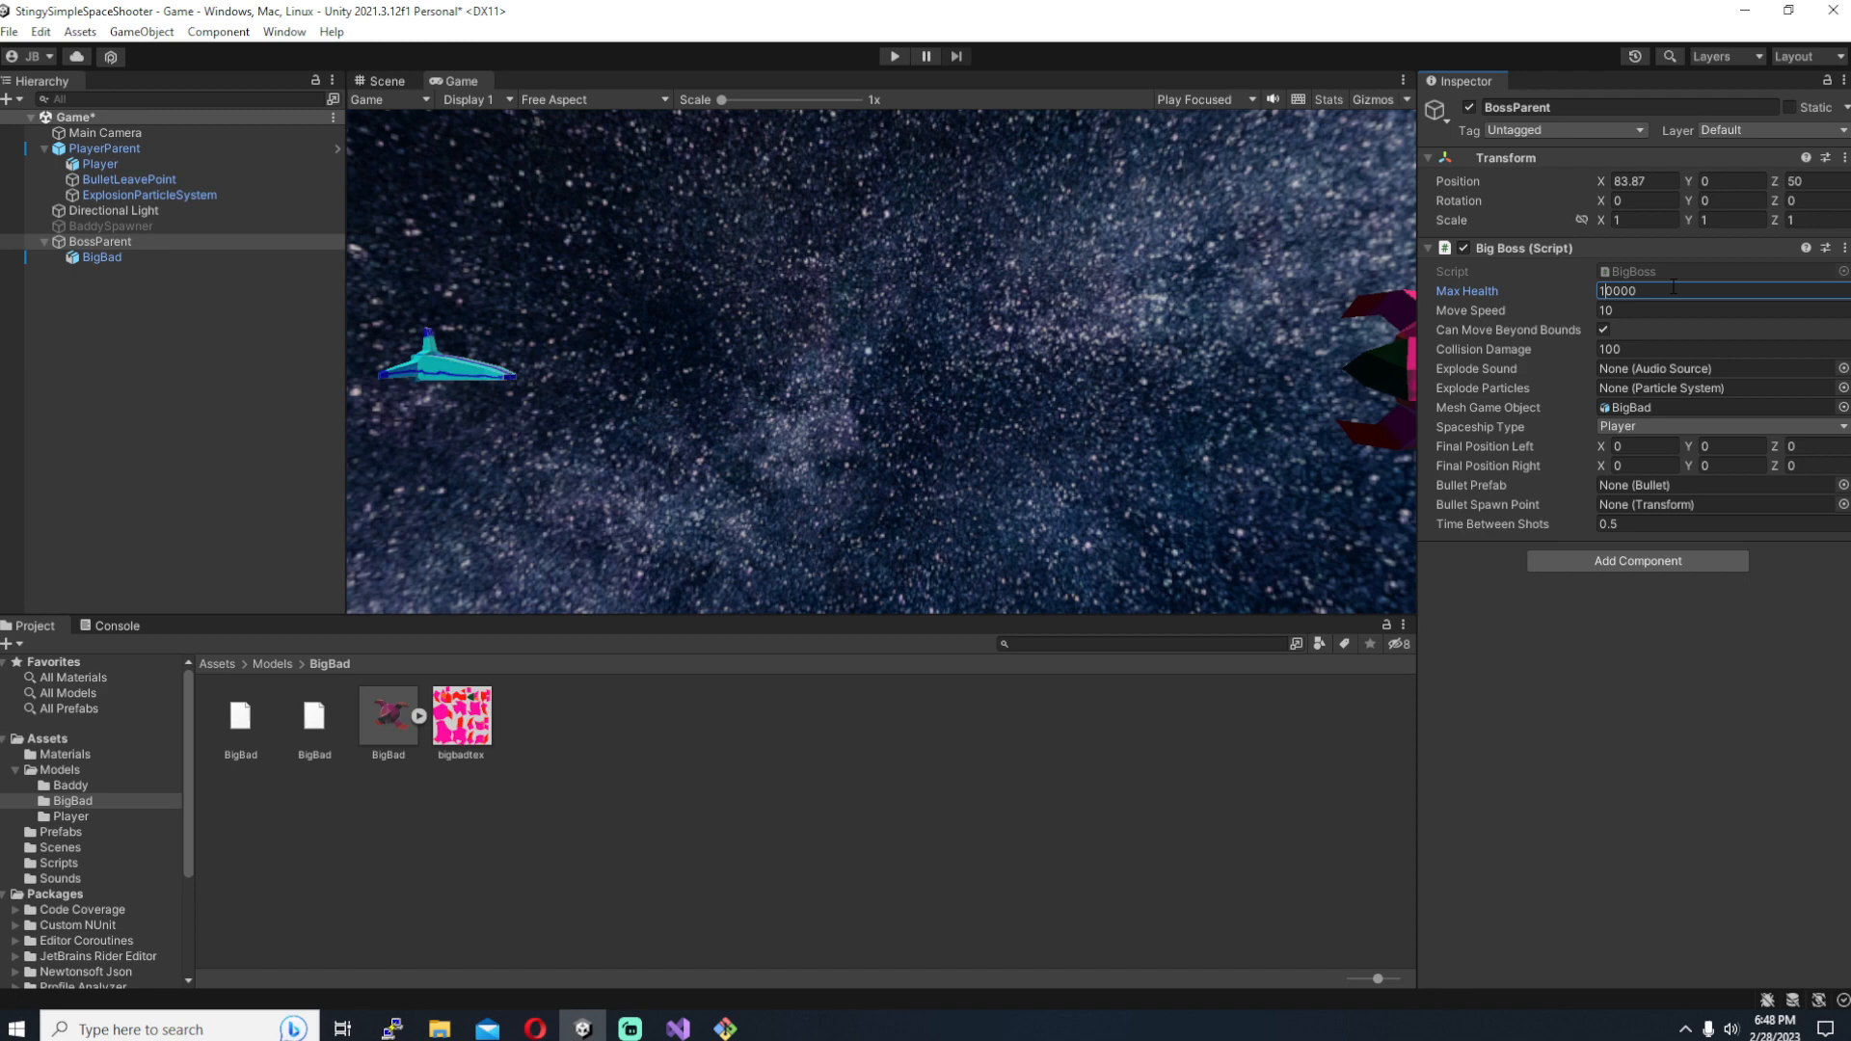
pyautogui.write('200')
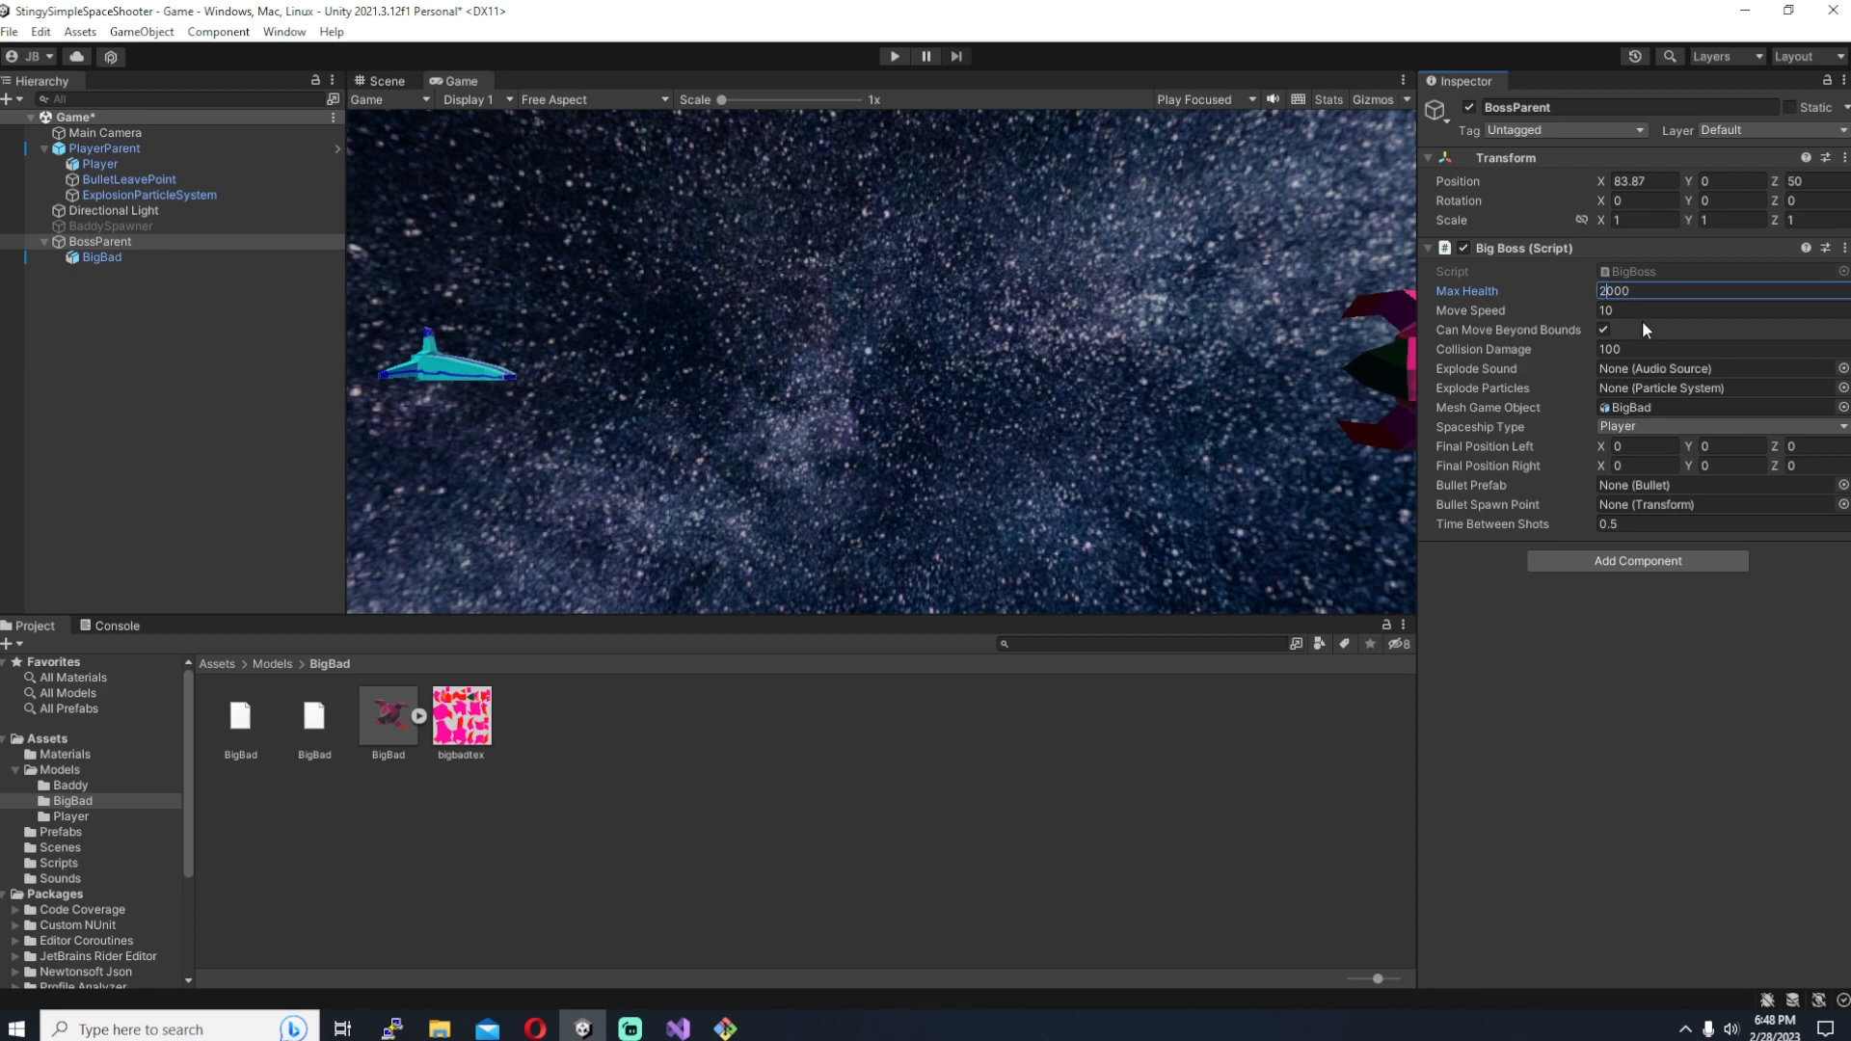
pyautogui.click(1676, 349)
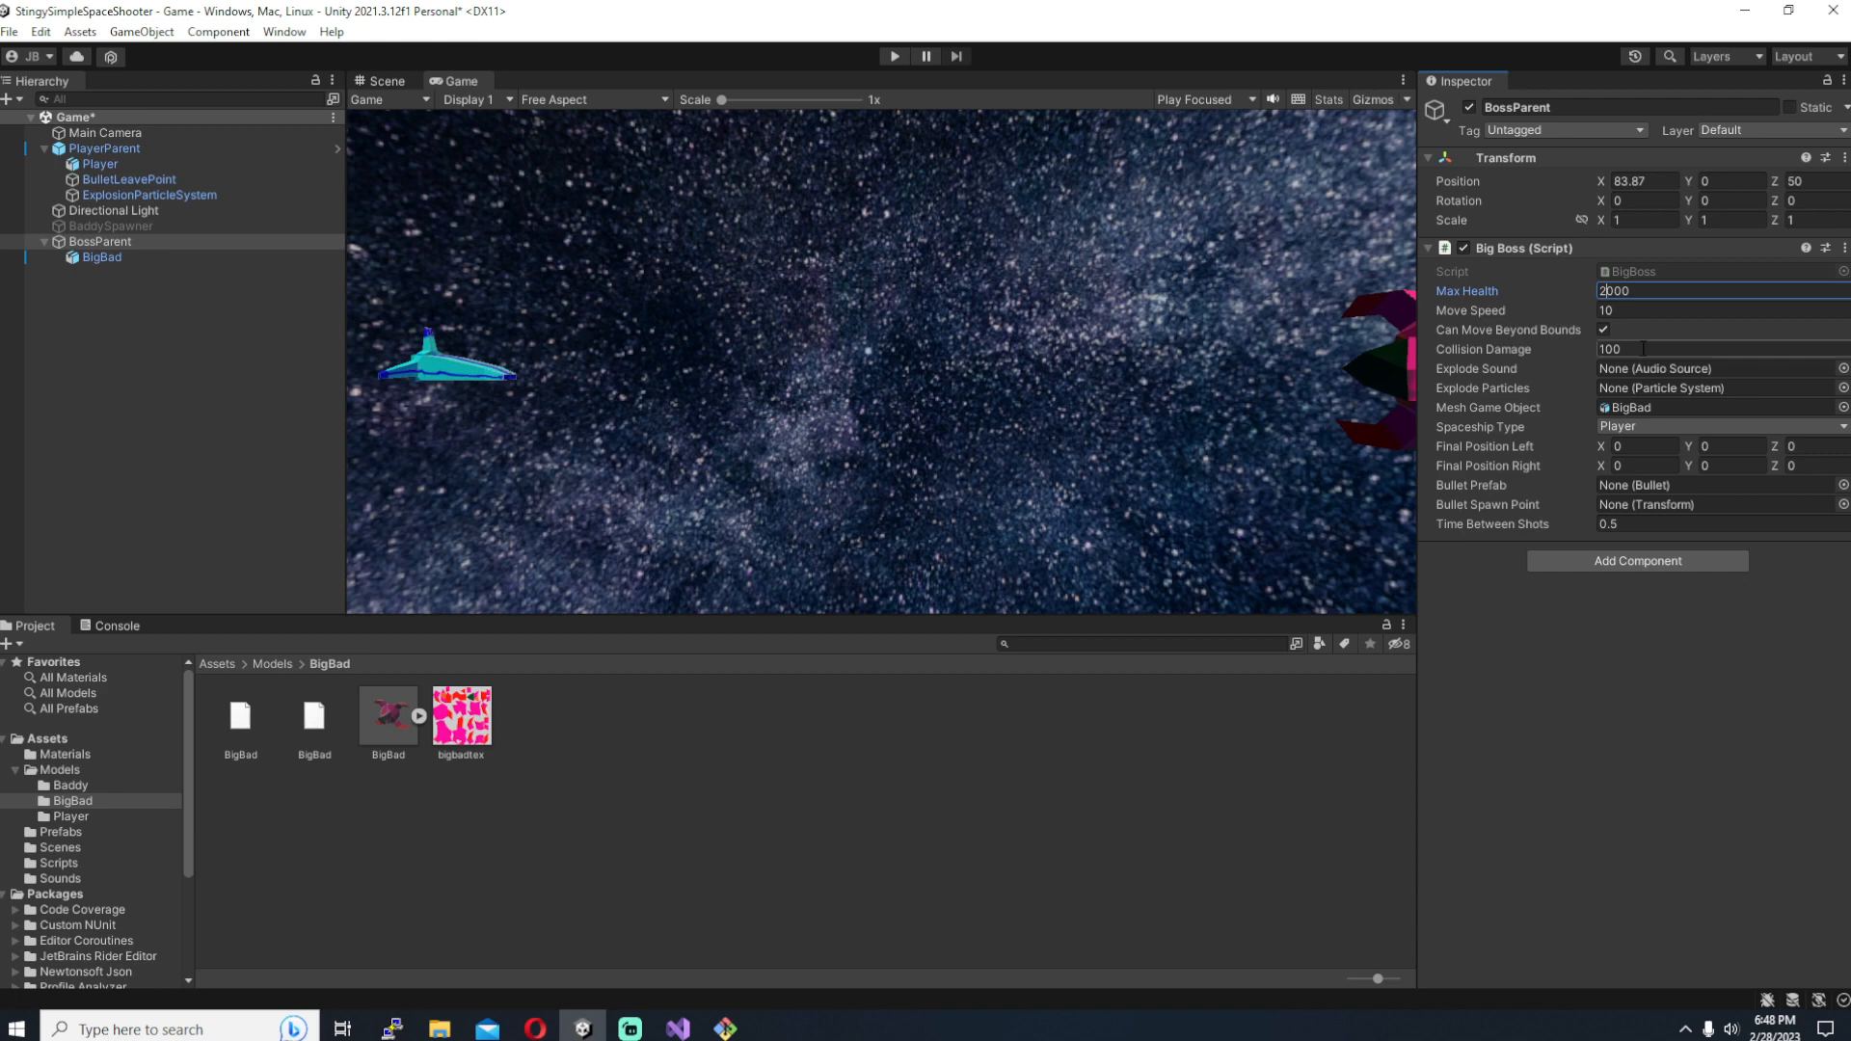
pyautogui.click(1719, 426)
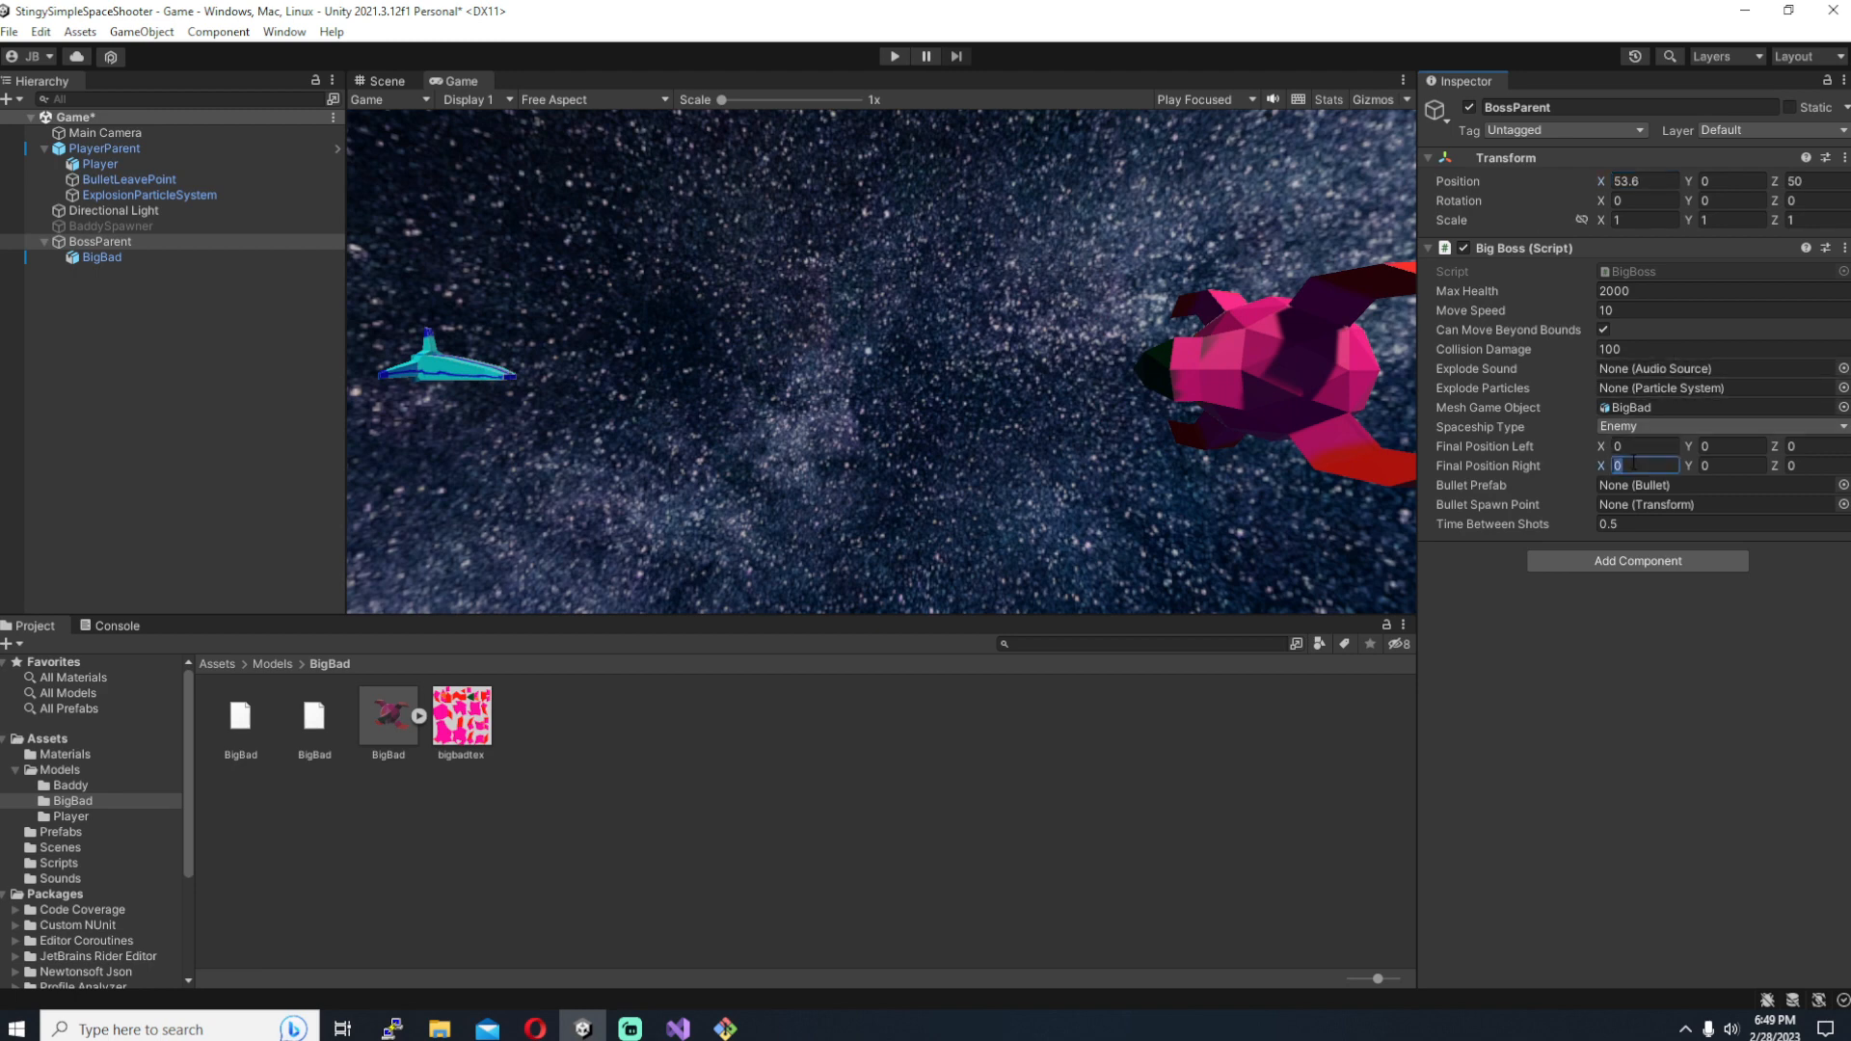
# Step: Set the final left/right positions at Z 50, assign the Bullet prefab and BossParent as bullet spawn point
pyautogui.write('54')
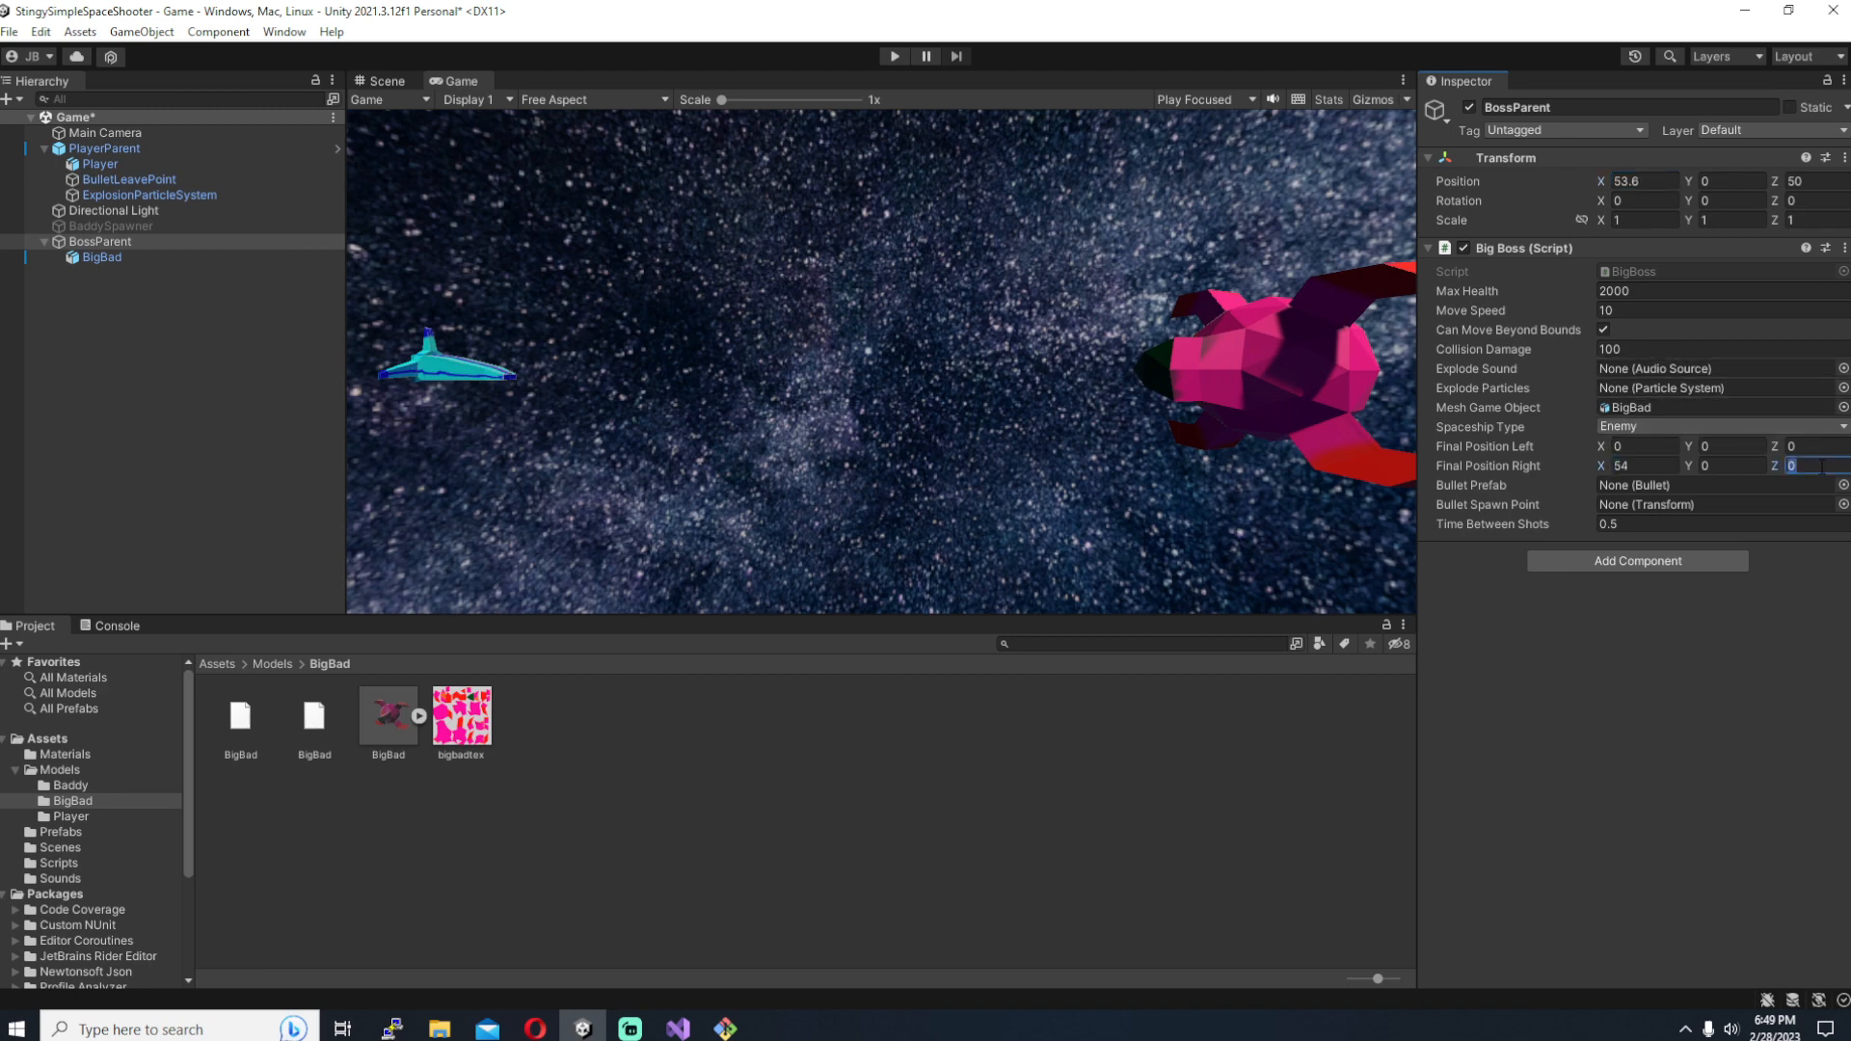
pyautogui.write('50')
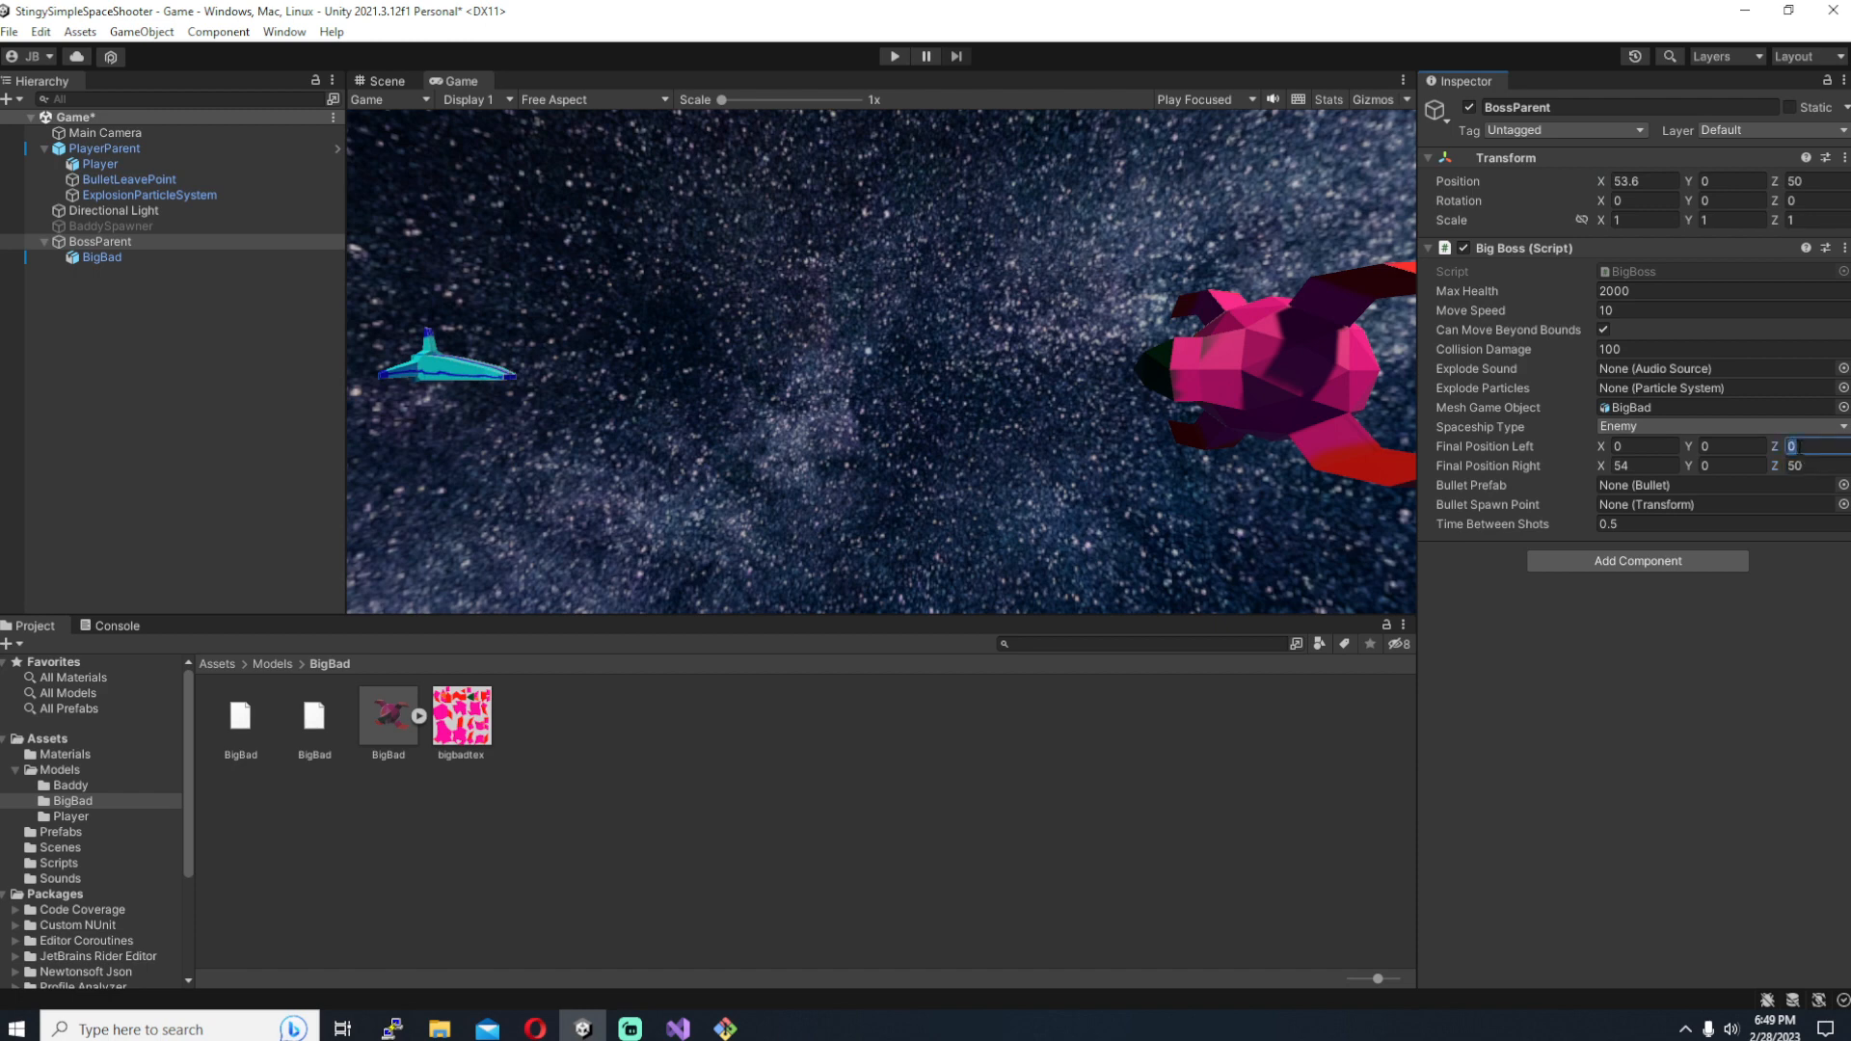
pyautogui.write('-72.6')
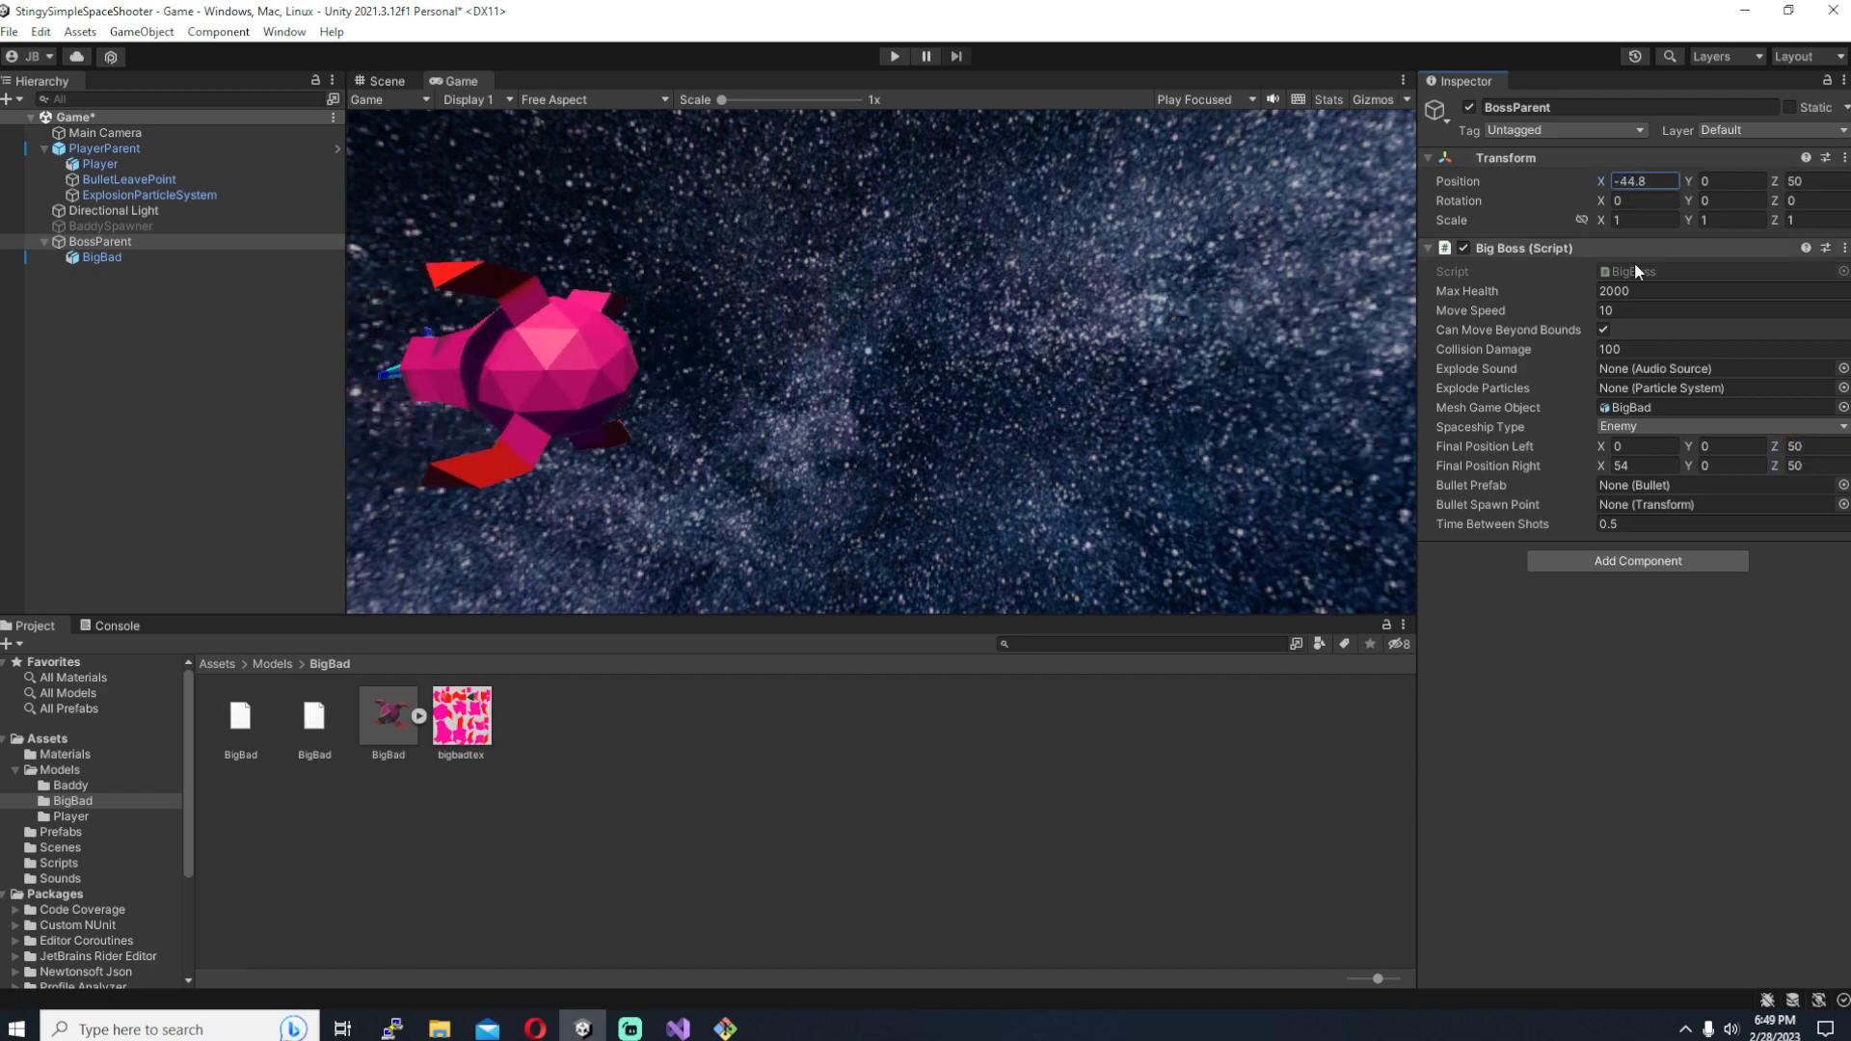
pyautogui.click(1641, 446)
pyautogui.write('-45')
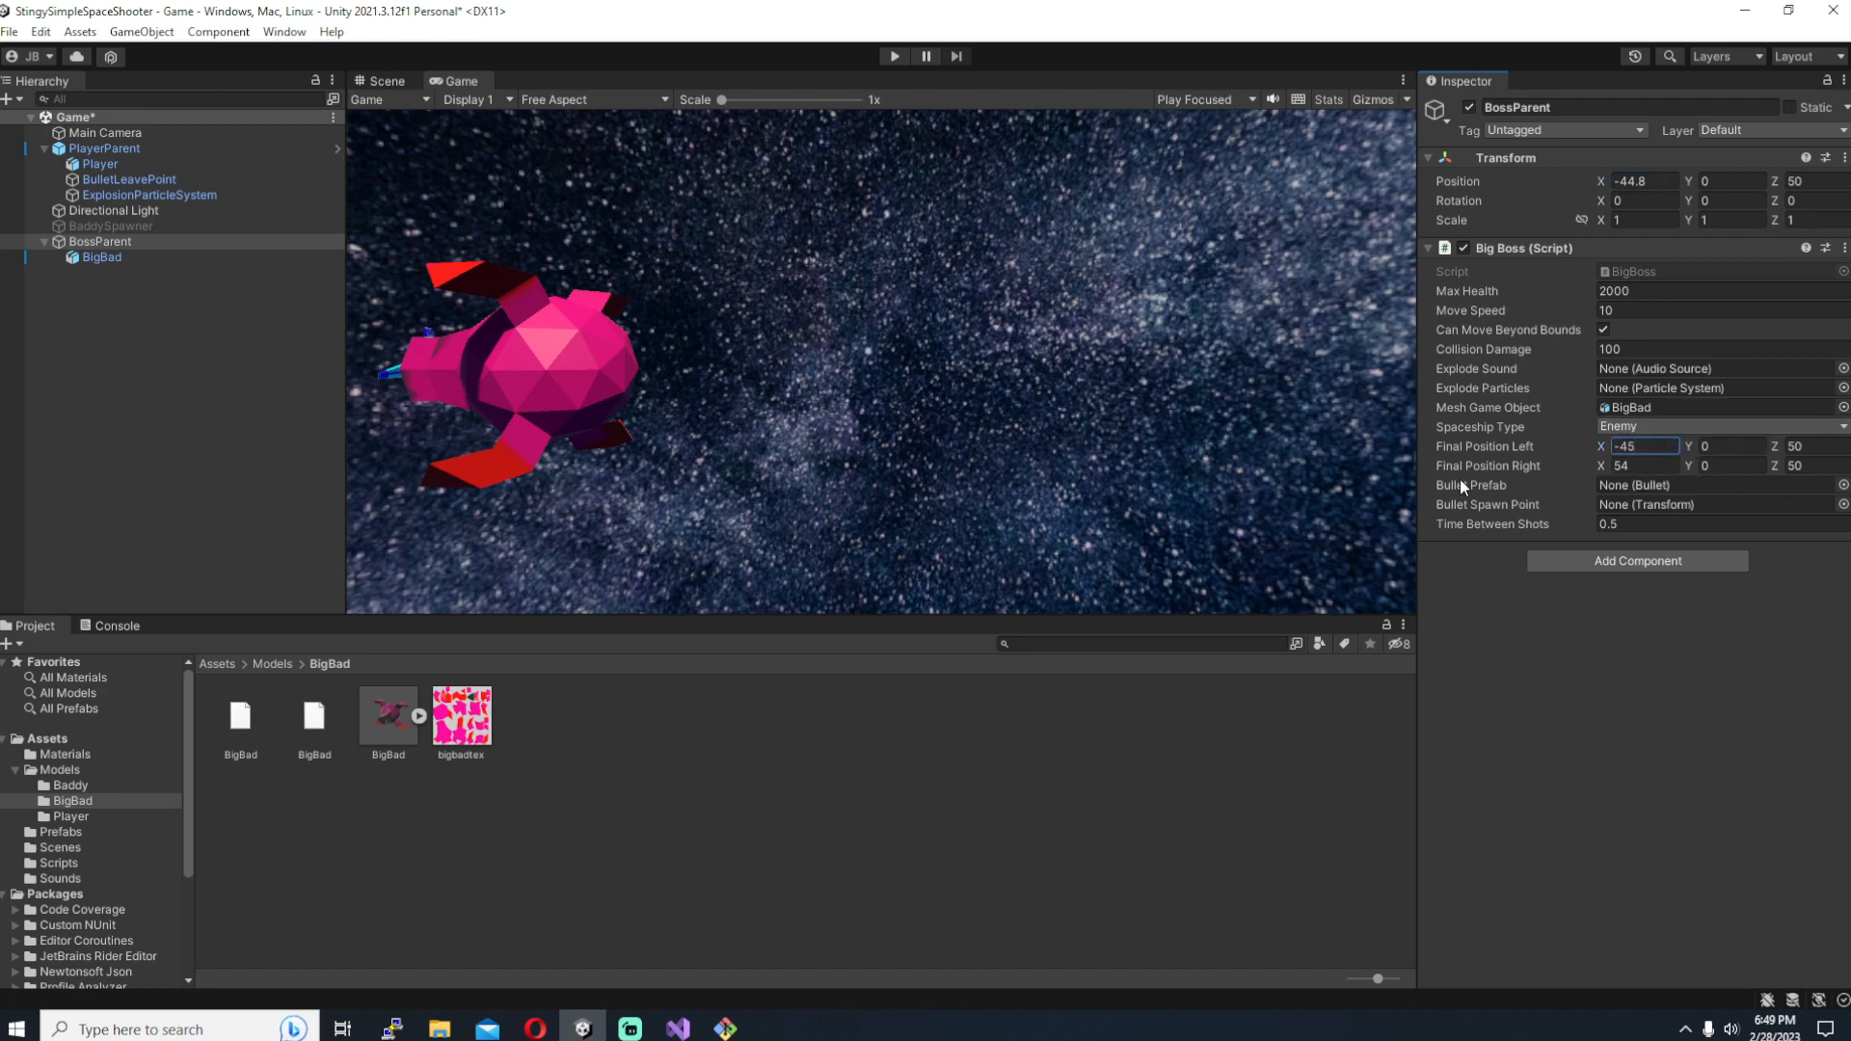
pyautogui.click(60, 832)
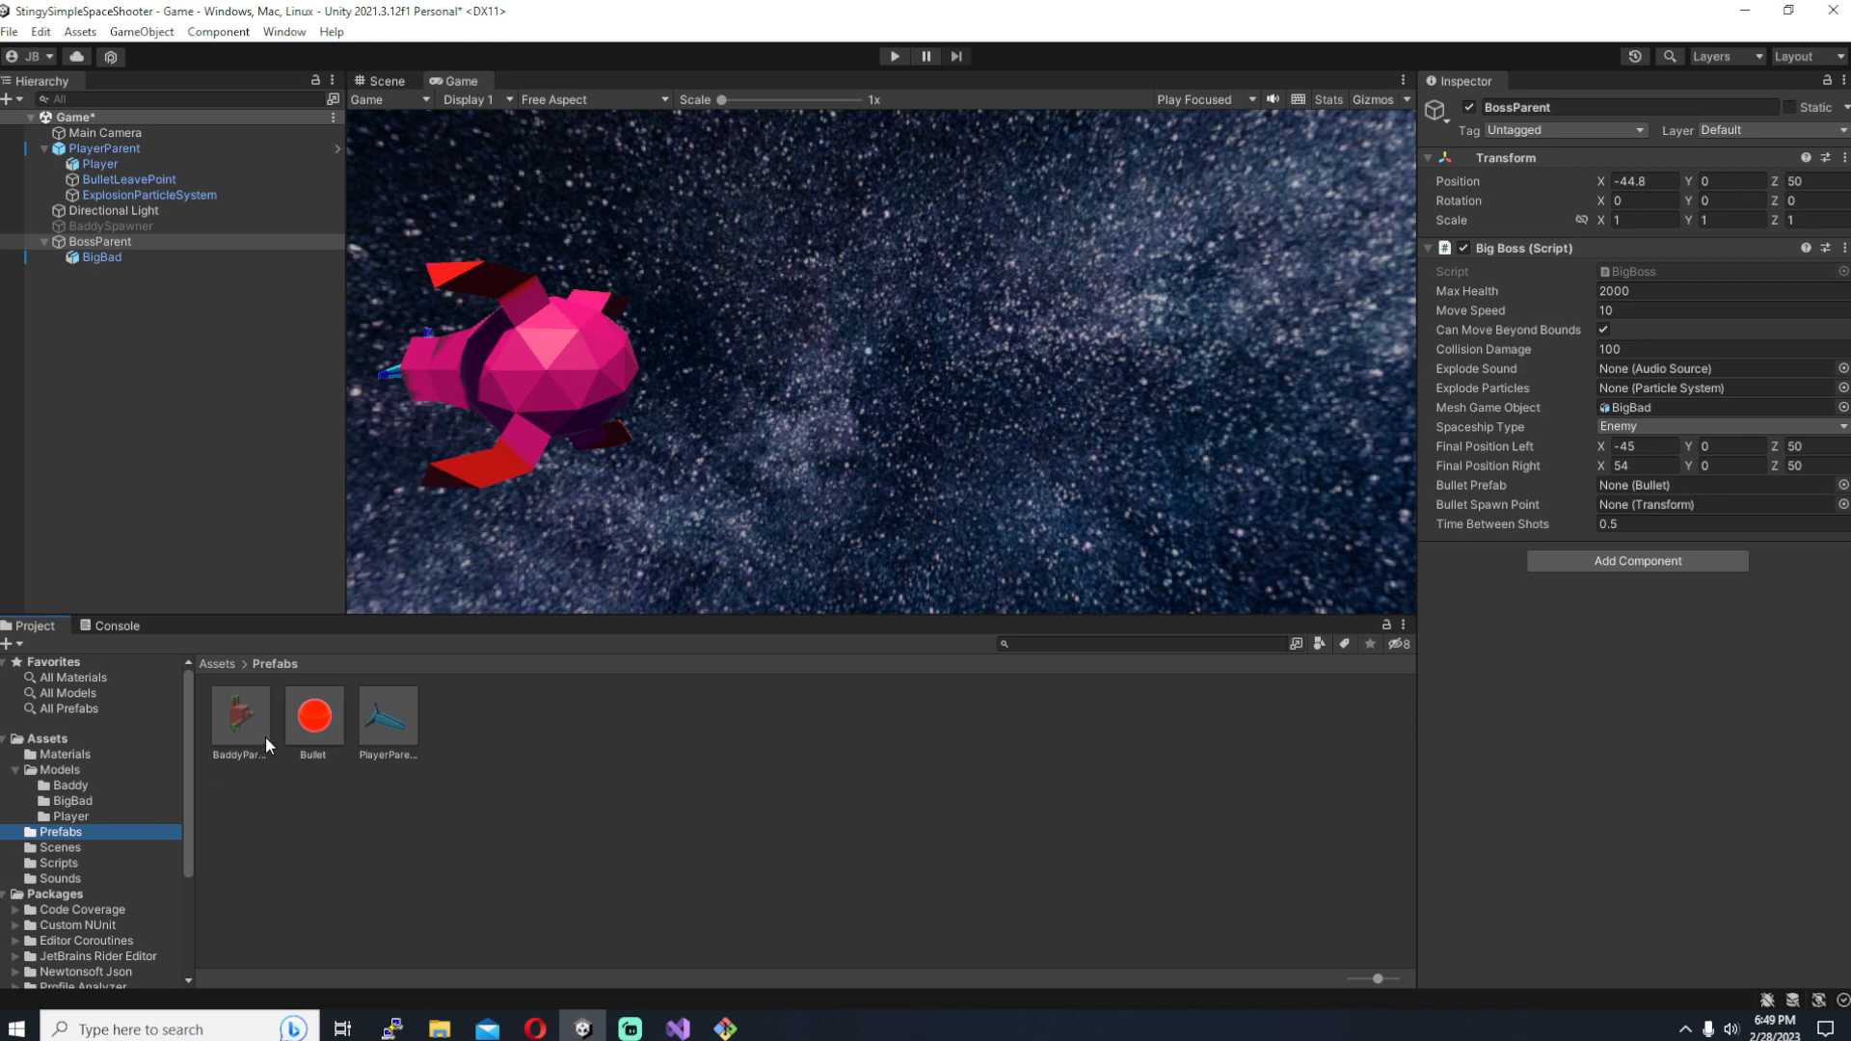
pyautogui.click(1713, 484)
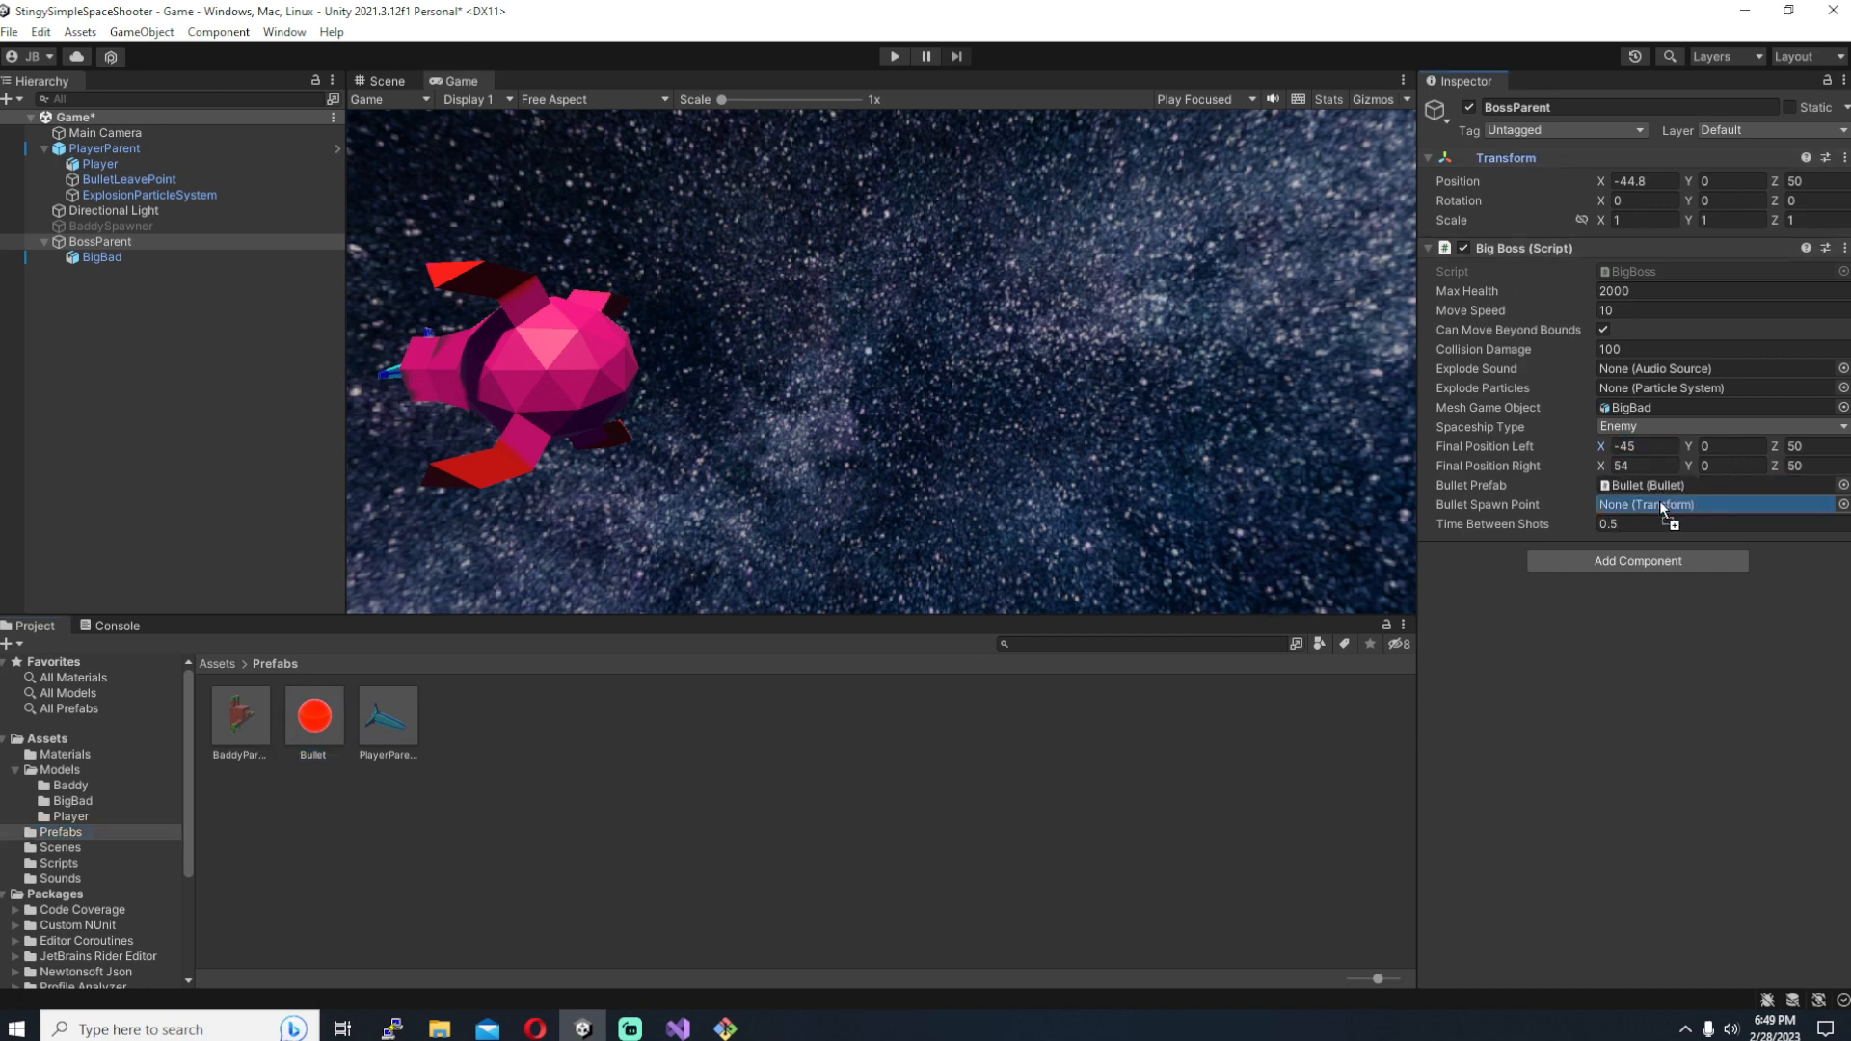
pyautogui.click(1712, 503)
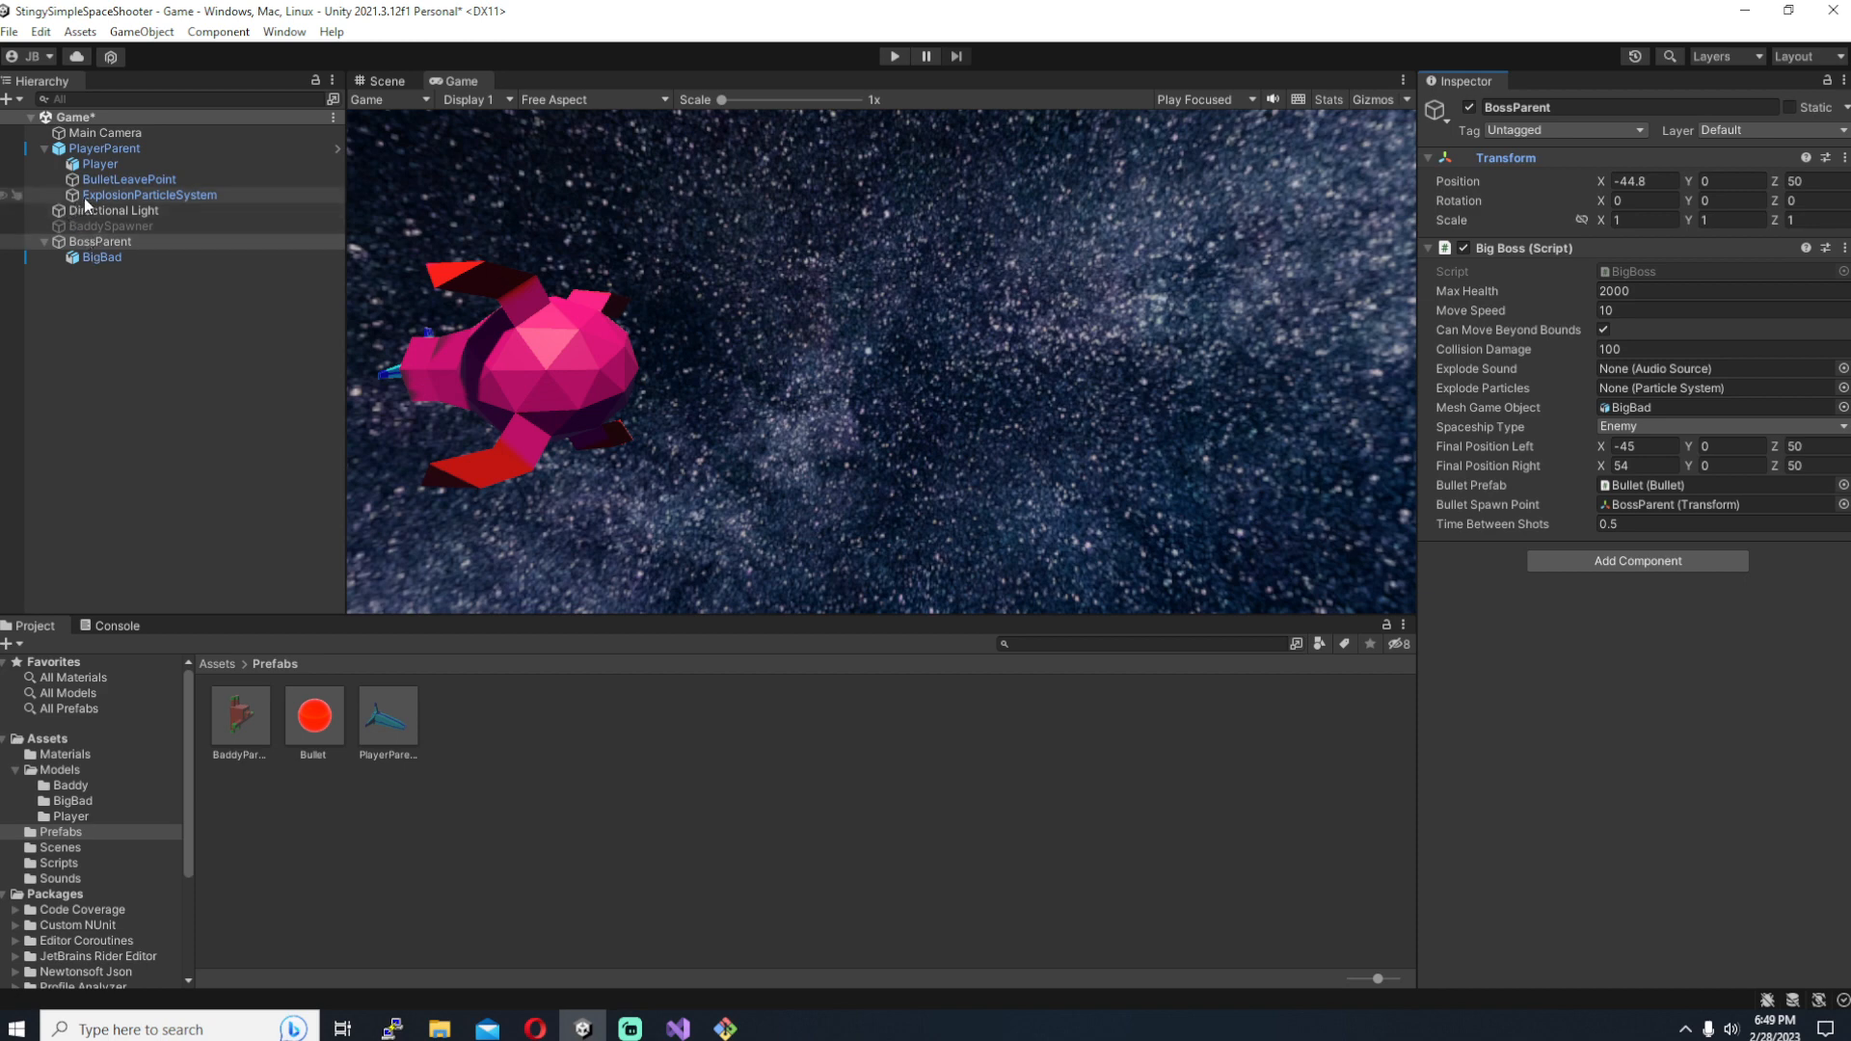
# Step: Add explosion particles and an explosion Audio Source to BossParent, wire both fields, and save it as a prefab
pyautogui.click(100, 241)
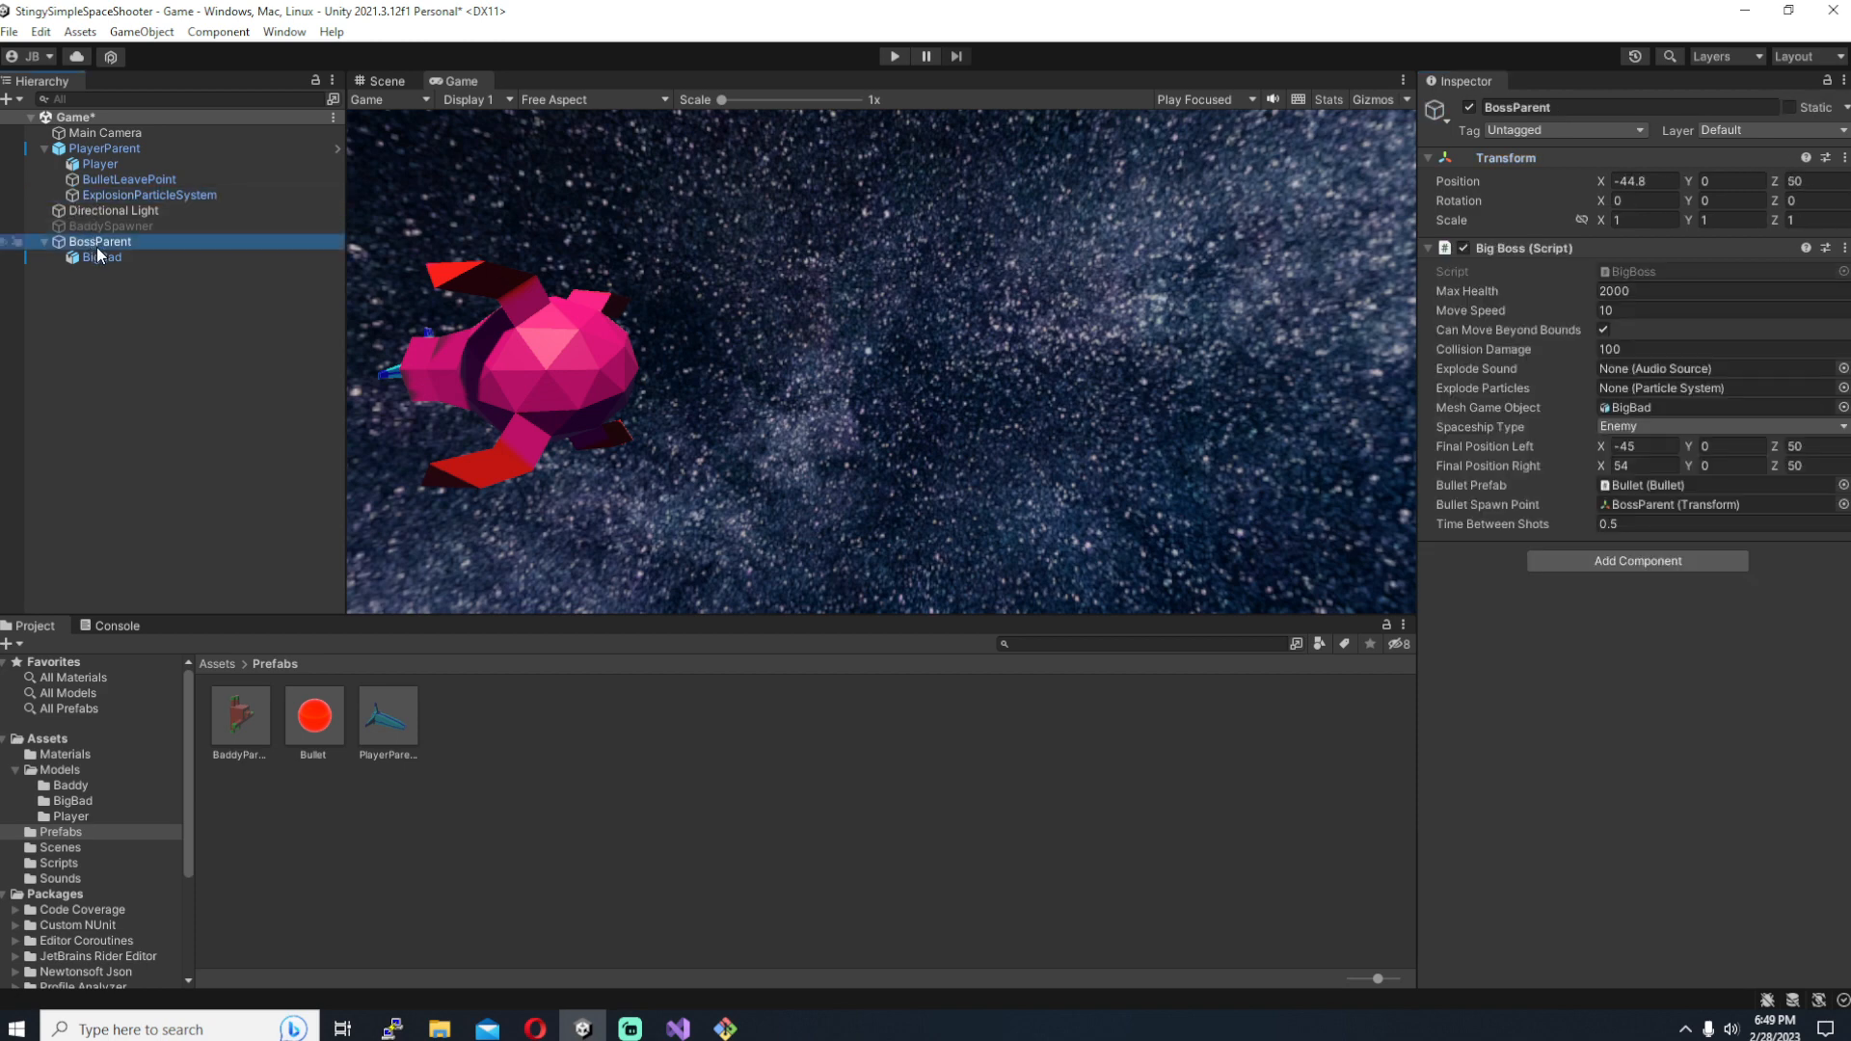
pyautogui.click(154, 256)
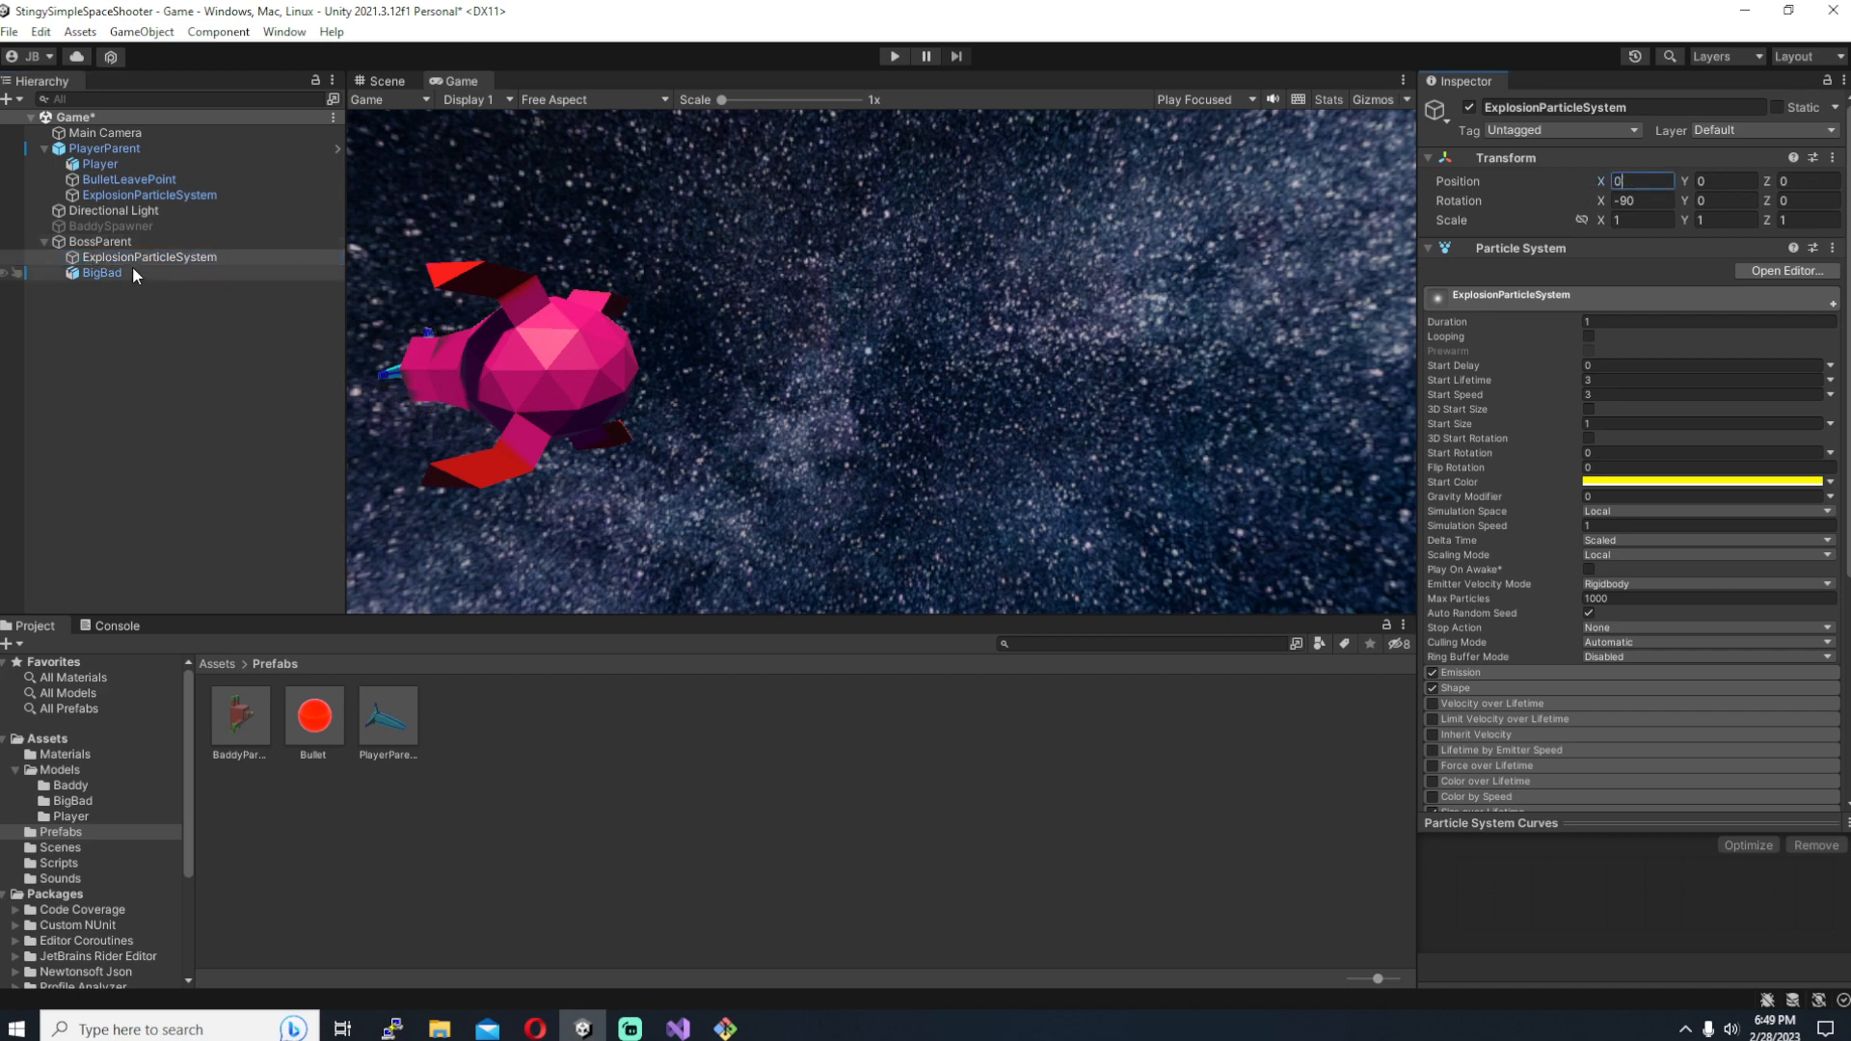
pyautogui.click(100, 243)
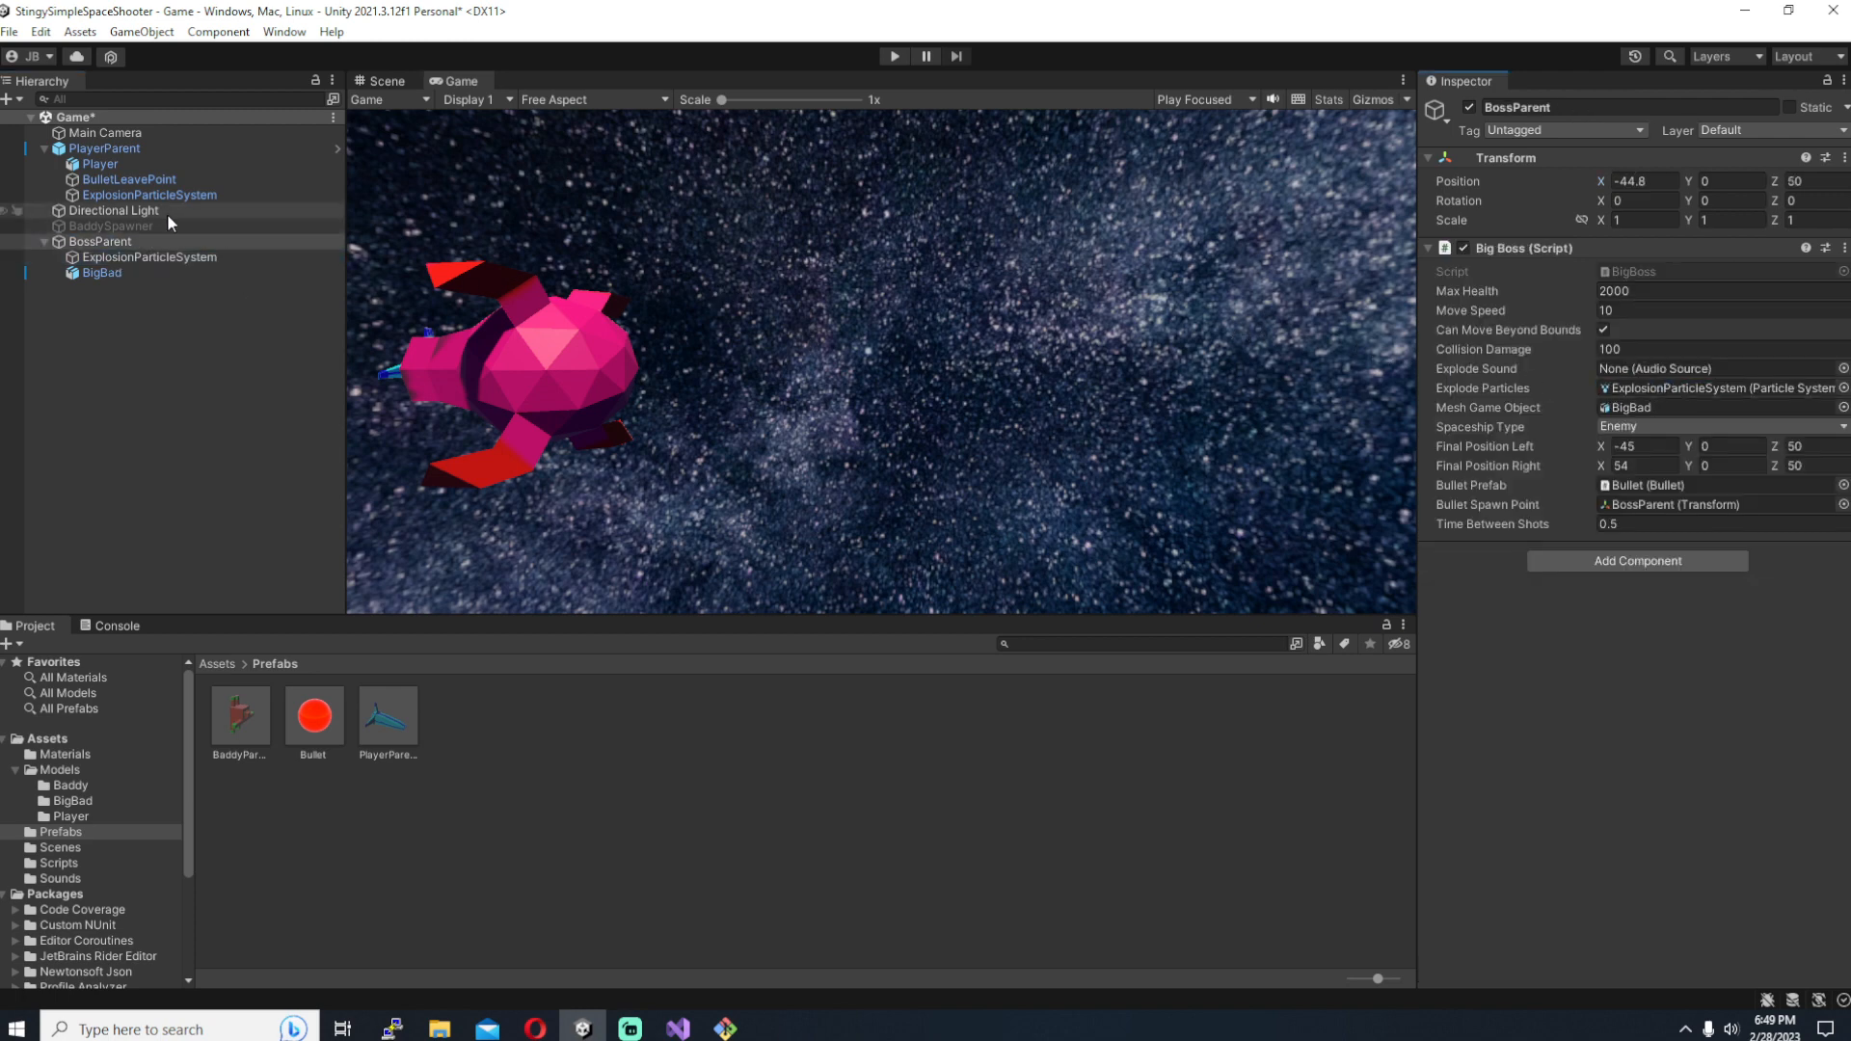
pyautogui.click(108, 148)
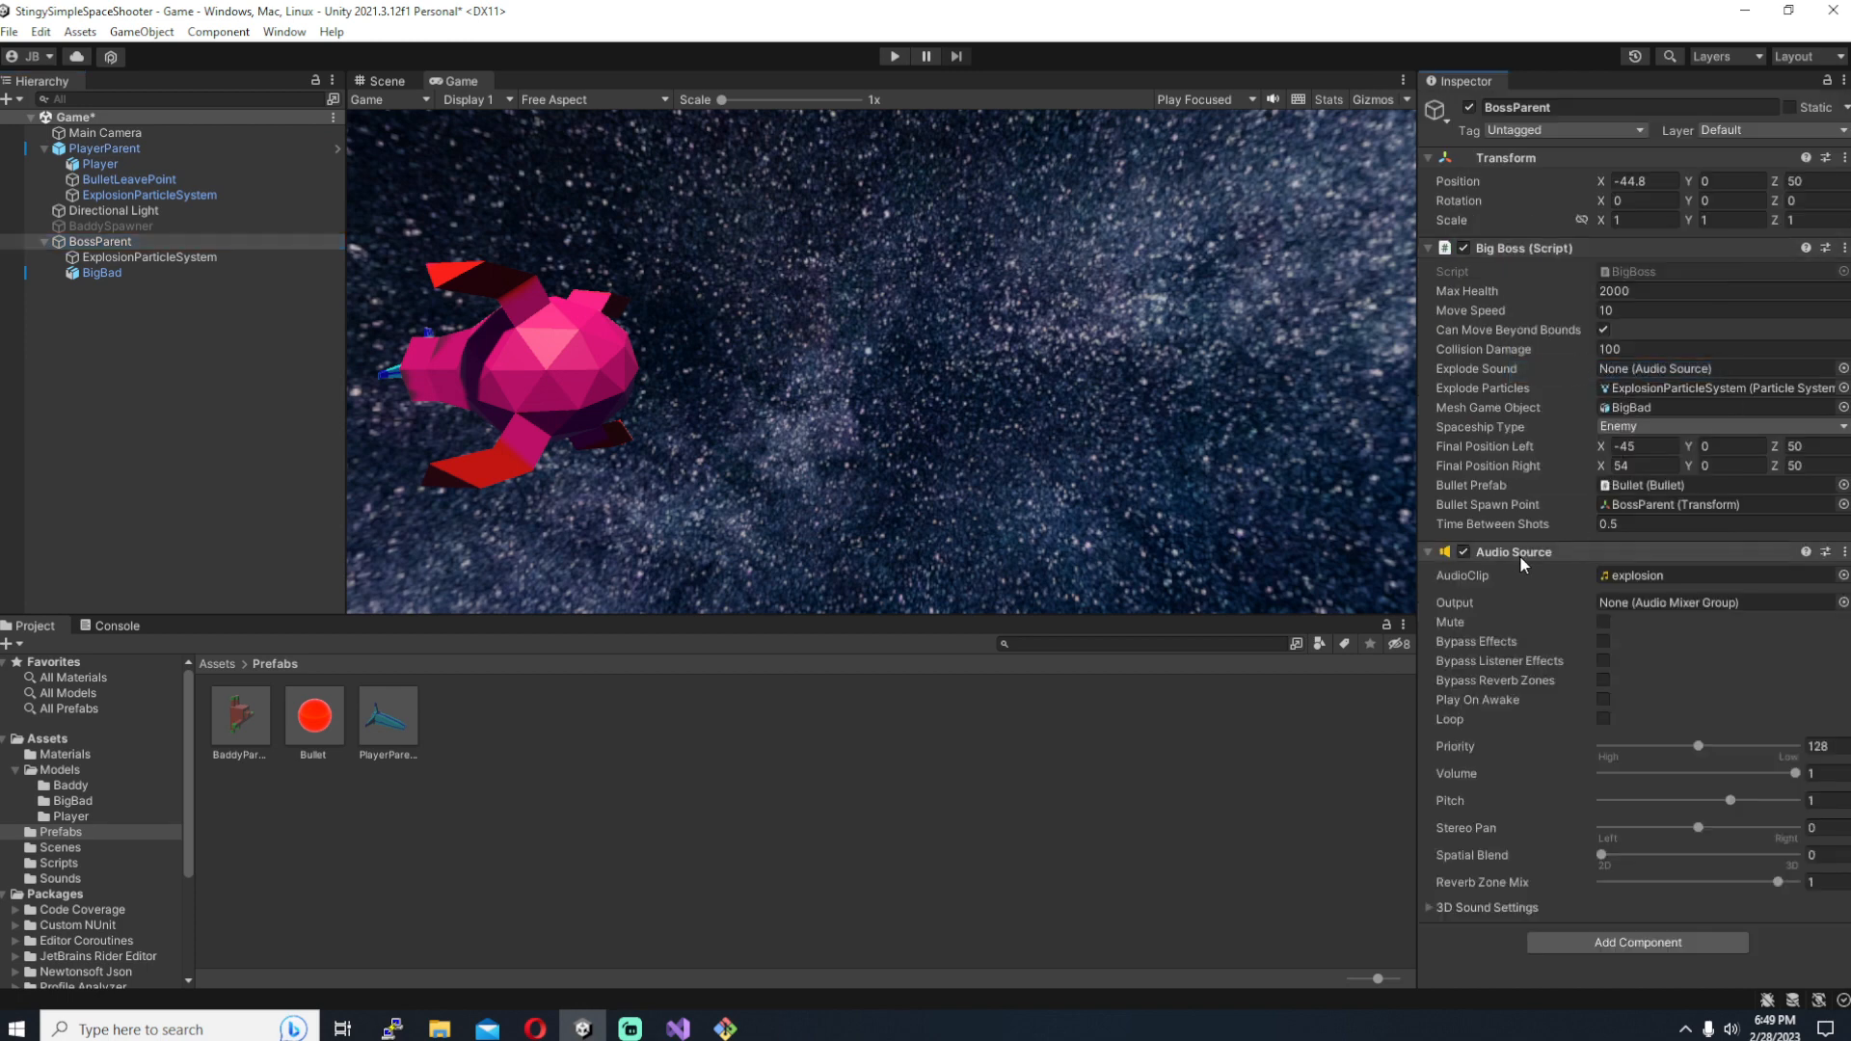
pyautogui.moveTo(1514, 552); pyautogui.dragTo(1712, 369)
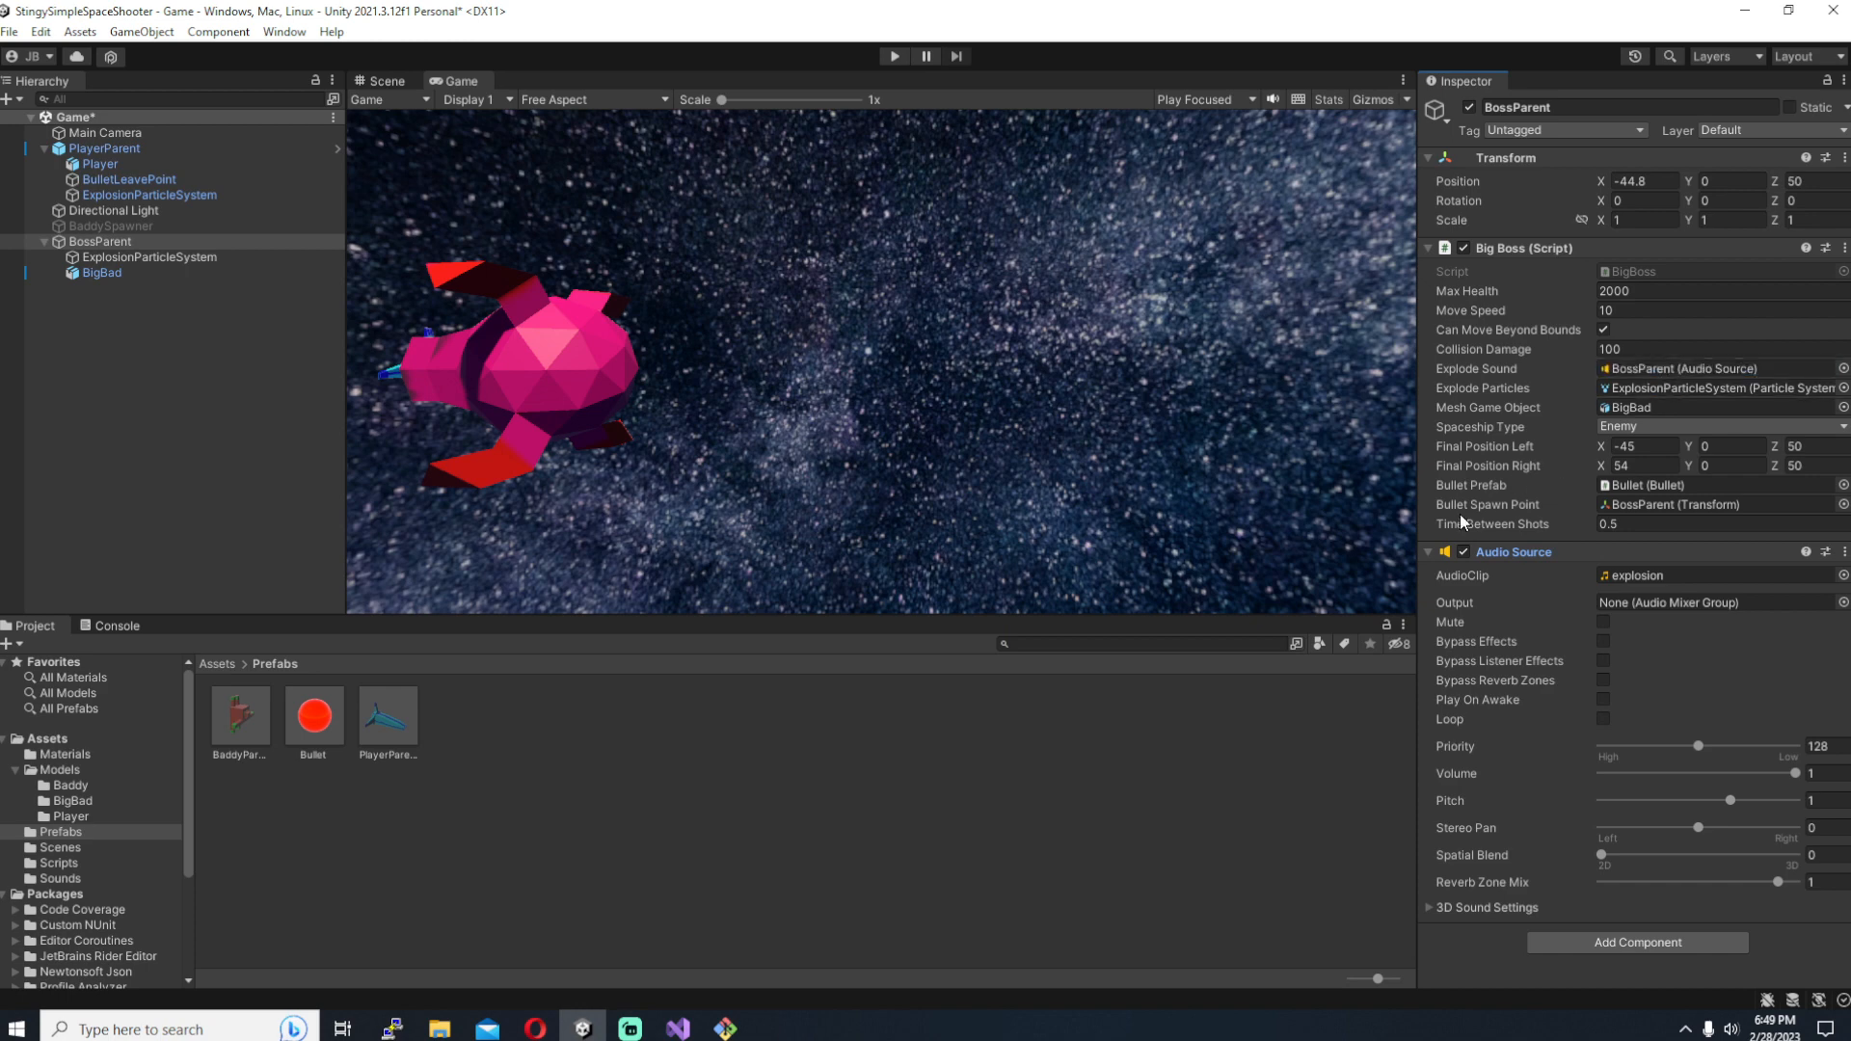
pyautogui.click(1429, 552)
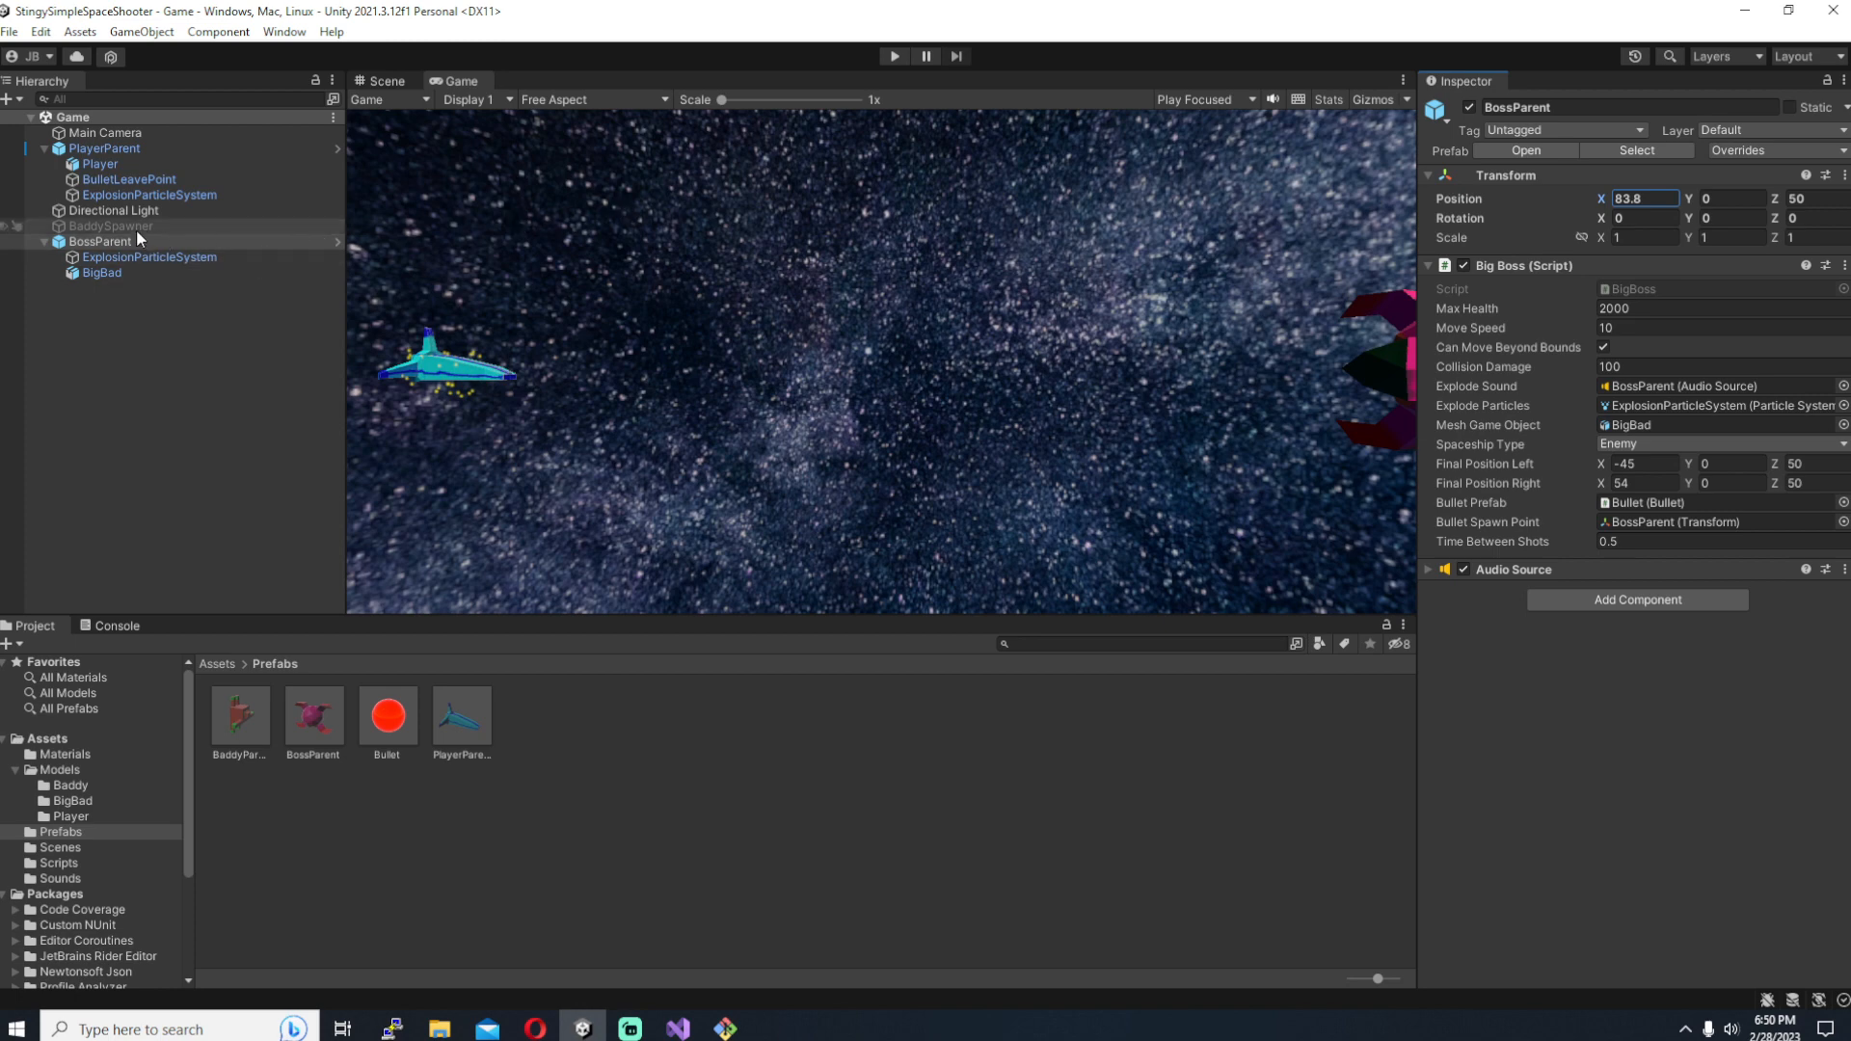
# Step: Add a Box Collider component to the BossParent object
pyautogui.click(110, 226)
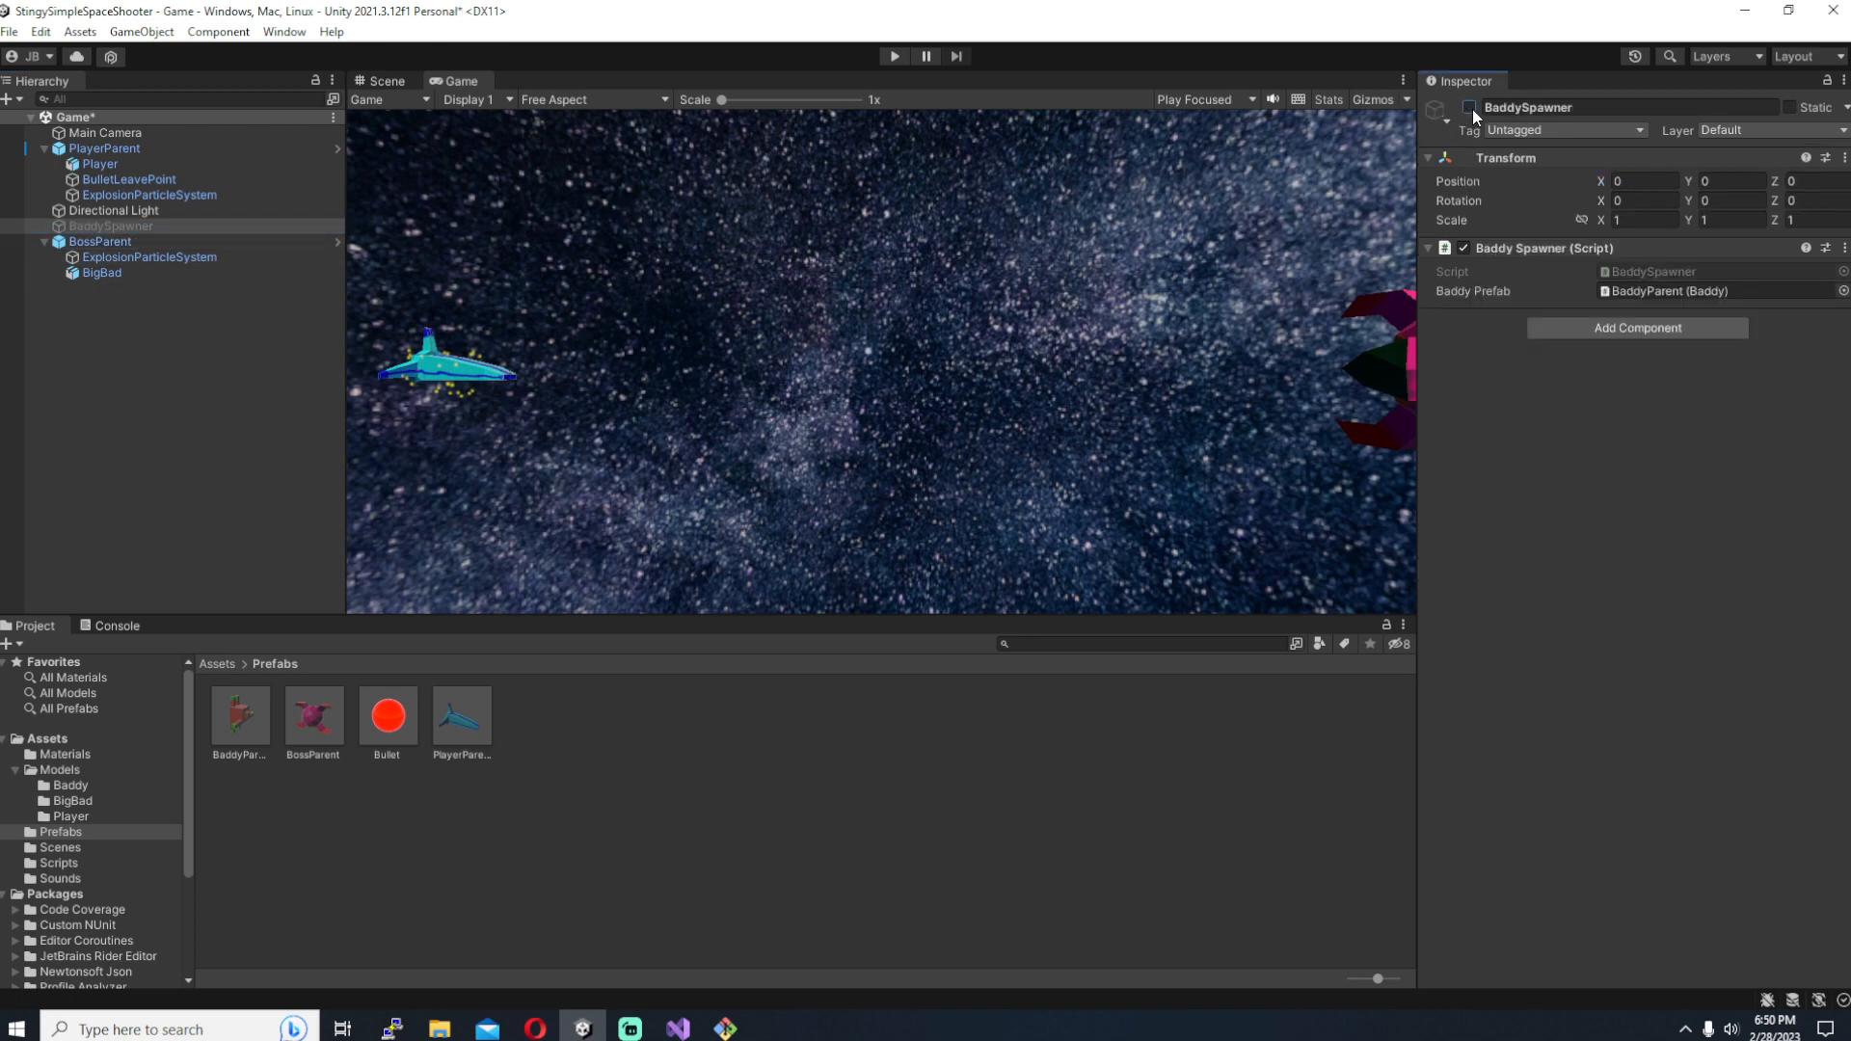
pyautogui.click(100, 243)
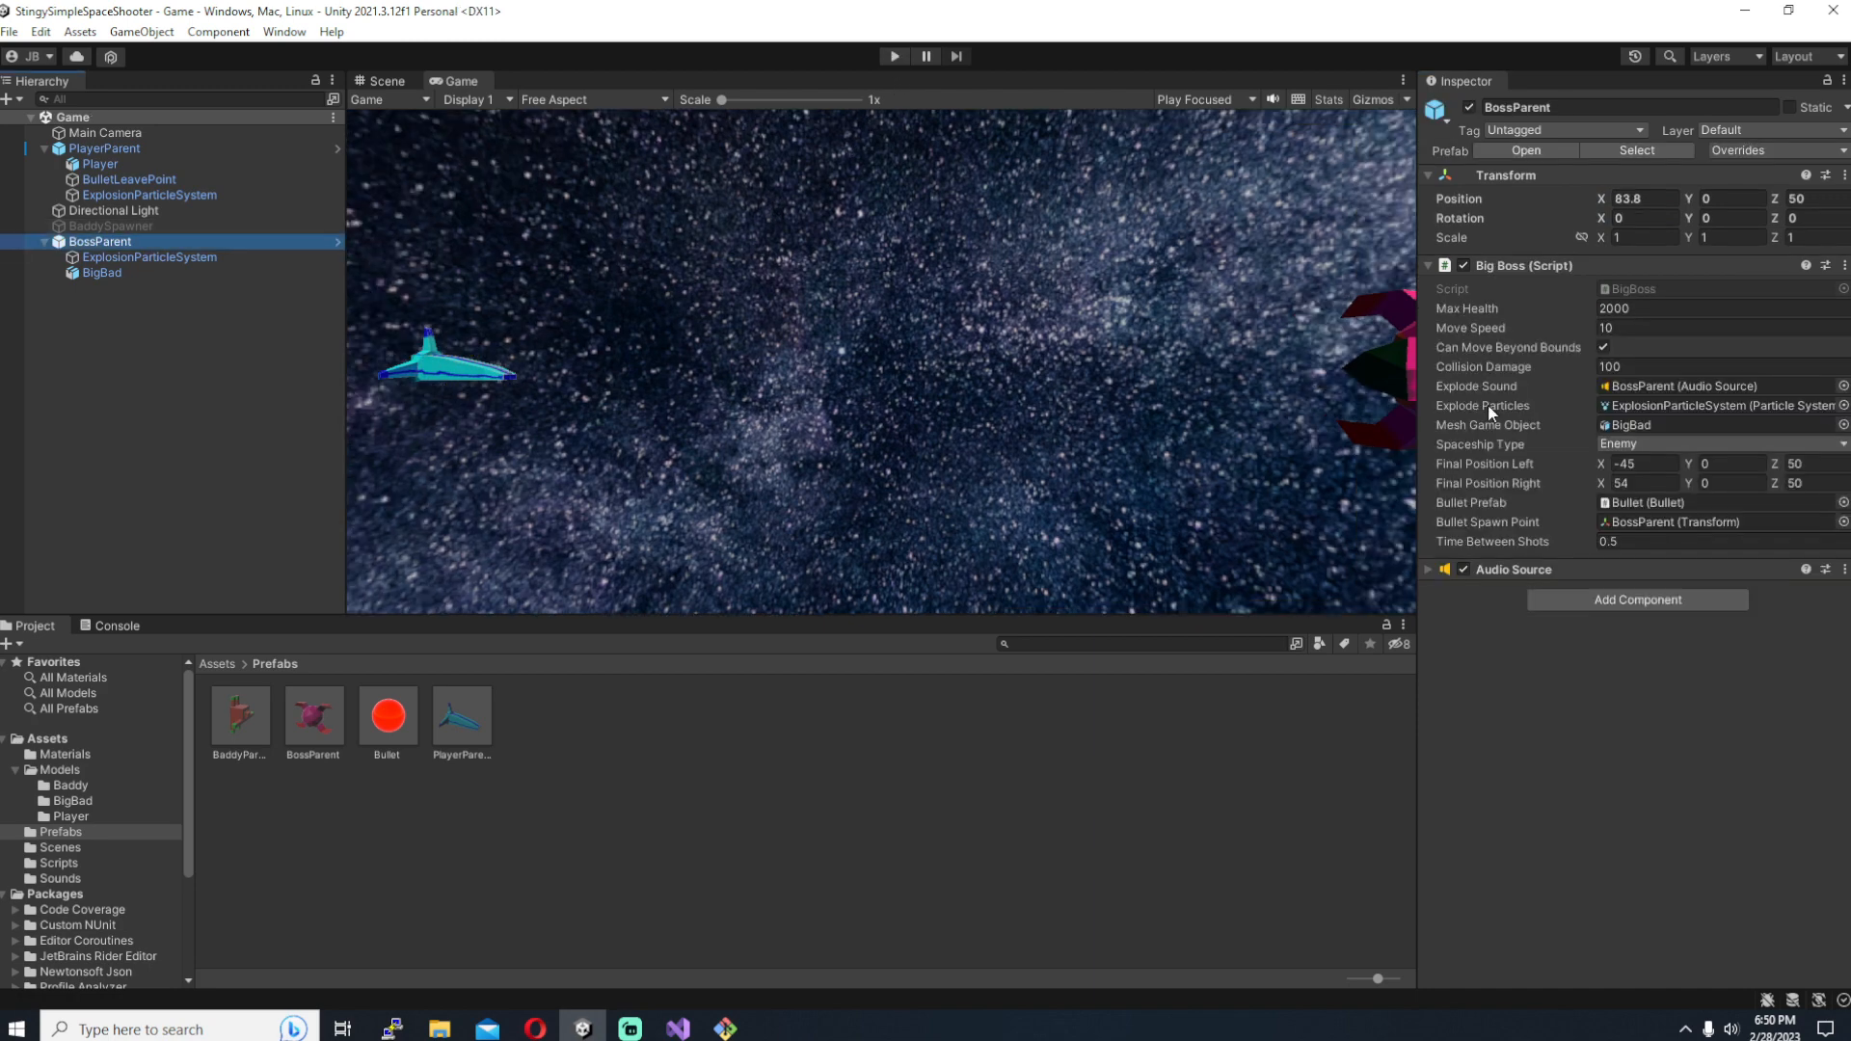
pyautogui.write('boxc')
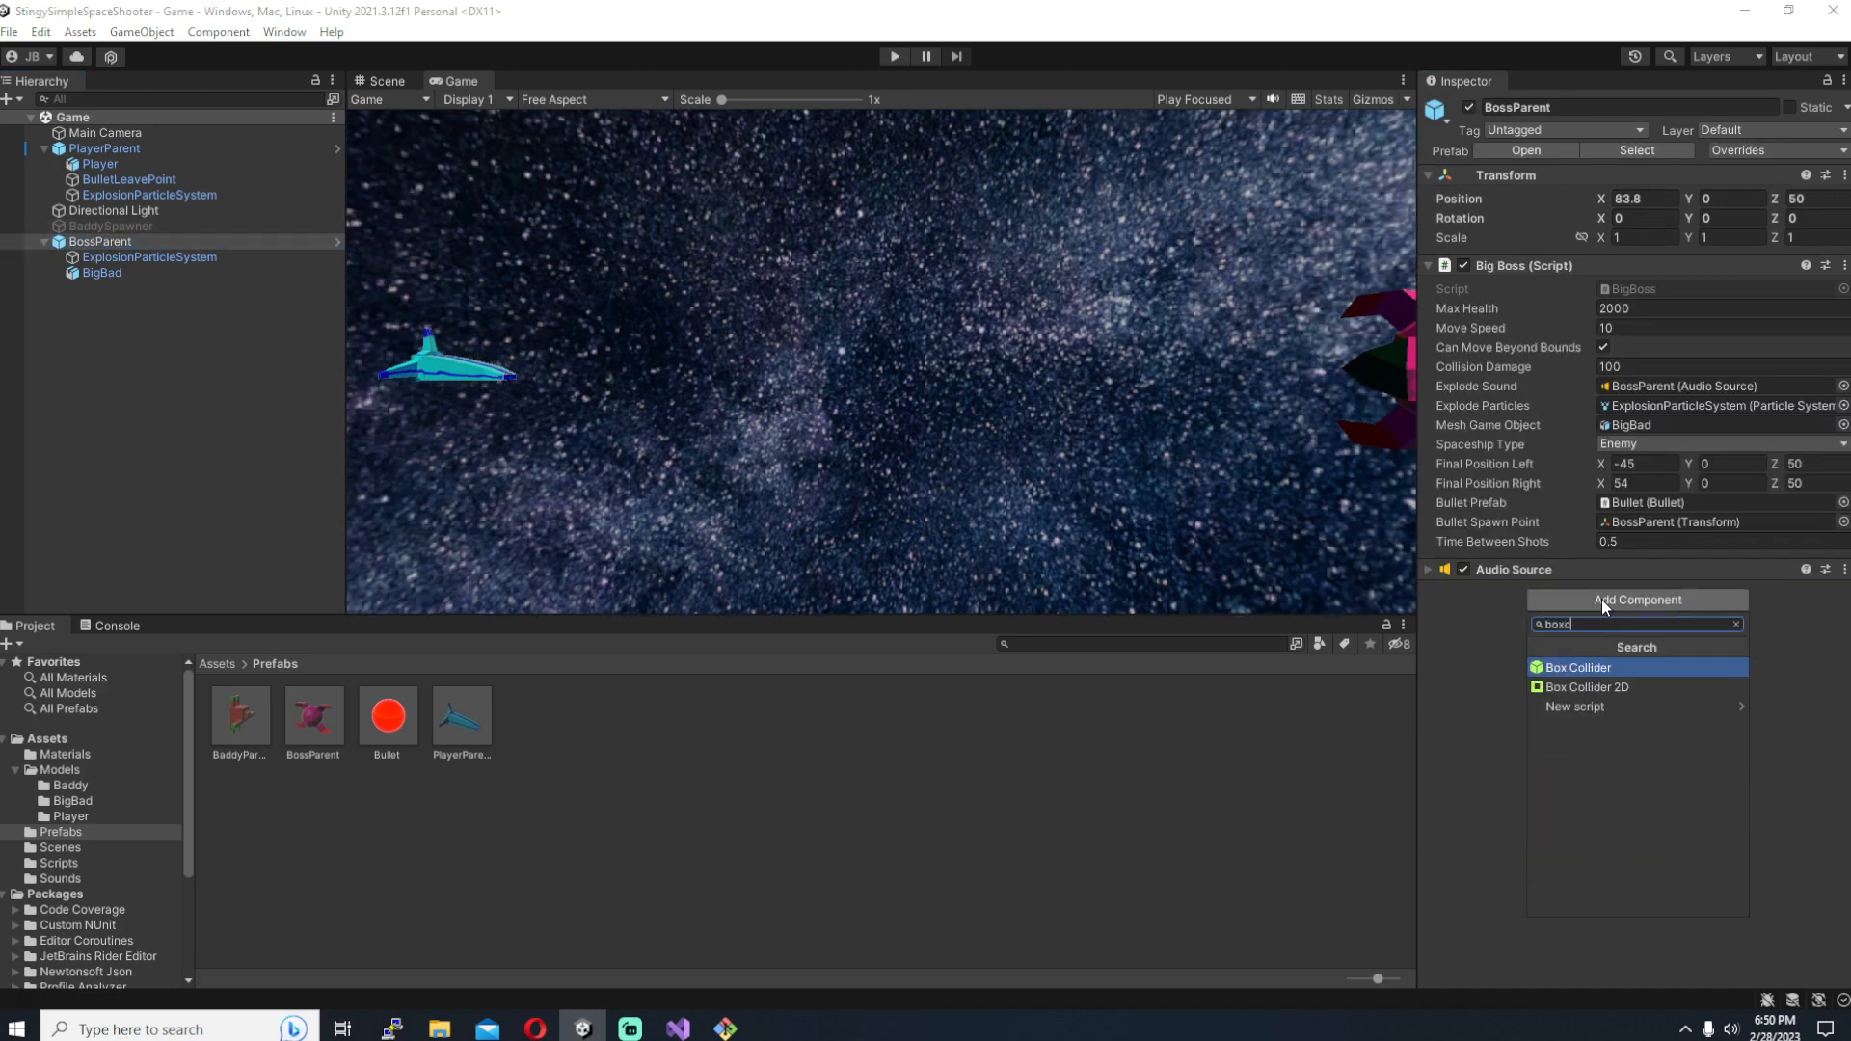
pyautogui.click(1576, 668)
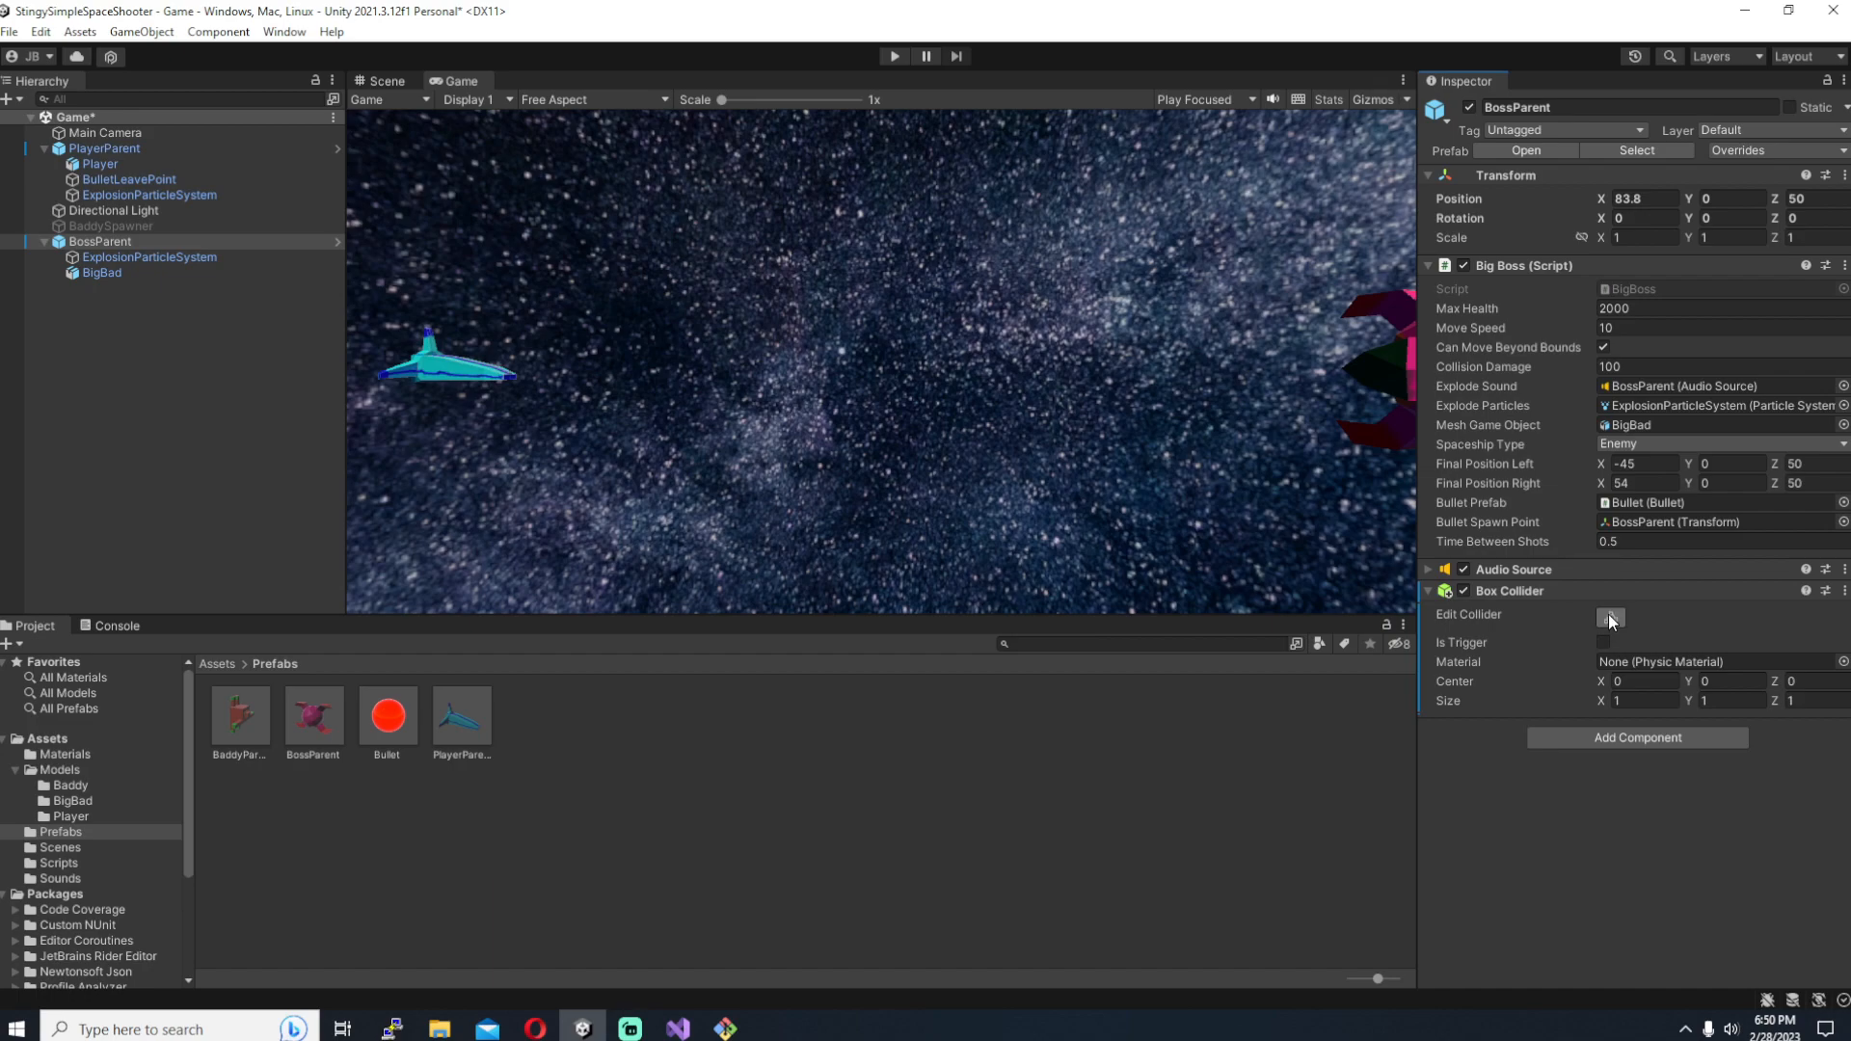
# Step: Resize the collider in the Scene view to enclose the whole boss body, keeping it on the BossParent prefab
pyautogui.click(382, 81)
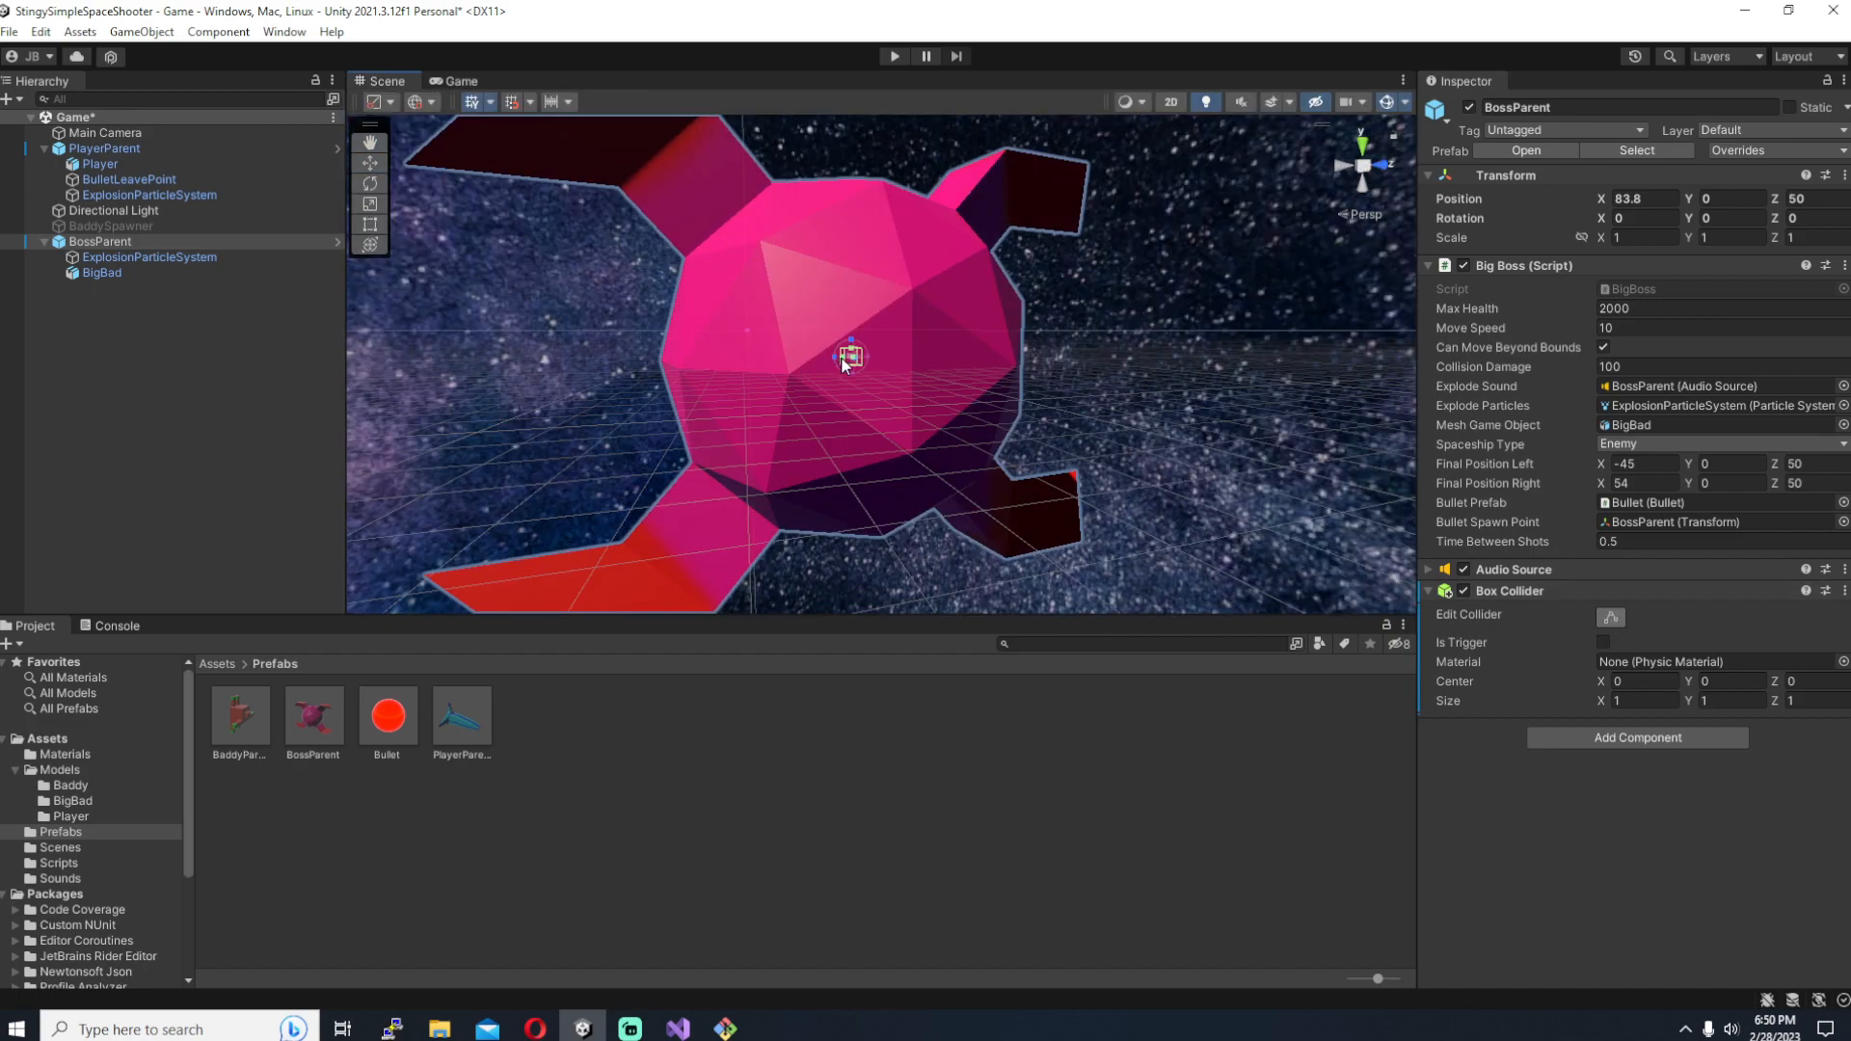
pyautogui.moveTo(840, 361); pyautogui.dragTo(940, 326)
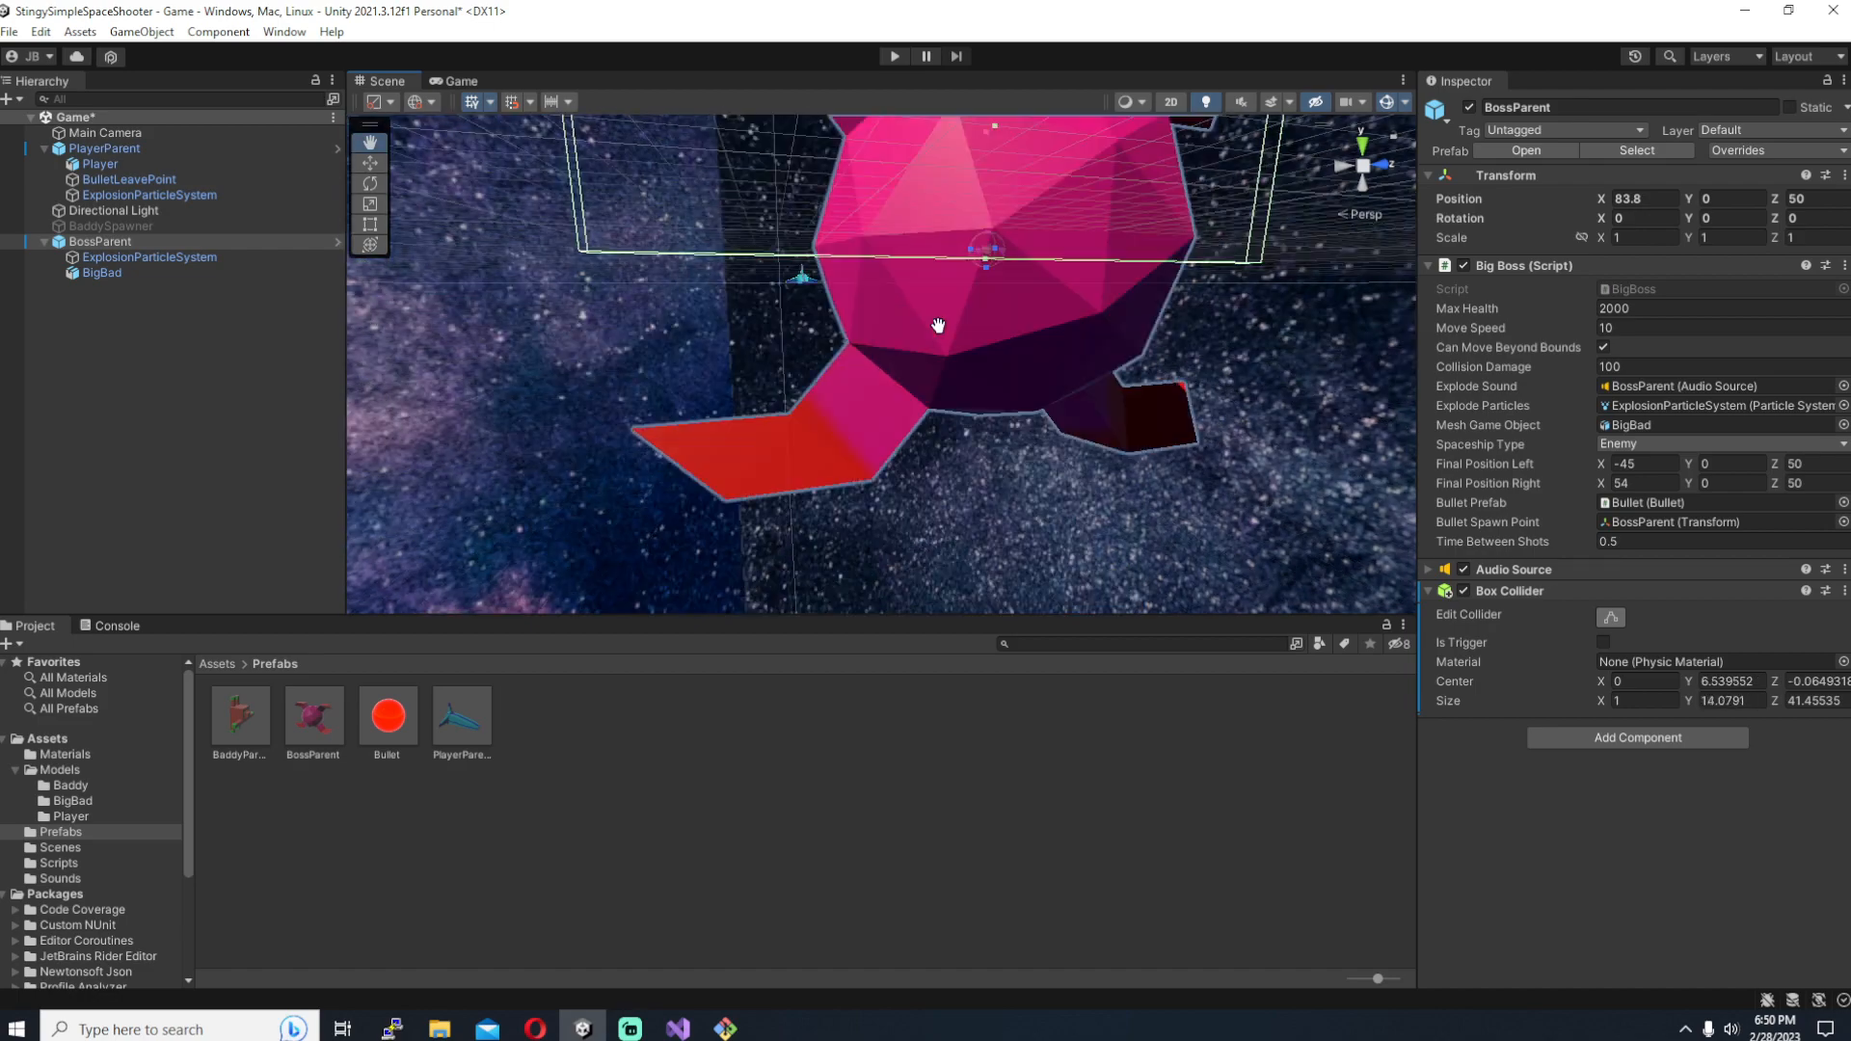
pyautogui.moveTo(940, 326); pyautogui.dragTo(992, 372)
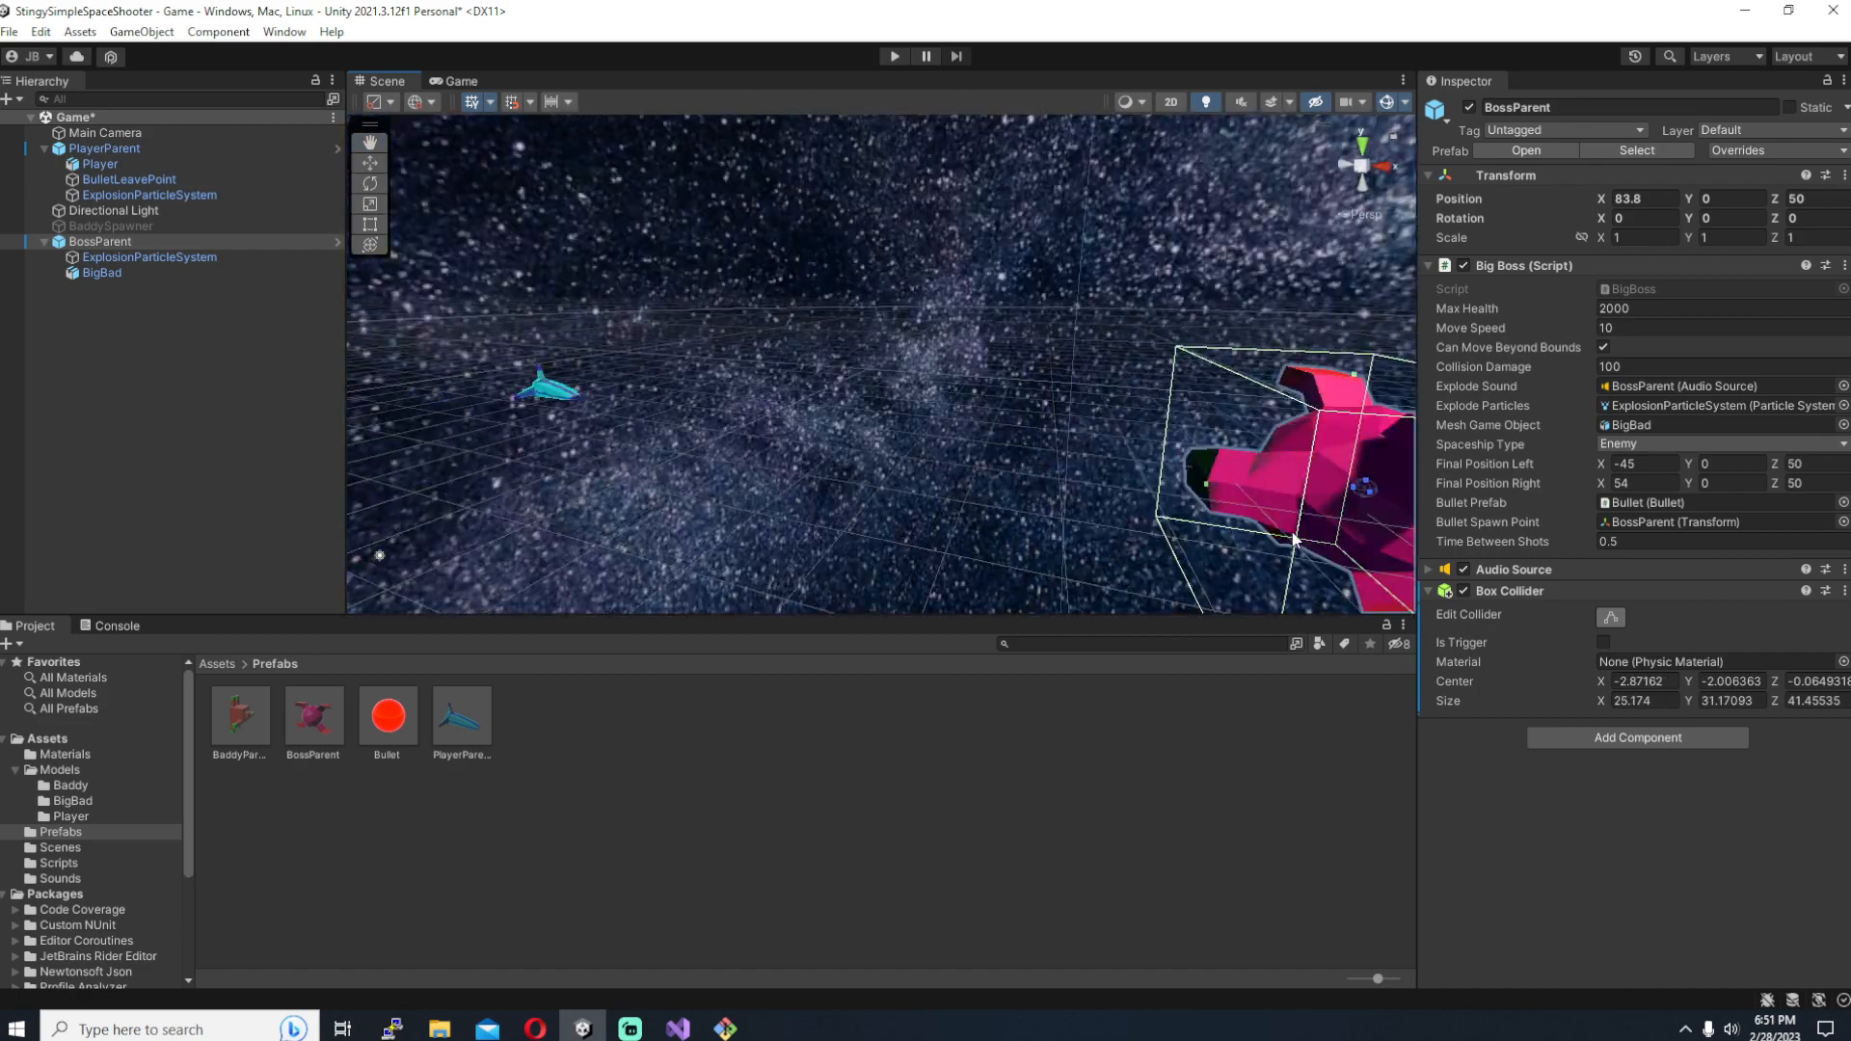
pyautogui.click(1638, 736)
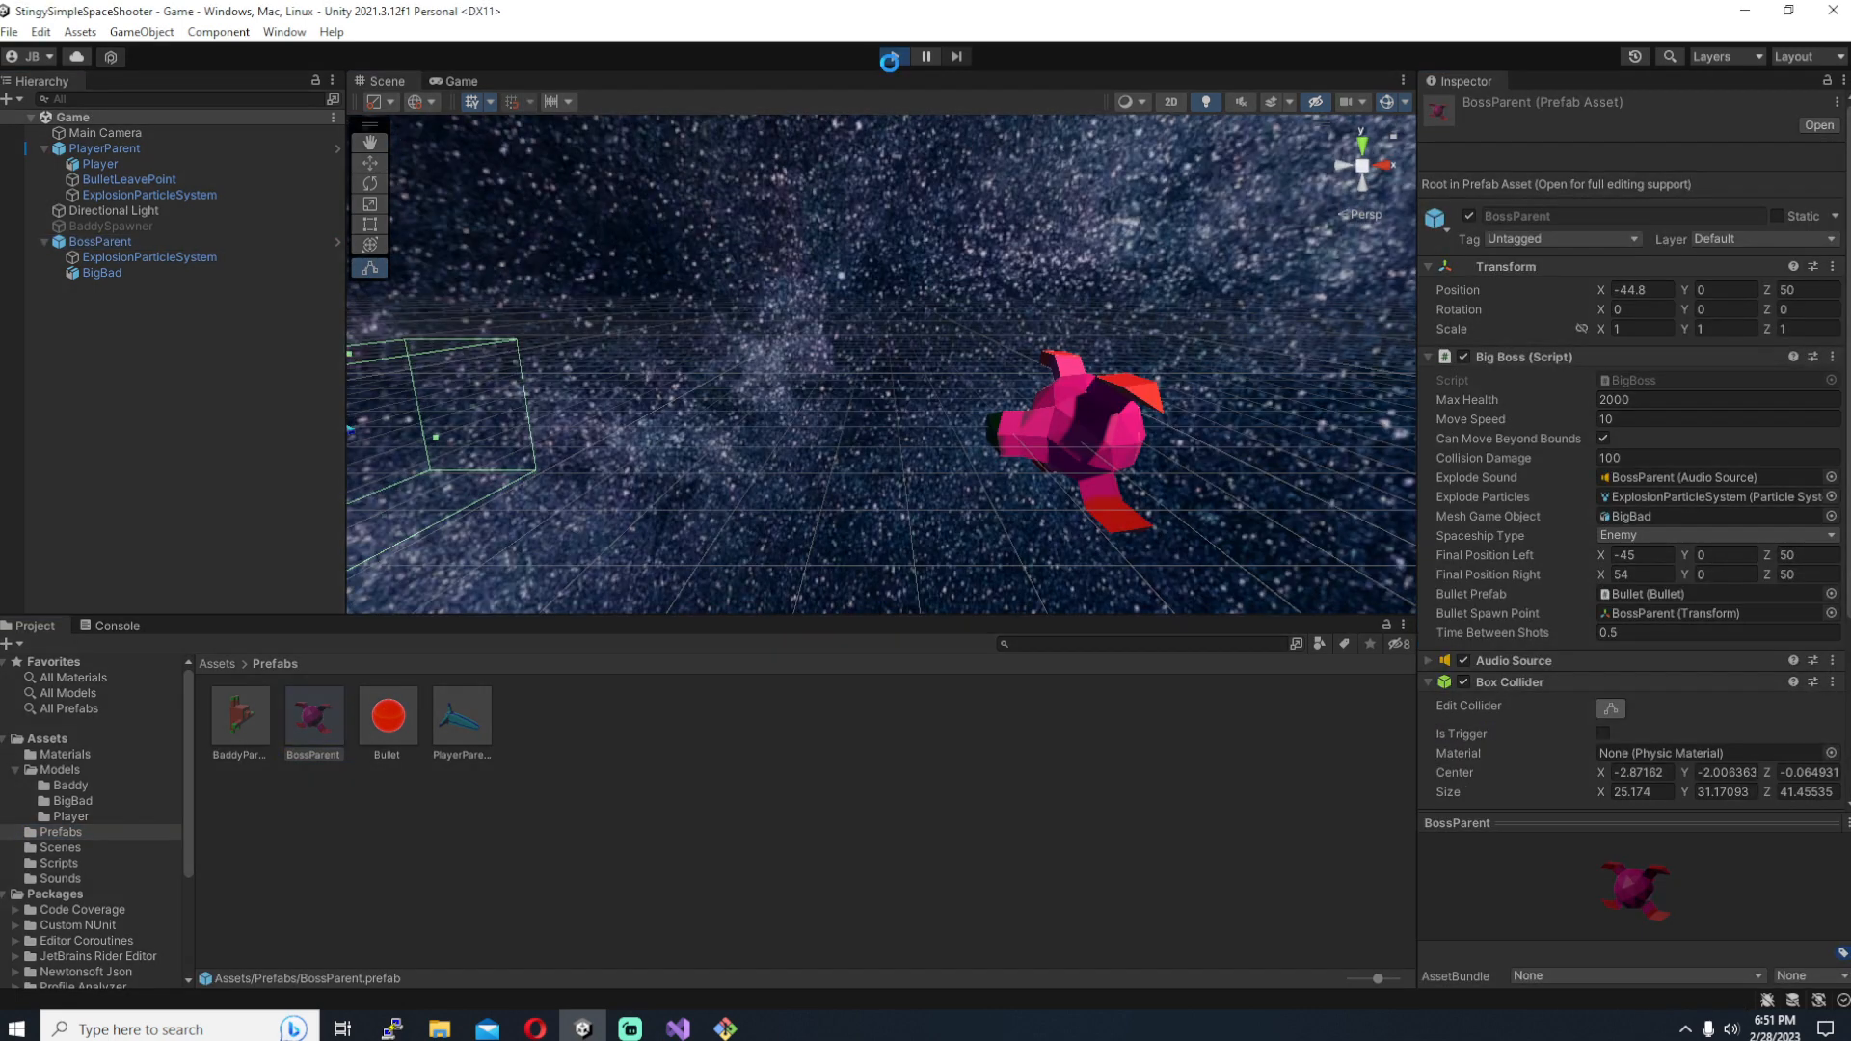
# Step: Play-test twice so the boss flies in and fires bullets with move speed 30 and time between shots 1
pyautogui.click(893, 56)
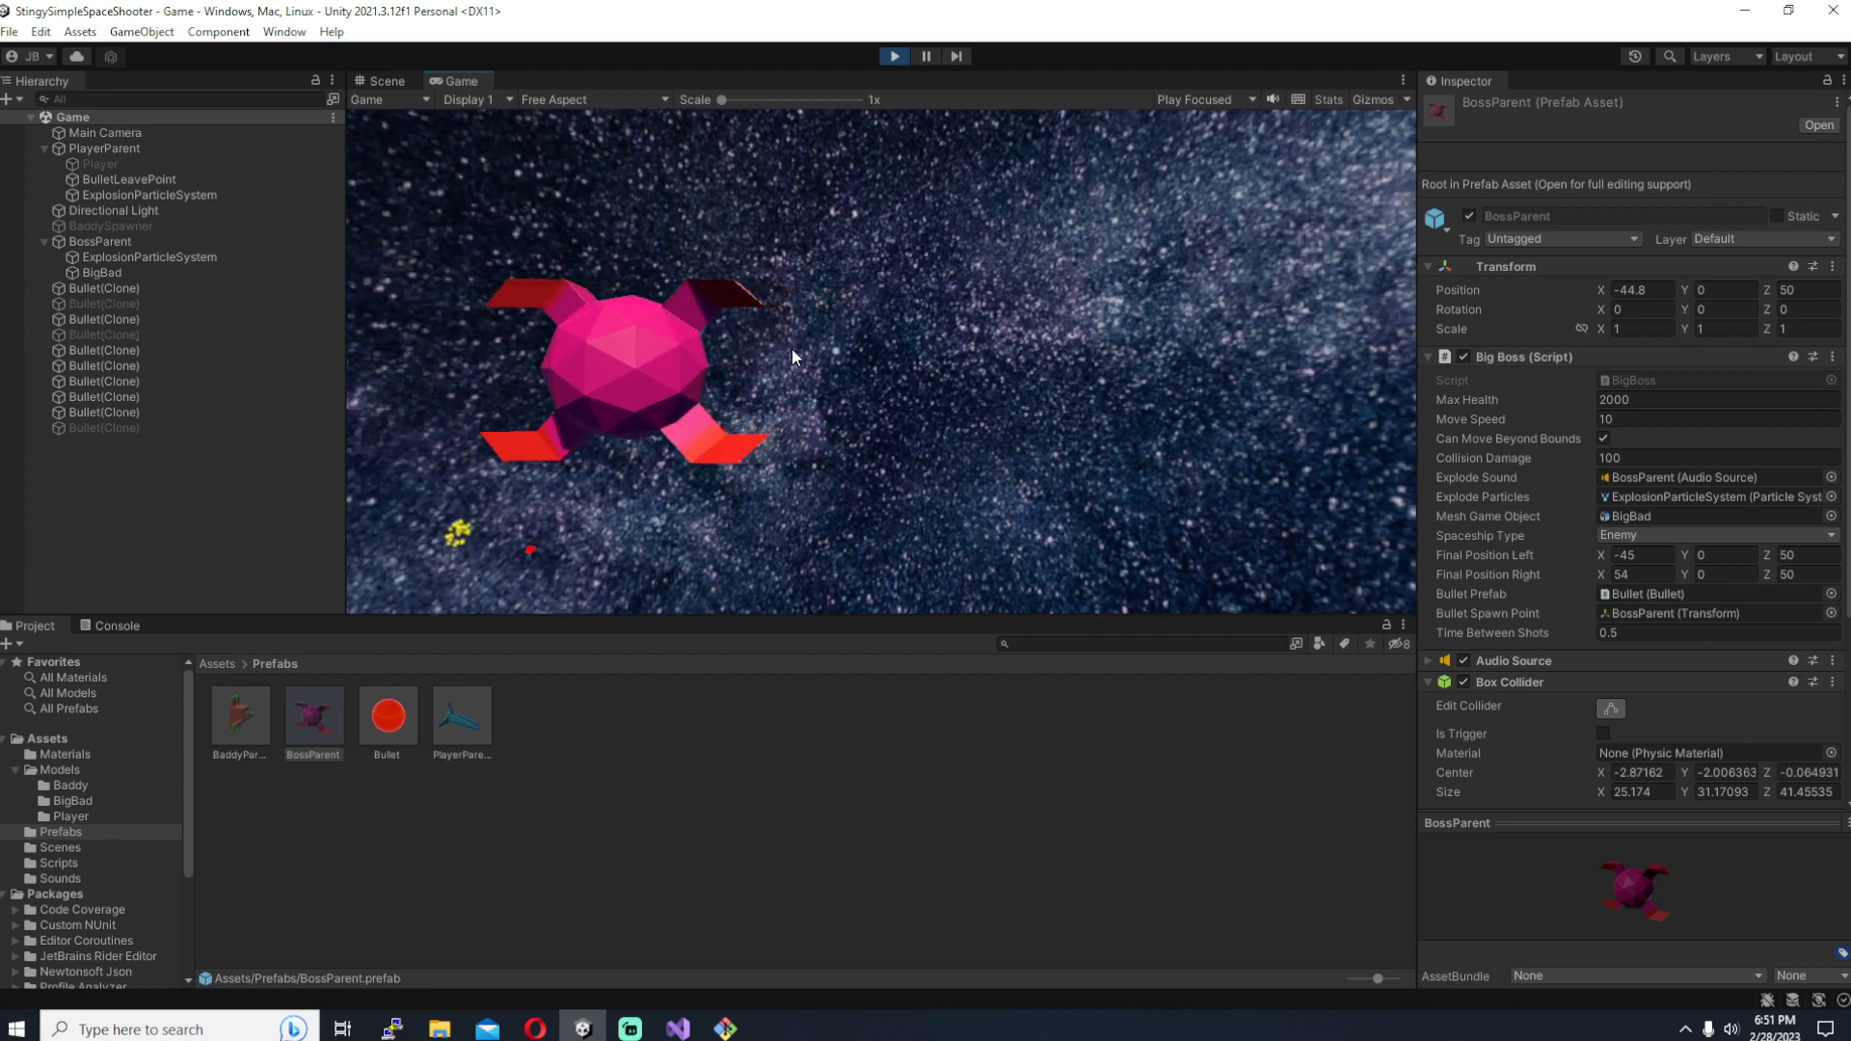
pyautogui.click(378, 81)
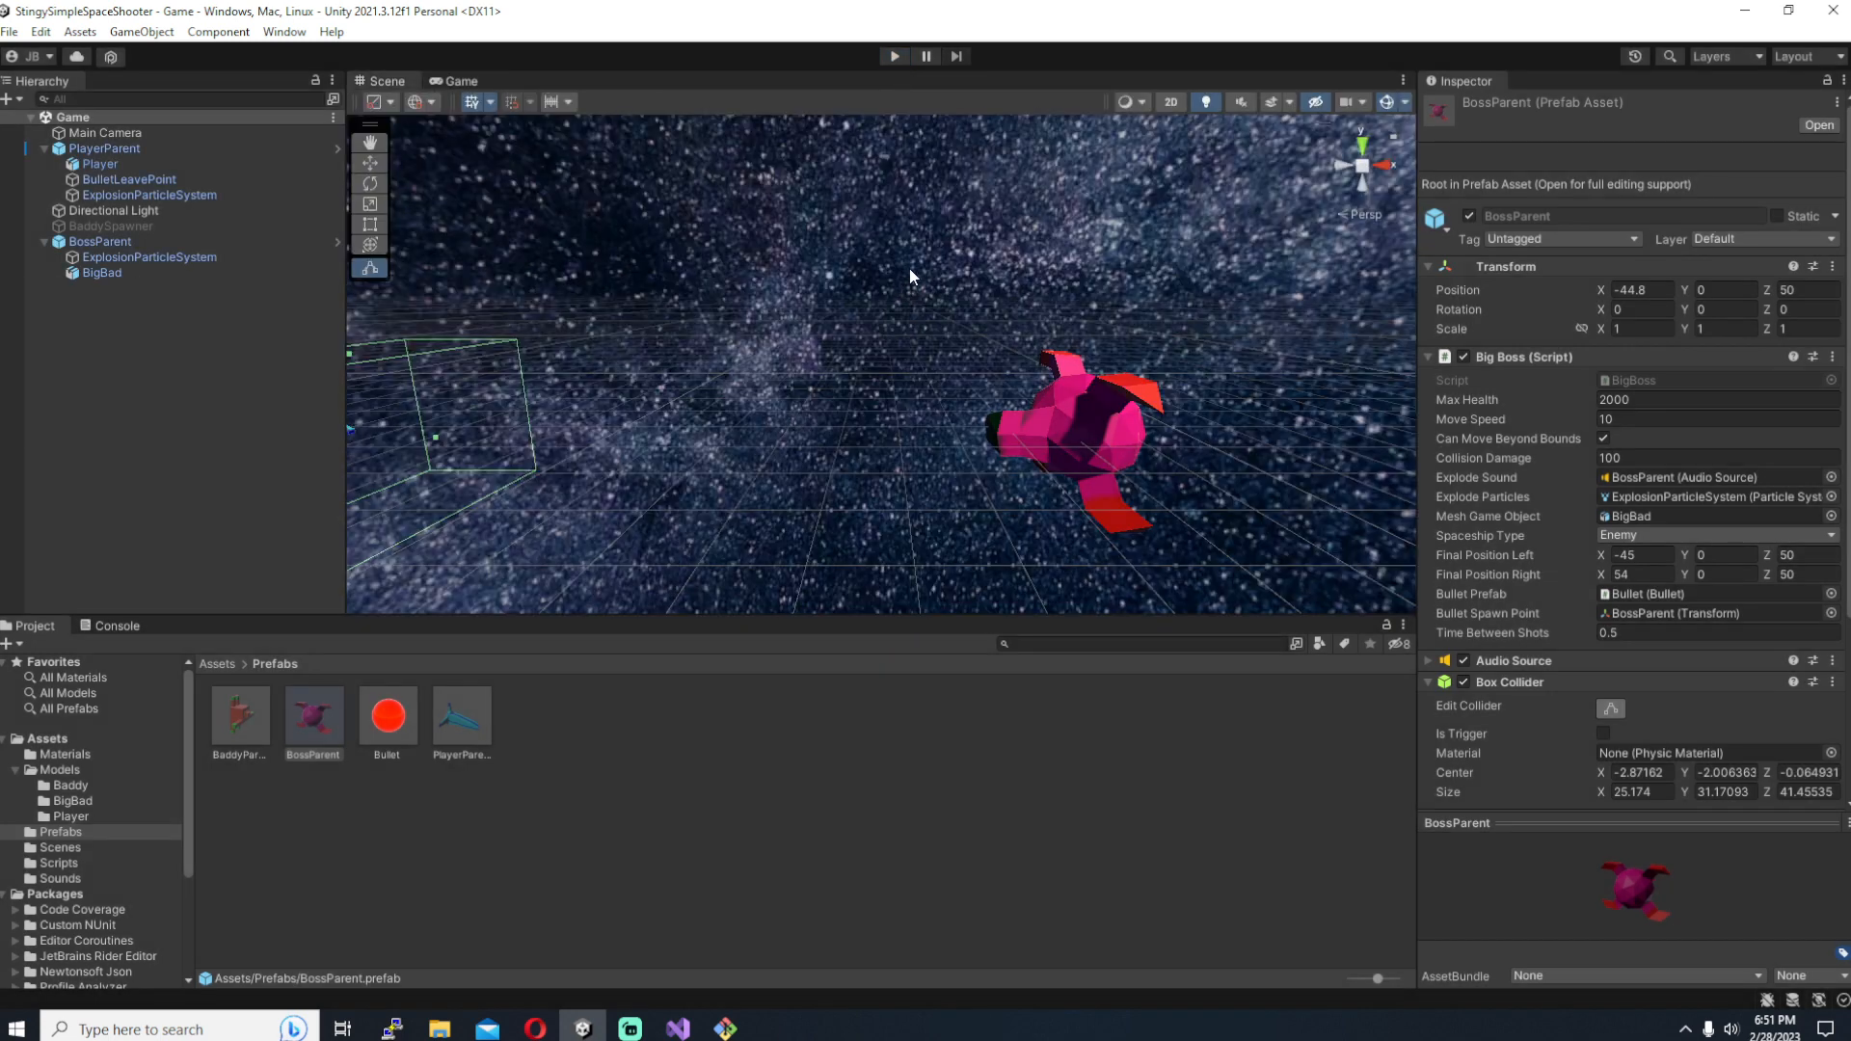
pyautogui.click(1713, 633)
pyautogui.write('1')
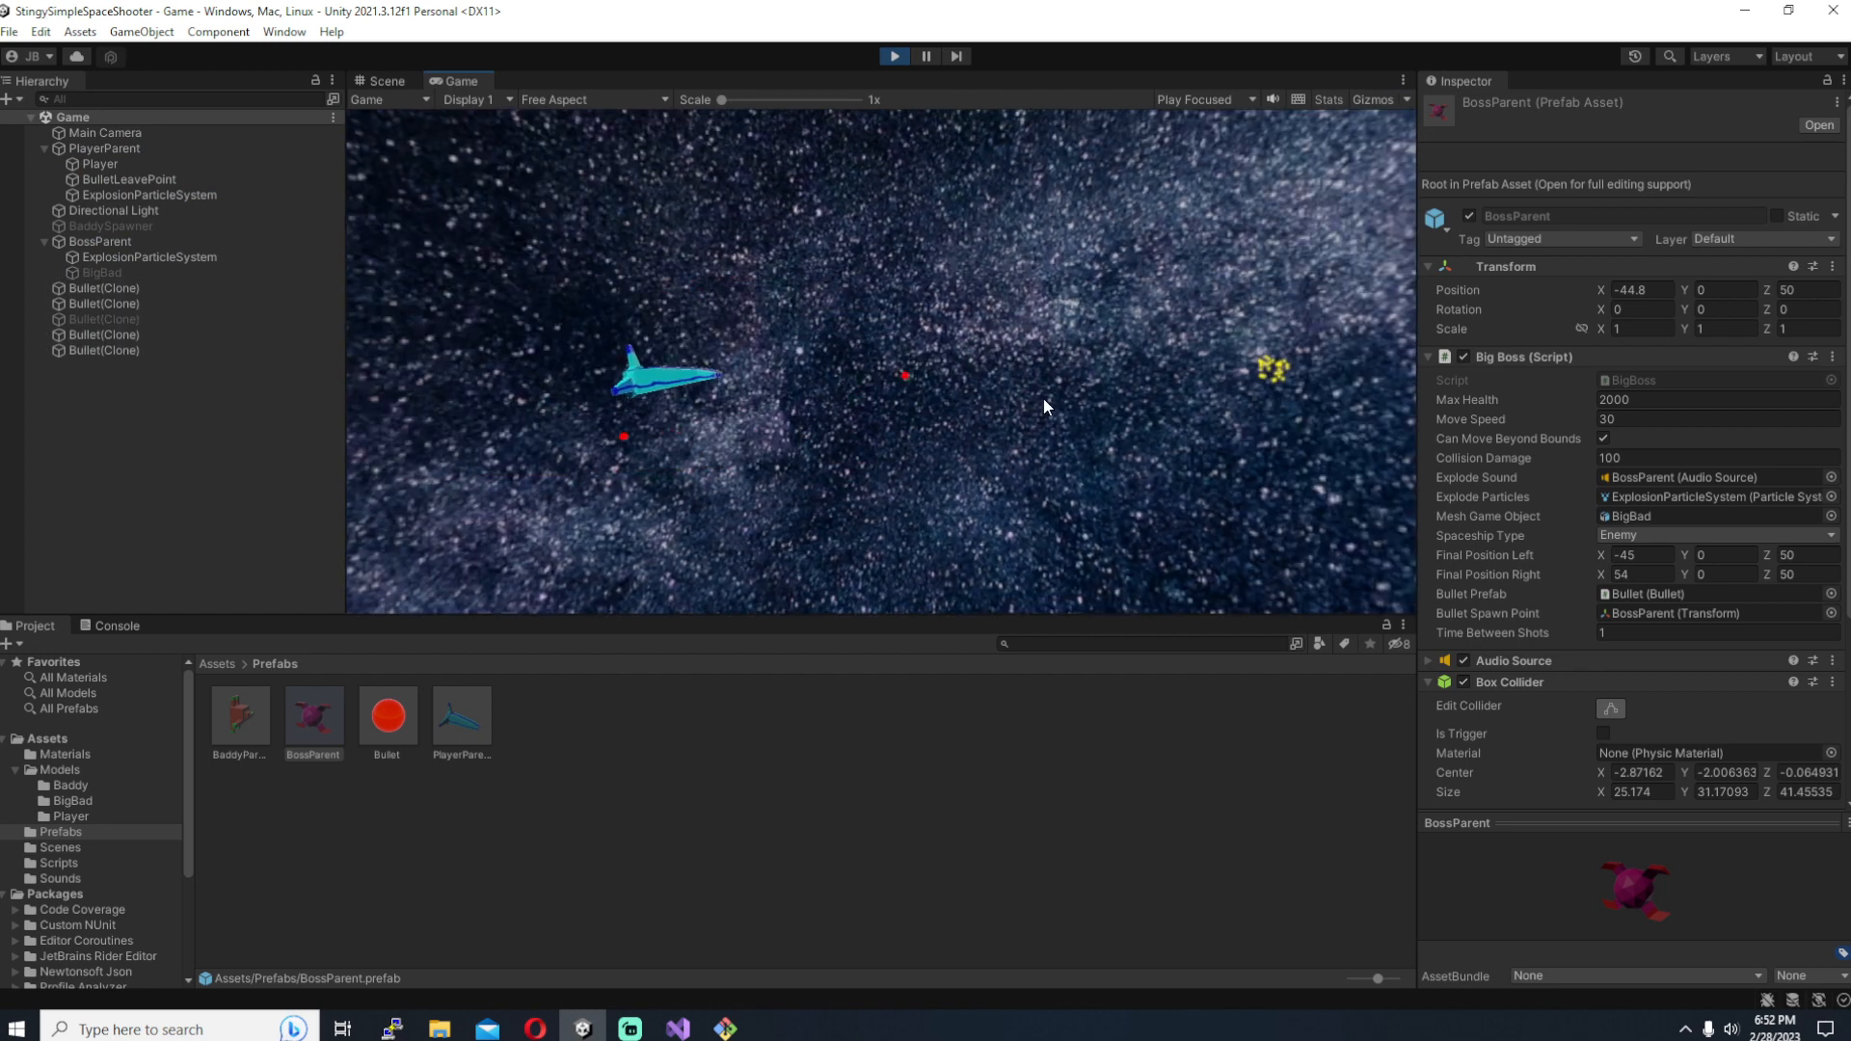
pyautogui.click(926, 56)
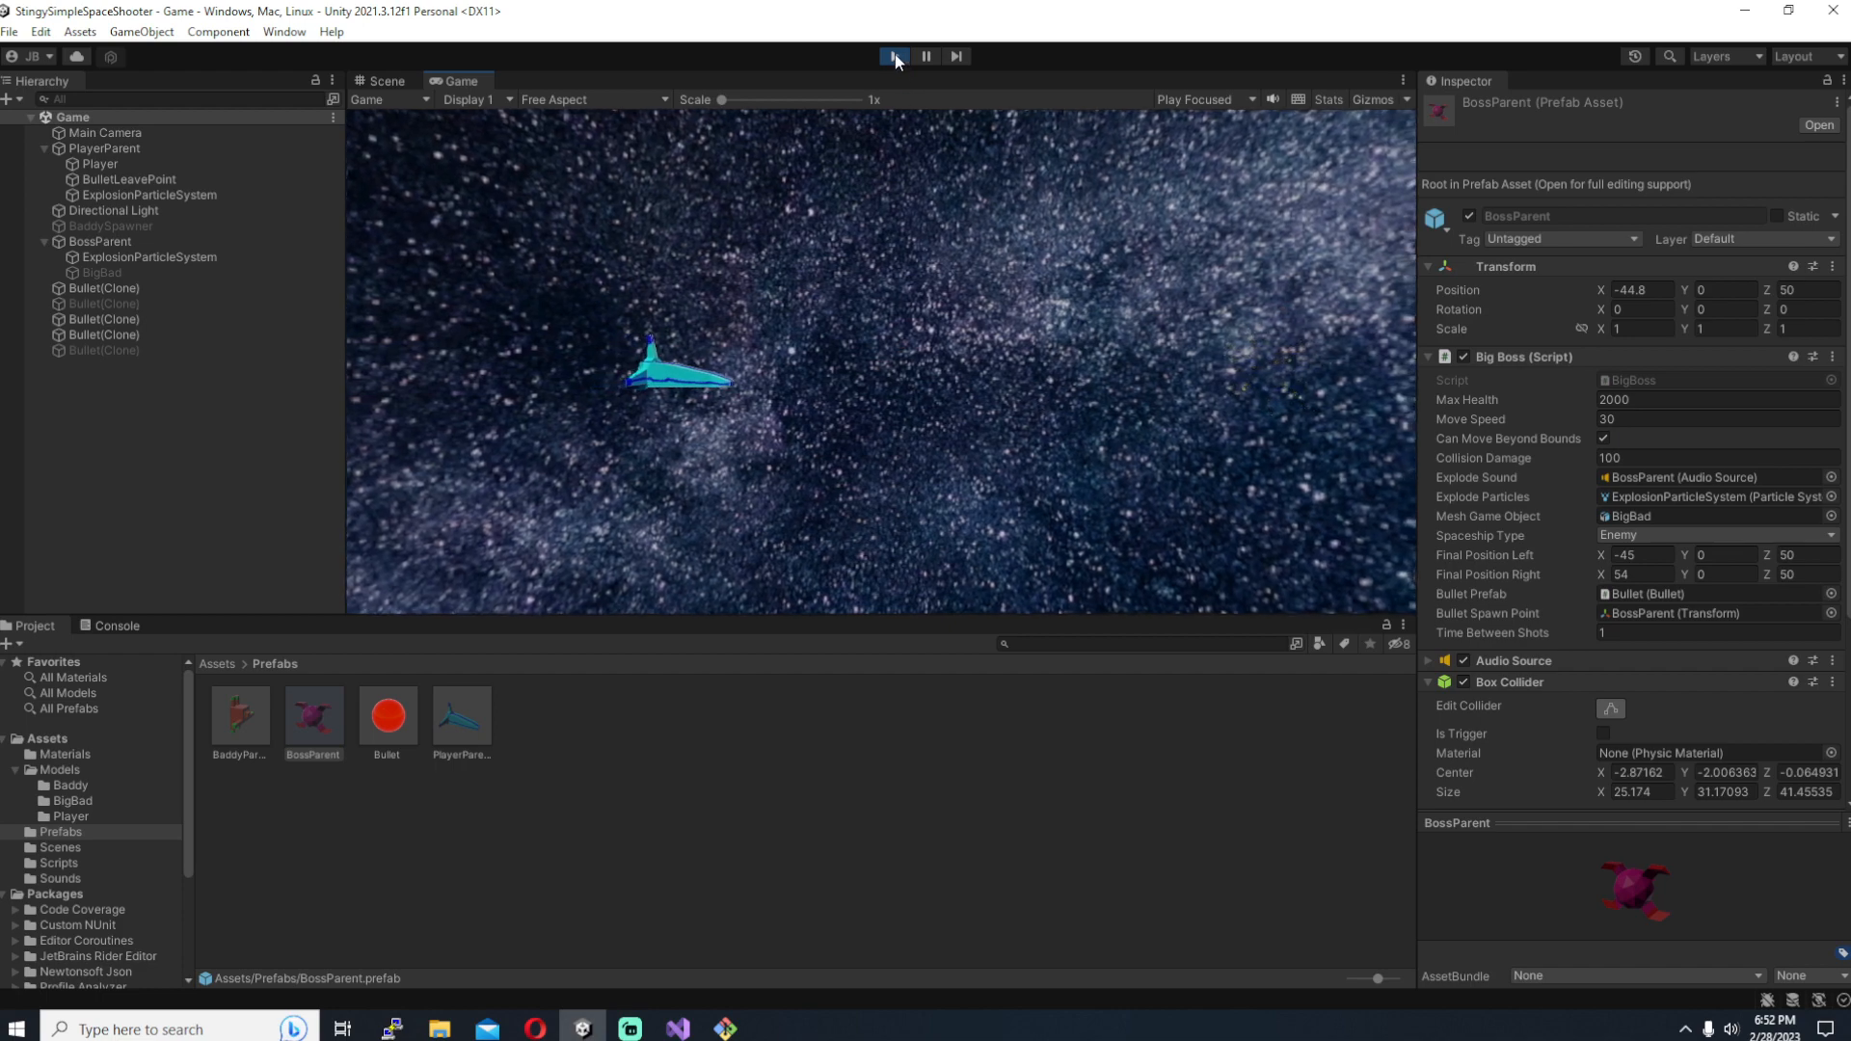
pyautogui.click(384, 81)
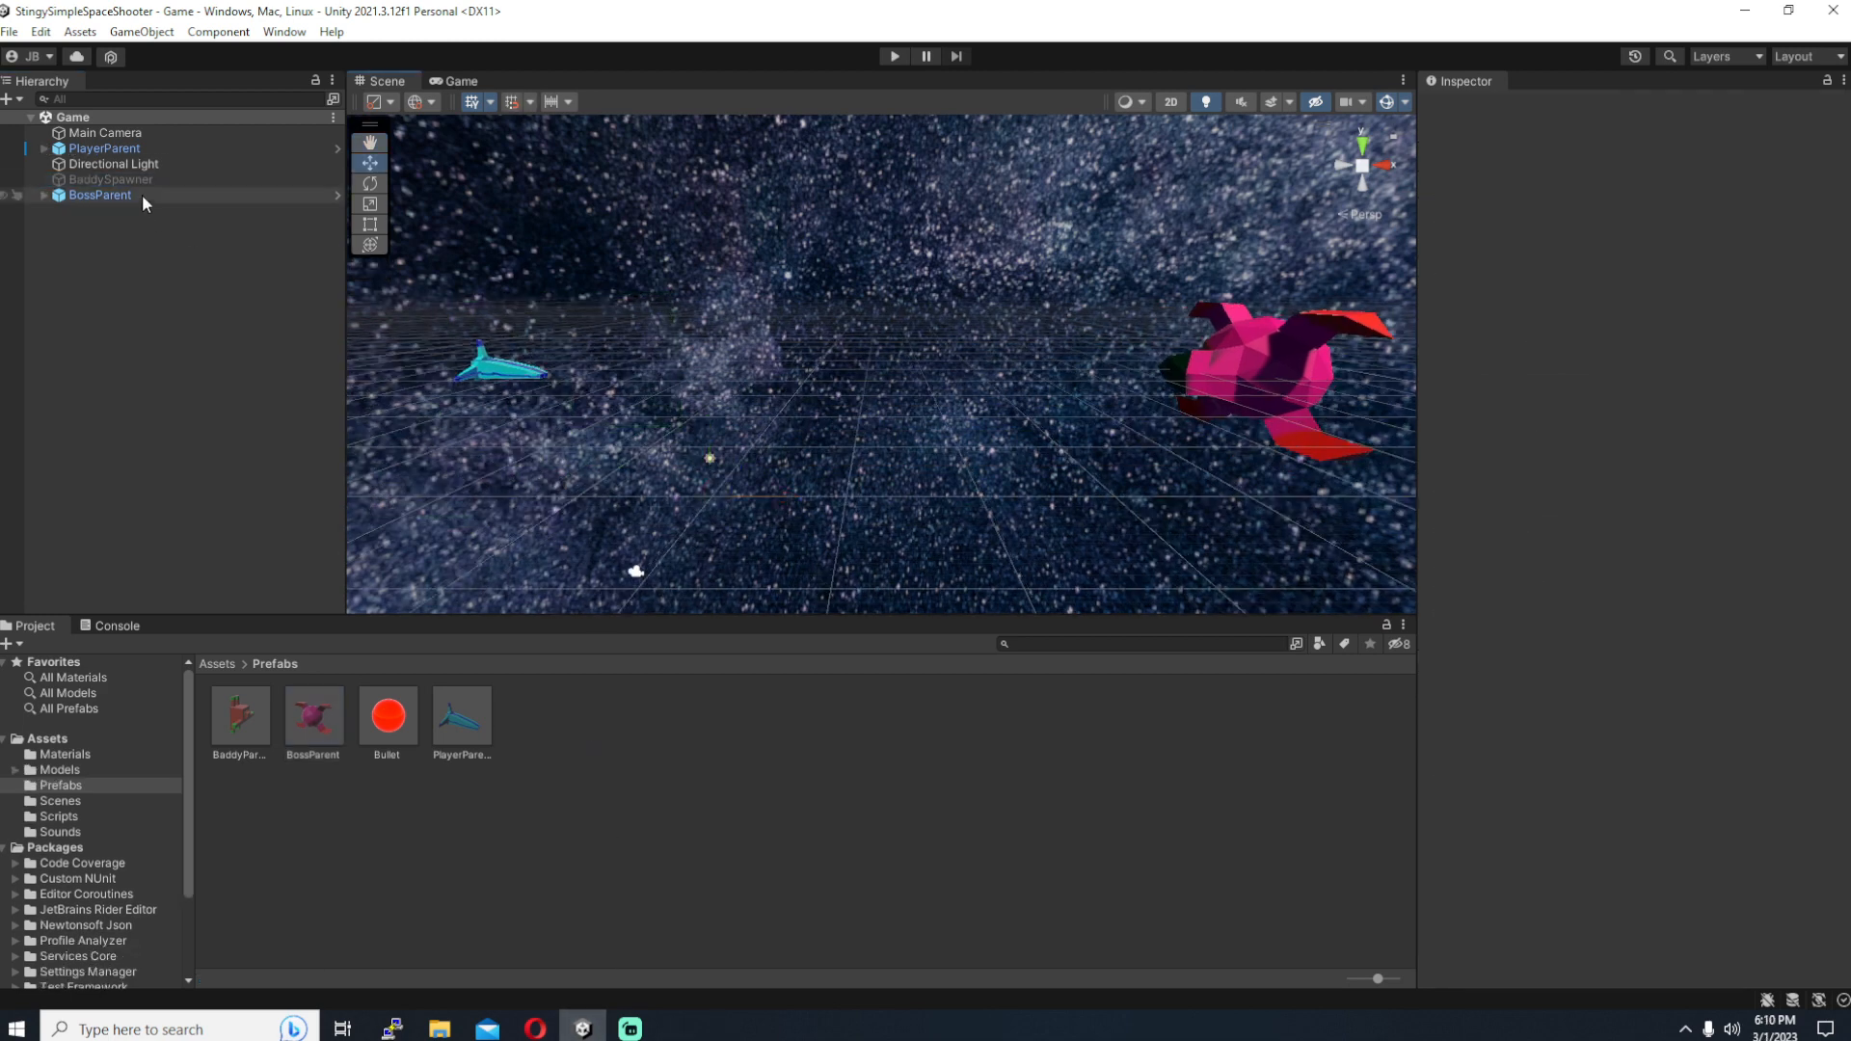
# Step: Open the BaddySpawner's script from its component for editing in Visual Studio
pyautogui.click(110, 179)
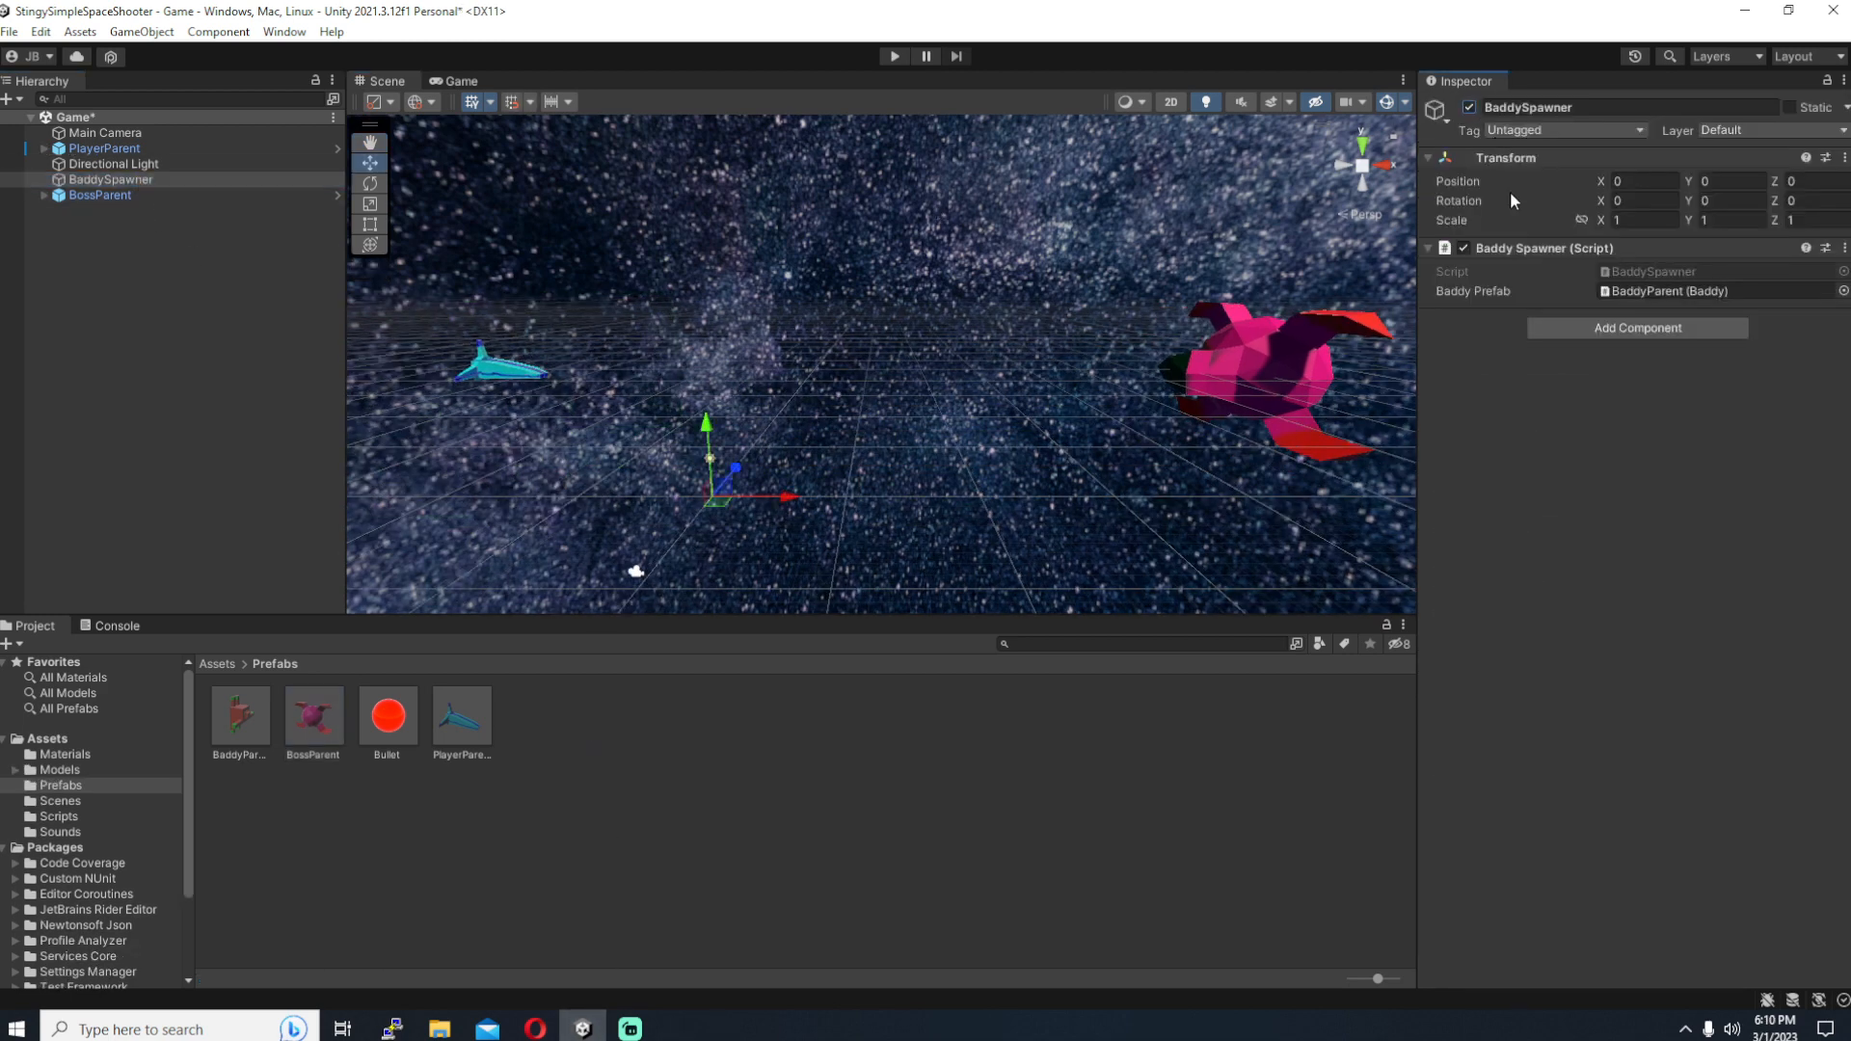
pyautogui.rightClick(1543, 249)
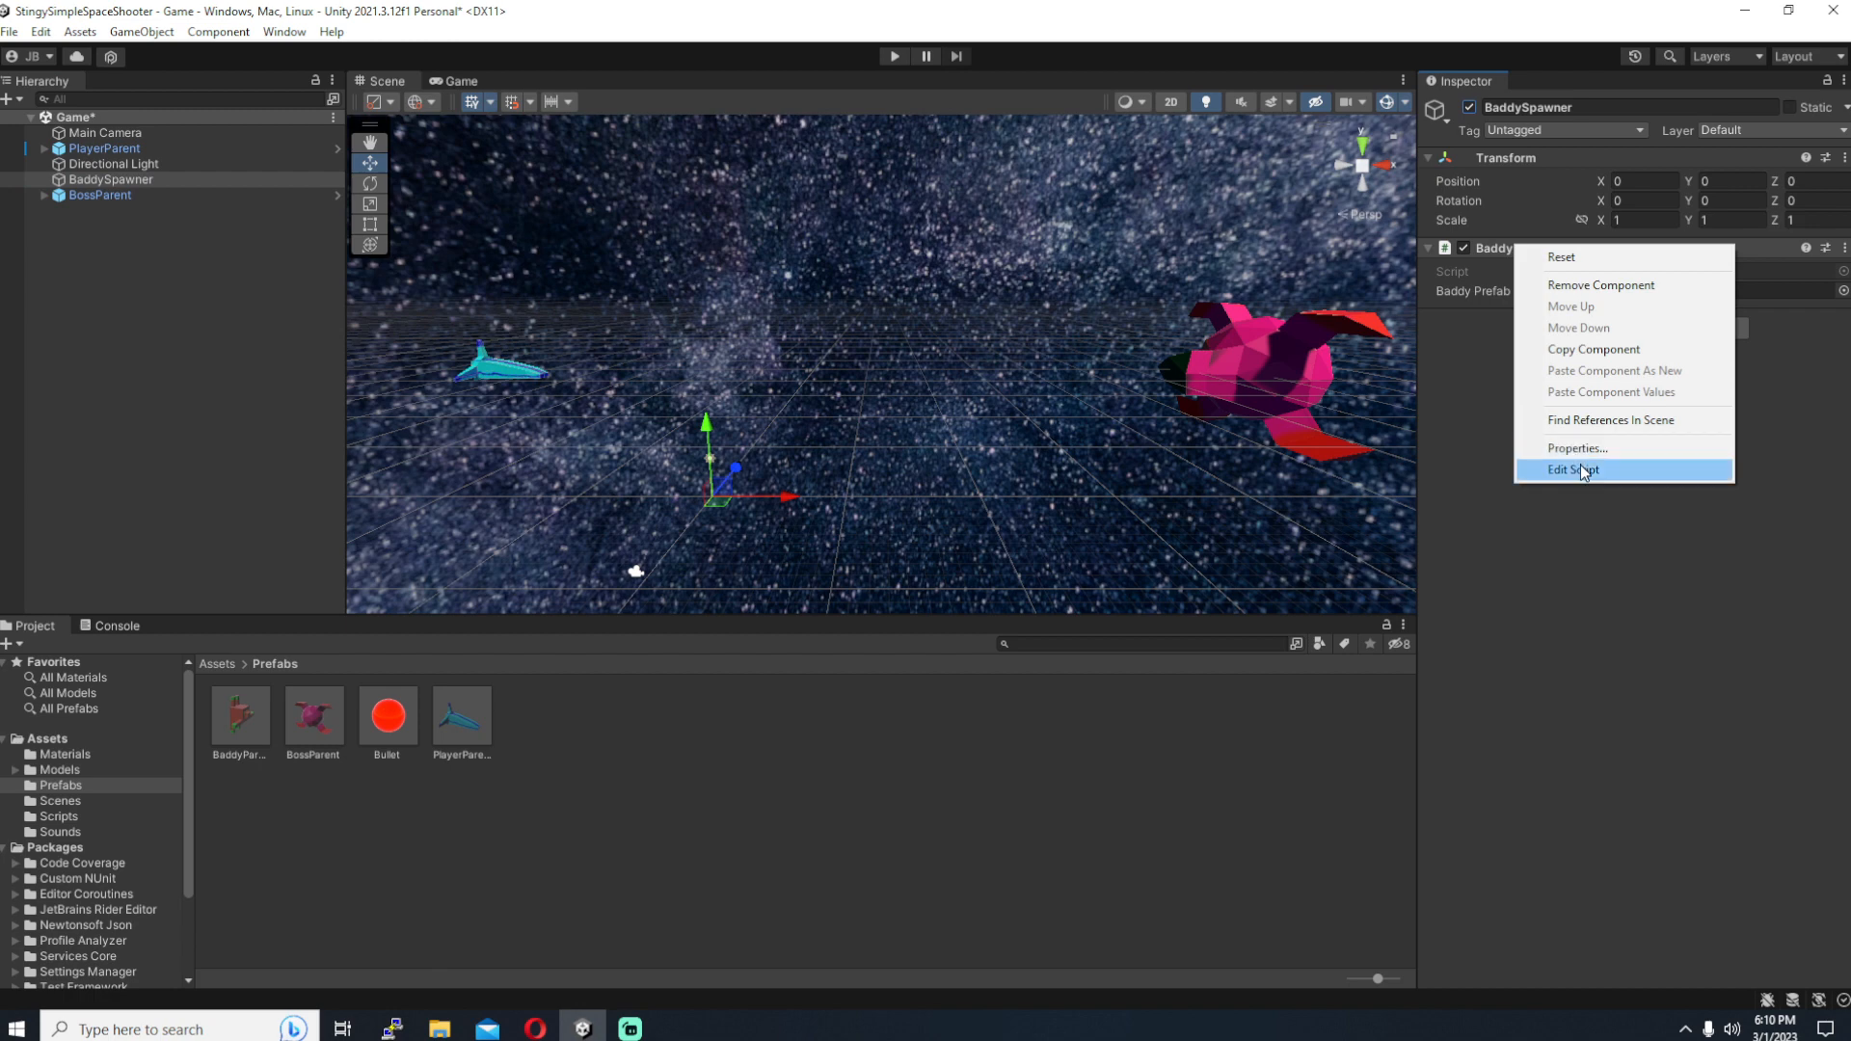
pyautogui.click(1574, 468)
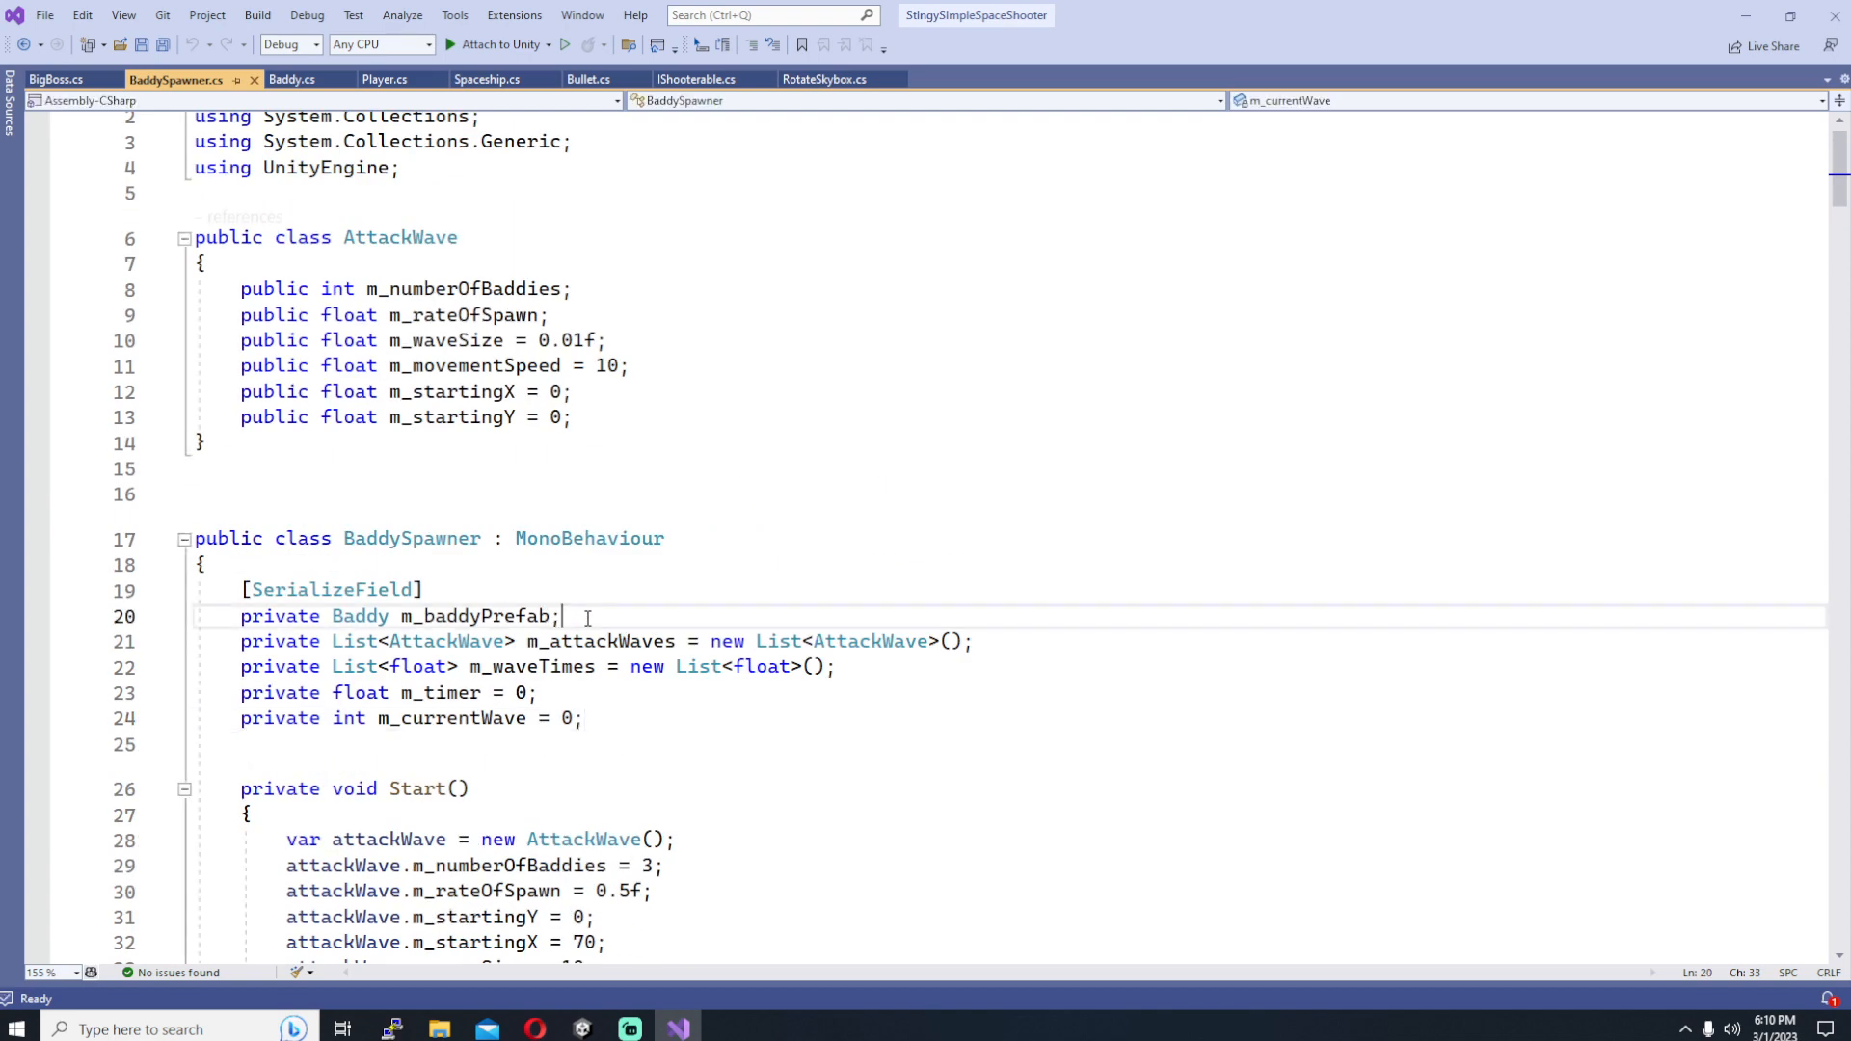
# Step: Add a [SerializeField] private BigBoss m_bossPrefab field below m_baddyPrefab and begin the EnemyType enum
pyautogui.write('[SerializeField]')
pyautogui.write('private BigBoss m_bossPrefab;')
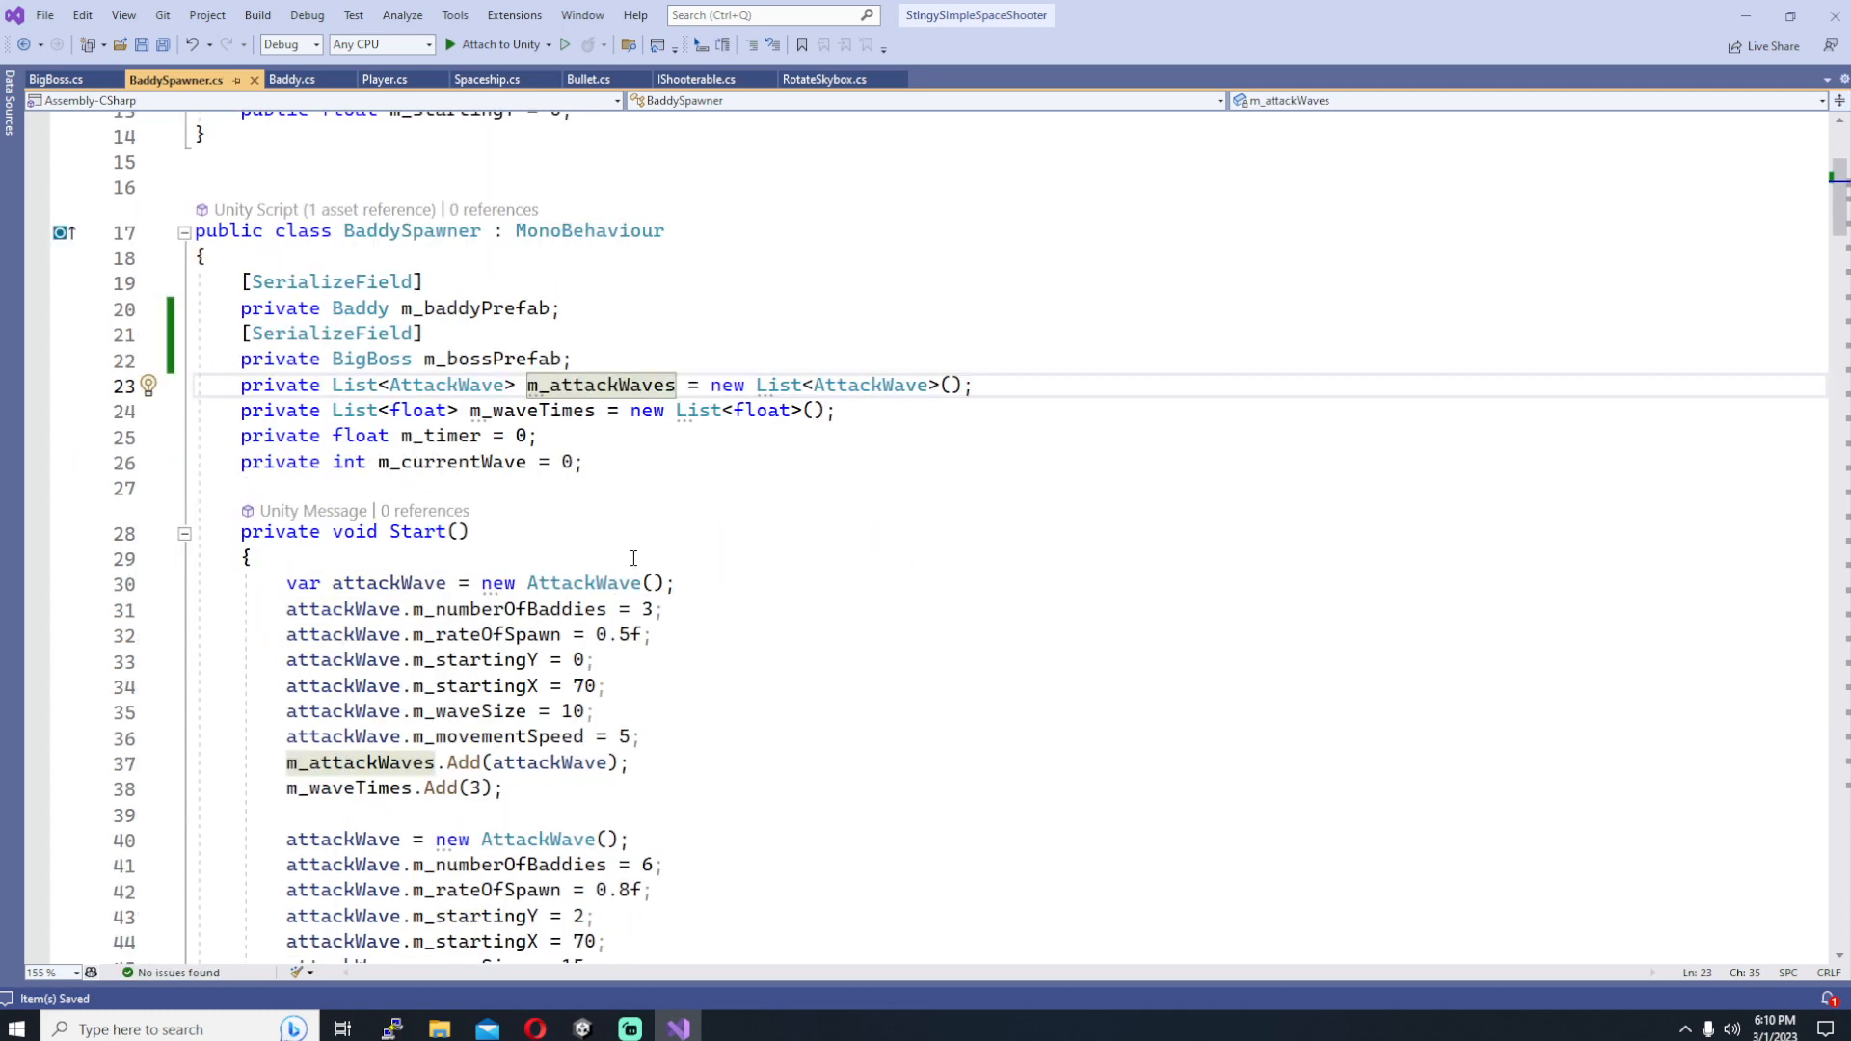
pyautogui.scroll(-3)
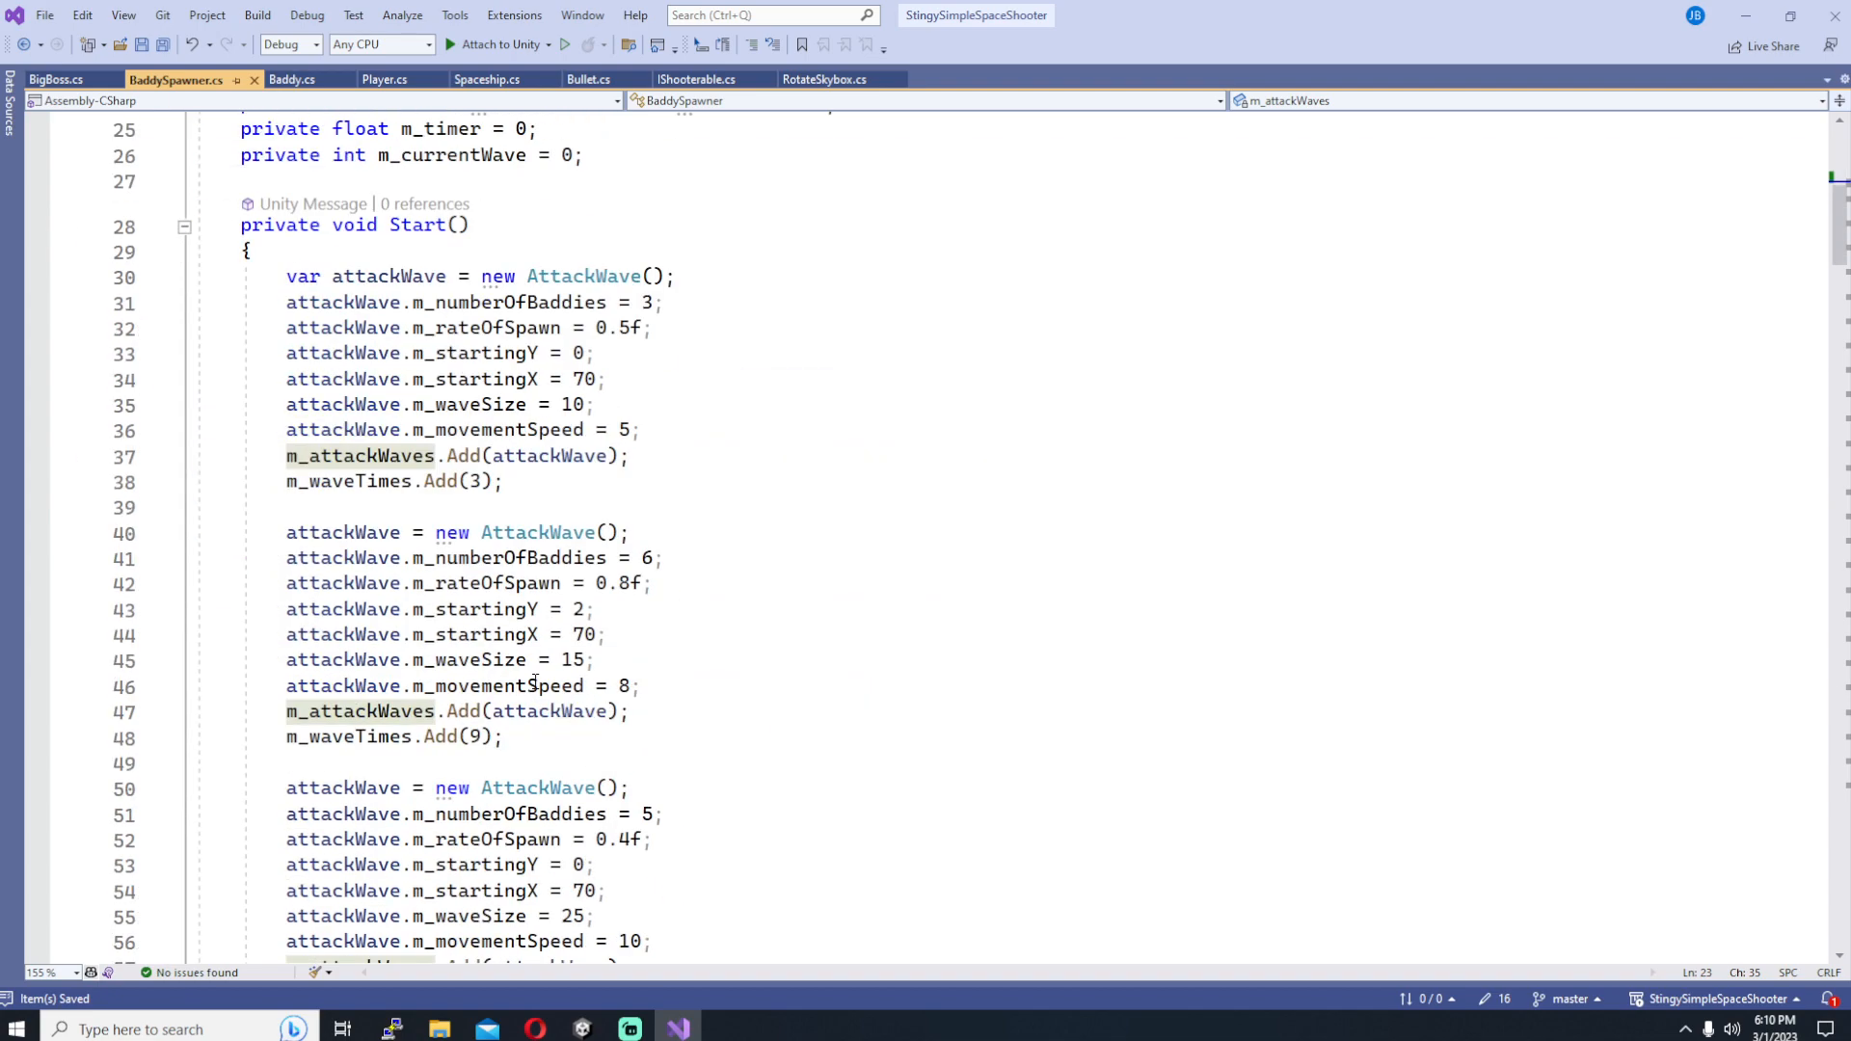
pyautogui.scroll(-3)
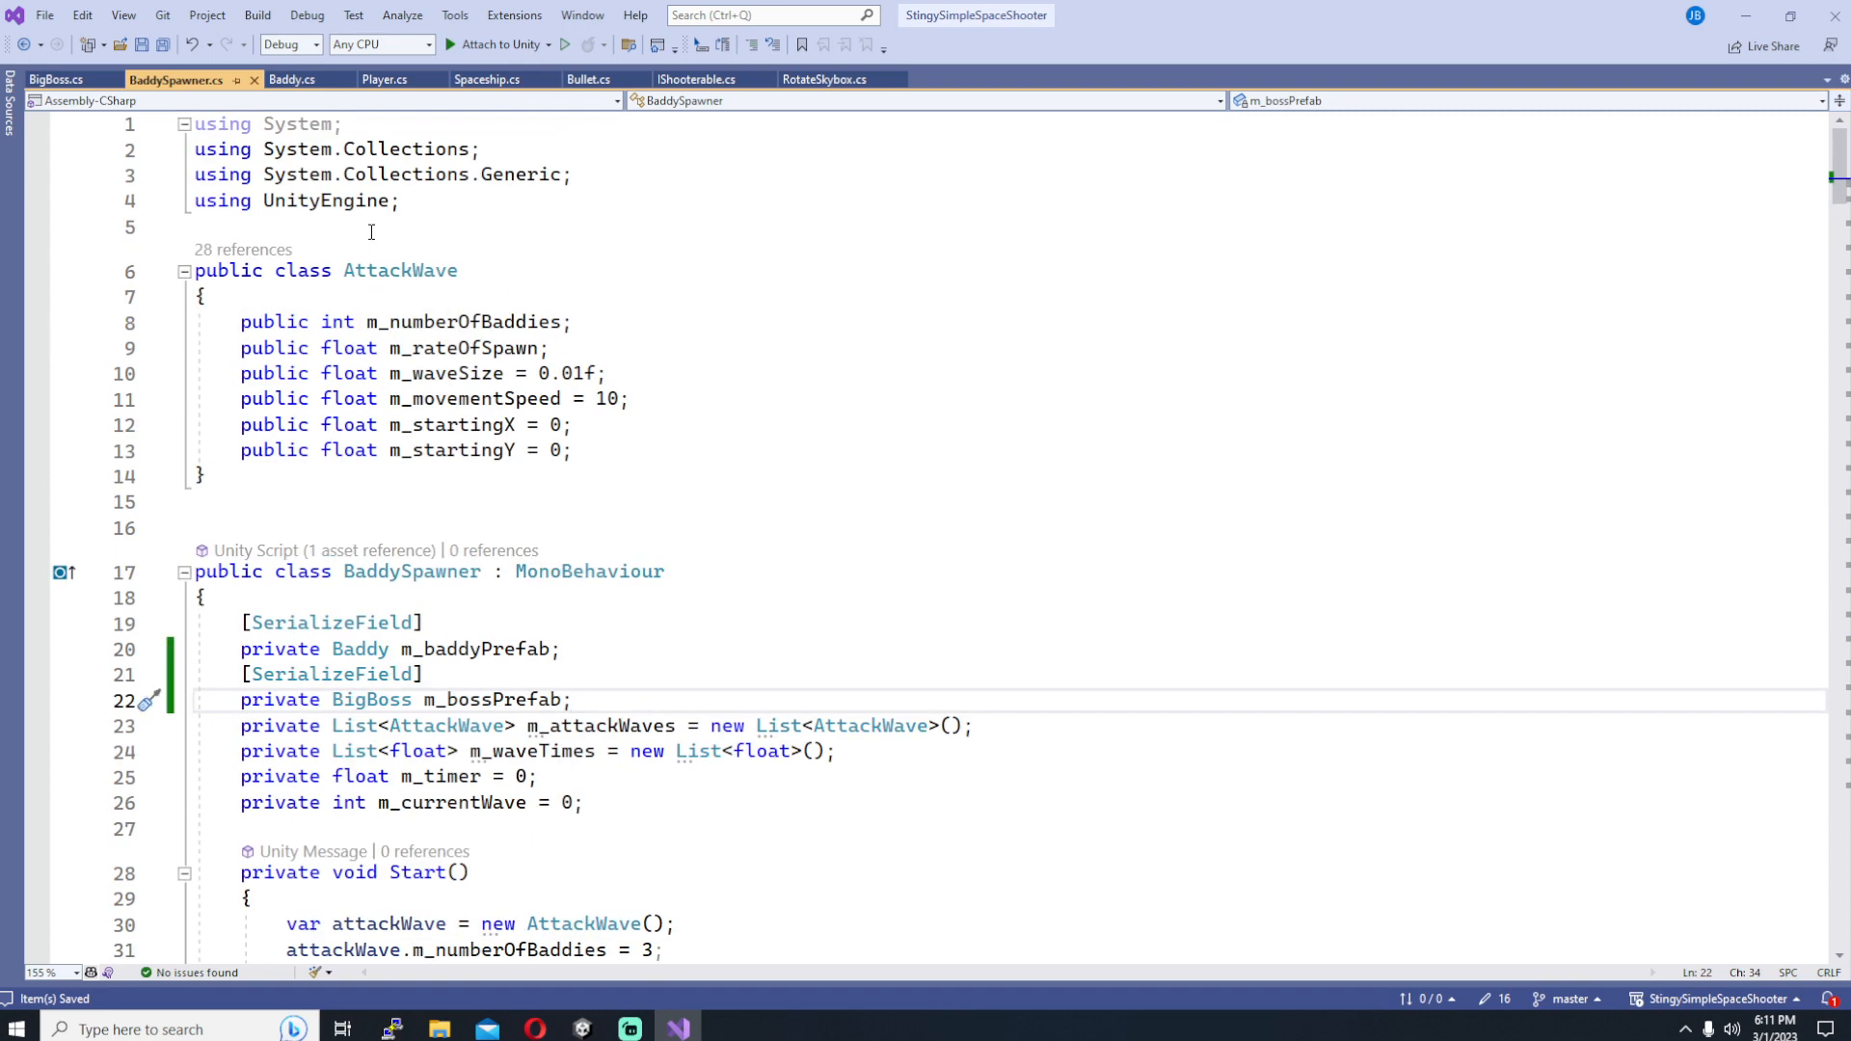
pyautogui.write('public enum EnemyType')
pyautogui.write('Regular,')
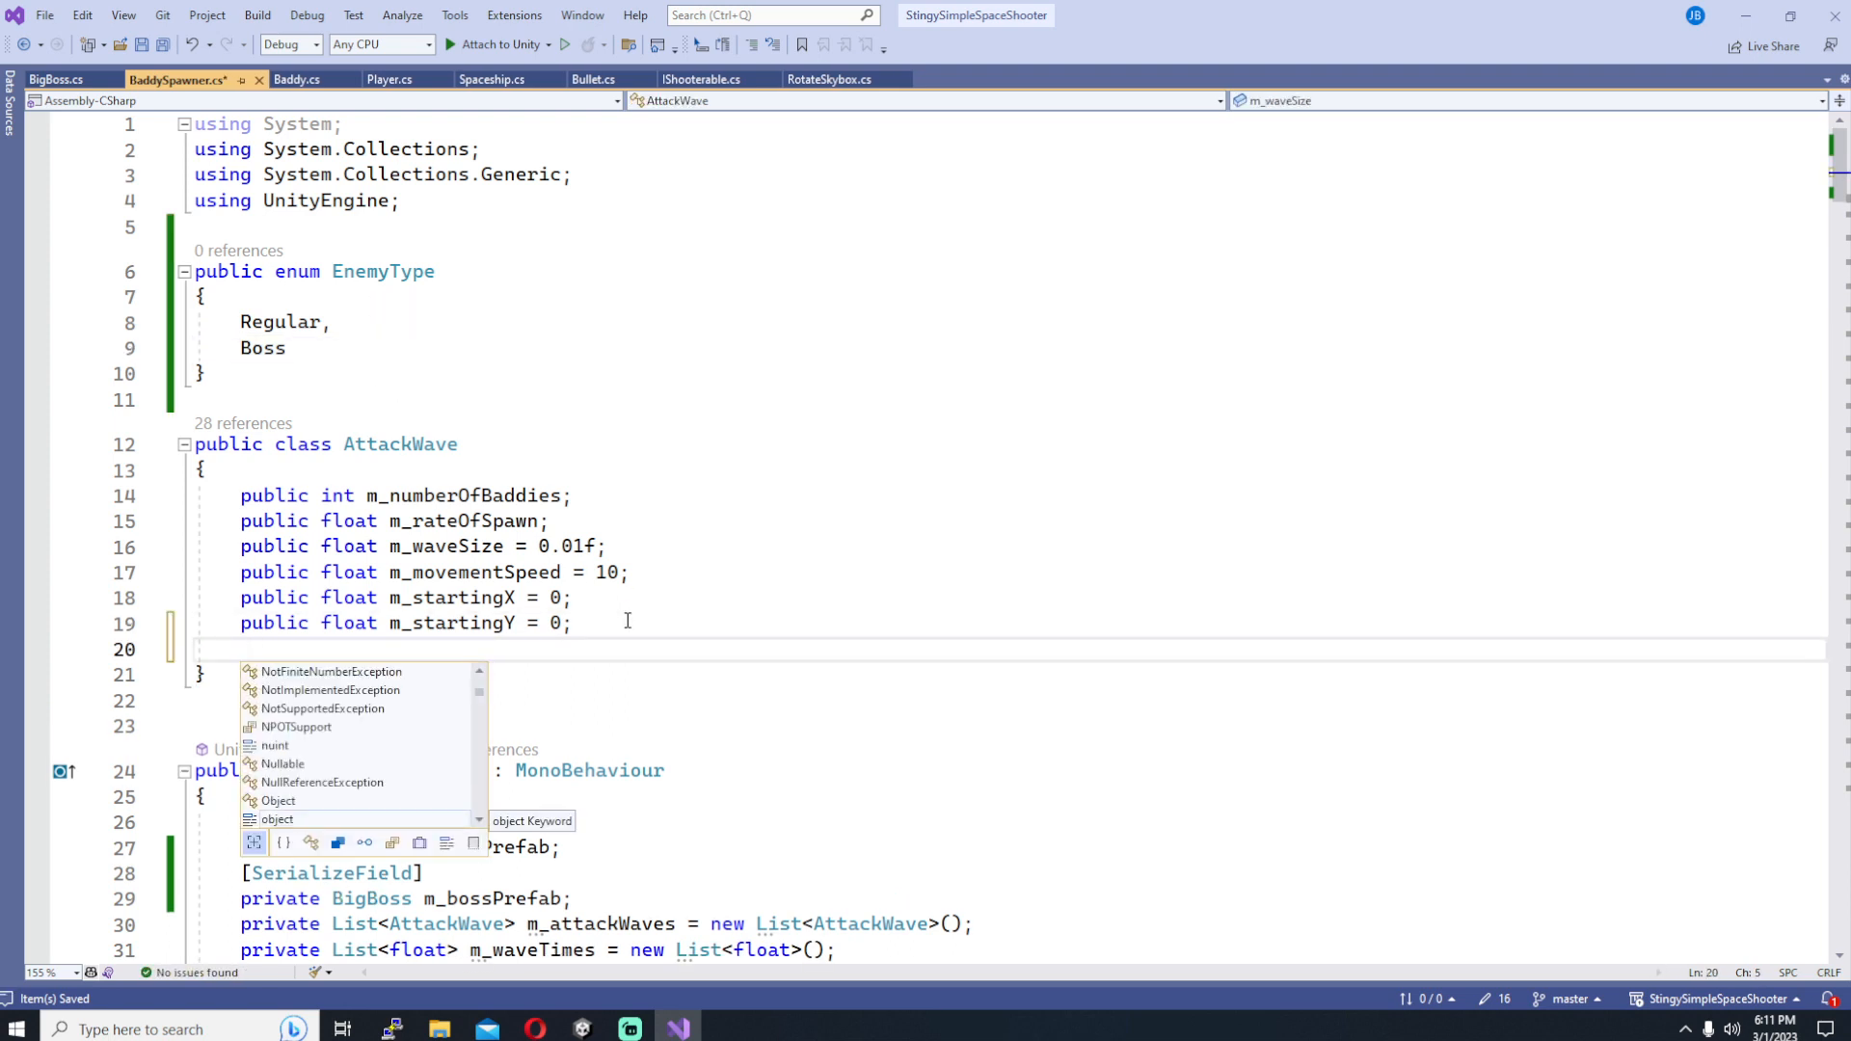
# Step: Give AttackWave a public m_enemyType field defaulting to EnemyType.Regular, then start a new wave in Start
pyautogui.write('public float m_startingZ = 0;')
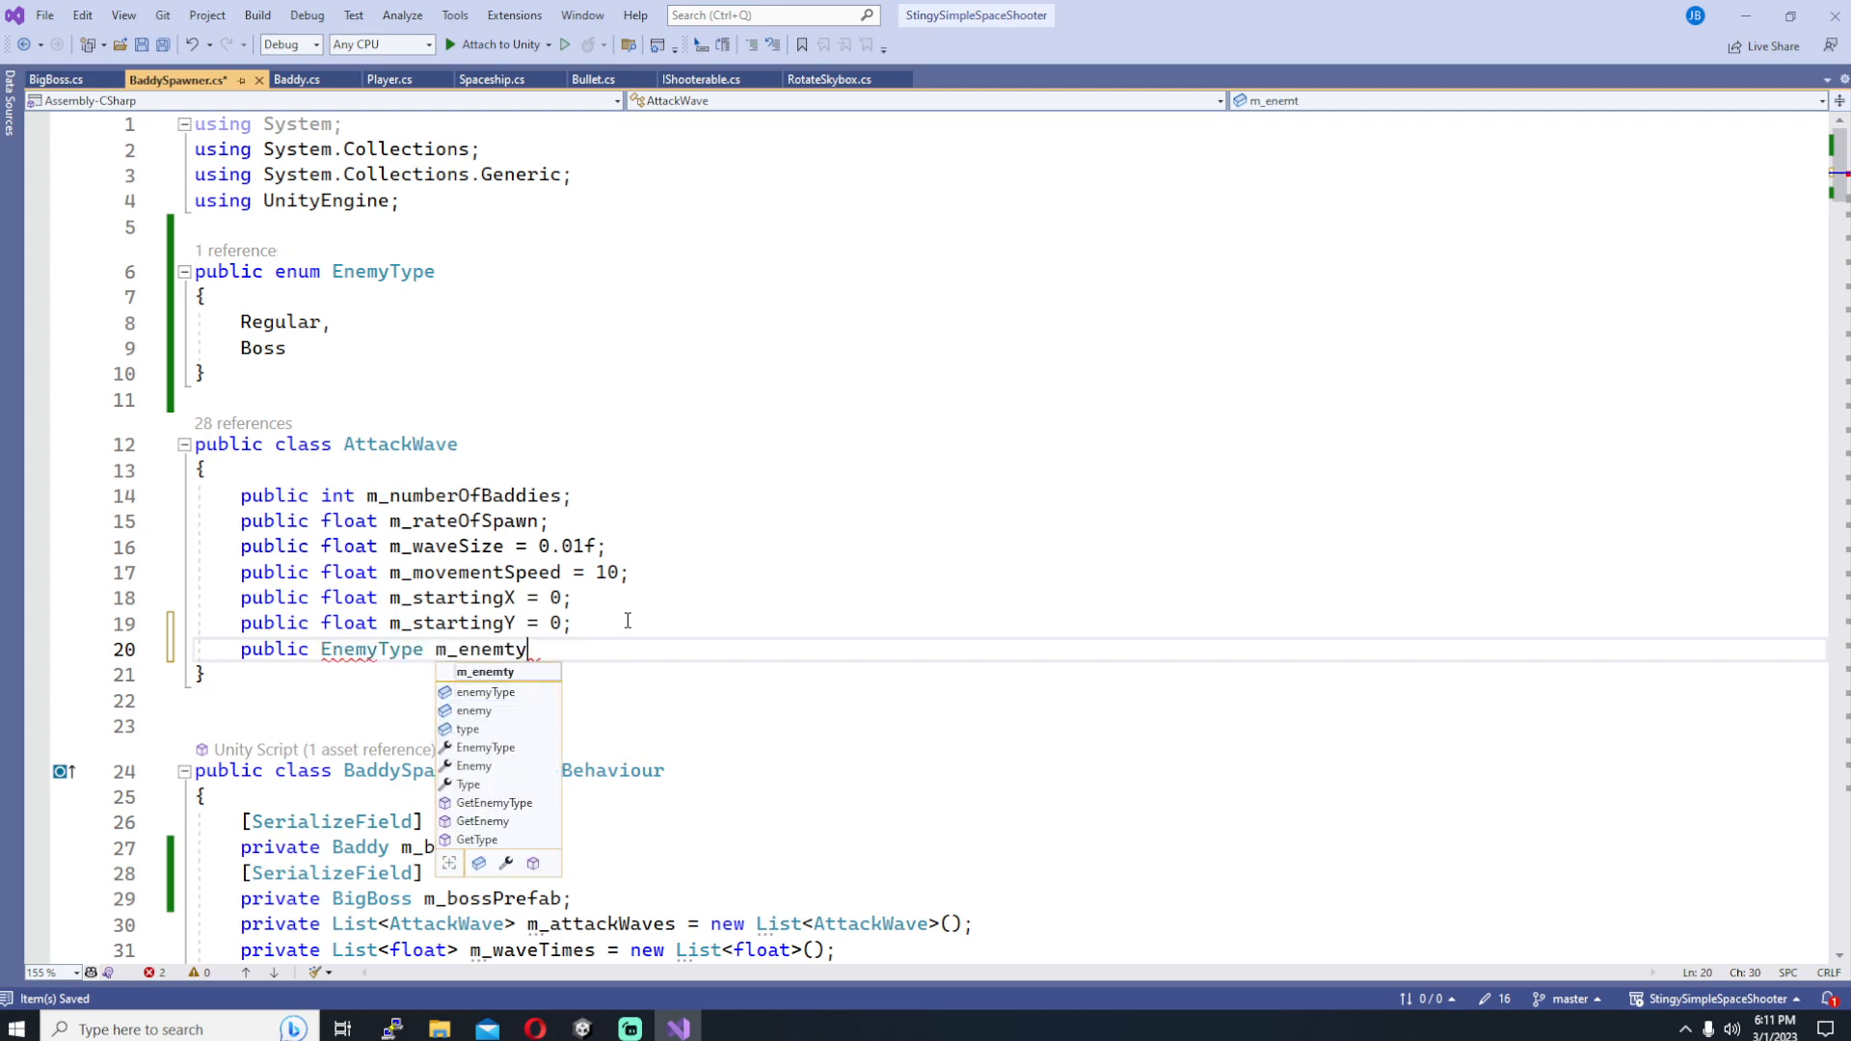
pyautogui.write('Type = EnemyType.')
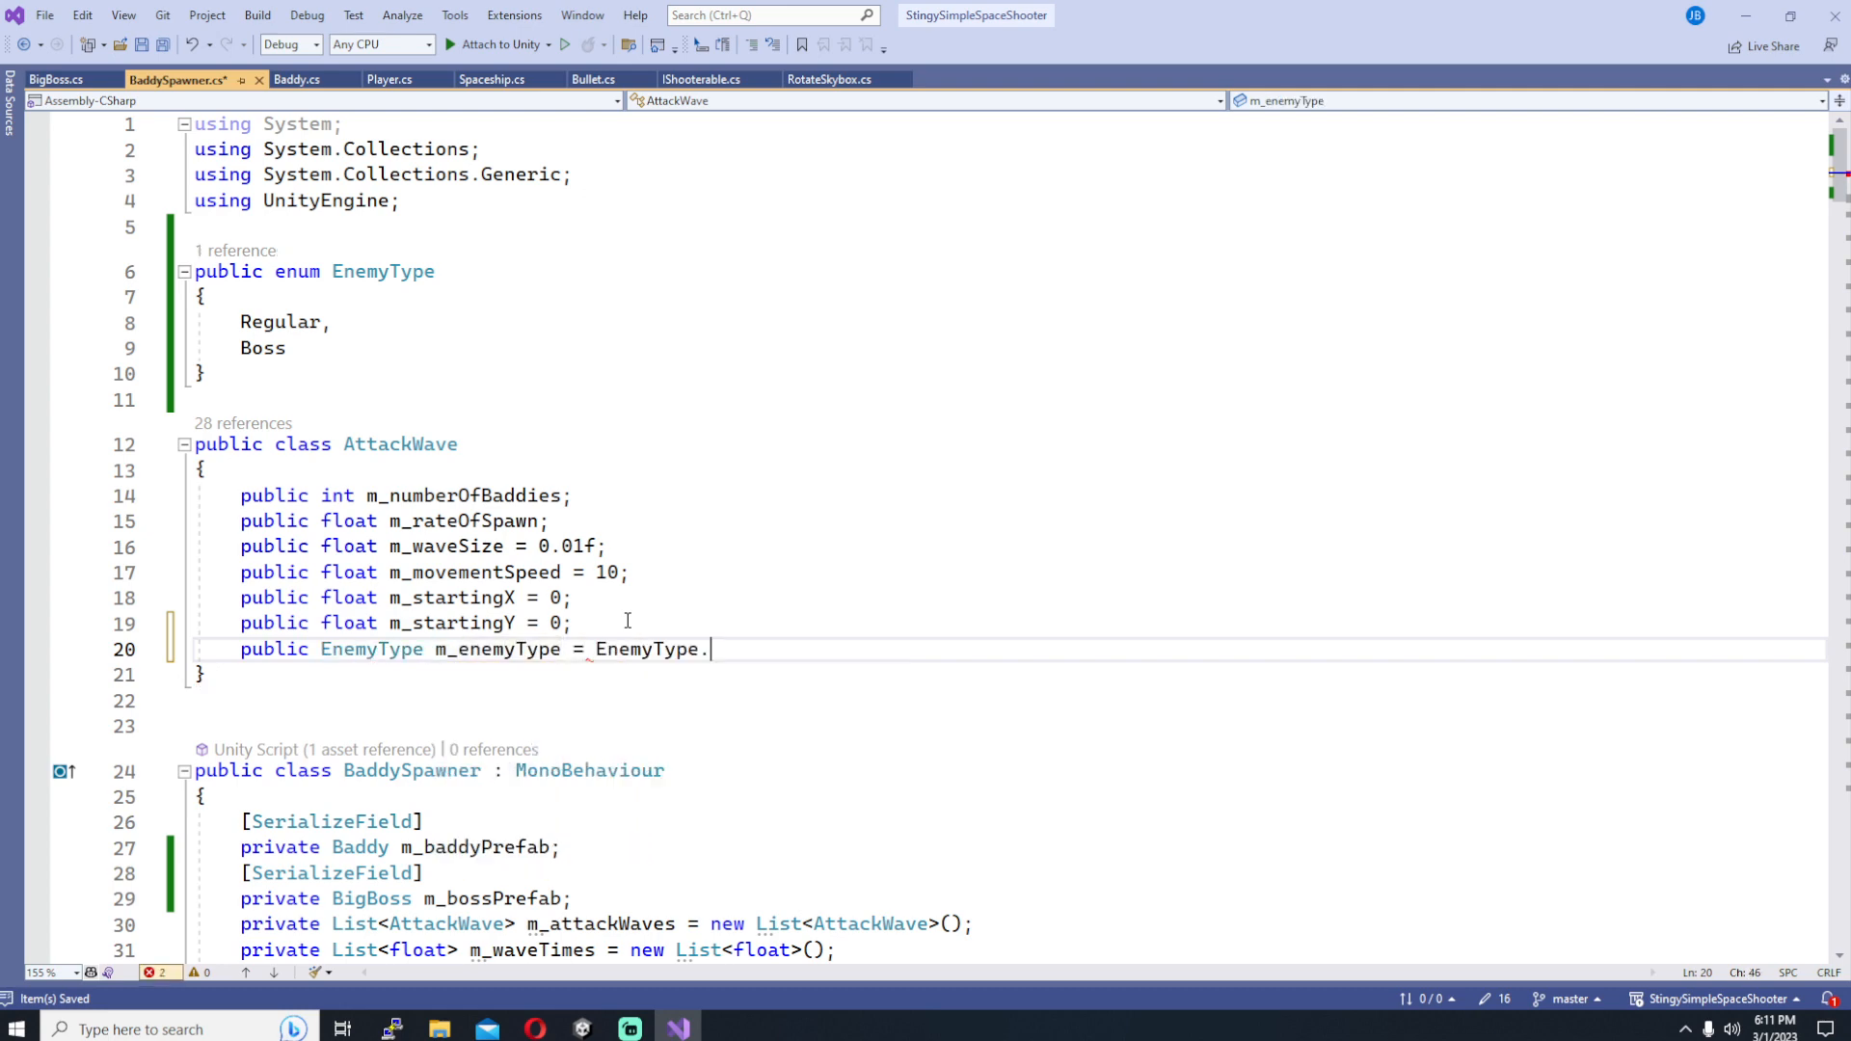
pyautogui.write('Regular;')
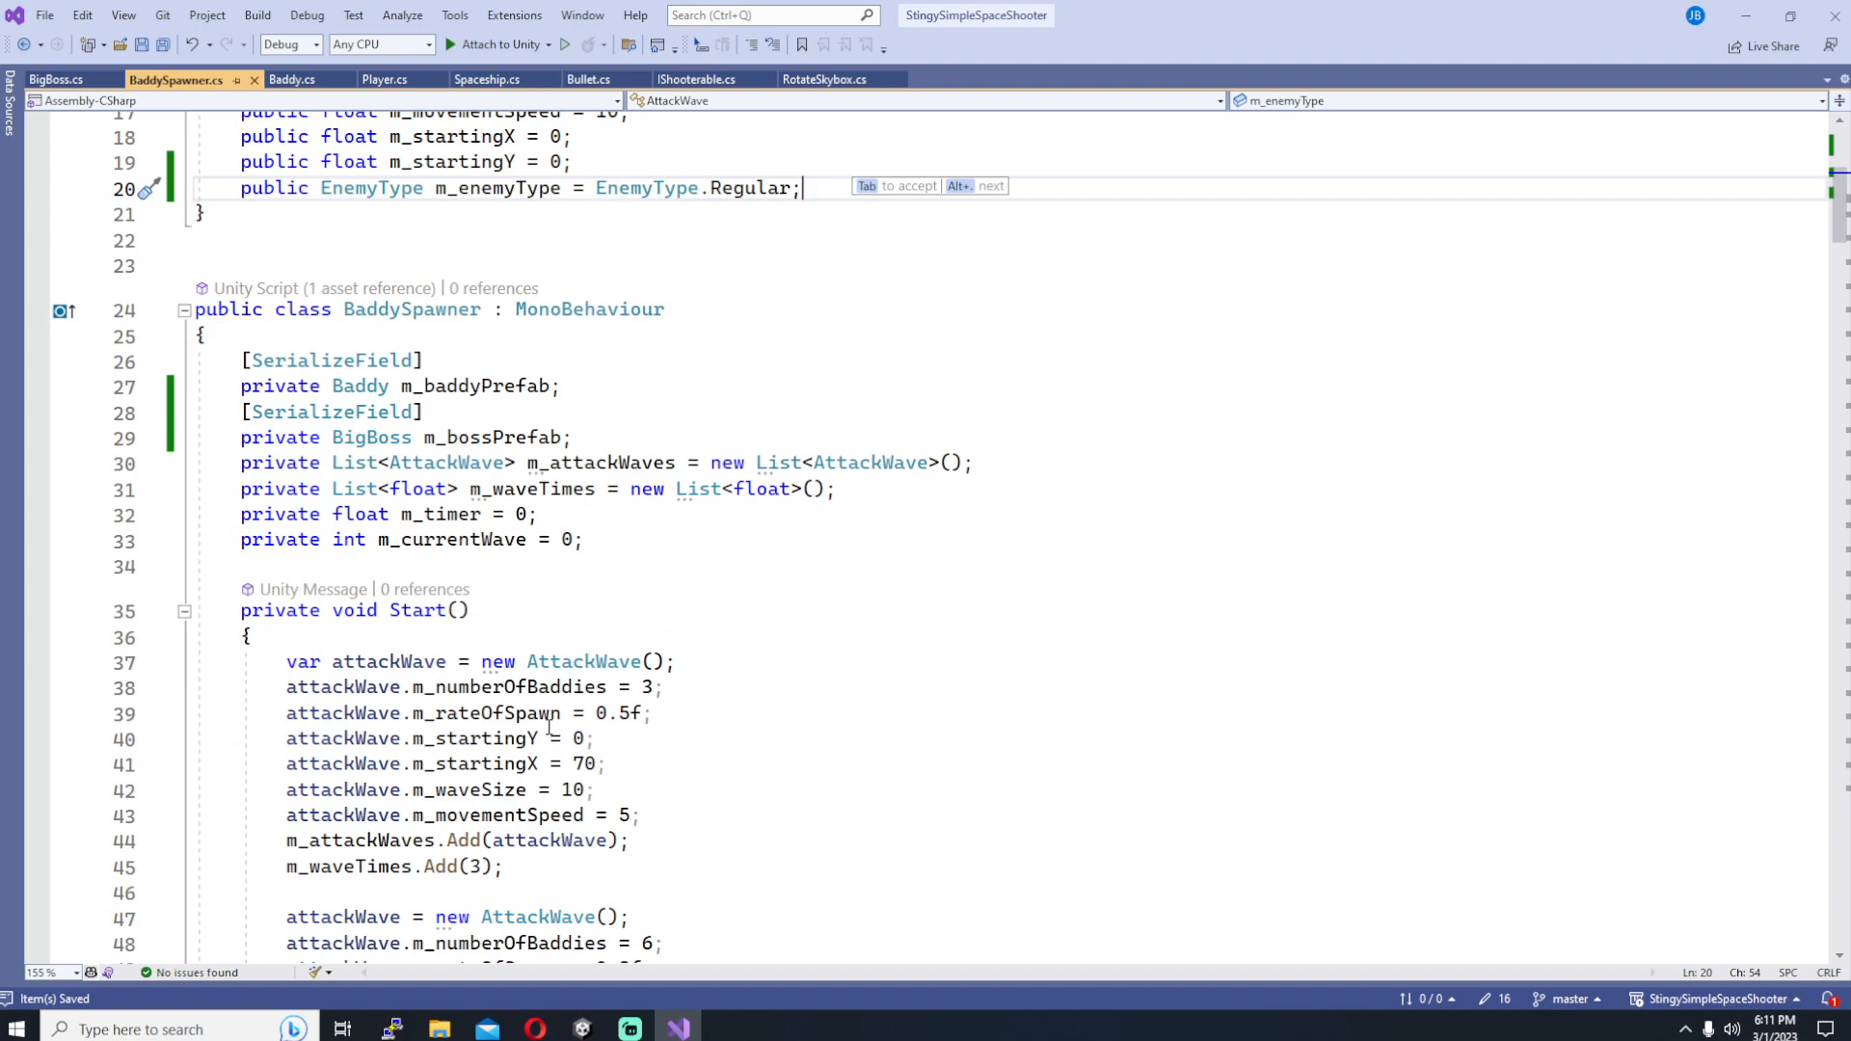
pyautogui.scroll(-3)
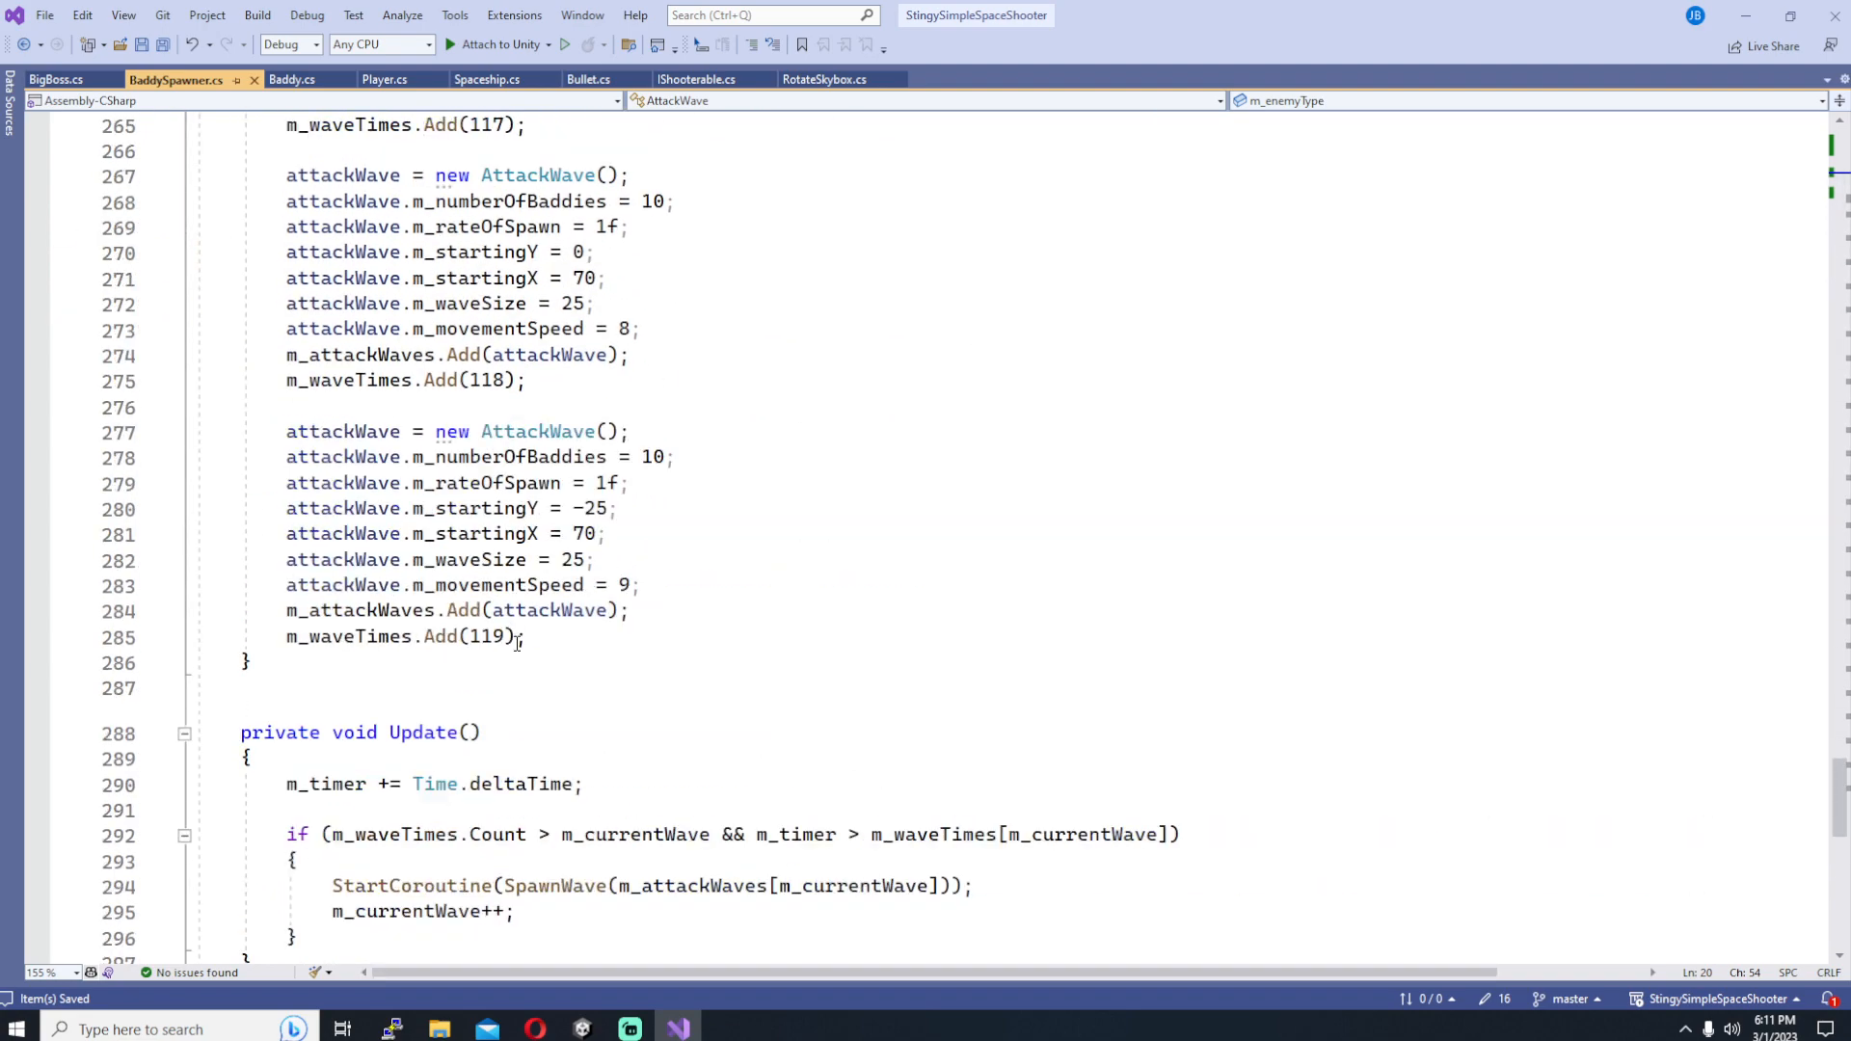
pyautogui.click(562, 638)
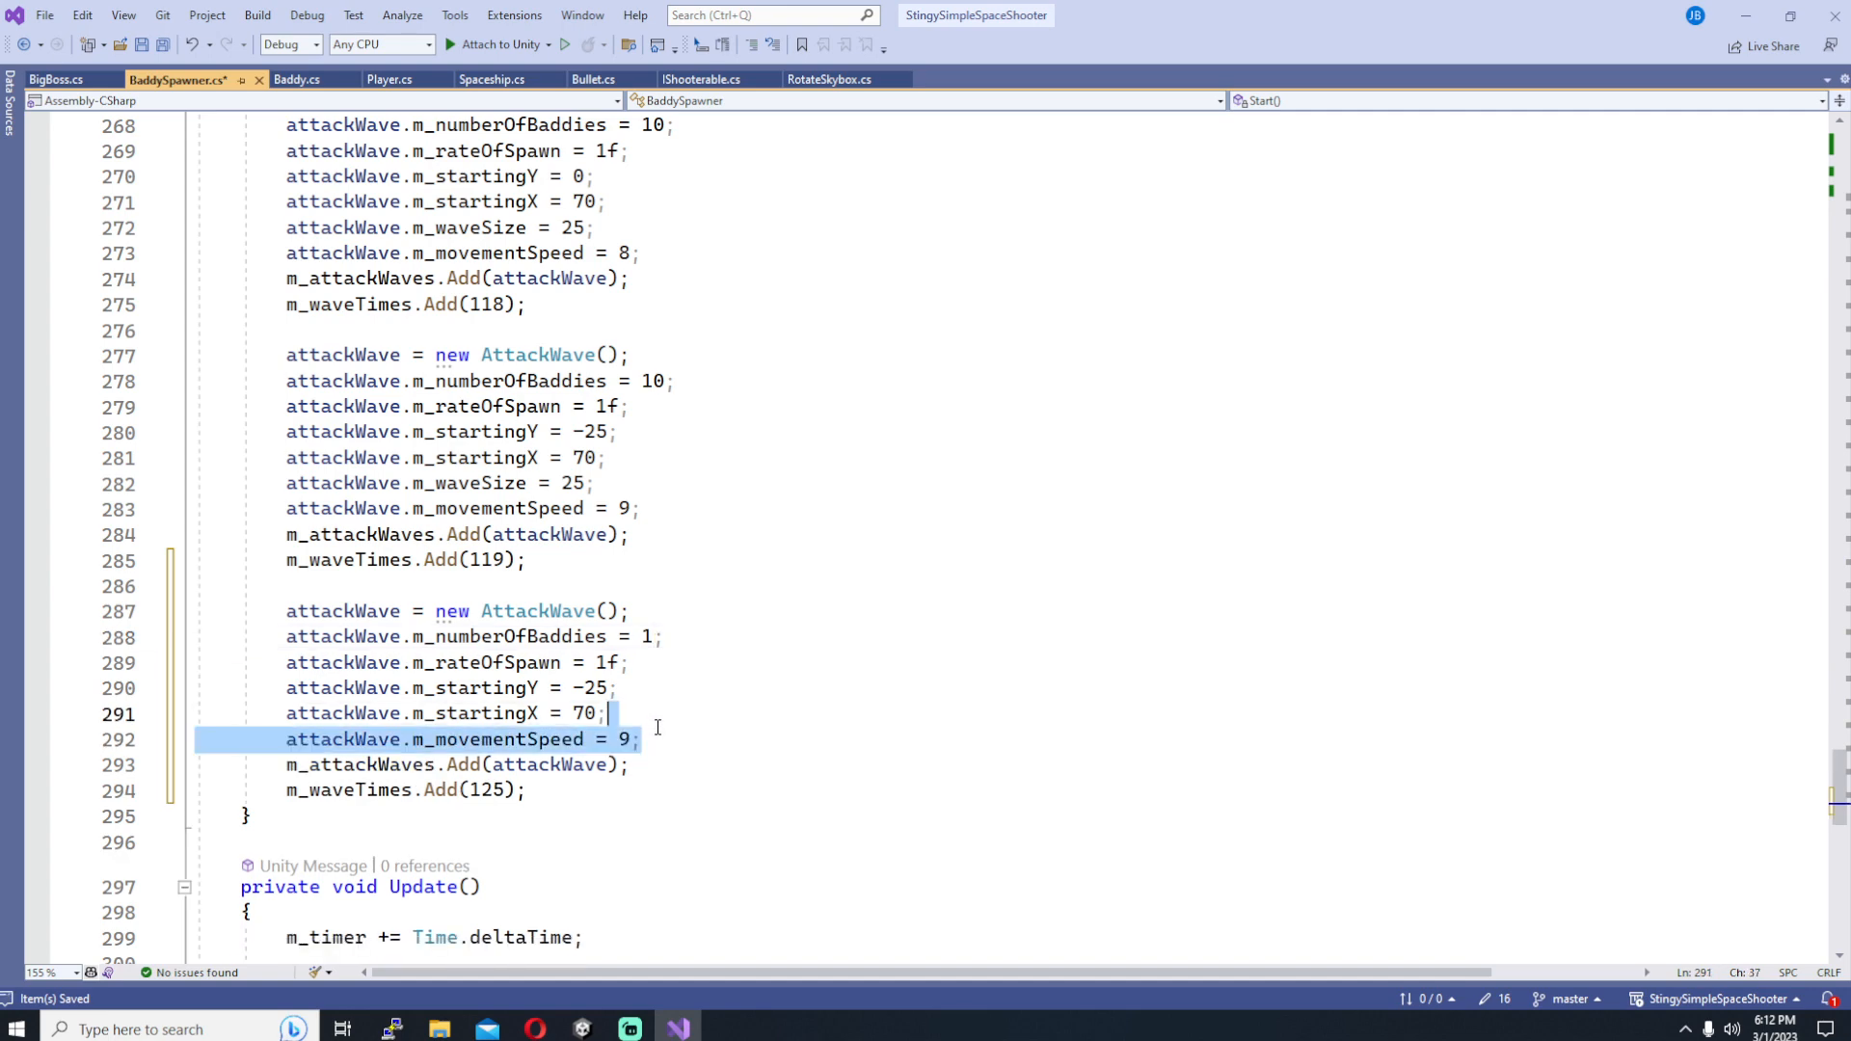
# Step: Set the time-125 wave to one baddy, starting Y 0, speed 10 and m_enemyType = EnemyType.Boss
pyautogui.write('0')
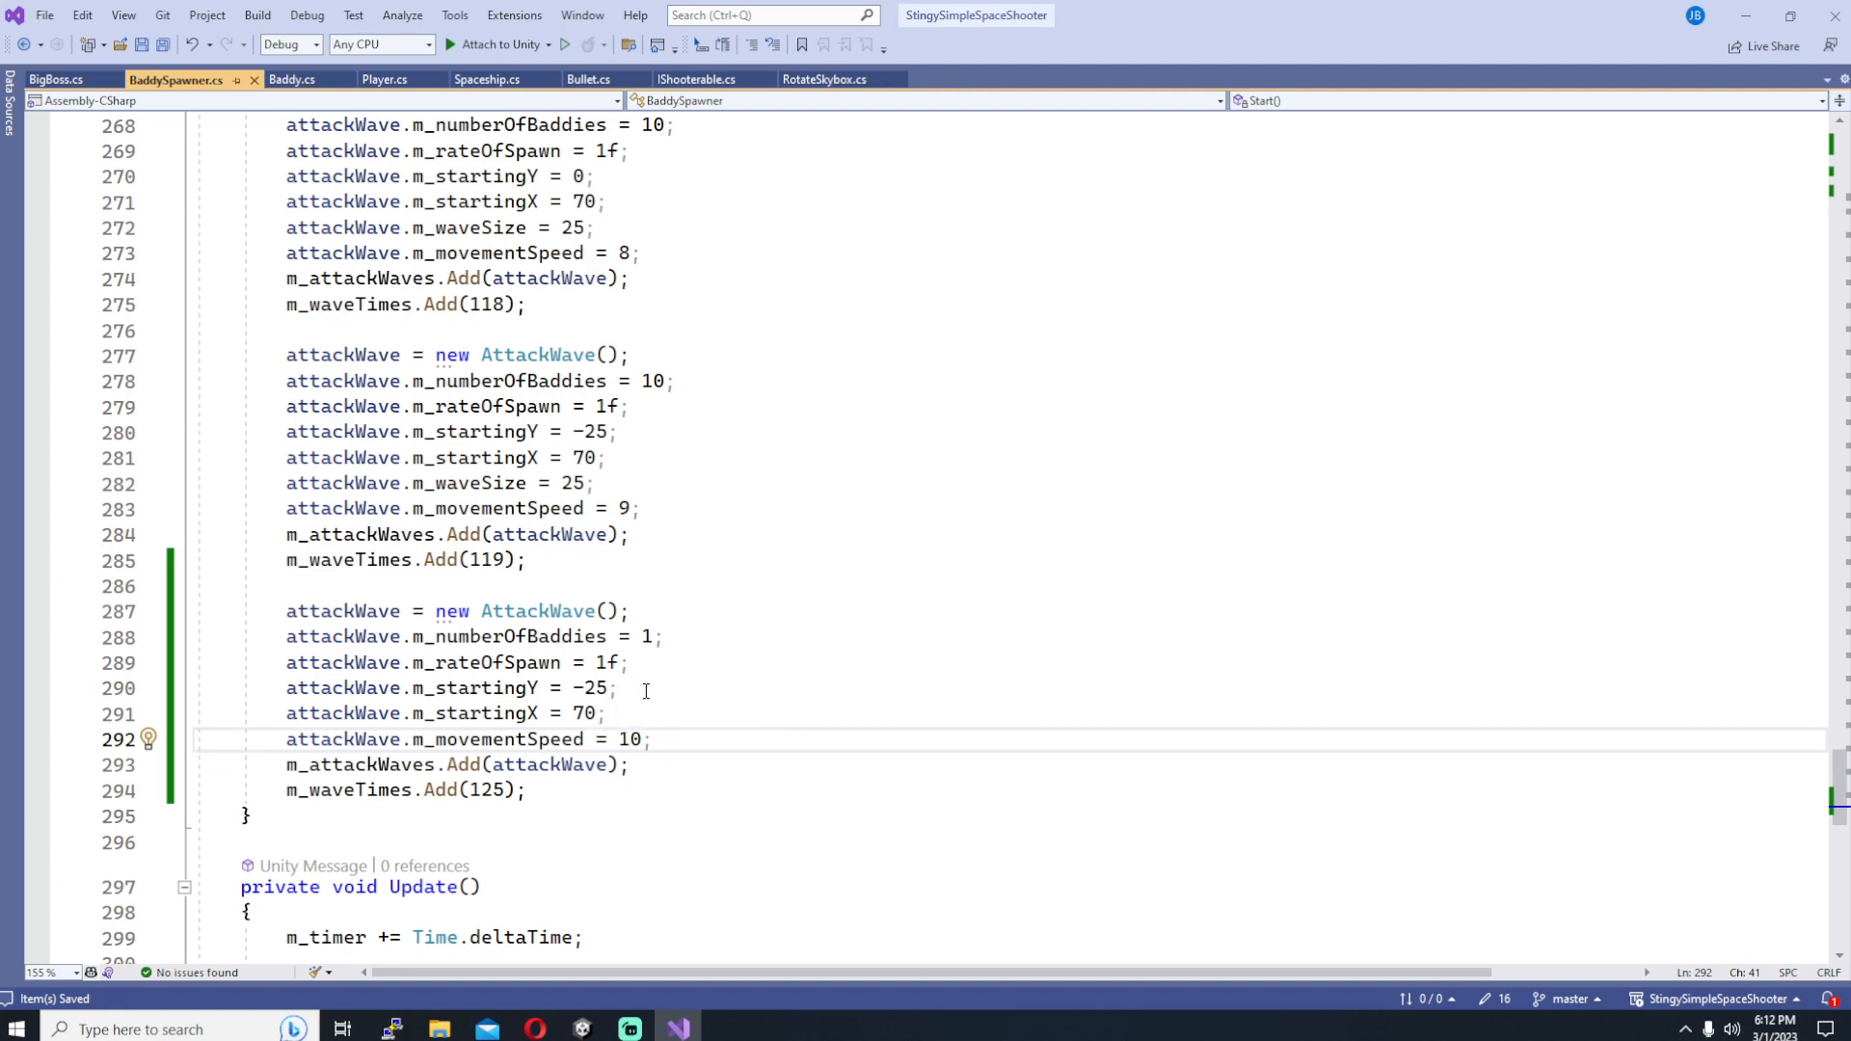
pyautogui.moveTo(646, 696)
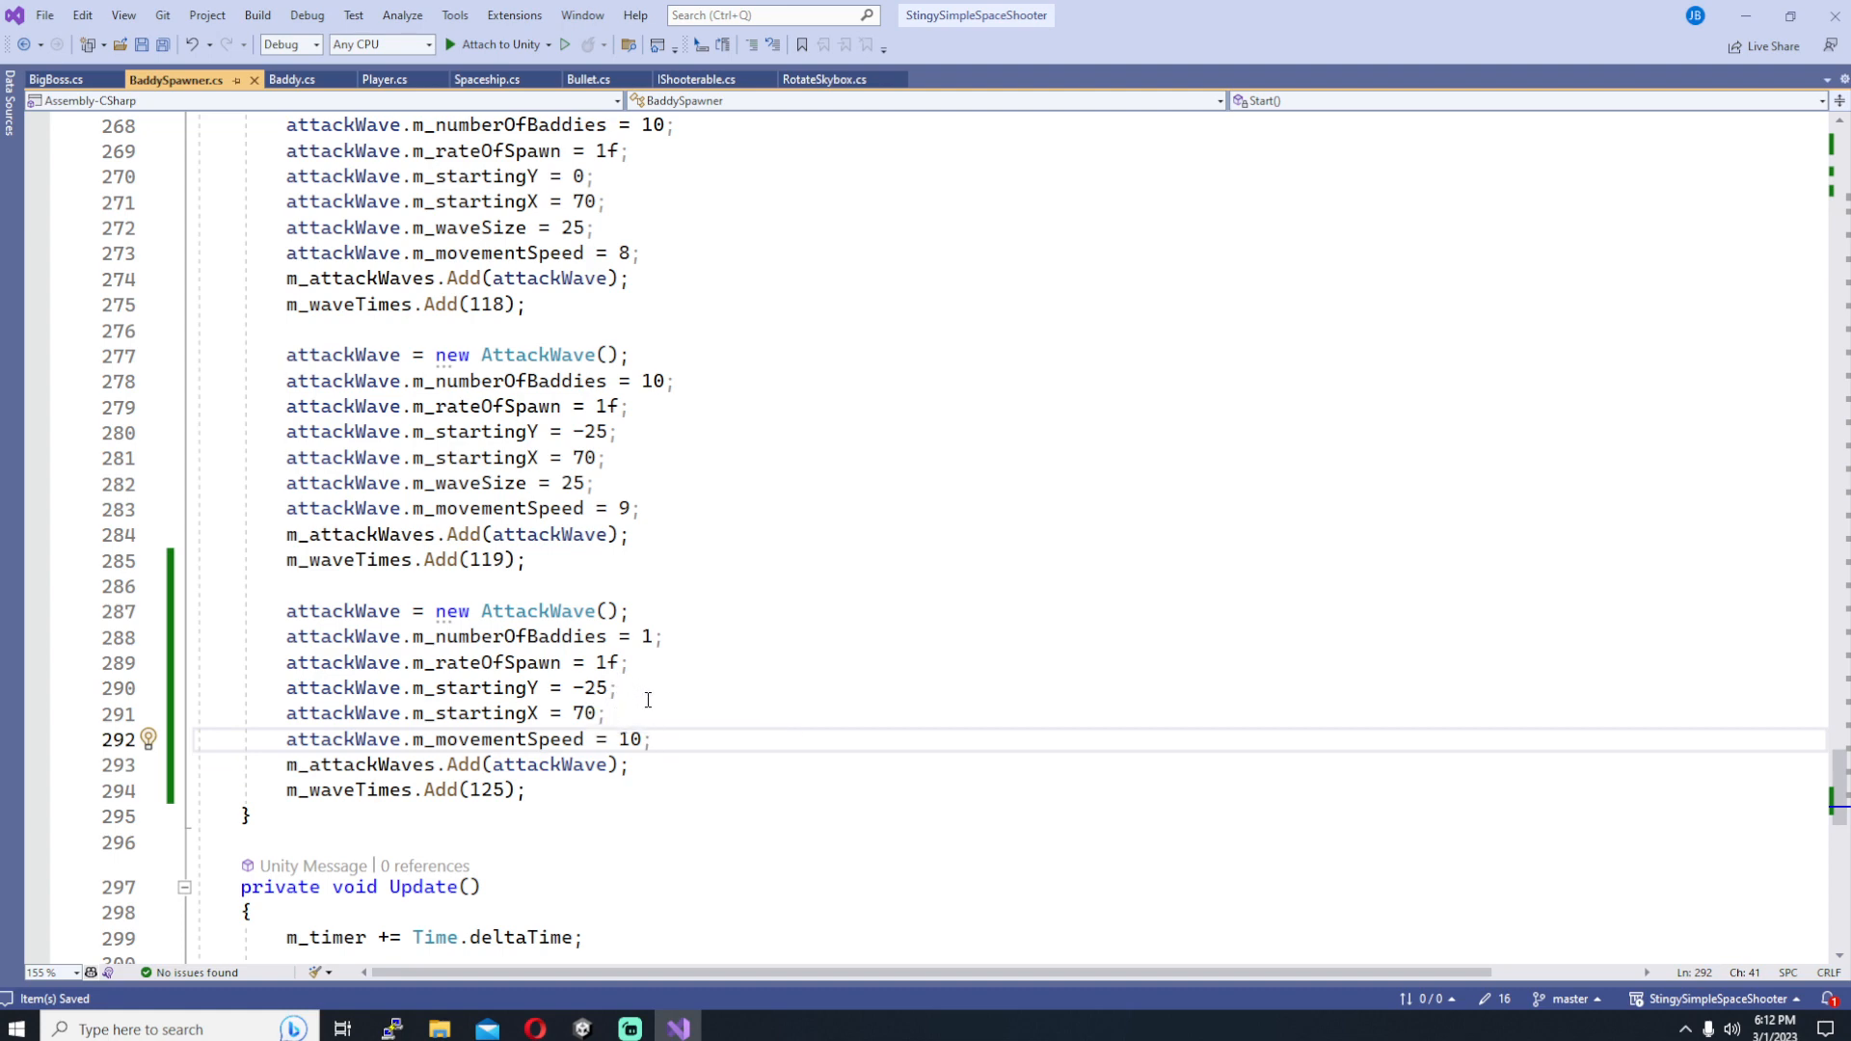
pyautogui.moveTo(648, 692)
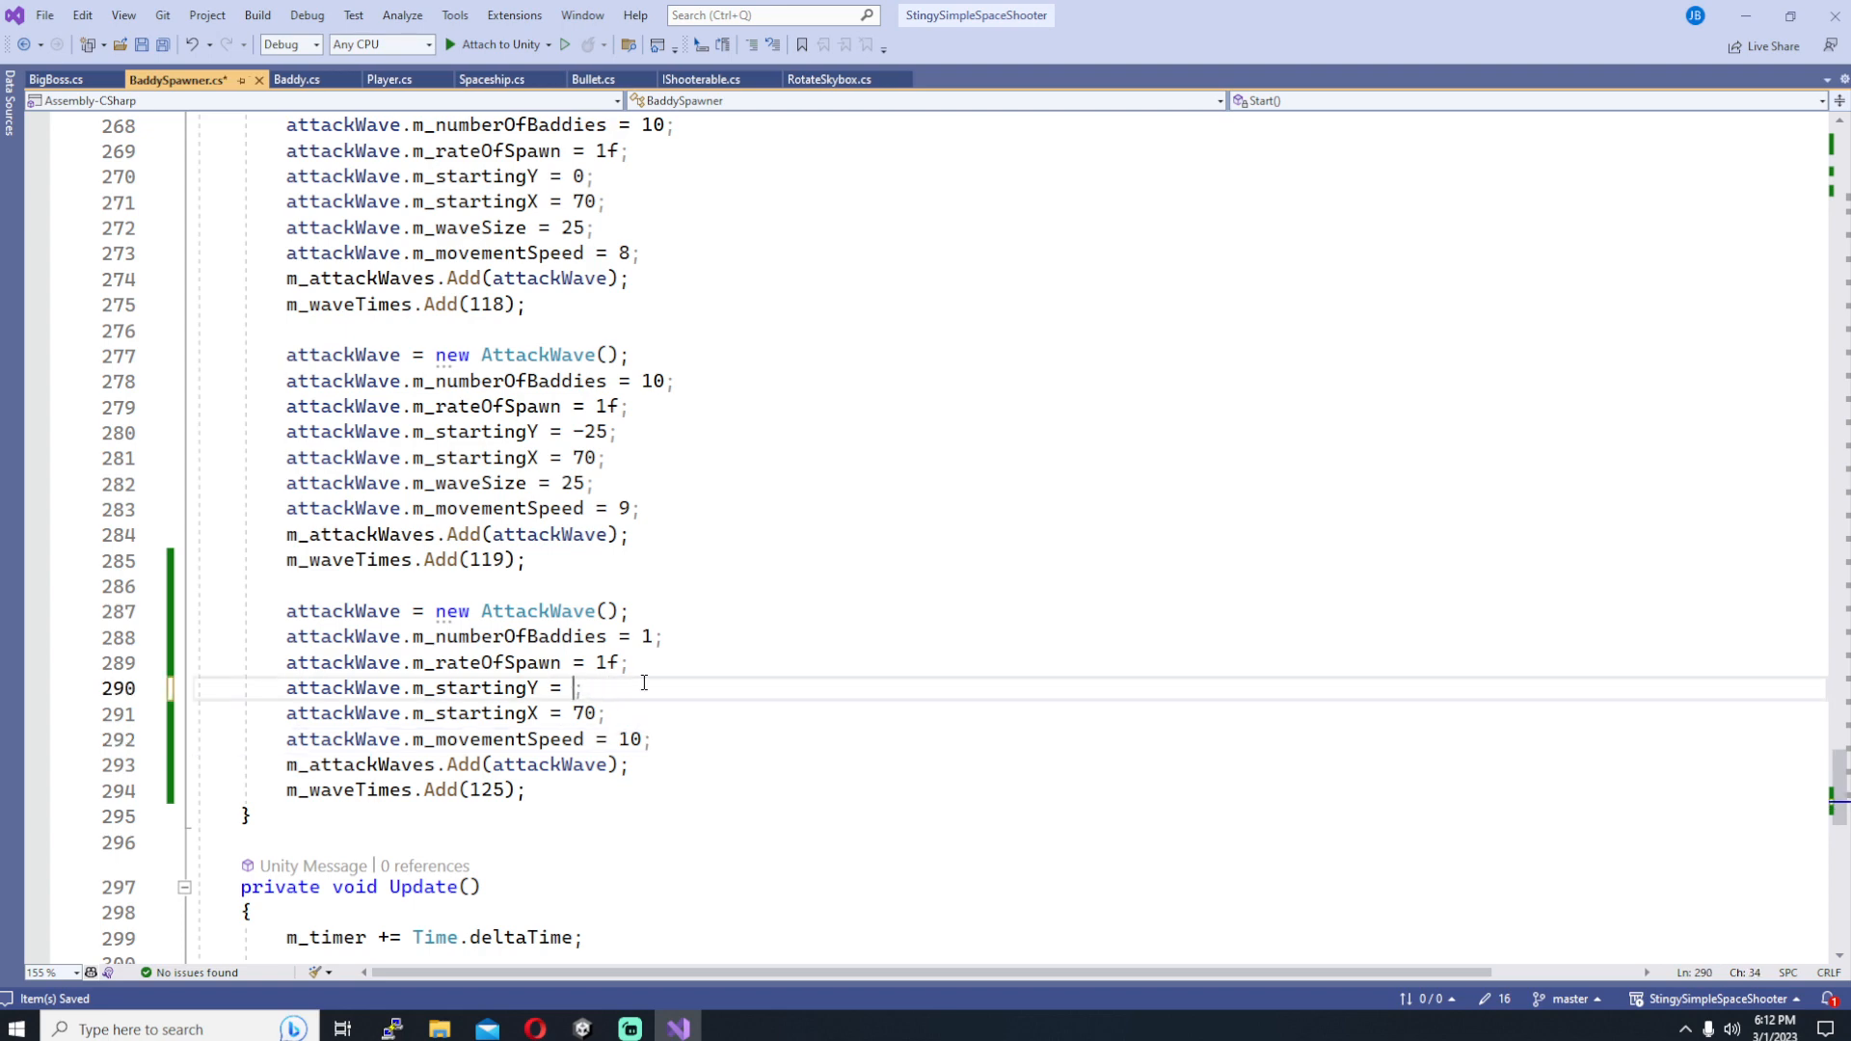
pyautogui.write('0')
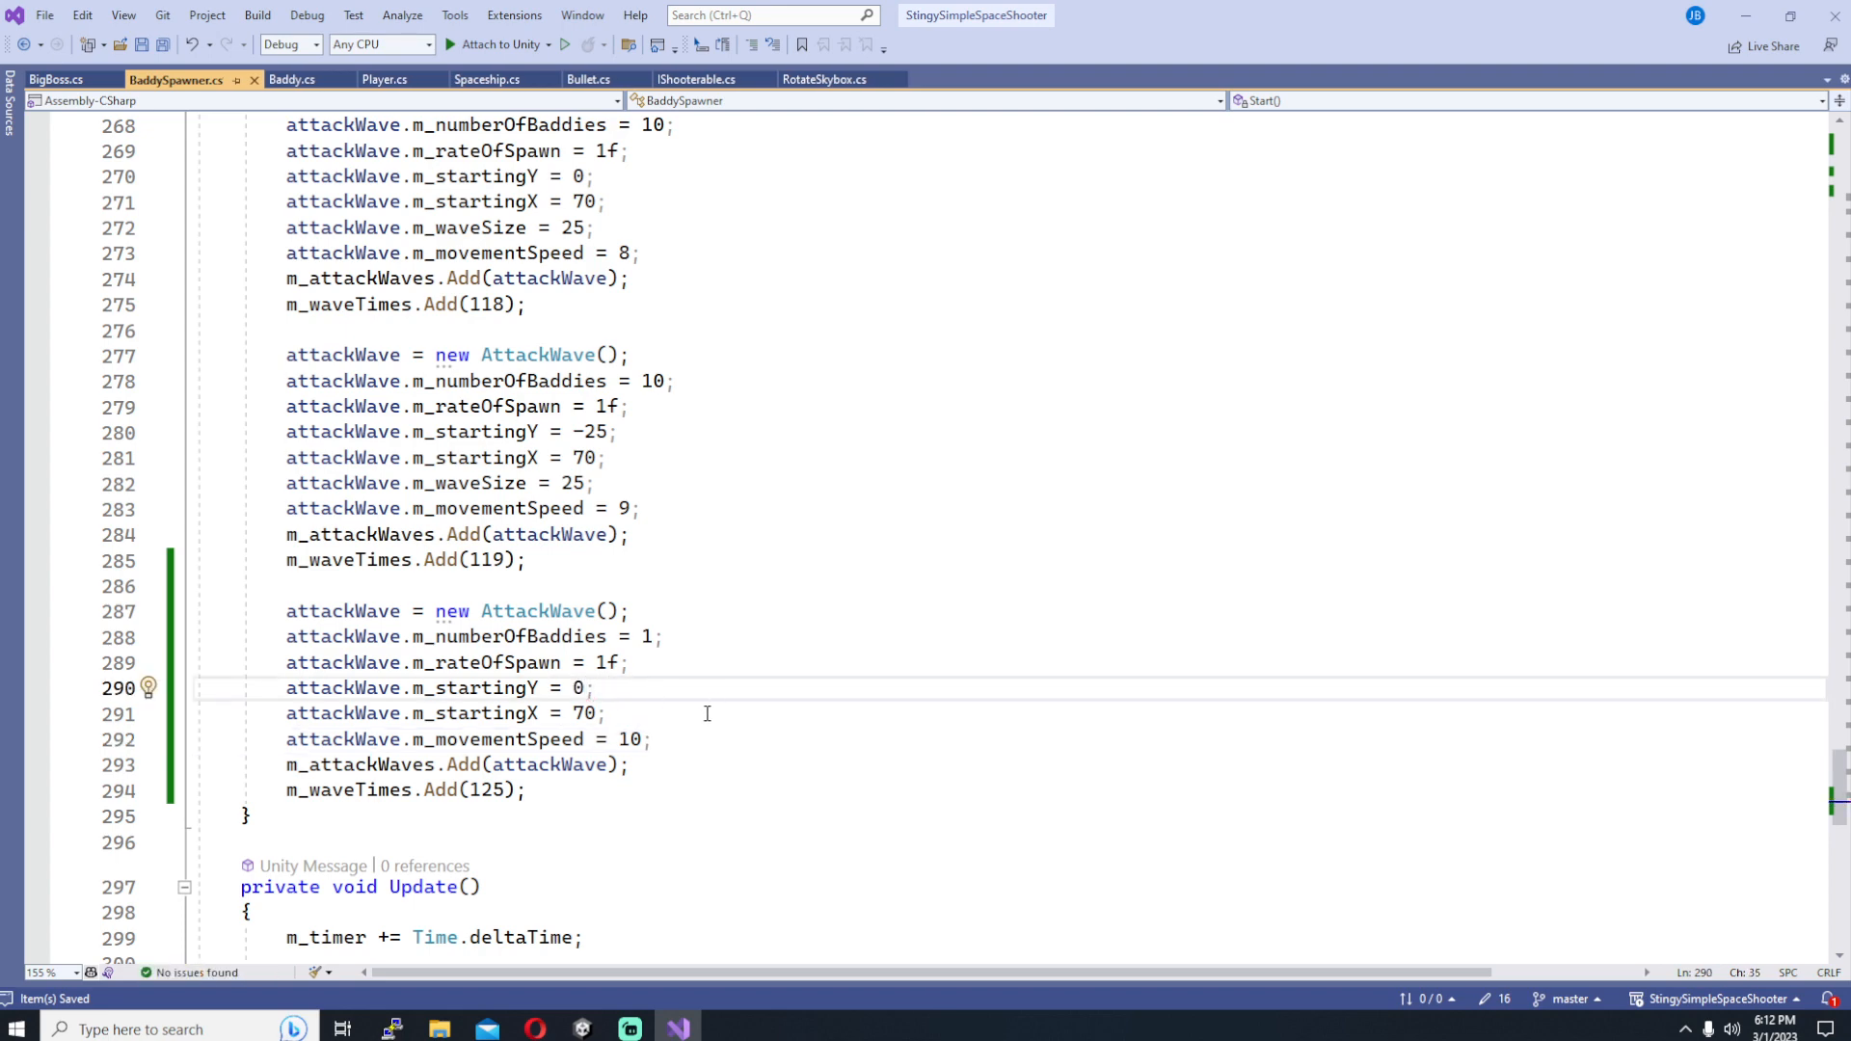
pyautogui.click(691, 738)
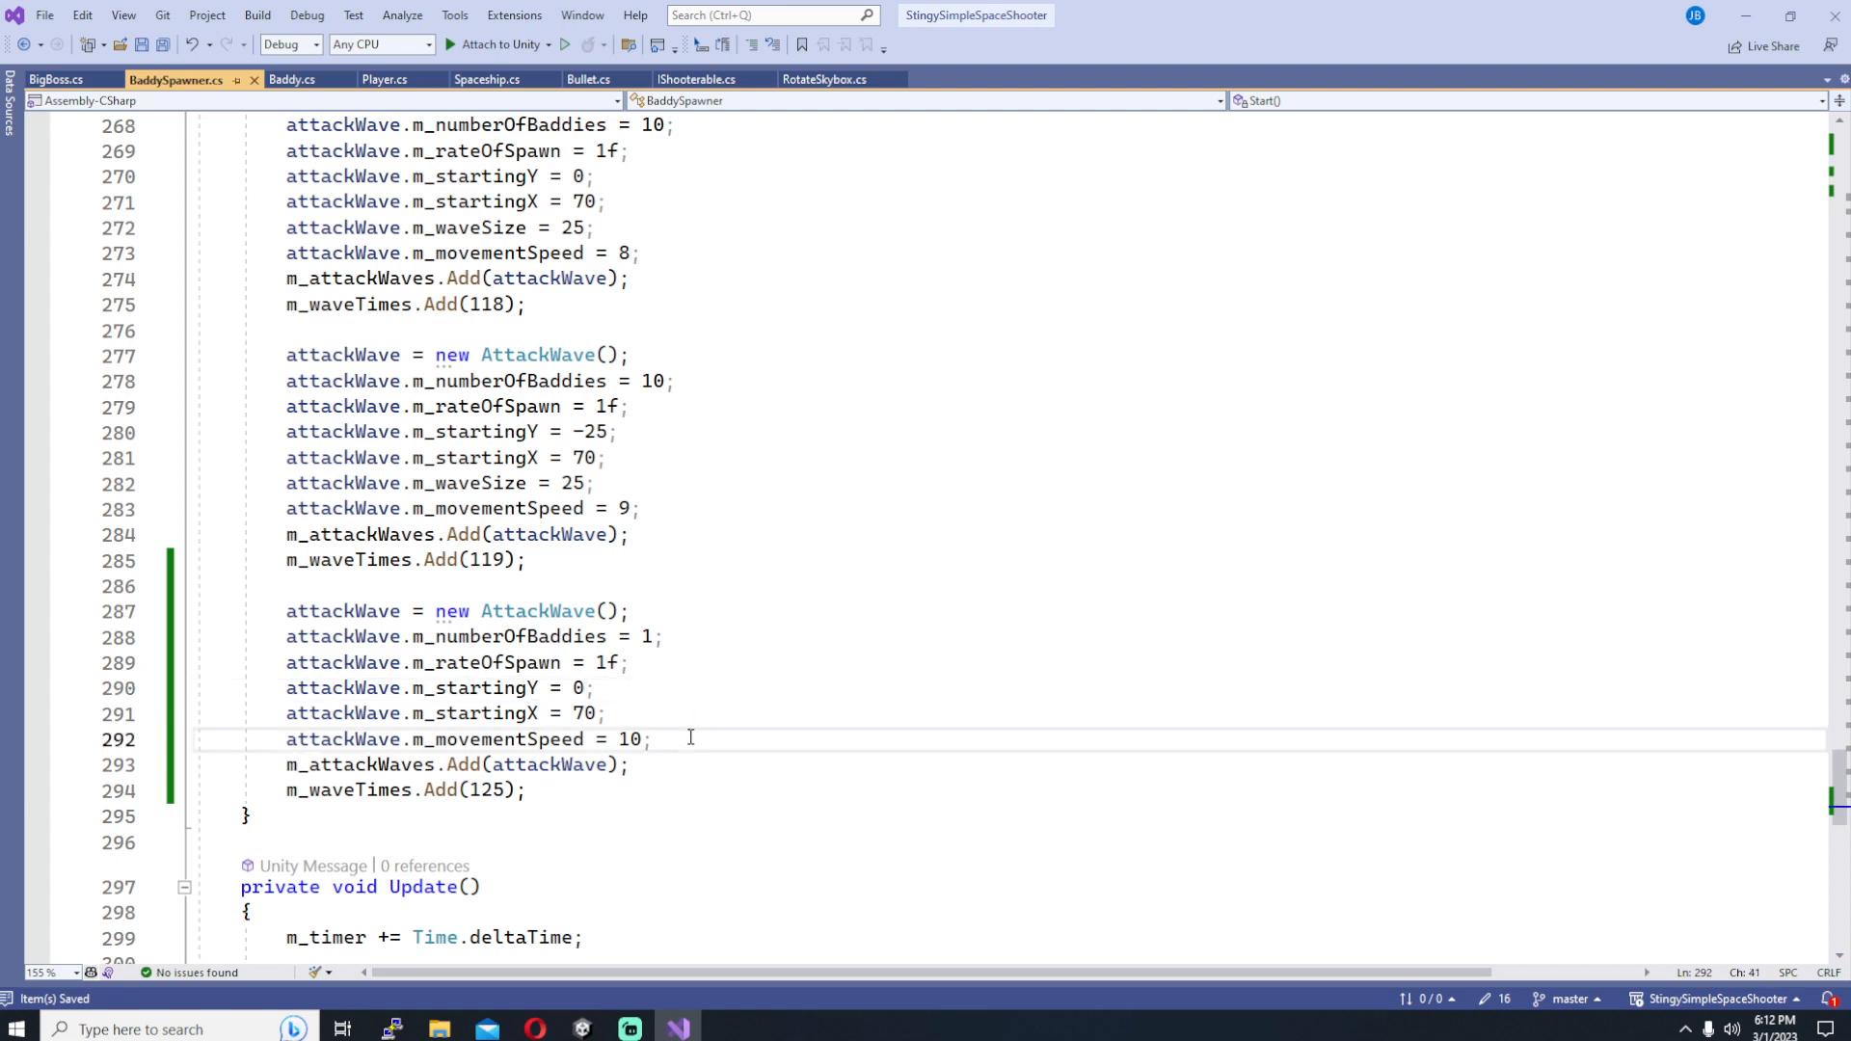
pyautogui.write('attackWave.')
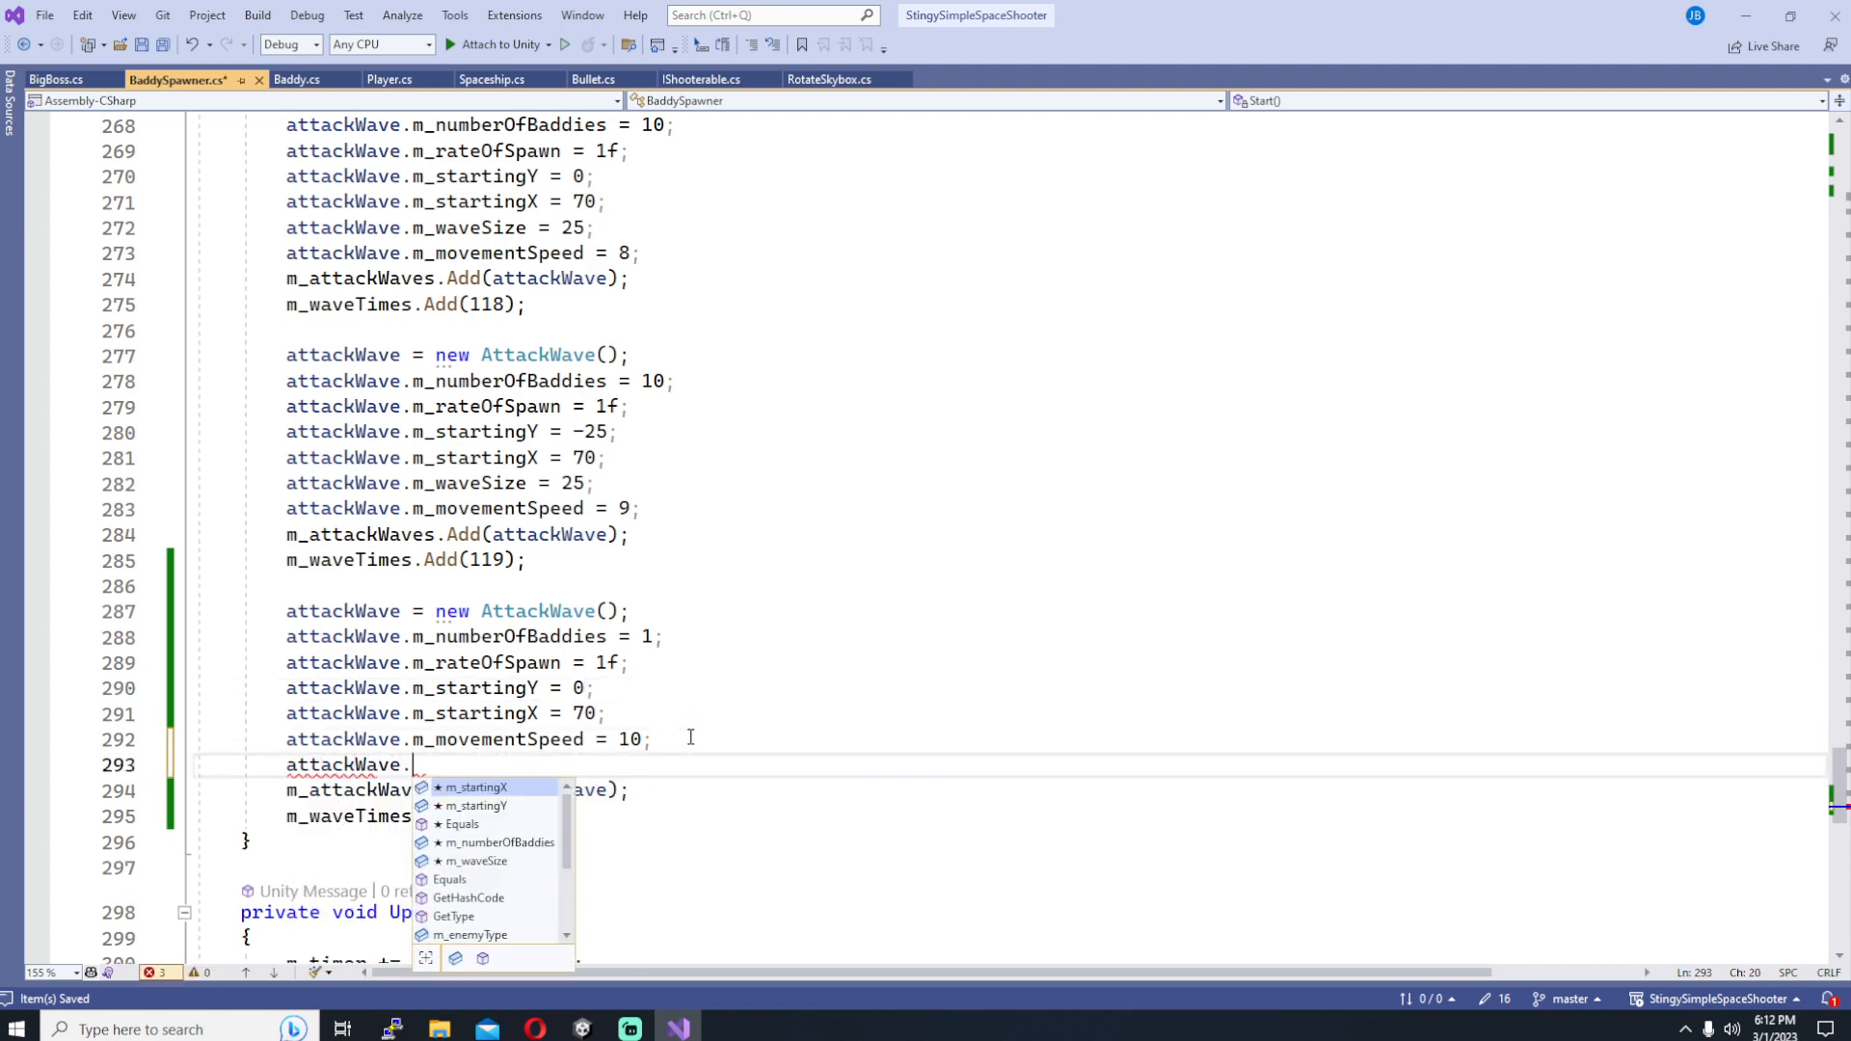
pyautogui.write('e')
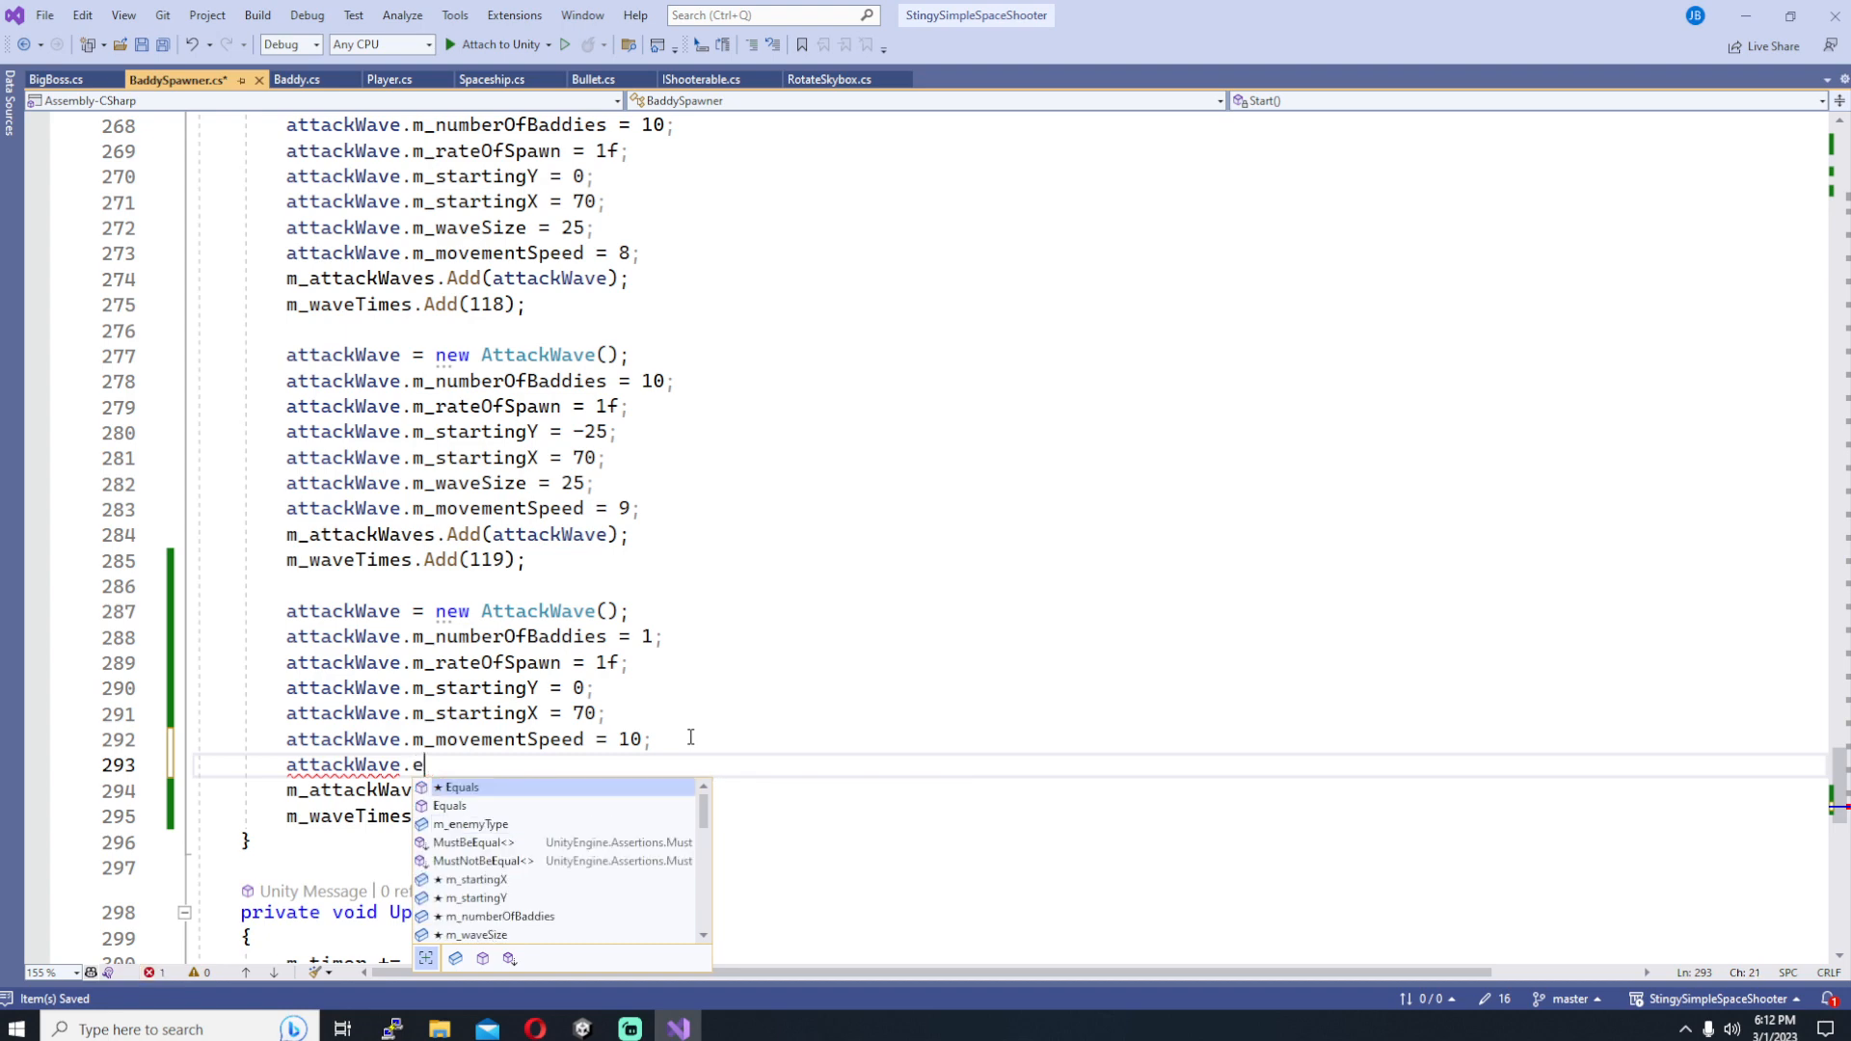
pyautogui.write('m_enemyType = EnemyType.Boss;')
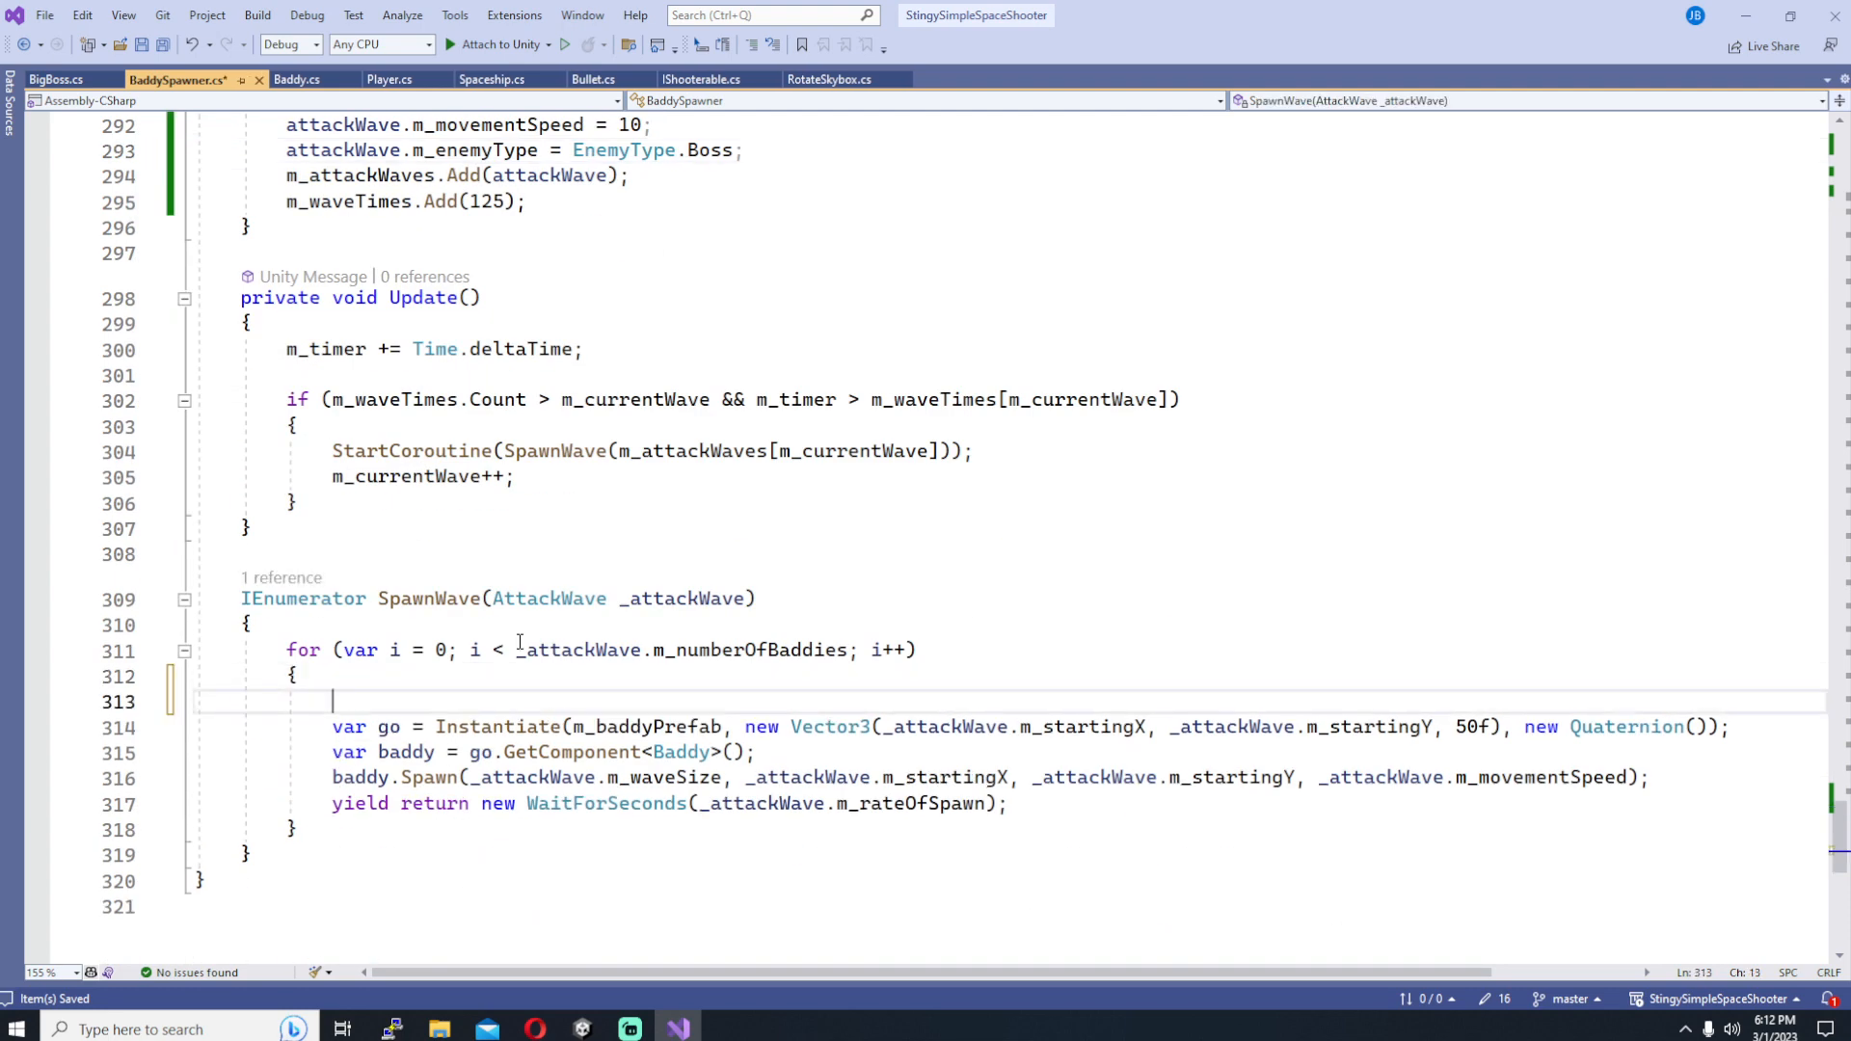
# Step: In SpawnWave, instantiate m_bossPrefab for Boss waves and m_baddyPrefab otherwise, removing the old instantiate line
pyautogui.write('if')
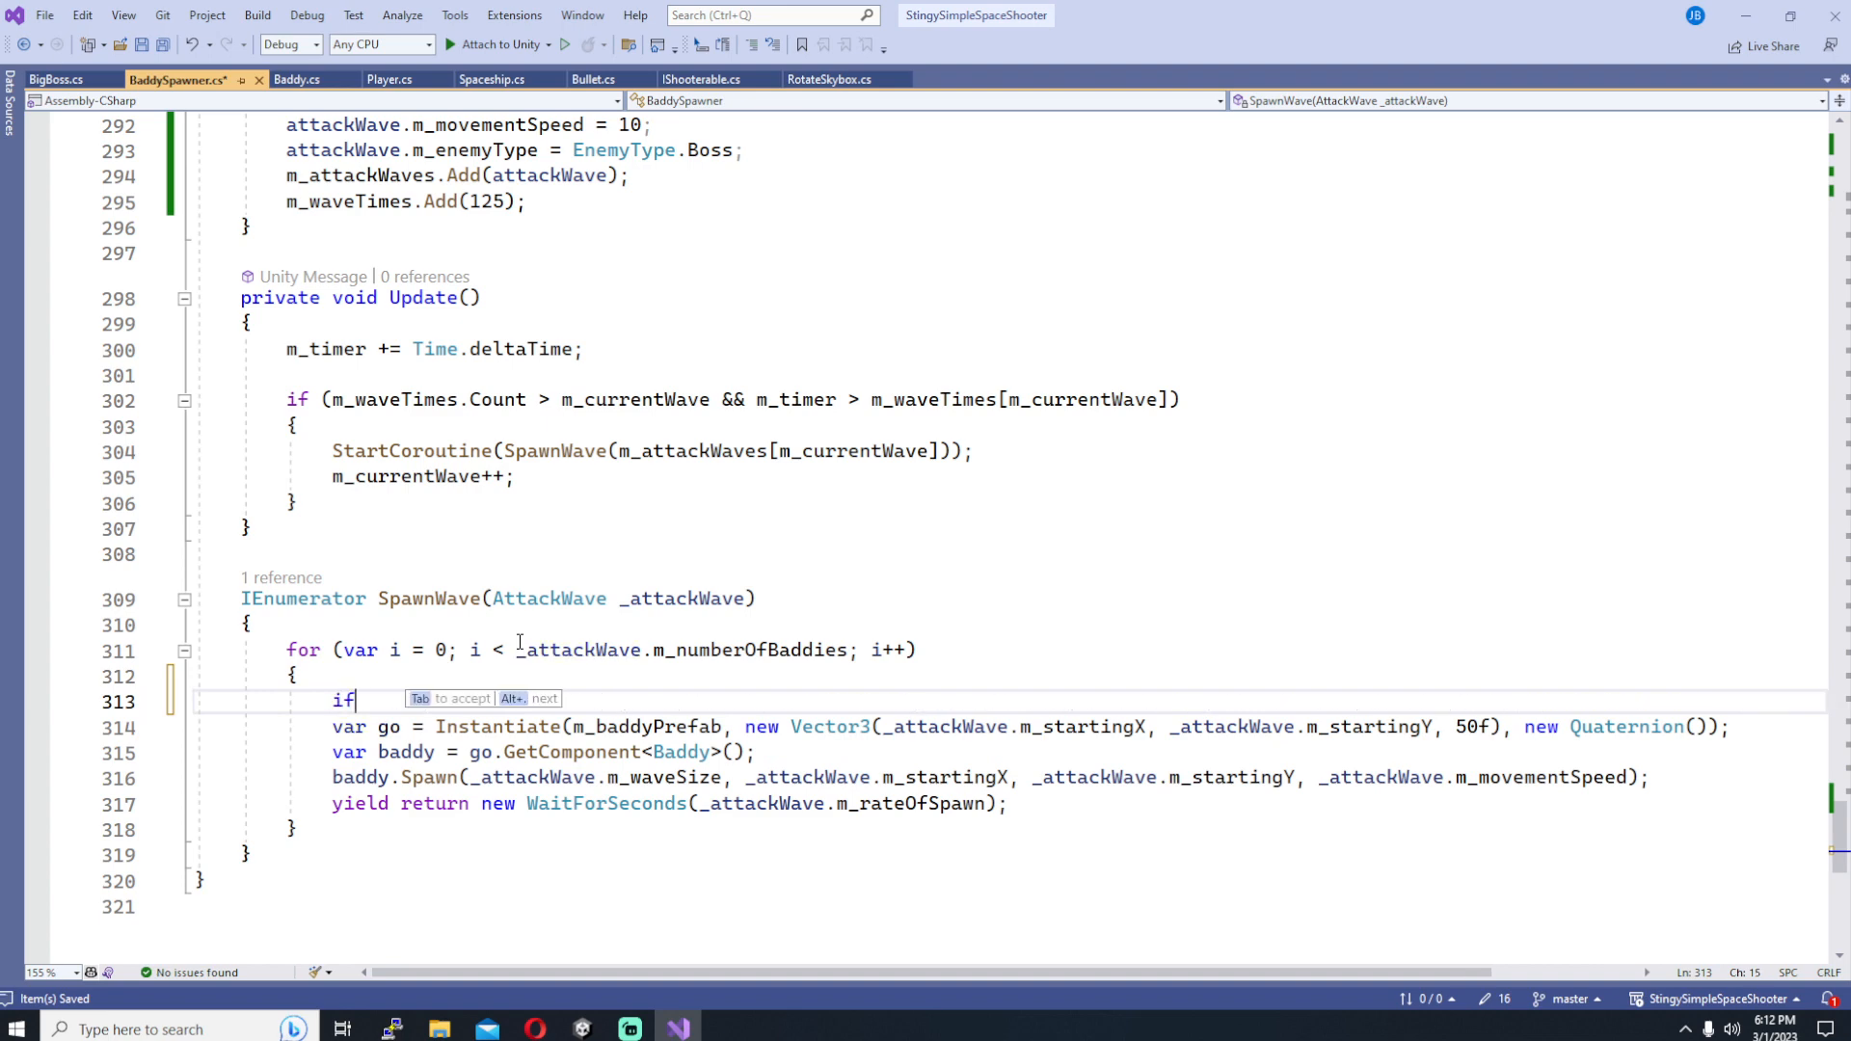
pyautogui.write('(')
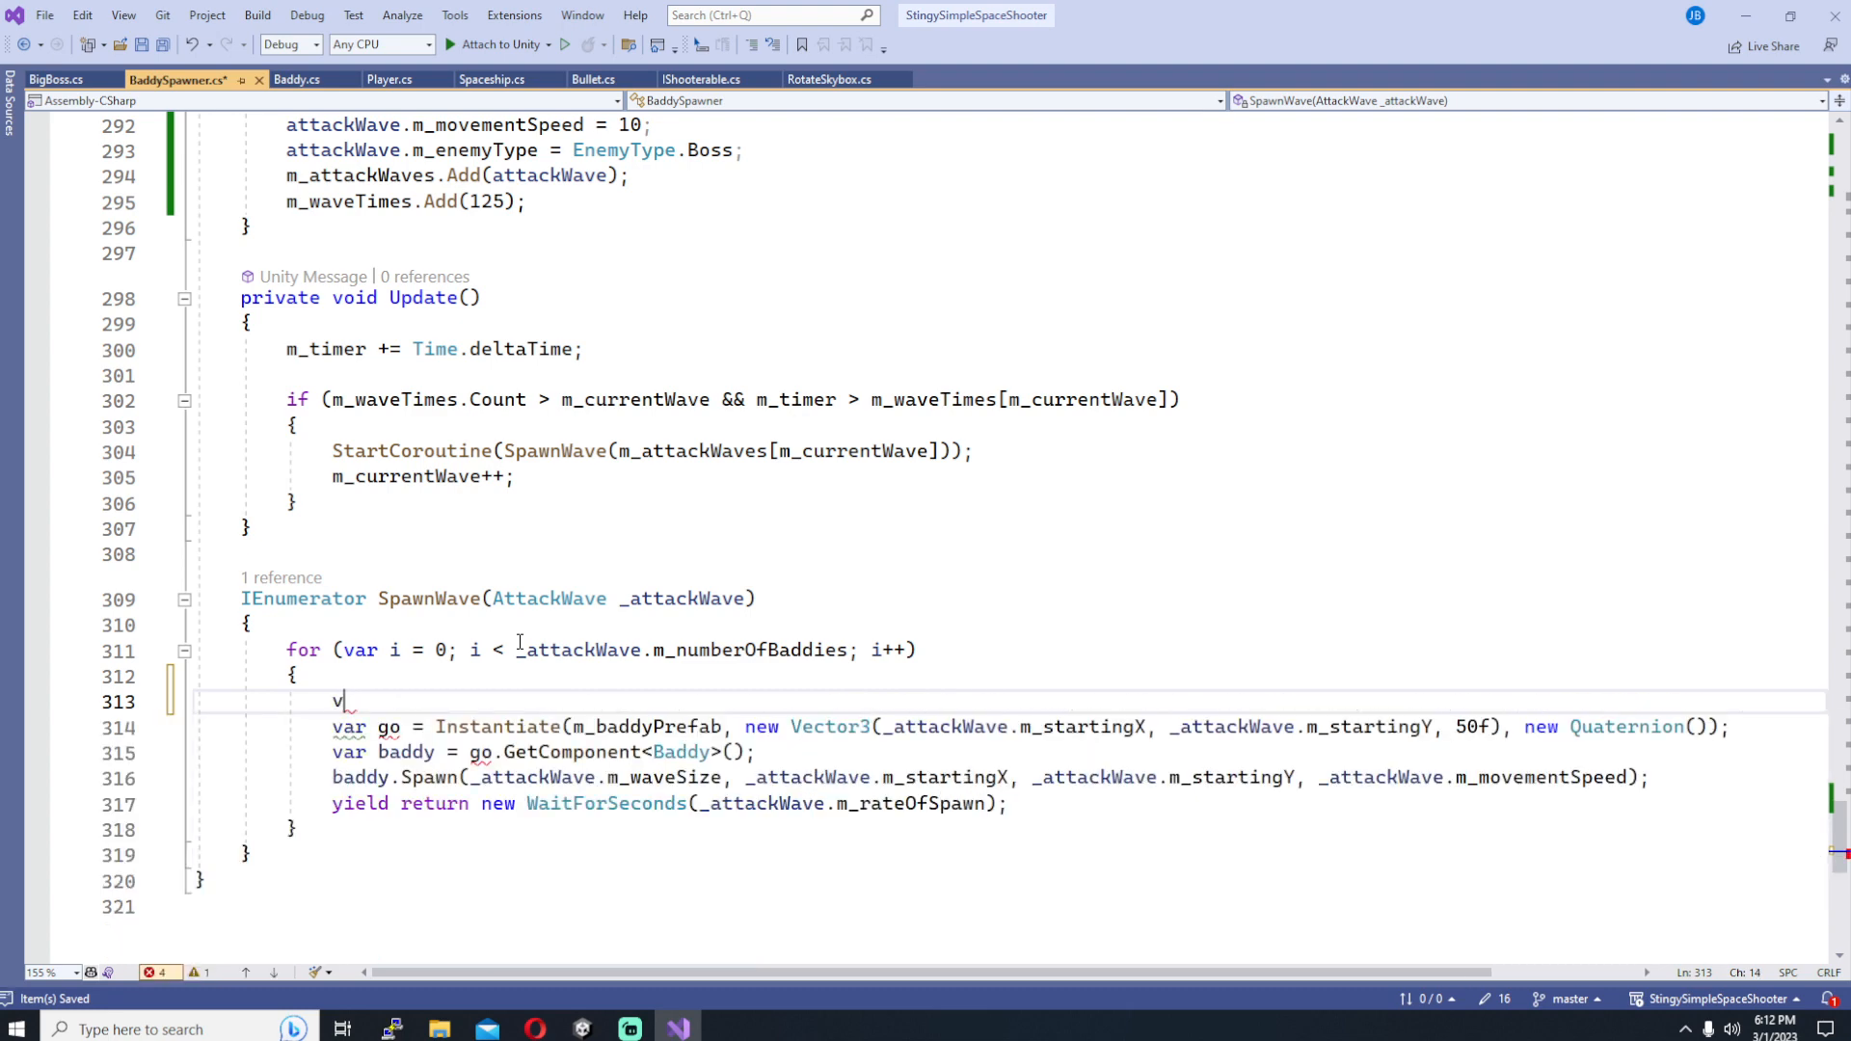
pyautogui.write('ar go =')
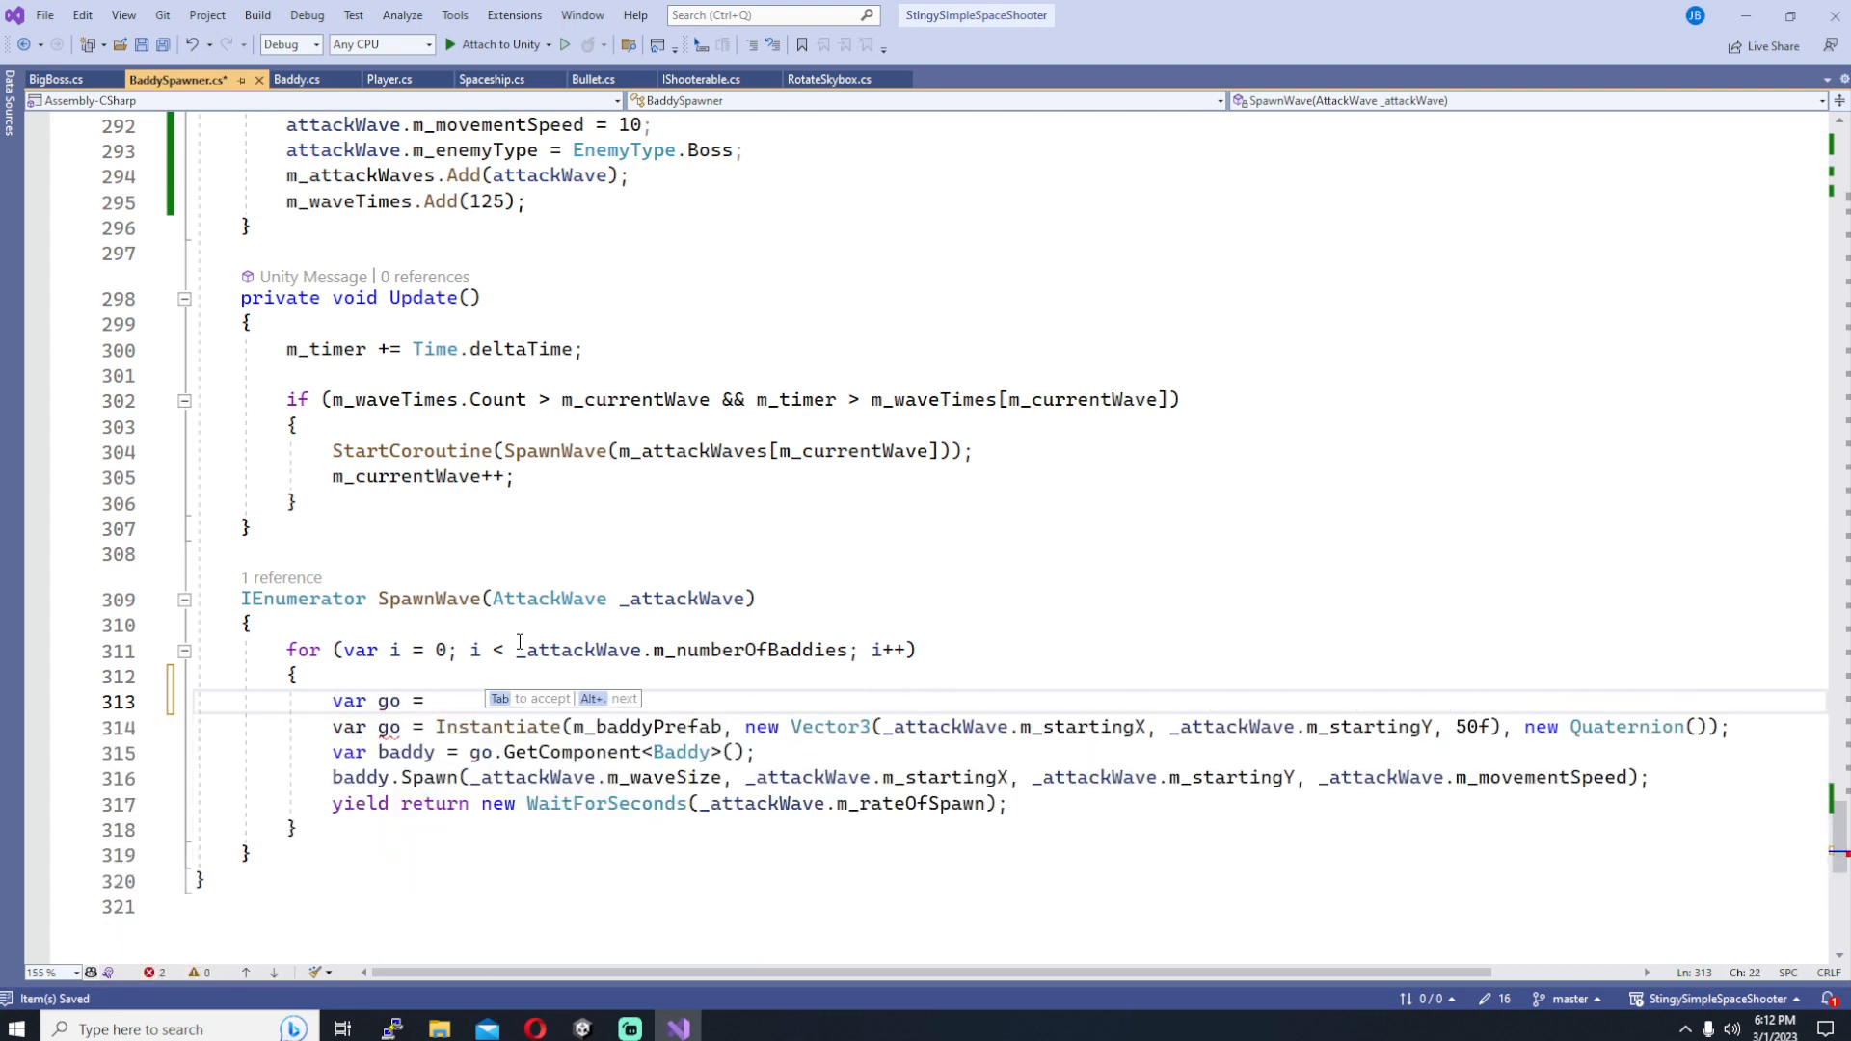
pyautogui.write('GameObject')
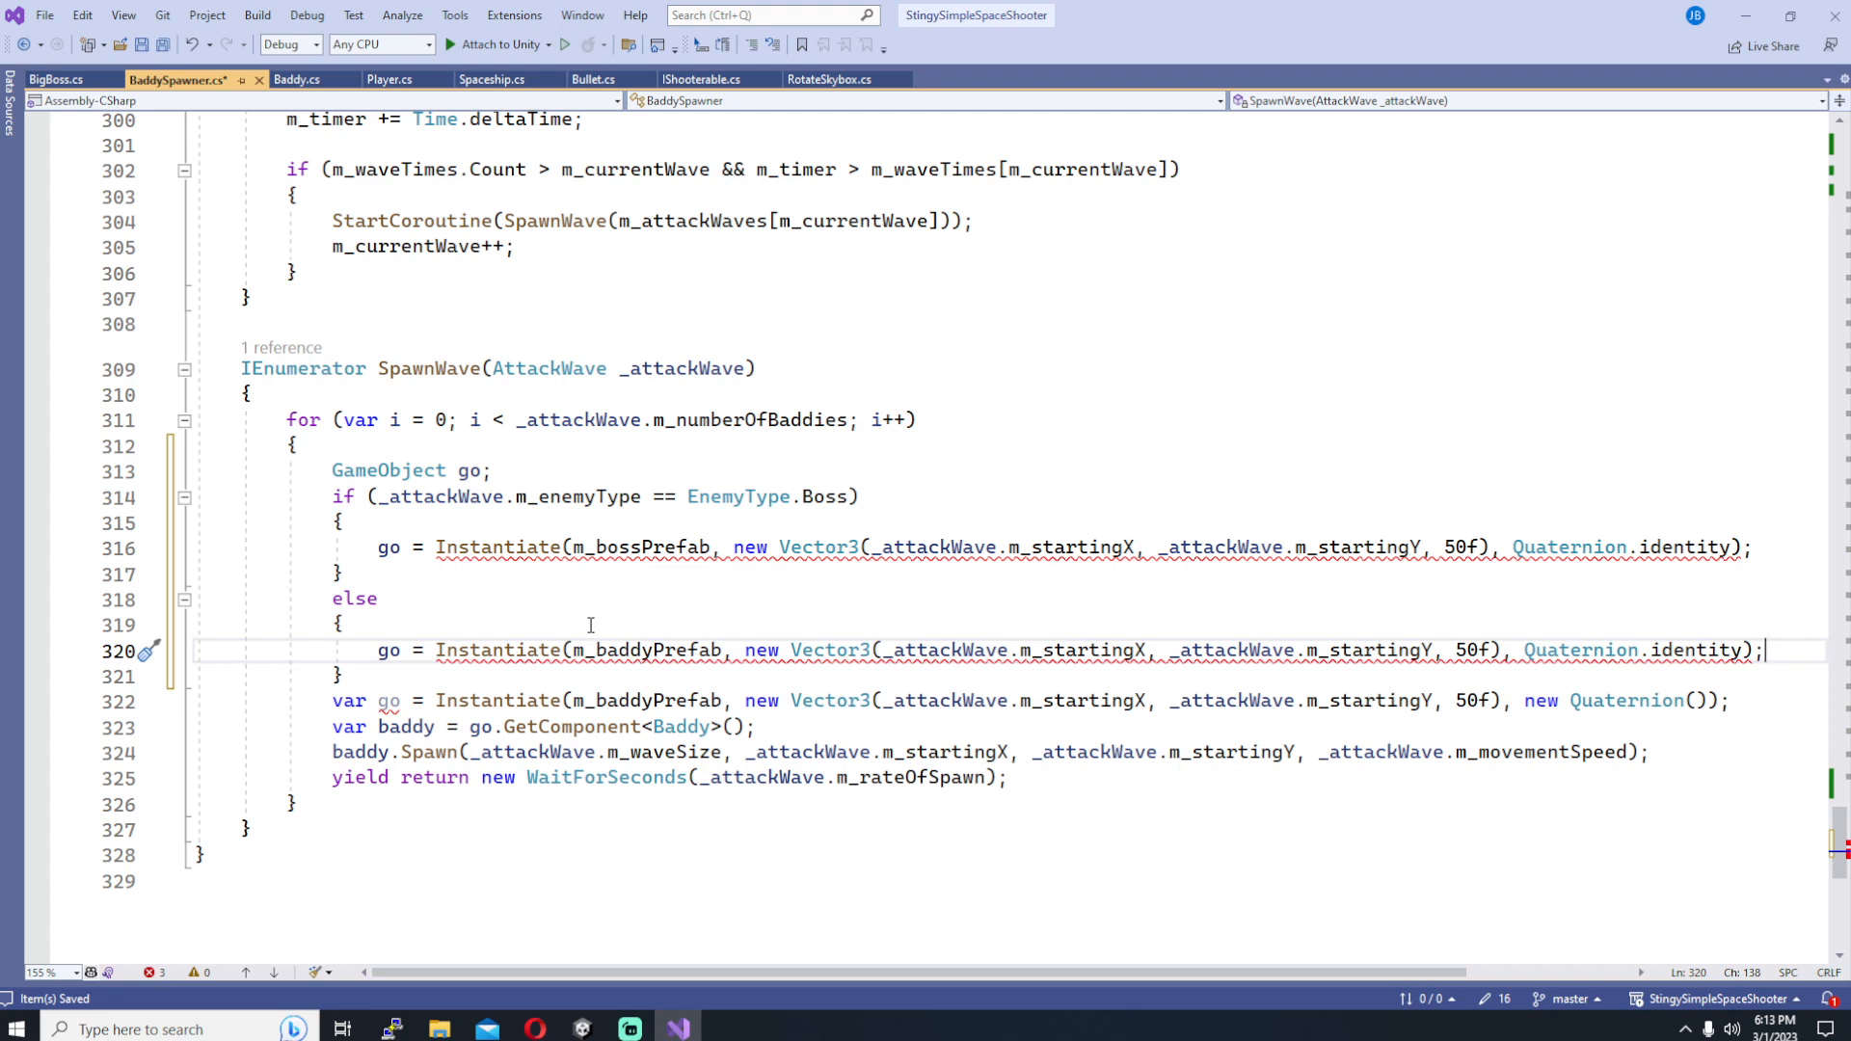
pyautogui.moveTo(712, 551)
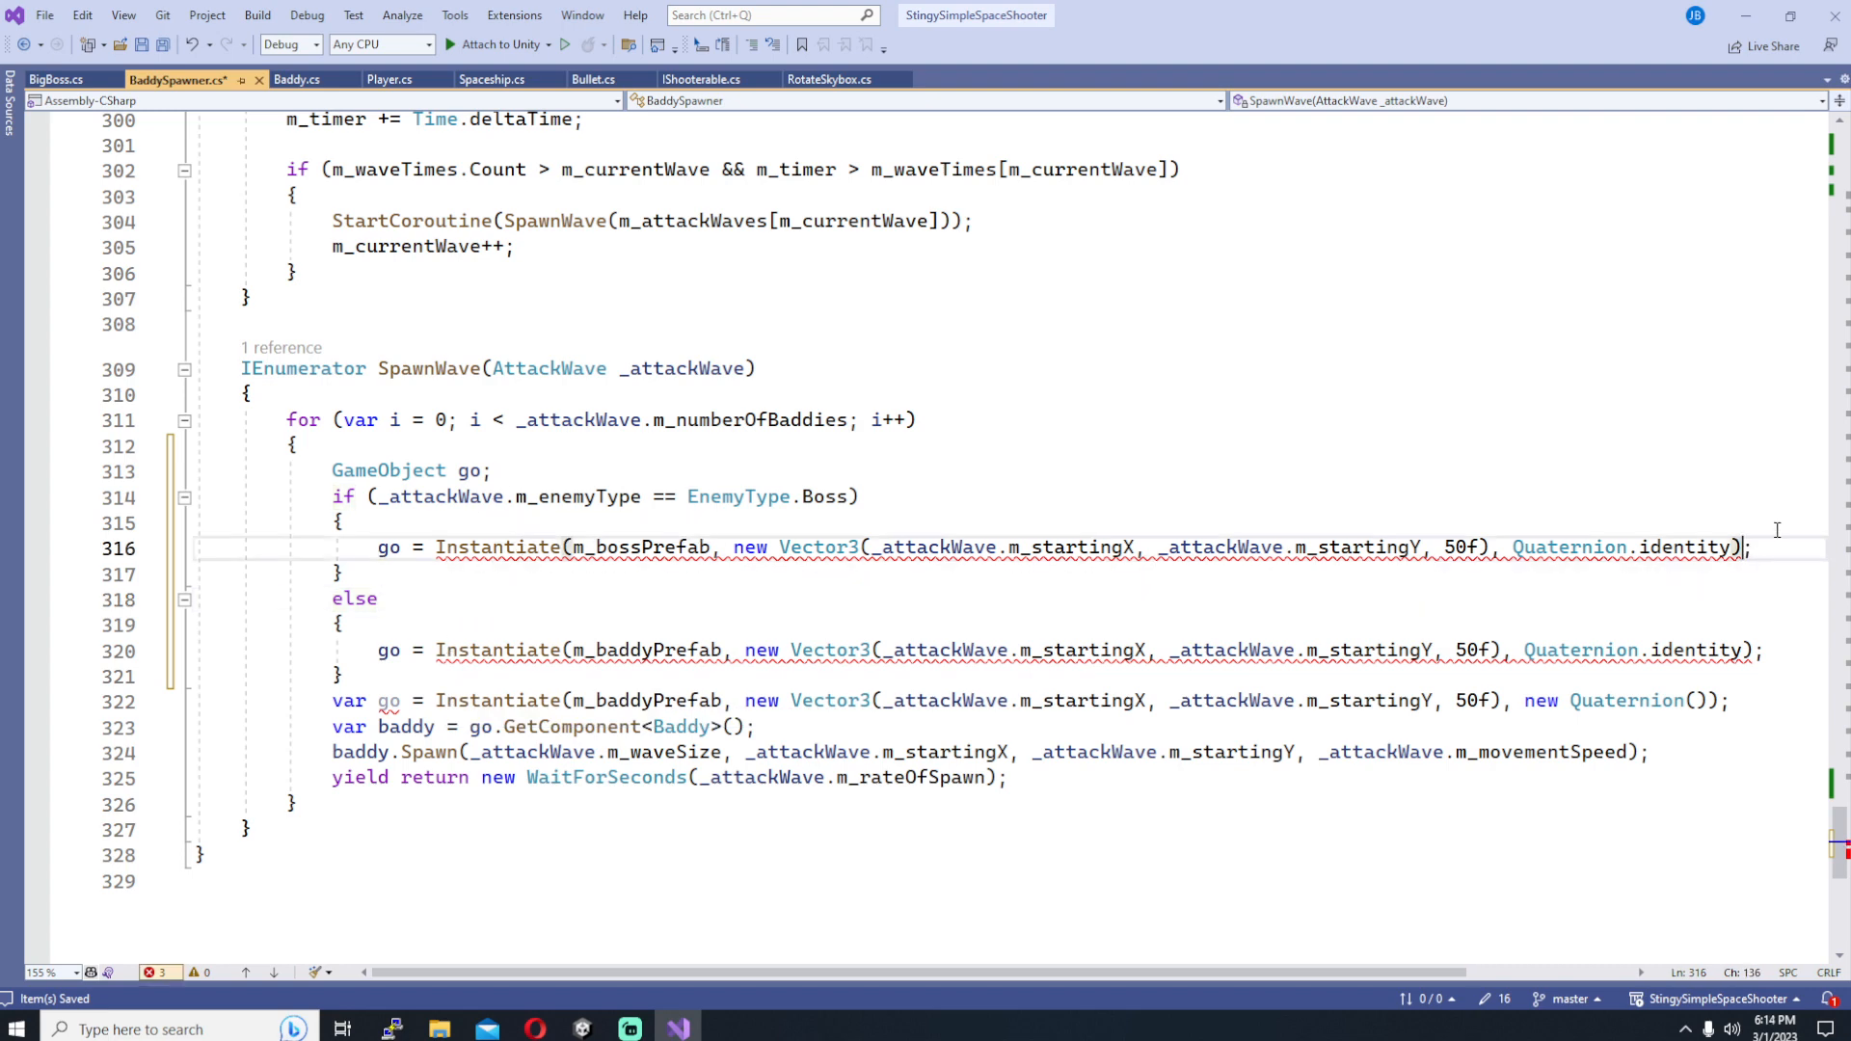
pyautogui.write('.gameObject')
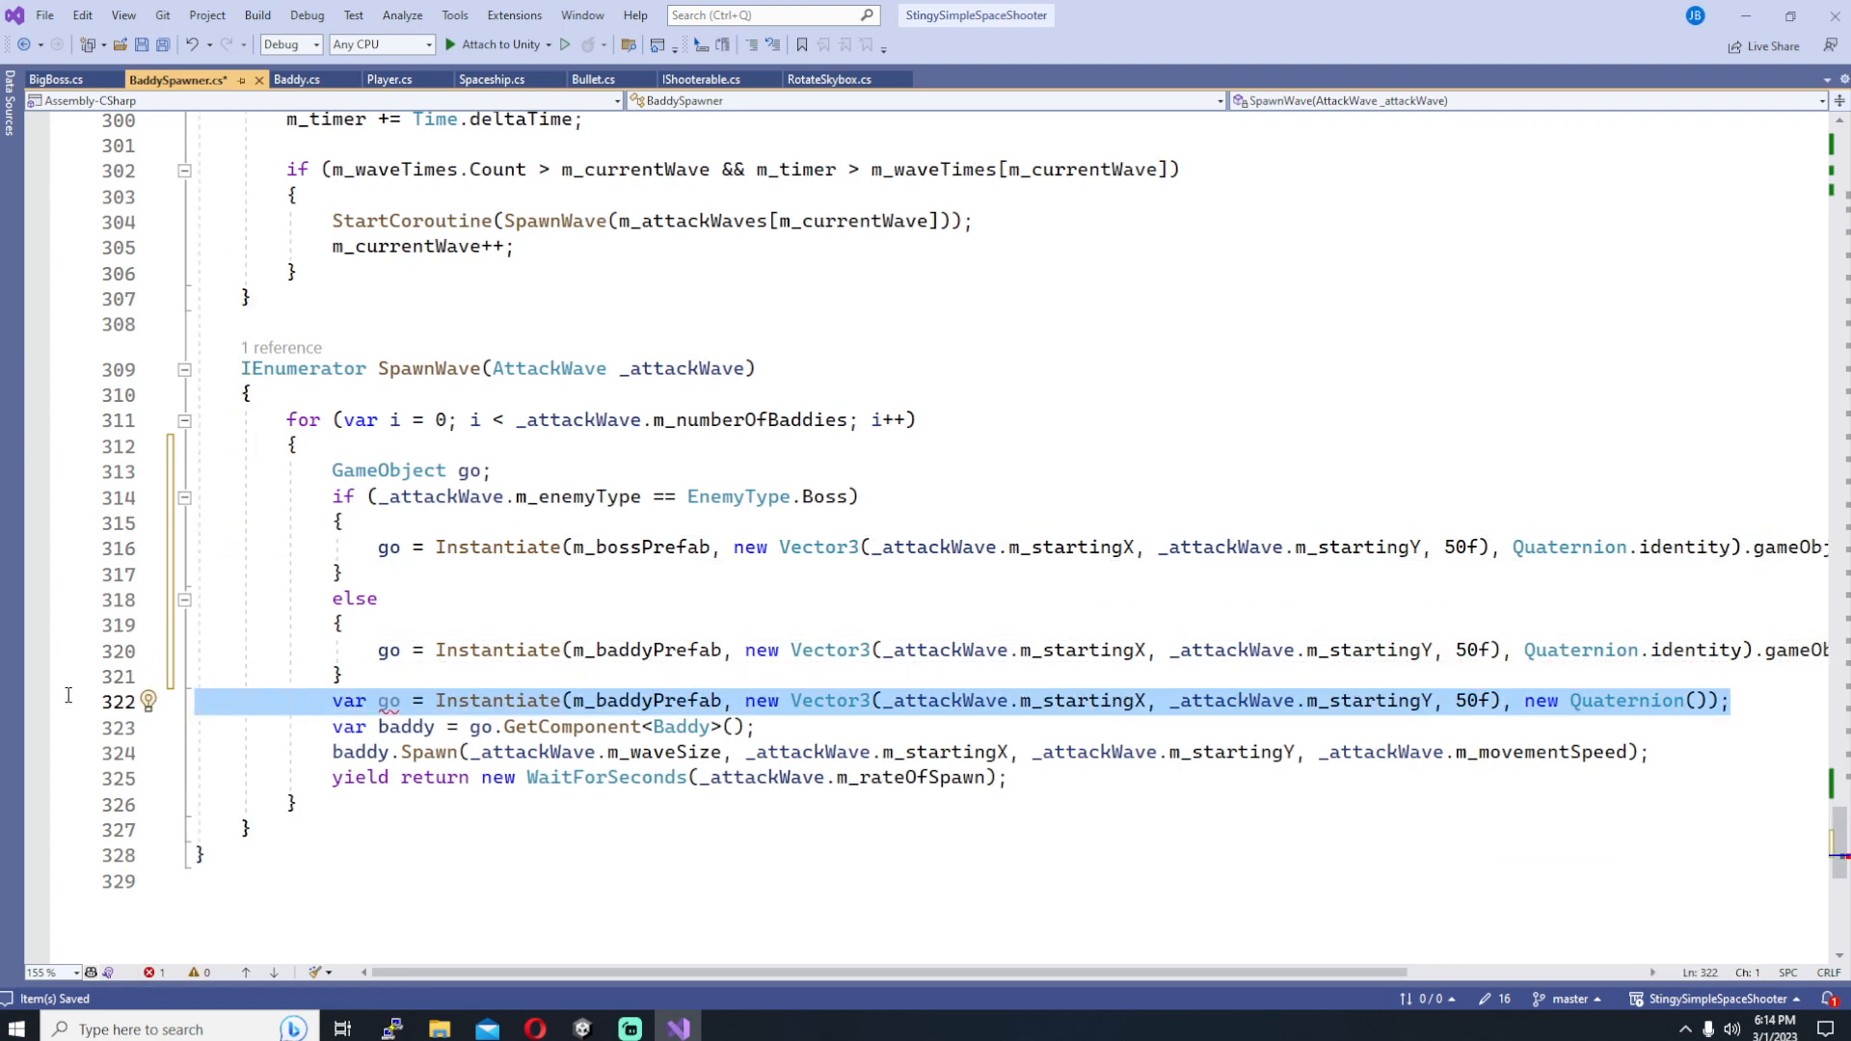
pyautogui.press('Delete')
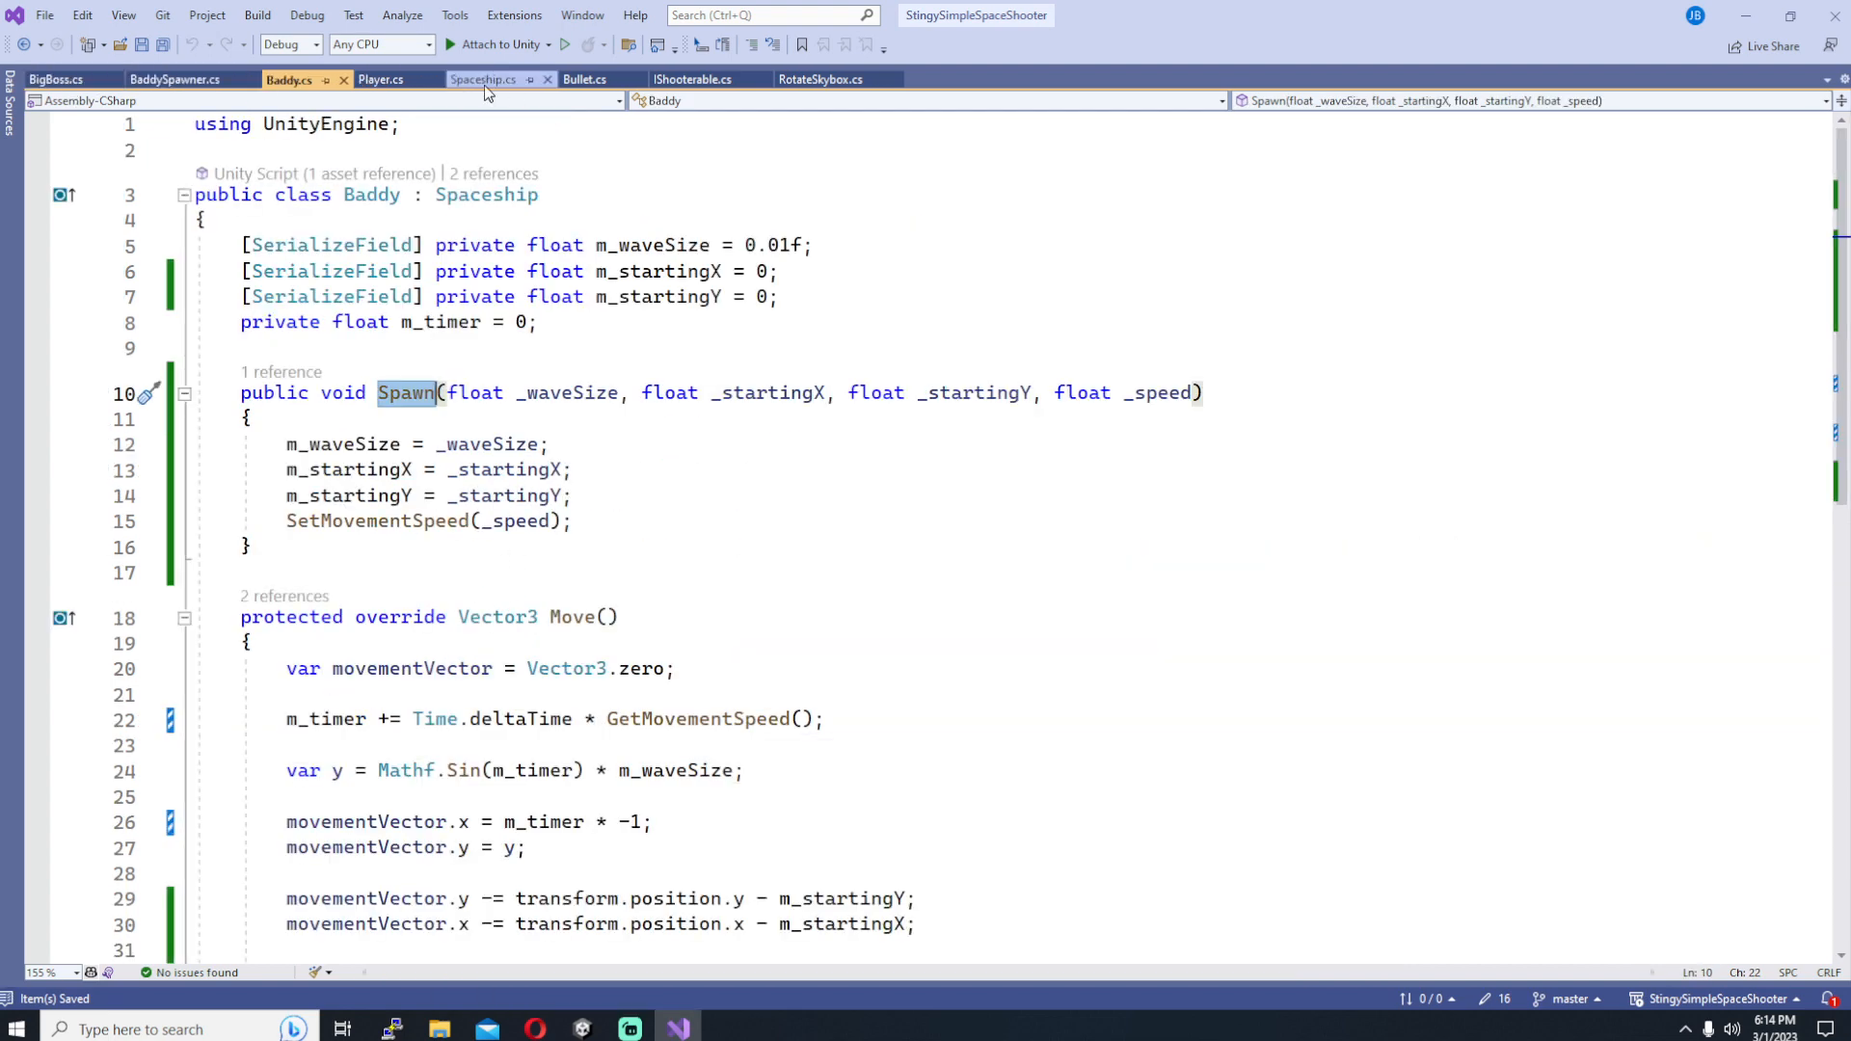
# Step: Assign the BossParent prefab to the BaddySpawner's Boss Prefab slot and select the scene BossParent for removal
pyautogui.click(176, 79)
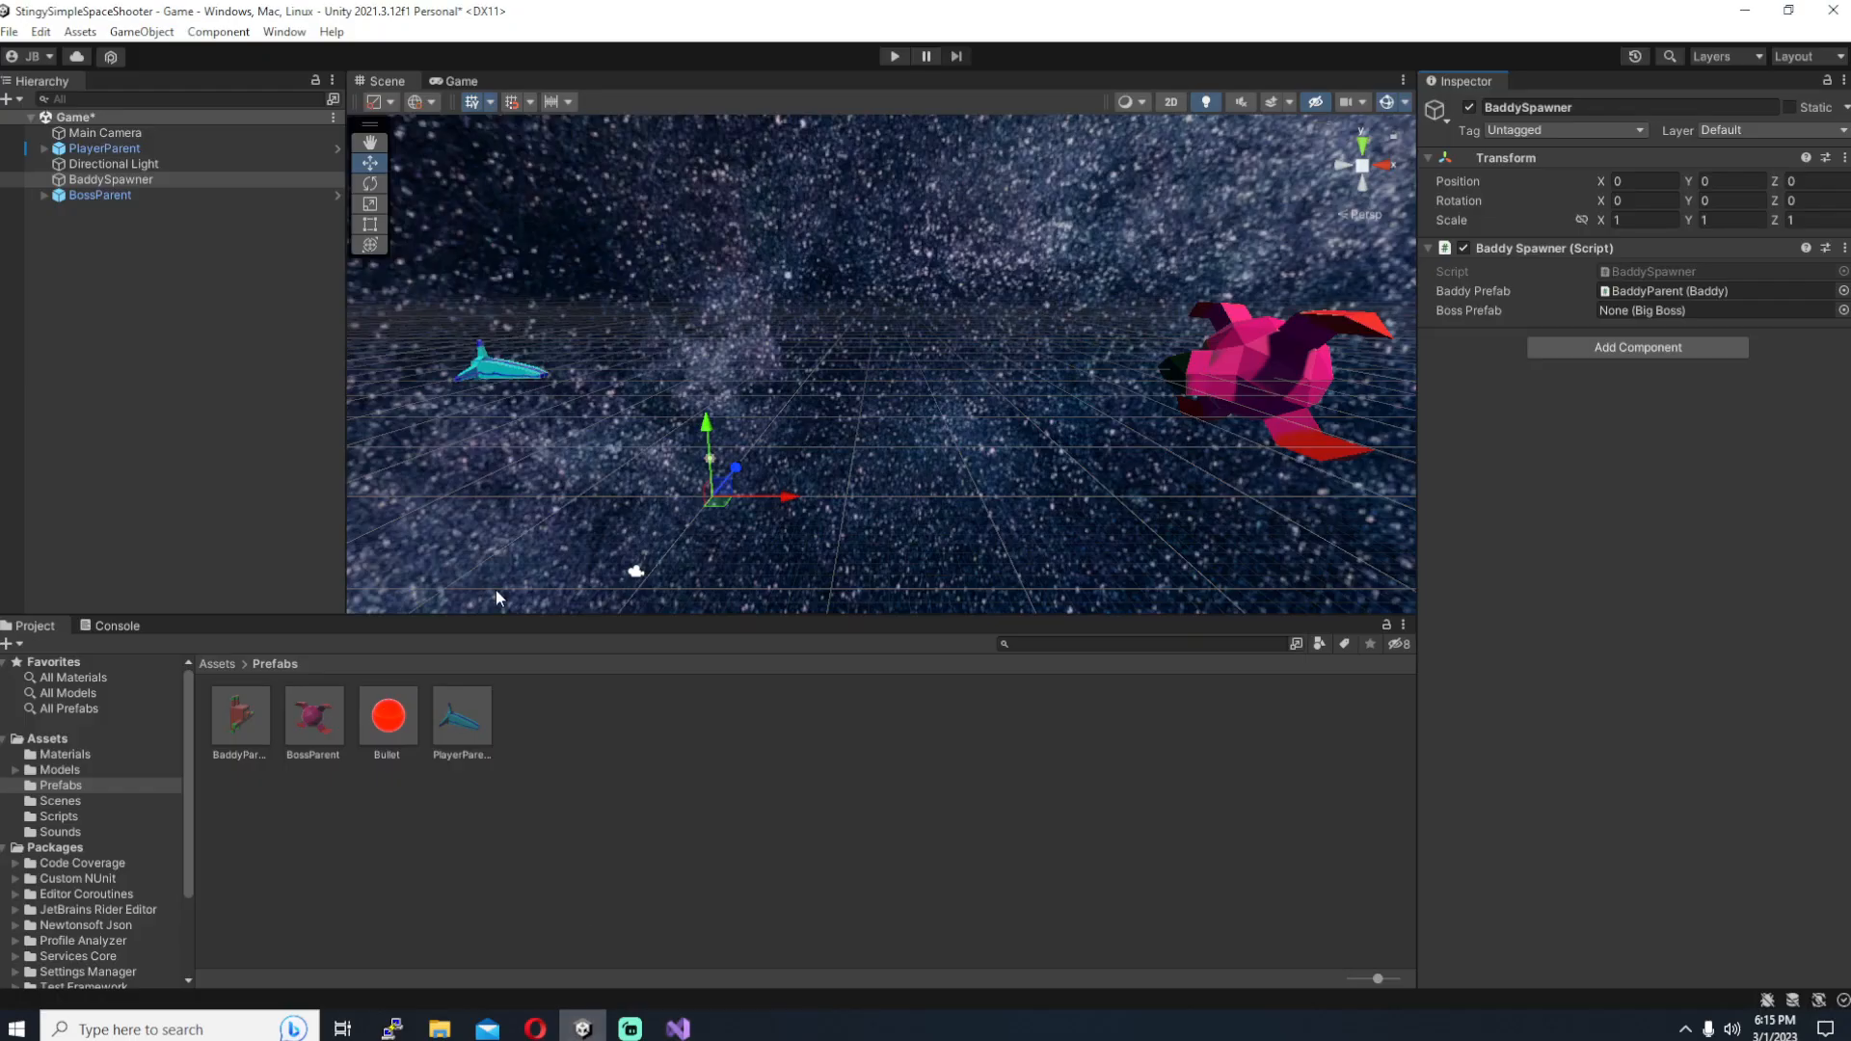
pyautogui.click(112, 177)
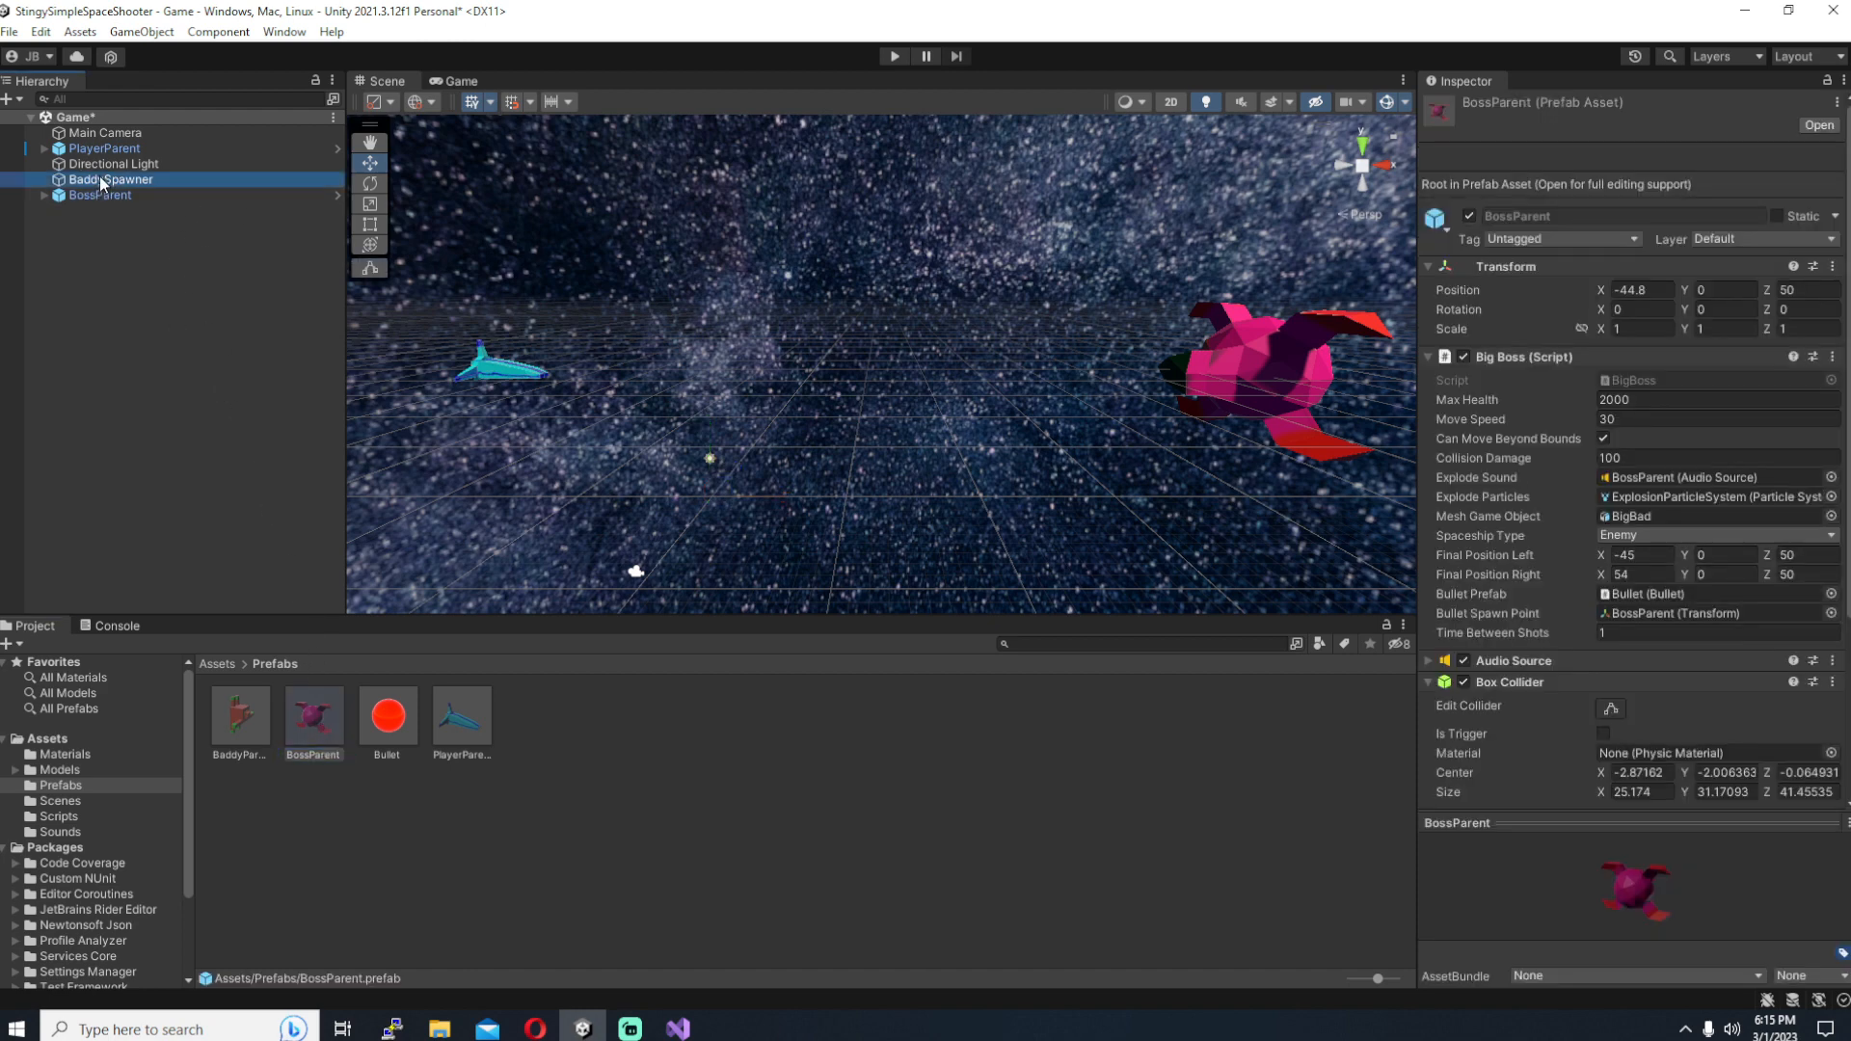
pyautogui.click(110, 178)
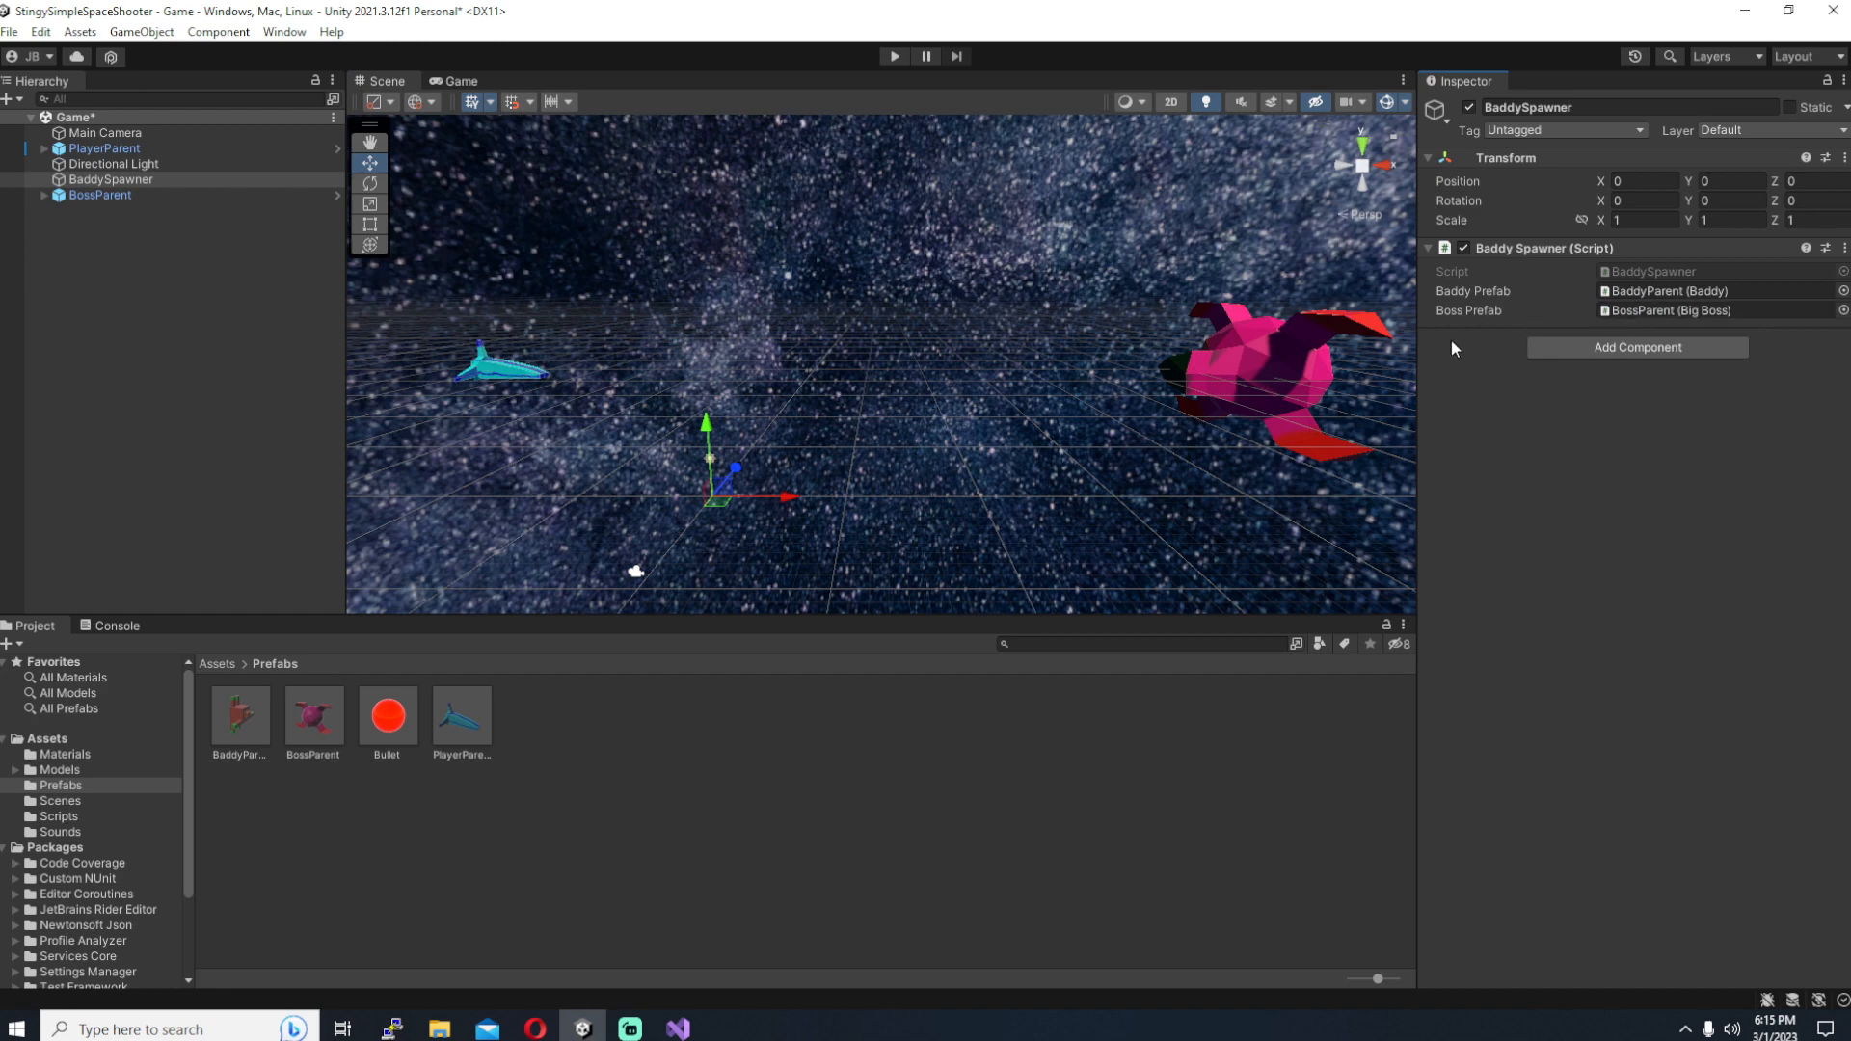
pyautogui.click(98, 195)
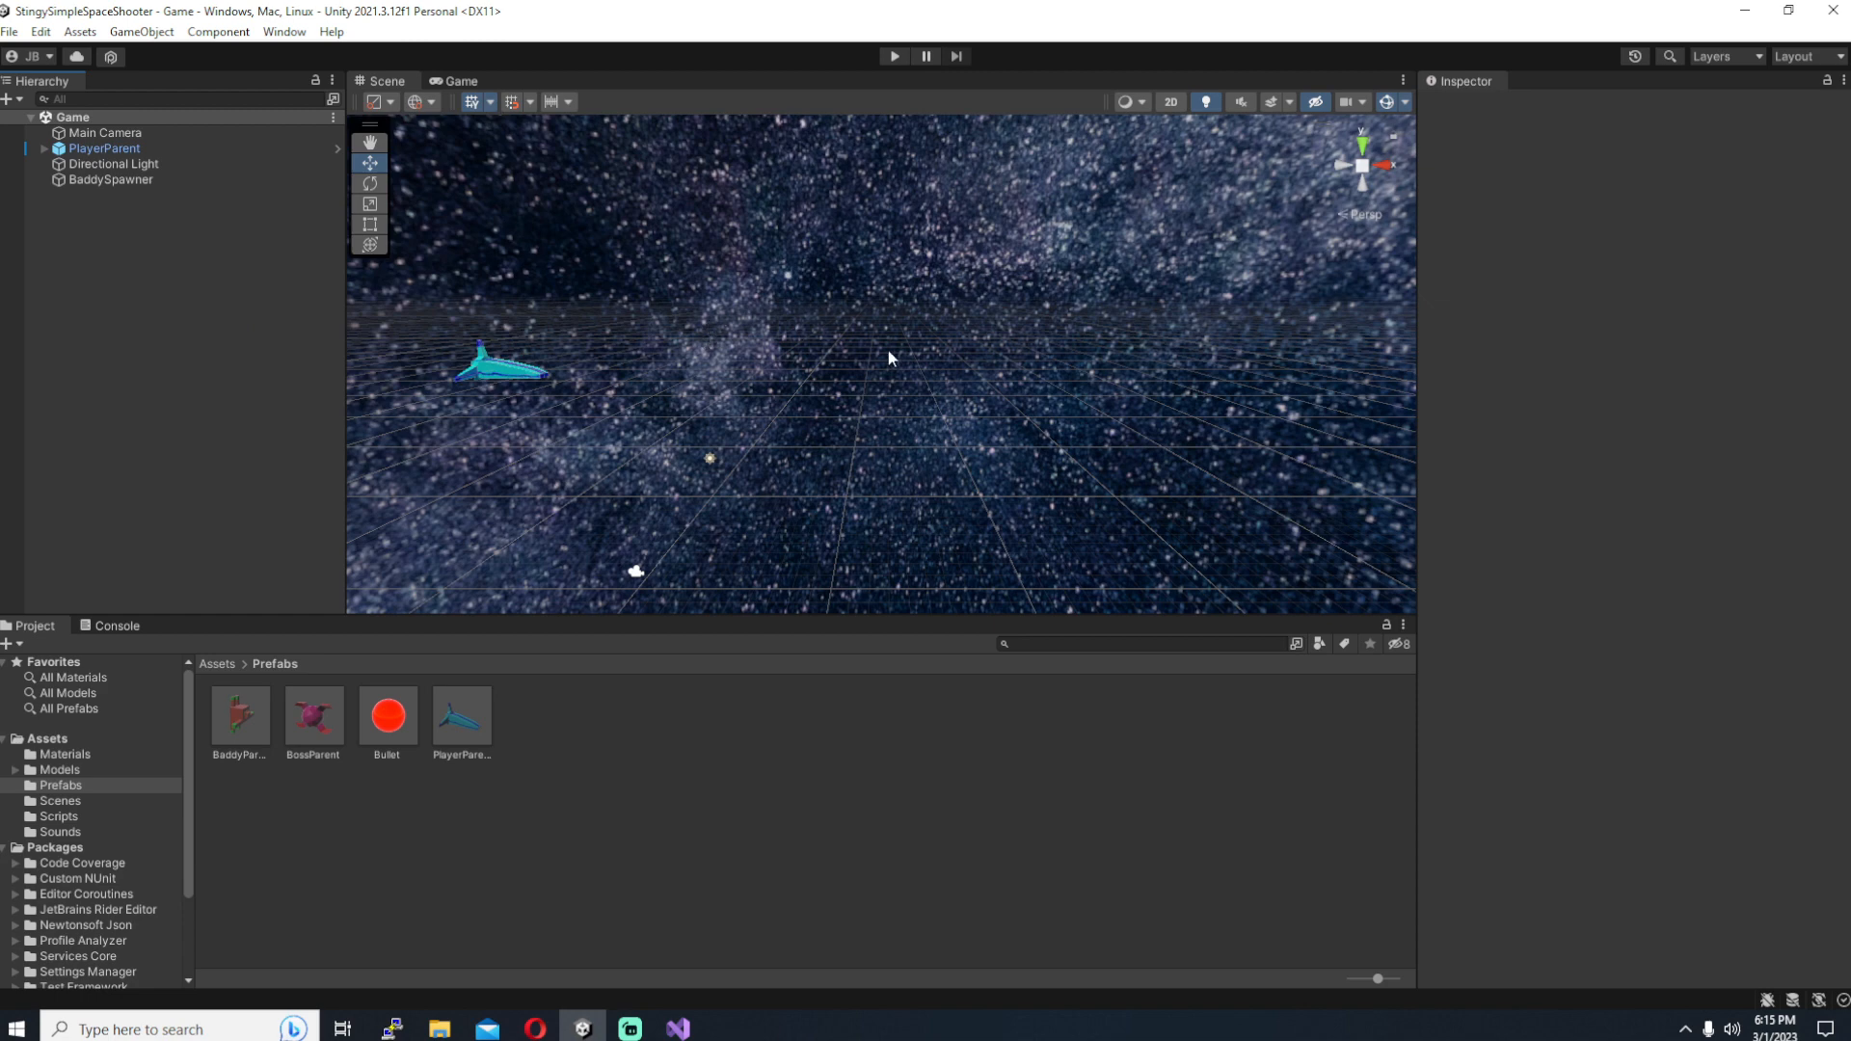
pyautogui.moveTo(901, 361)
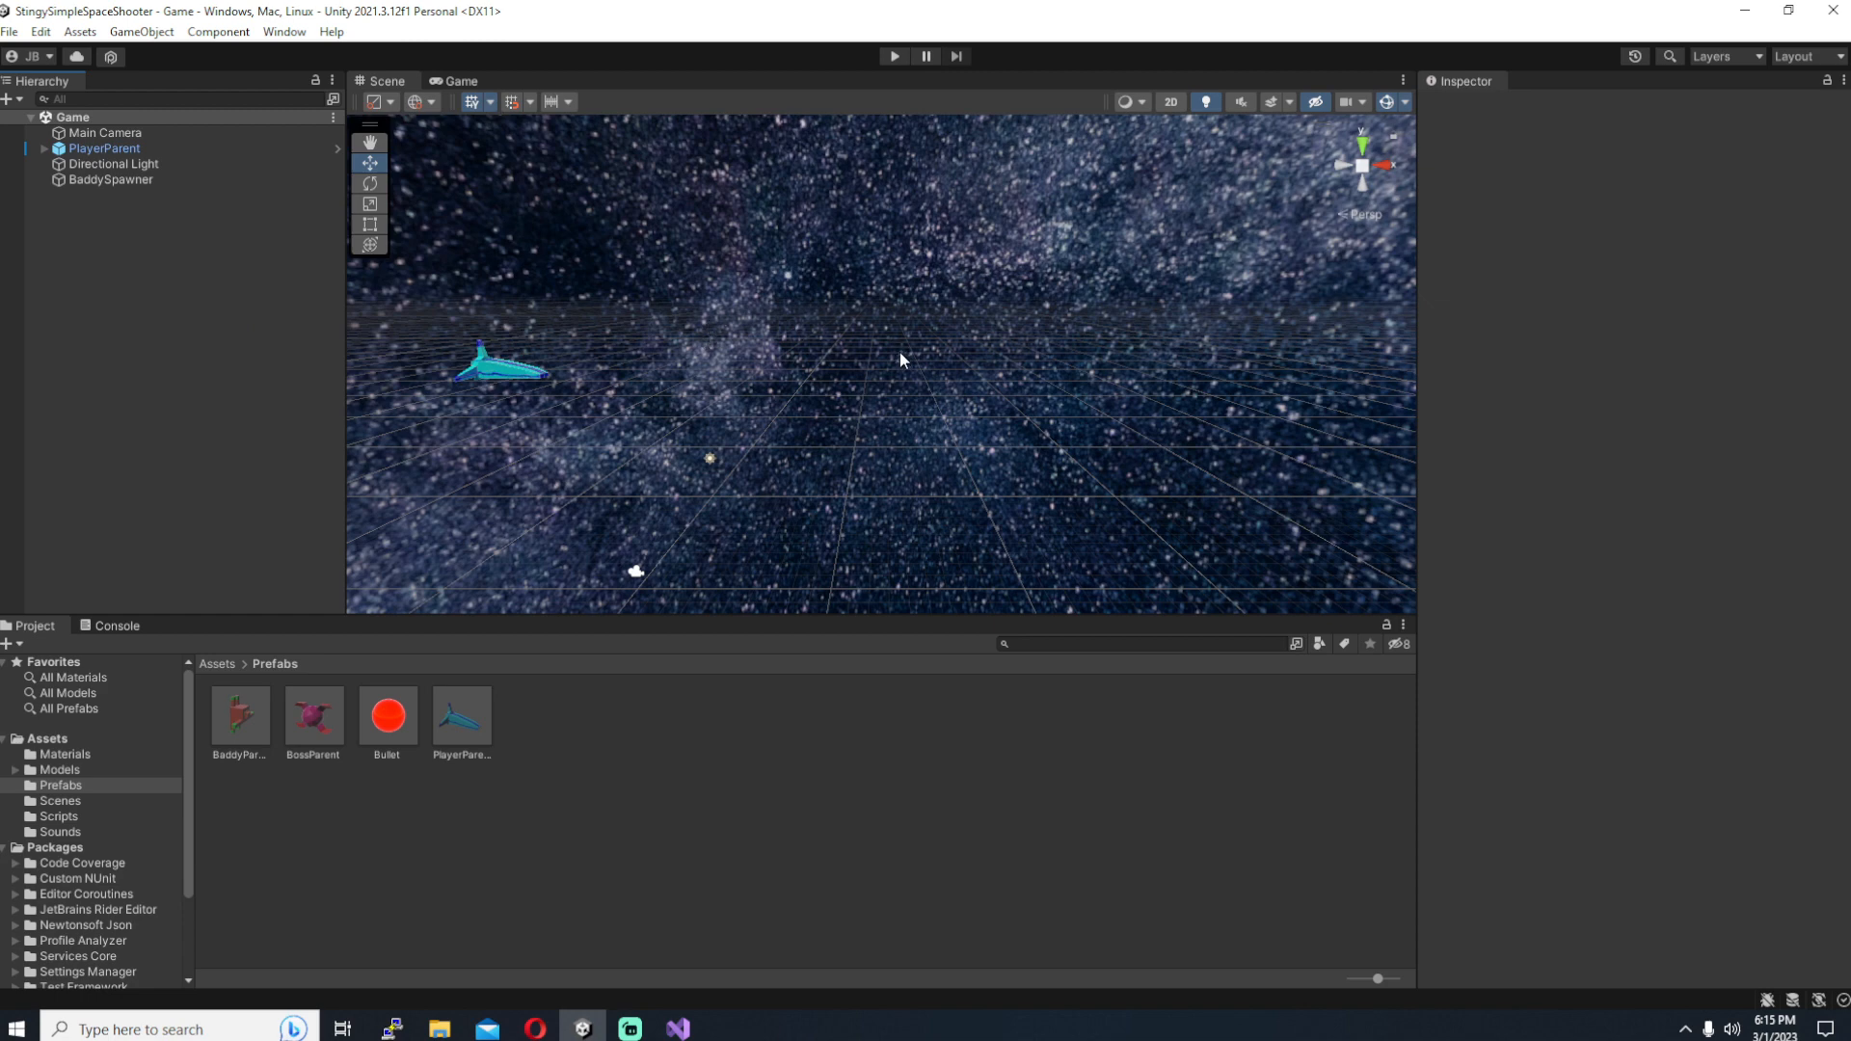
pyautogui.moveTo(897, 362)
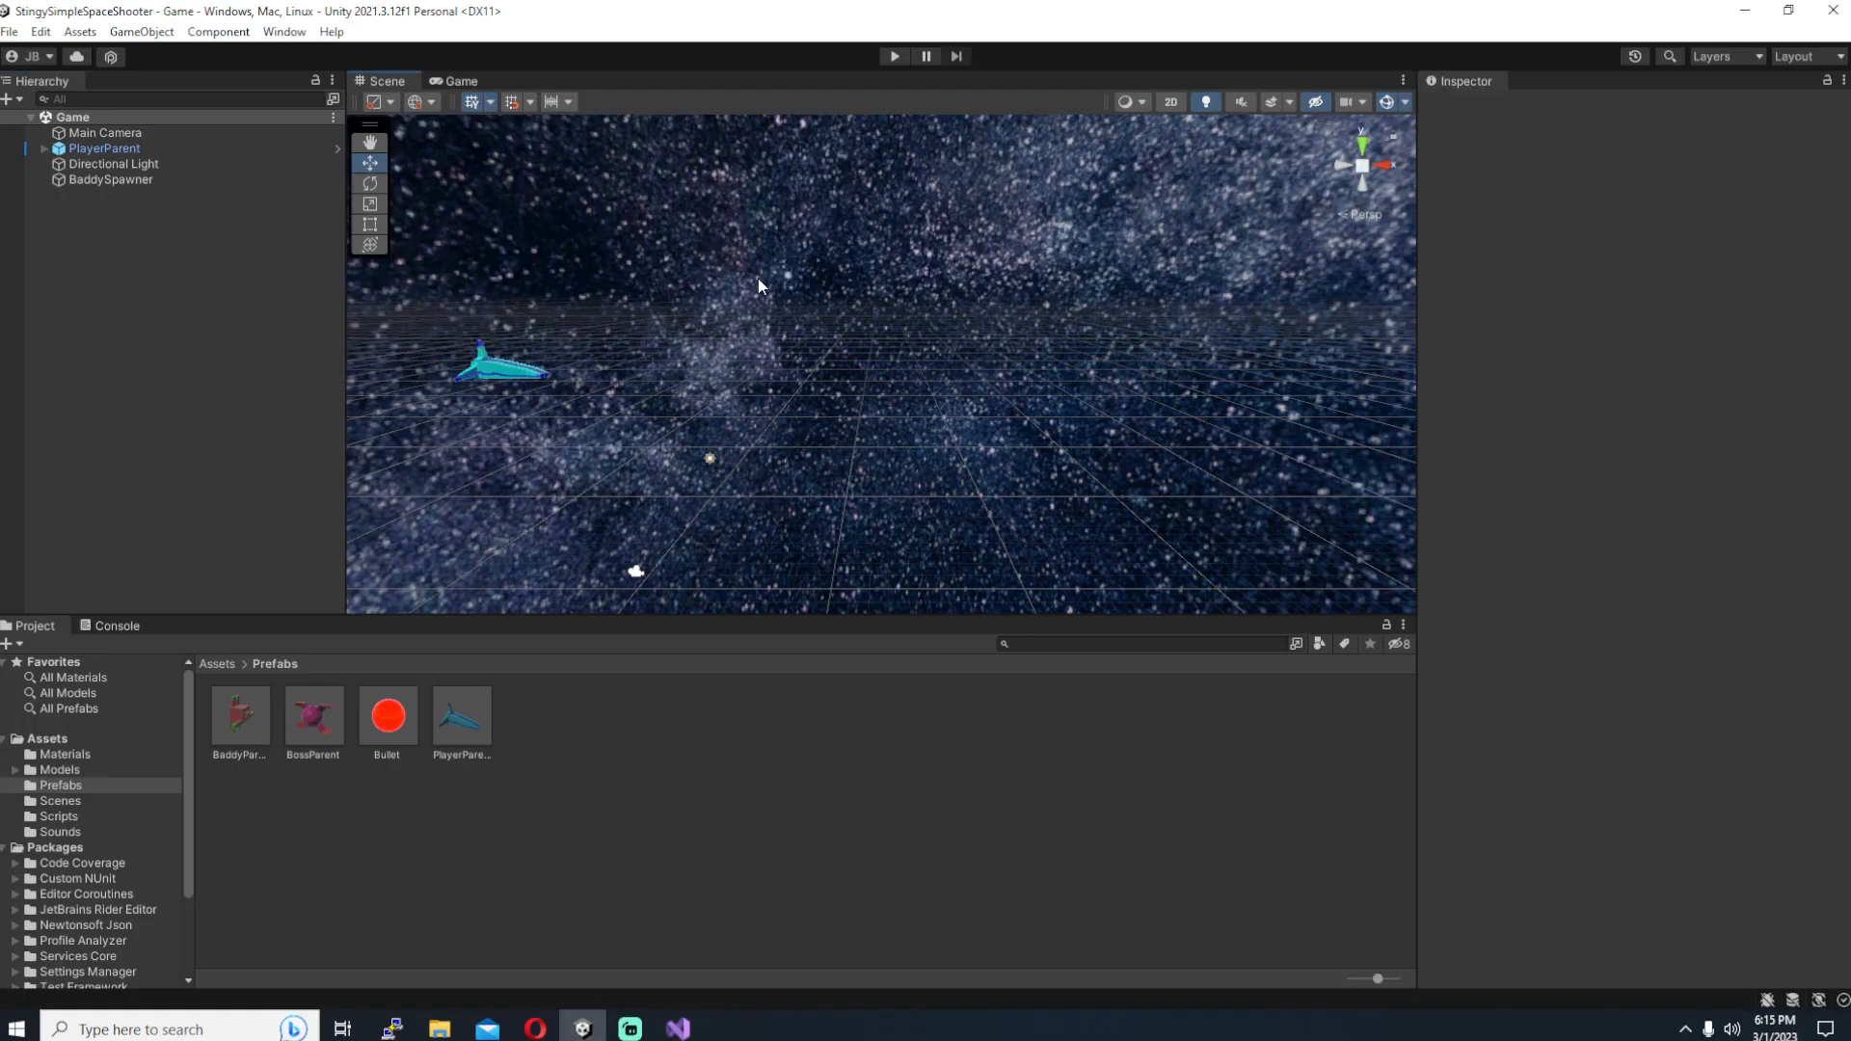
pyautogui.moveTo(790, 258)
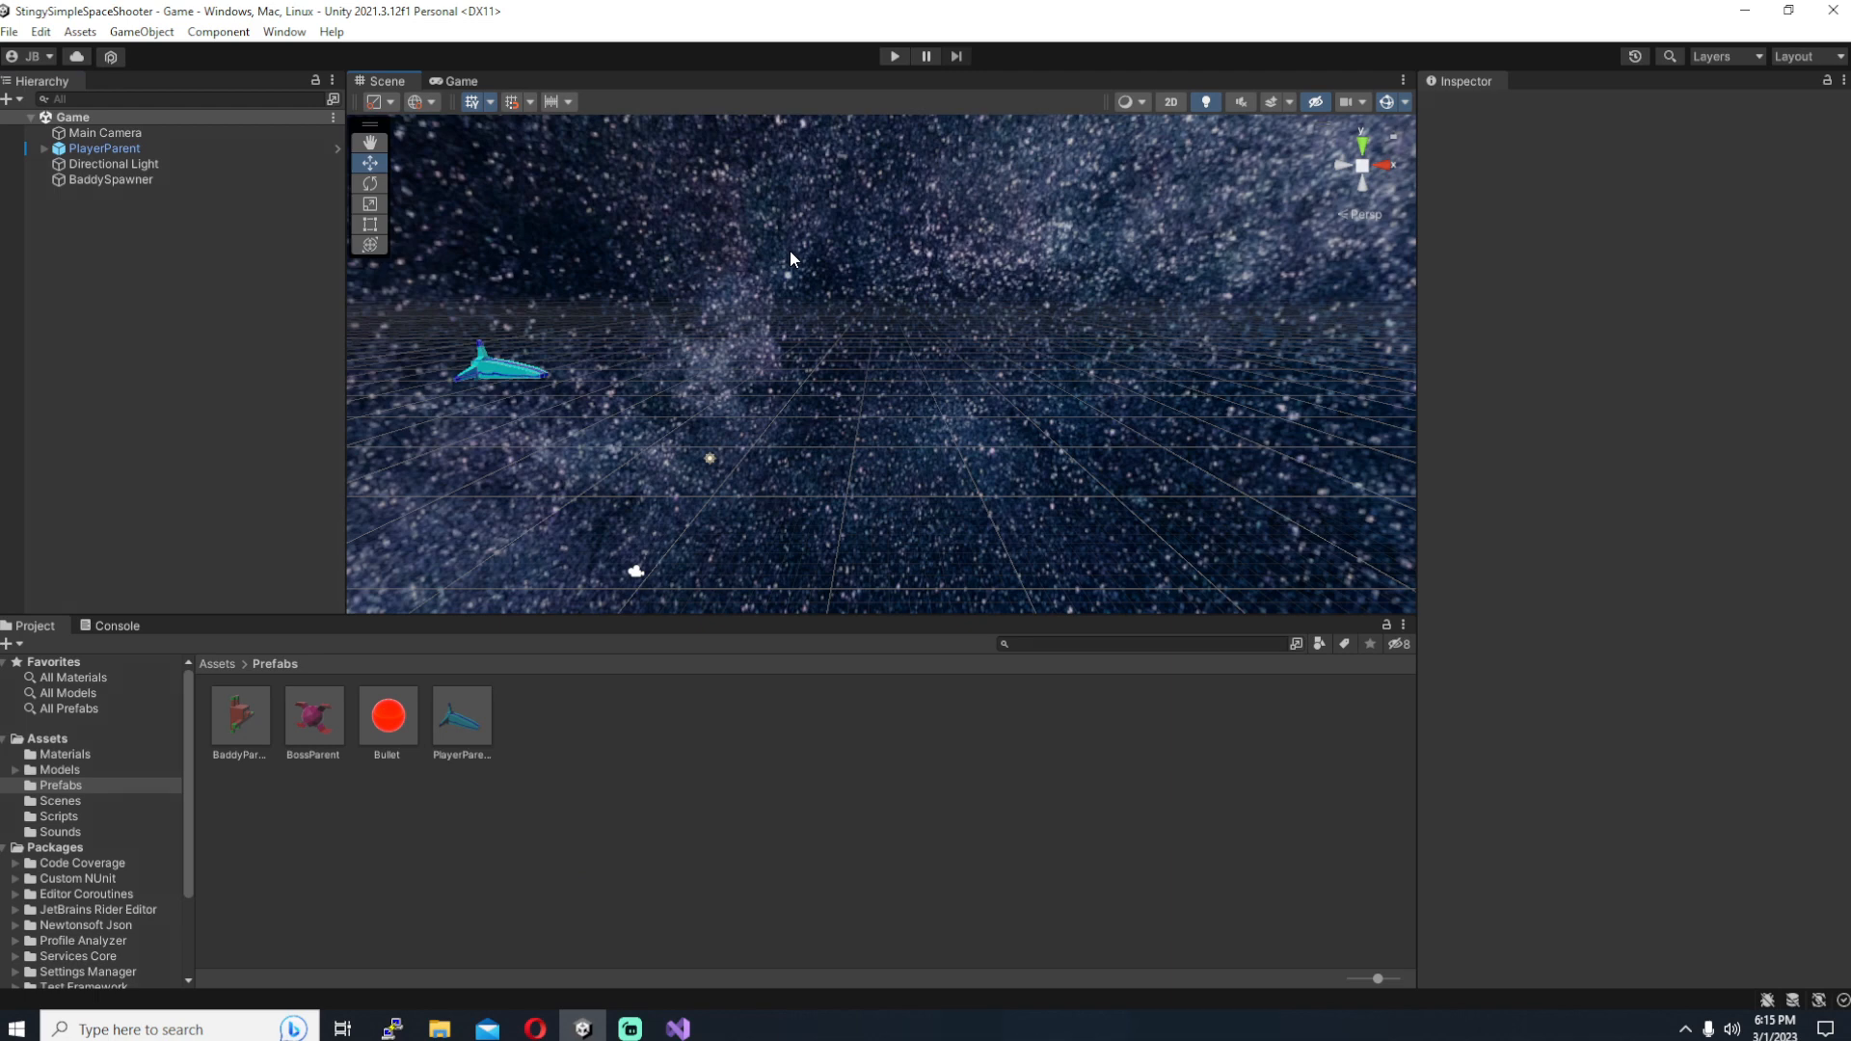